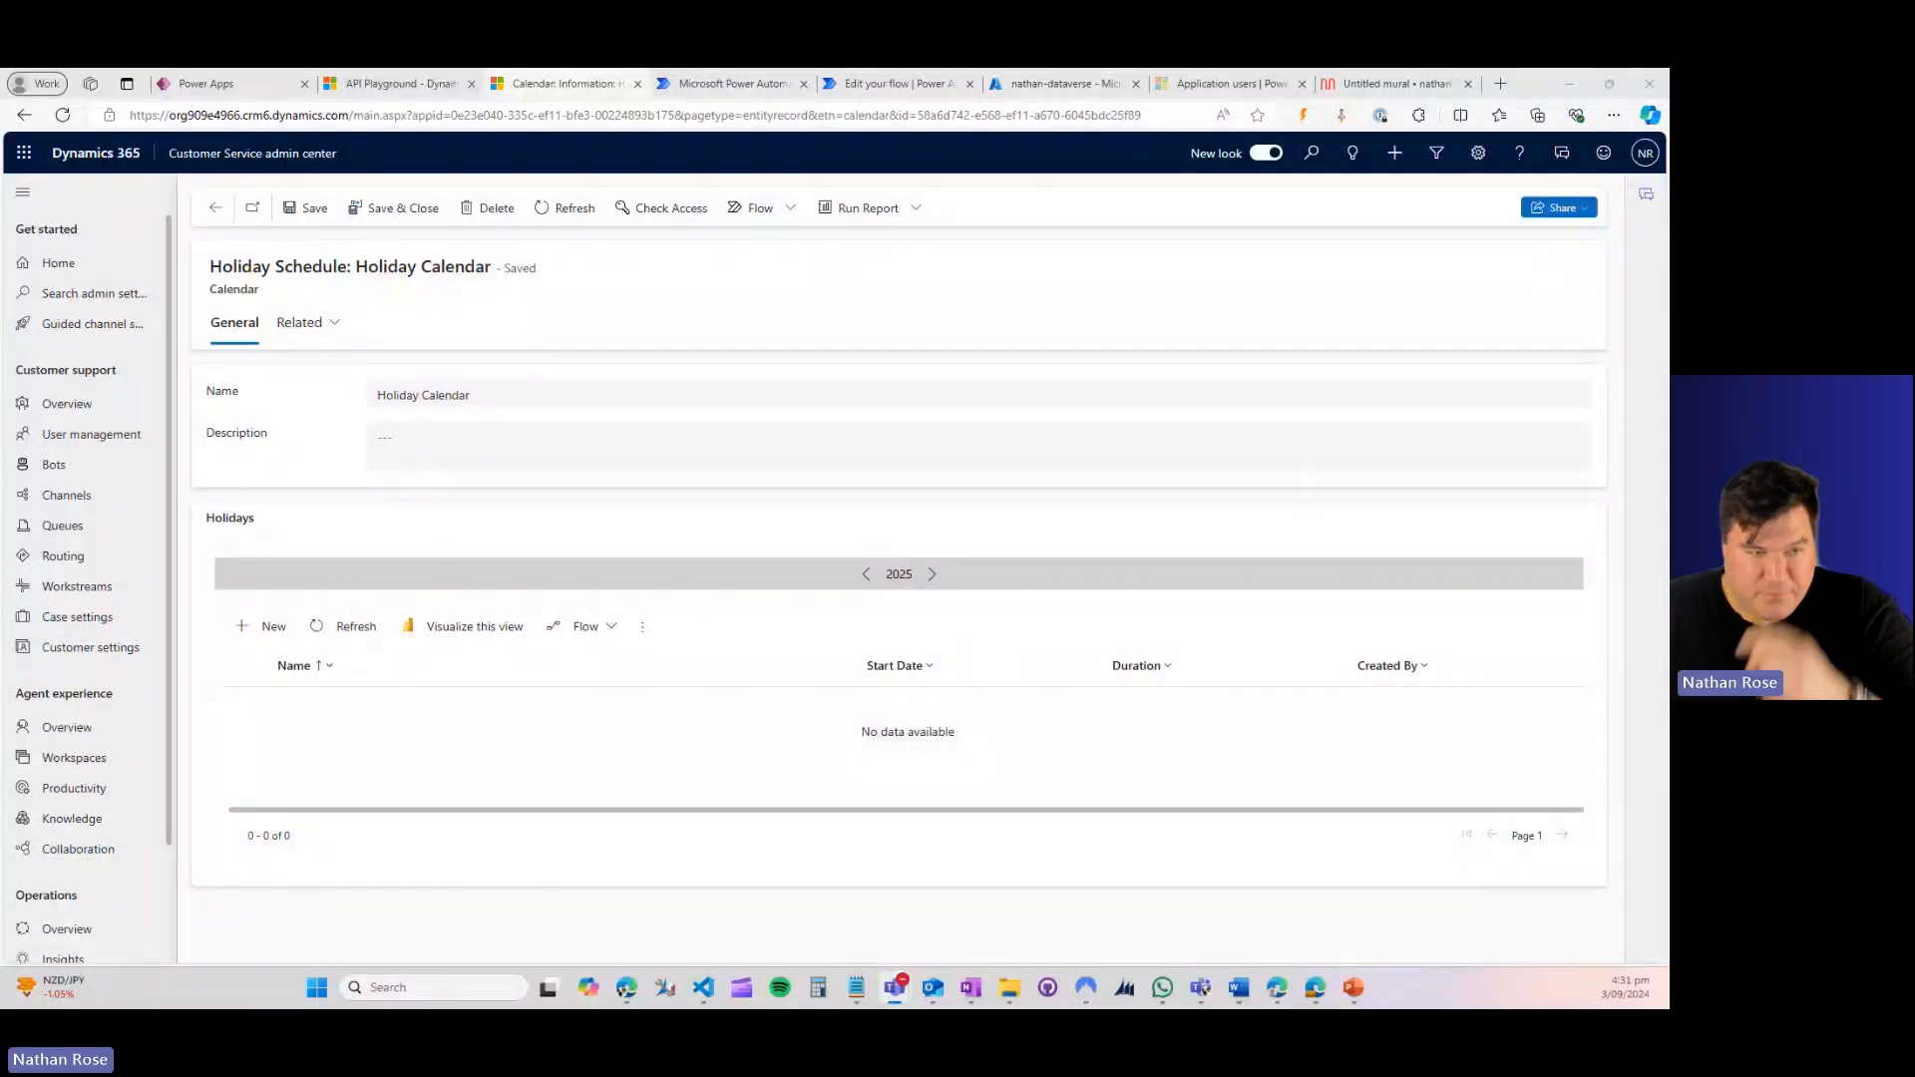
mouse_move(693, 683)
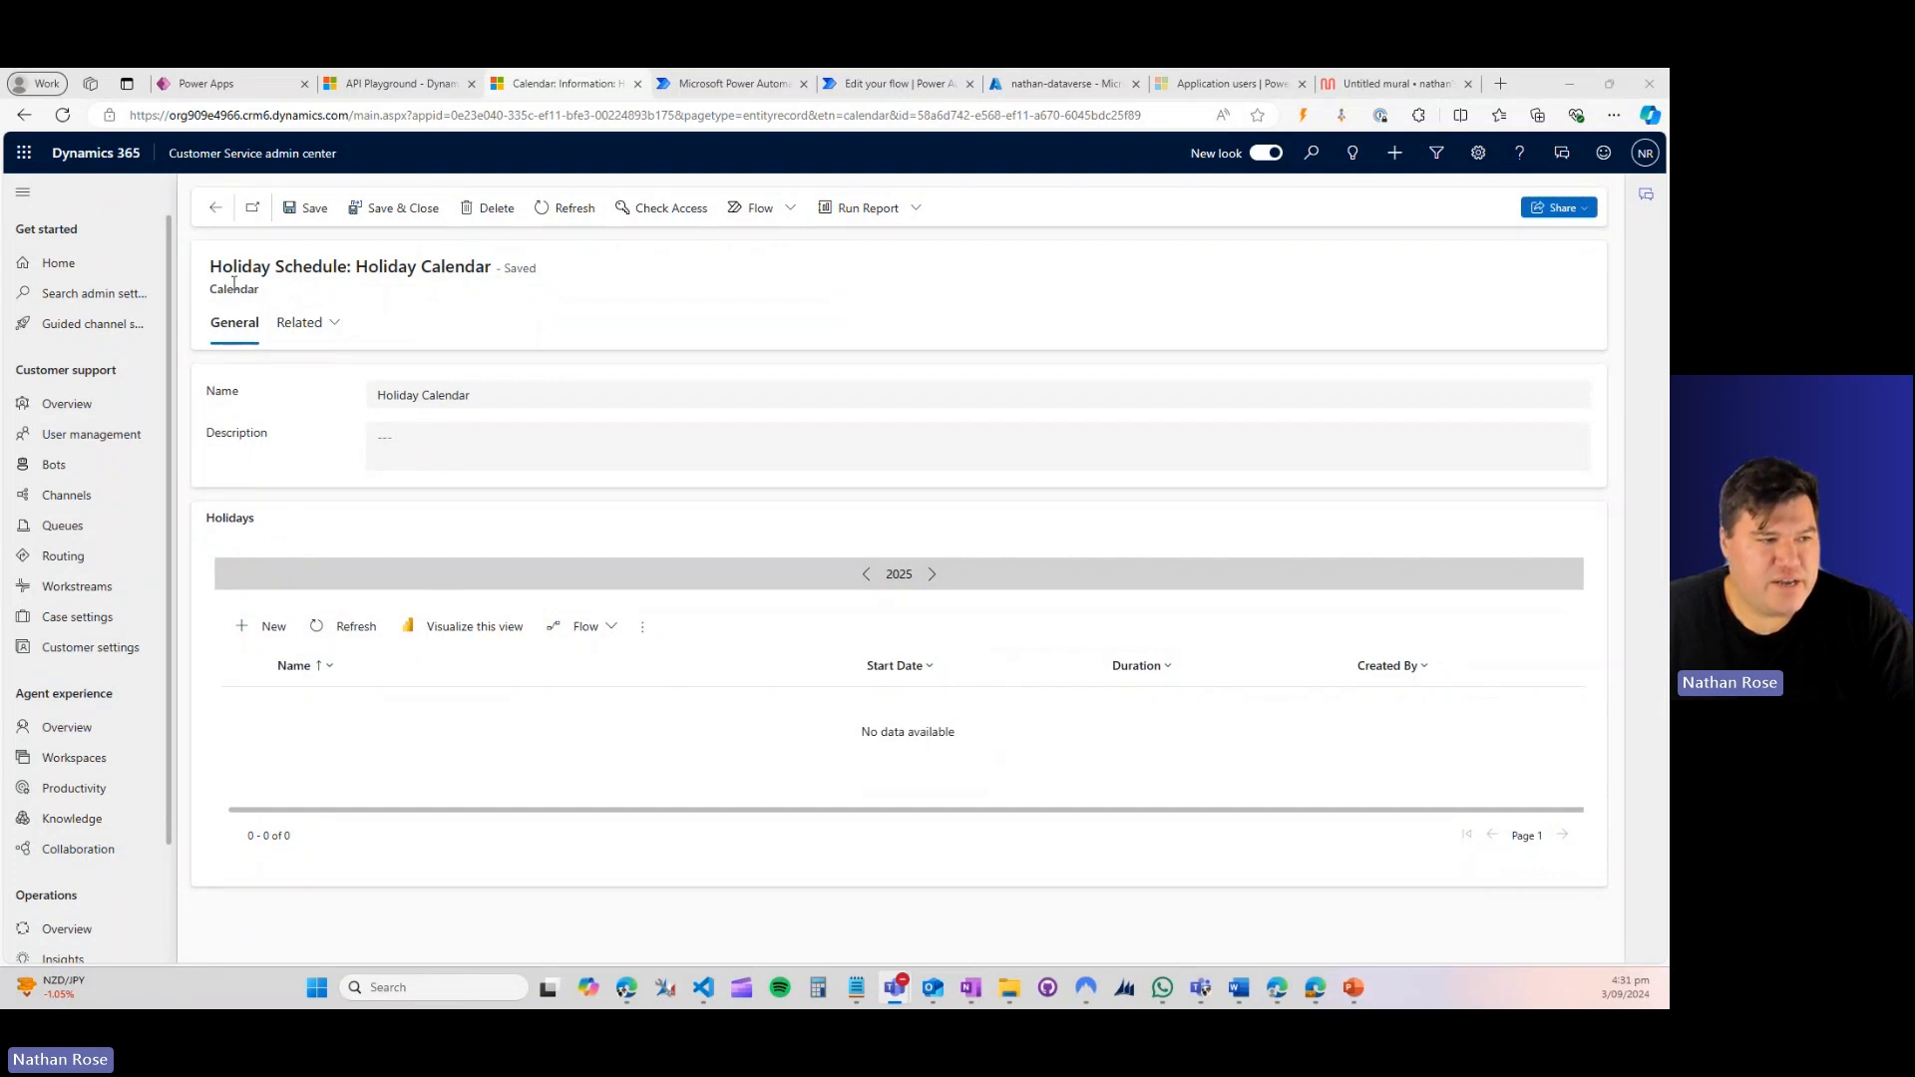
mouse_move(253, 644)
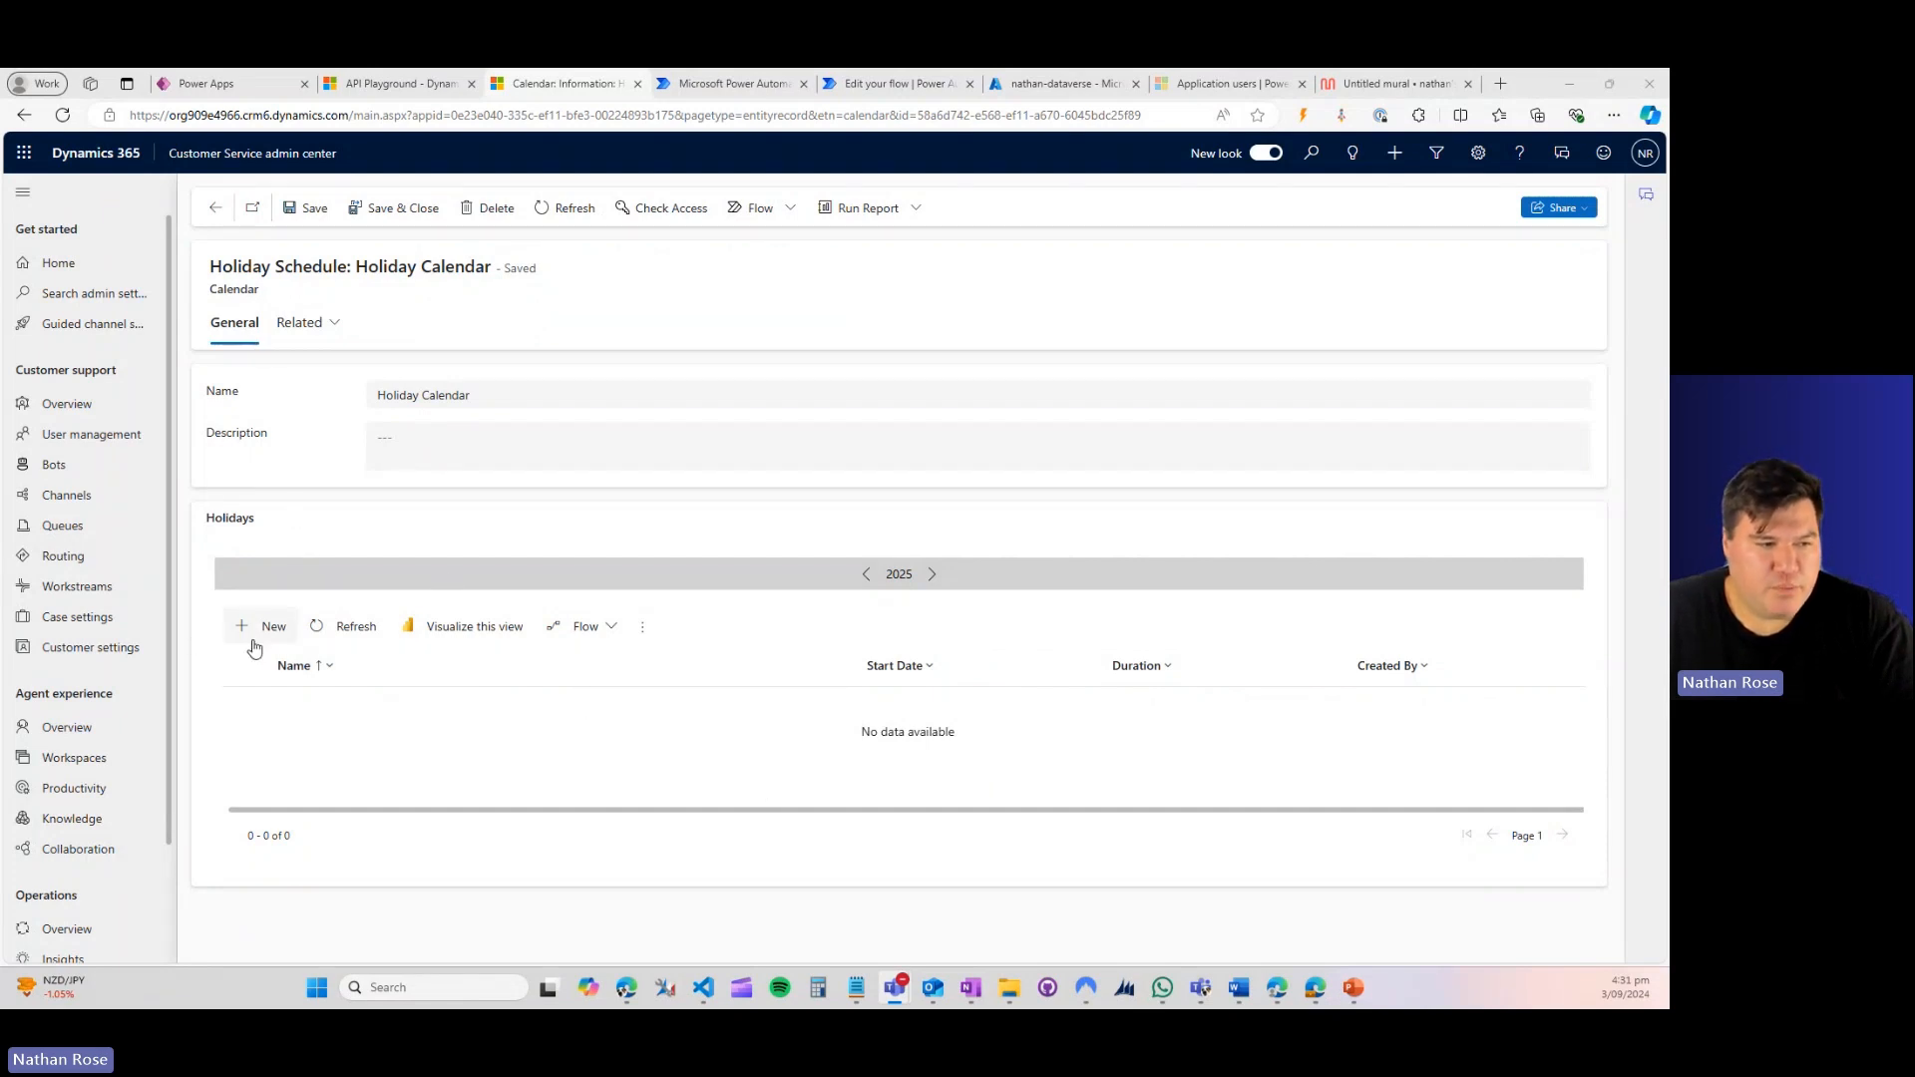
Step: Bring up the new holiday form in the Holiday Calendar twice and discard it both times without saving
left_click(264, 624)
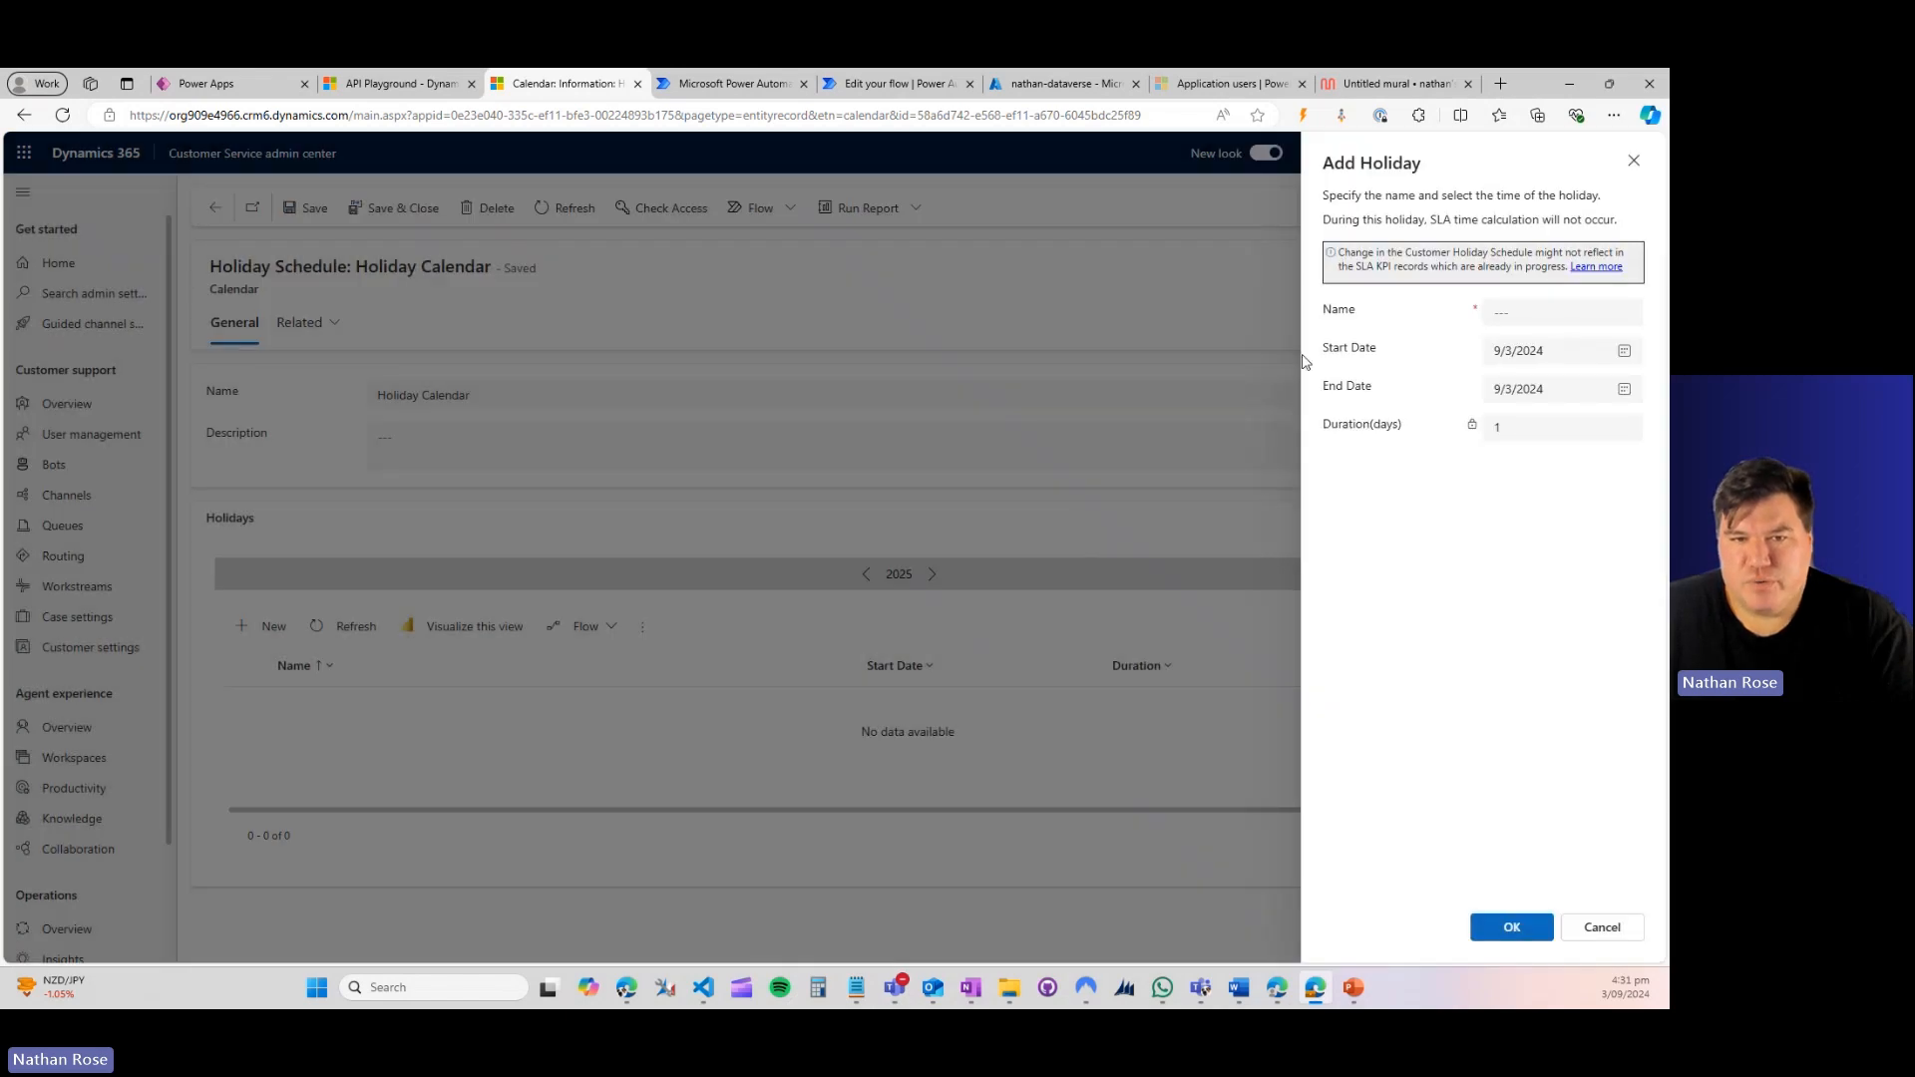
mouse_move(1353, 537)
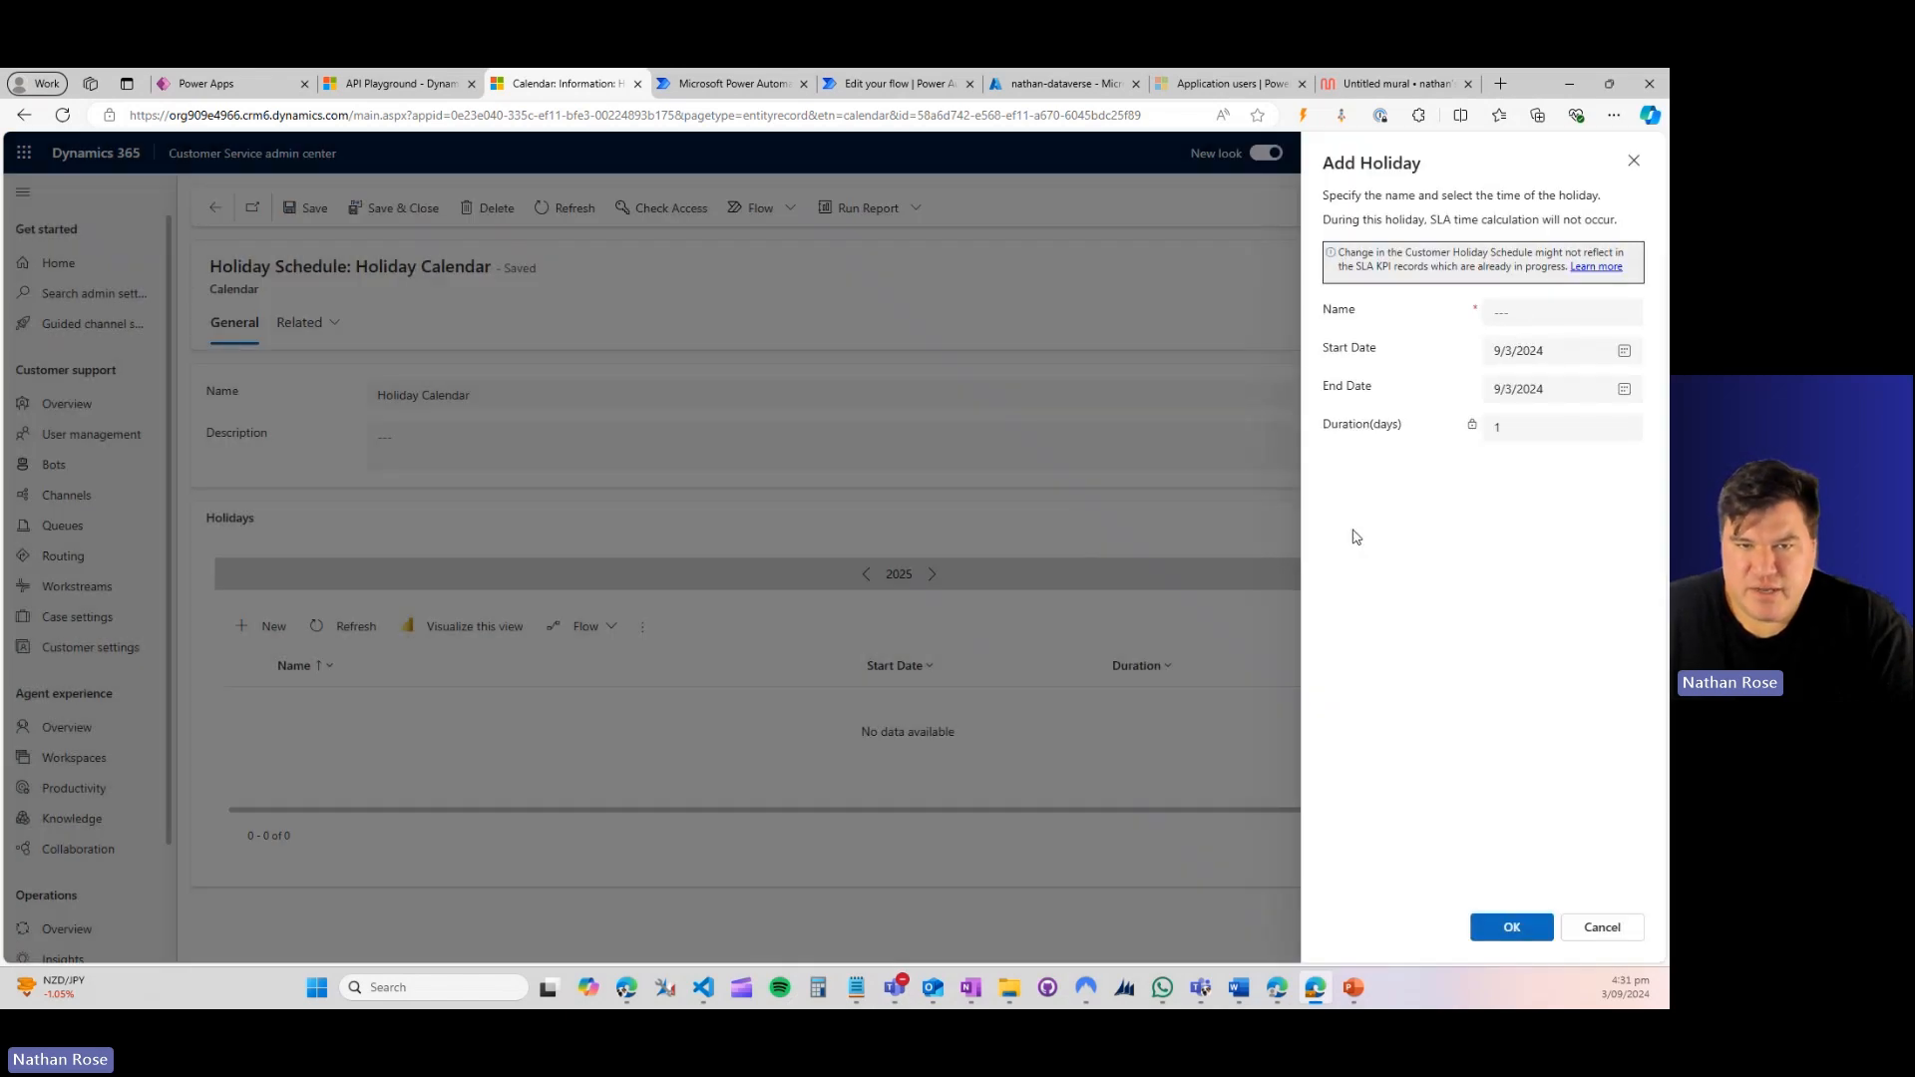
mouse_move(1602, 928)
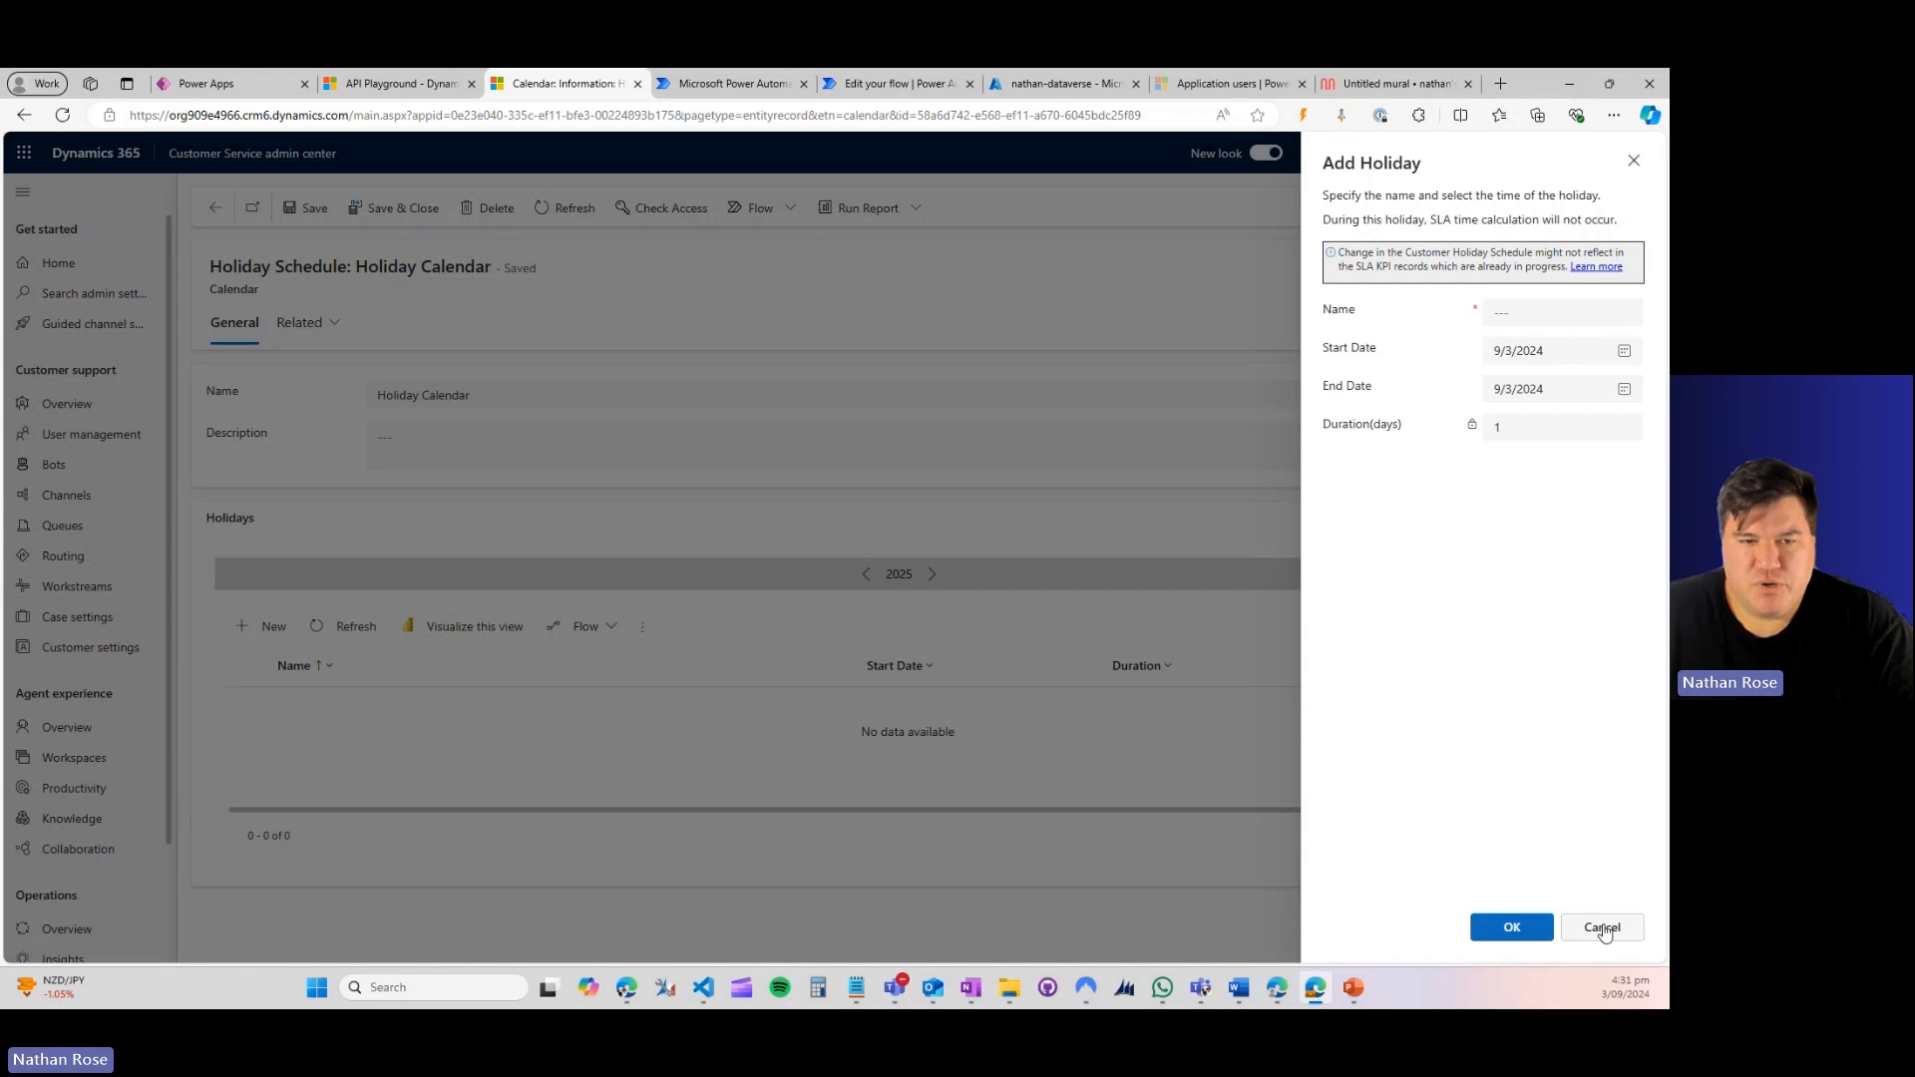
left_click(1602, 928)
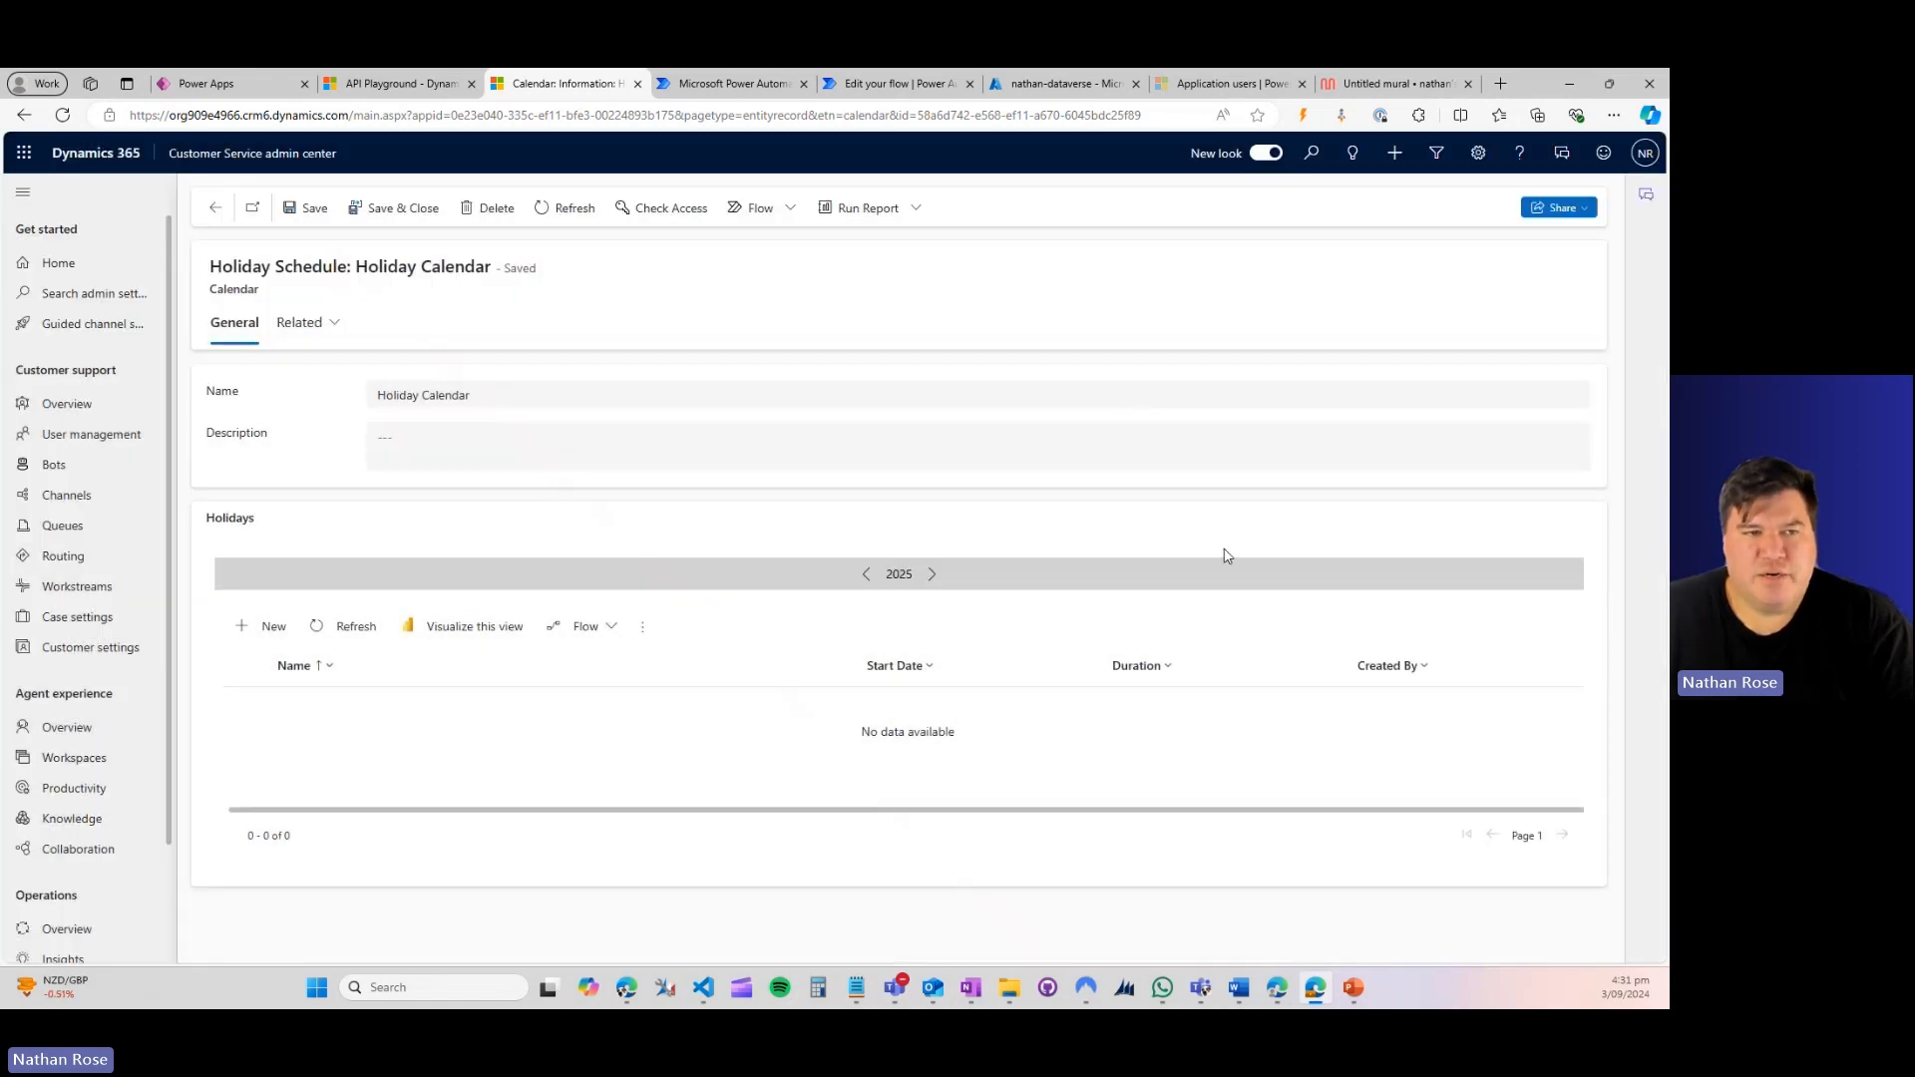
mouse_move(1205, 535)
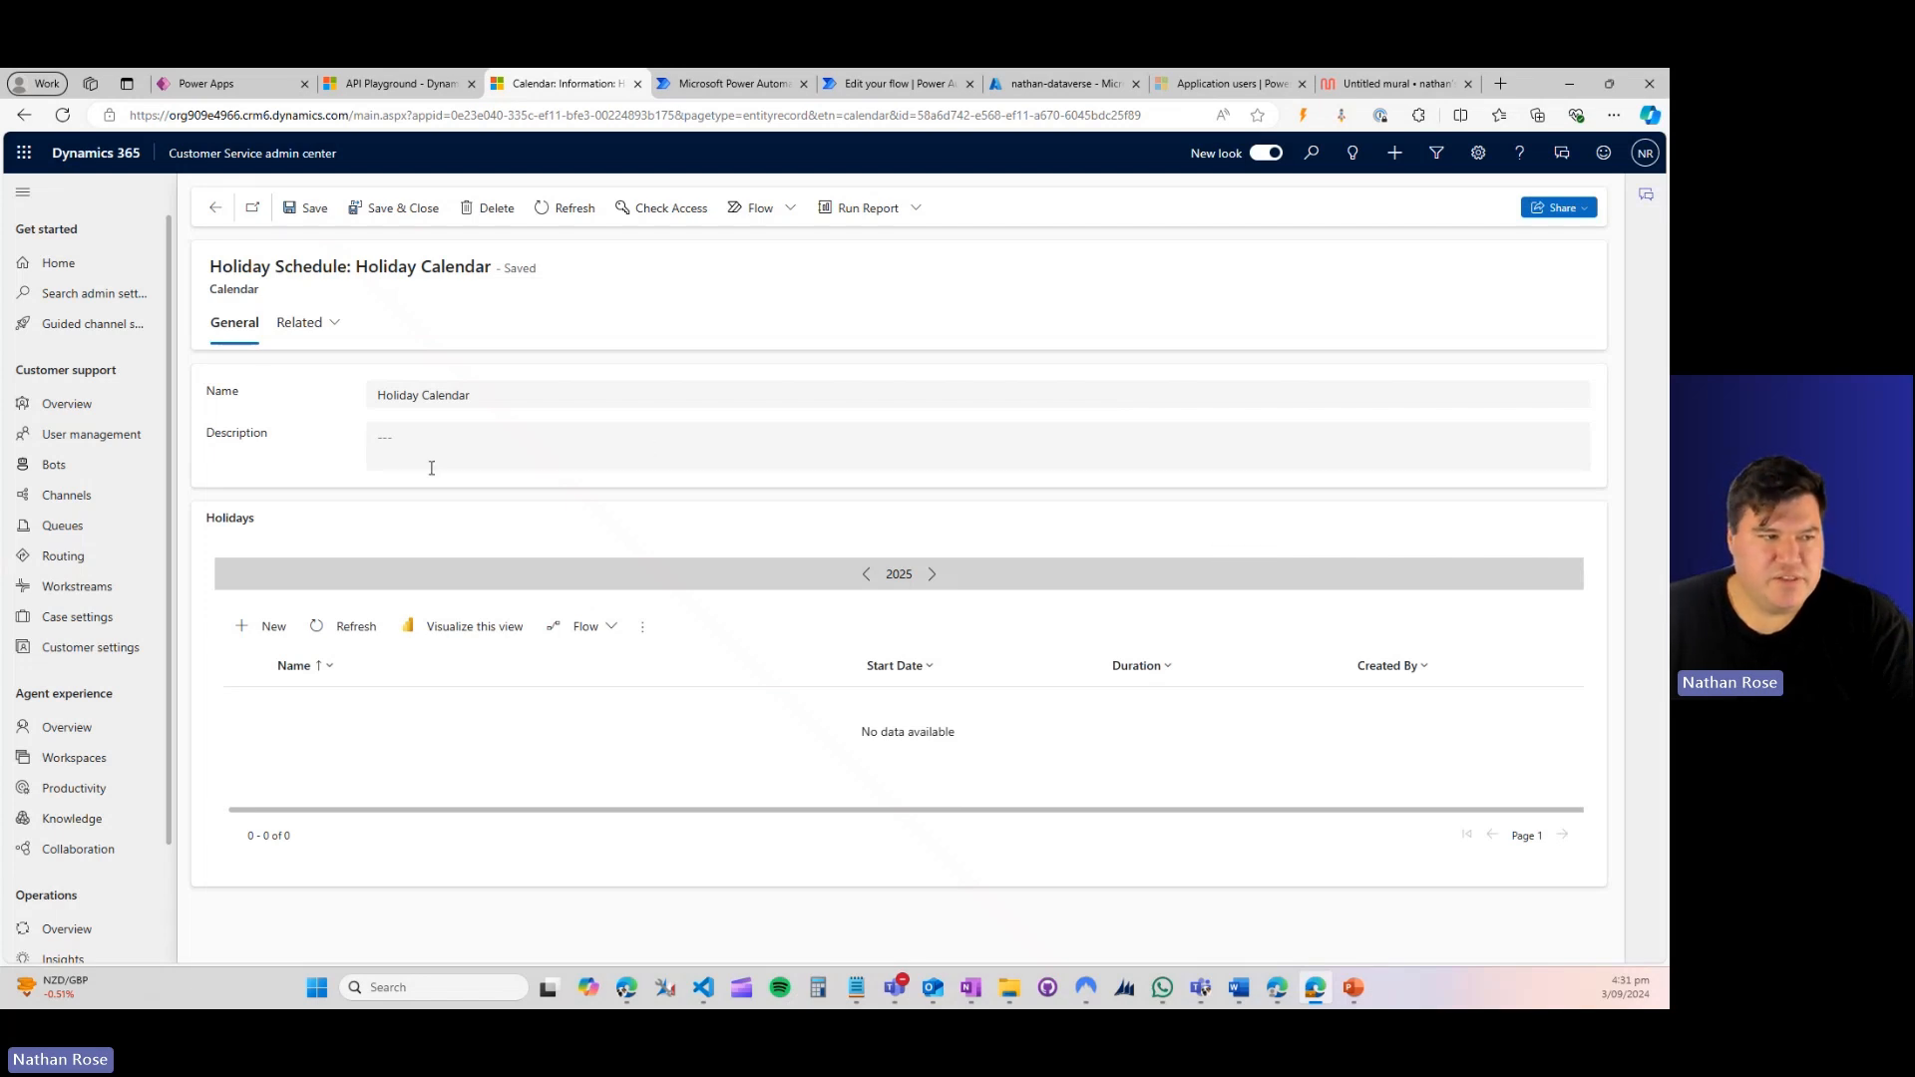
left_click(264, 624)
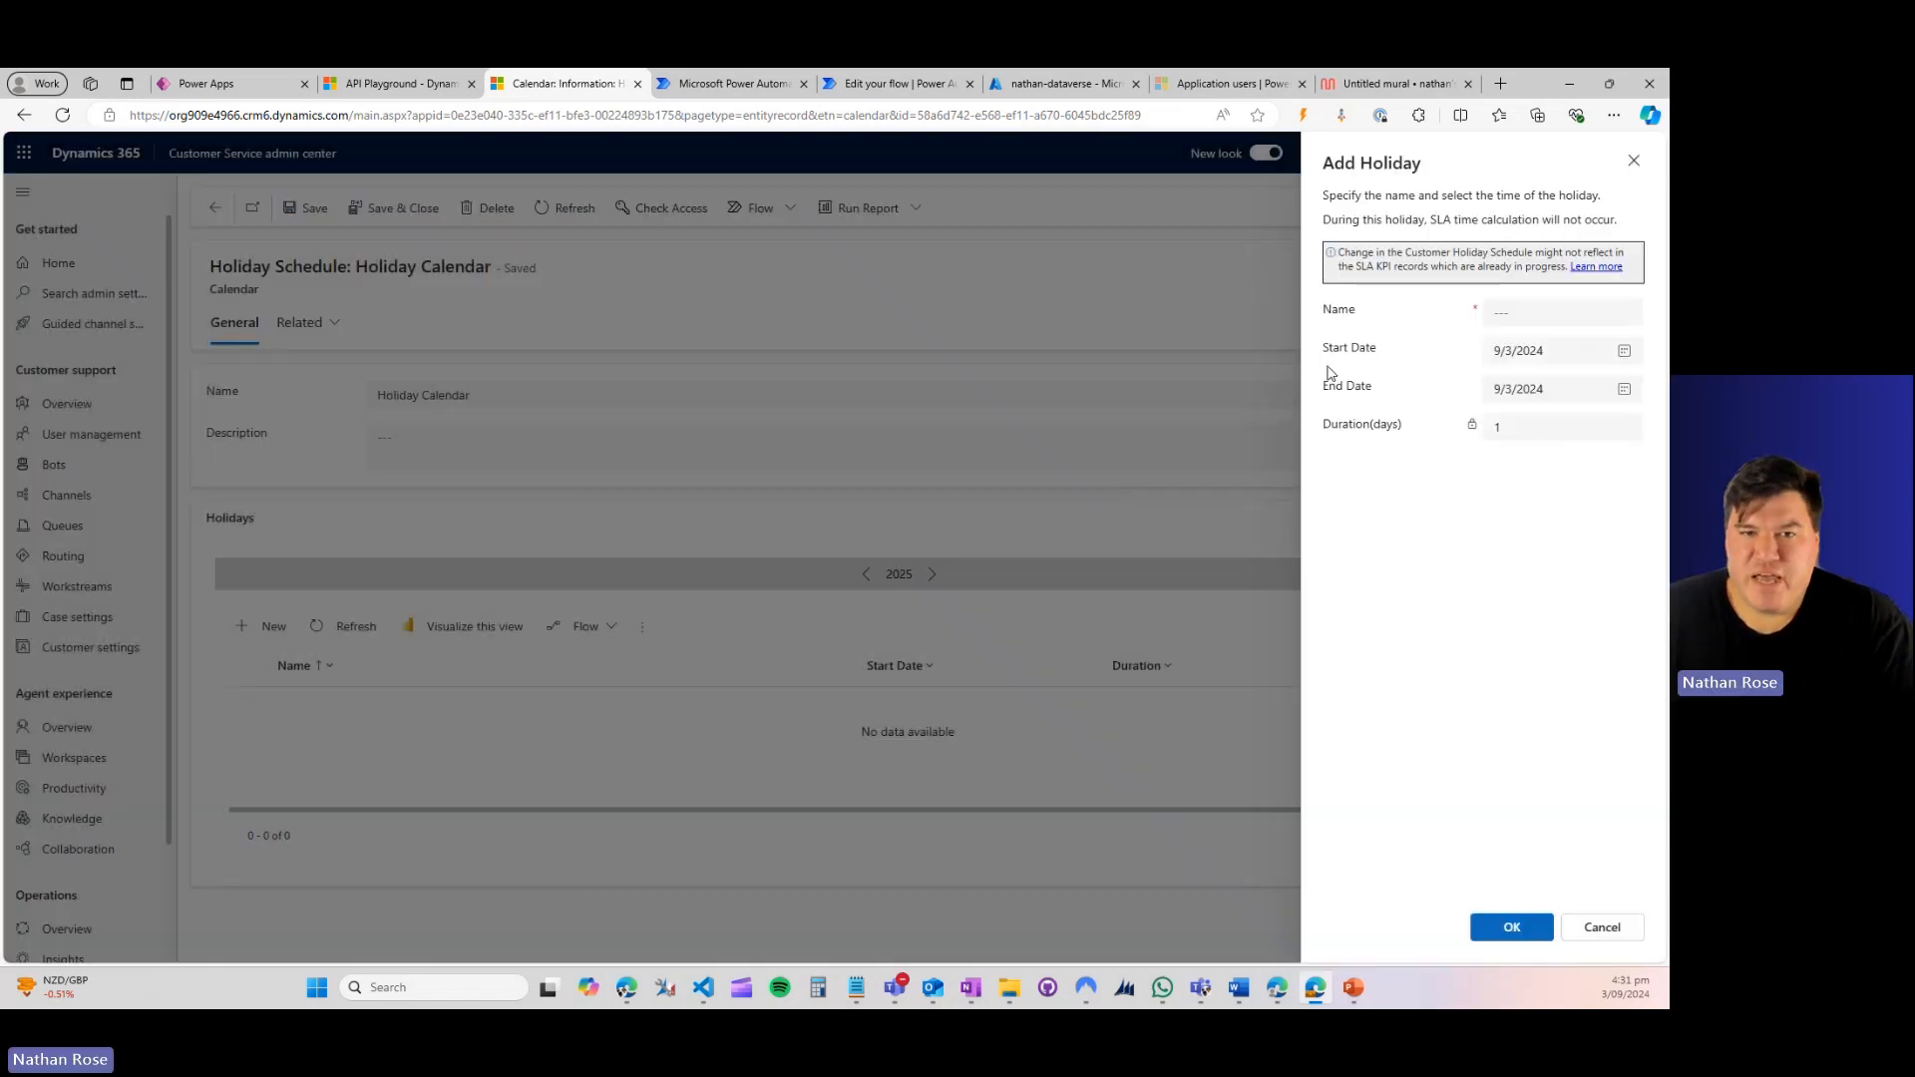
mouse_move(1504, 718)
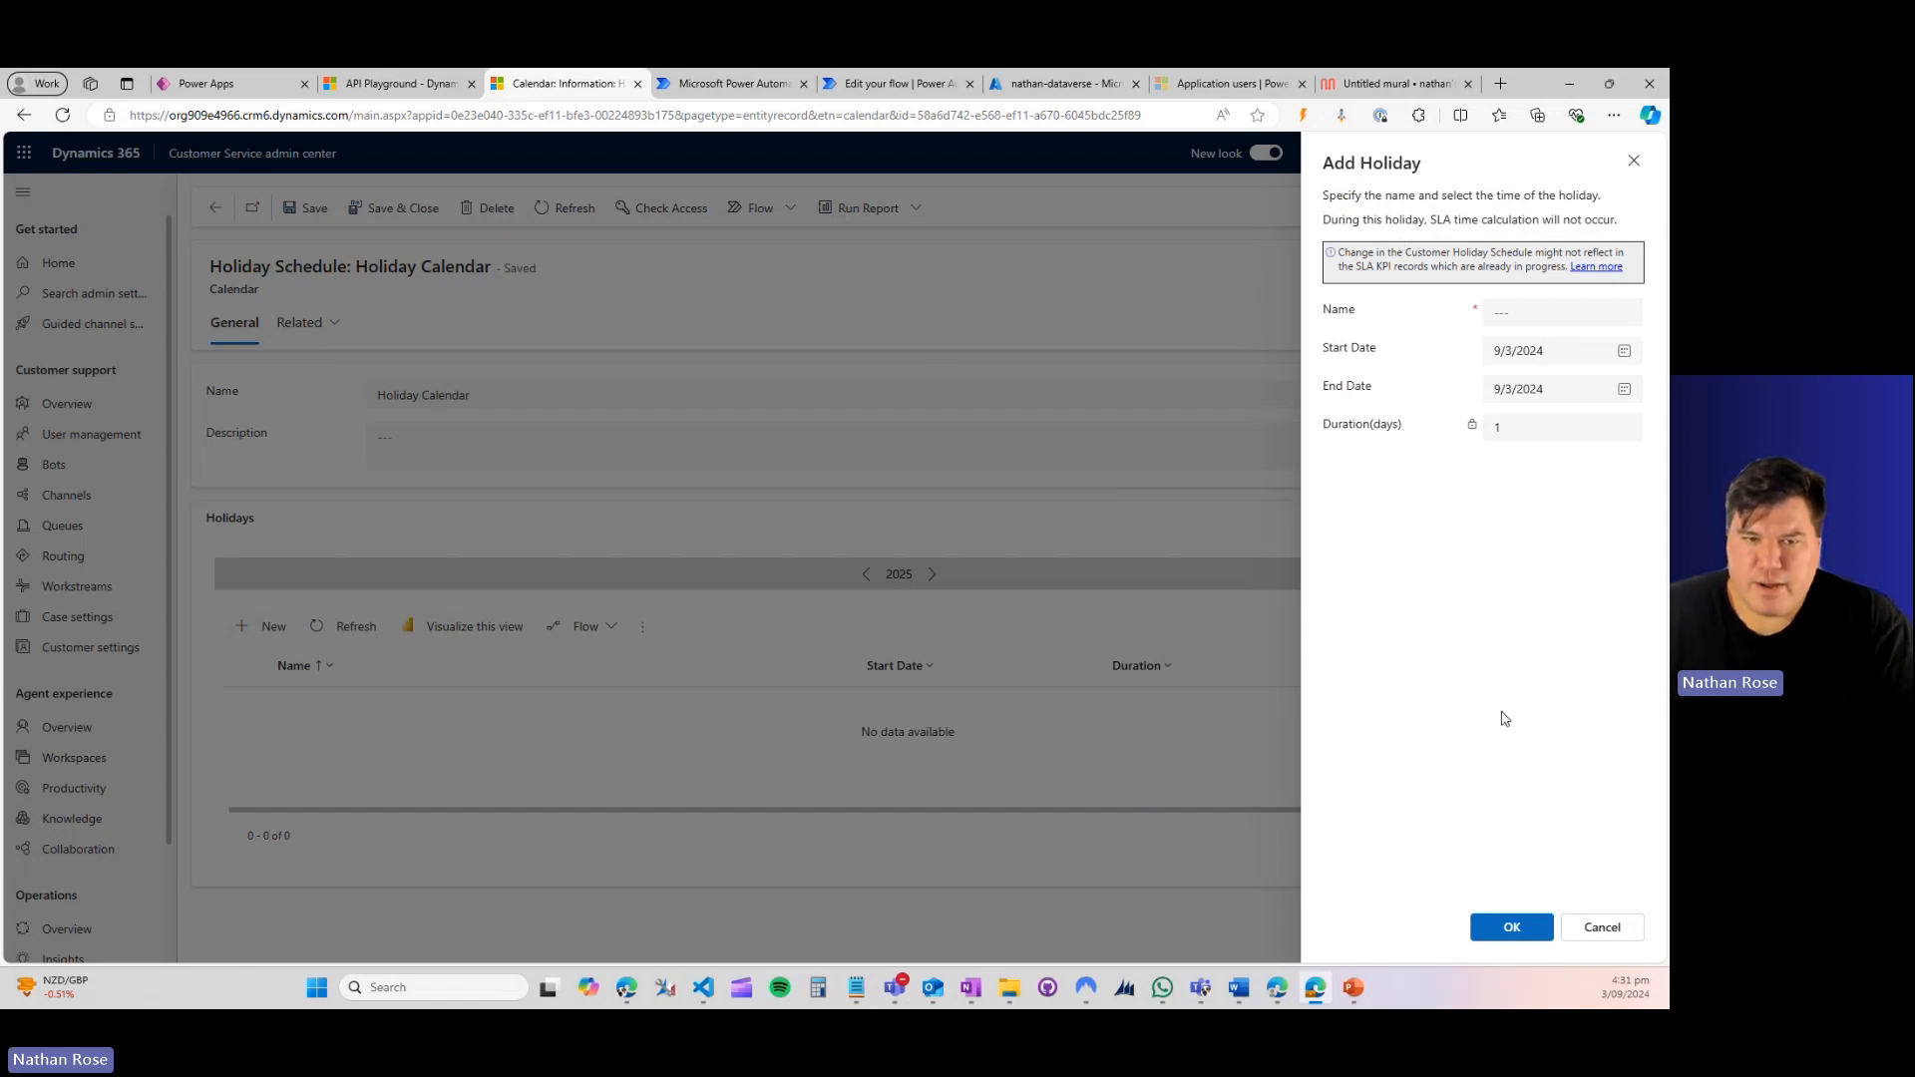
left_click(1602, 928)
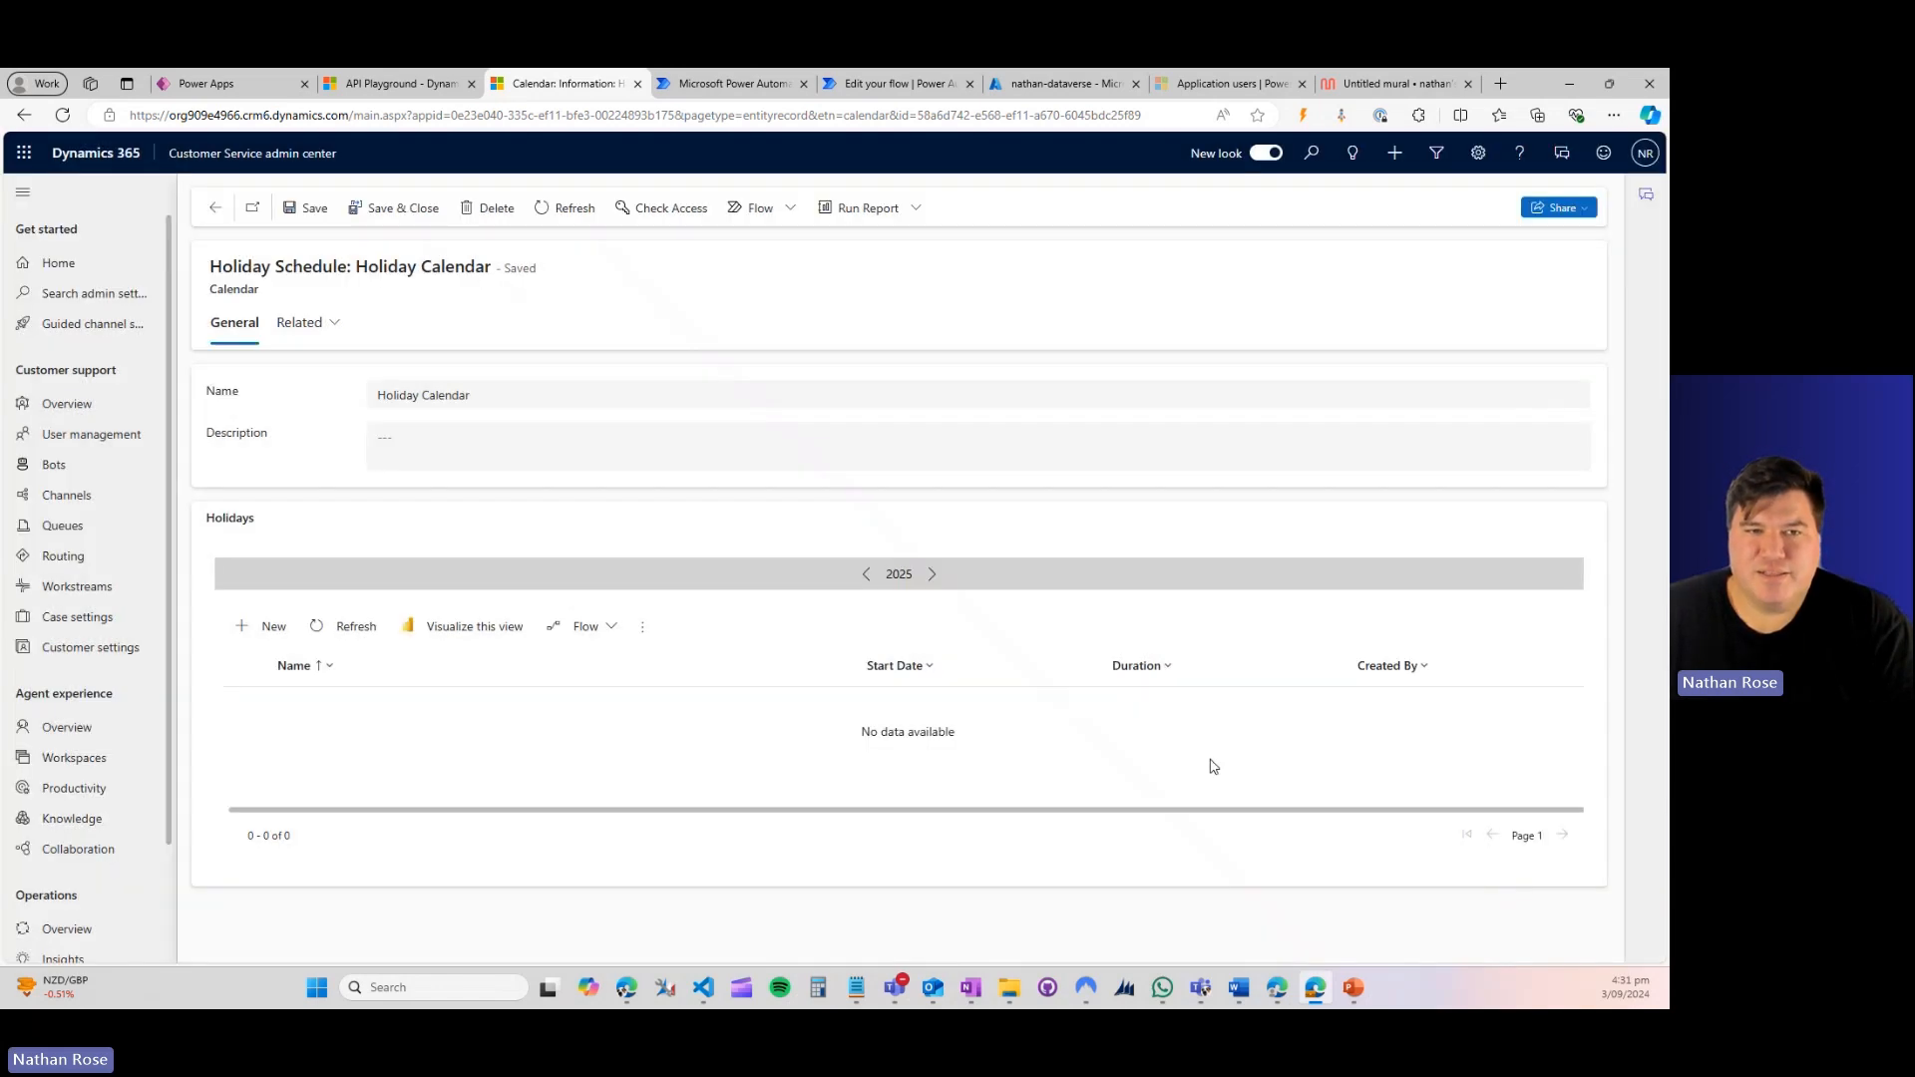
mouse_move(998, 526)
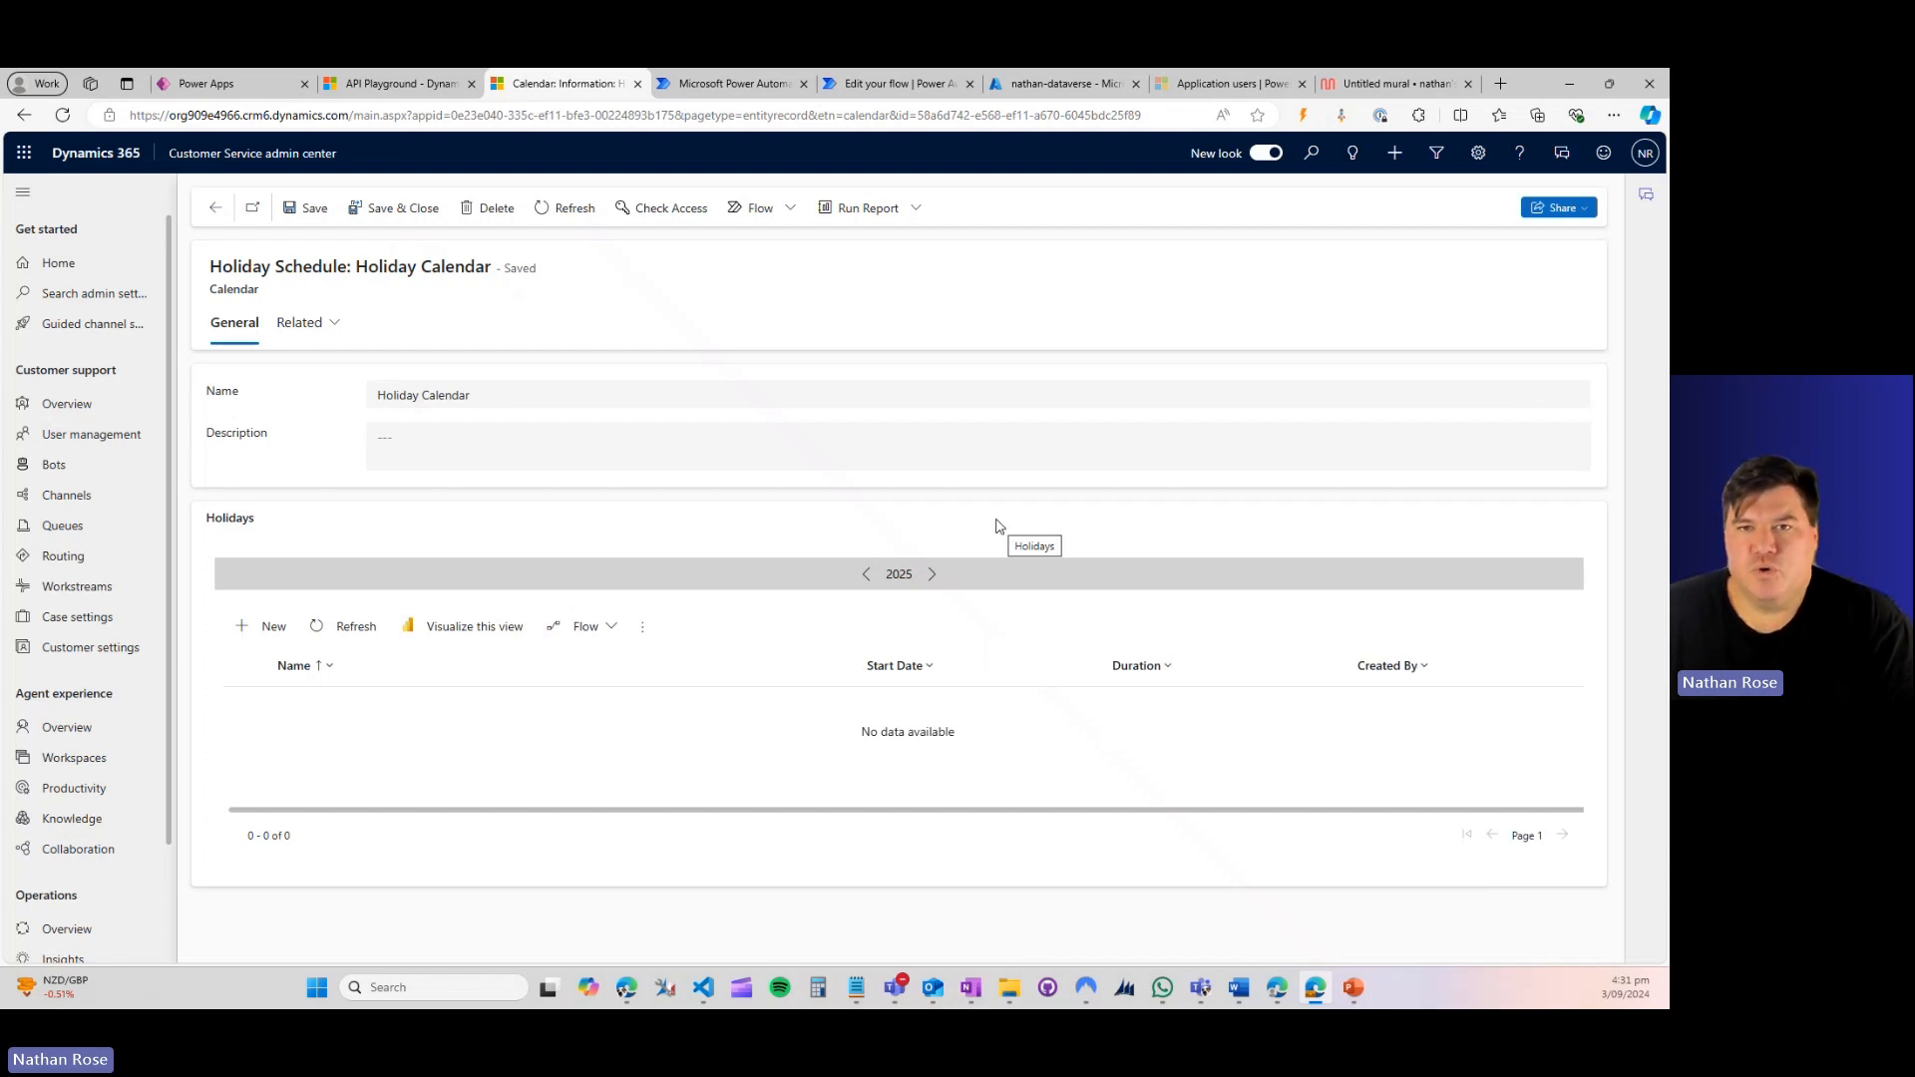
mouse_move(856, 667)
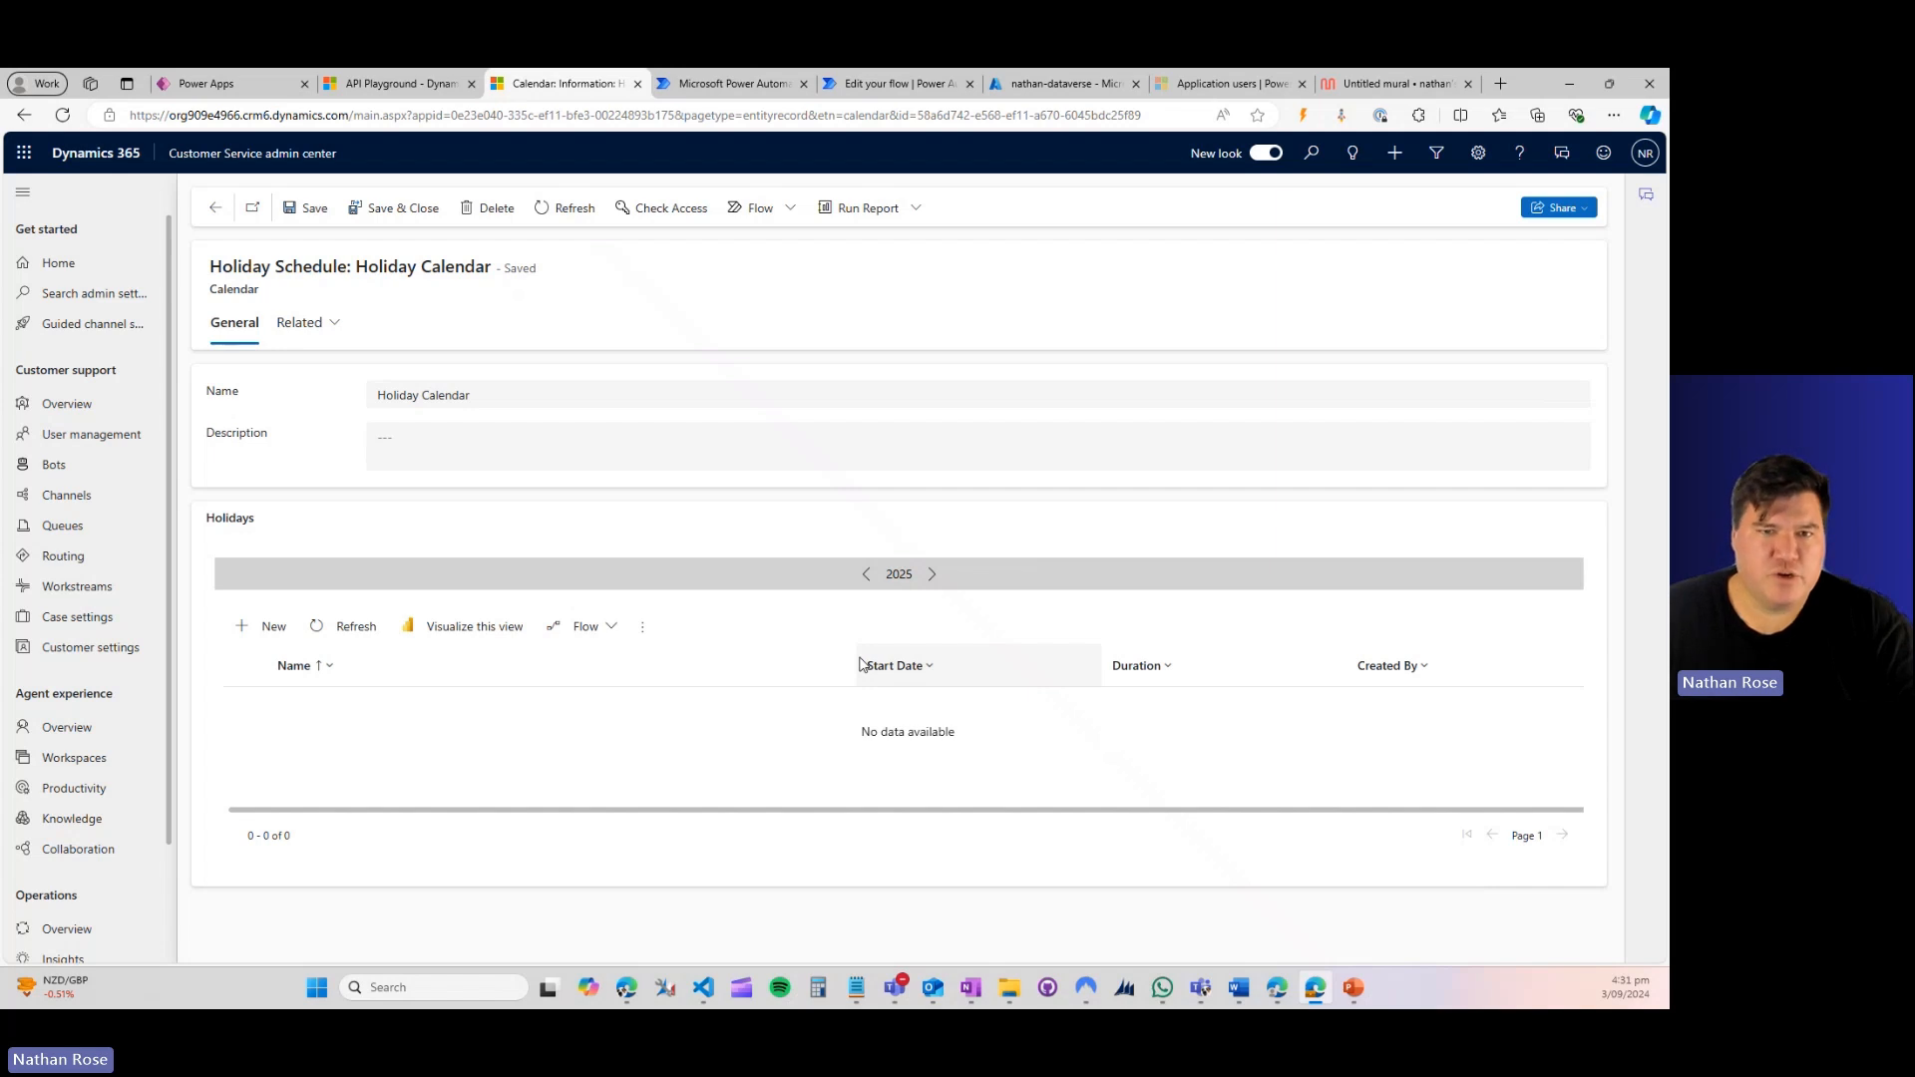
mouse_move(806, 880)
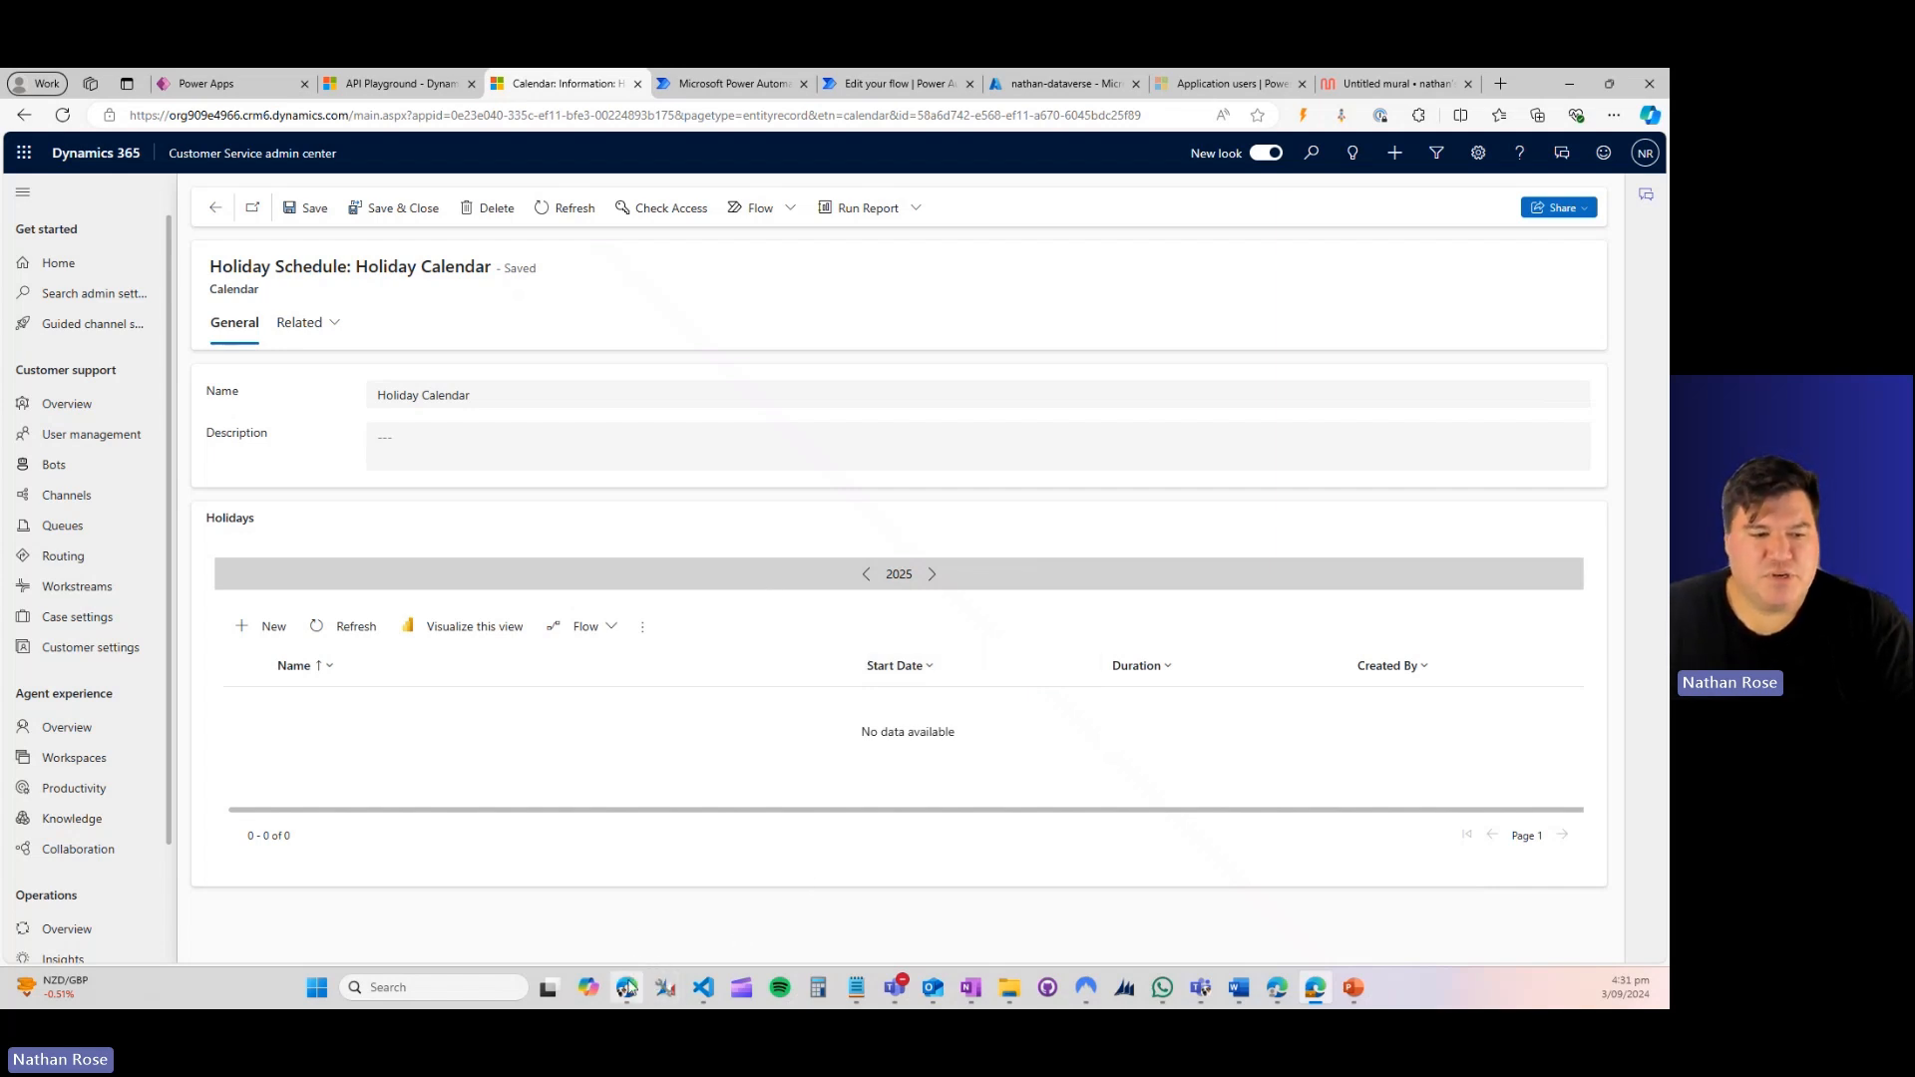
Step: Review the SaveHoliday endpoint post, then edit the Annually Populate Holidays flow and select its NZ country code
left_click(816, 84)
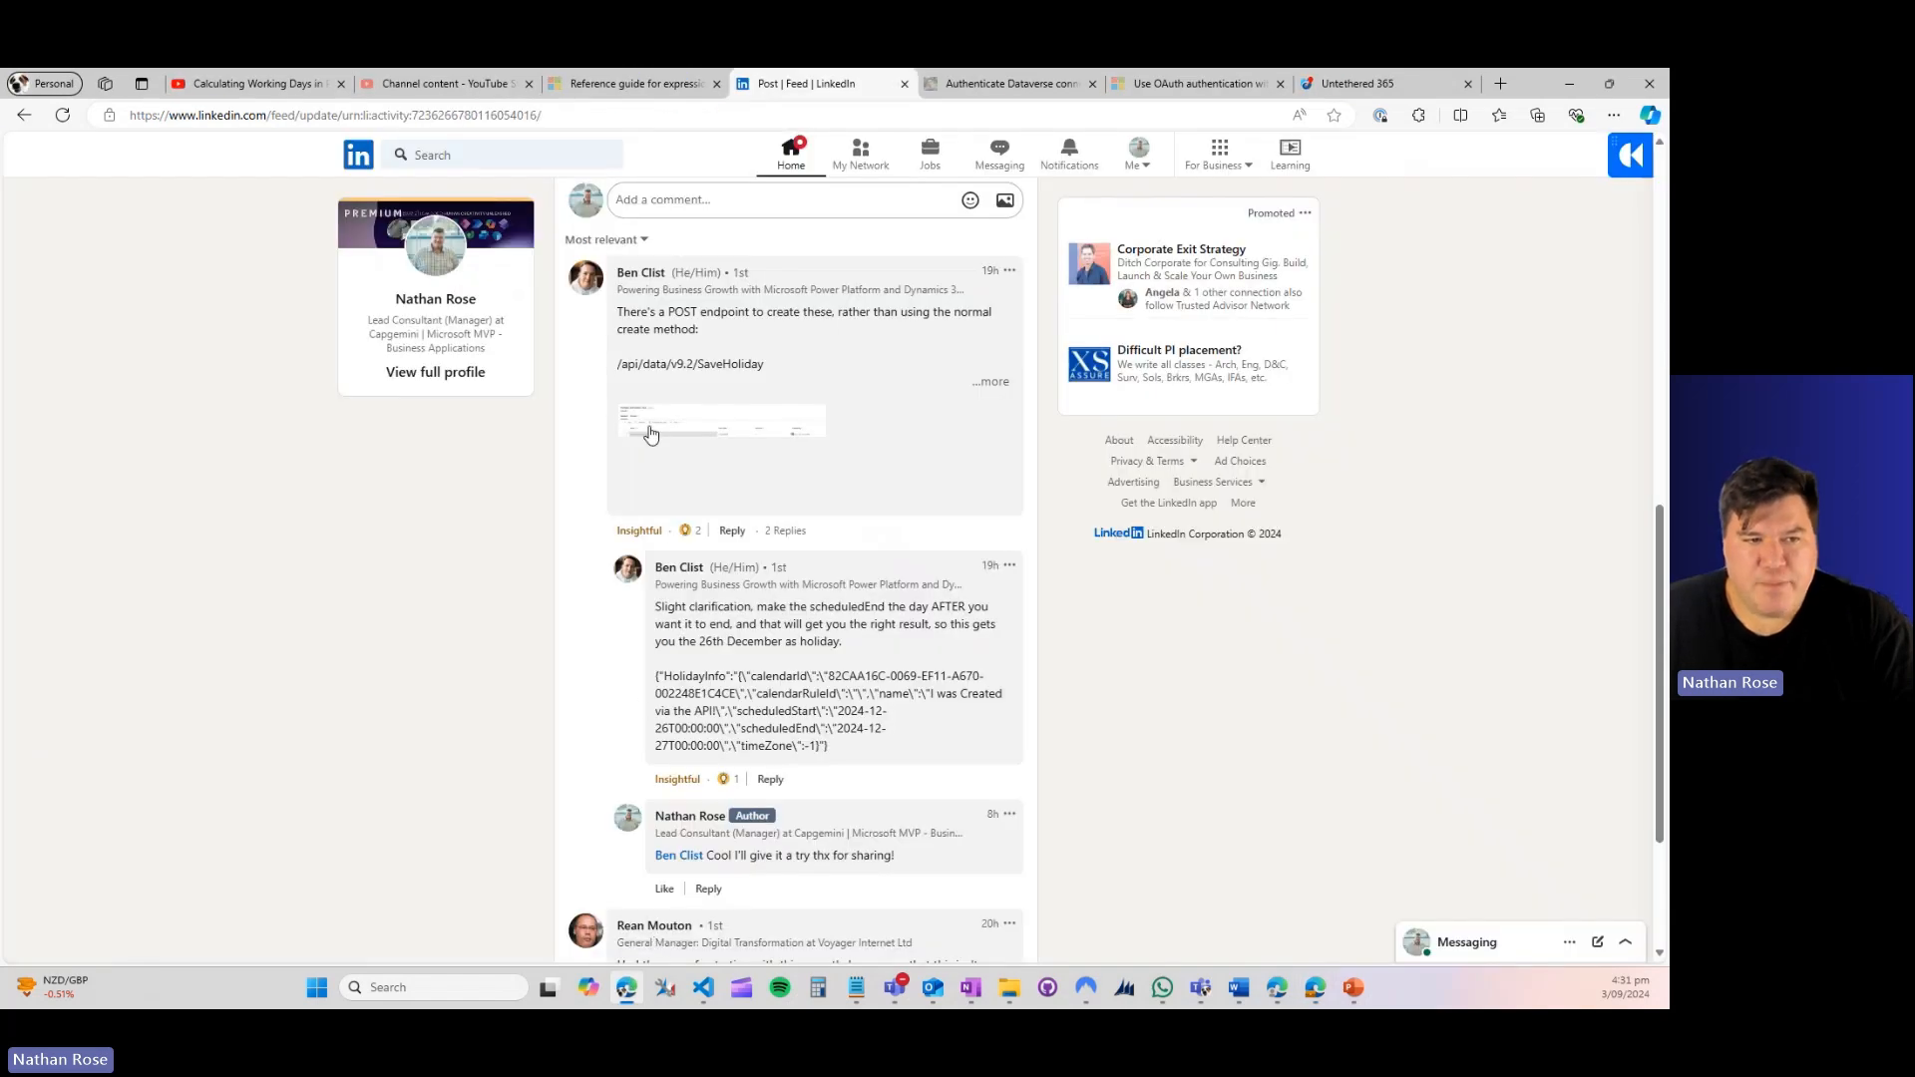
mouse_move(640, 379)
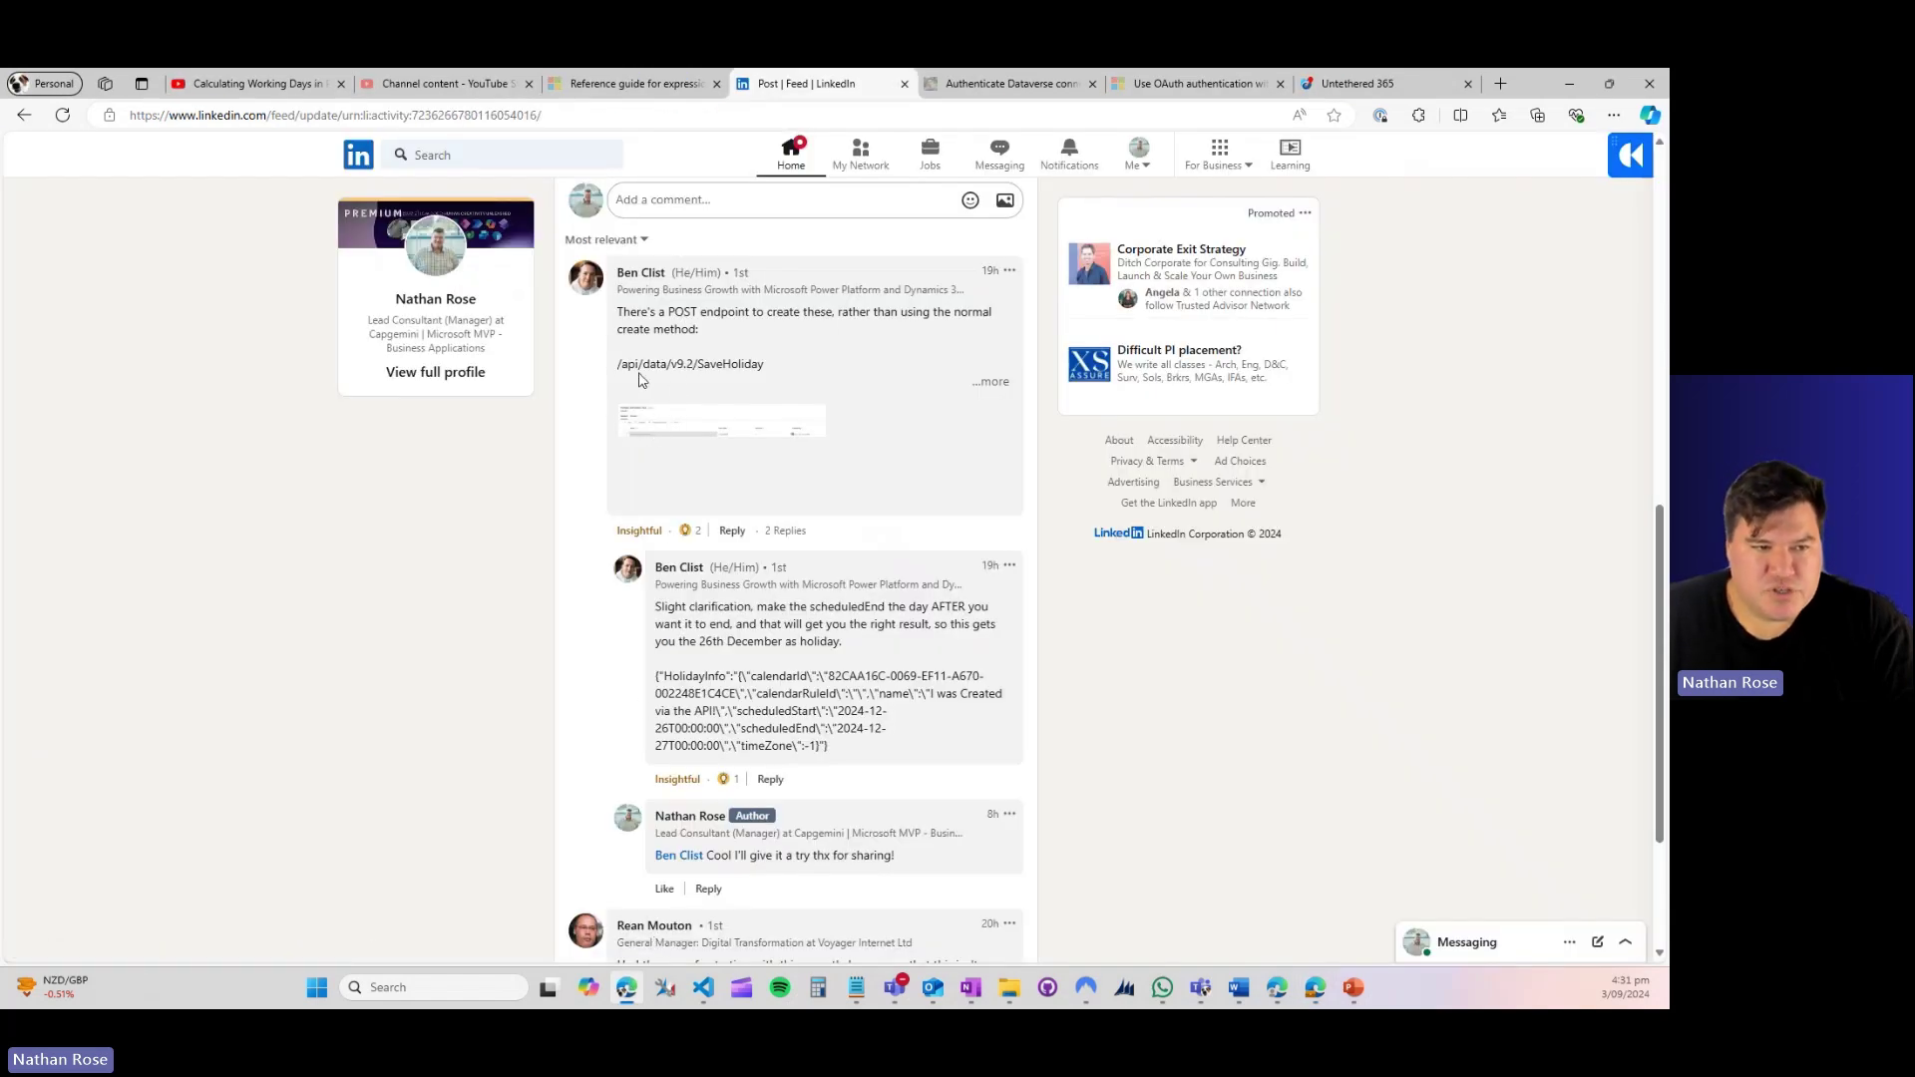
mouse_move(650, 373)
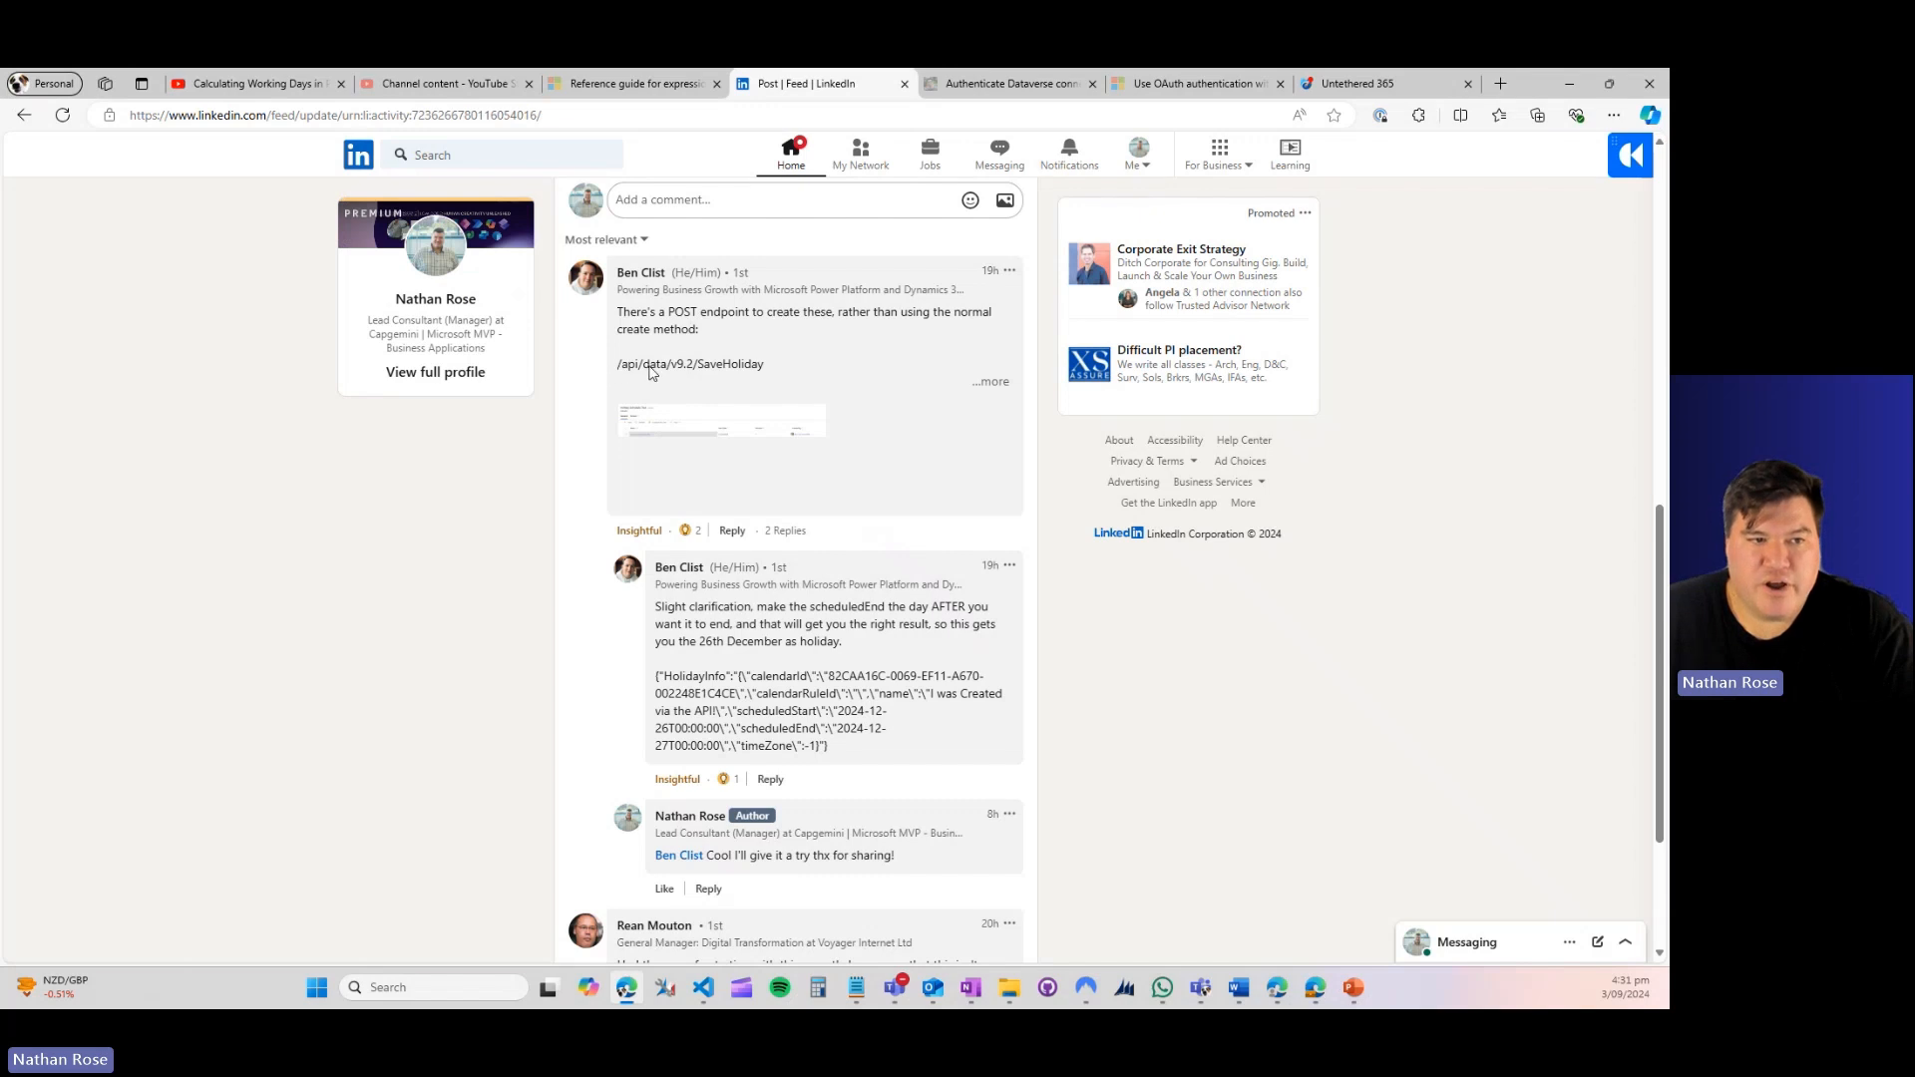
mouse_move(698, 373)
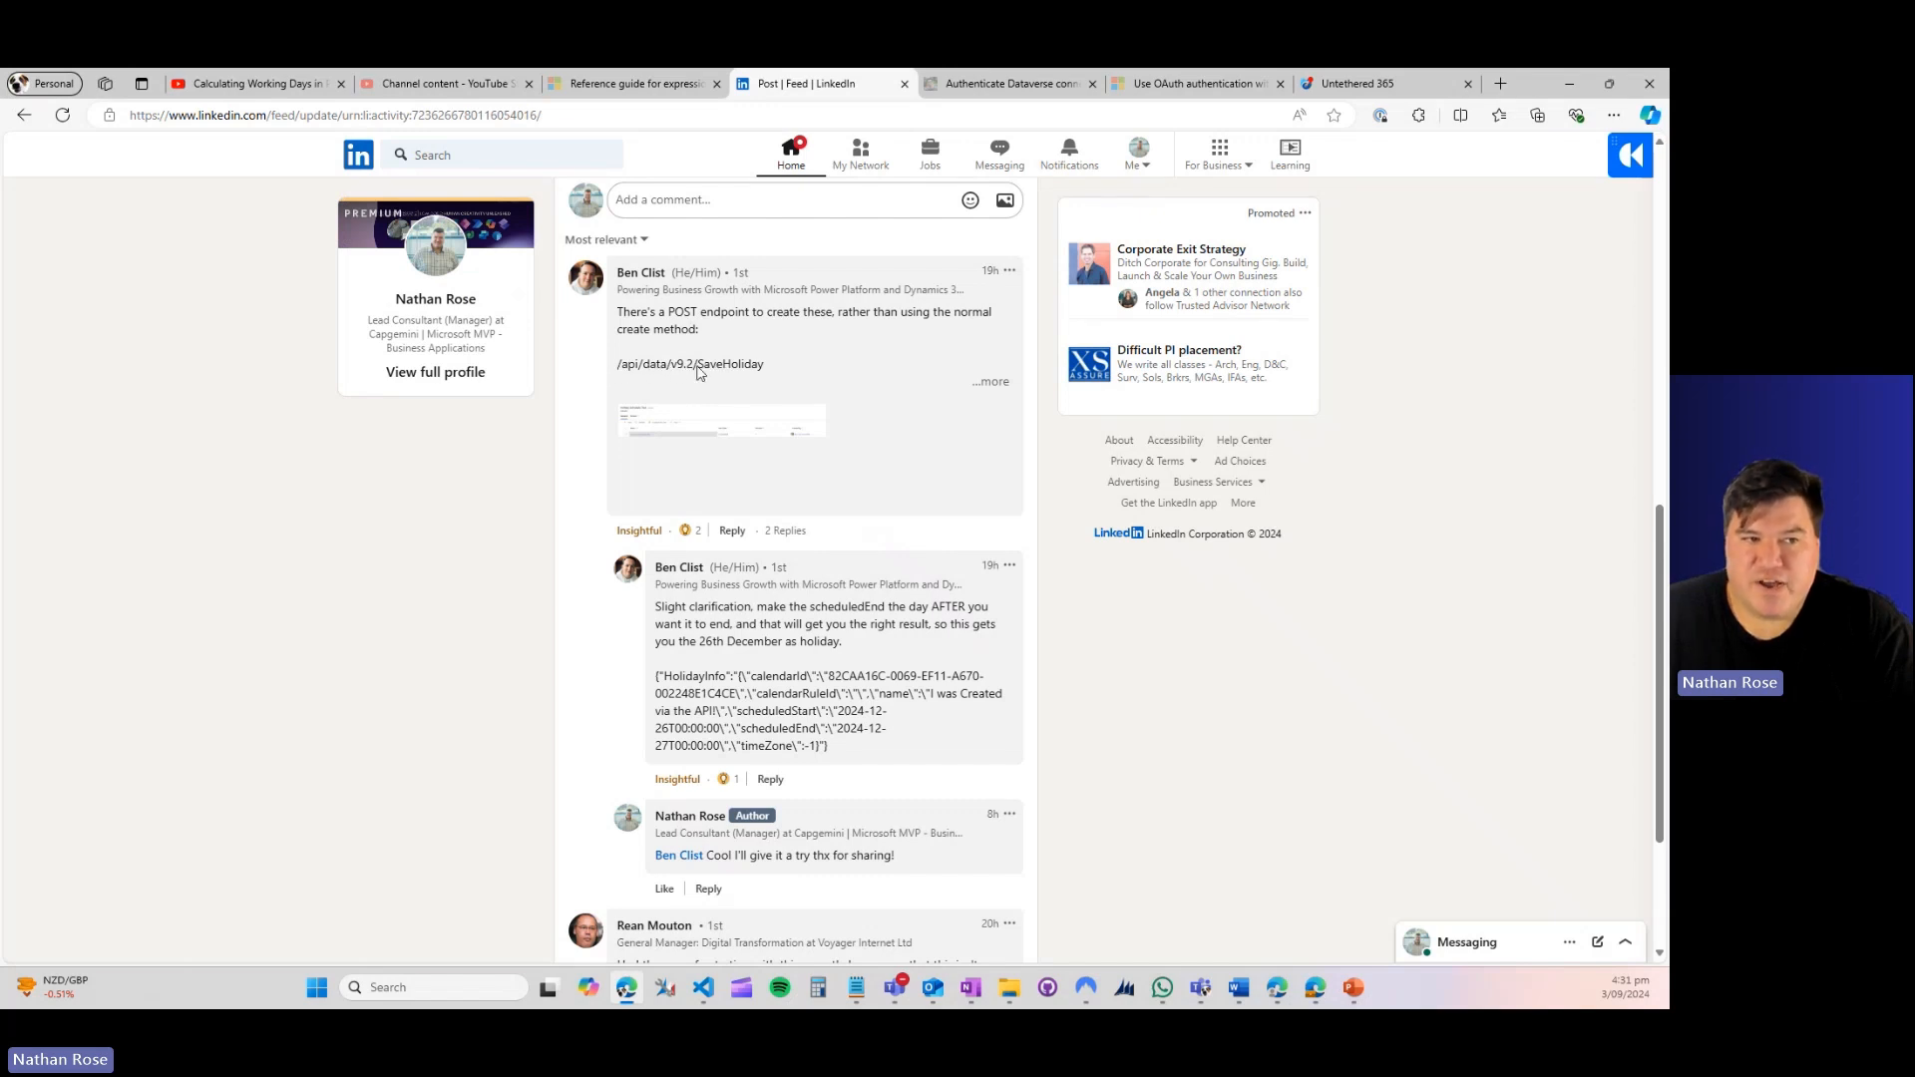
mouse_move(666, 383)
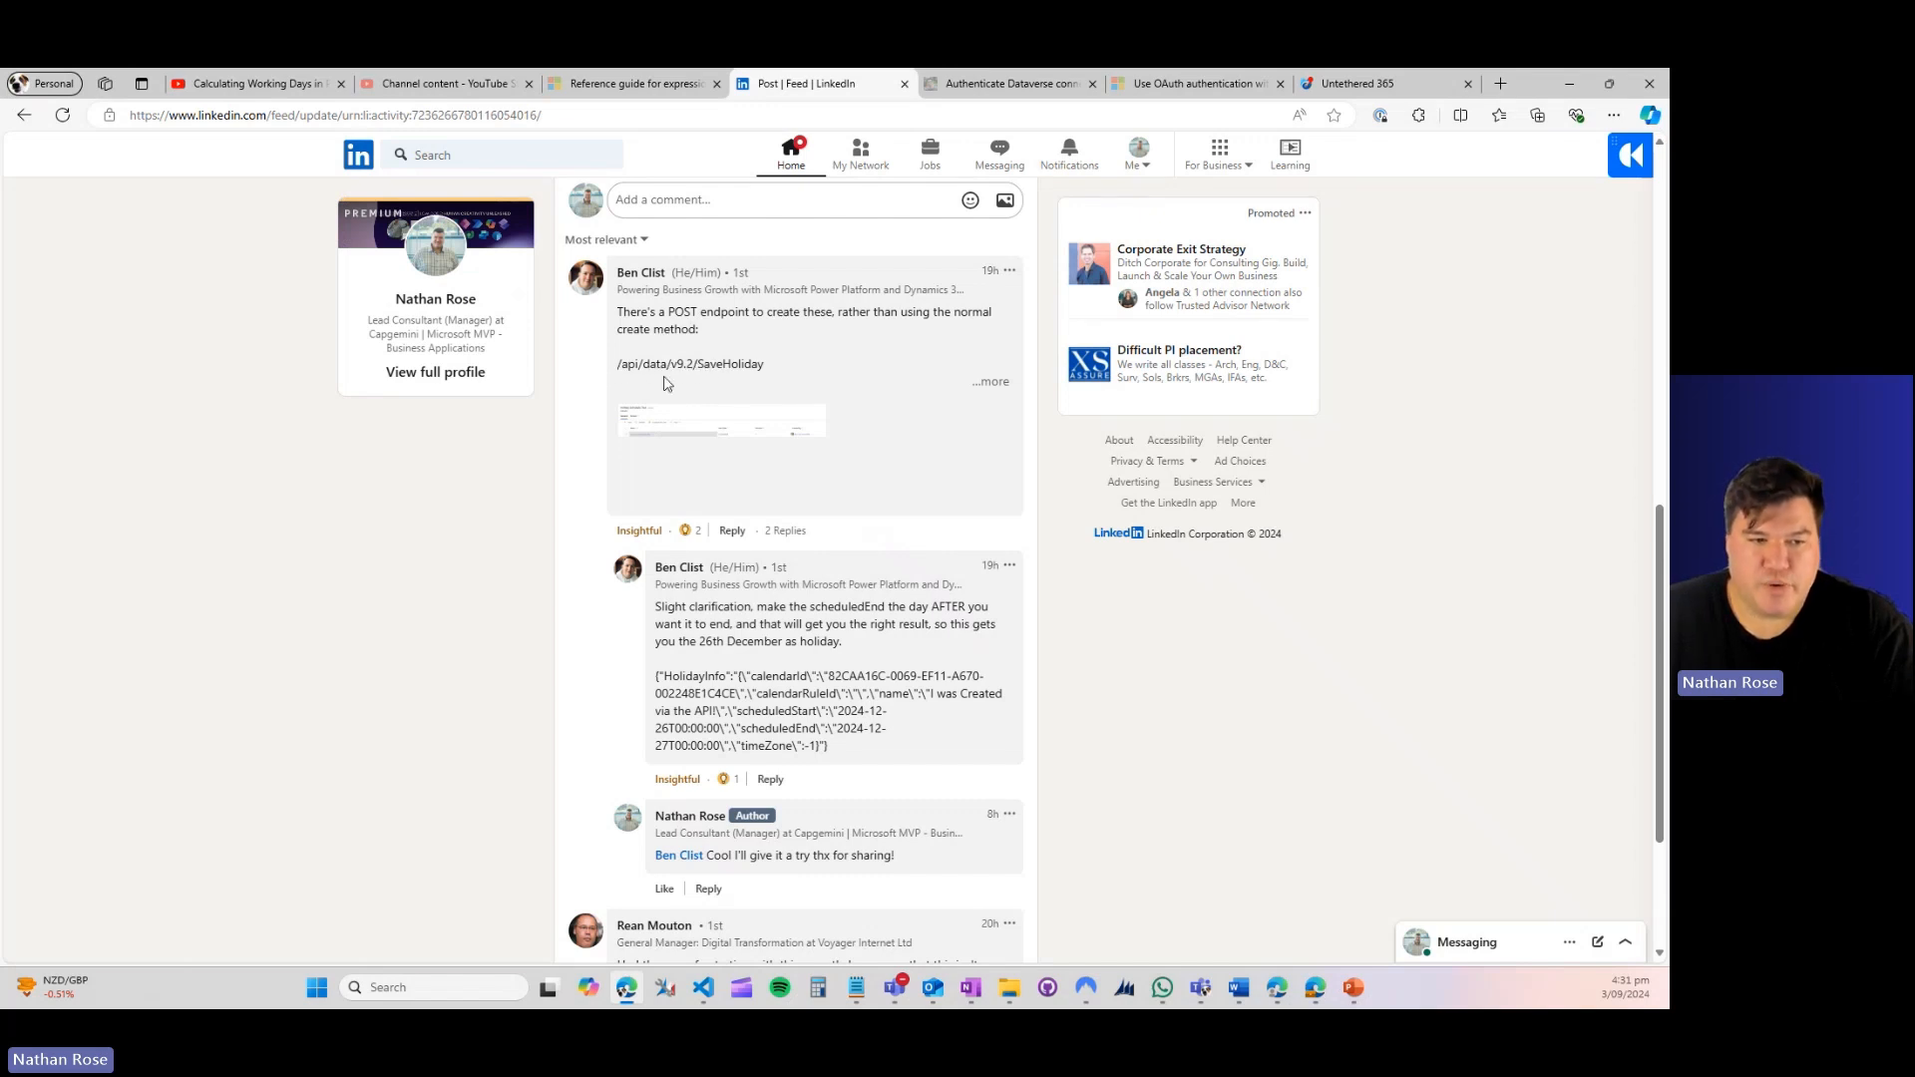
mouse_move(842, 748)
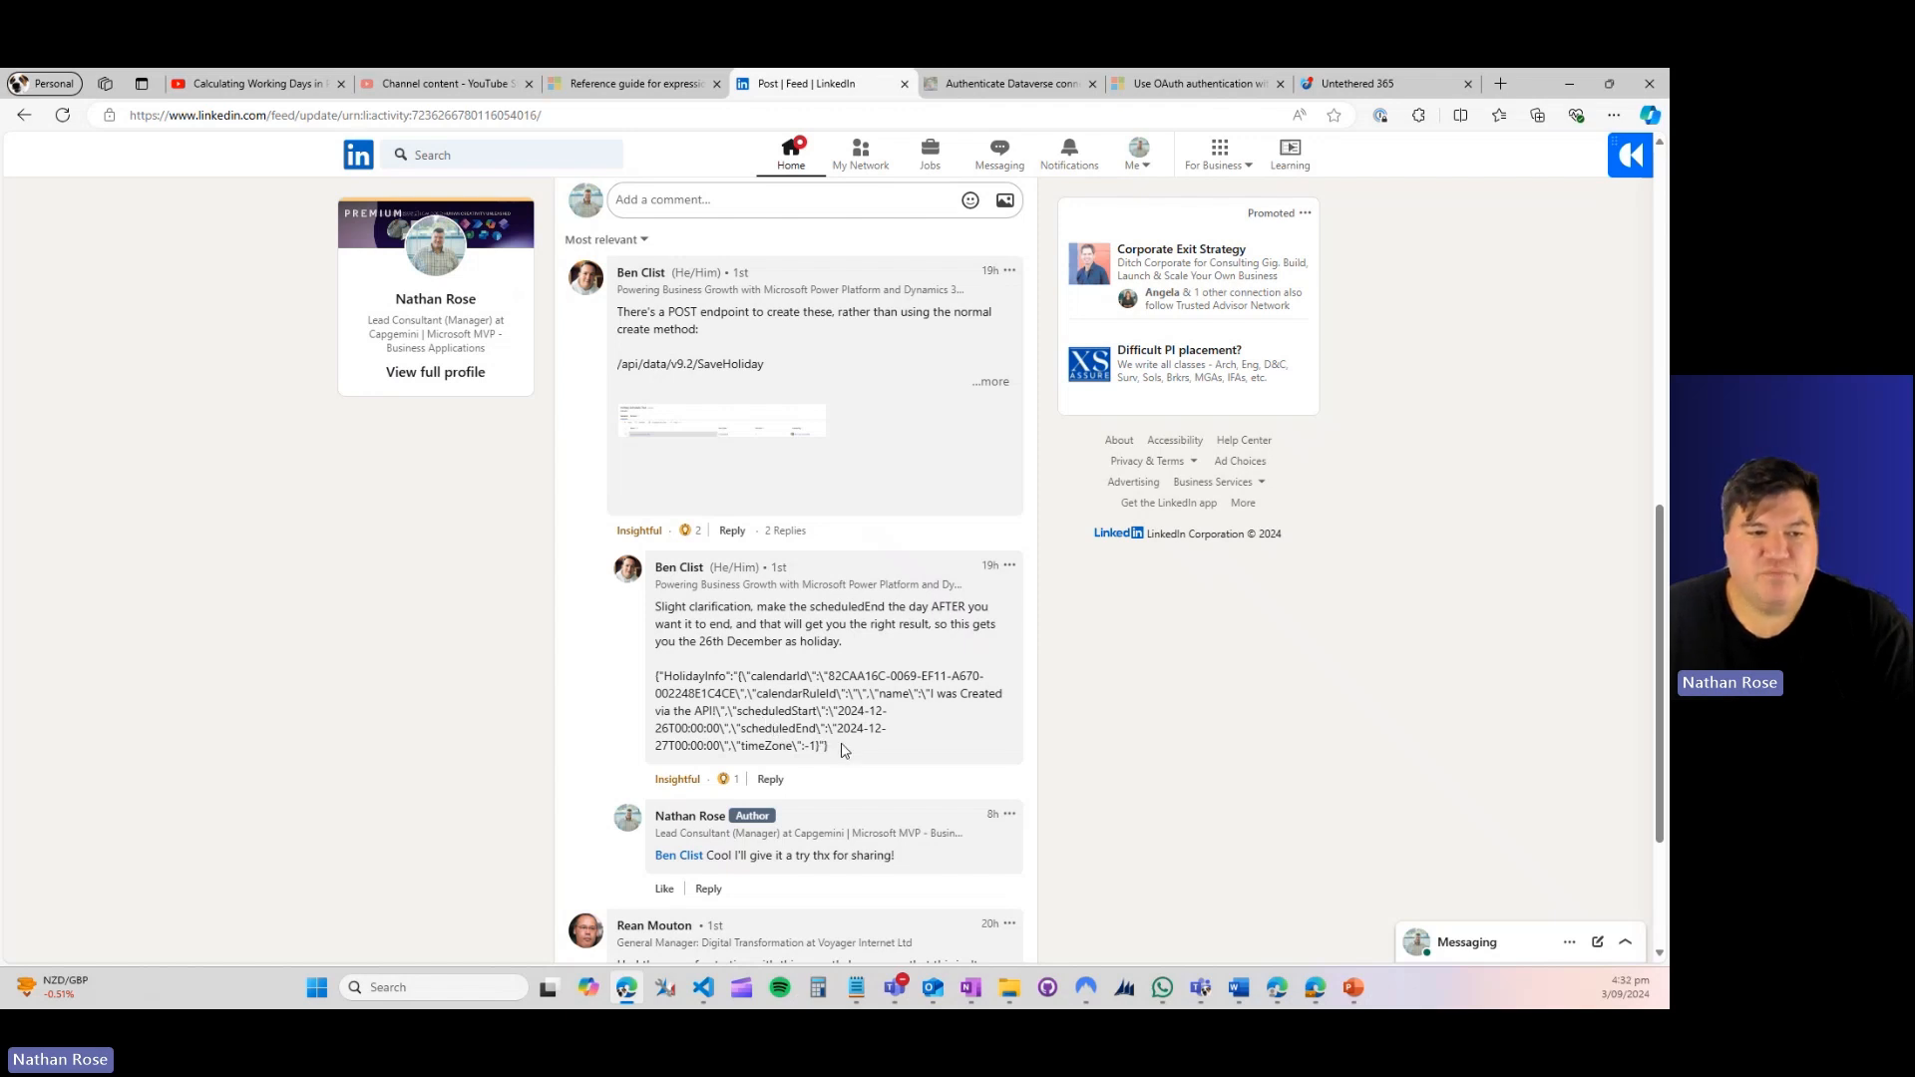
mouse_move(725, 720)
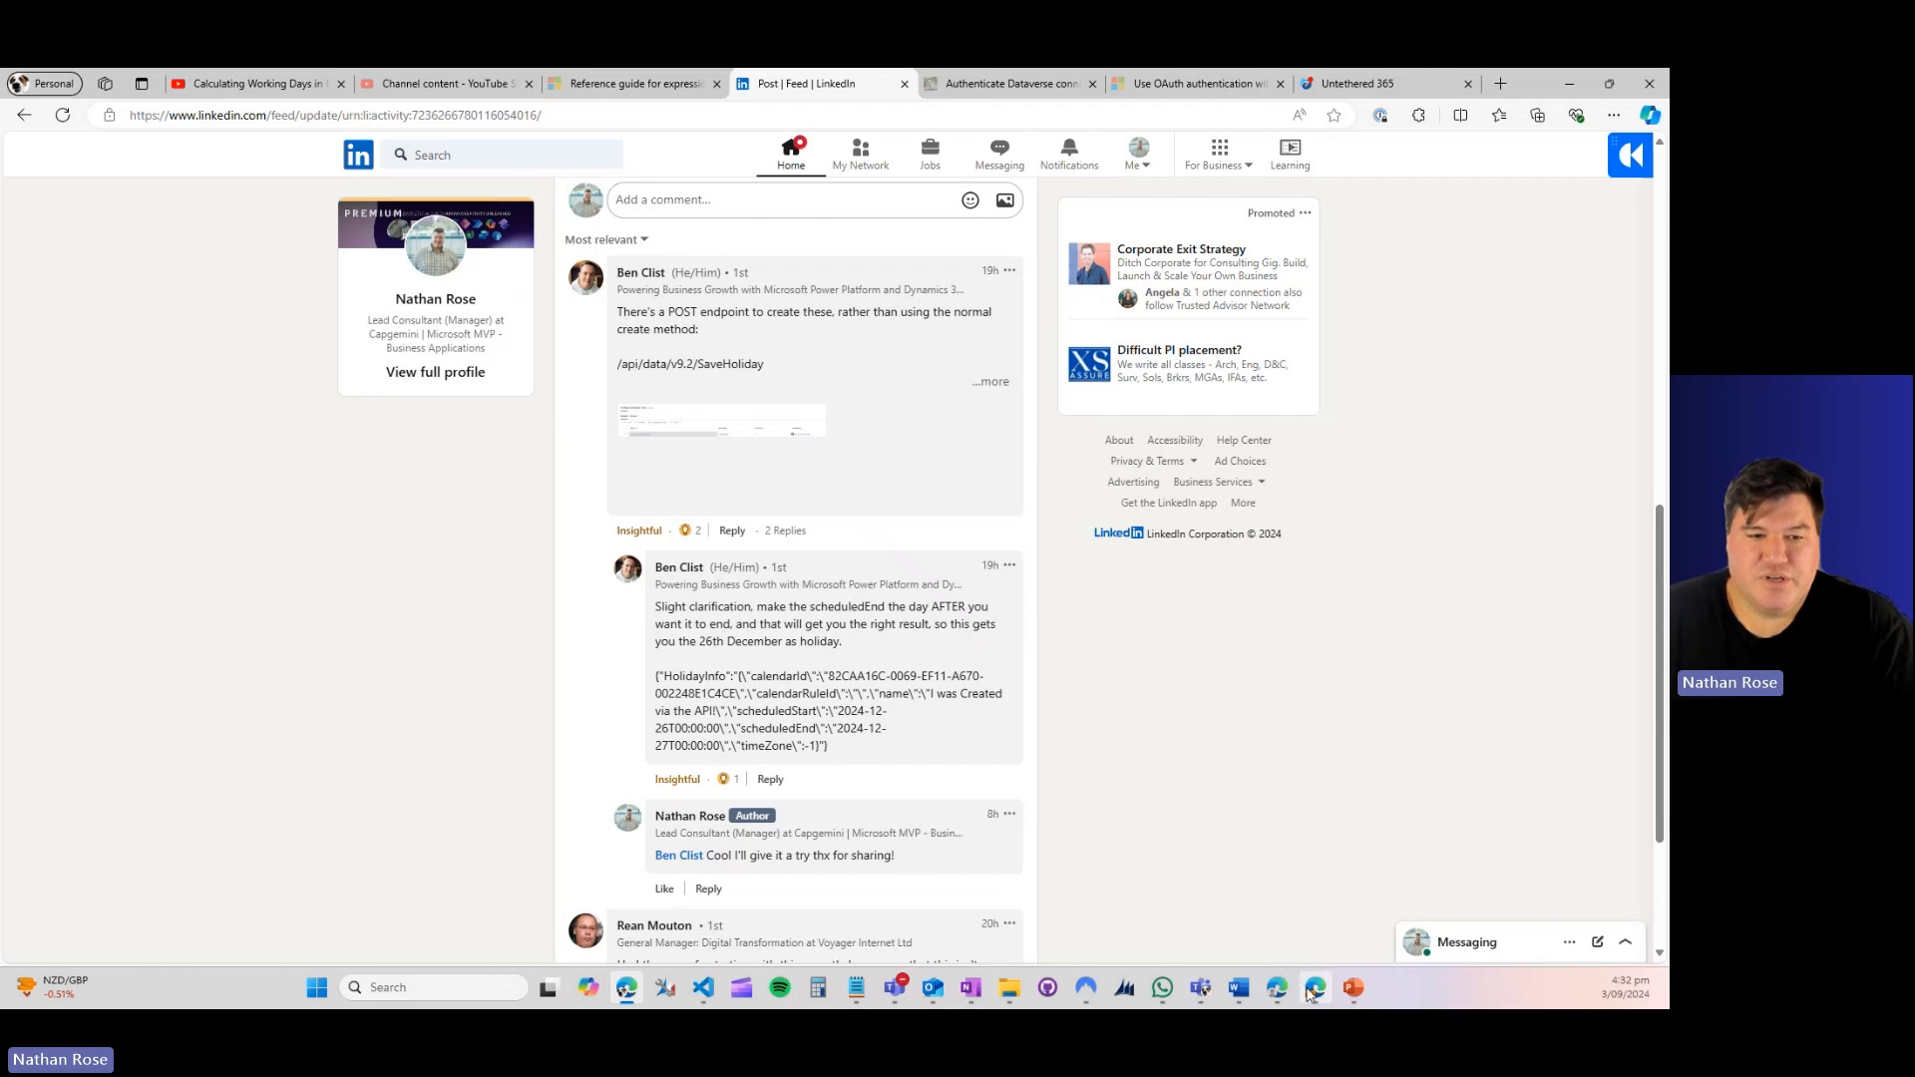
mouse_move(1315, 987)
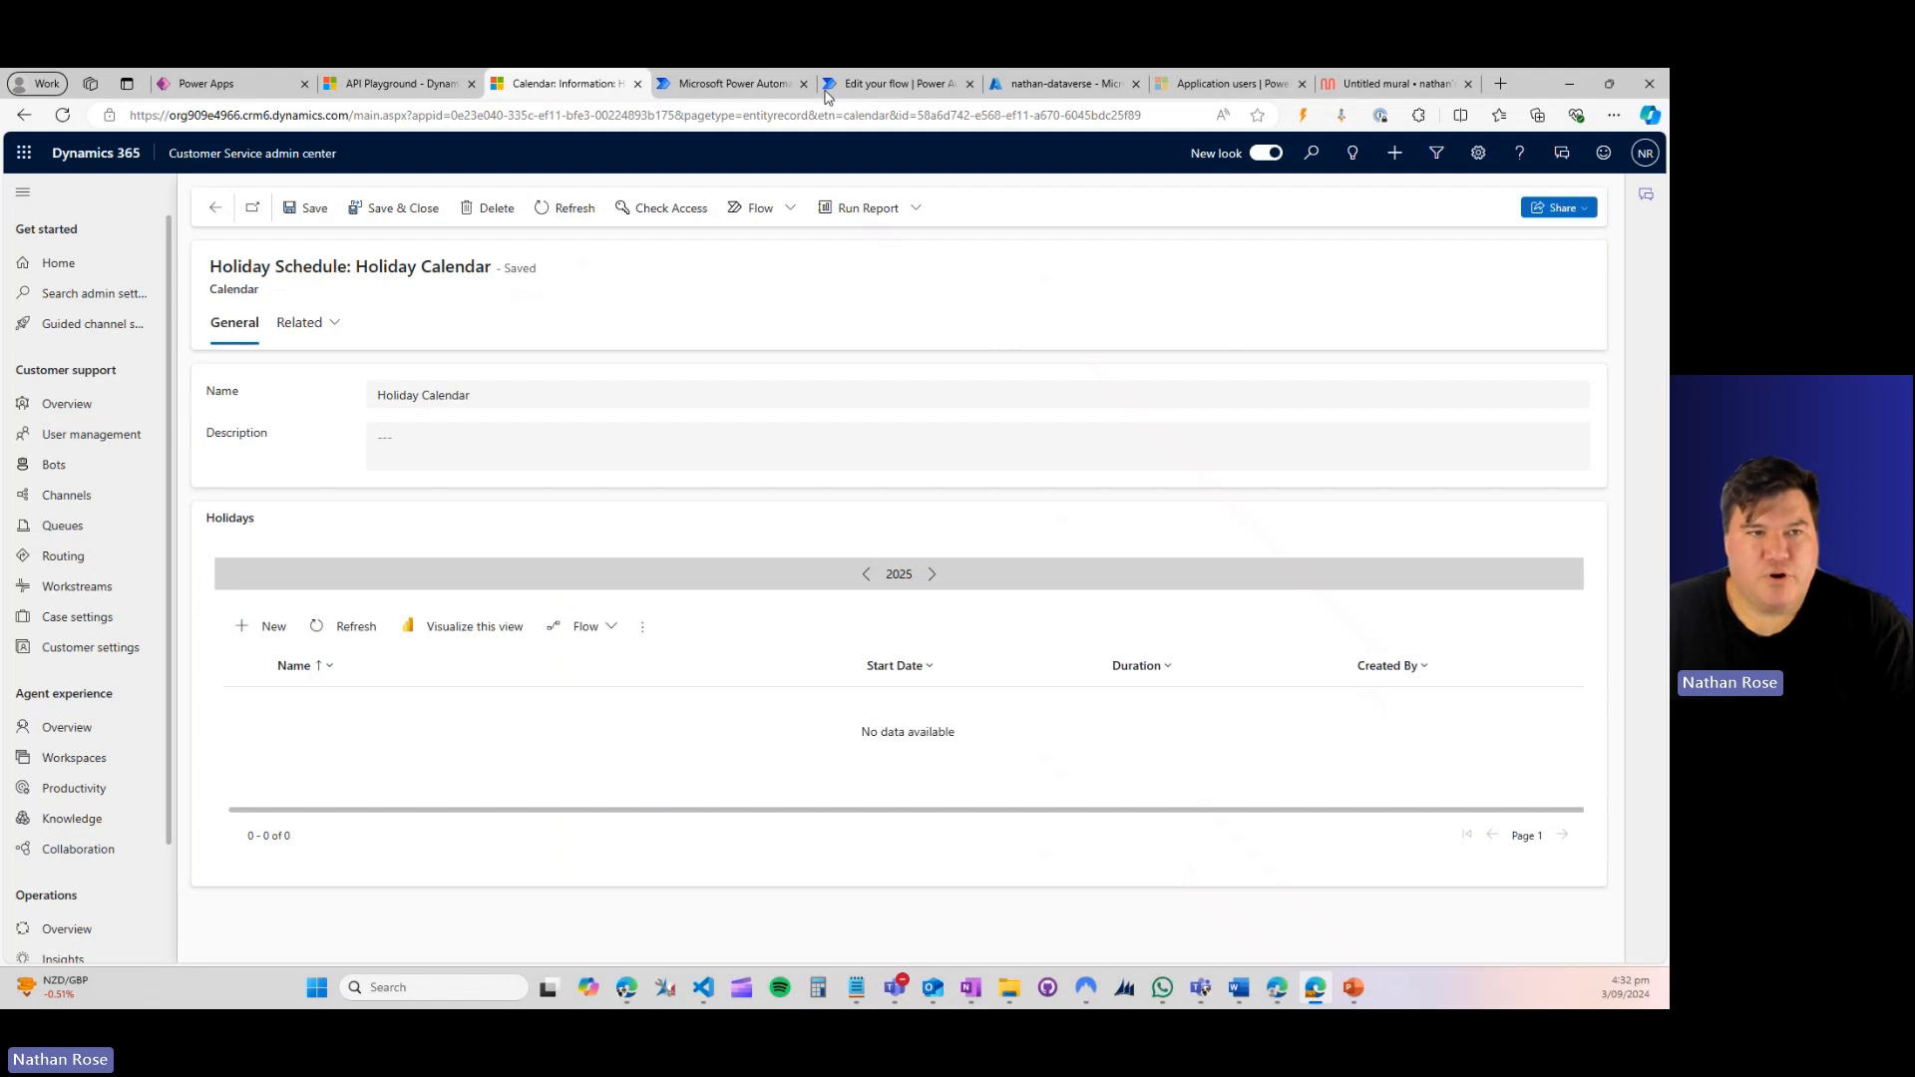
mouse_move(714, 100)
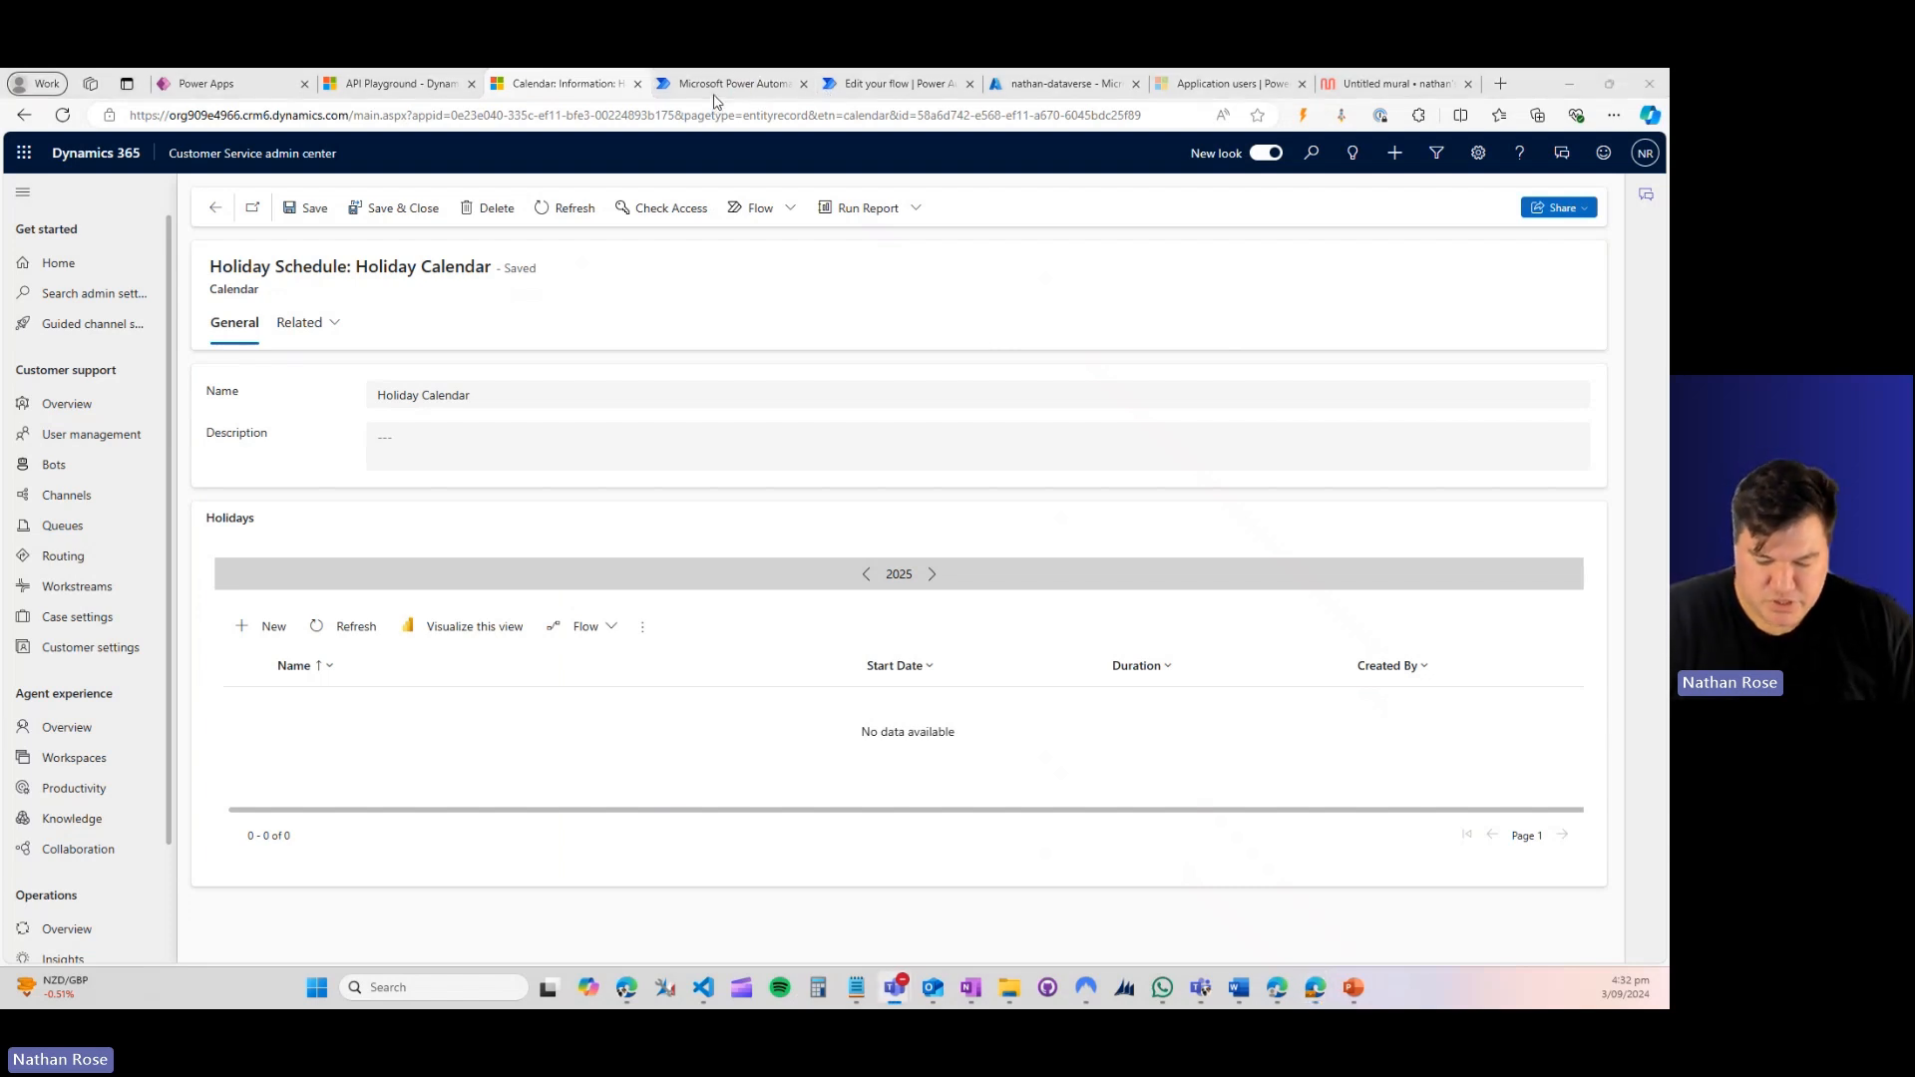
mouse_move(733, 83)
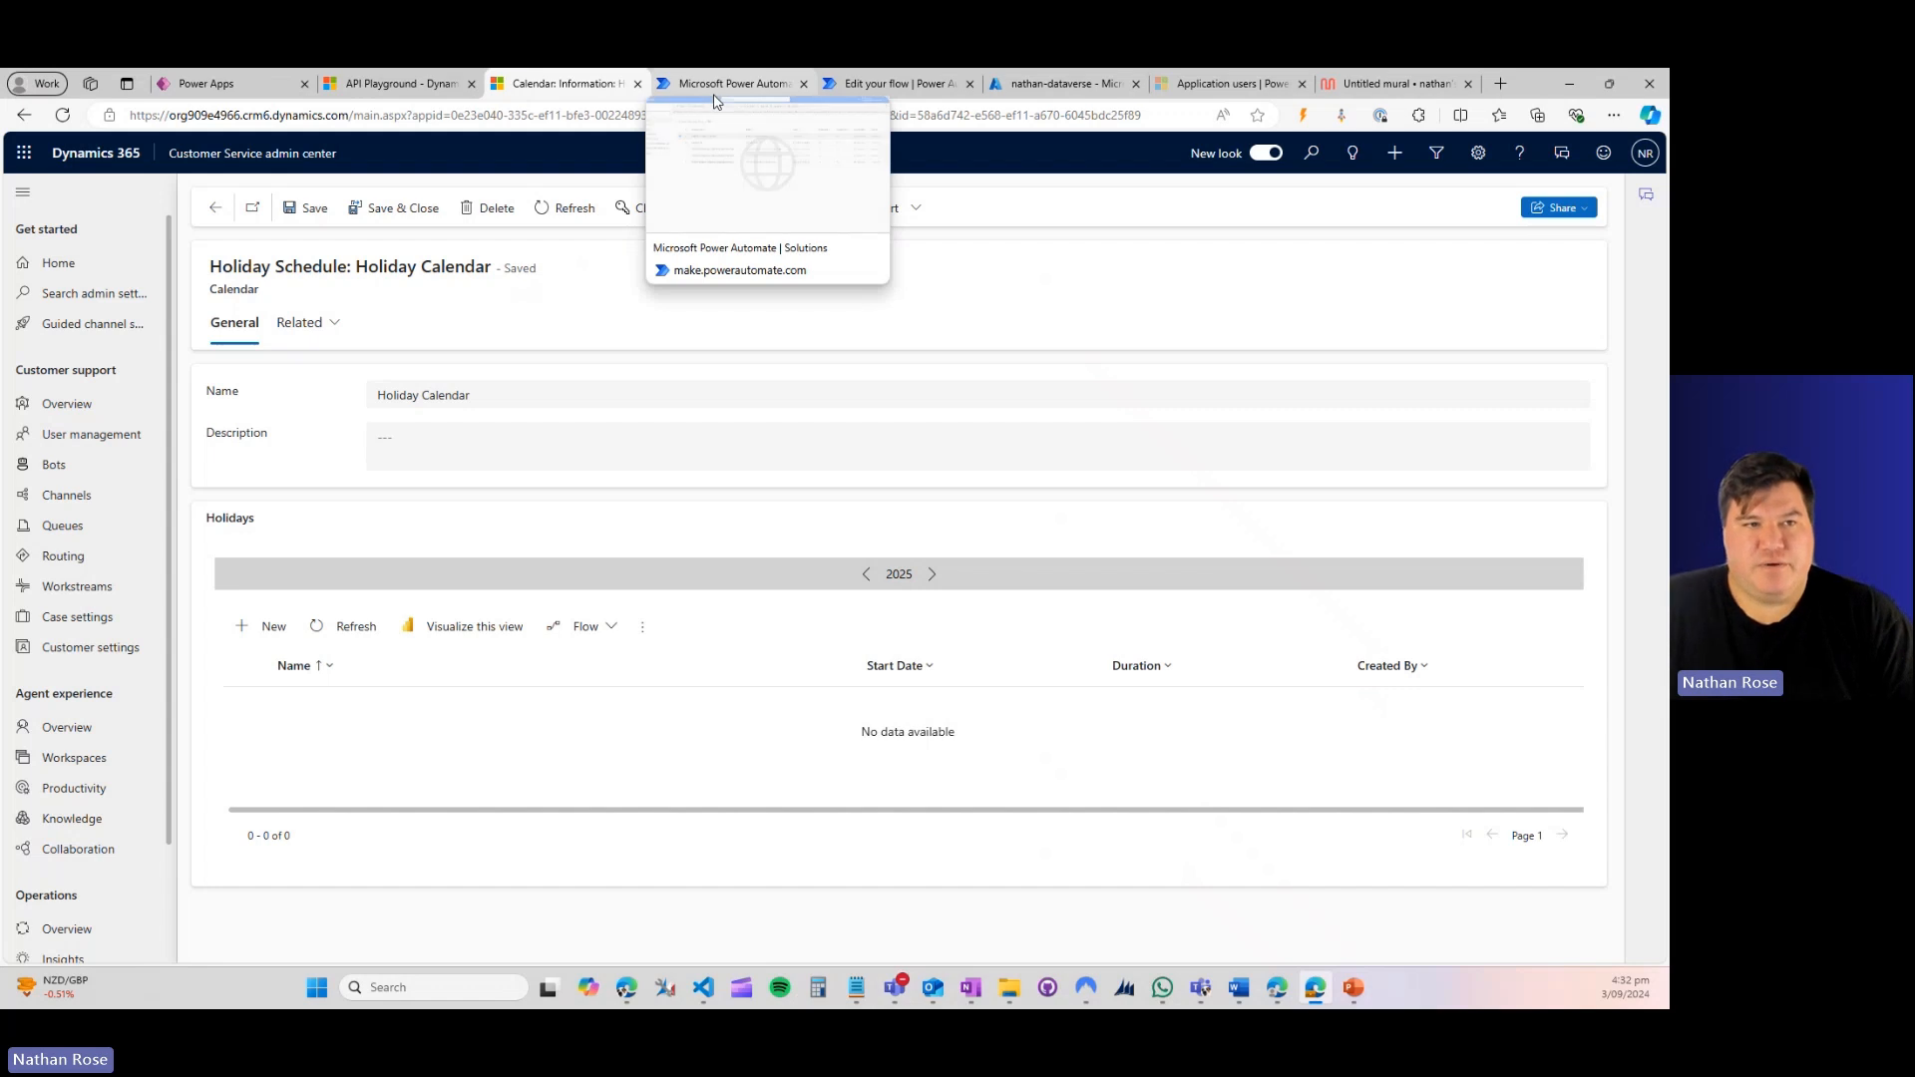
left_click(901, 84)
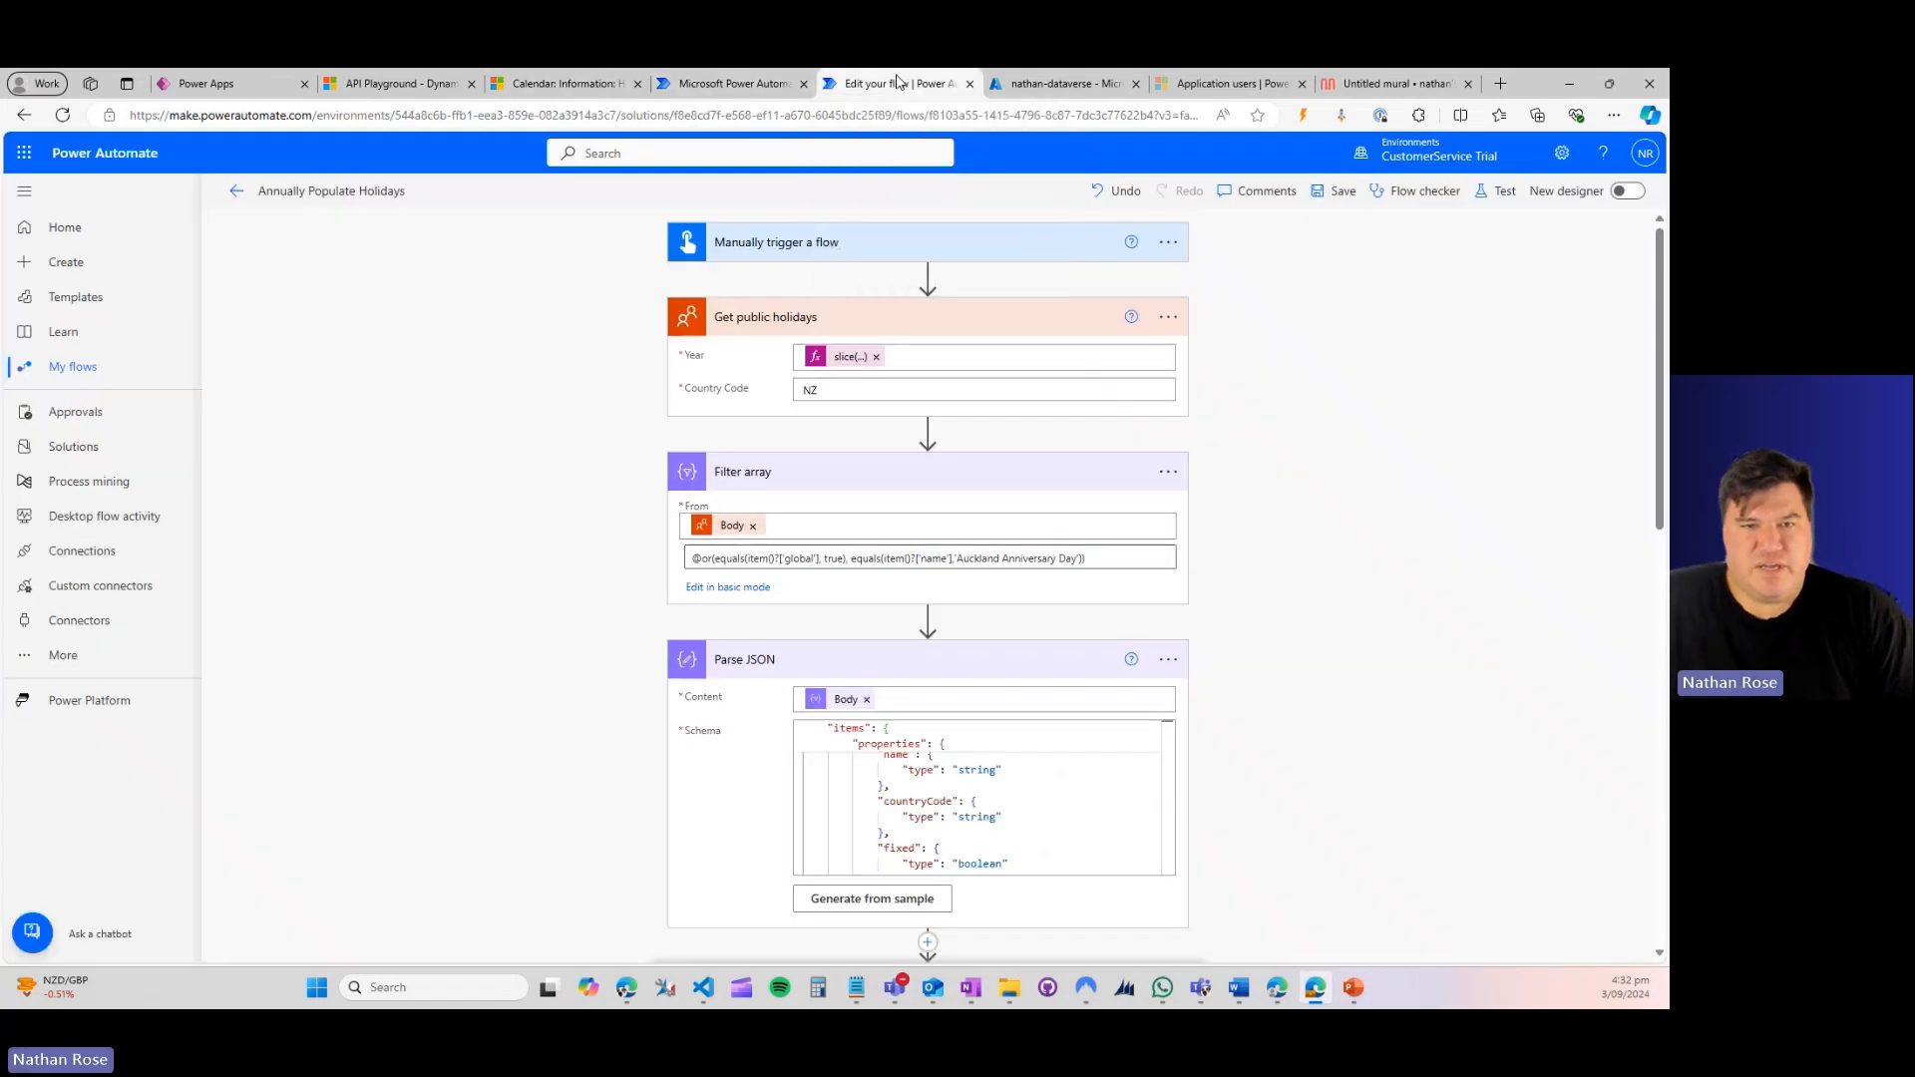
mouse_move(711, 591)
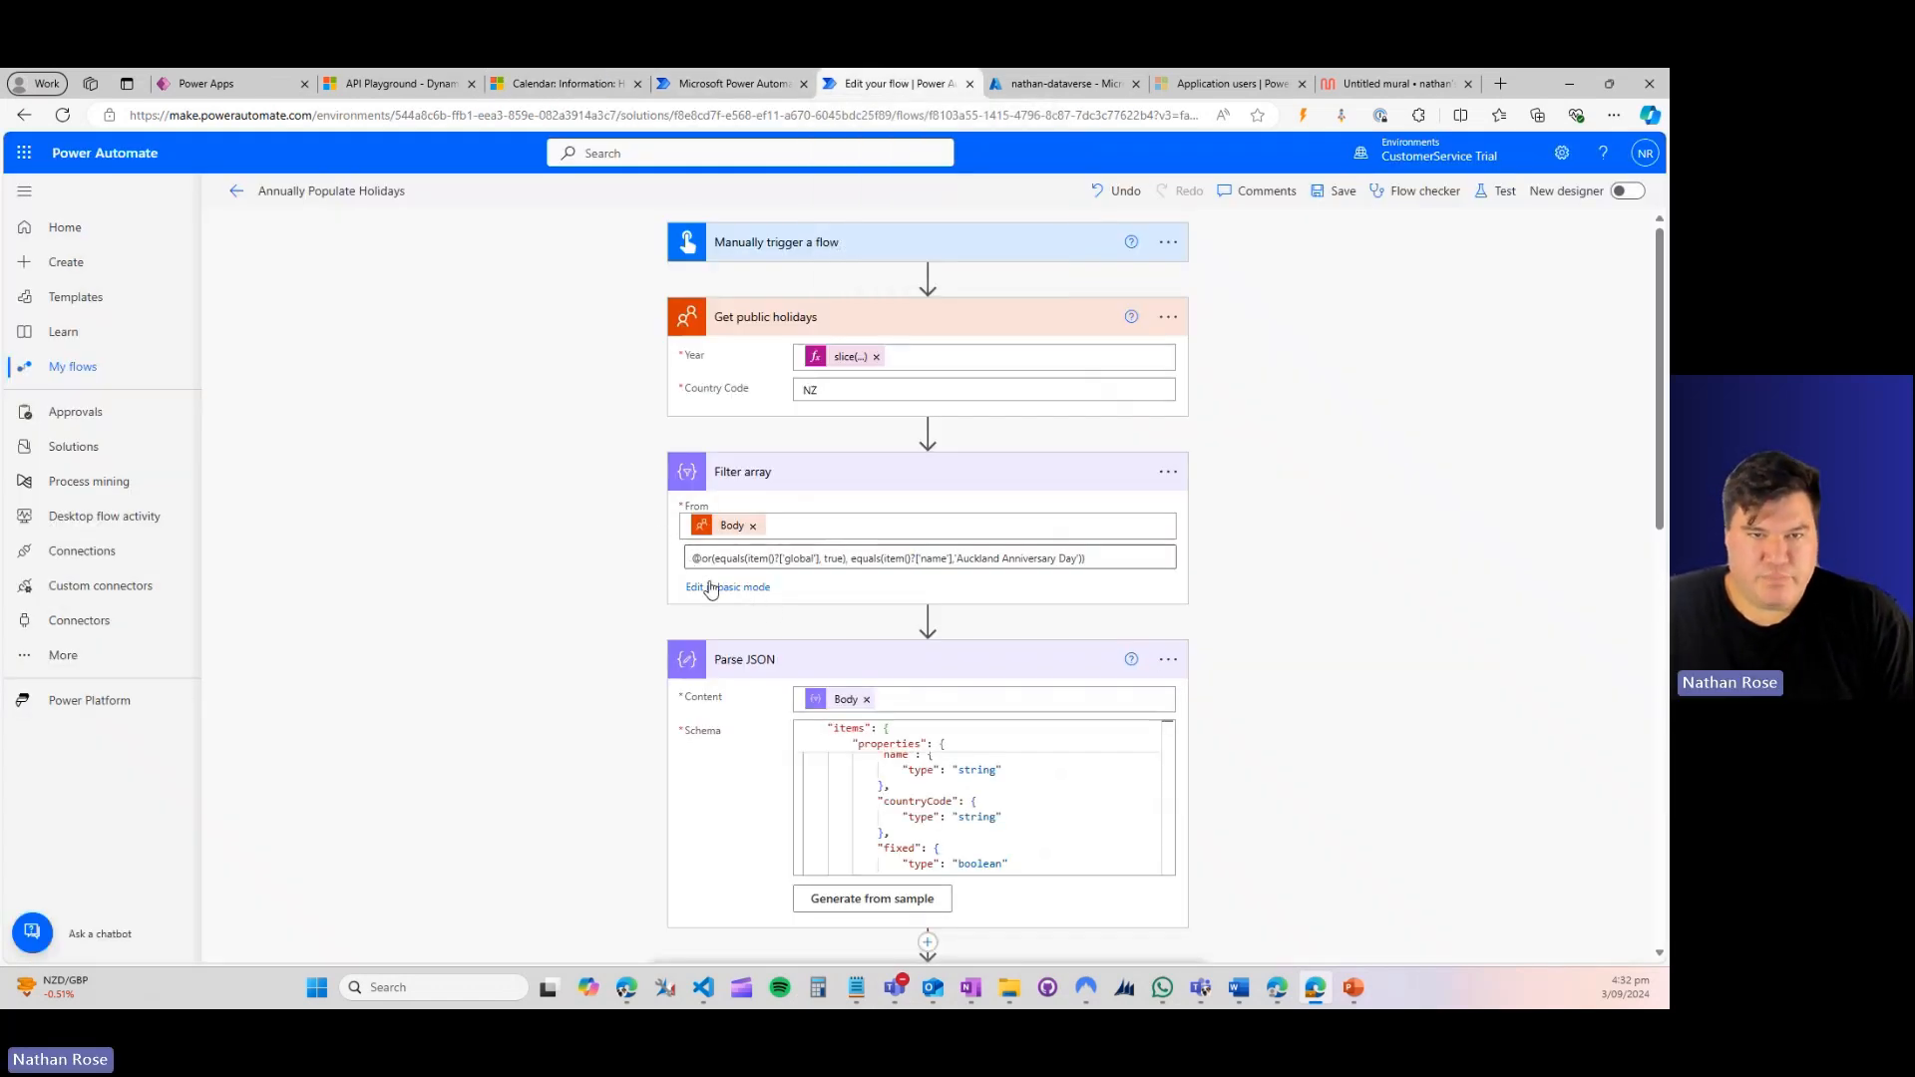
mouse_move(644, 403)
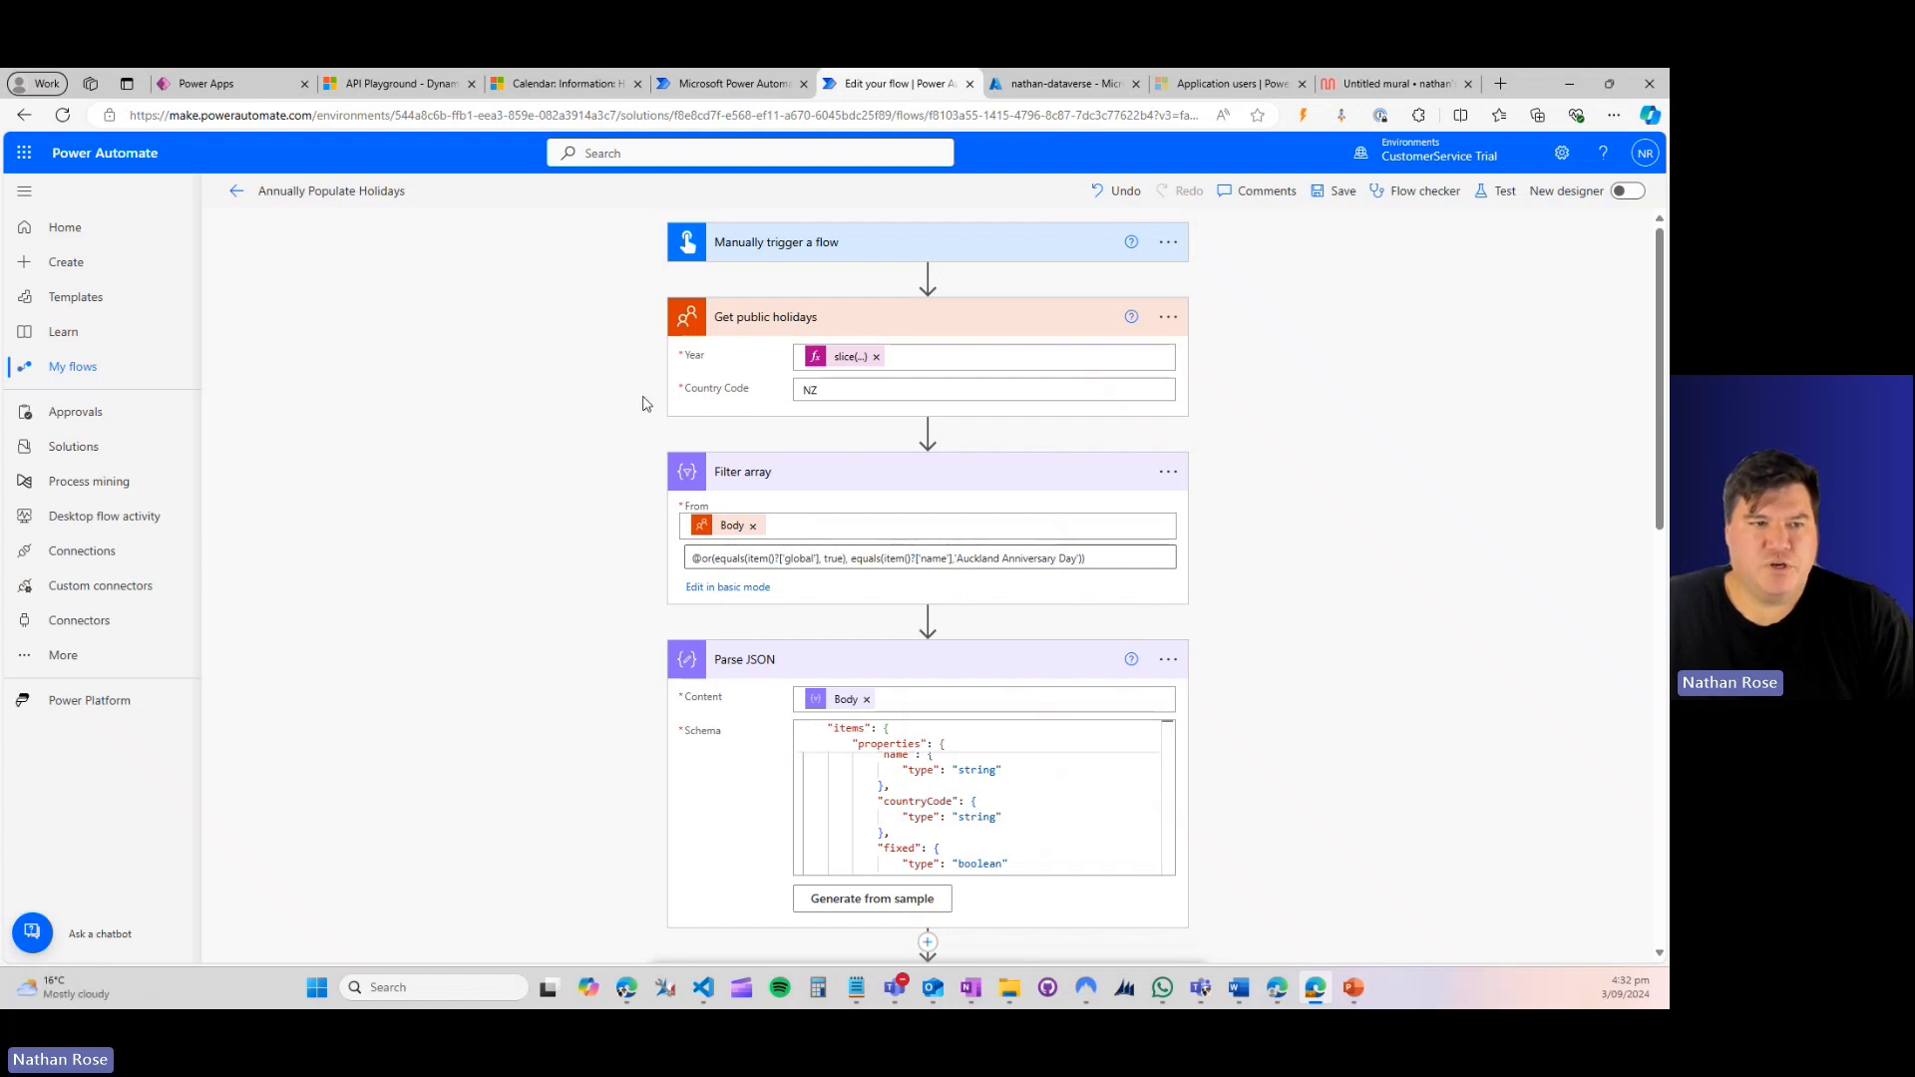
mouse_move(777, 248)
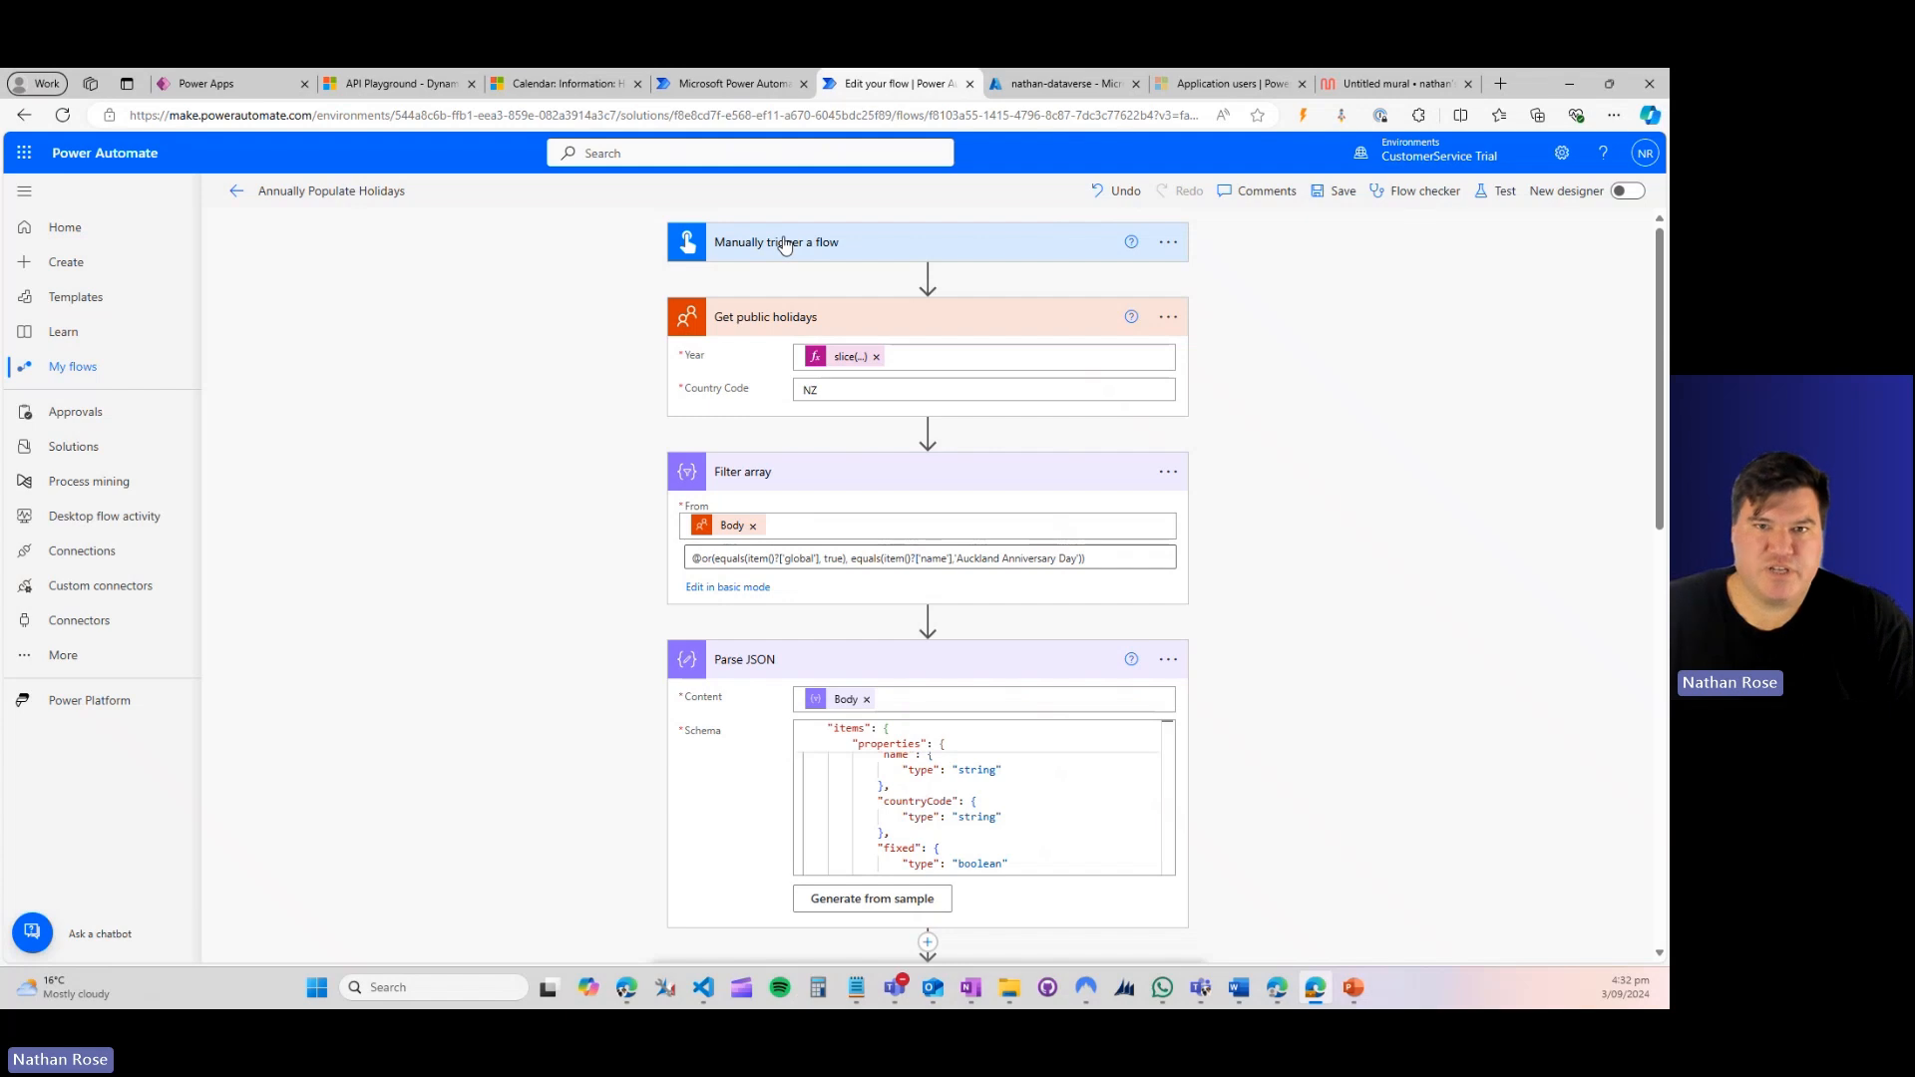
mouse_move(800, 229)
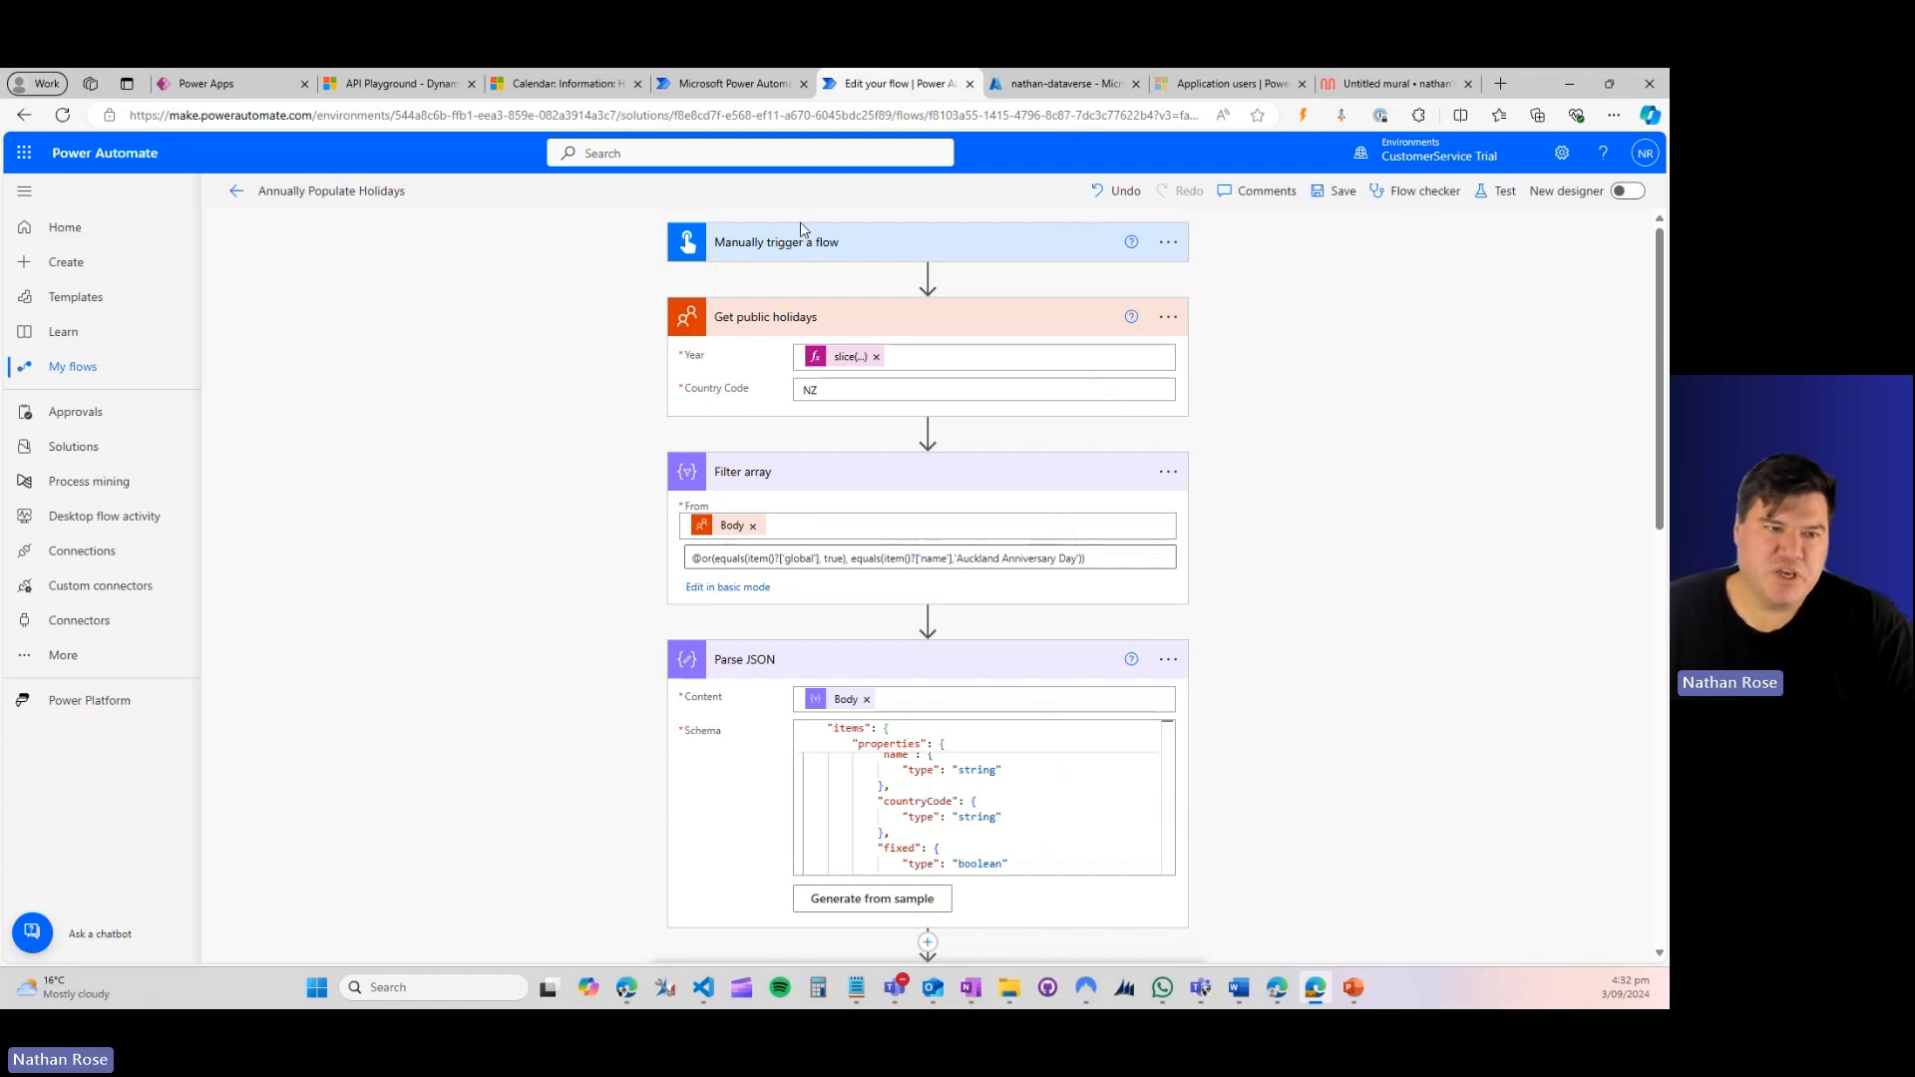
mouse_move(750, 344)
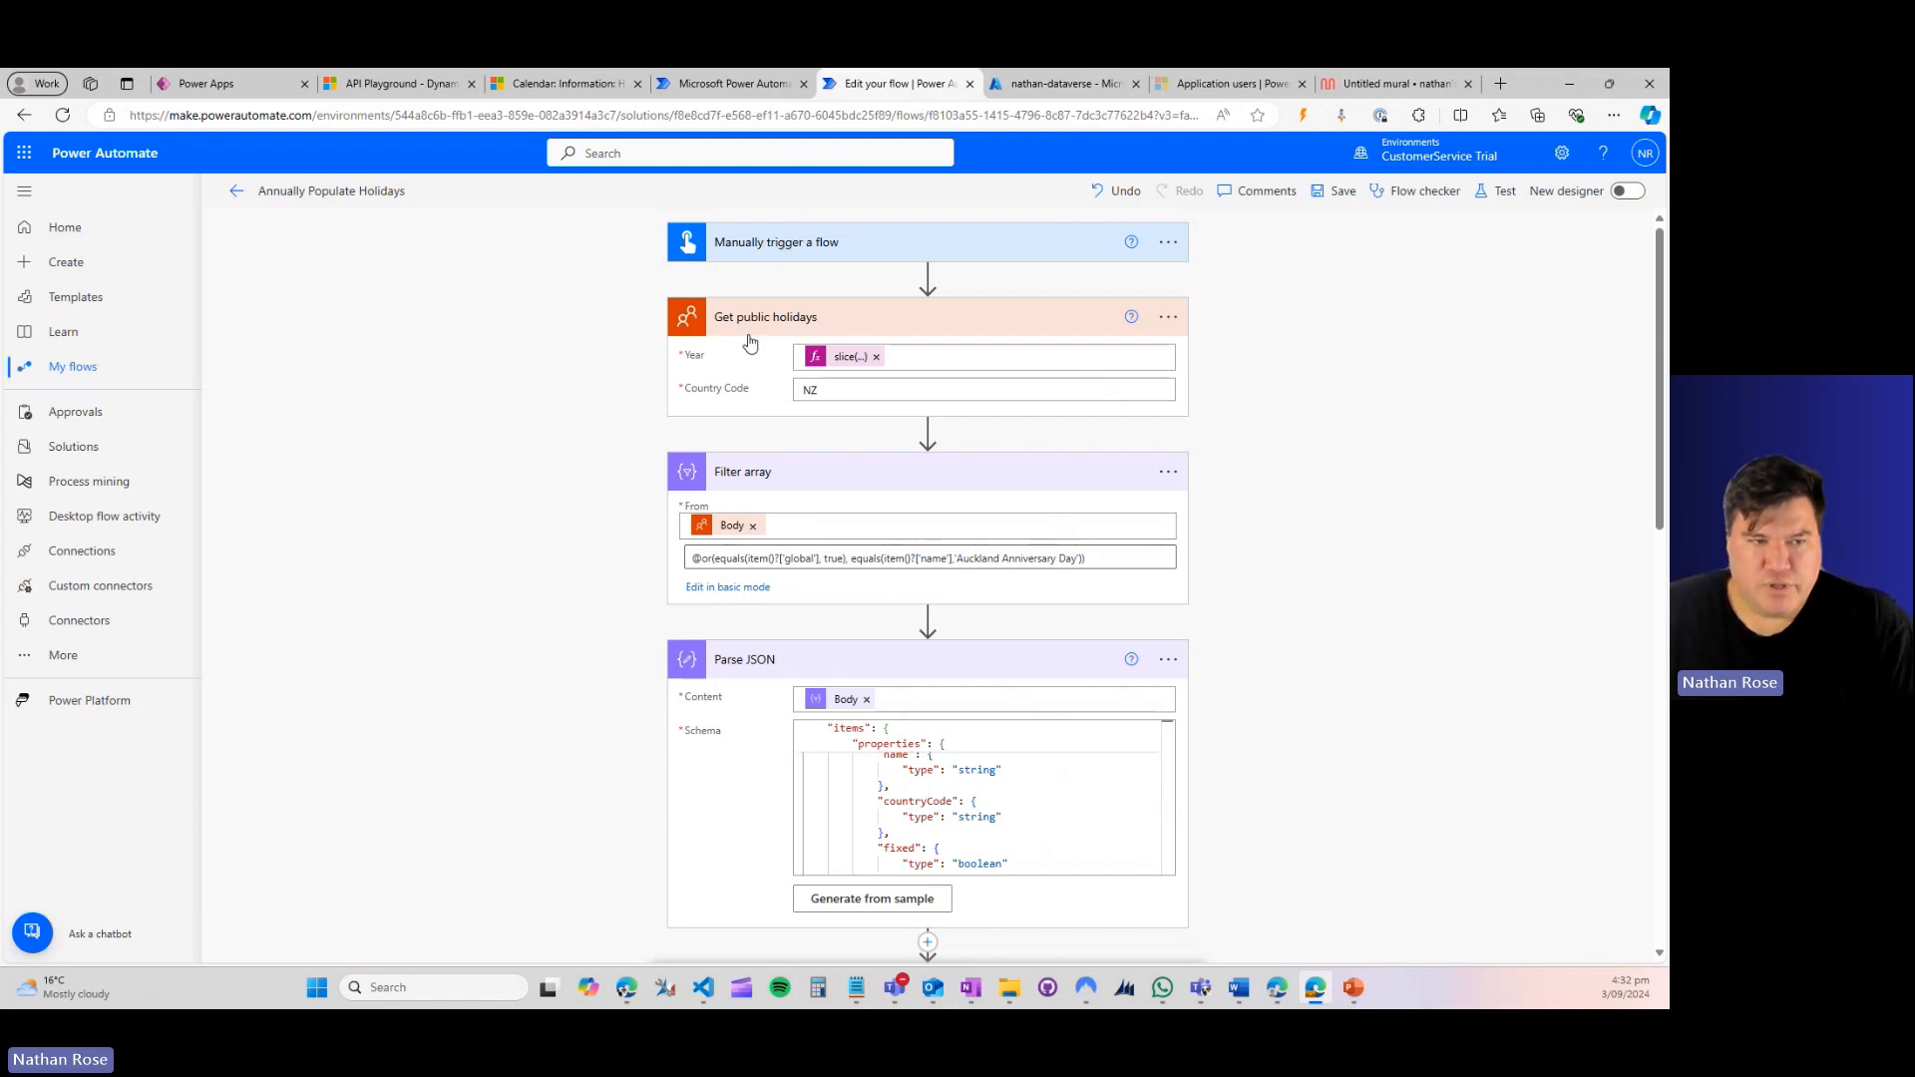
mouse_move(783, 323)
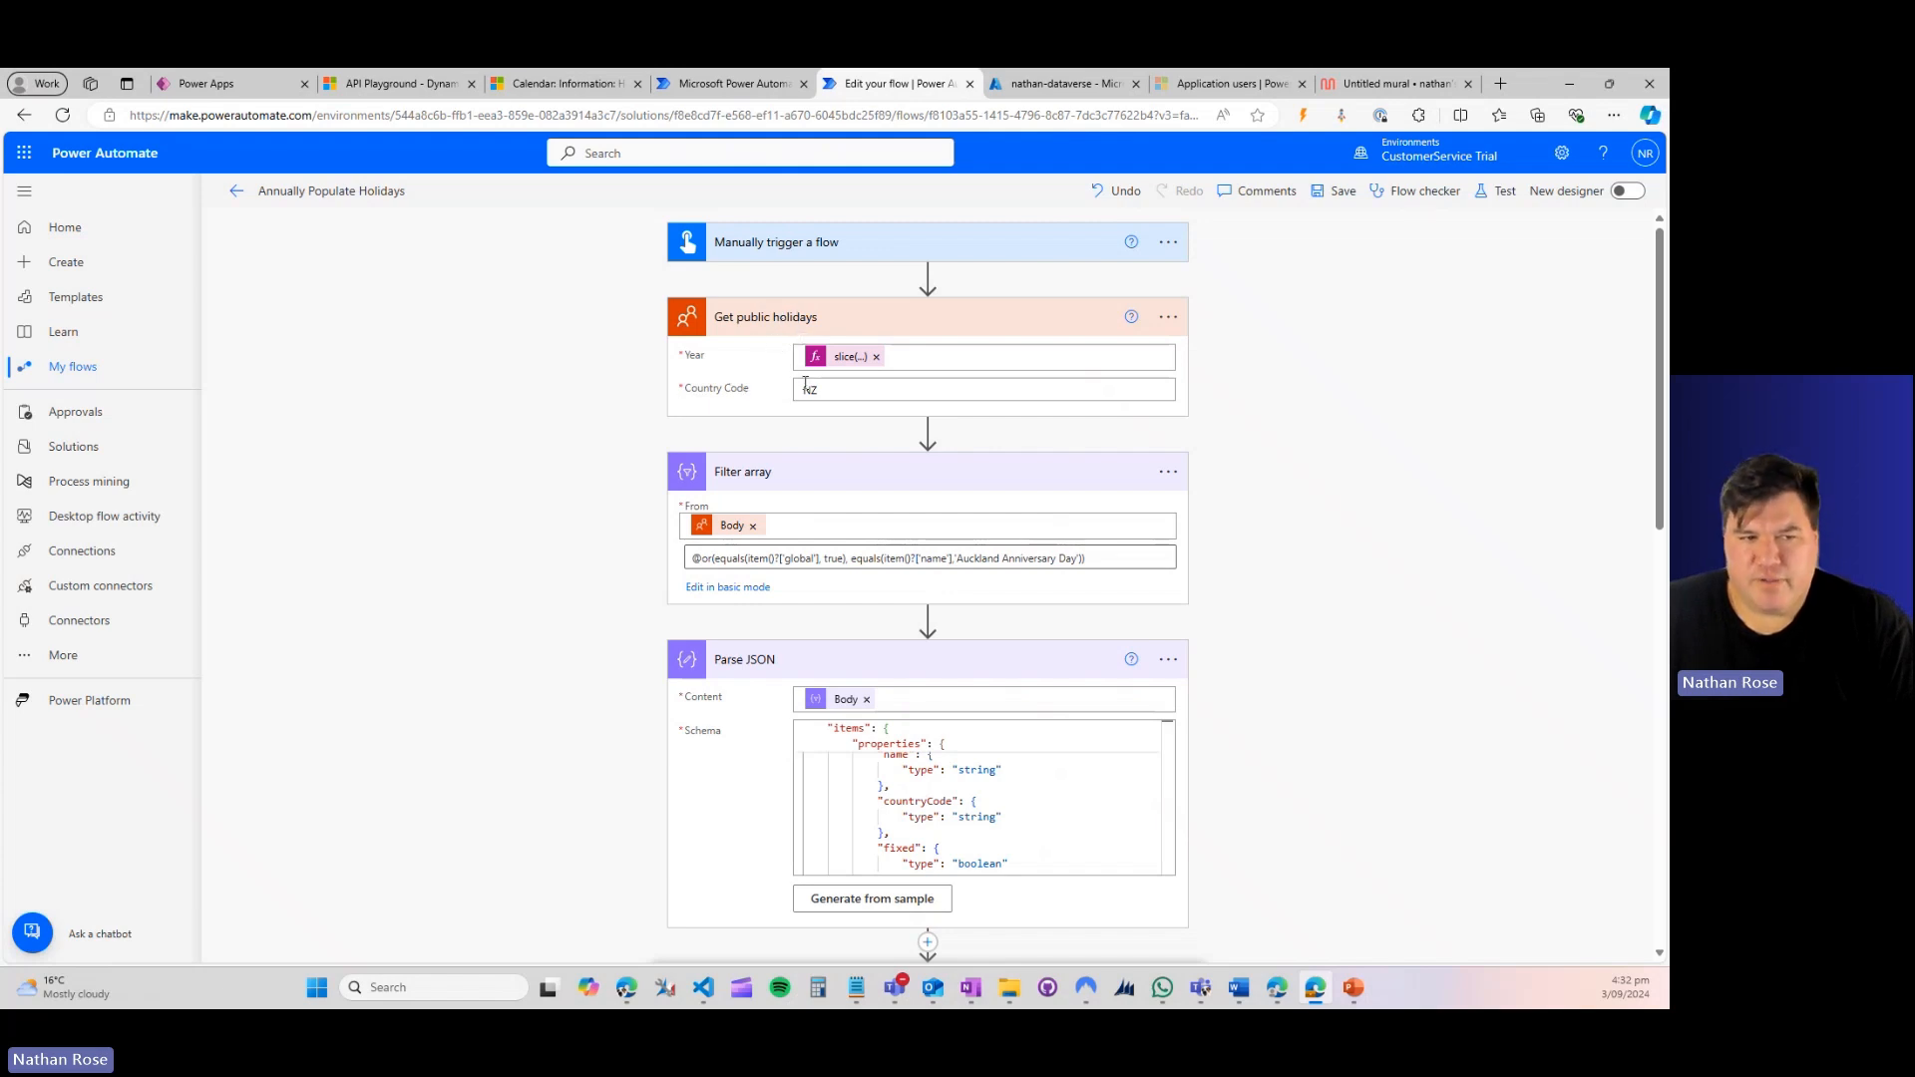
double_click(810, 389)
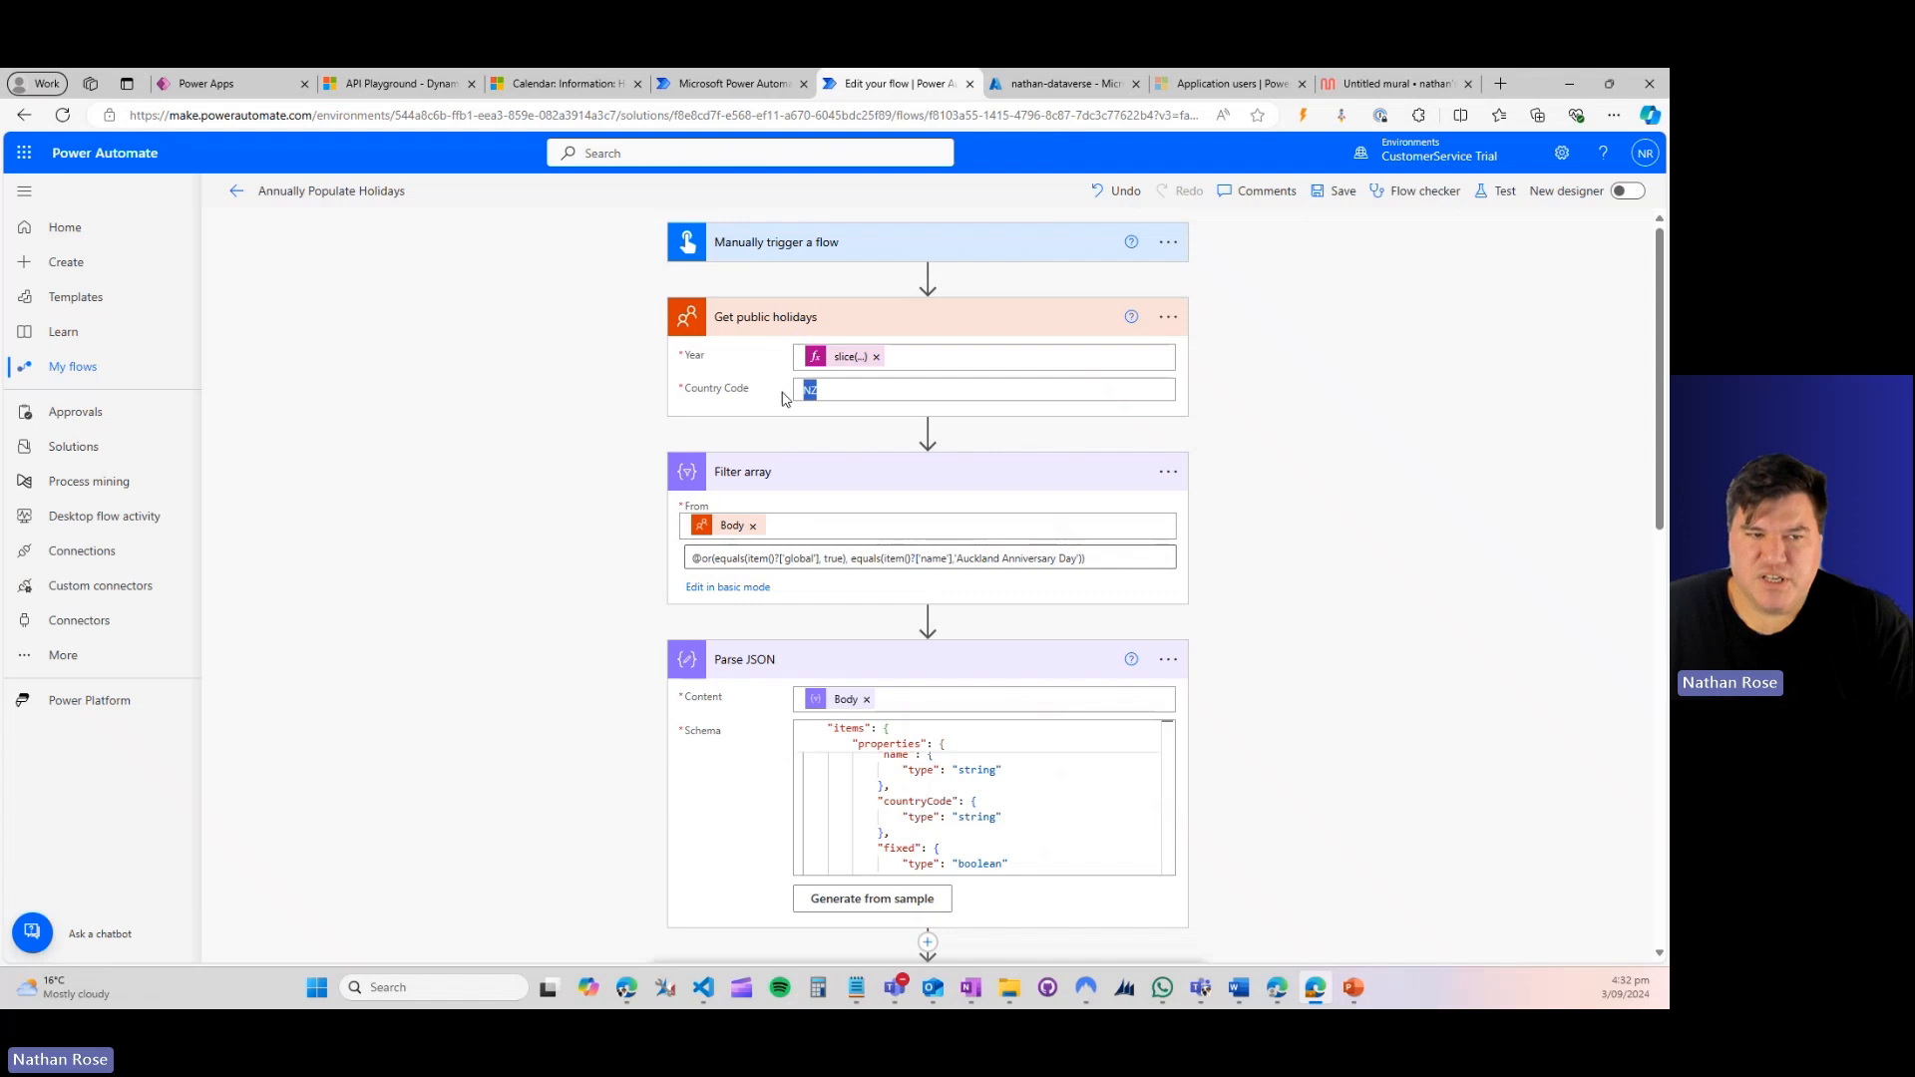
left_click(844, 355)
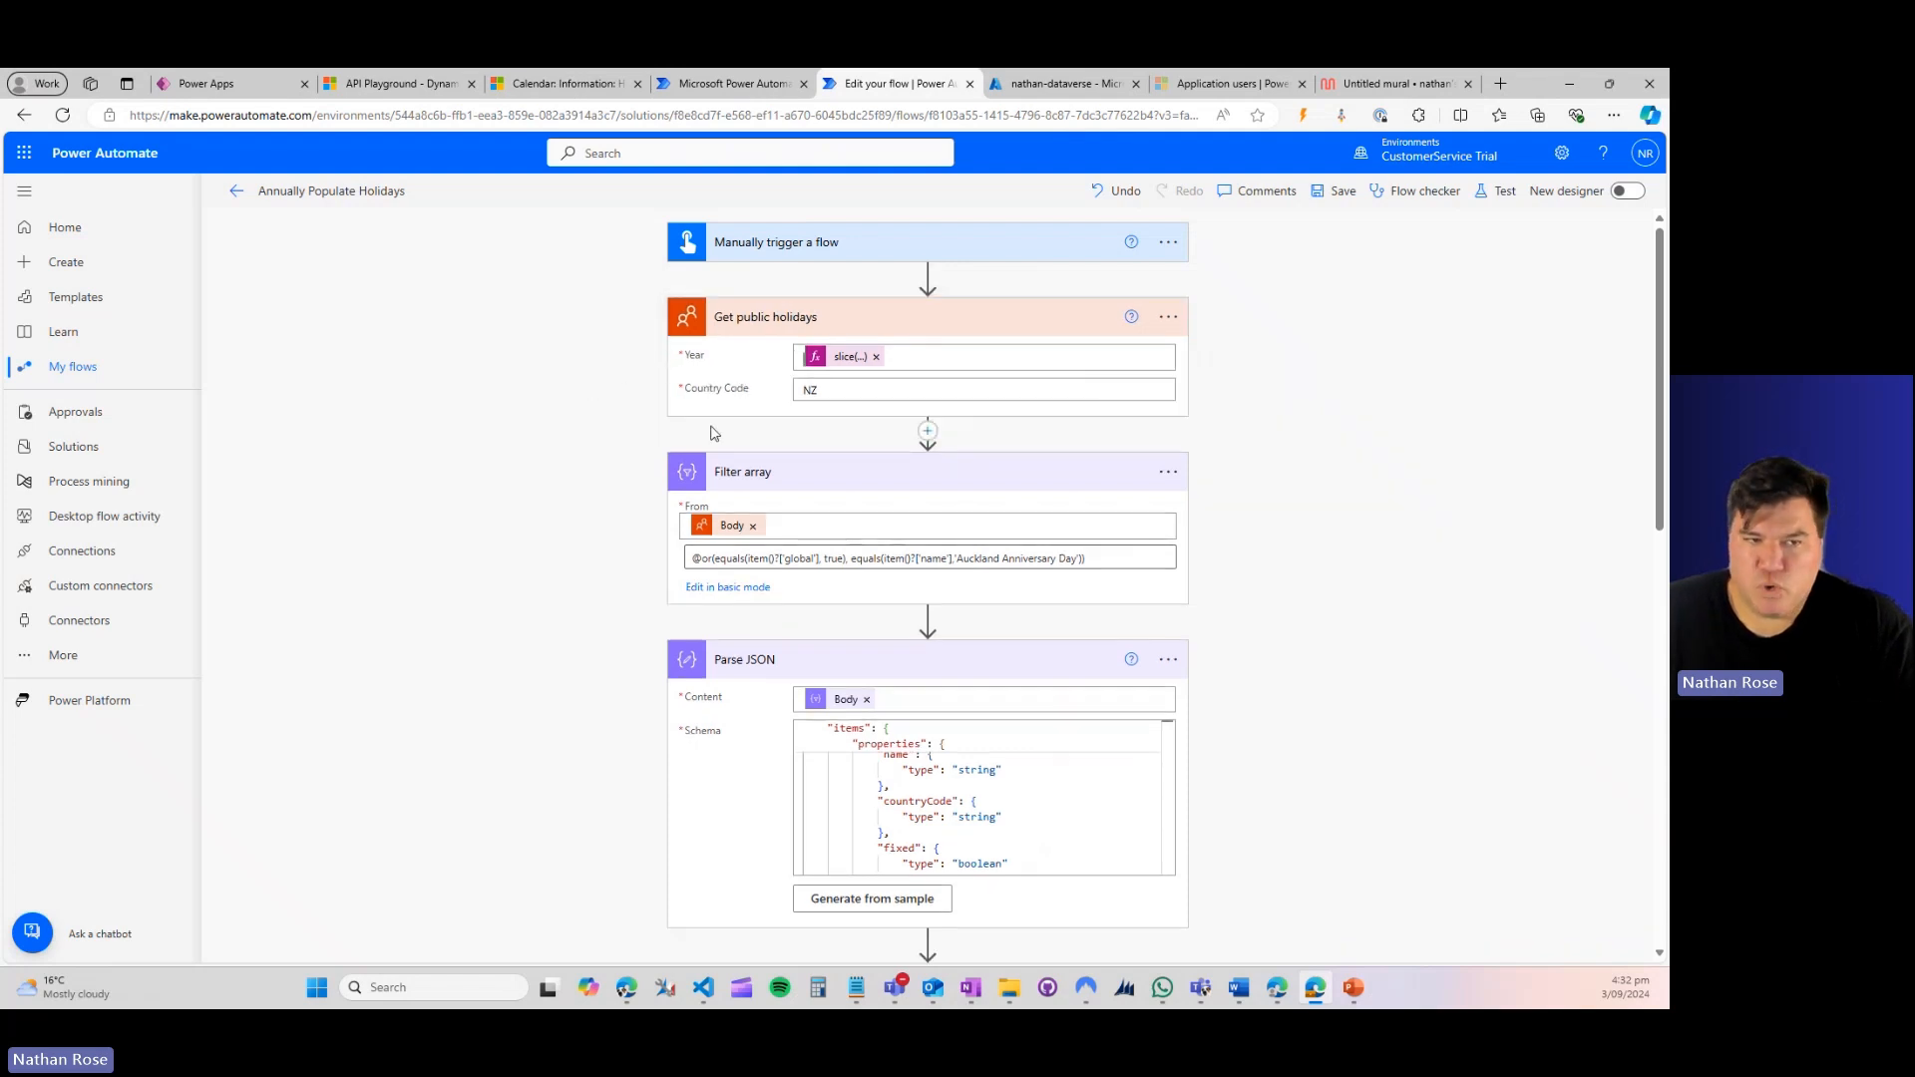
mouse_move(750, 497)
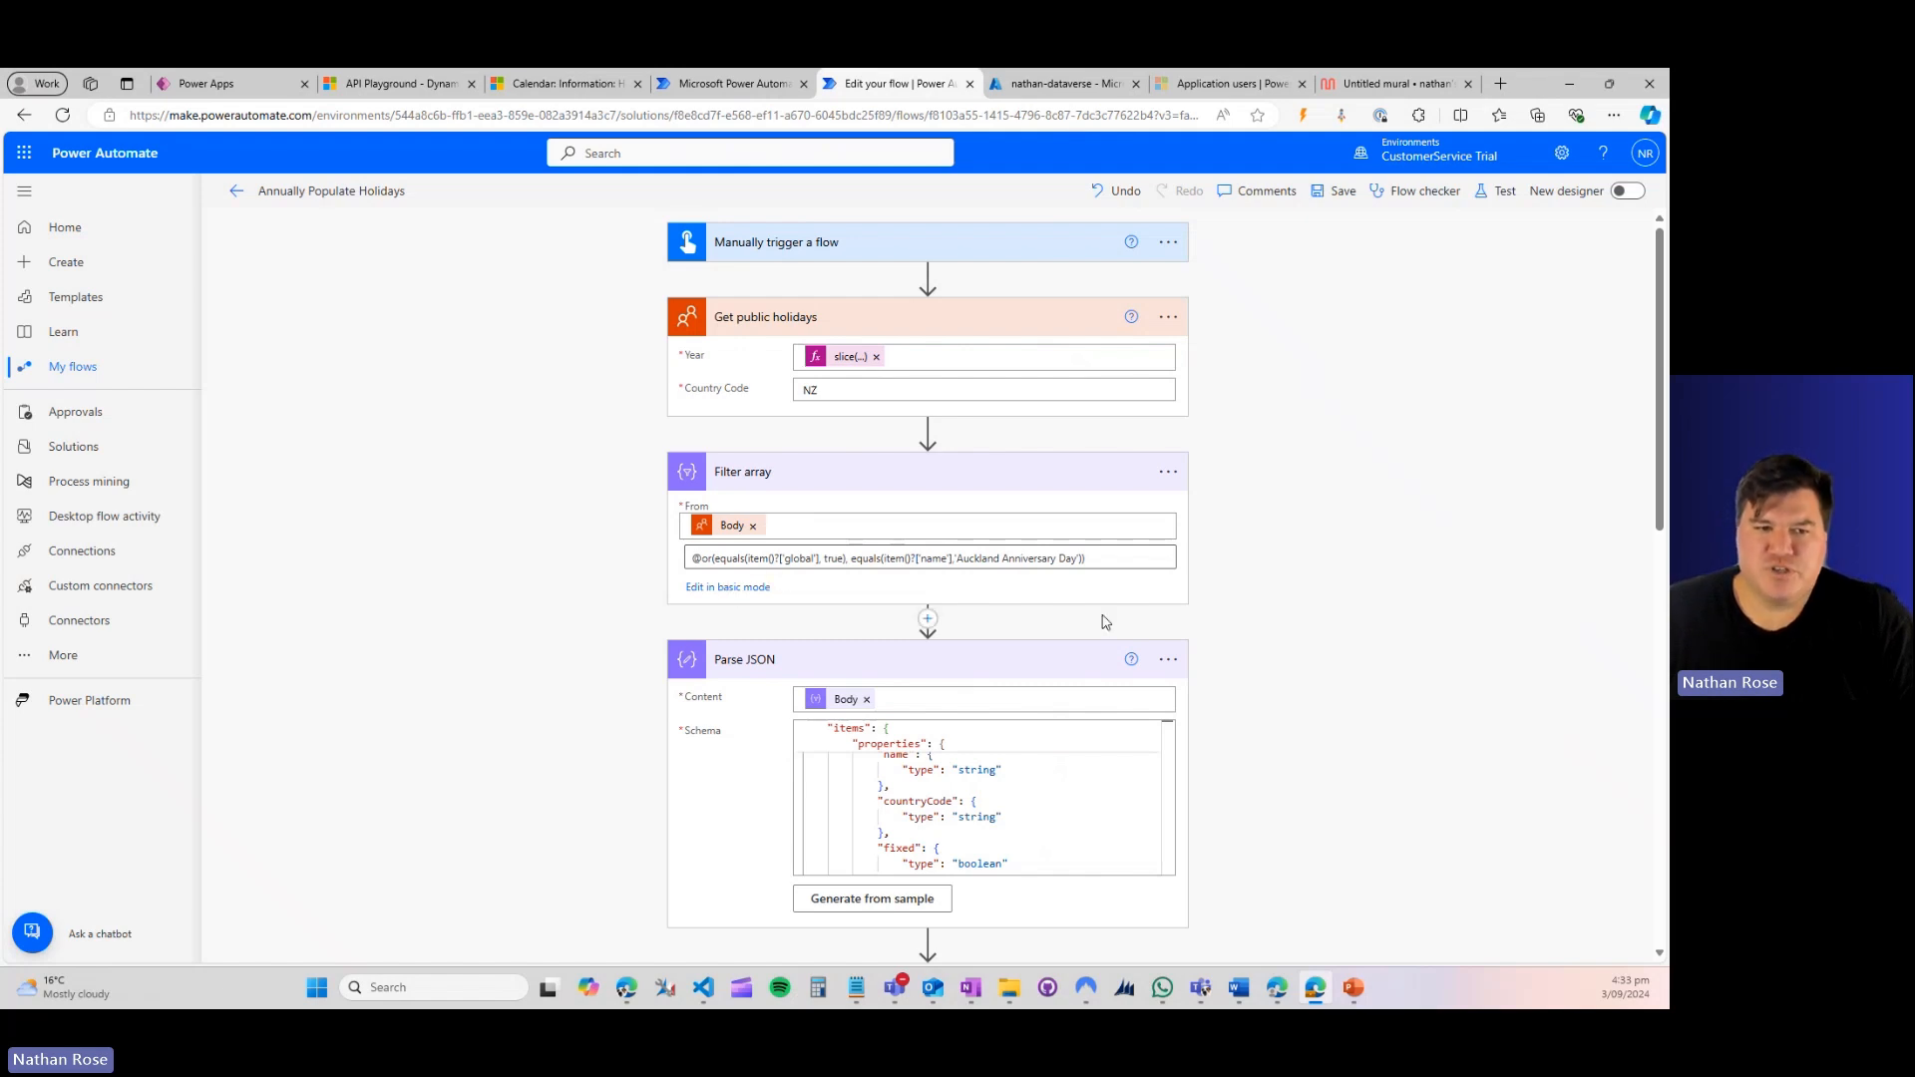
mouse_move(957, 600)
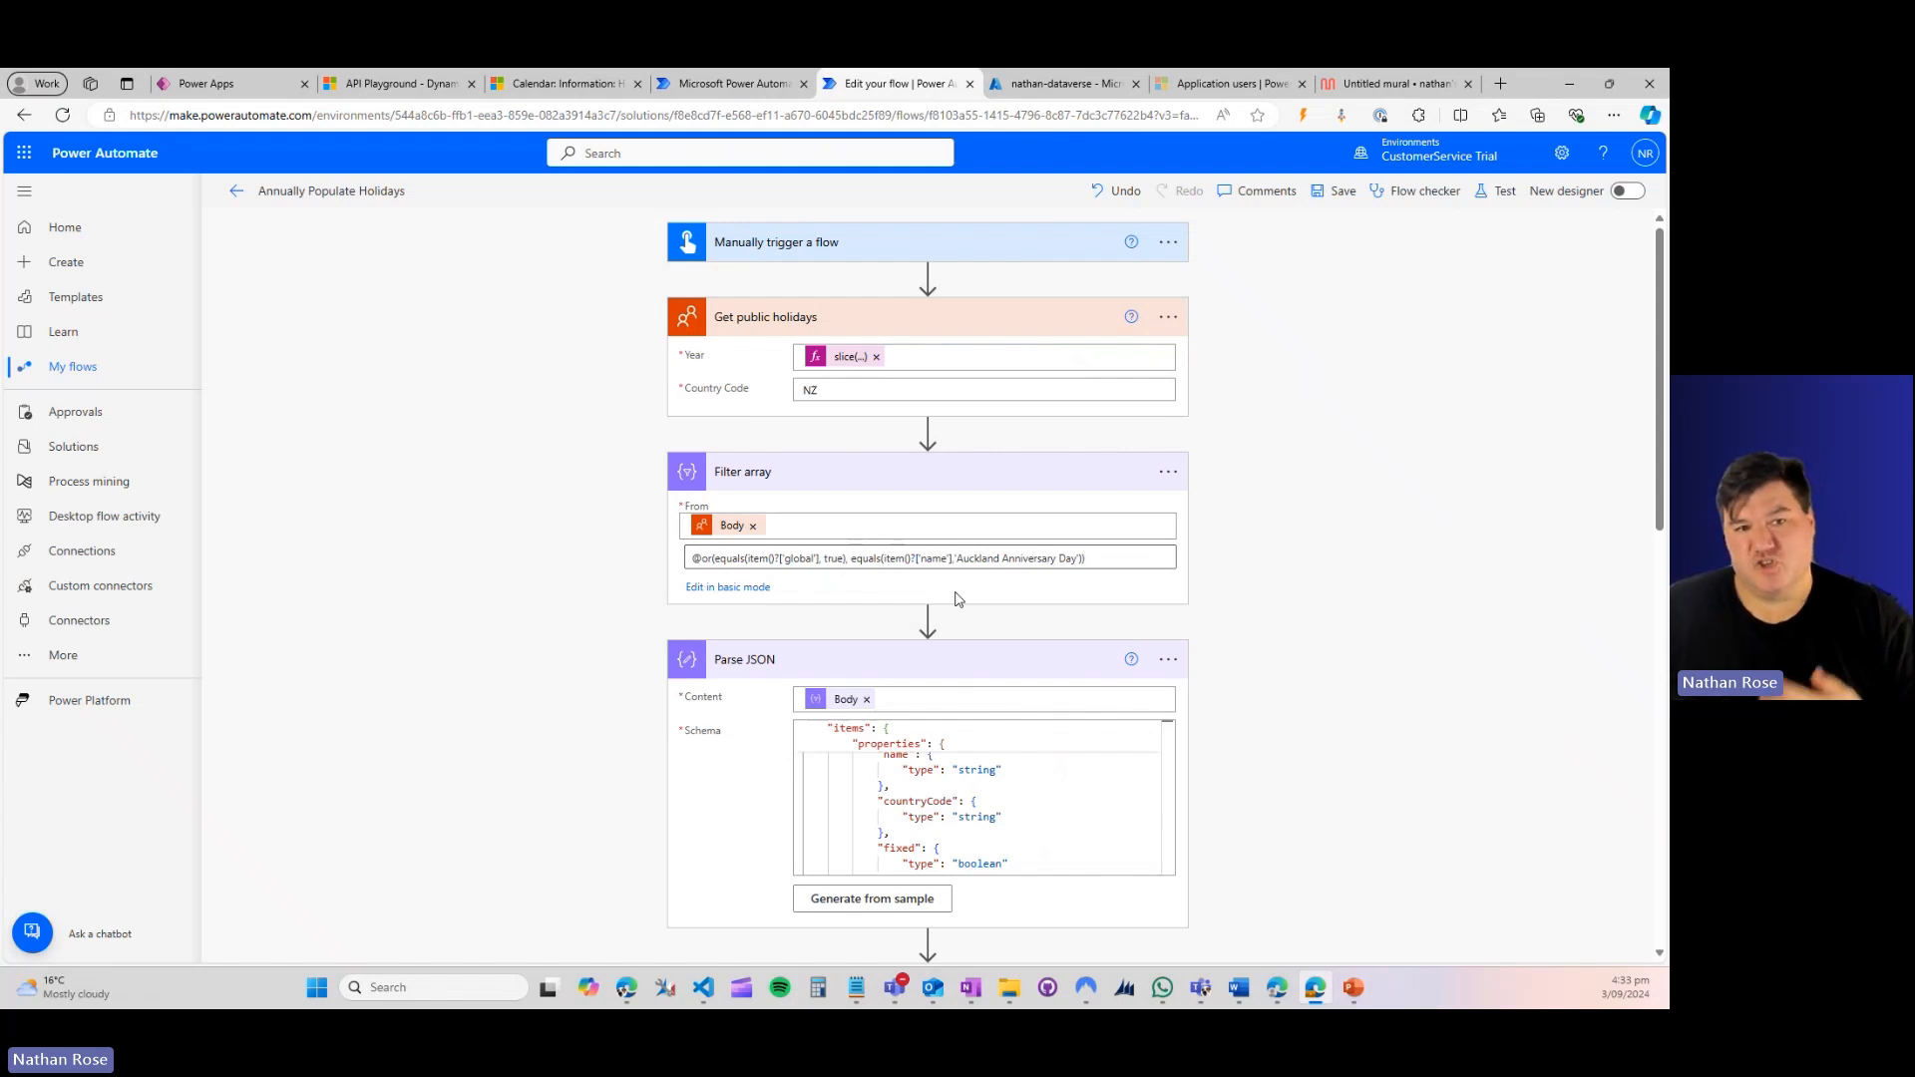
mouse_move(922, 592)
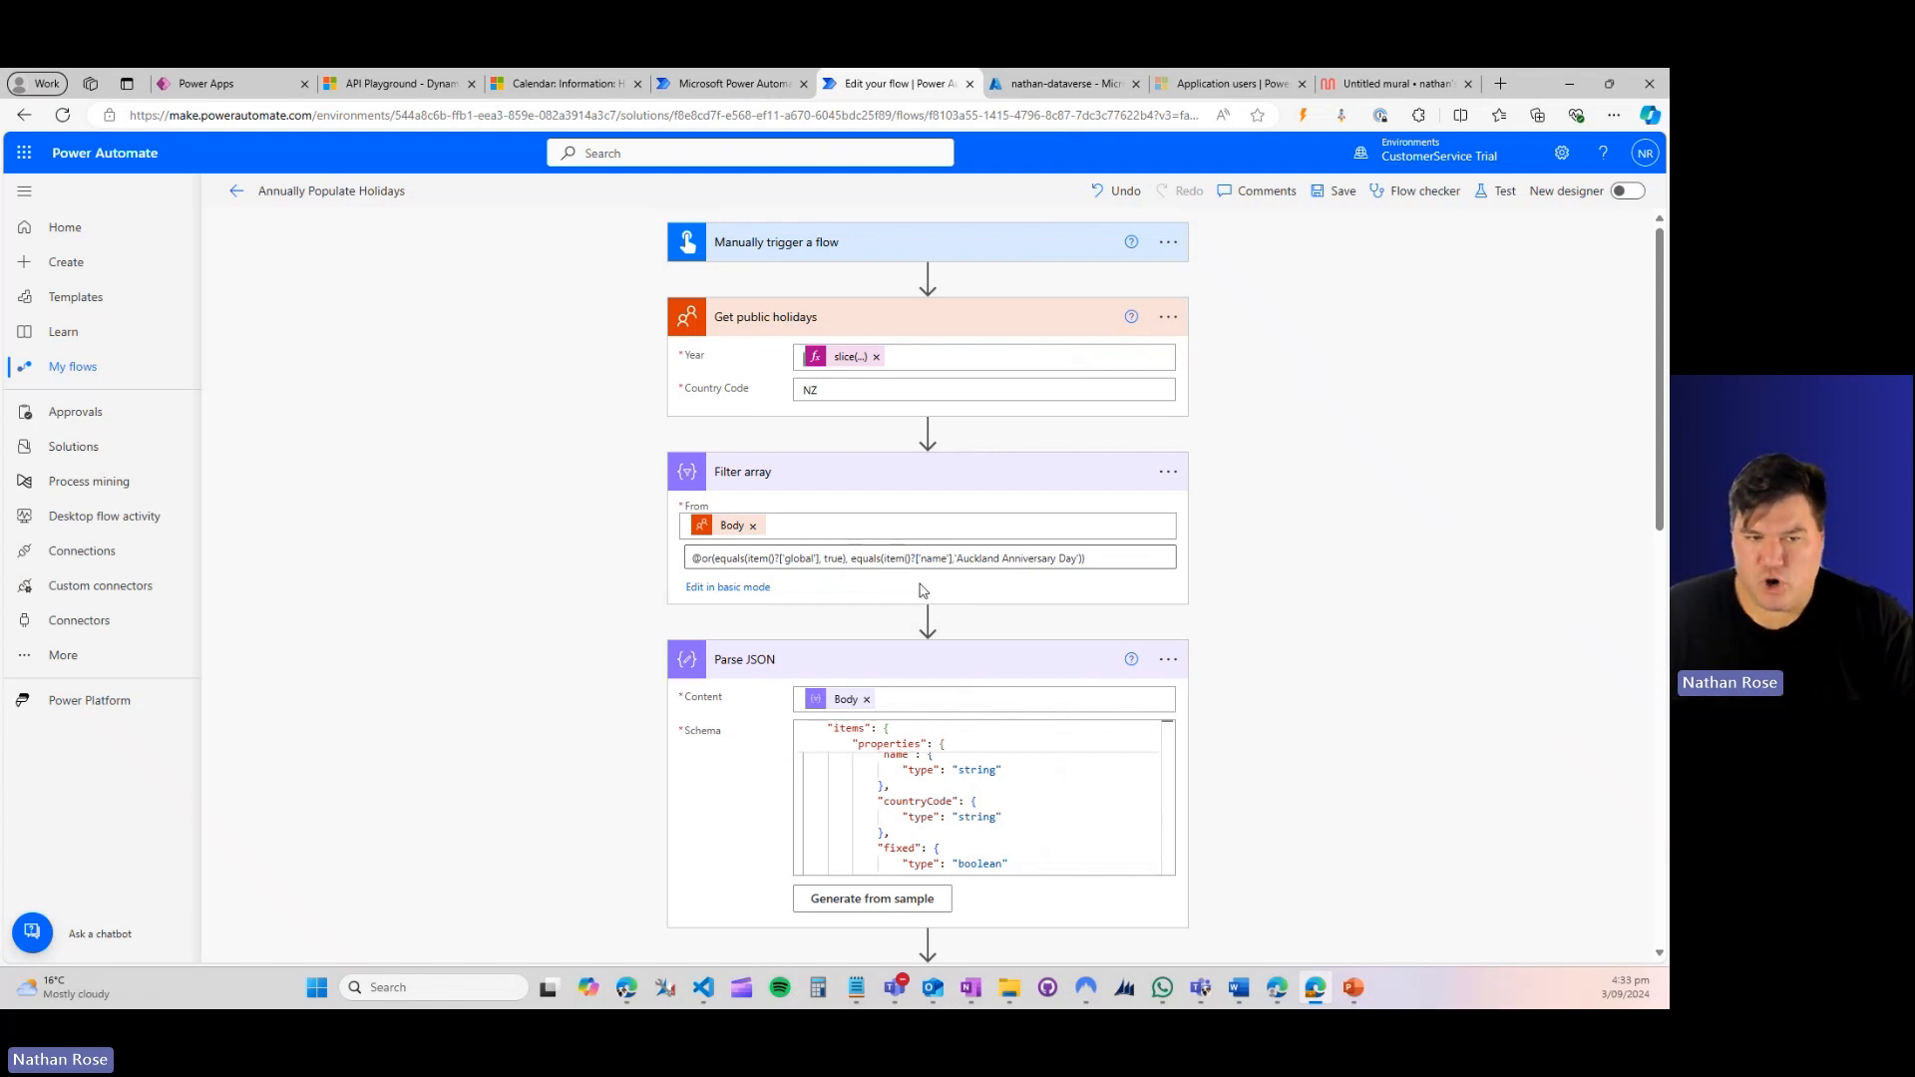
mouse_move(944, 591)
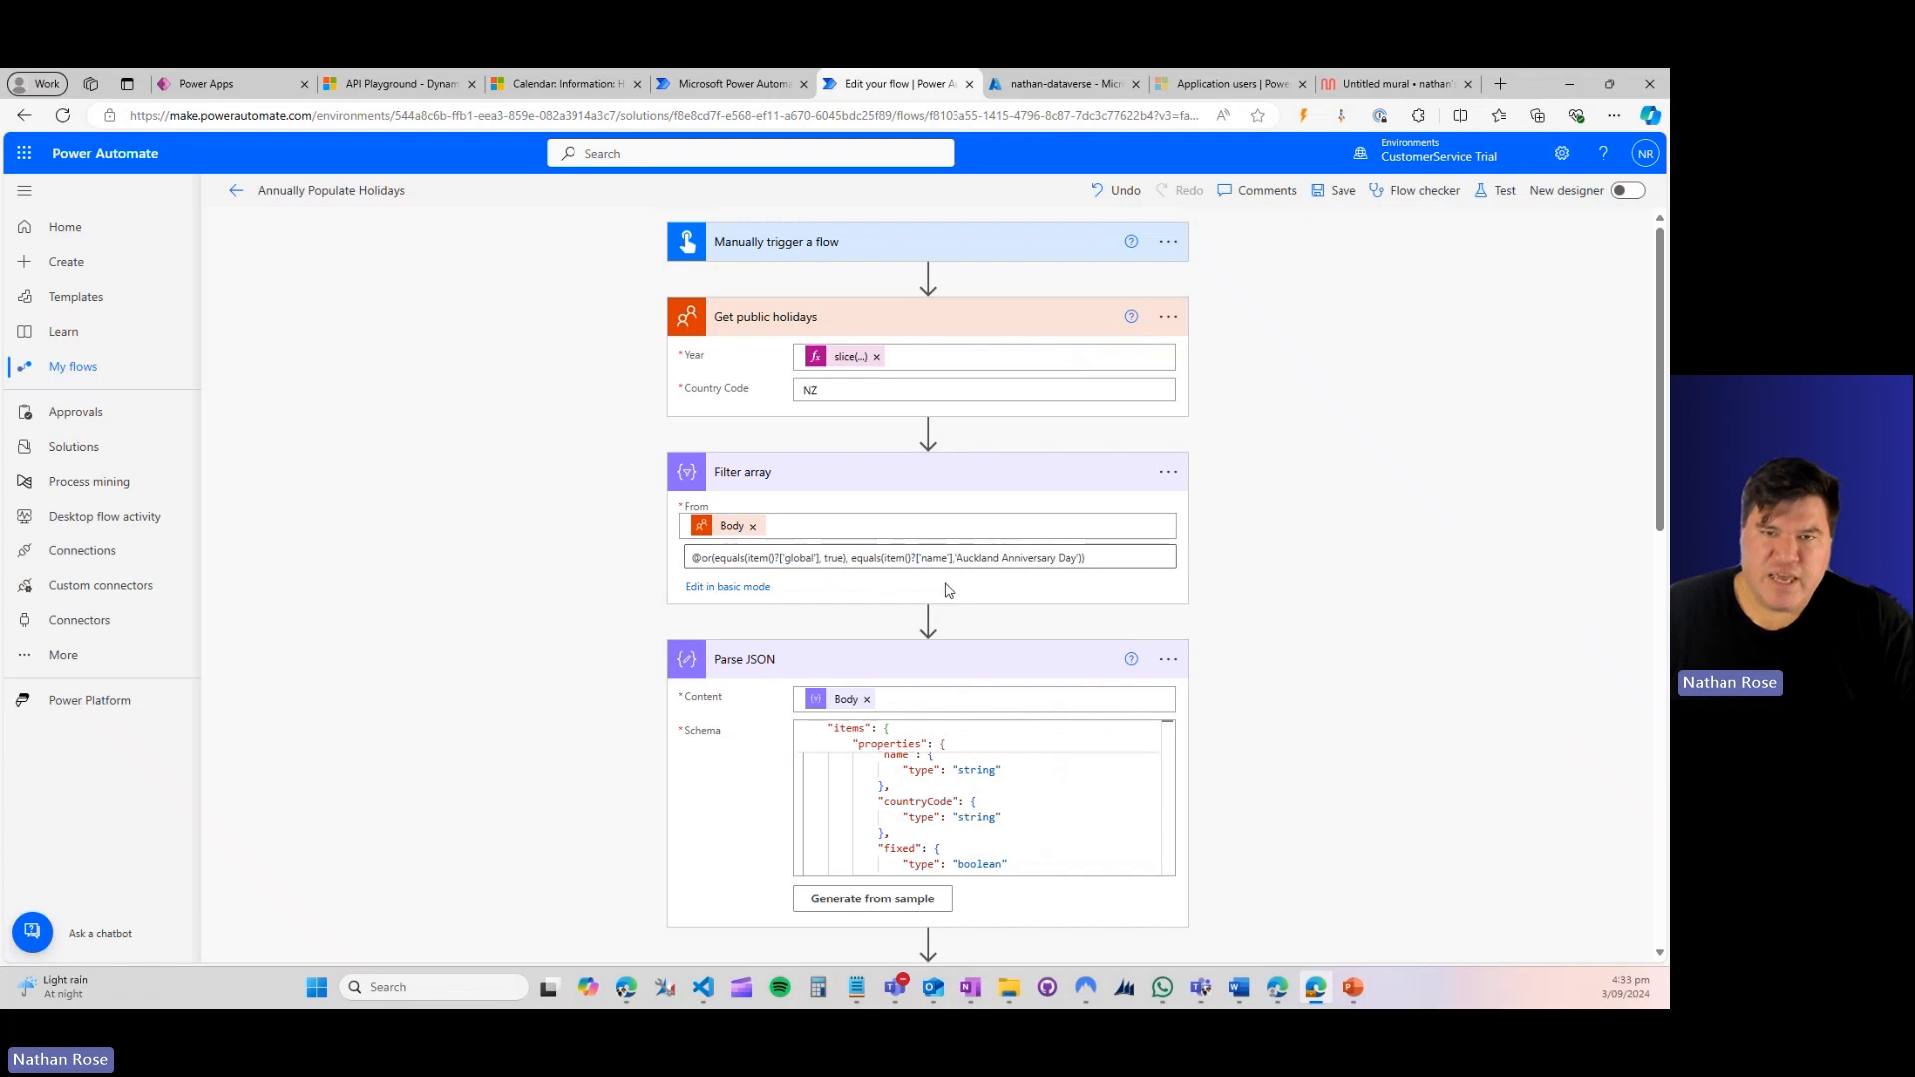
mouse_move(955, 589)
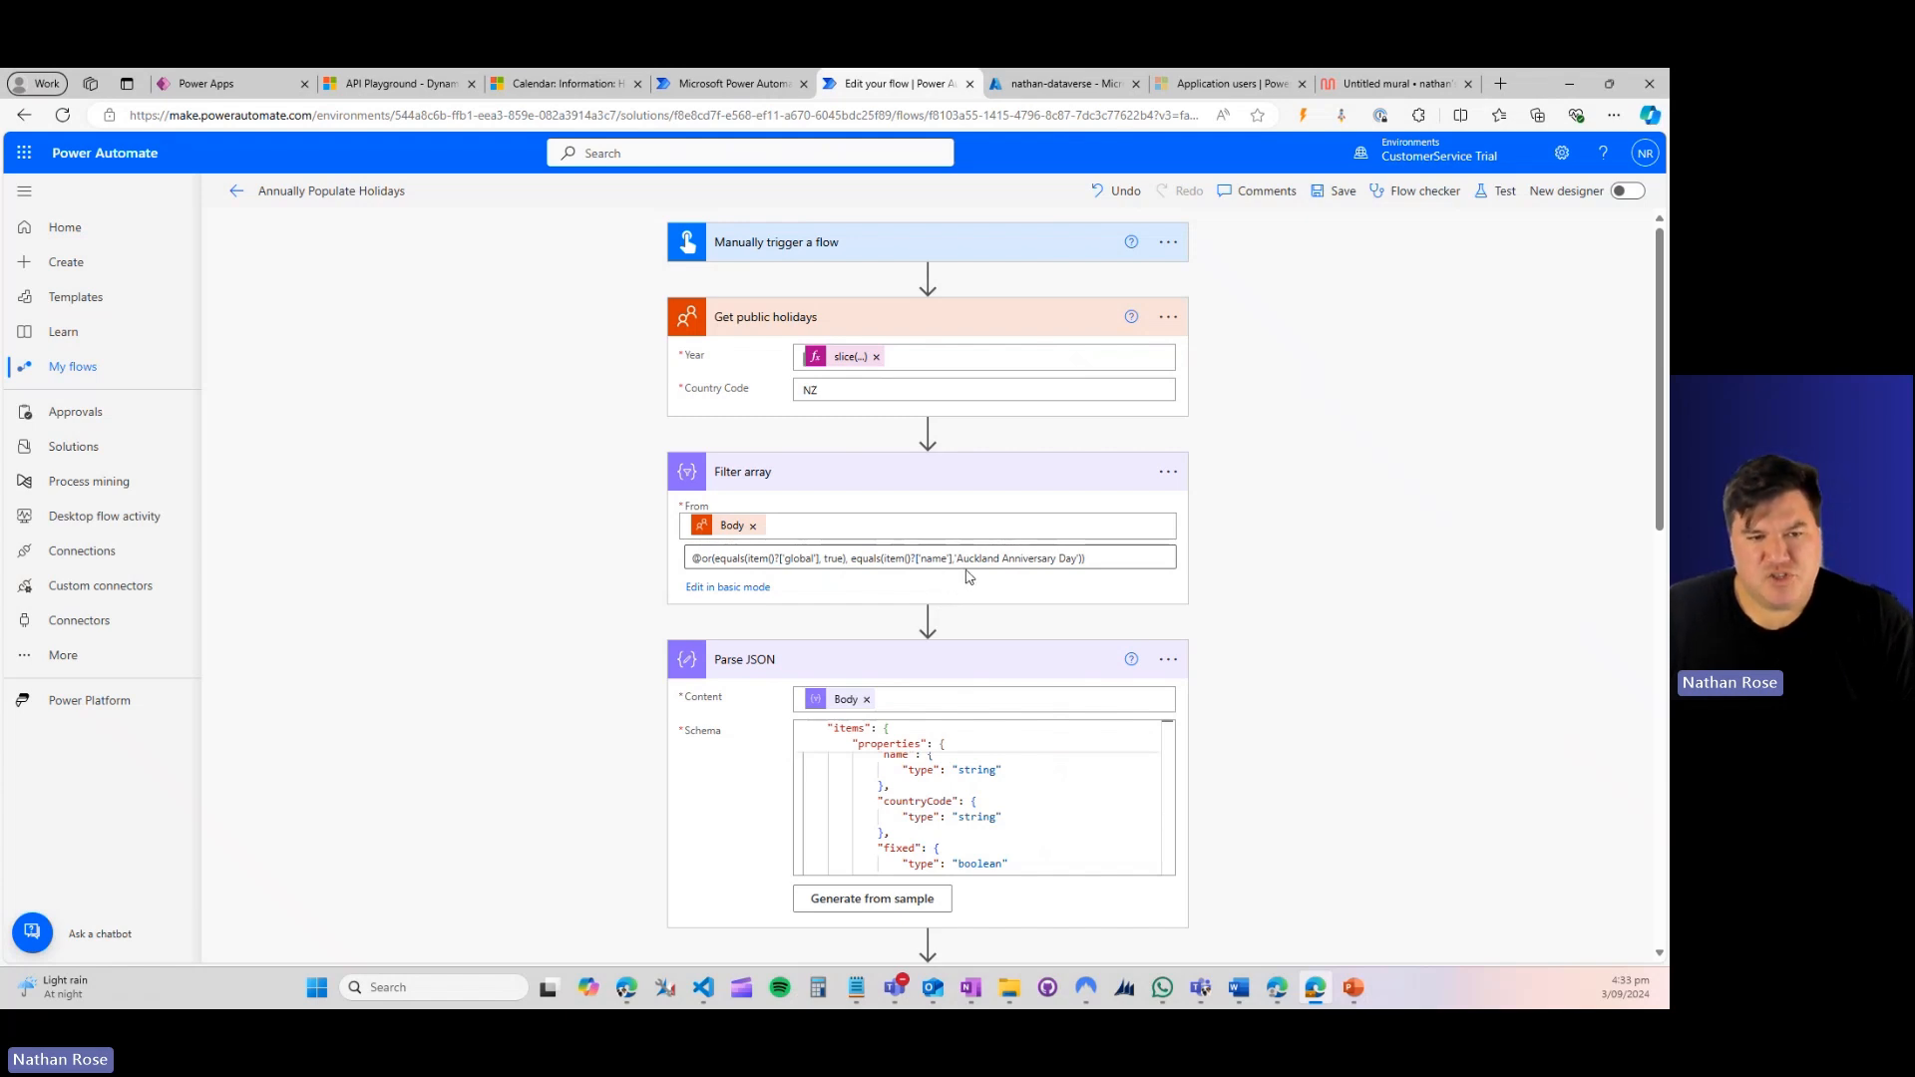
mouse_move(963, 579)
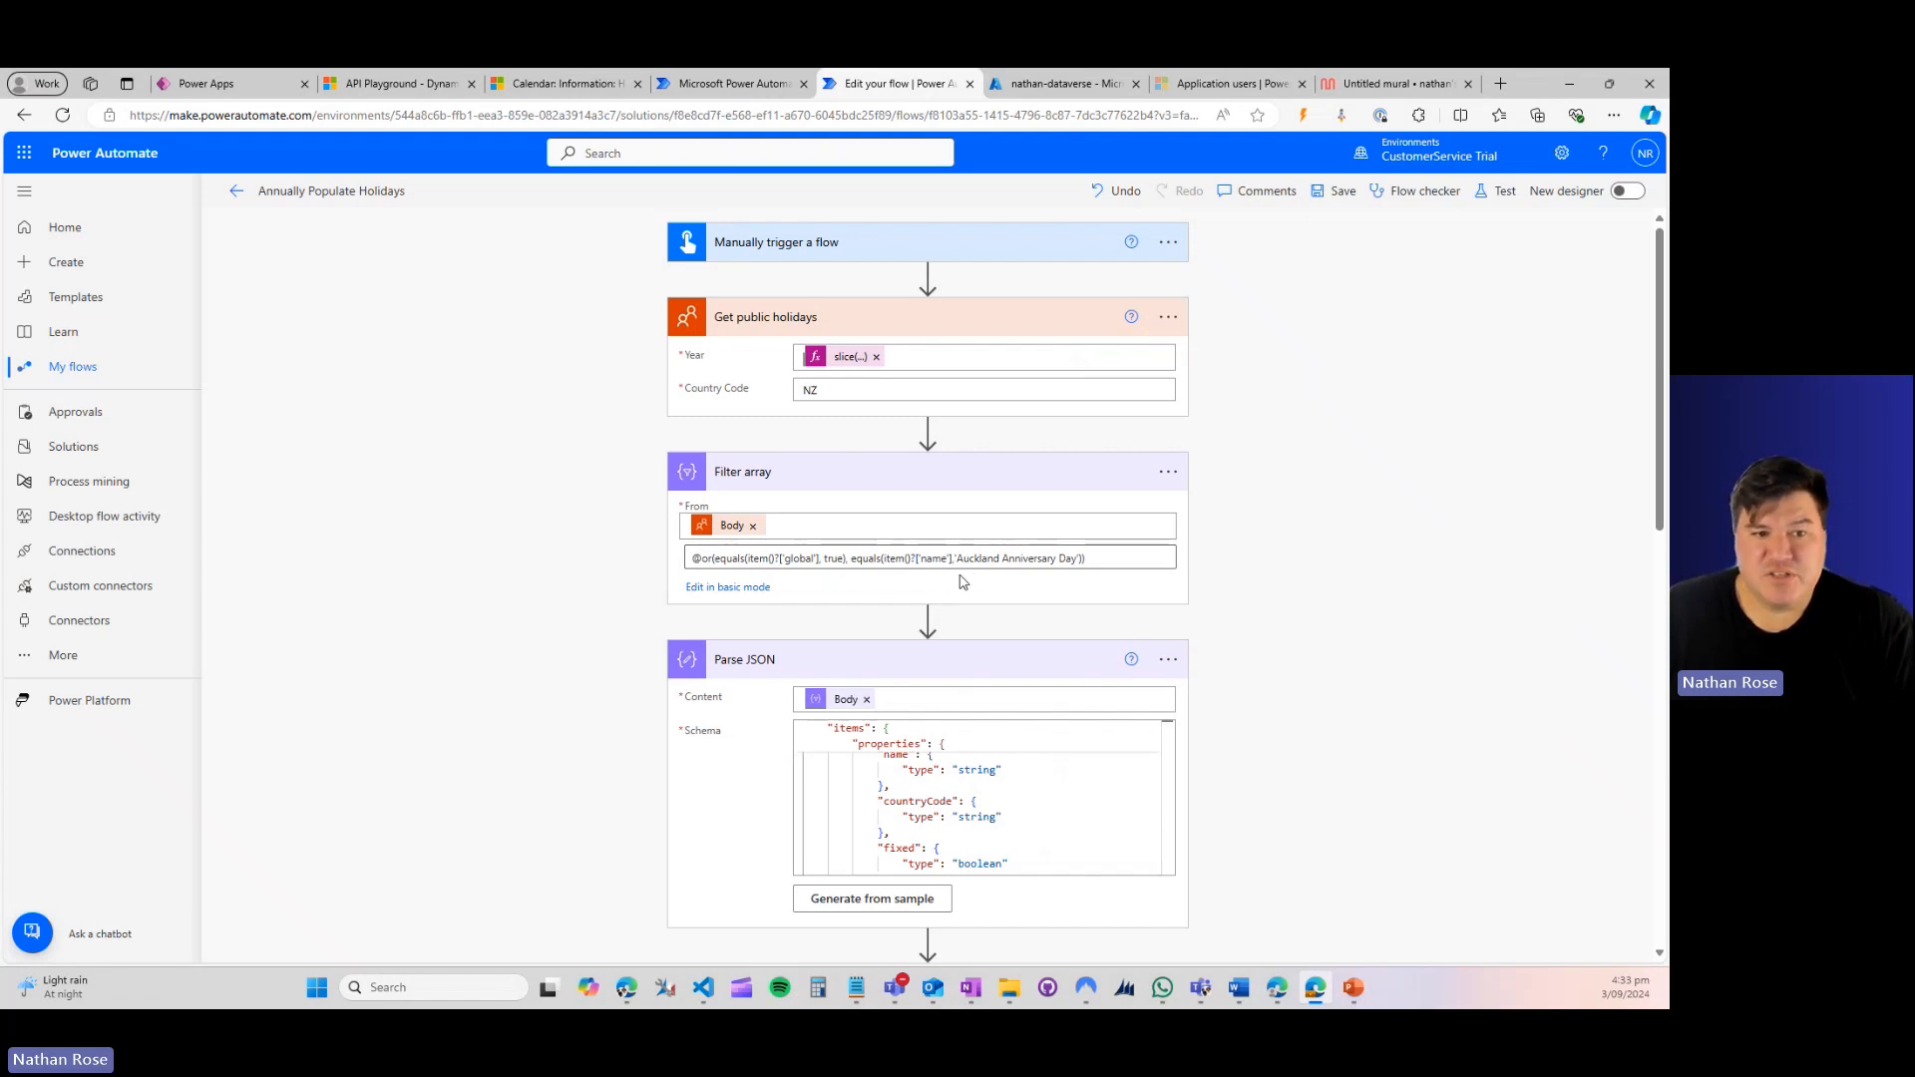
mouse_move(918, 575)
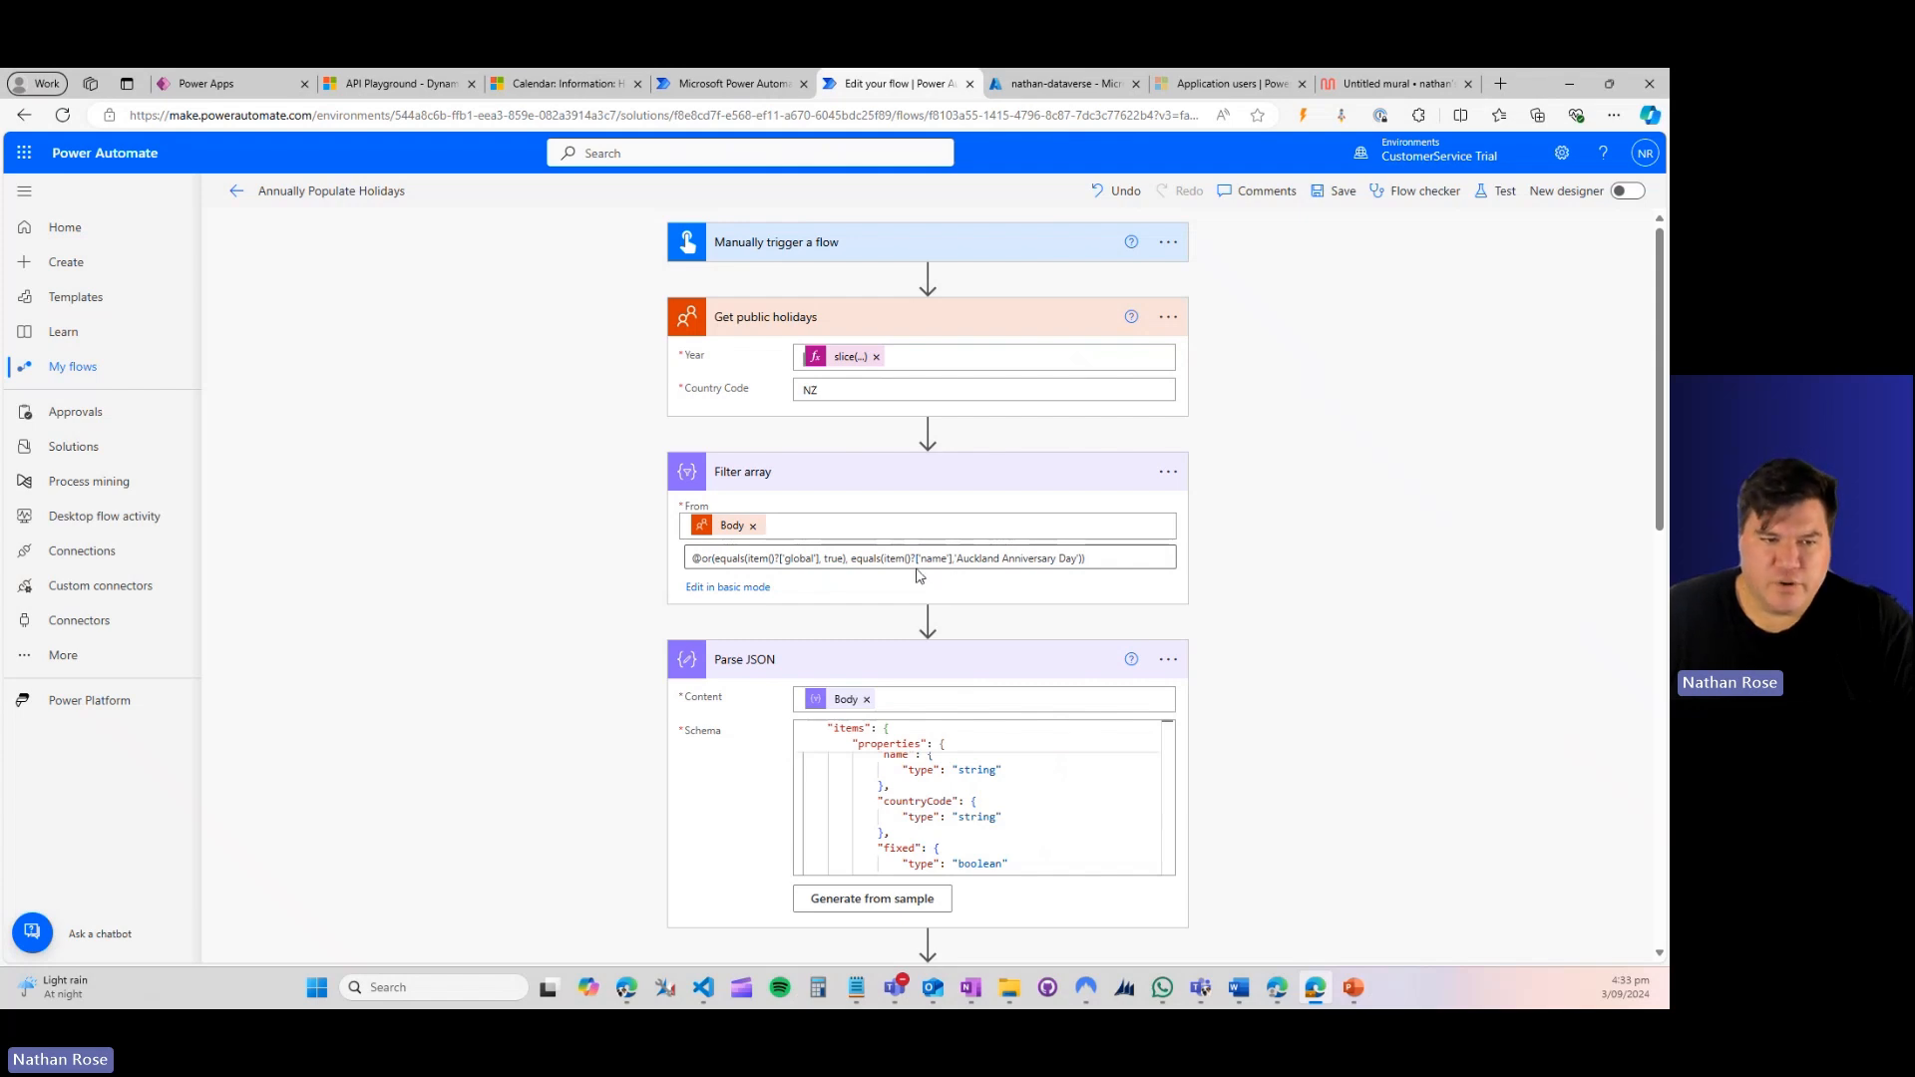
mouse_move(956, 575)
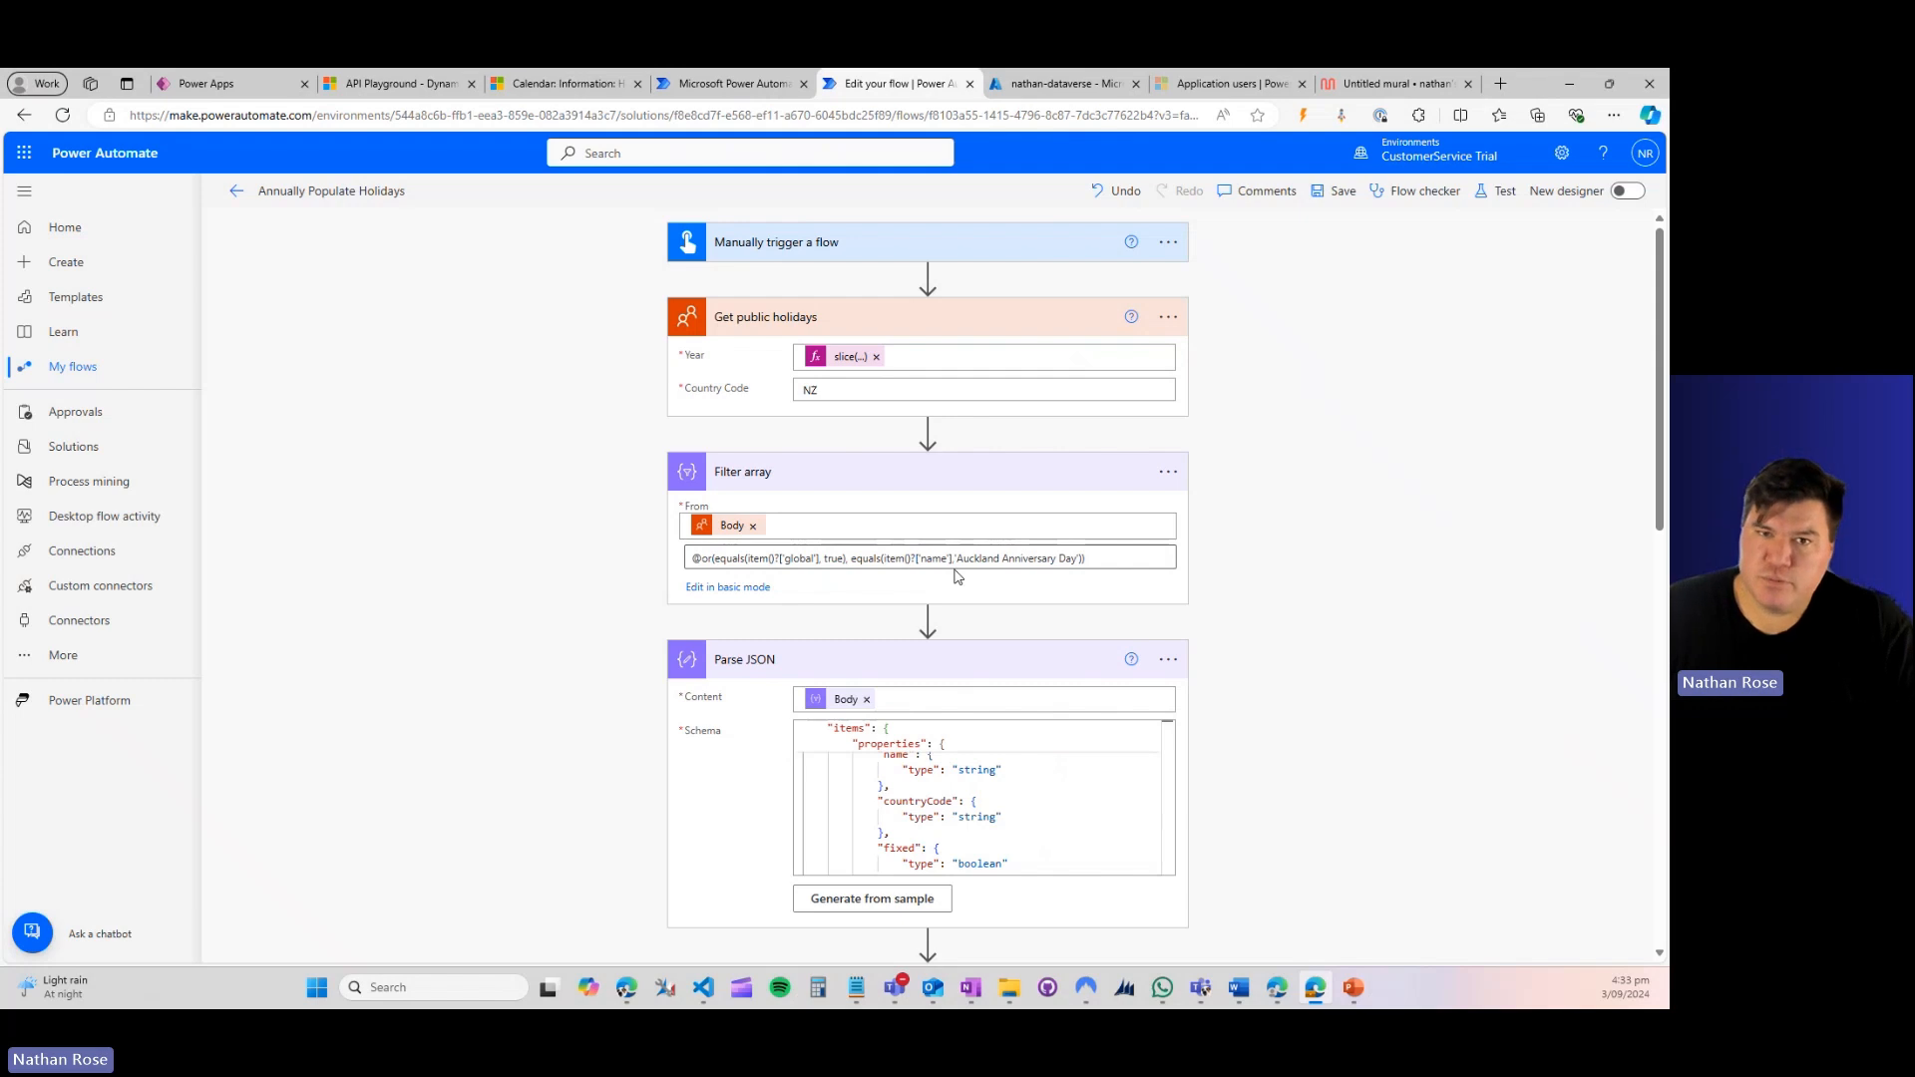
mouse_move(1012, 601)
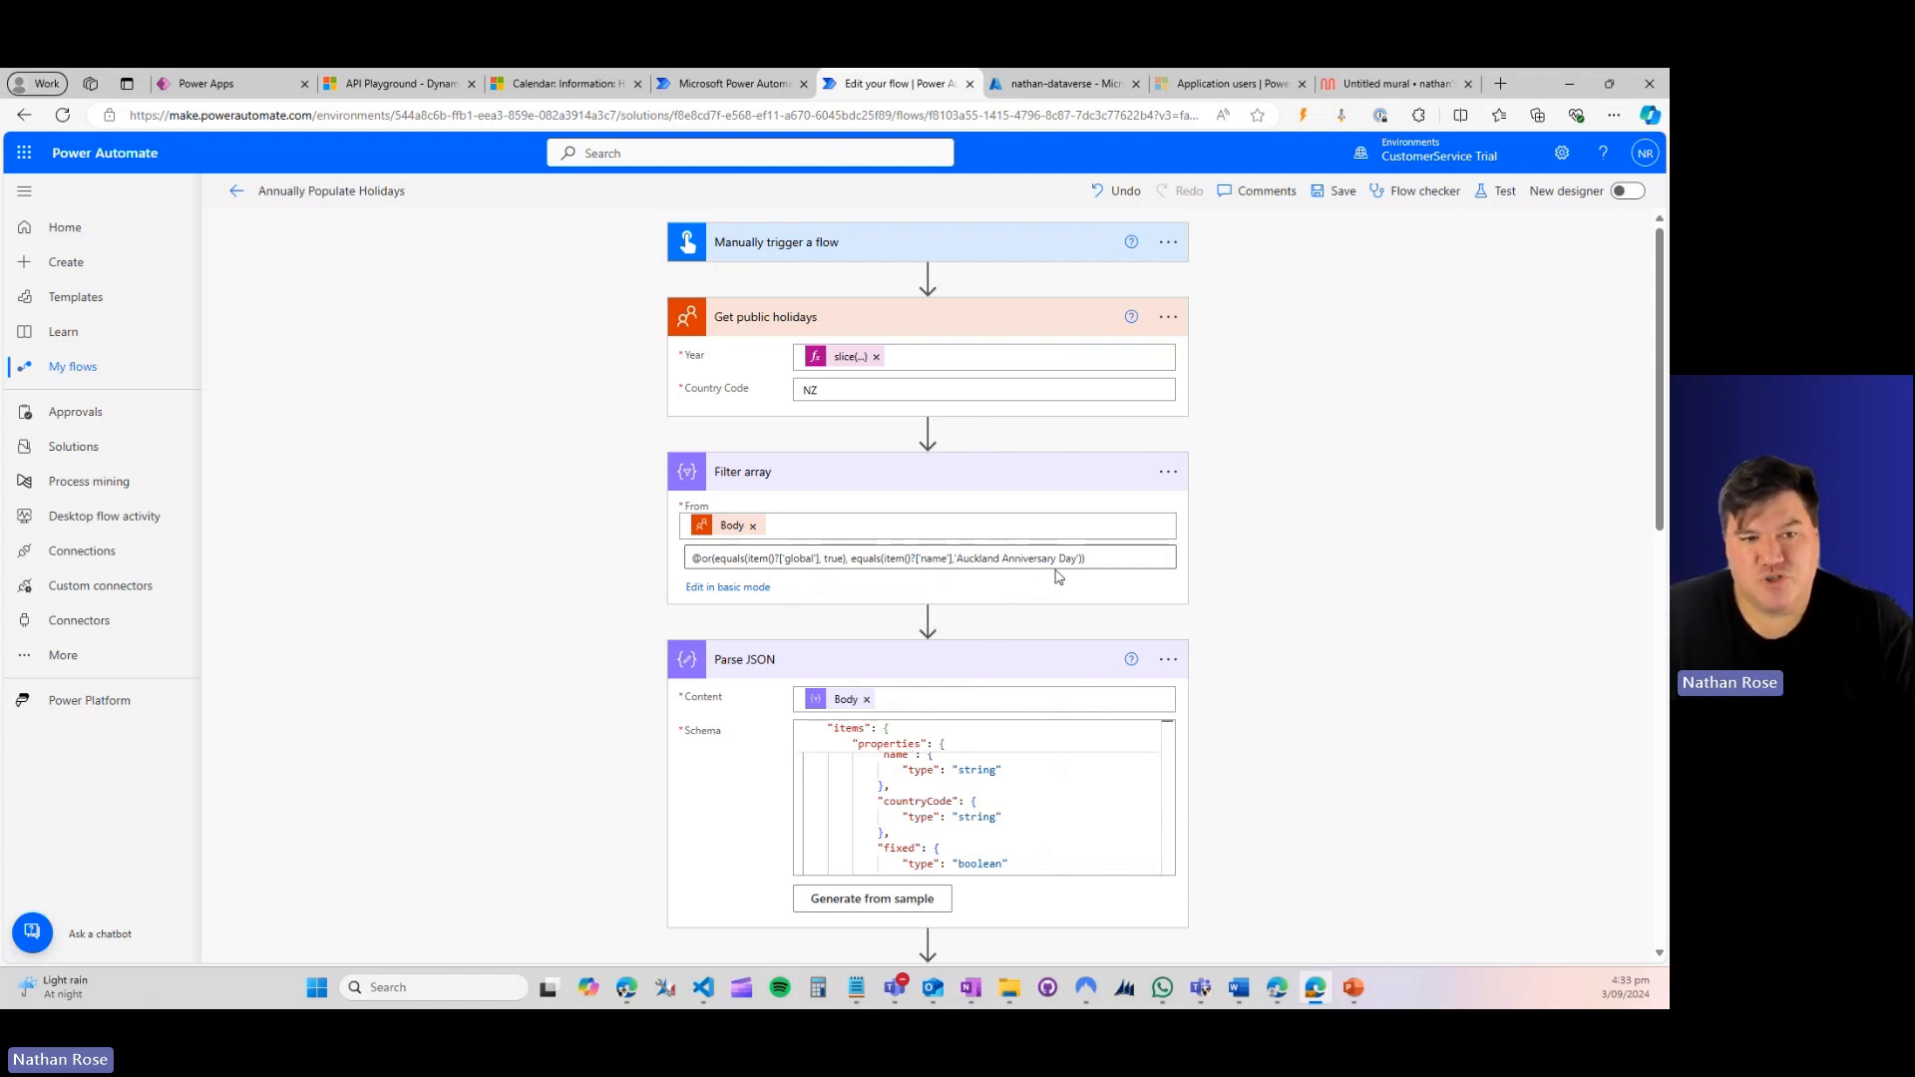
mouse_move(1093, 596)
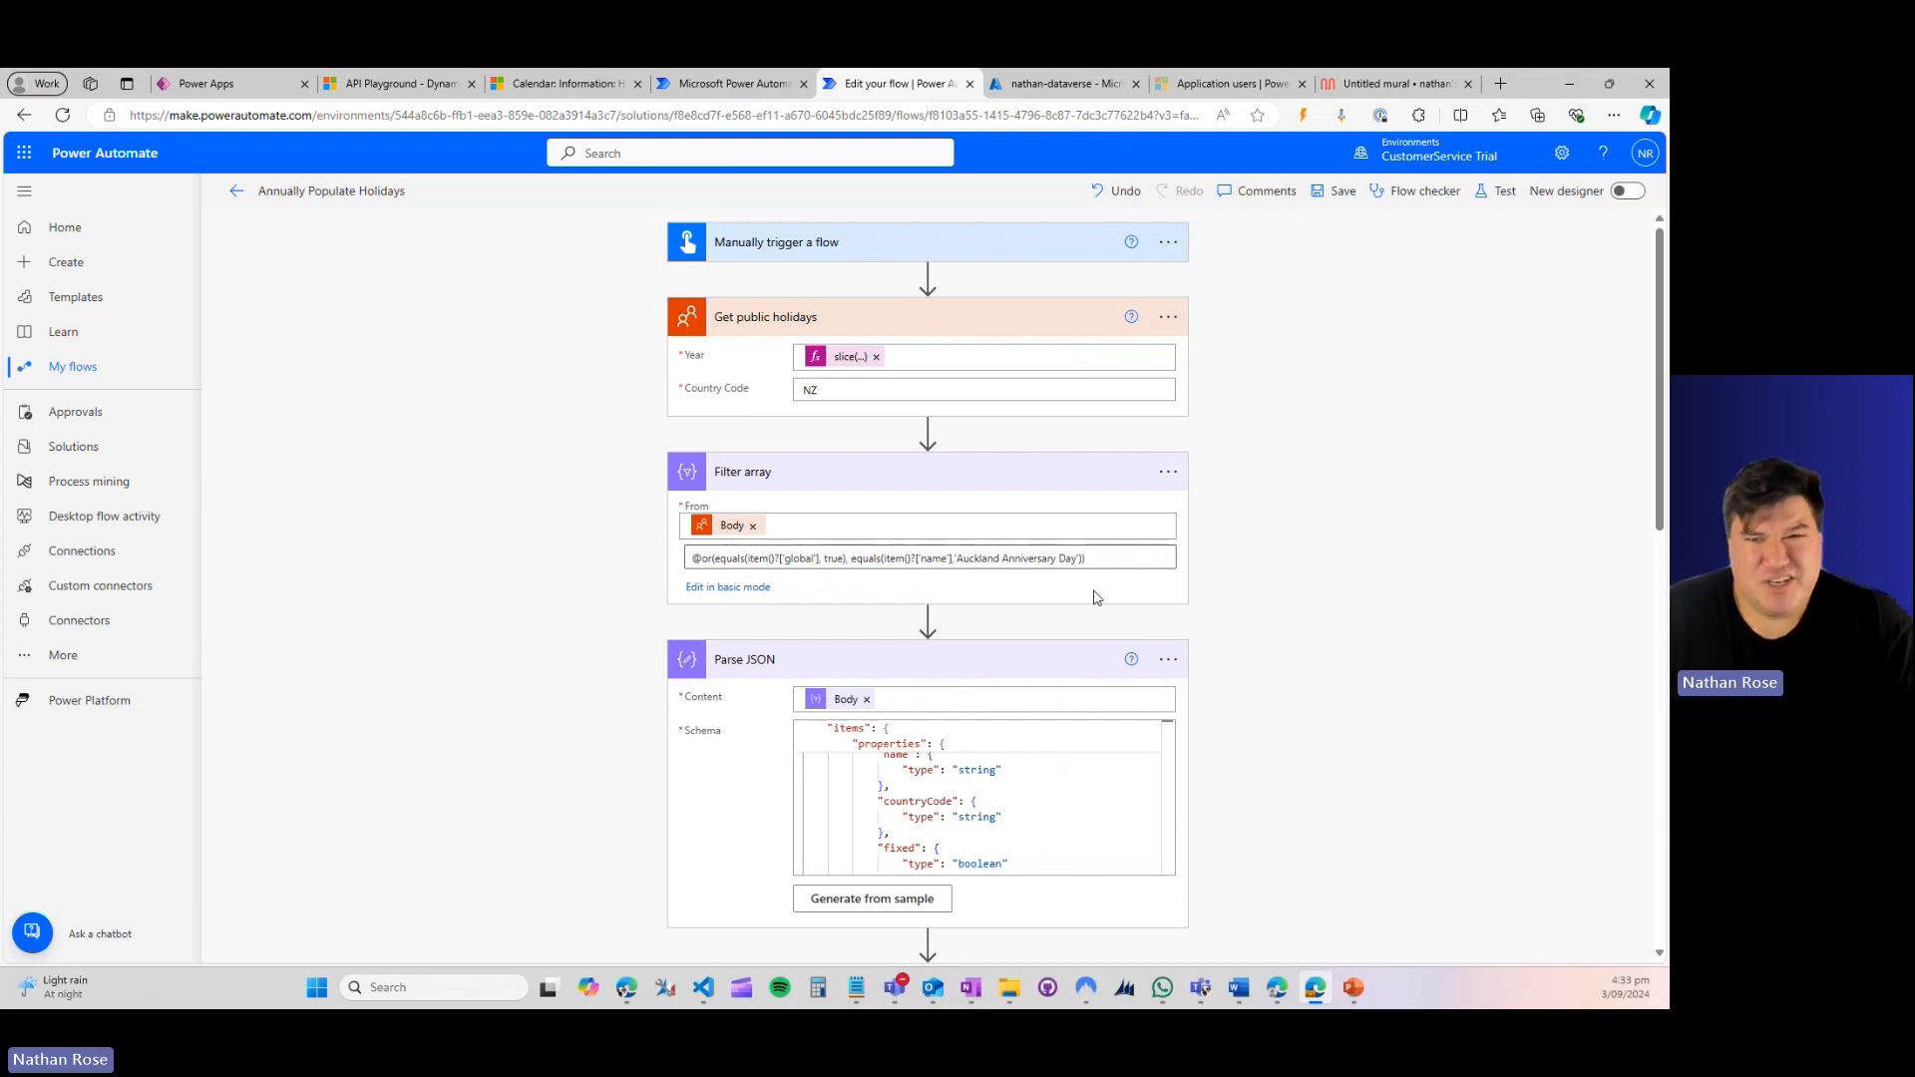
mouse_move(973, 591)
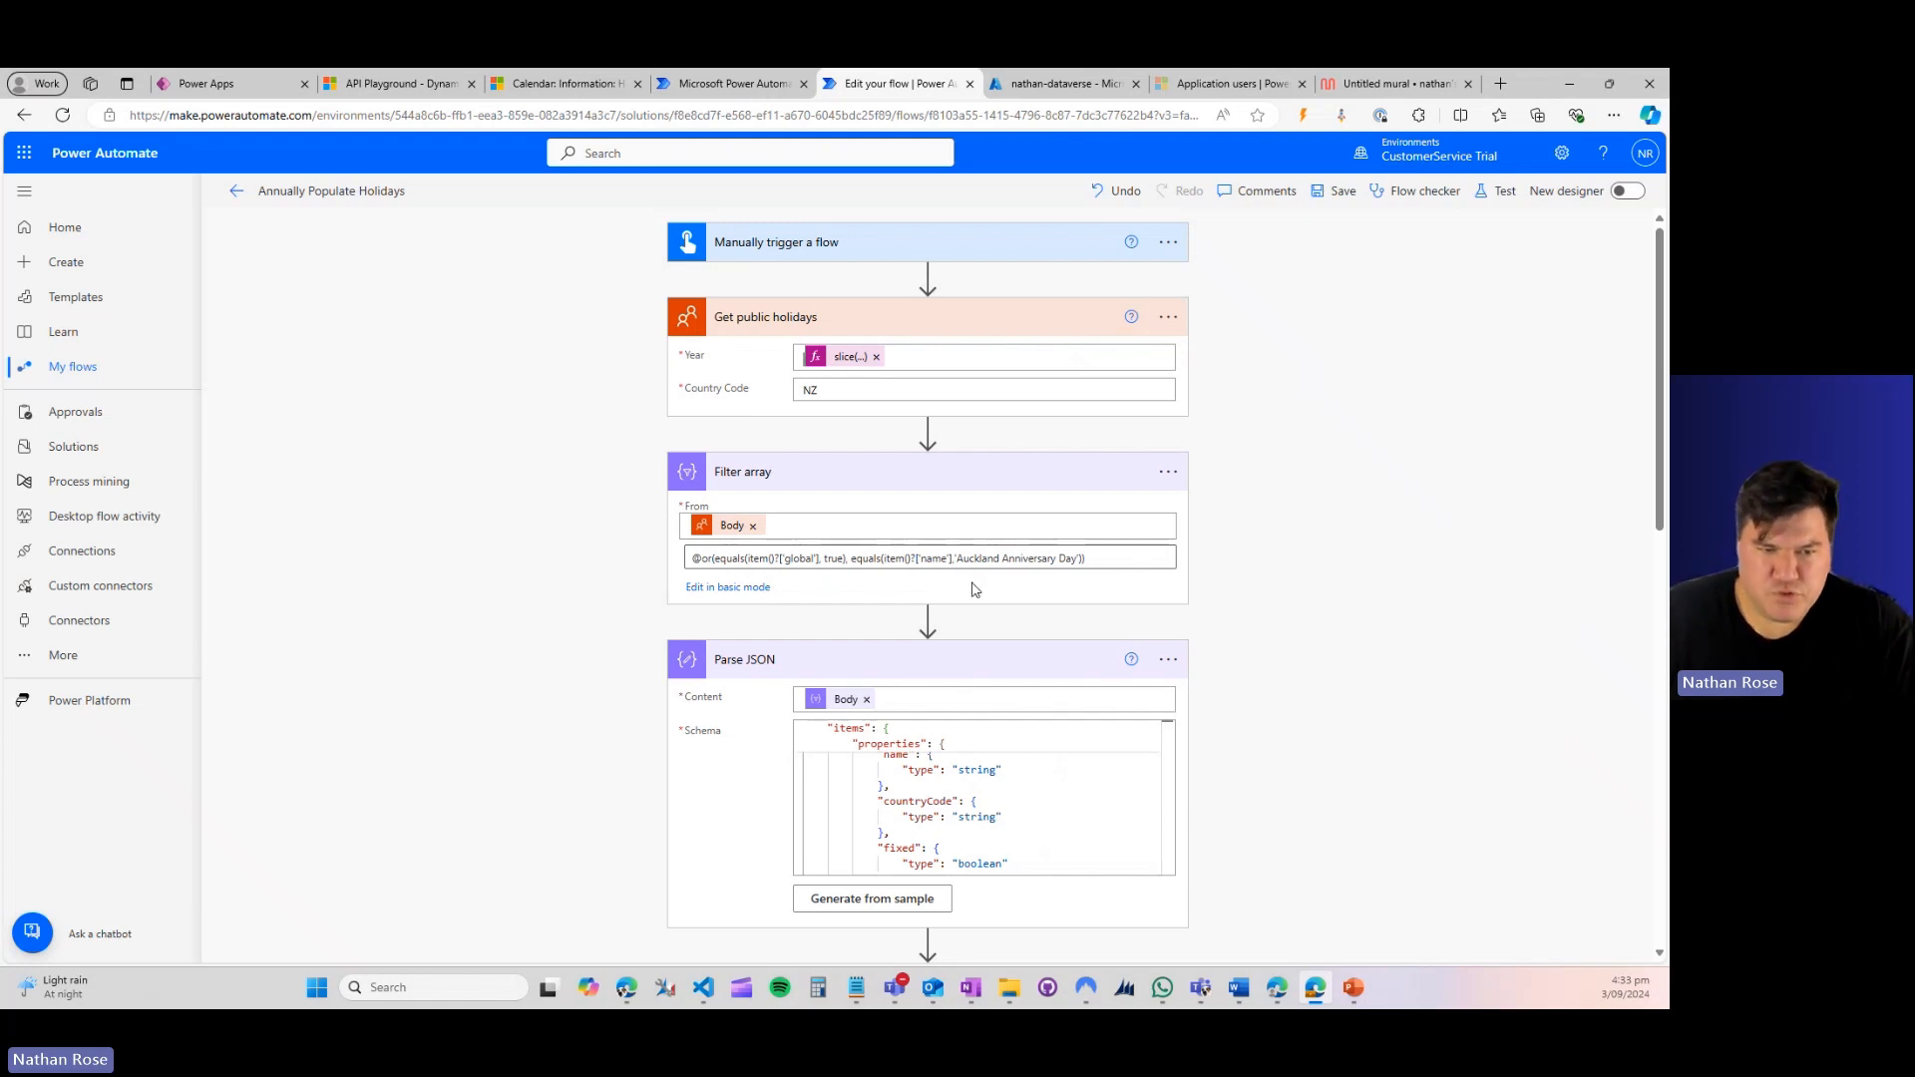
mouse_move(562, 571)
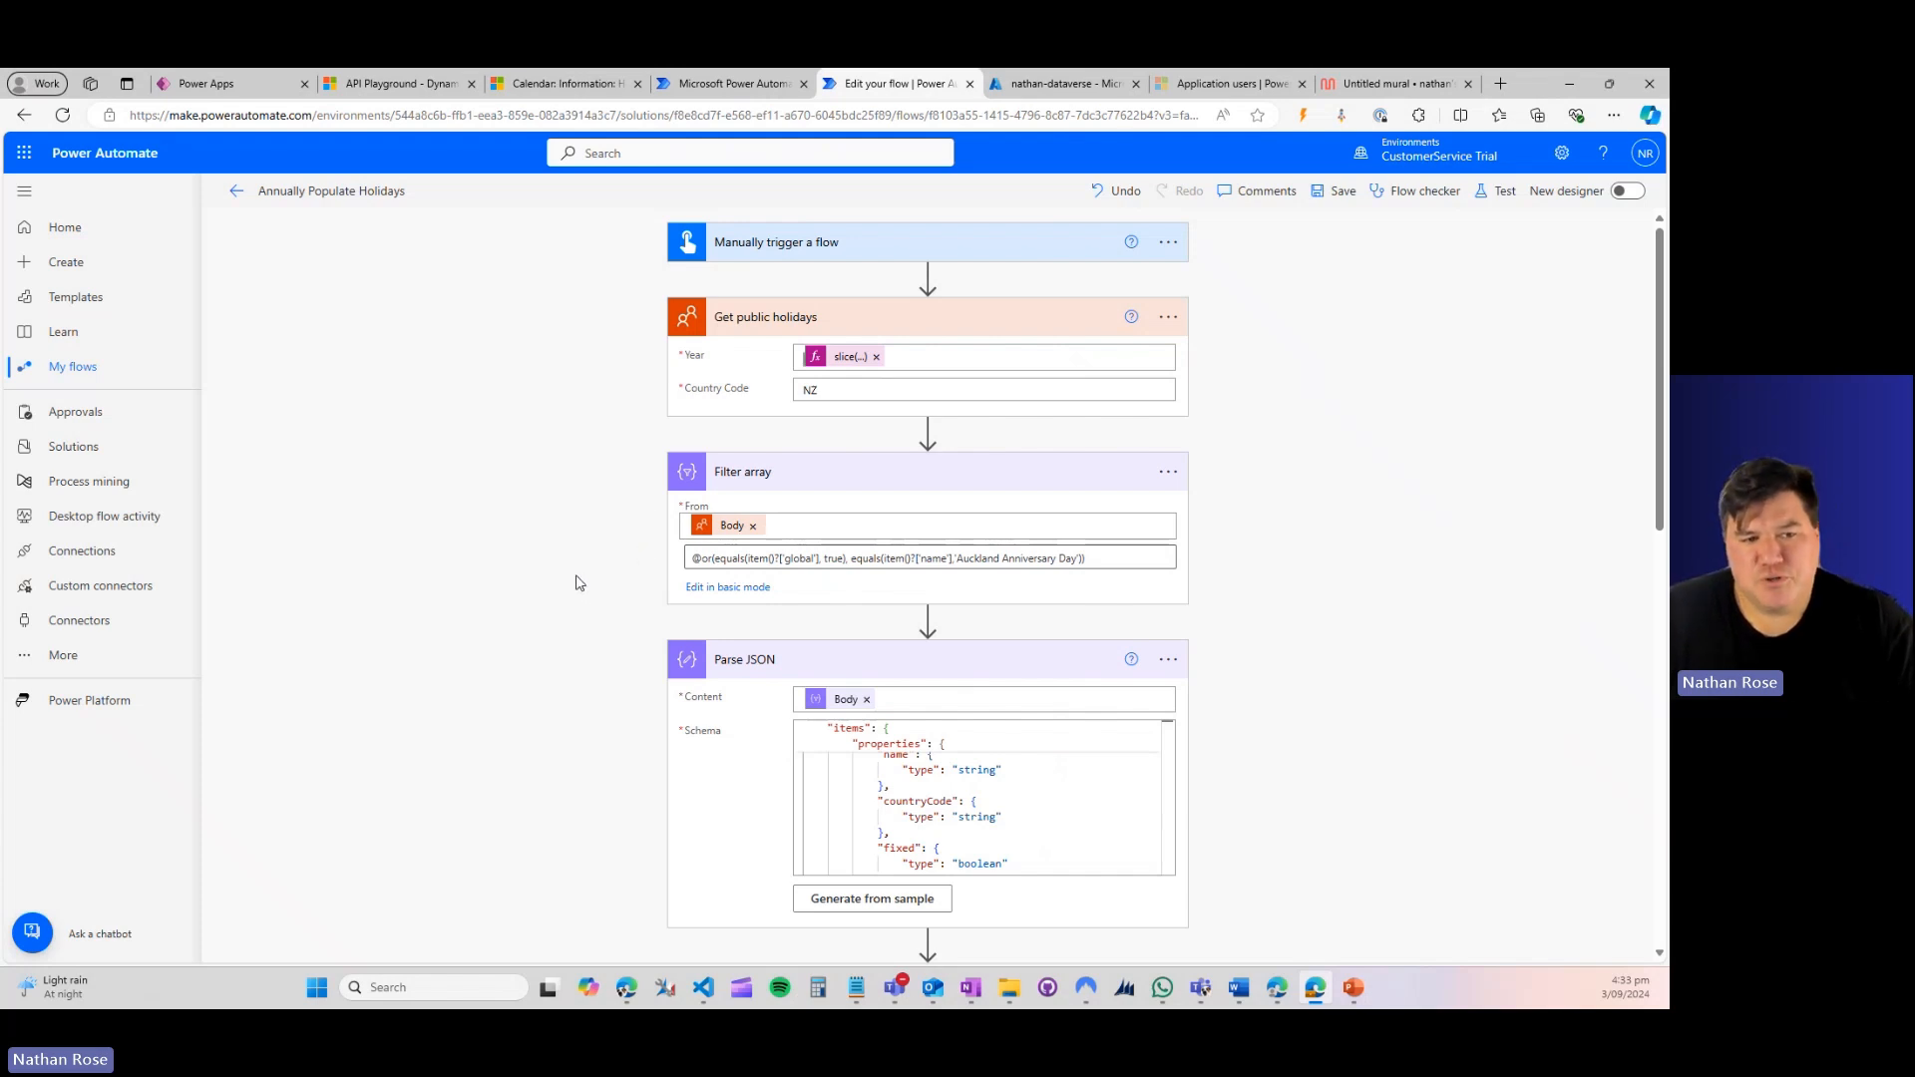
Step: Scroll down through the flow's steps to the HTTP 2 SaveHoliday action
scroll("down", 3)
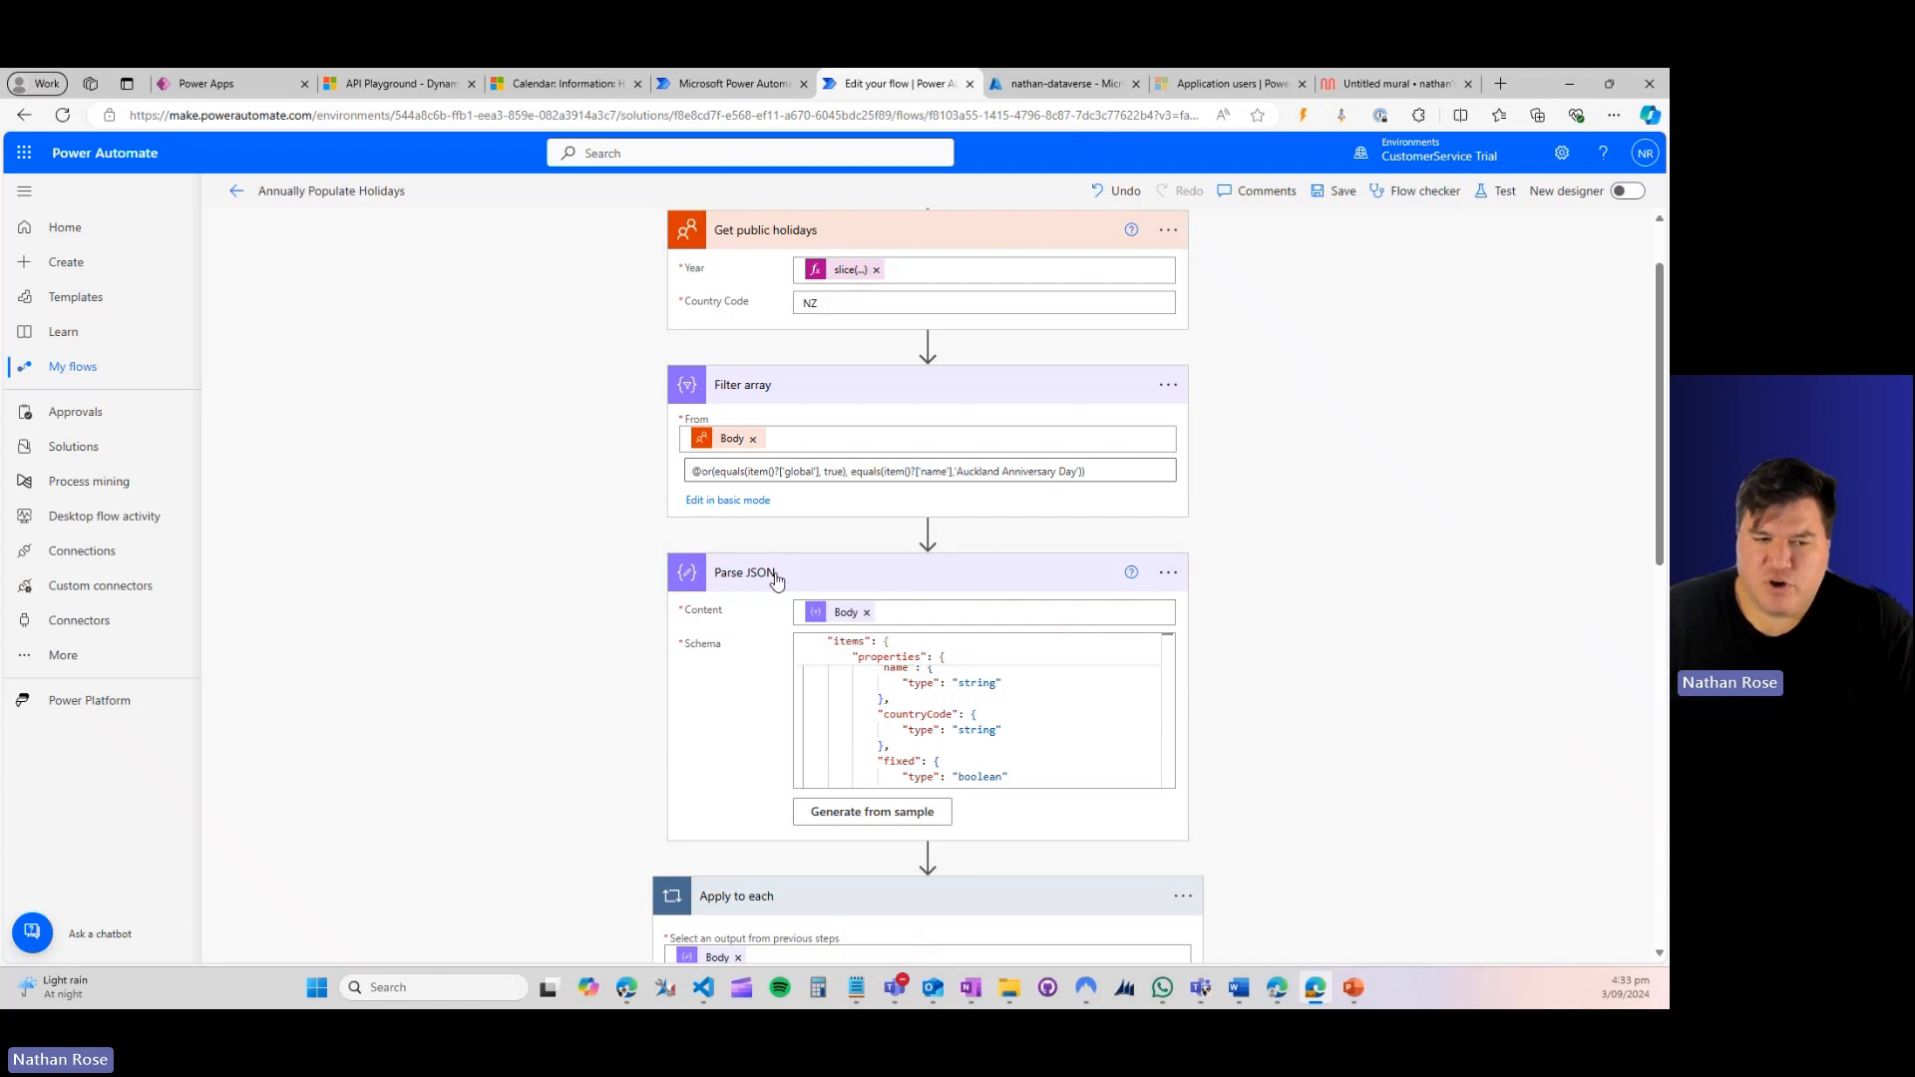
scroll("down", 3)
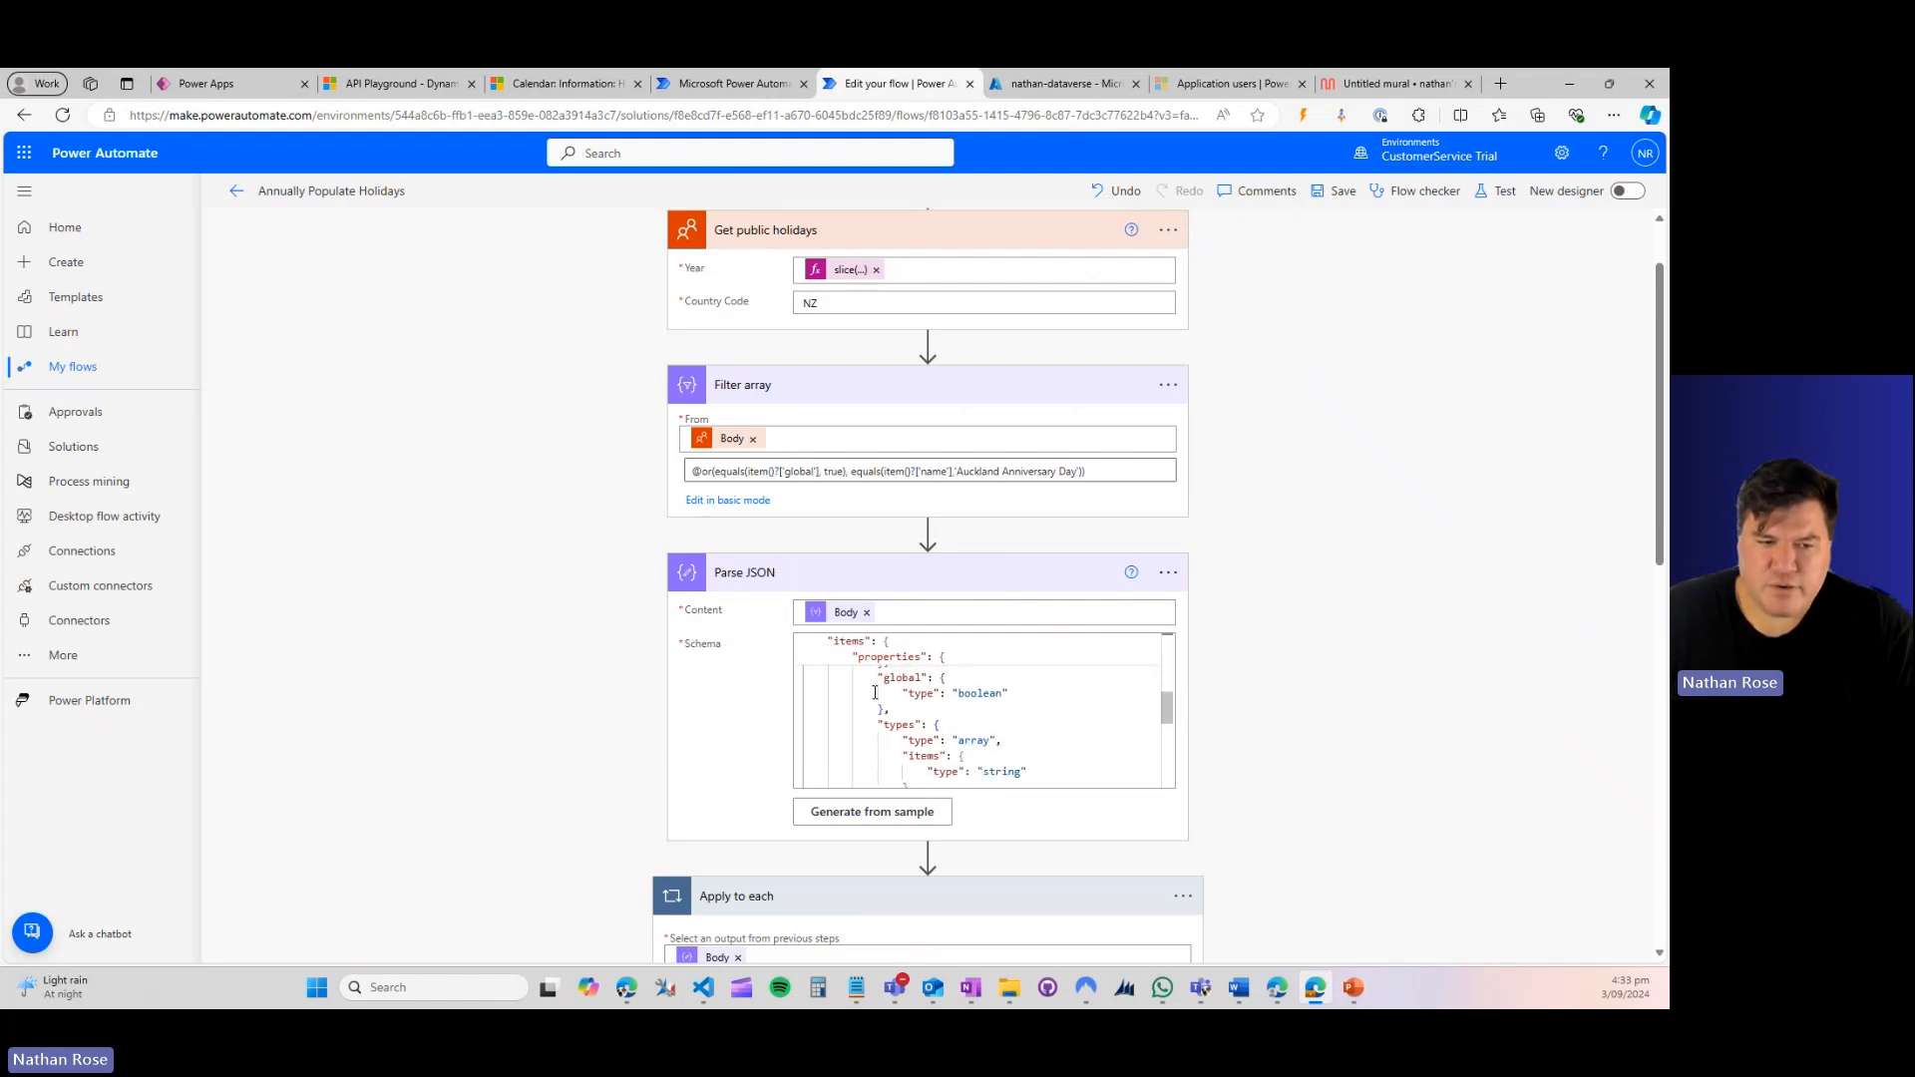
scroll("down", 3)
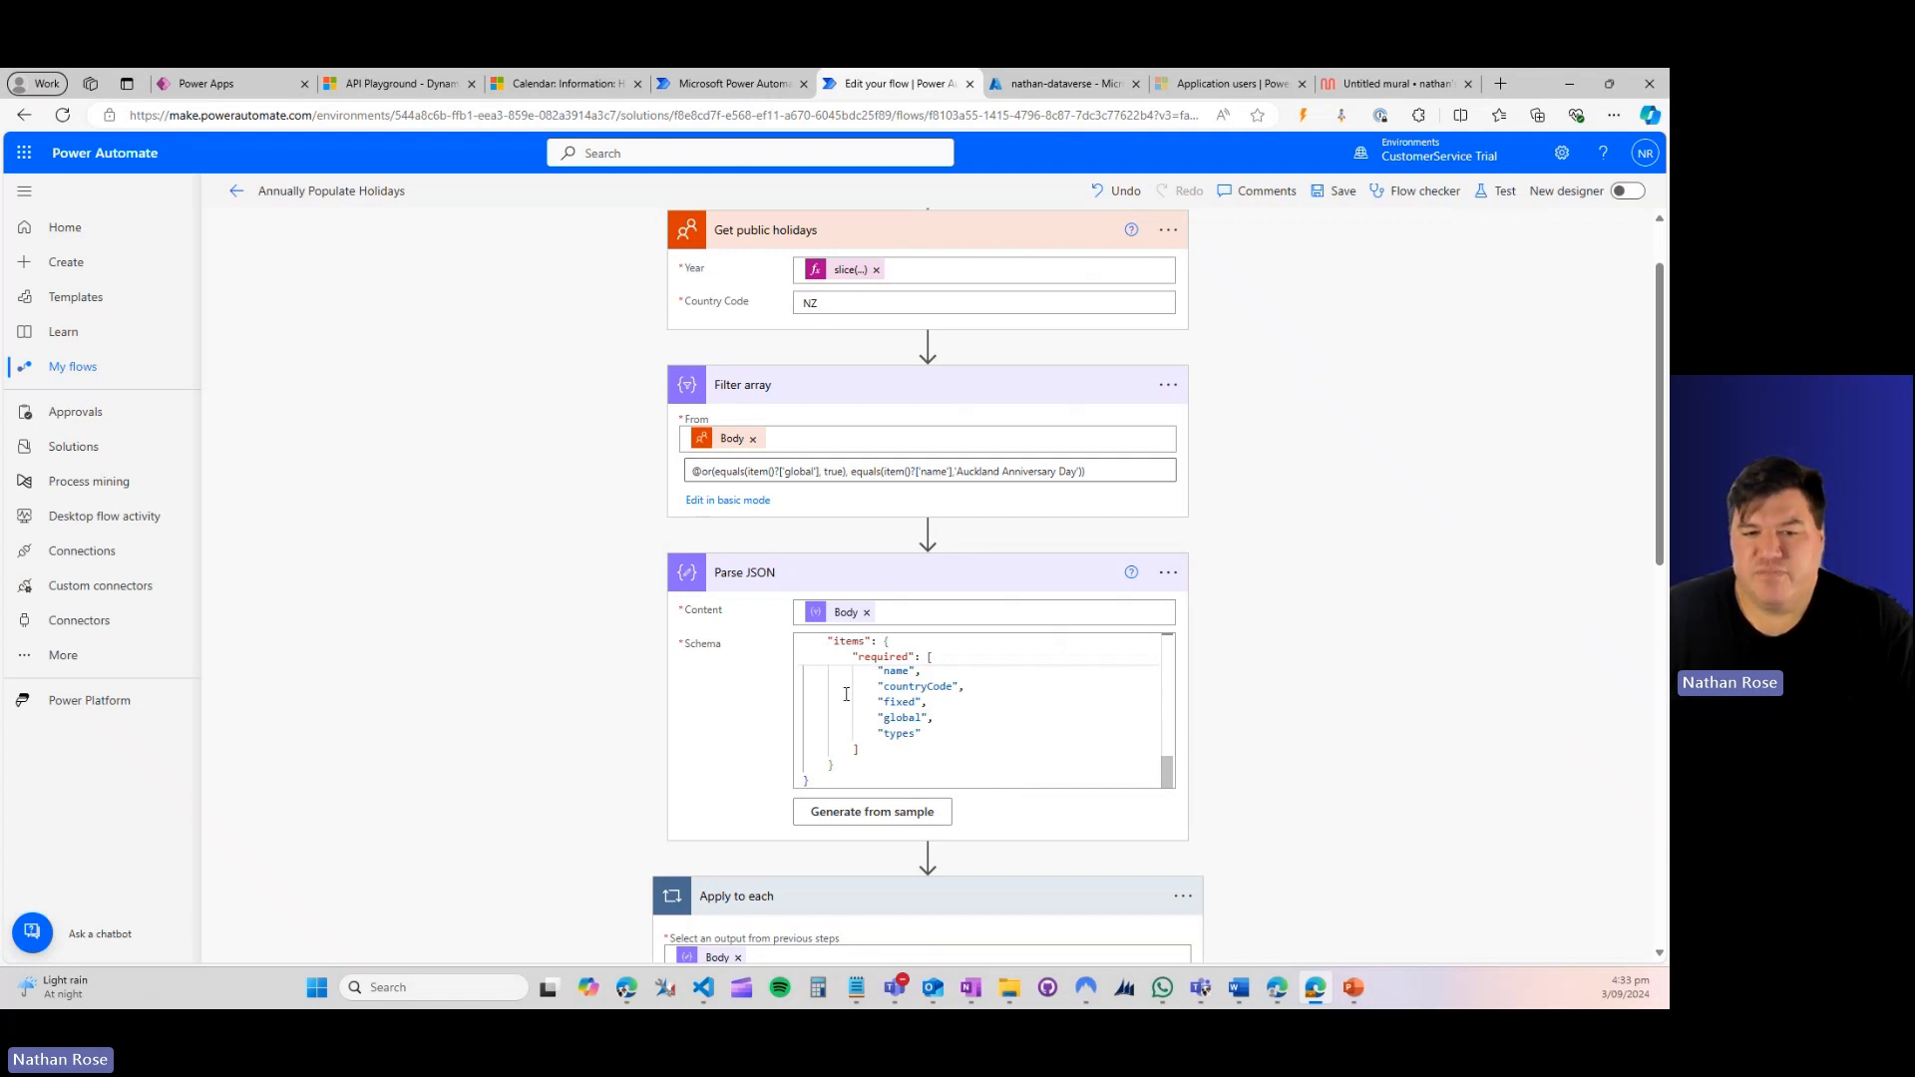
scroll("down", 3)
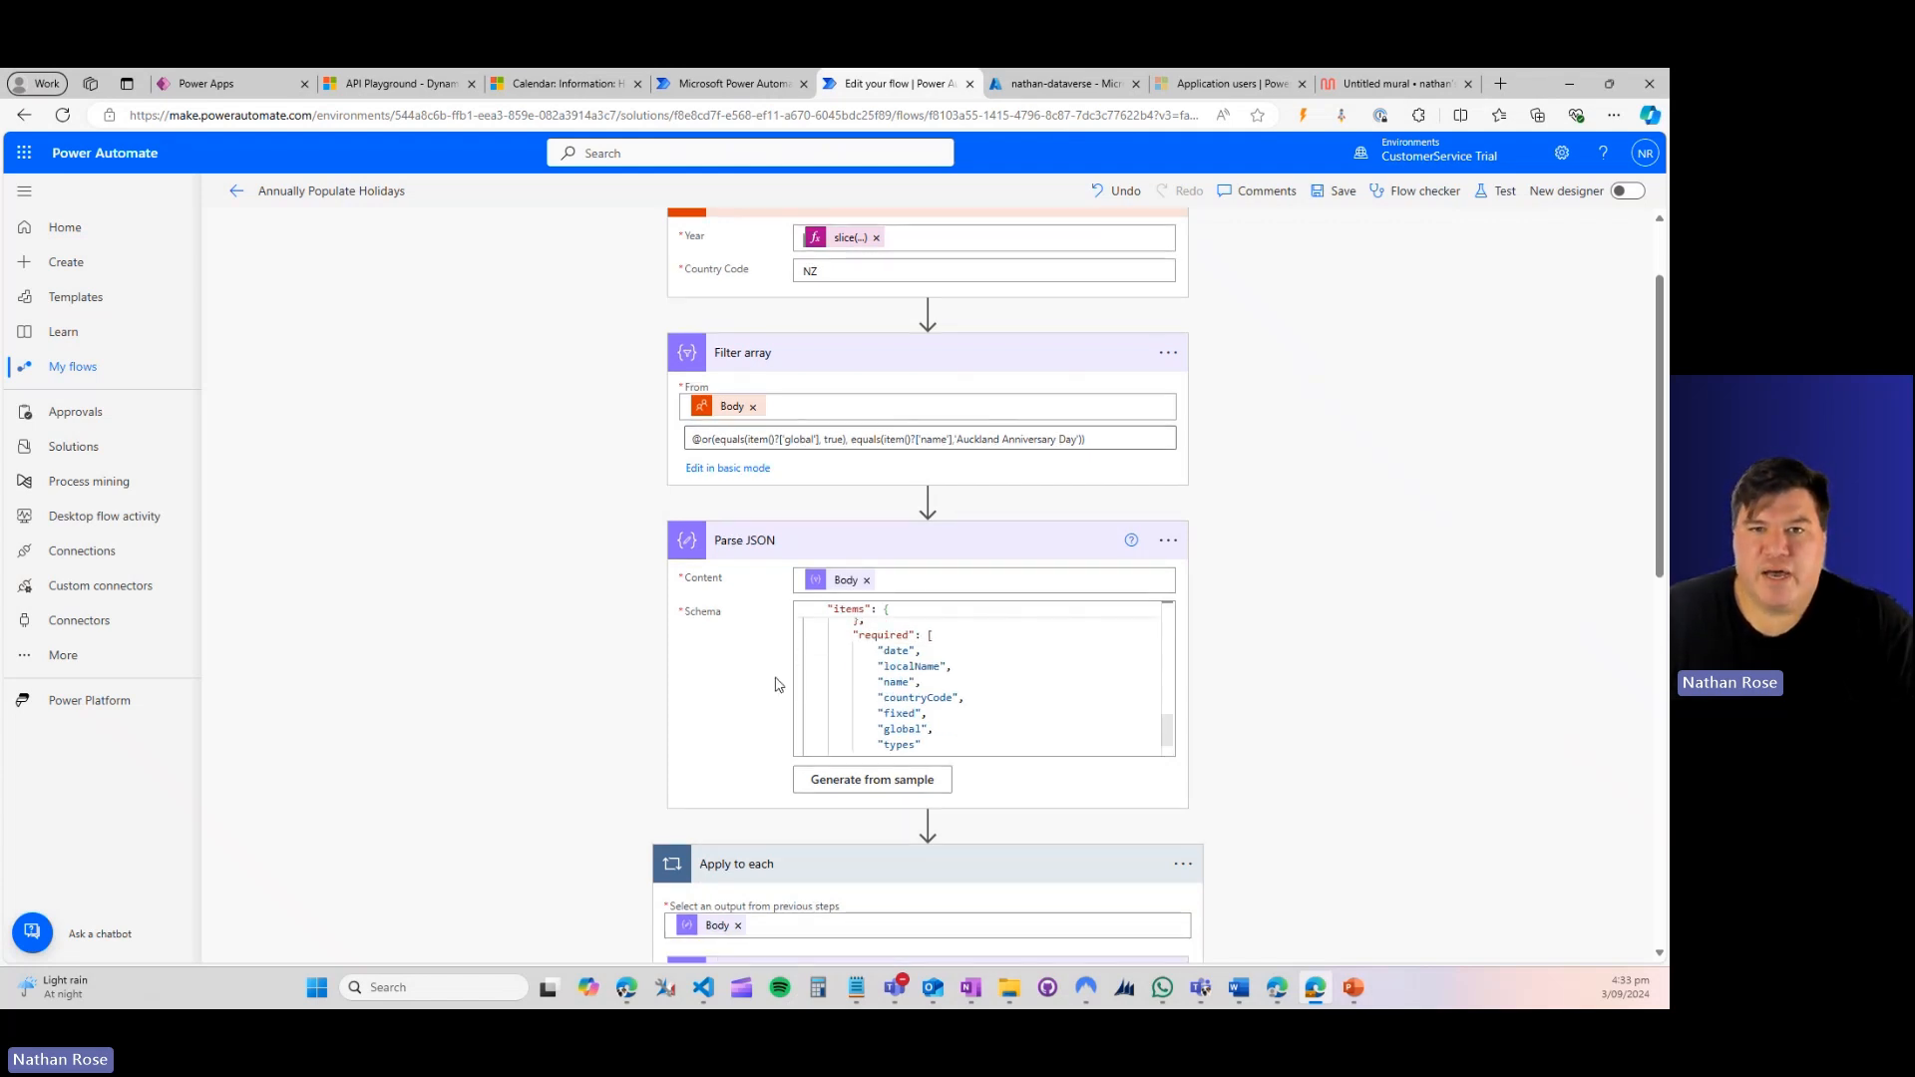
scroll("down", 3)
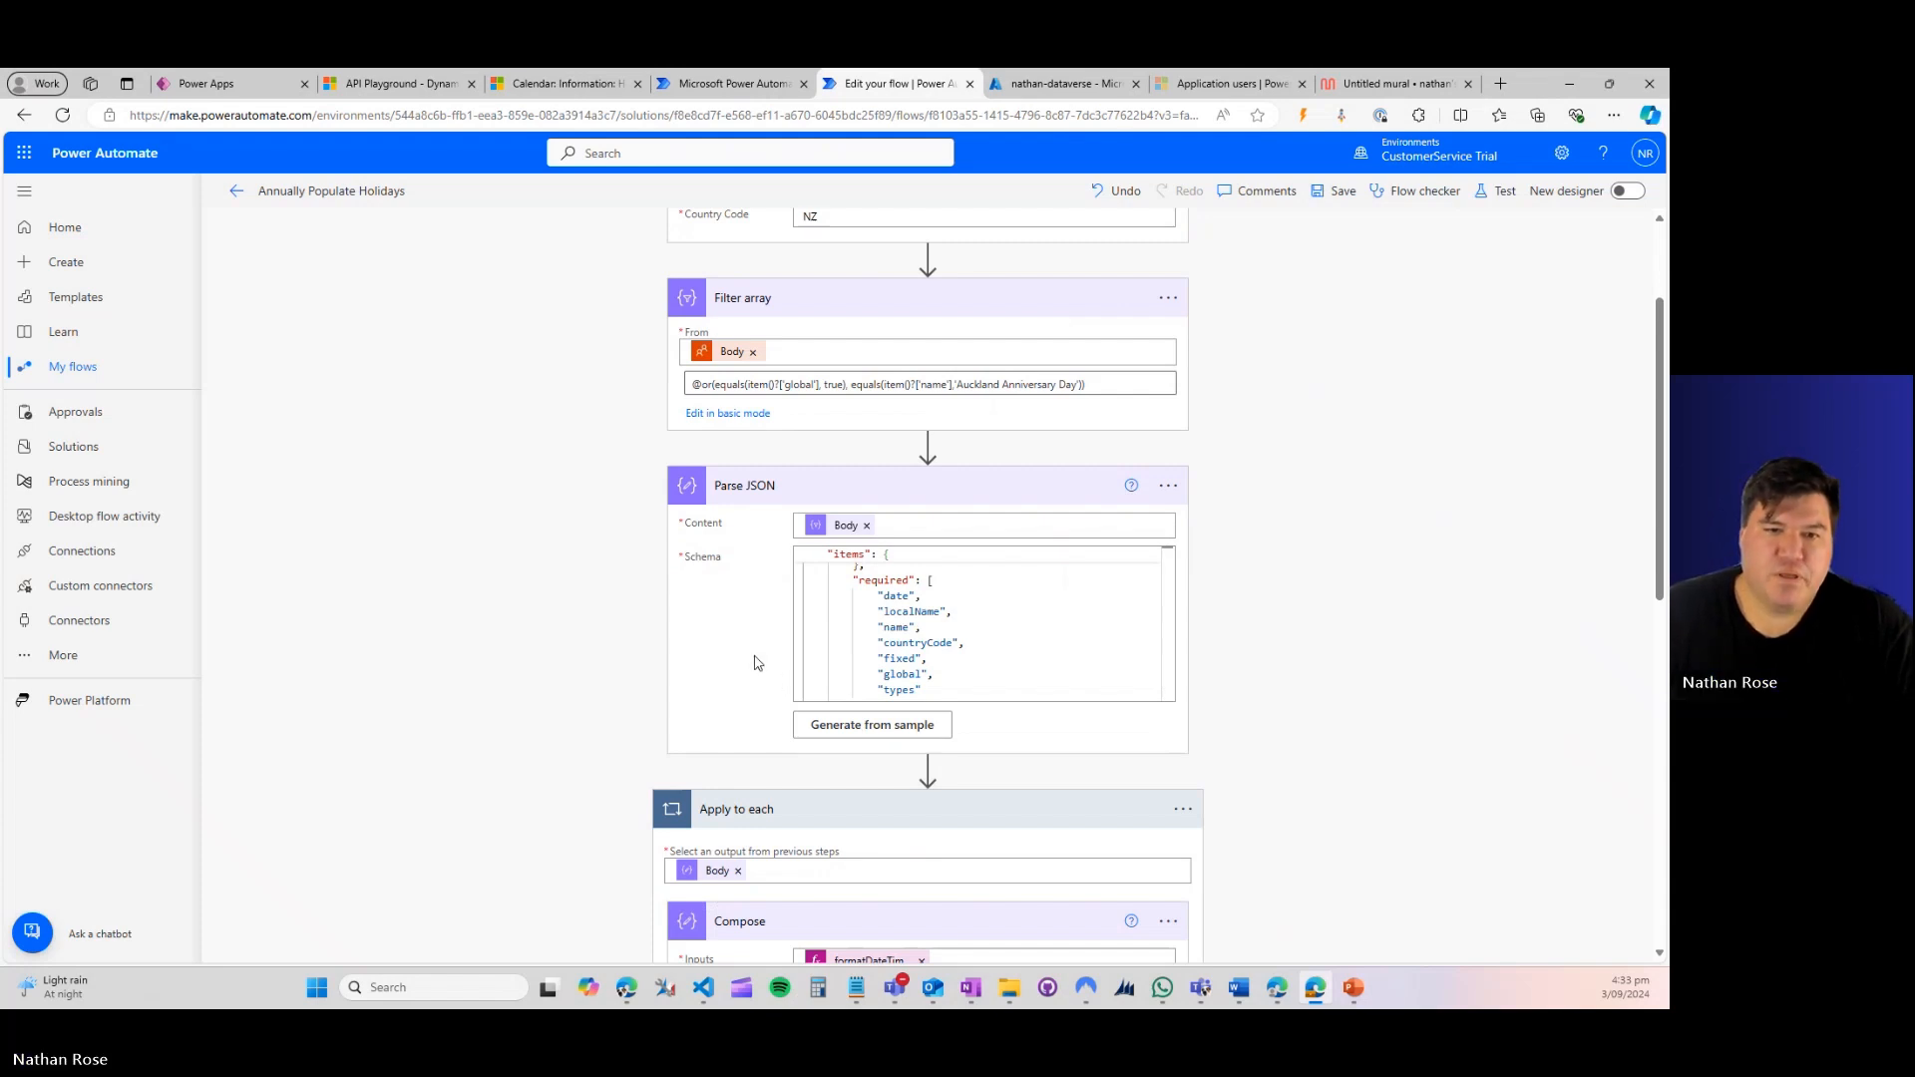
scroll("down", 3)
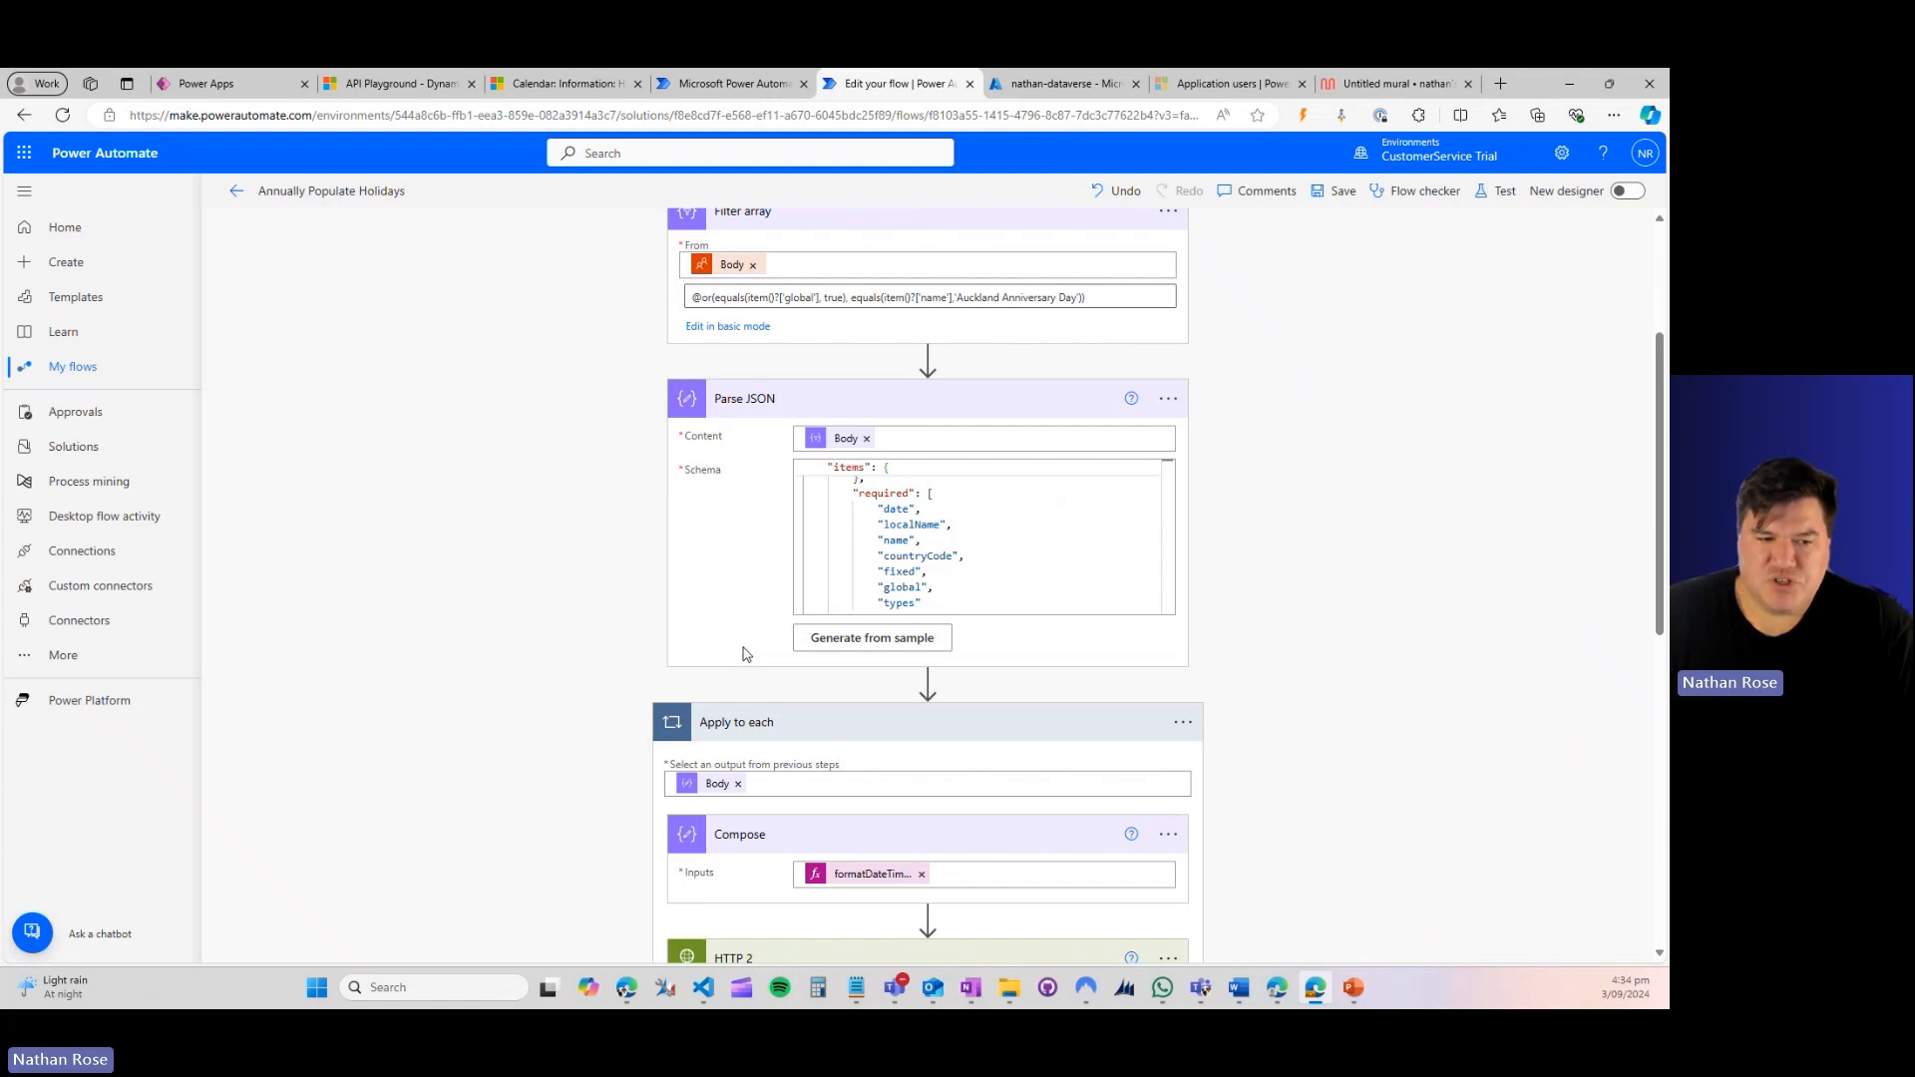
scroll("down", 3)
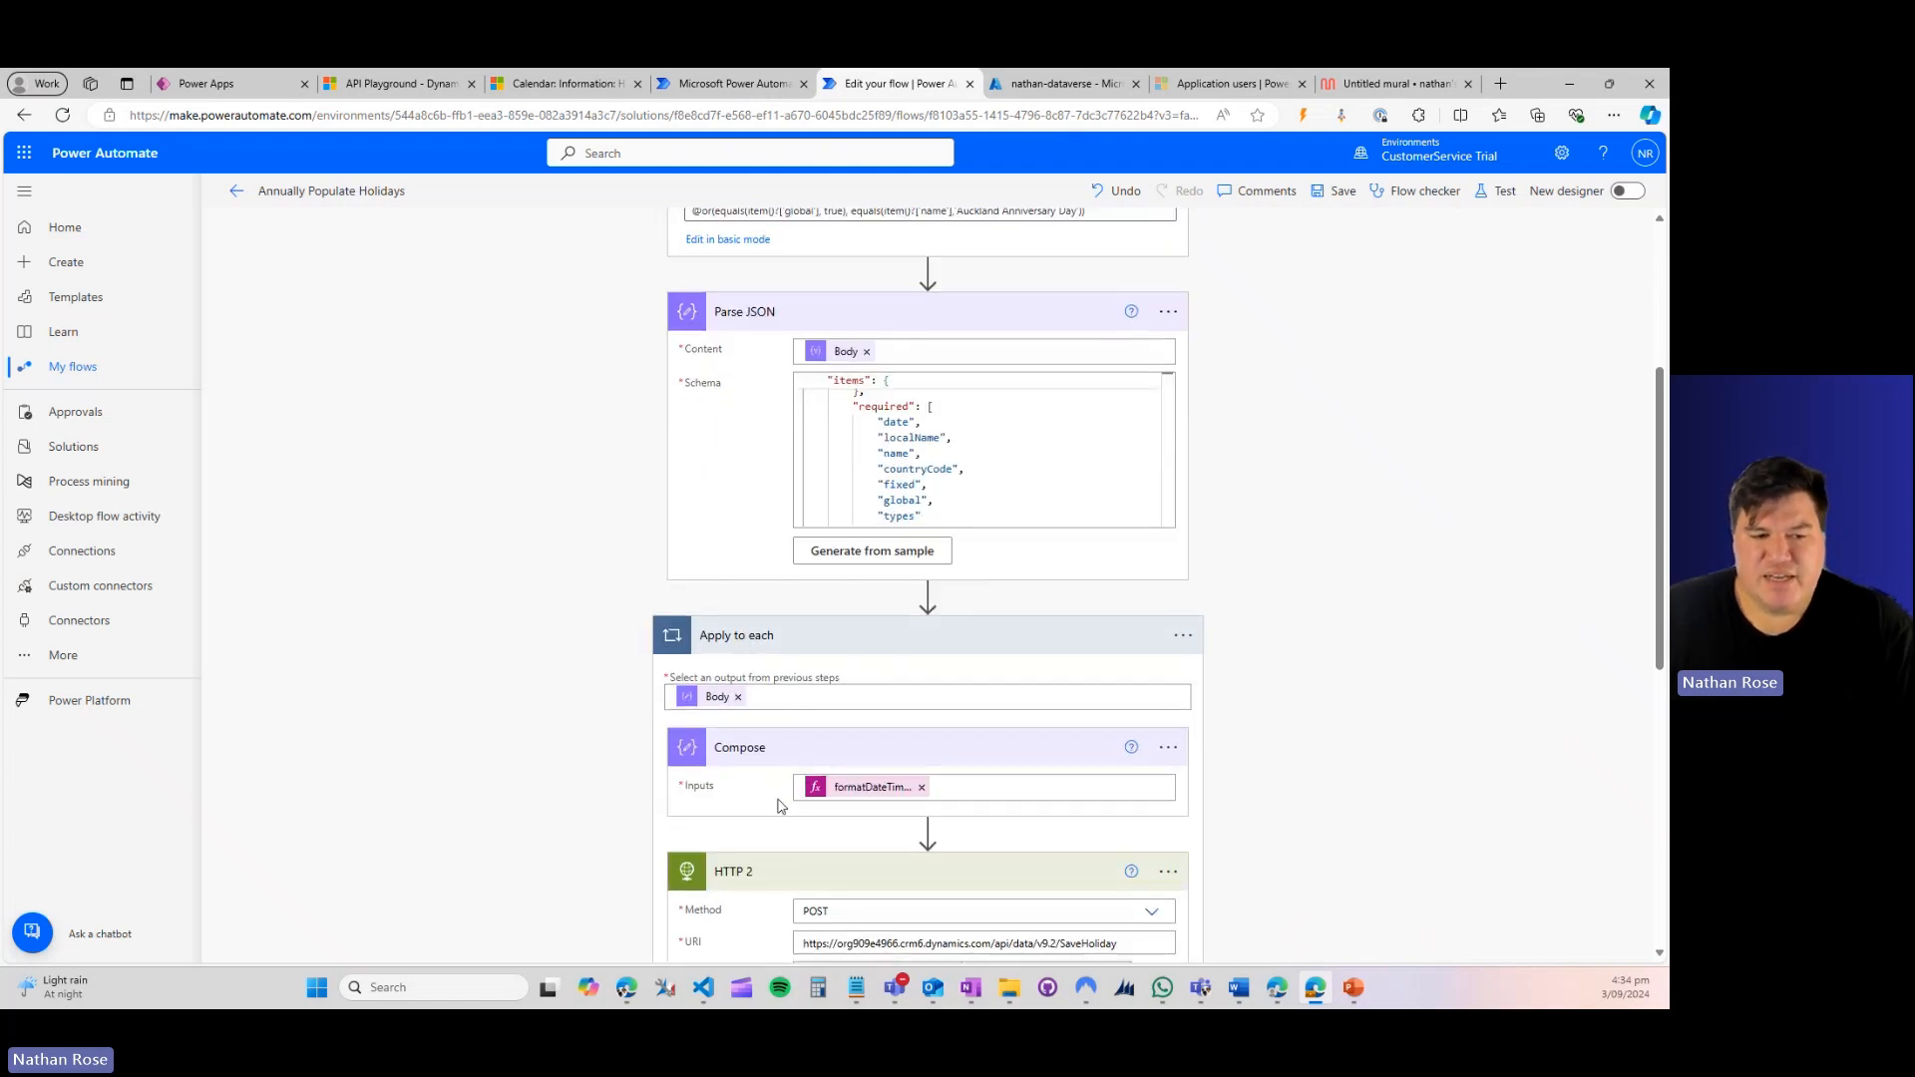
mouse_move(840, 790)
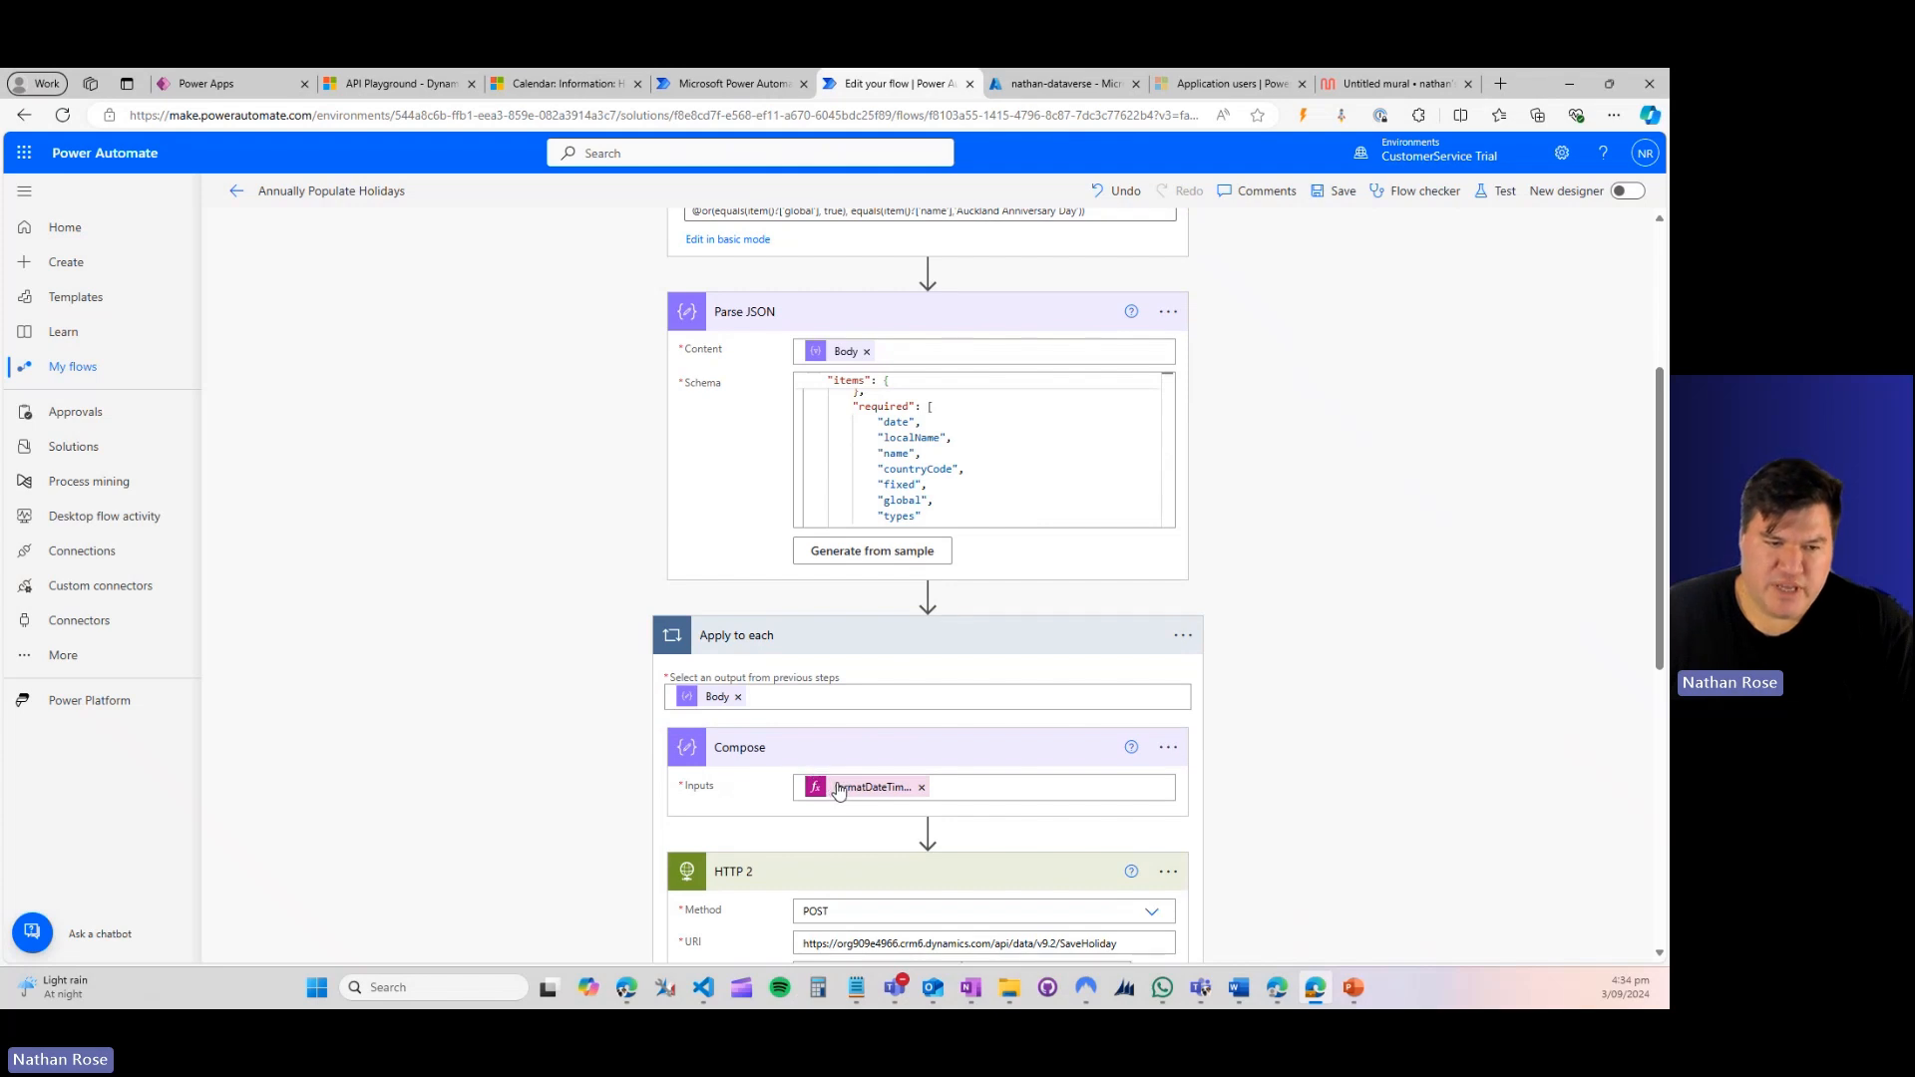
mouse_move(869, 786)
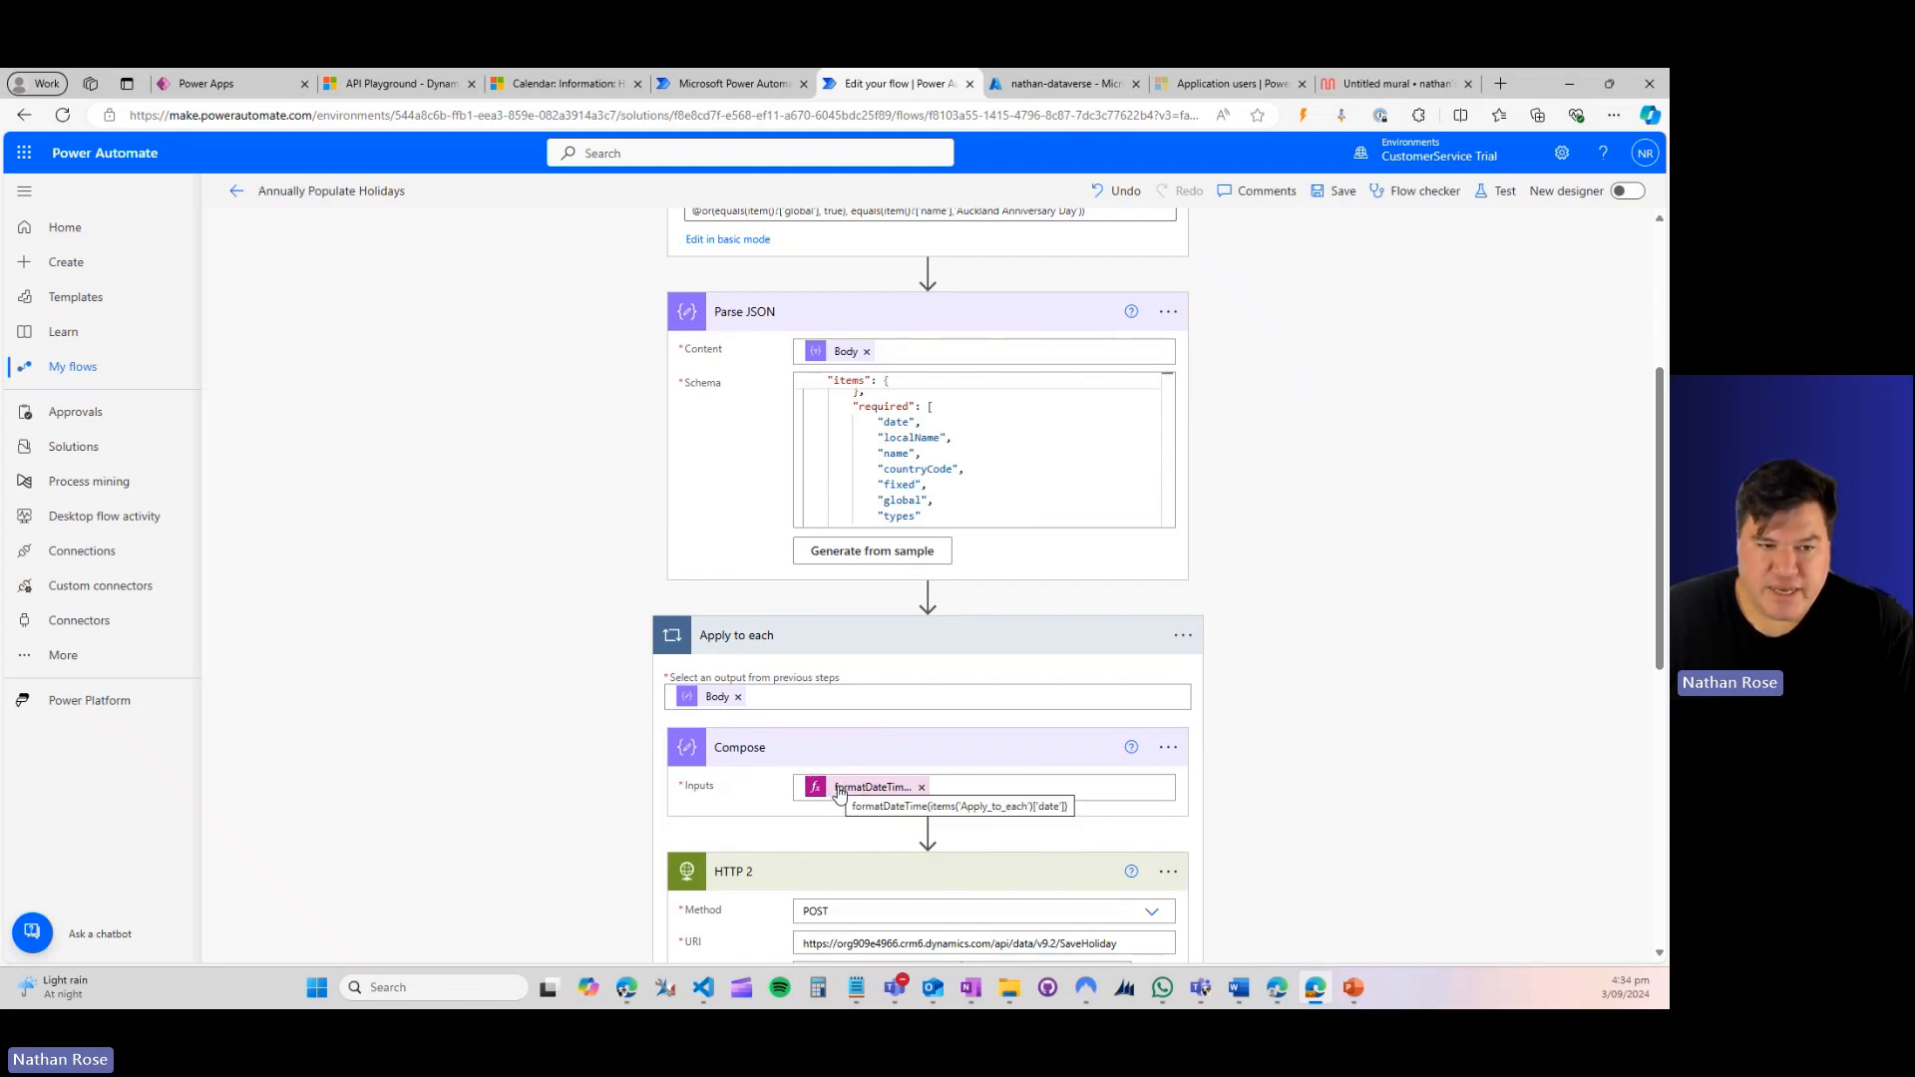
scroll("up", 3)
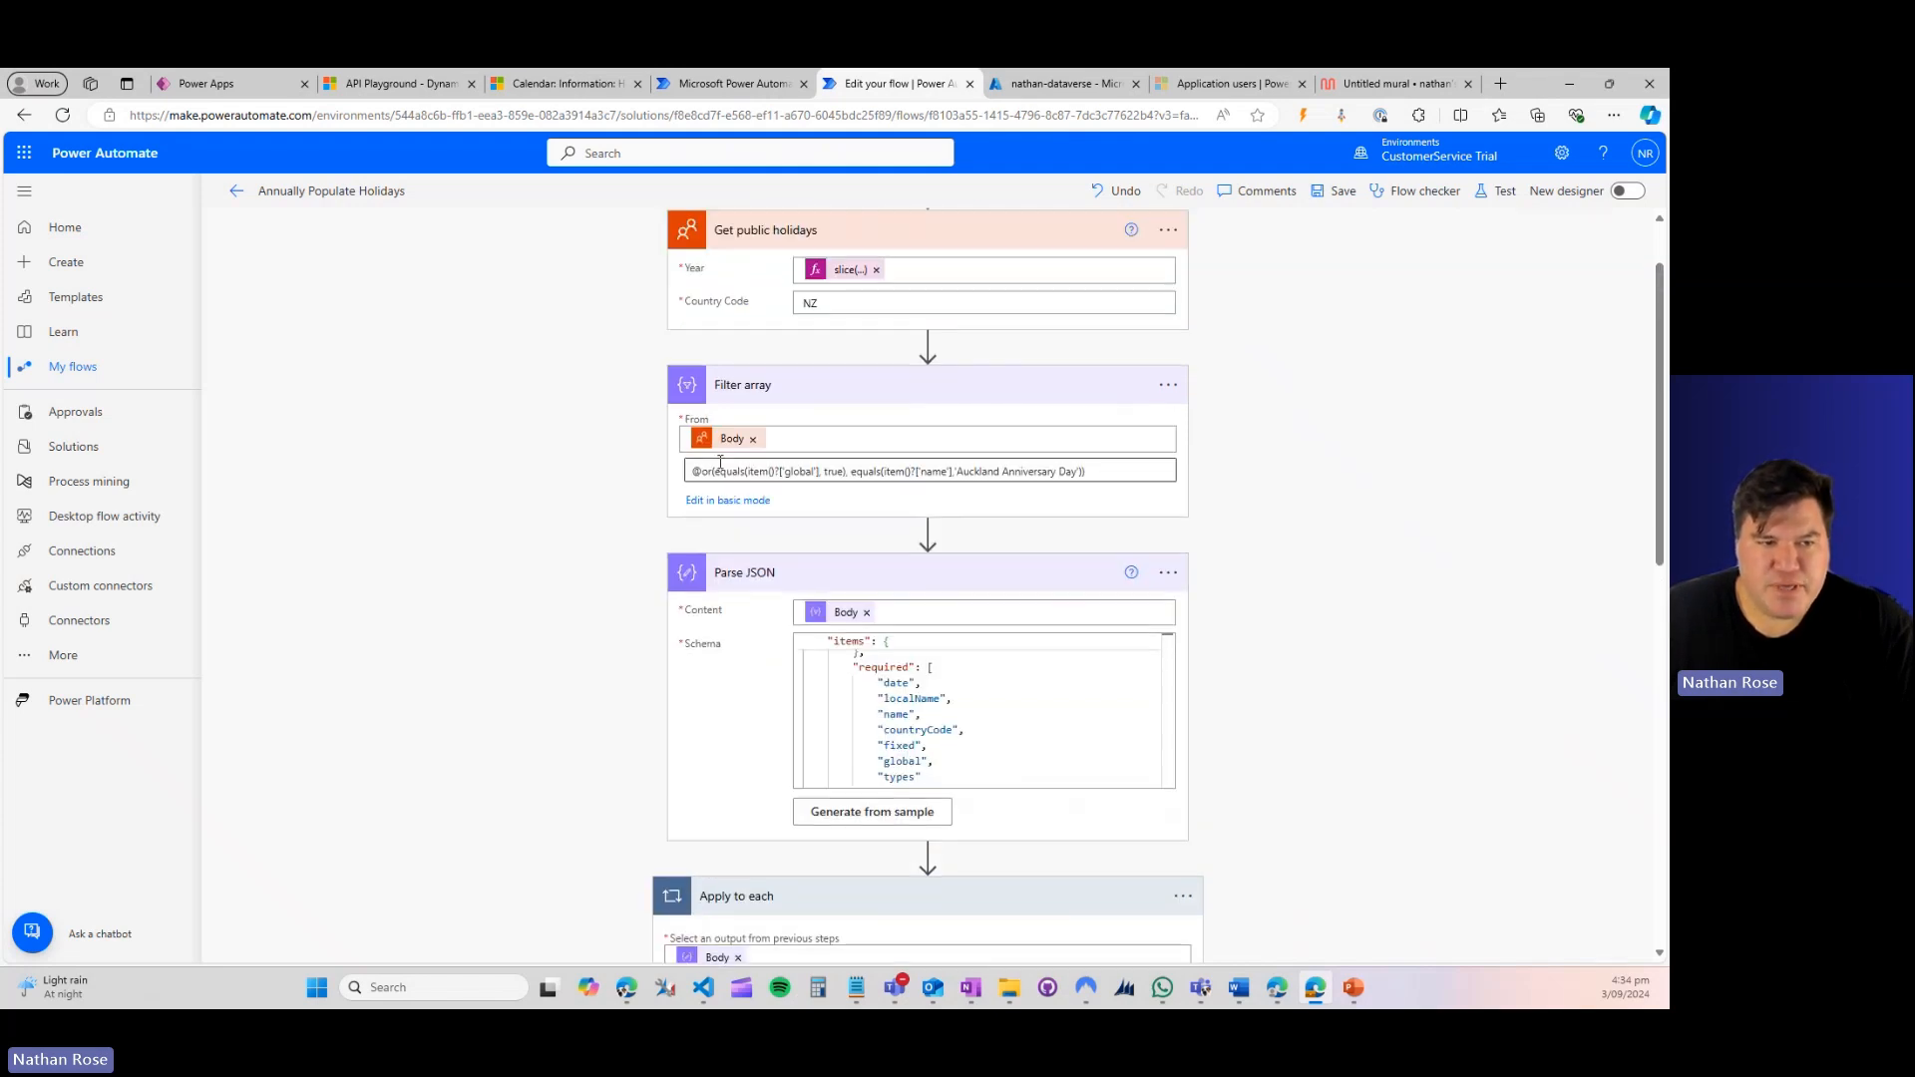
scroll("down", 3)
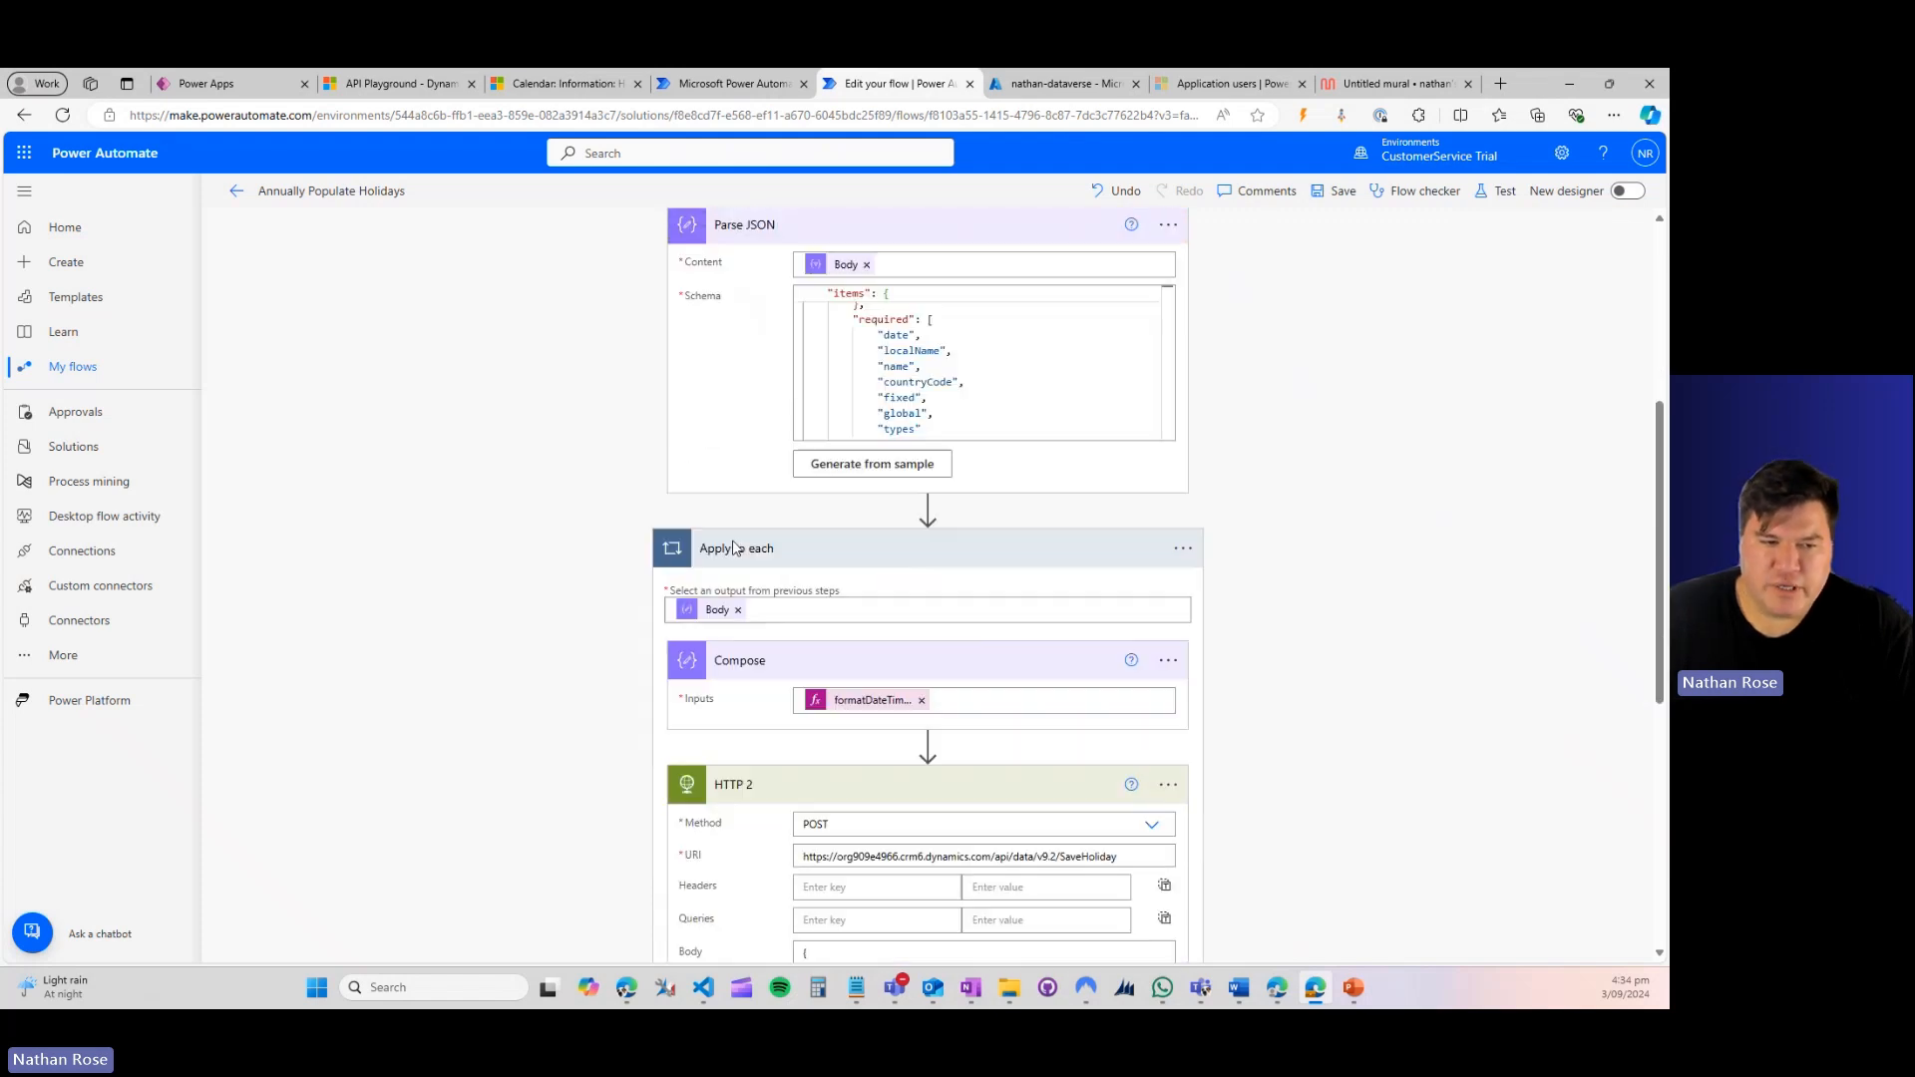
mouse_move(742, 660)
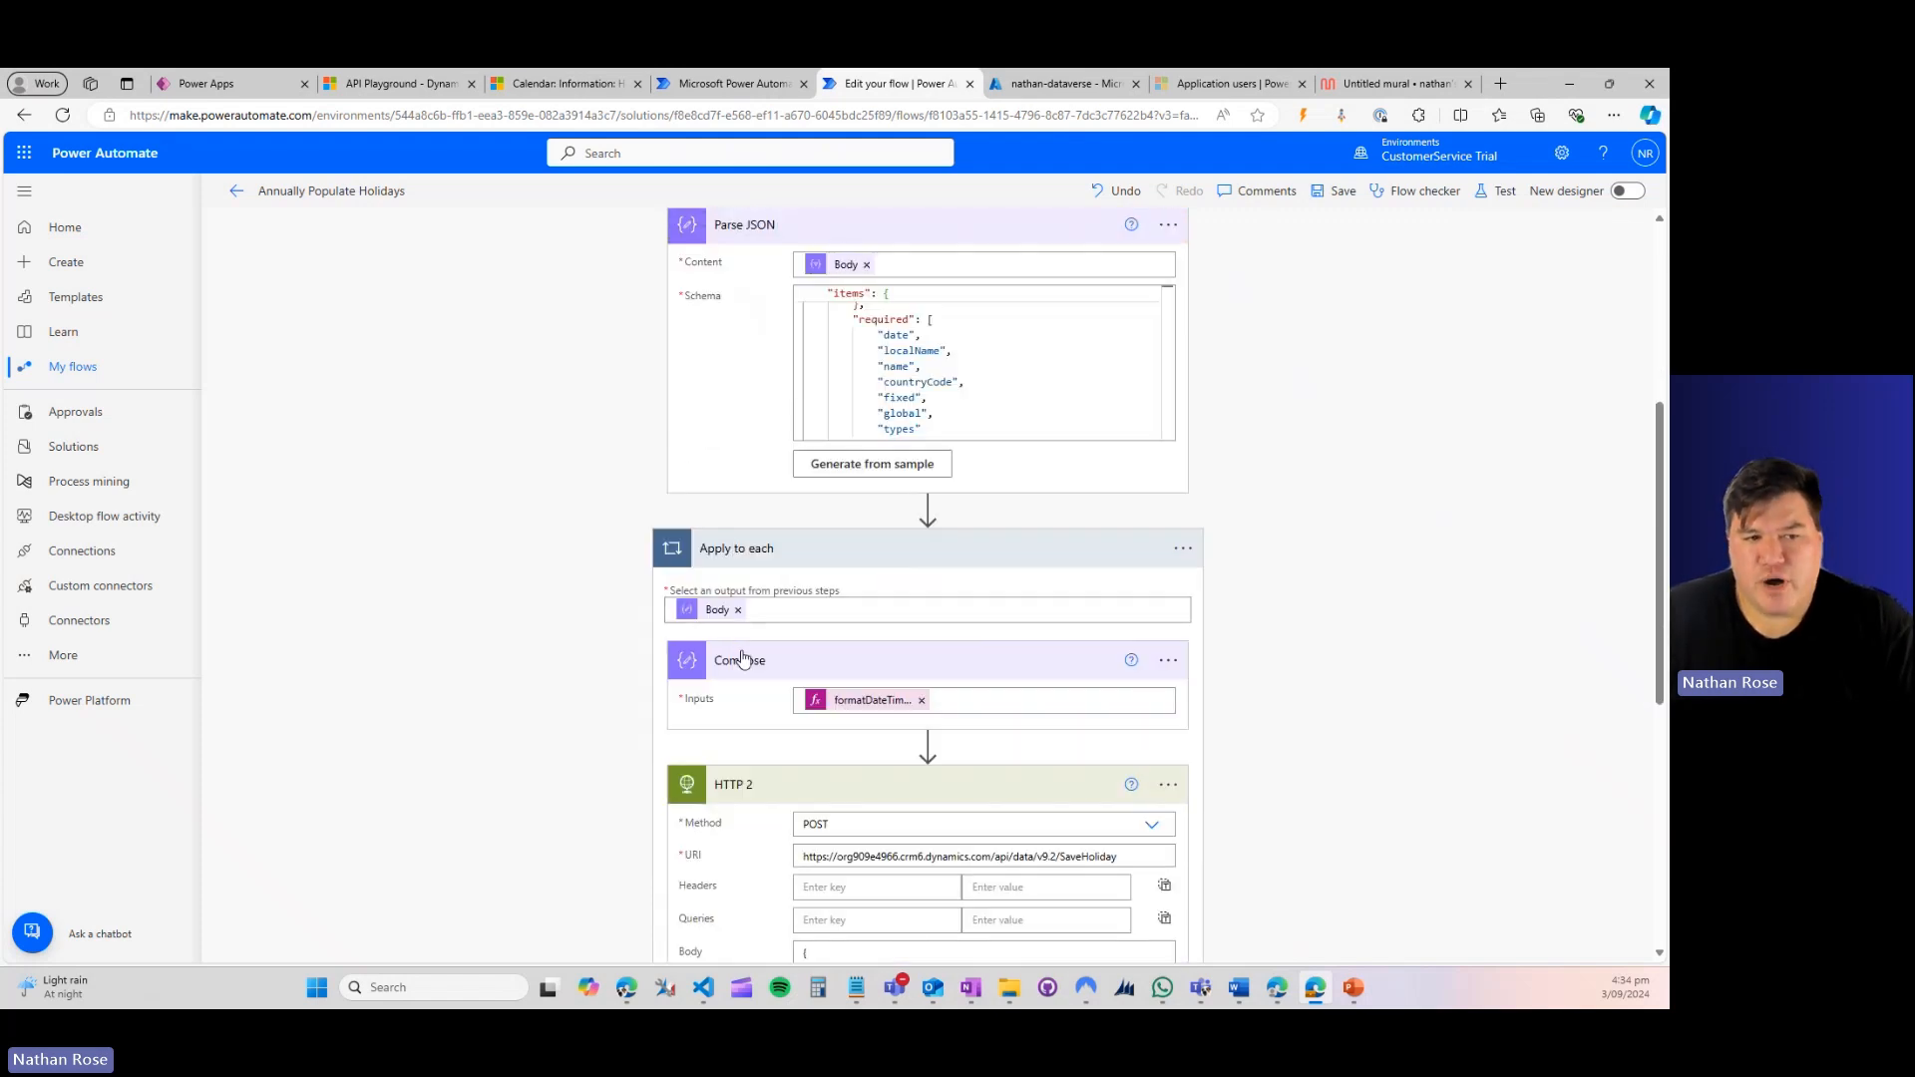
mouse_move(869, 699)
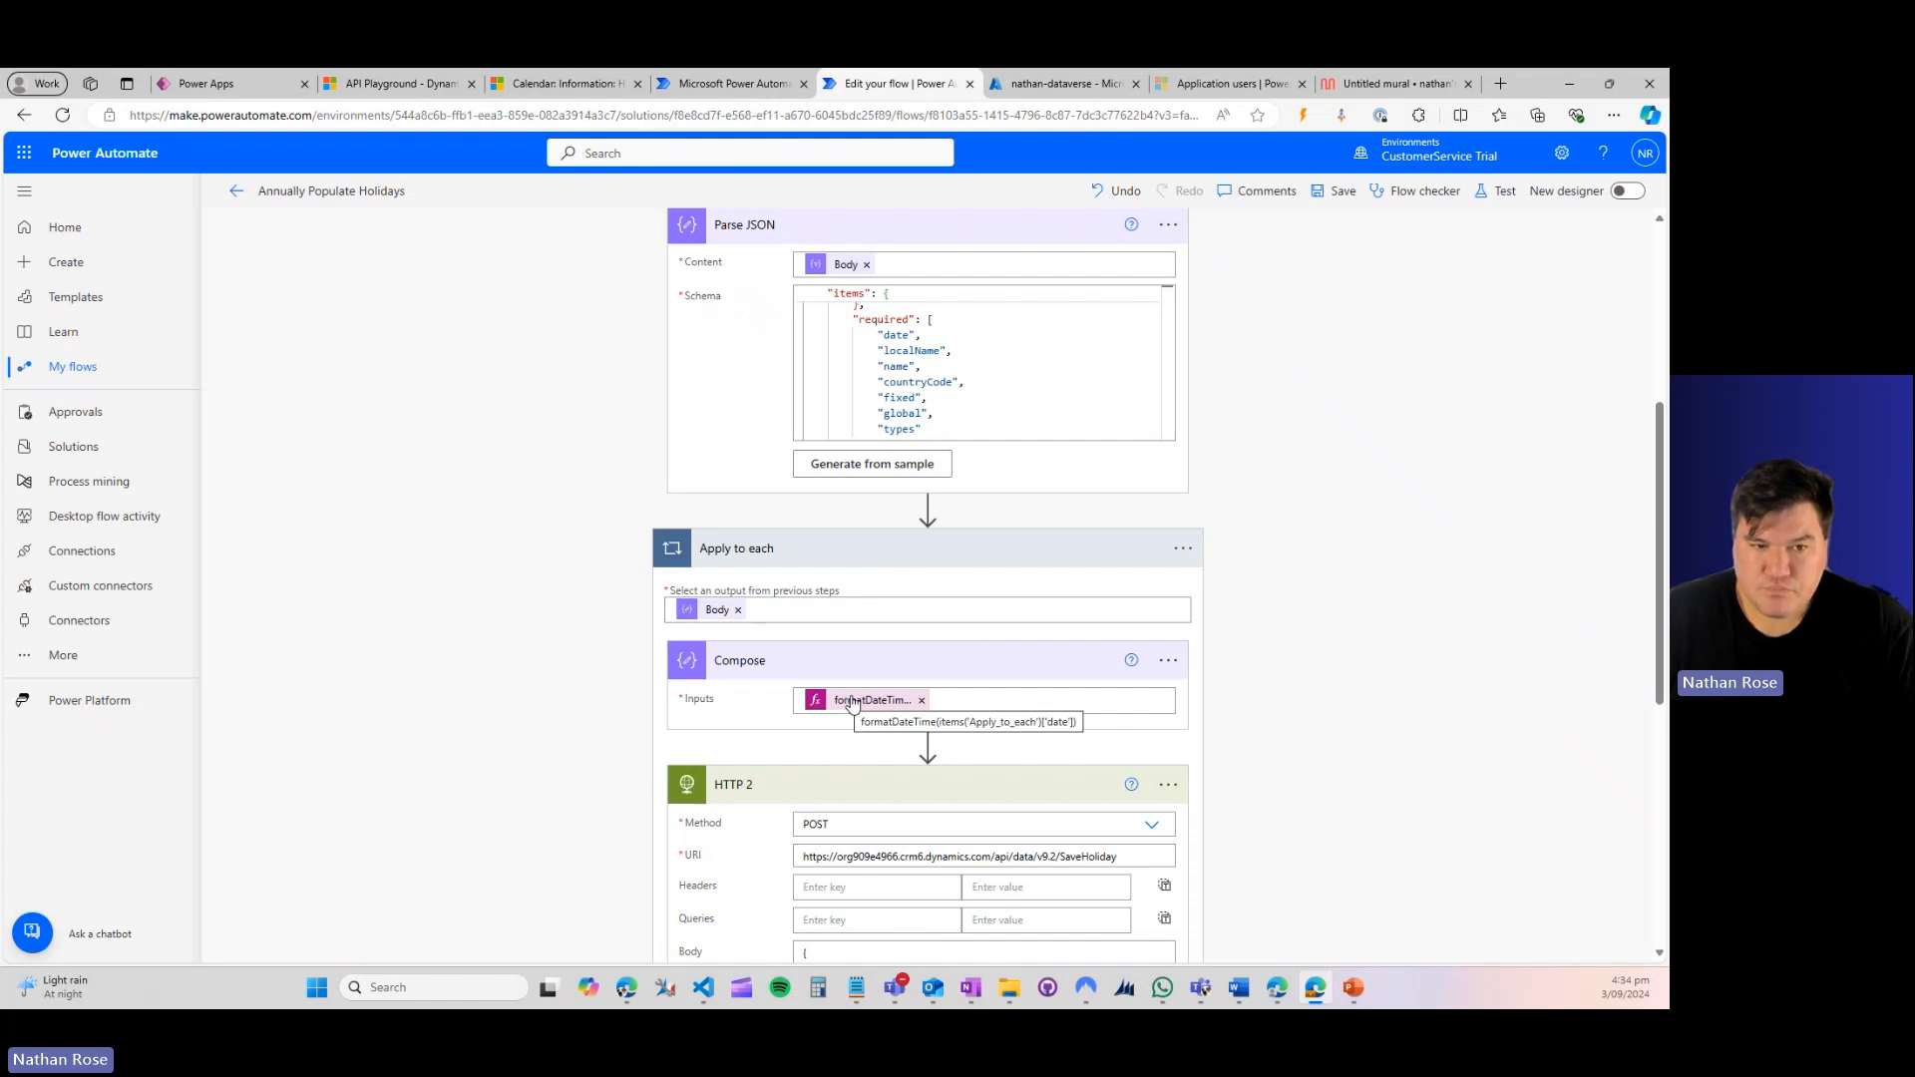
Step: Review the HTTP 2 step, then show the Dataverse app registration in Azure and the environment's application users
left_click(868, 698)
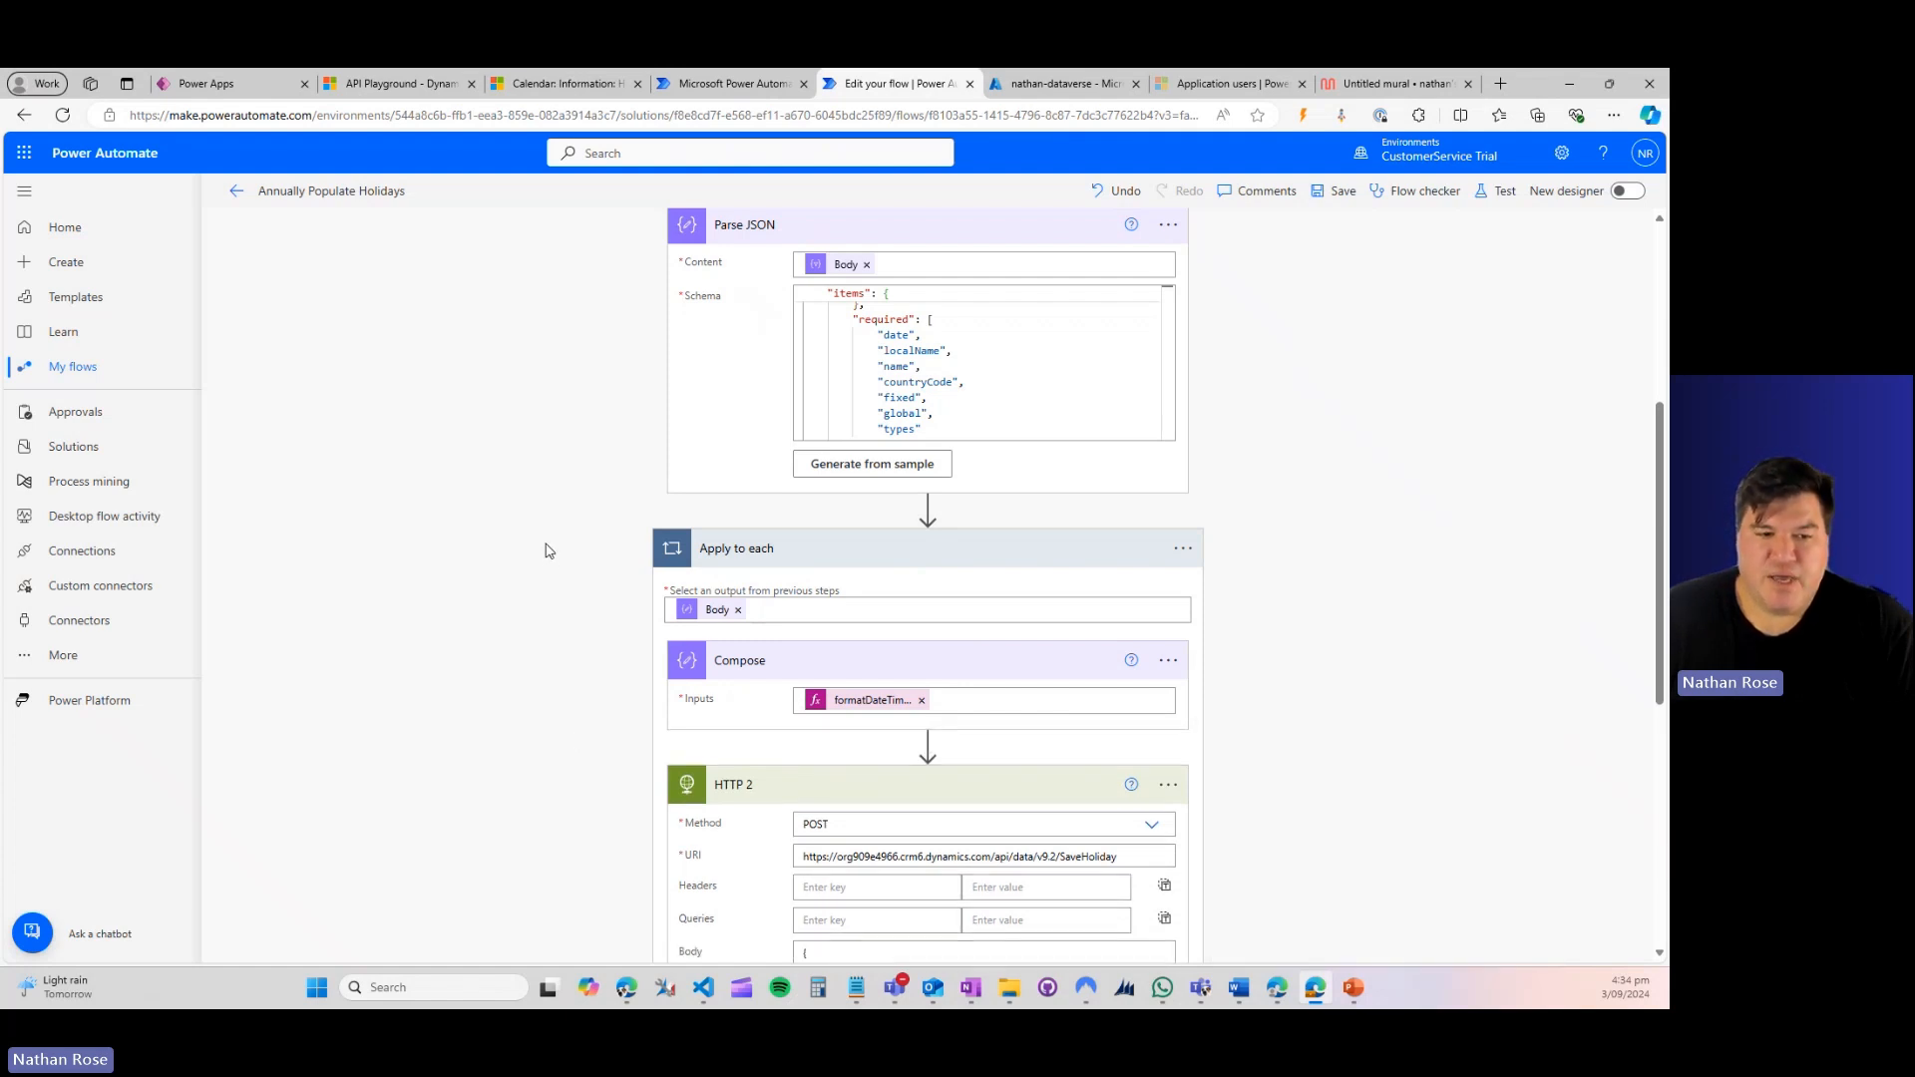
mouse_move(758, 710)
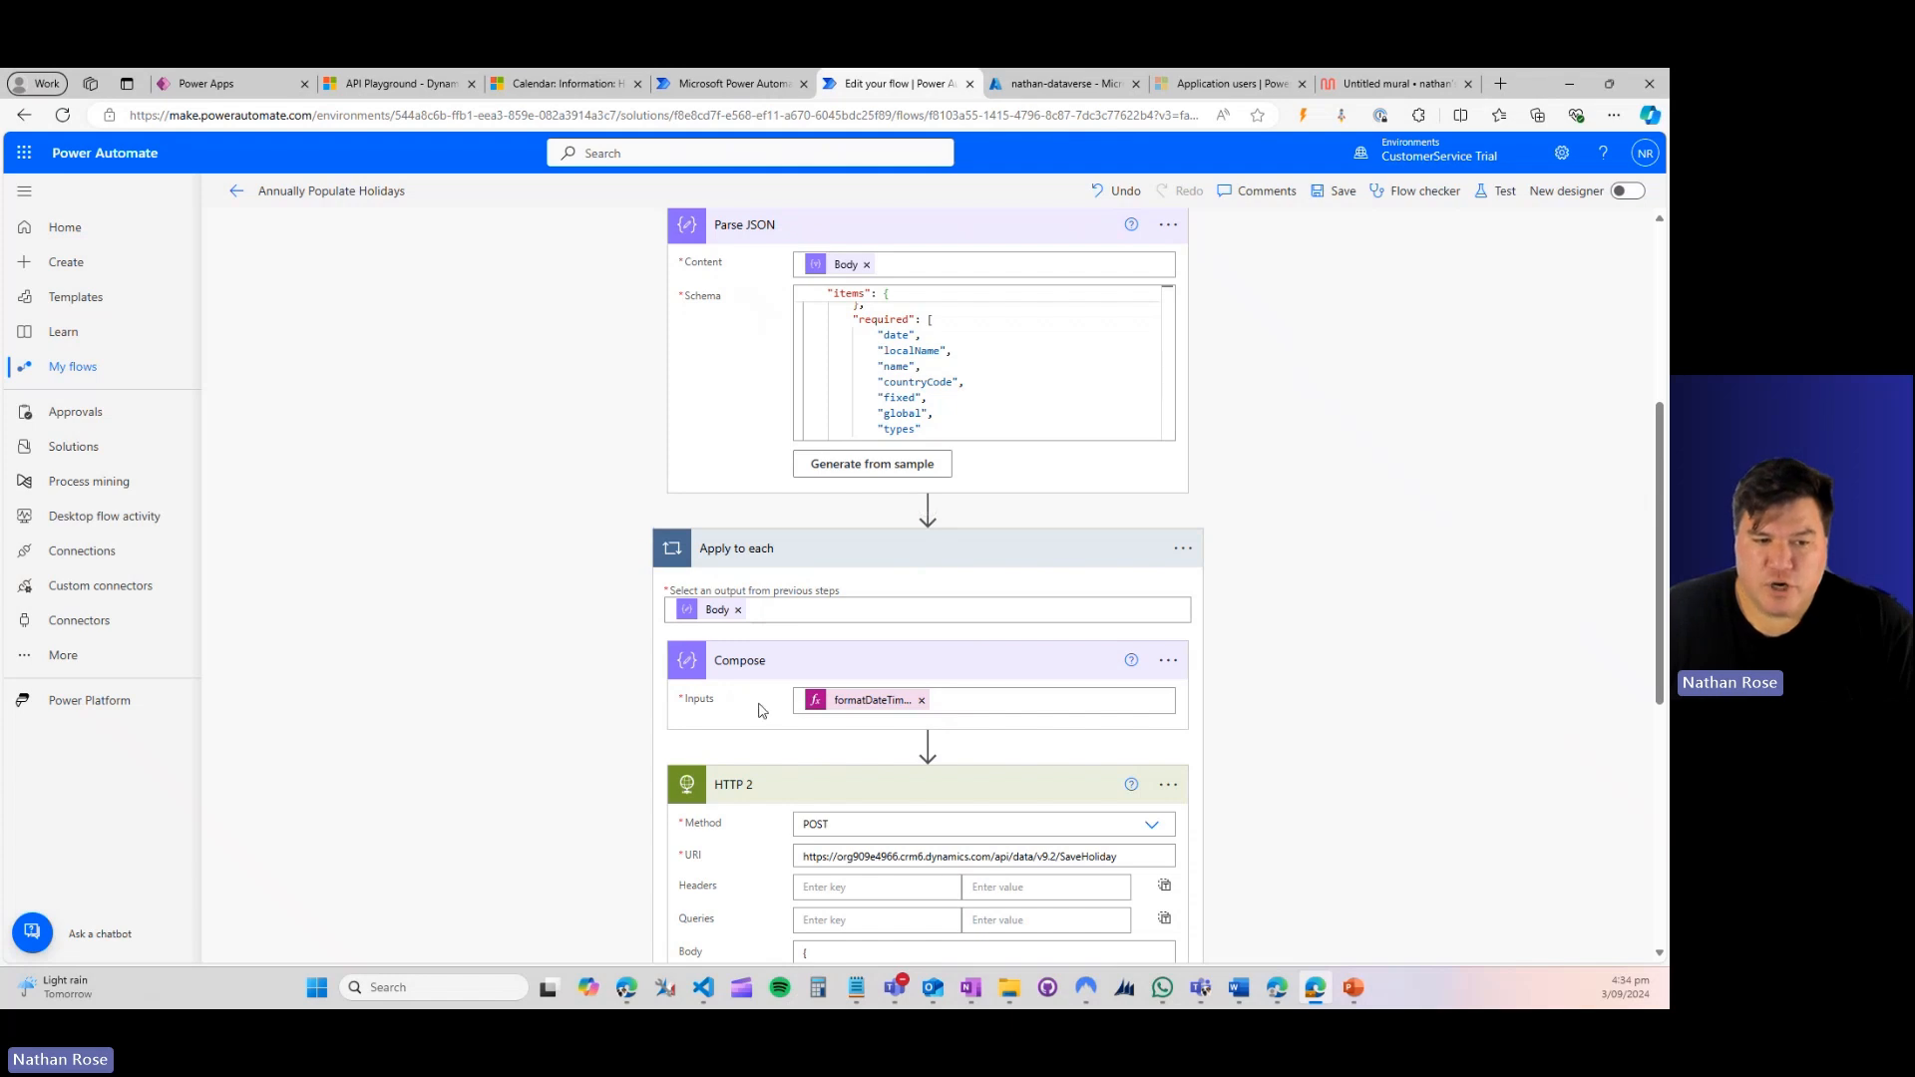
mouse_move(600, 739)
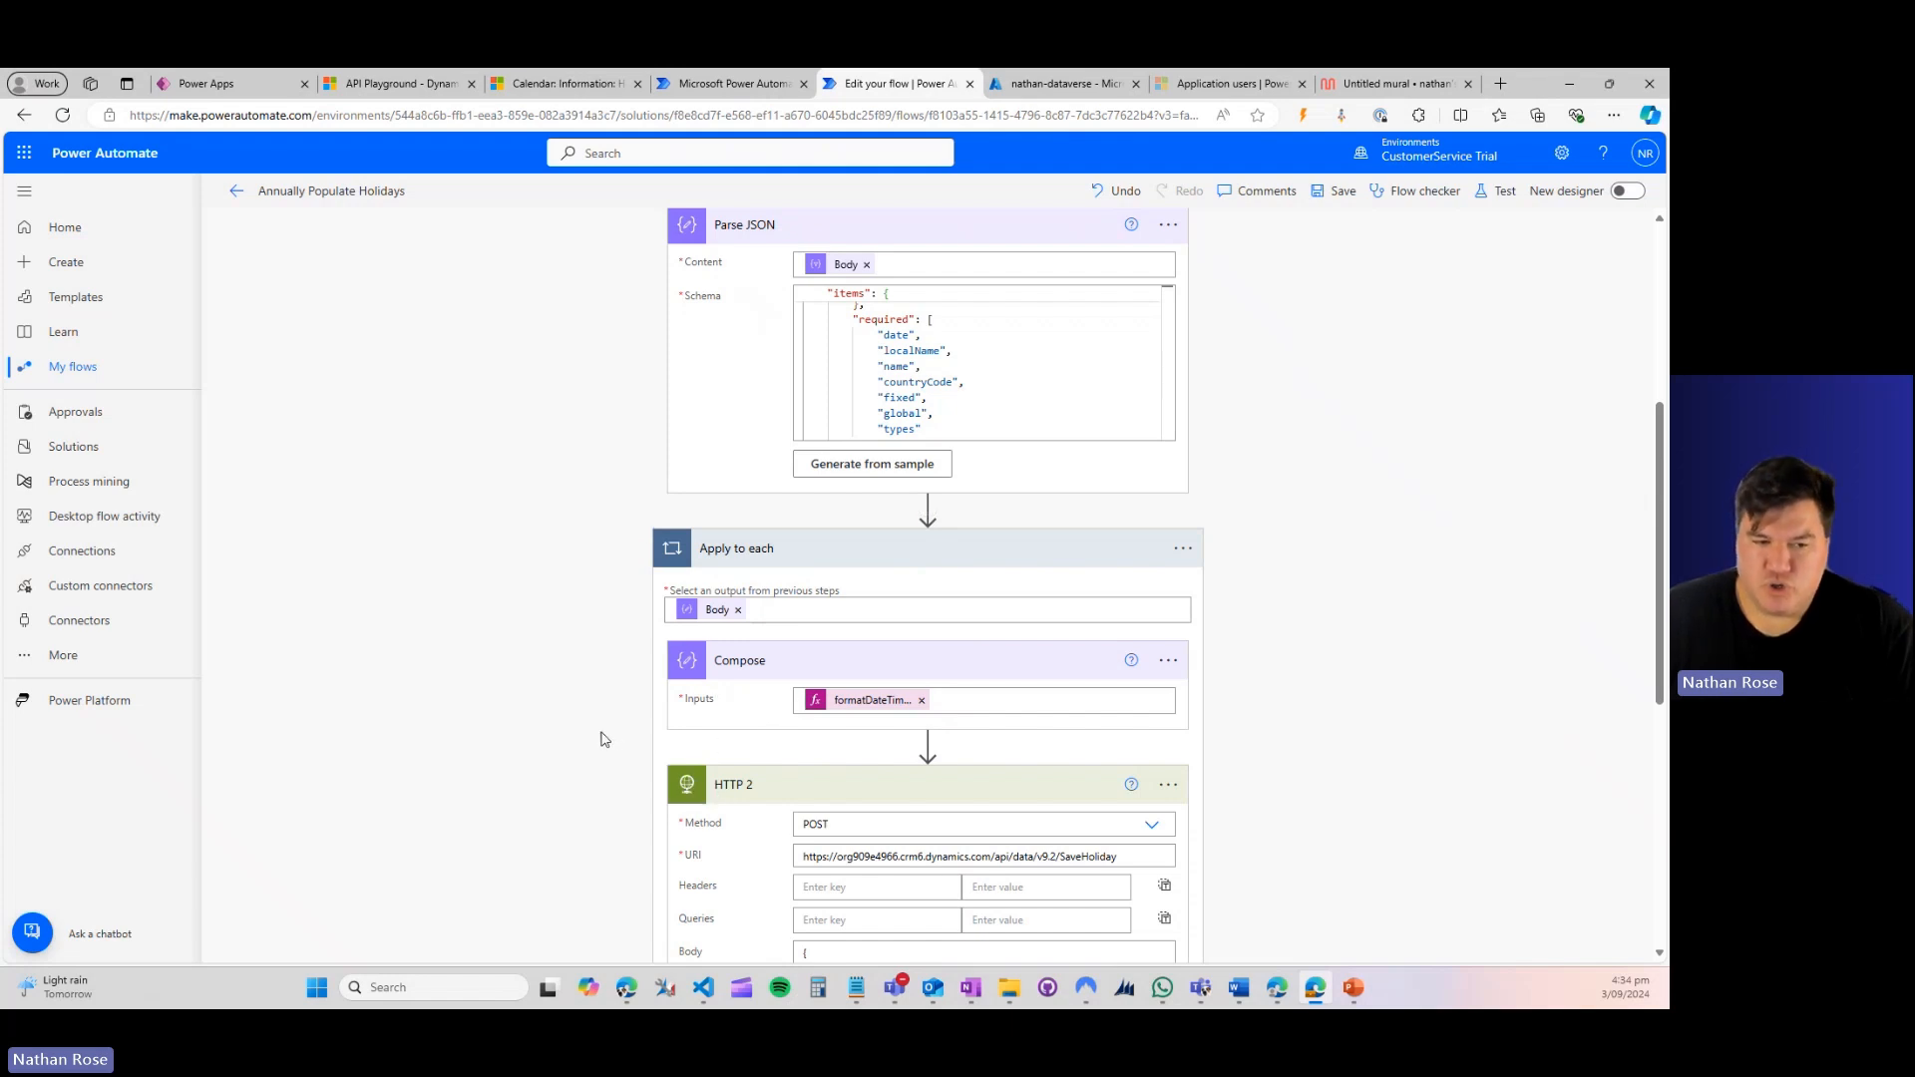
scroll("down", 3)
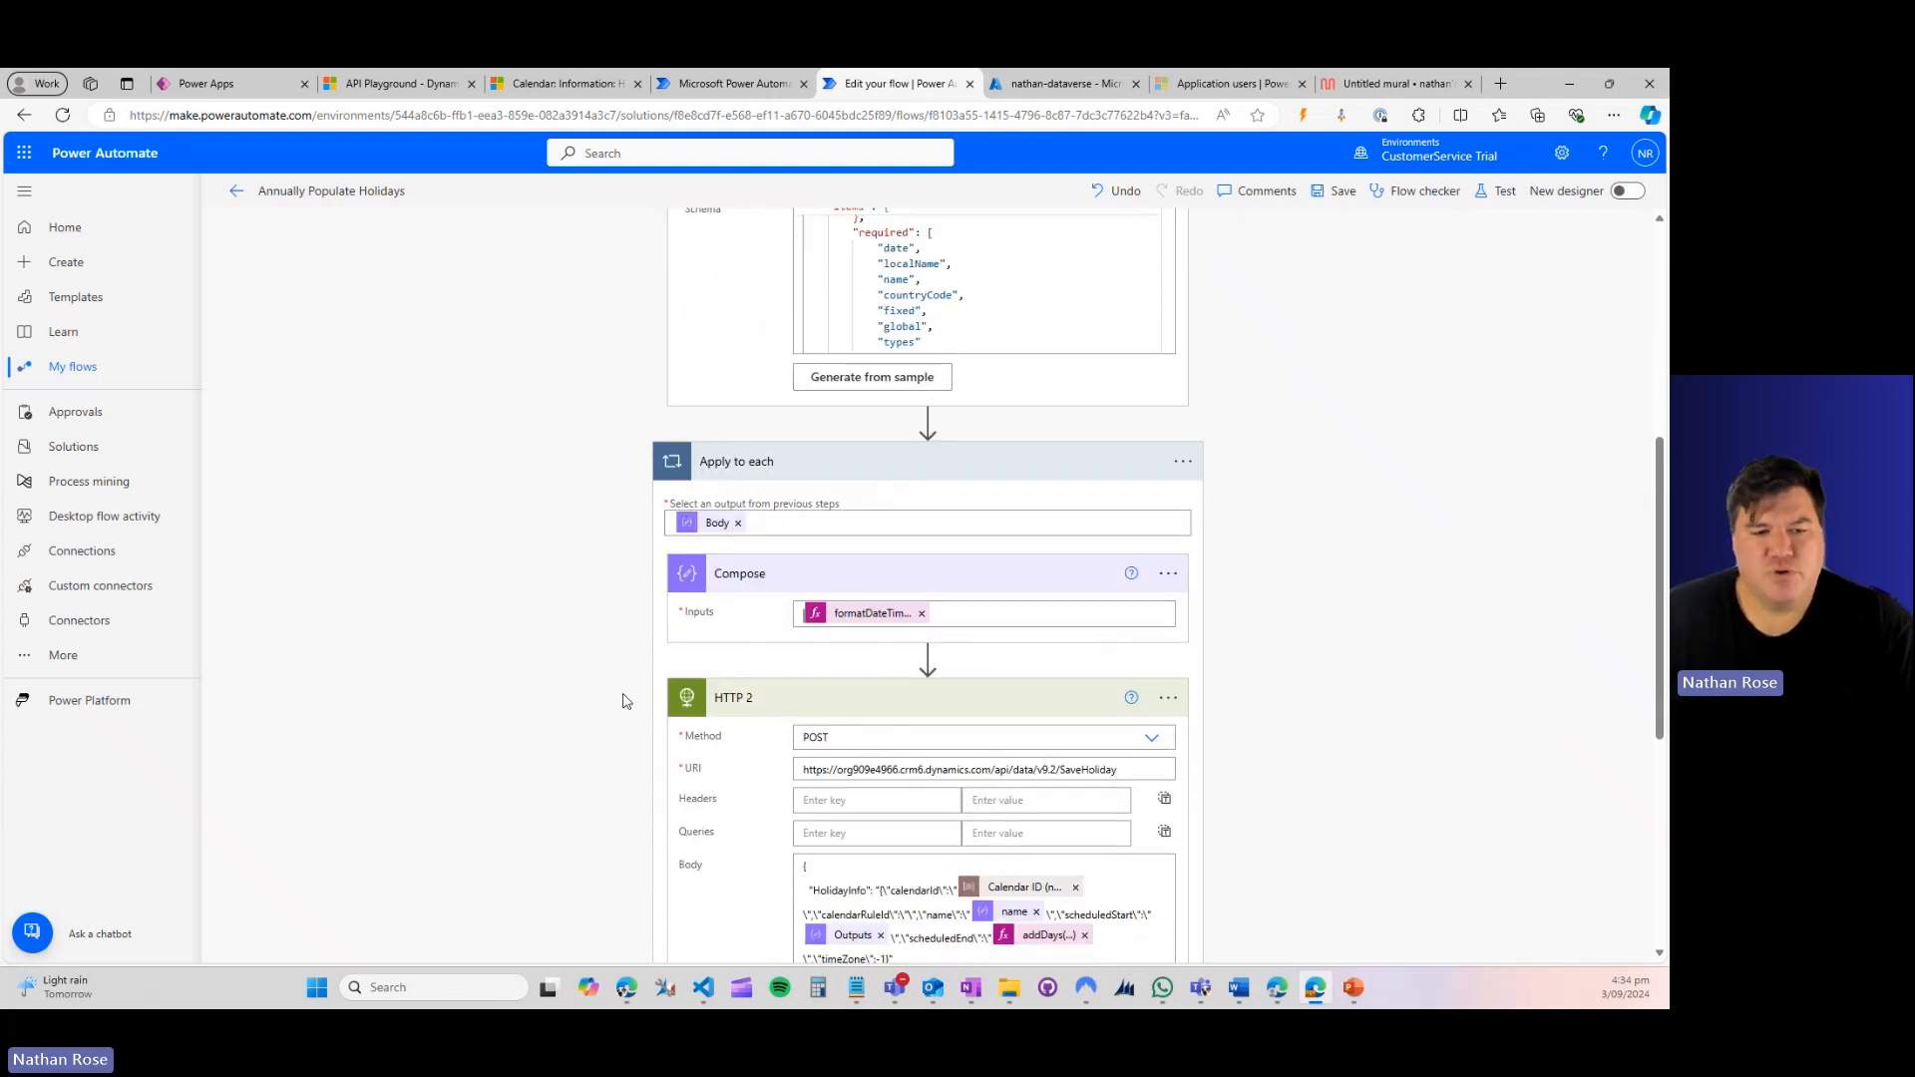
mouse_move(732, 738)
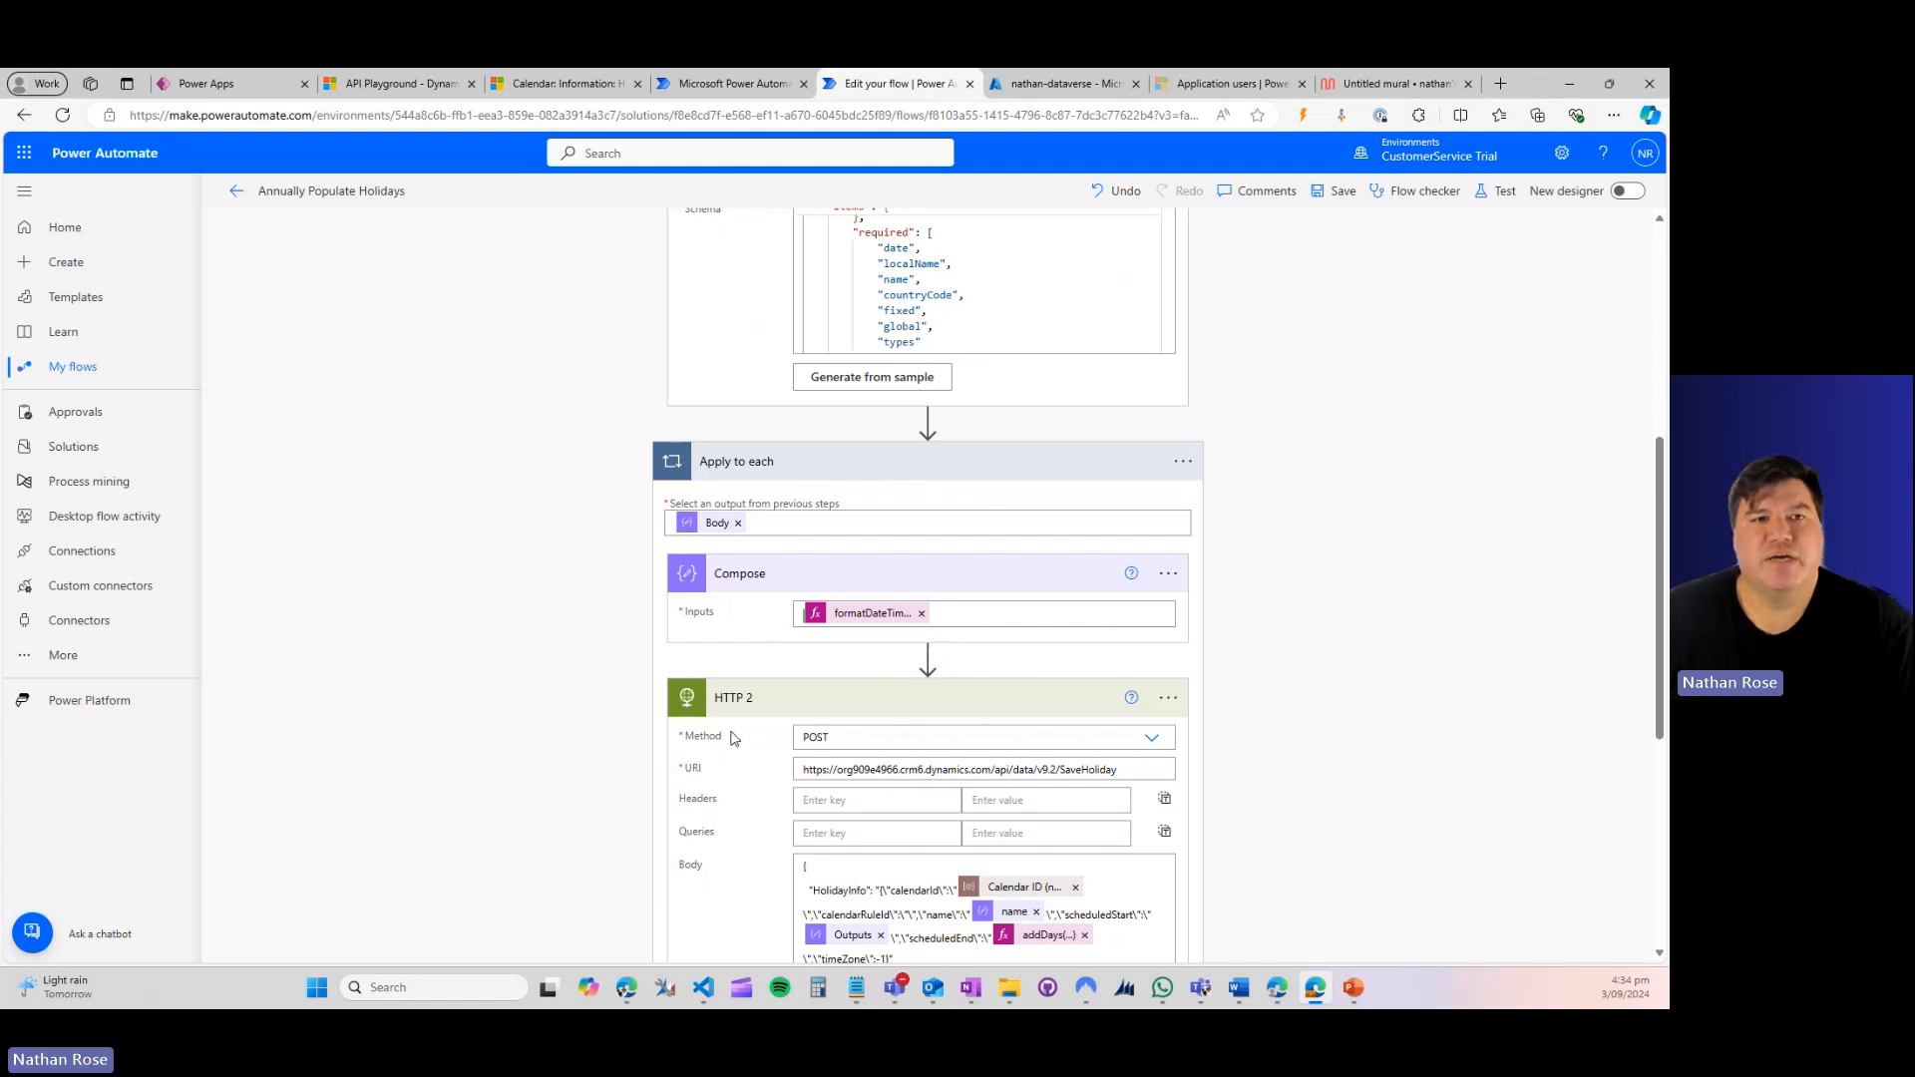
mouse_move(611, 714)
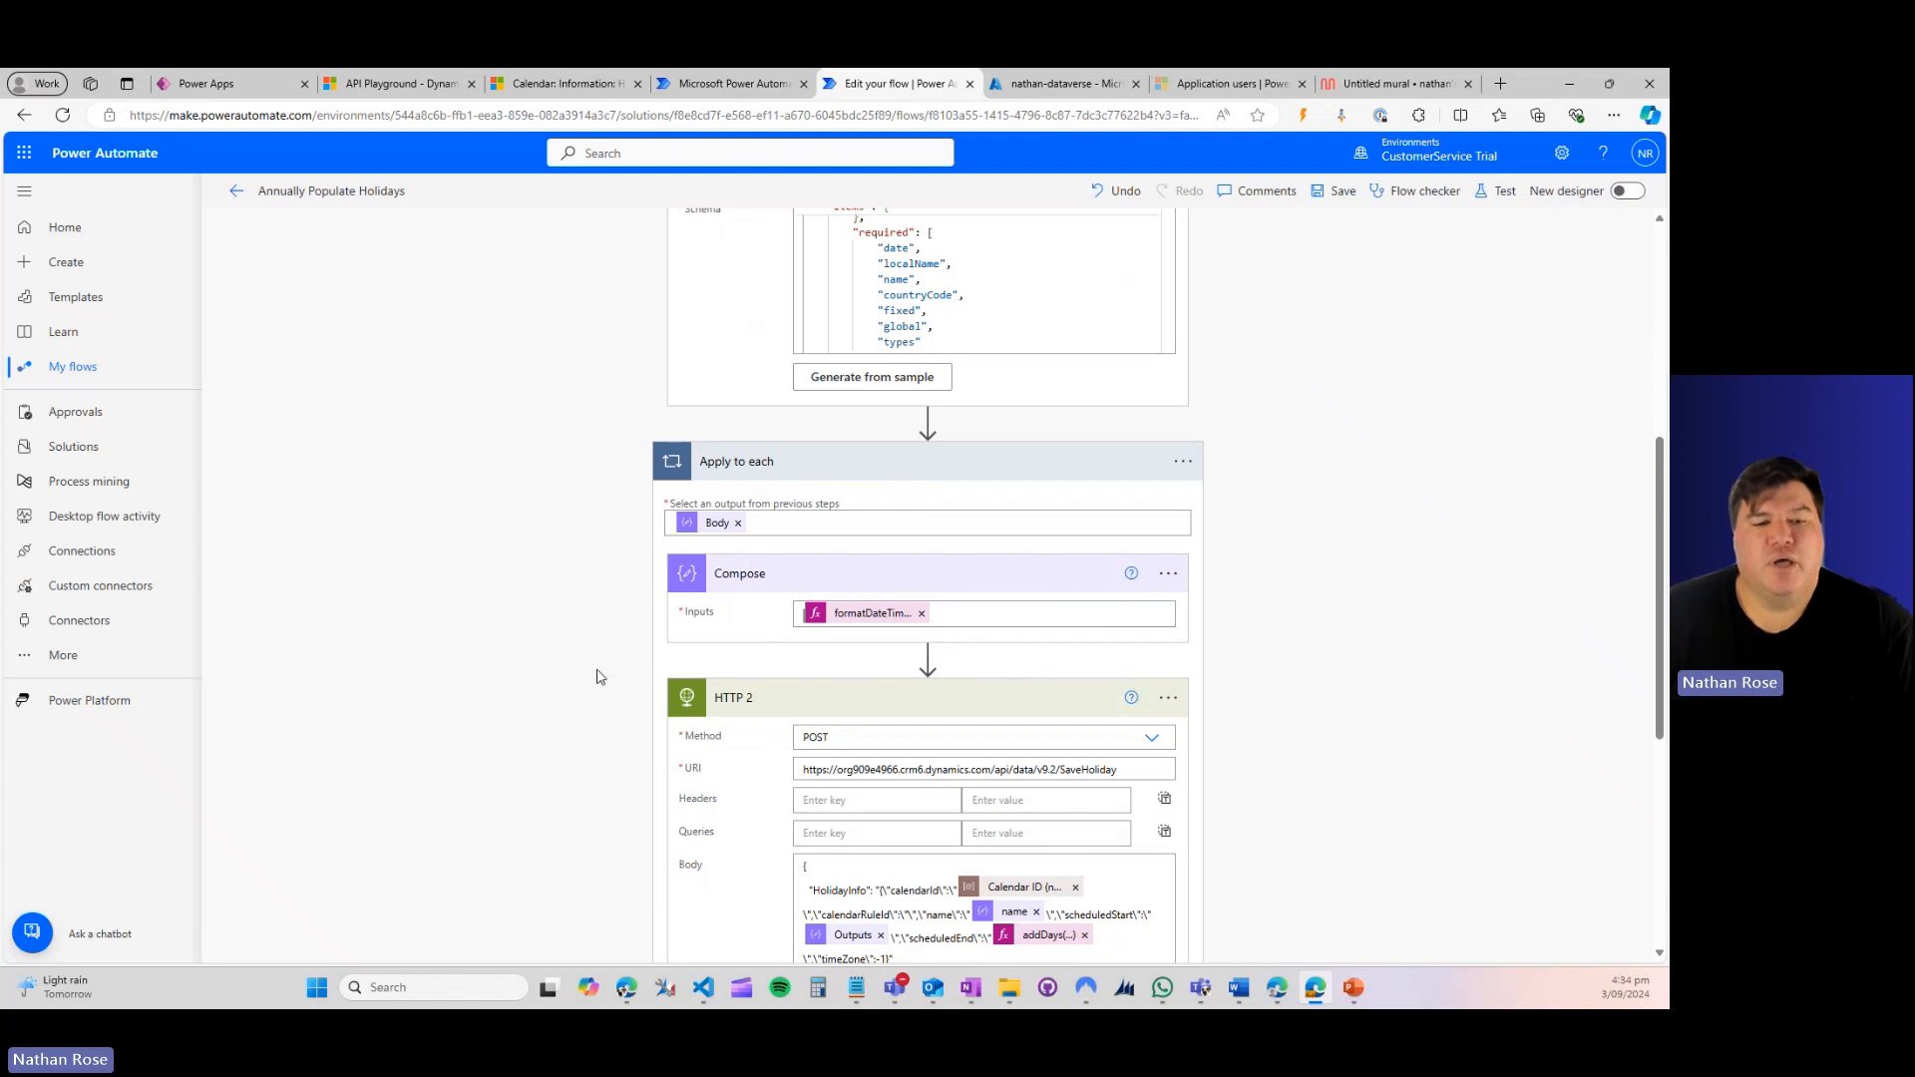
mouse_move(577, 662)
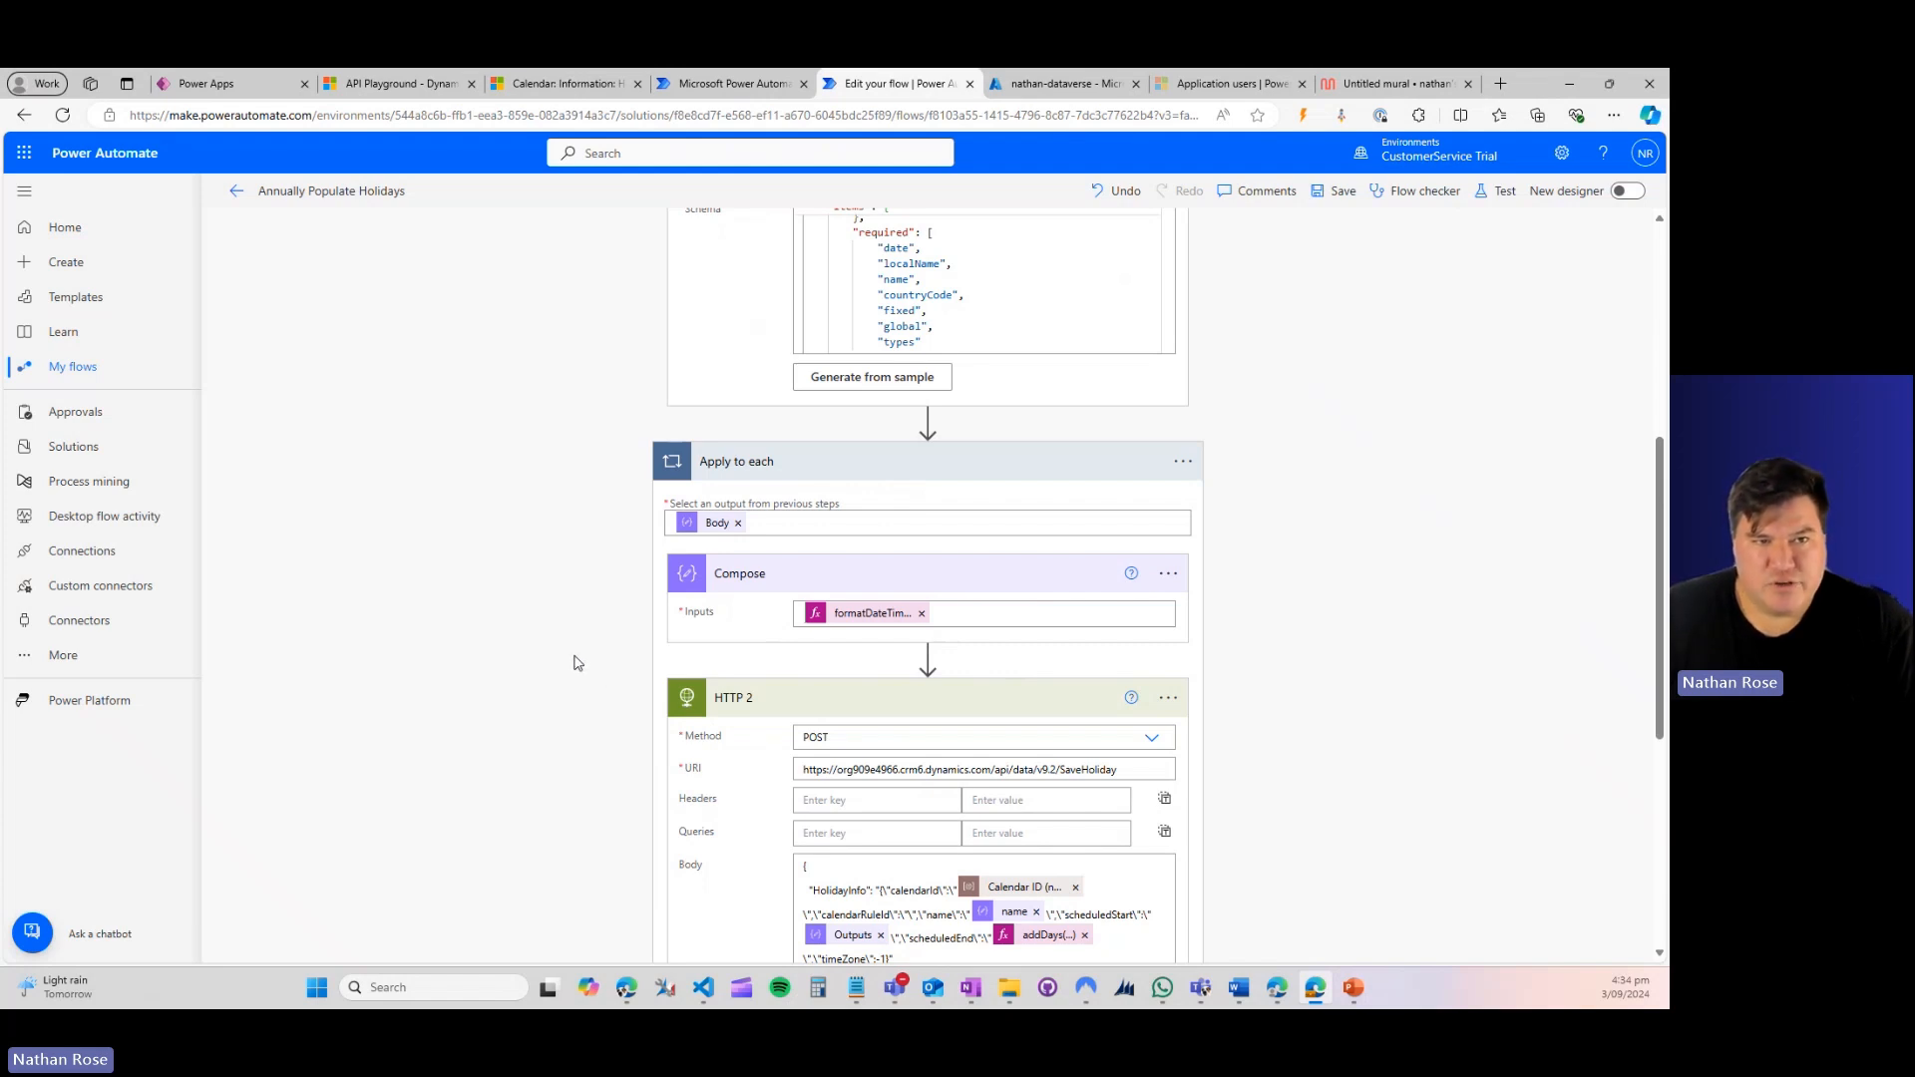
mouse_move(565, 649)
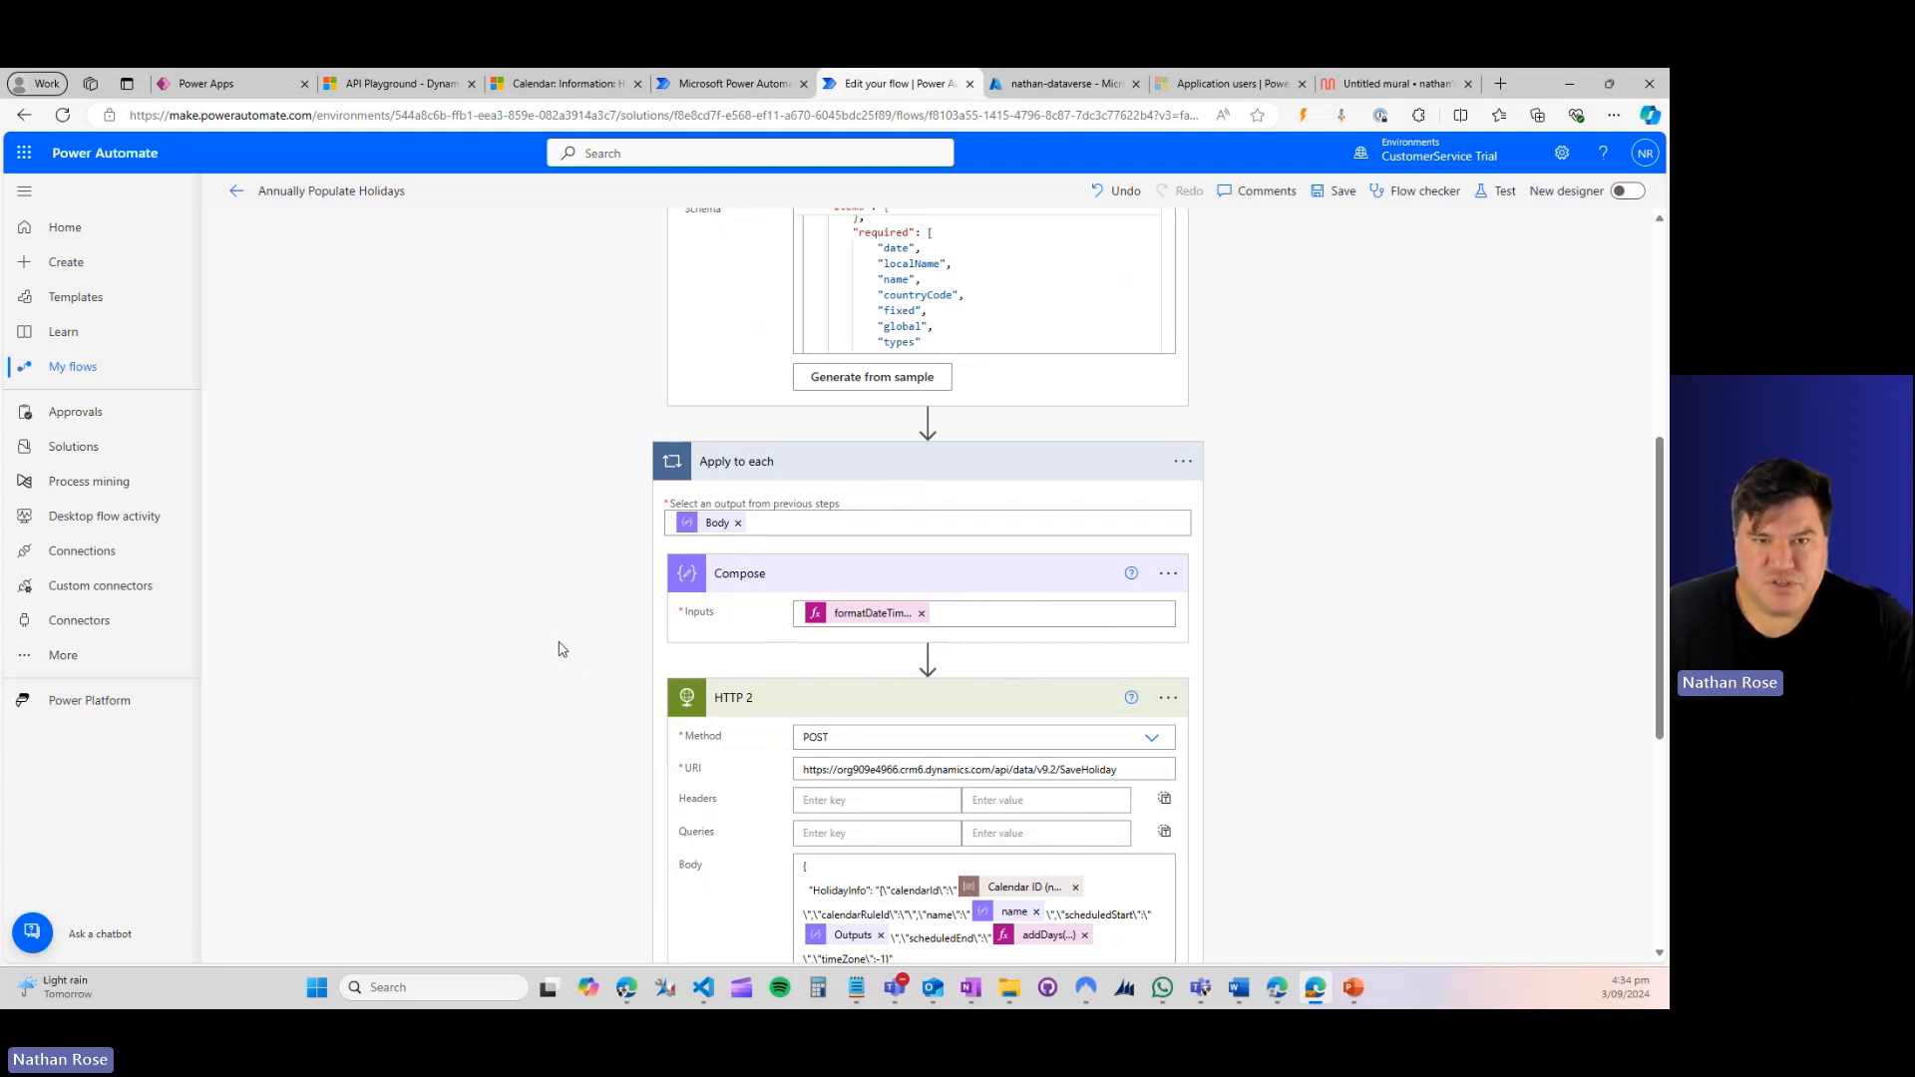
mouse_move(624, 693)
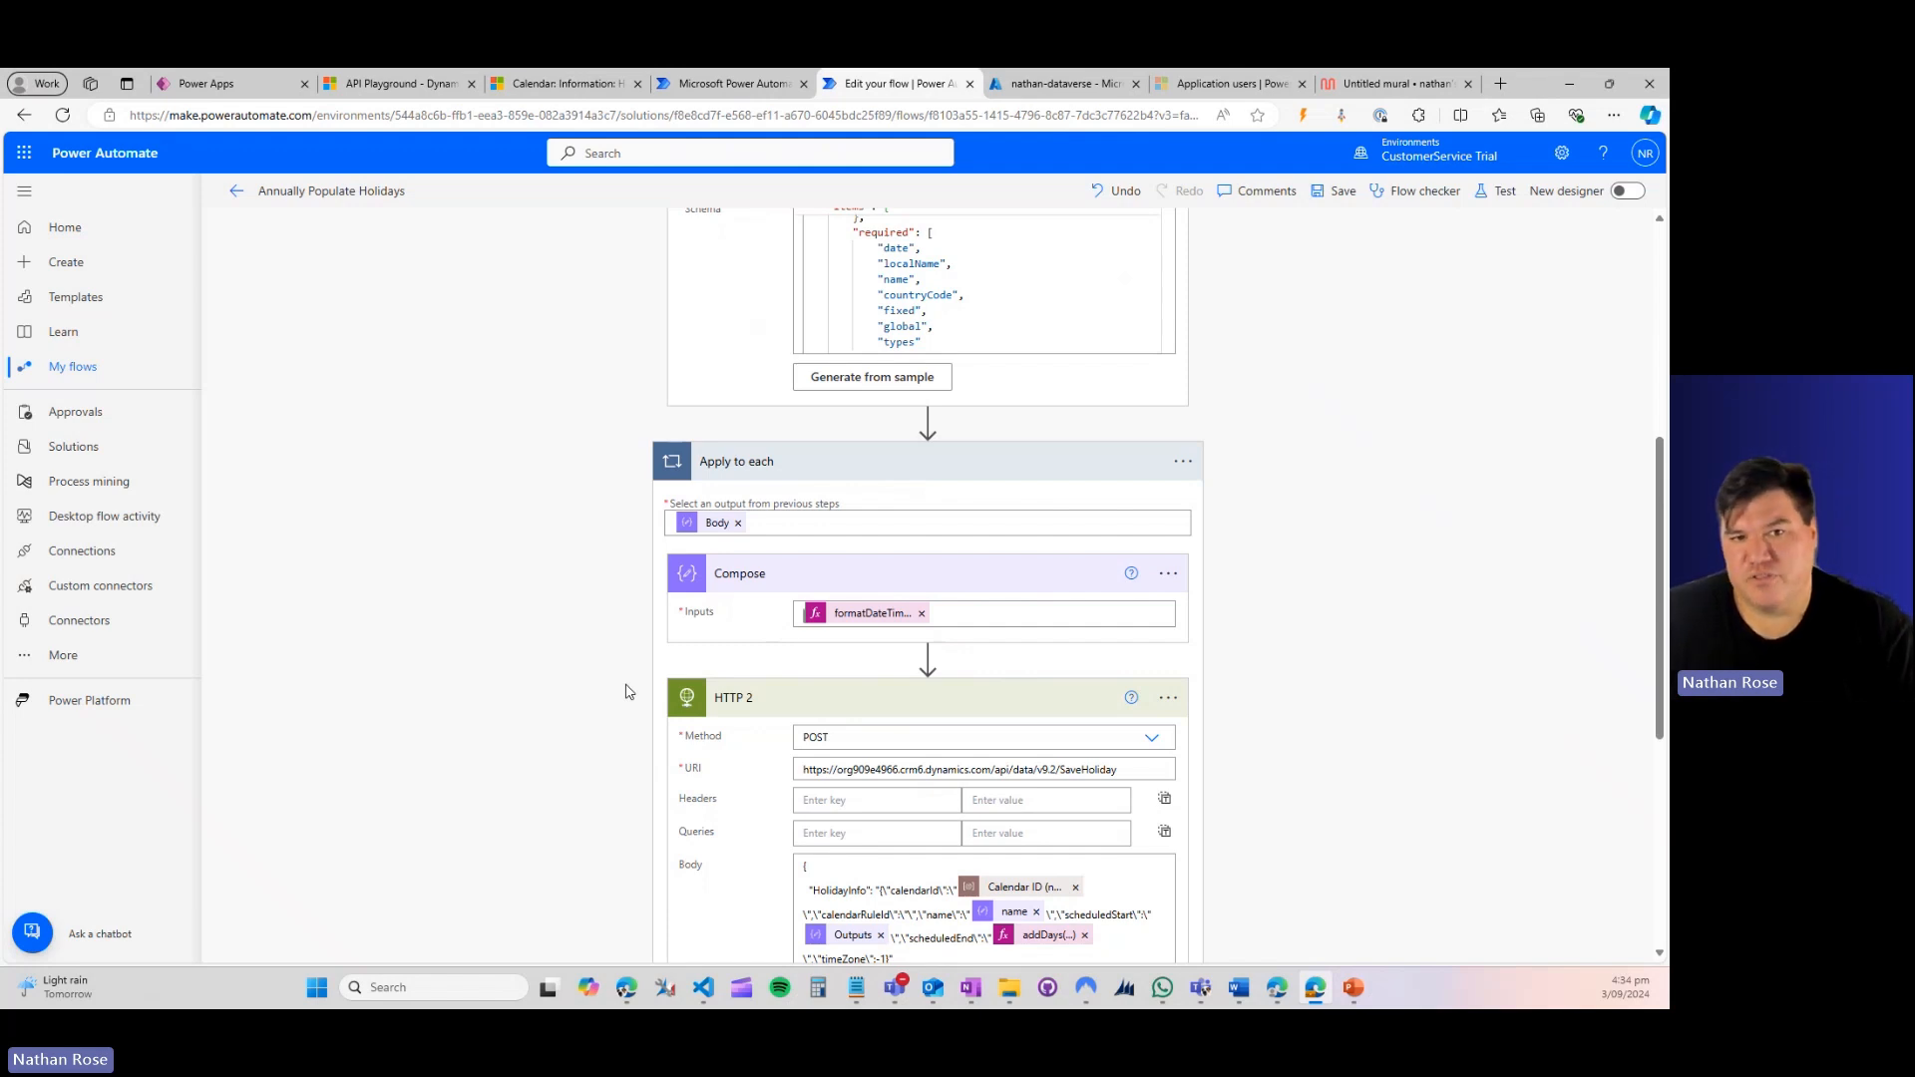
mouse_move(577, 657)
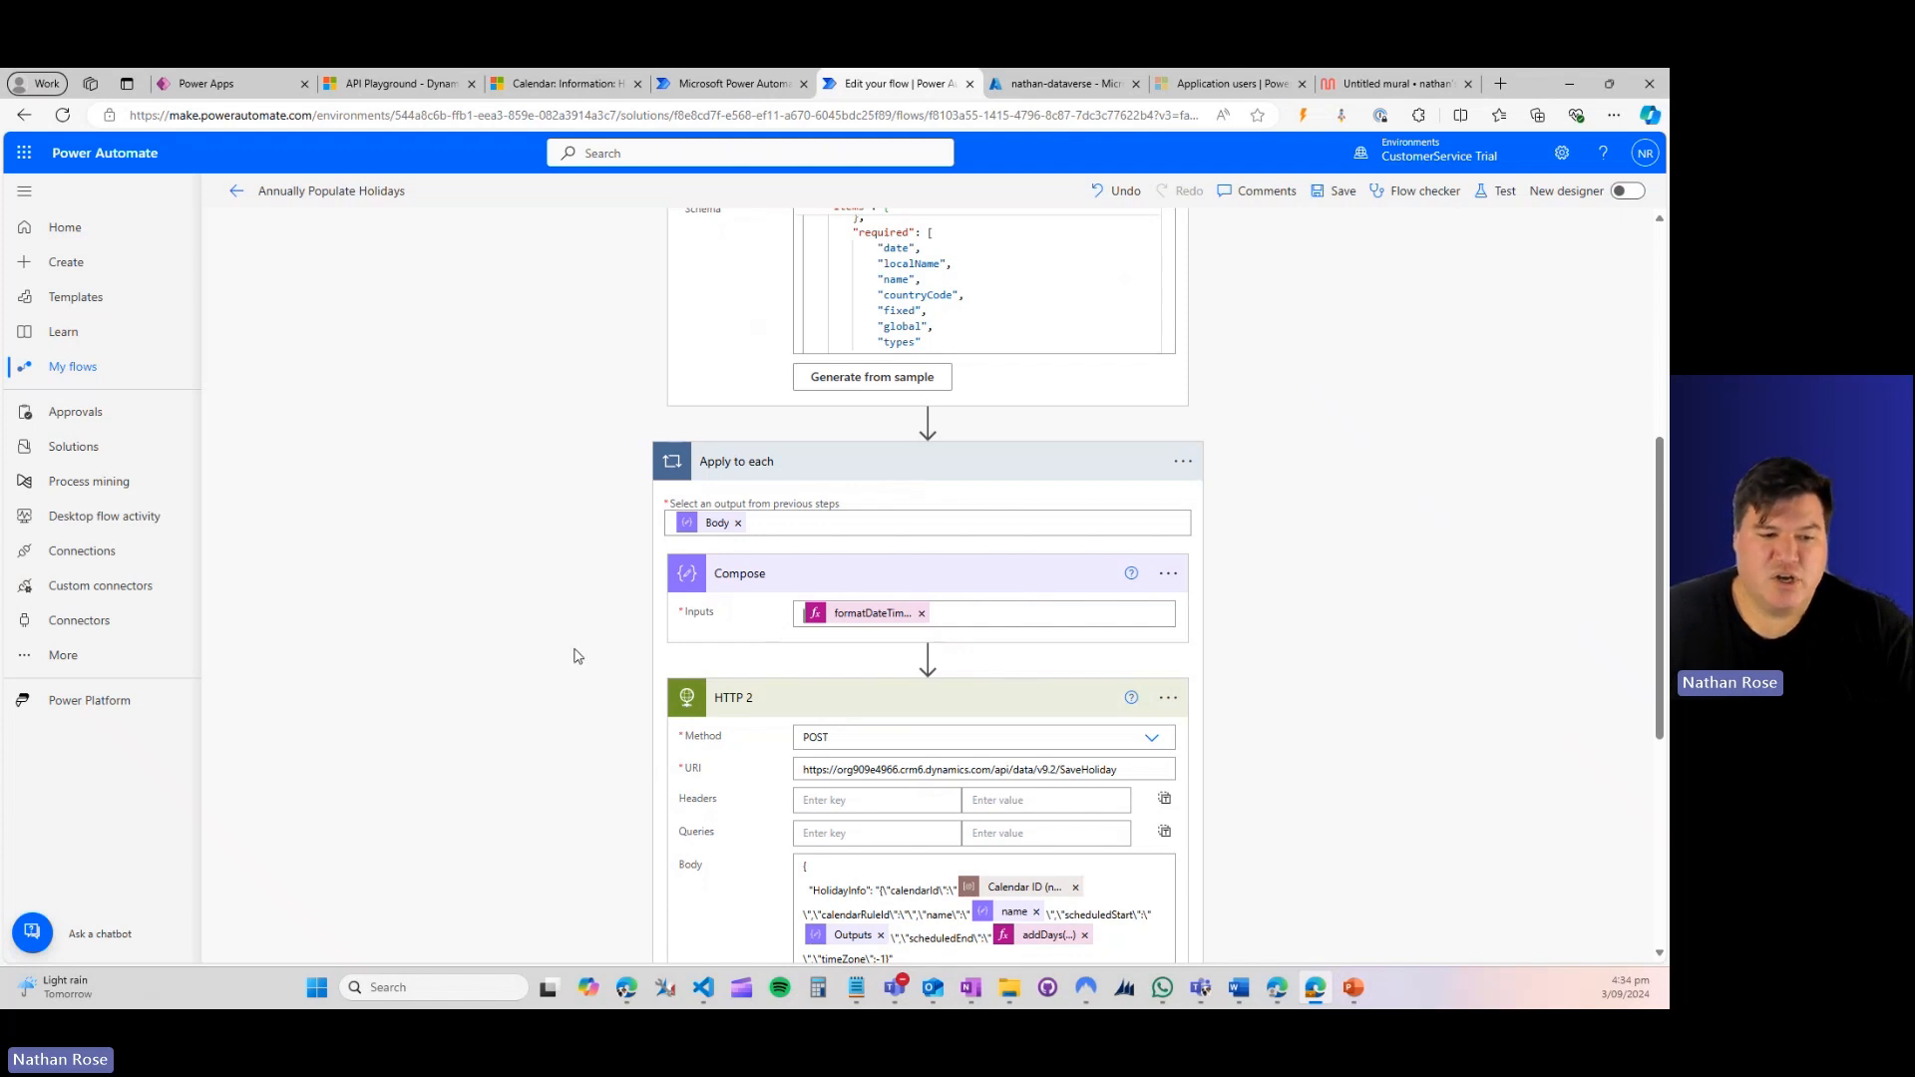
scroll("down", 3)
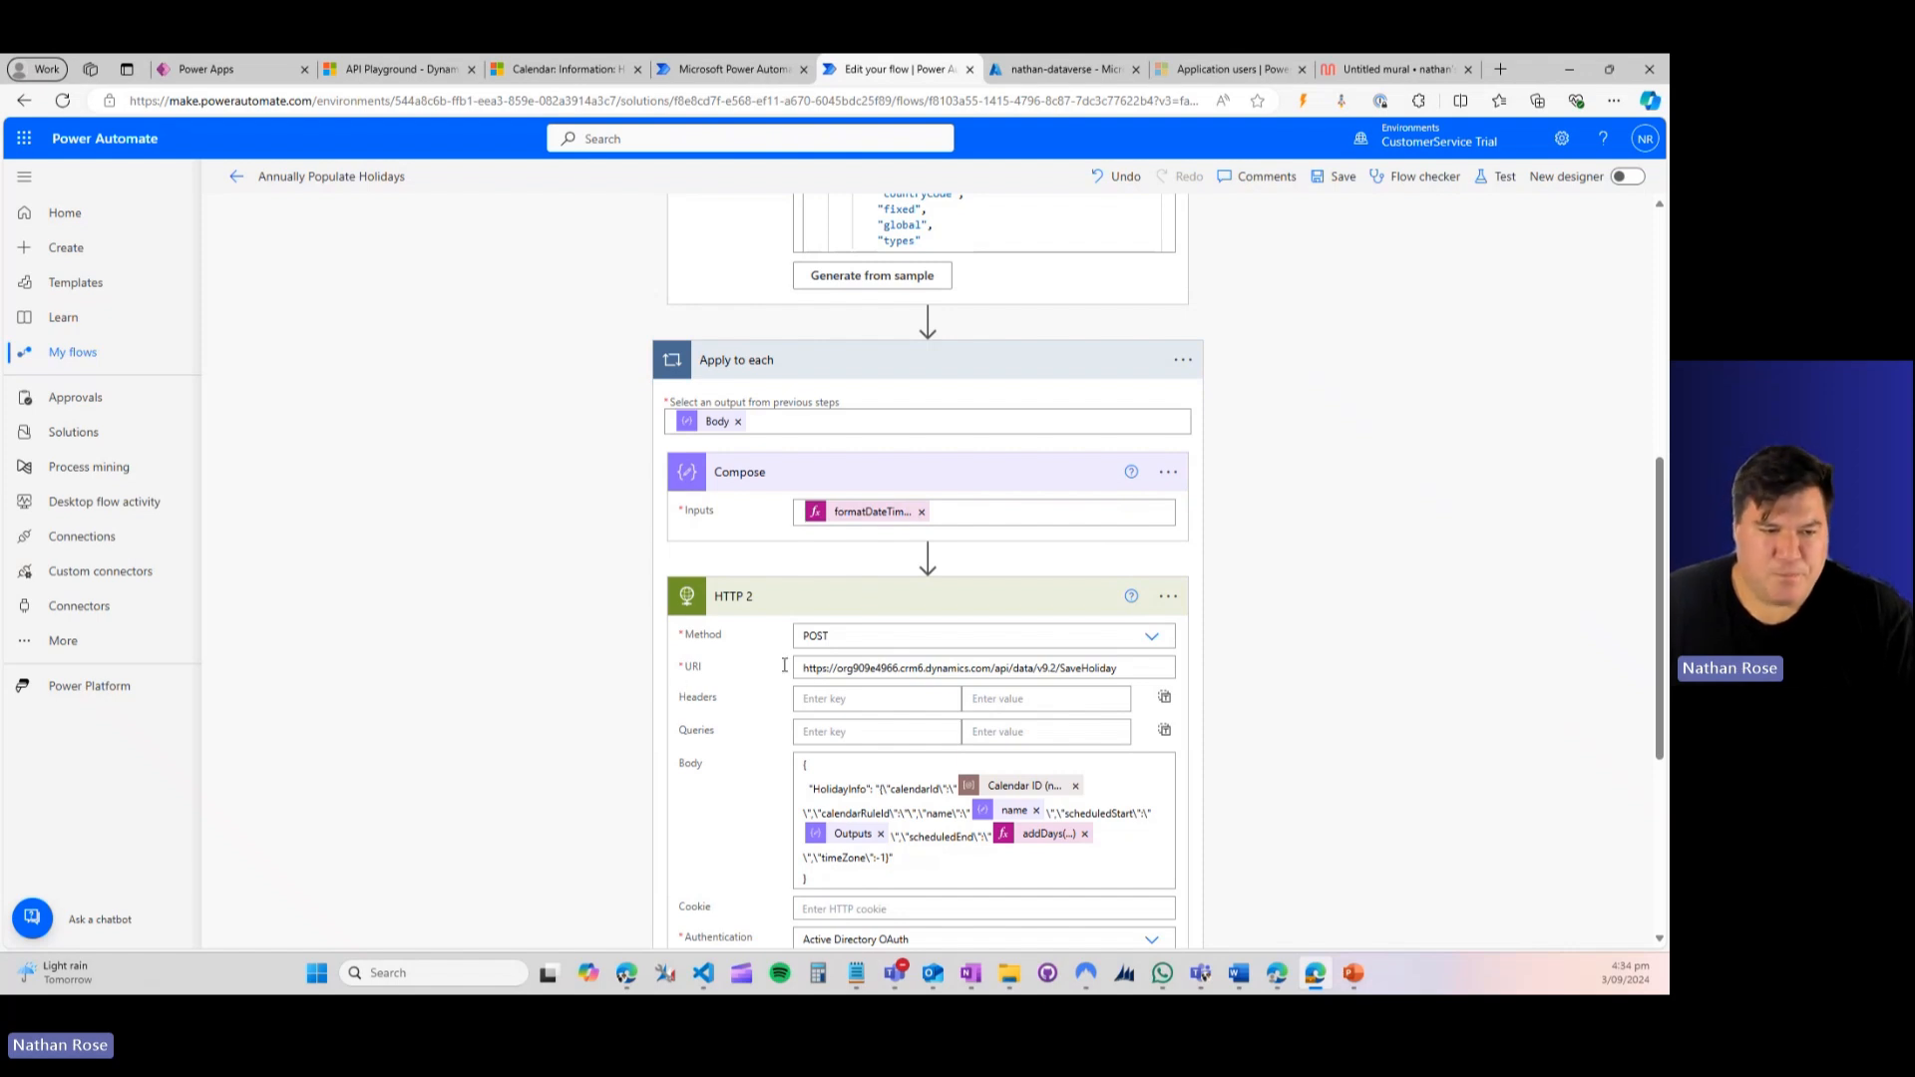
mouse_move(774, 630)
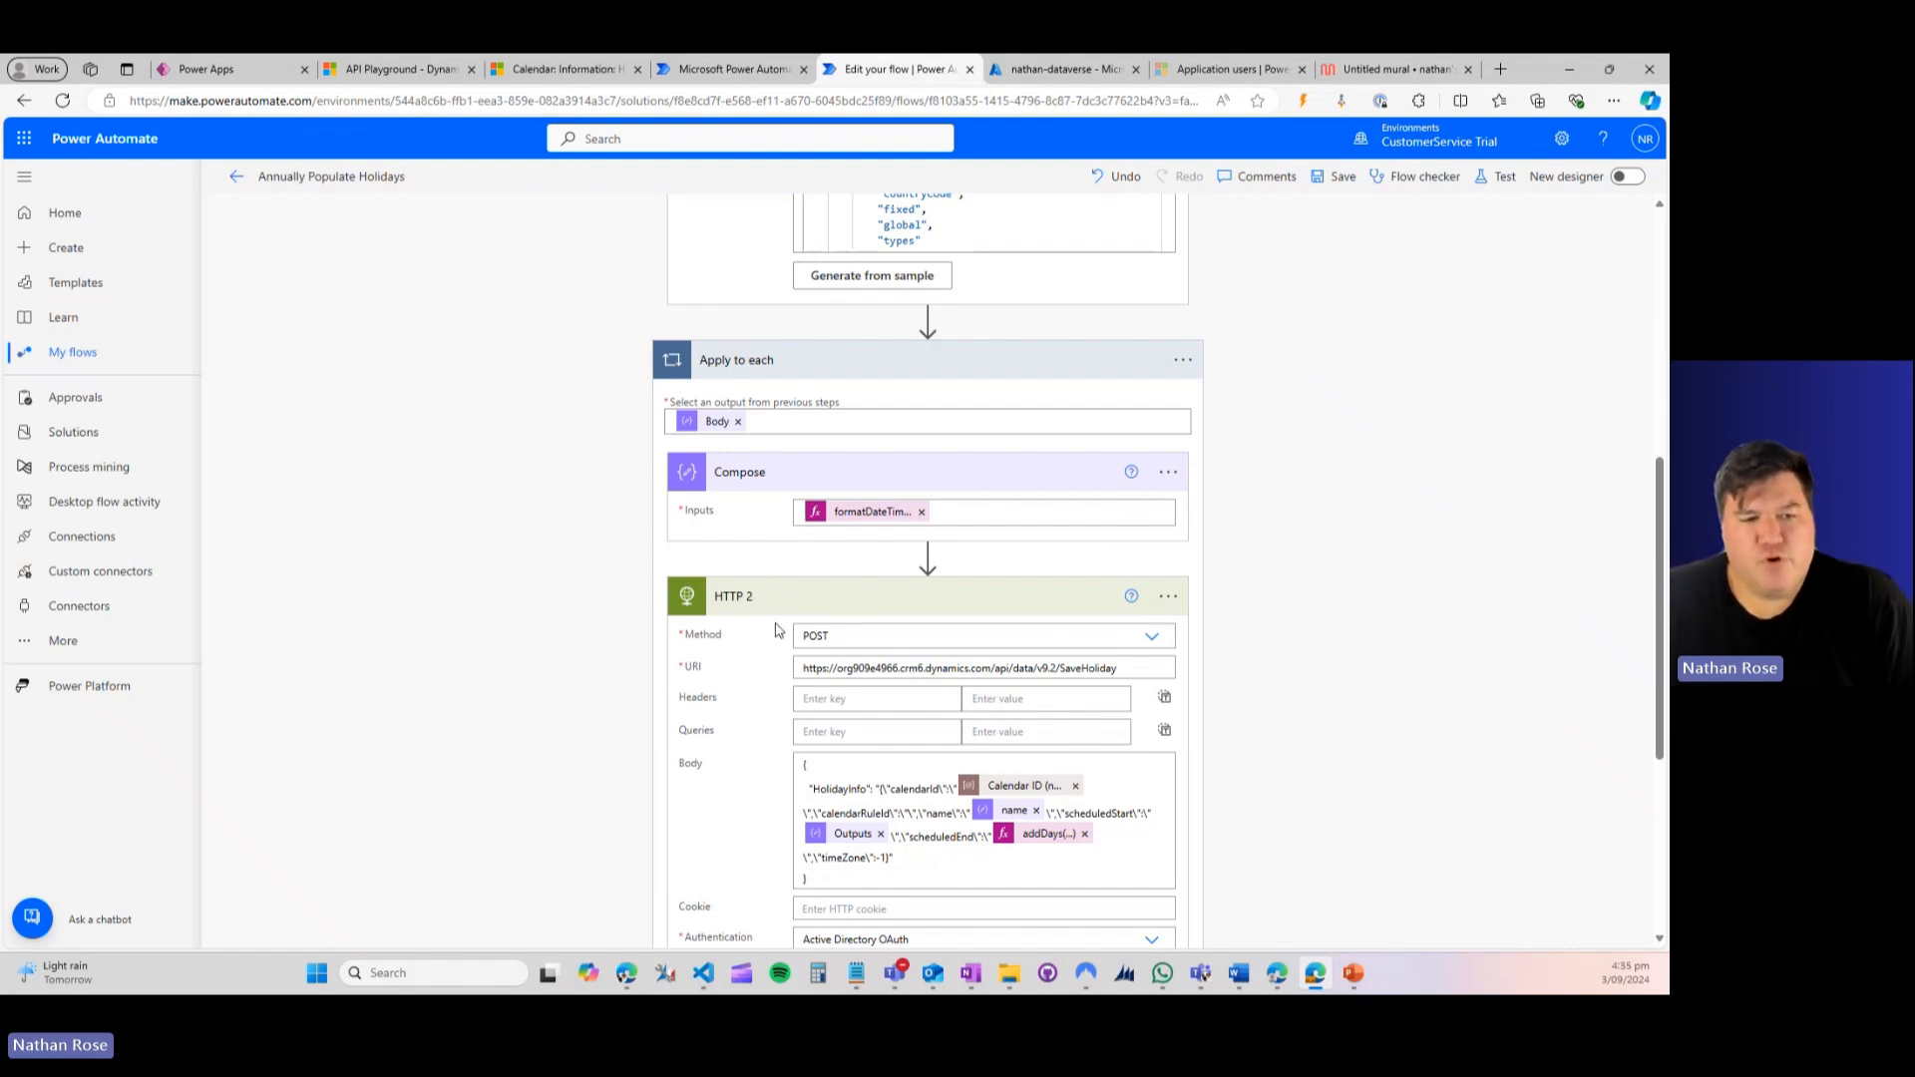
mouse_move(758, 634)
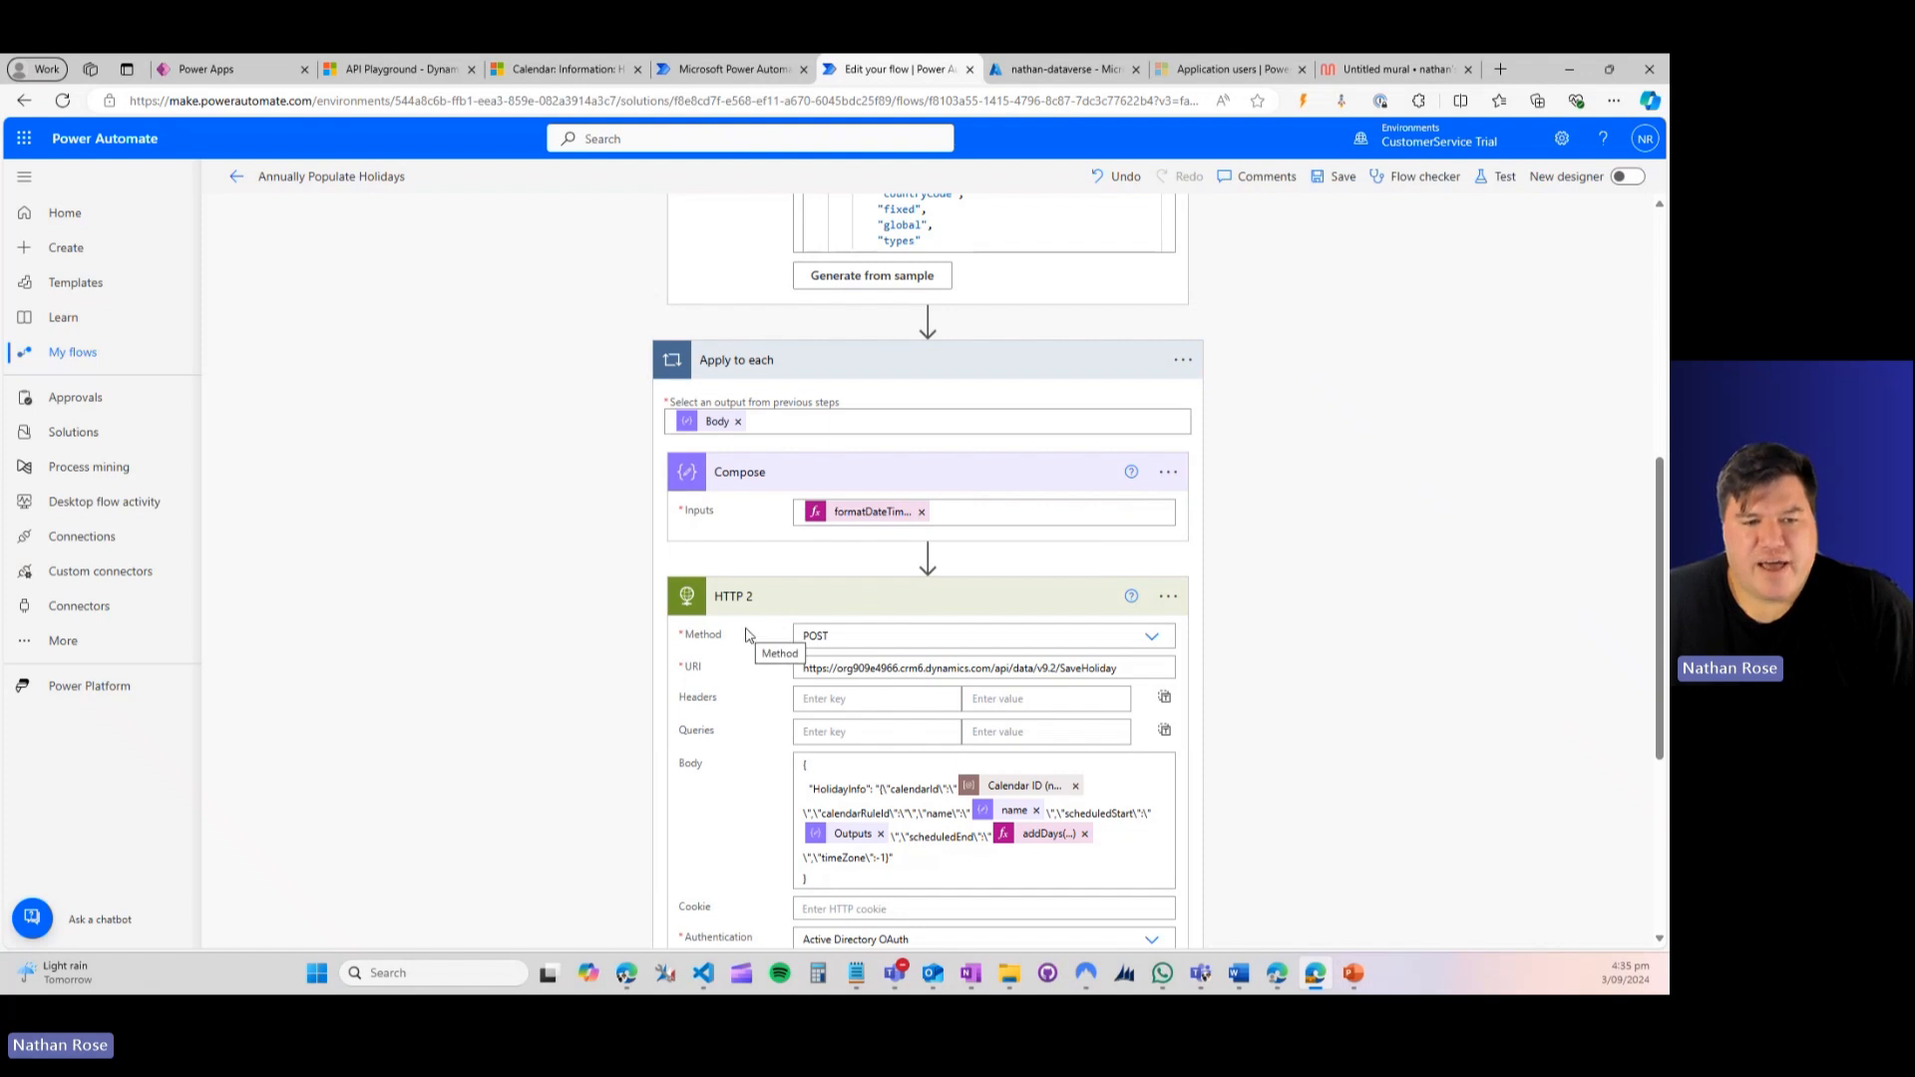
mouse_move(723, 622)
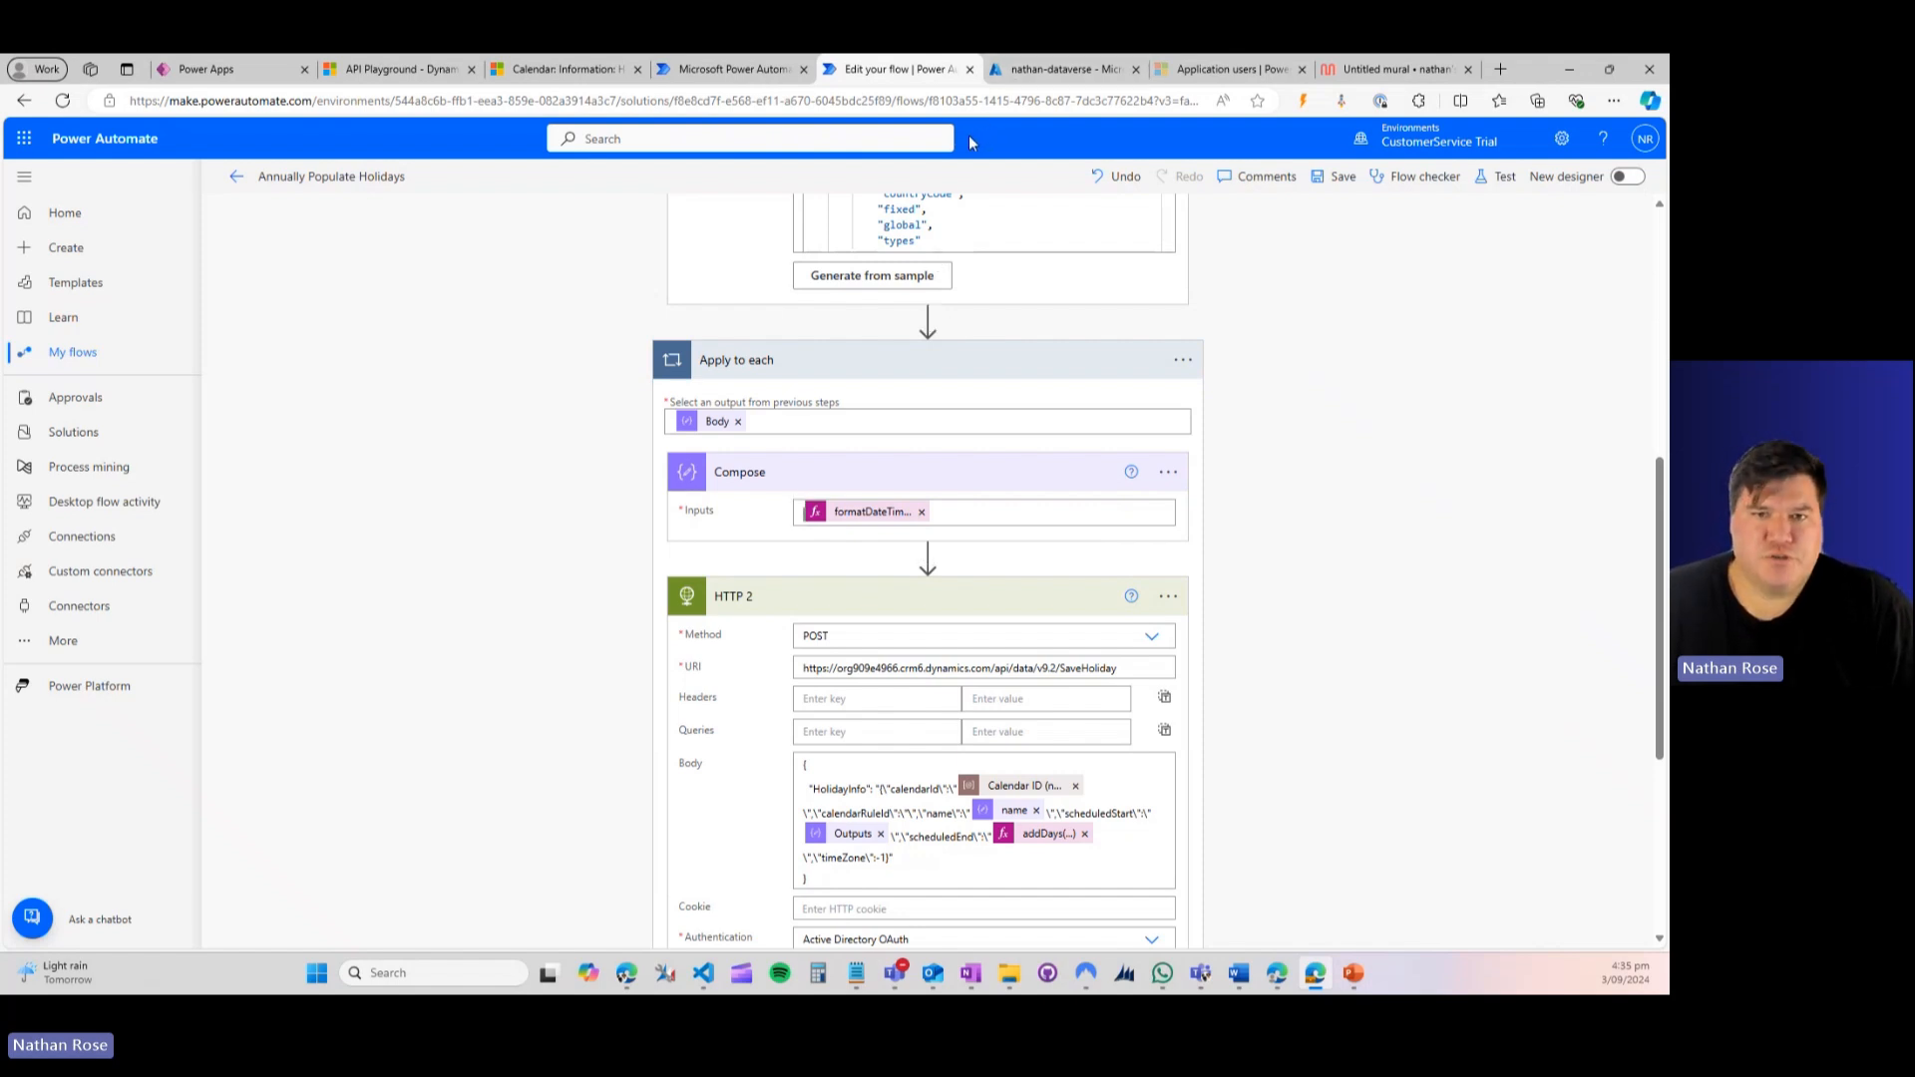
mouse_move(1064, 68)
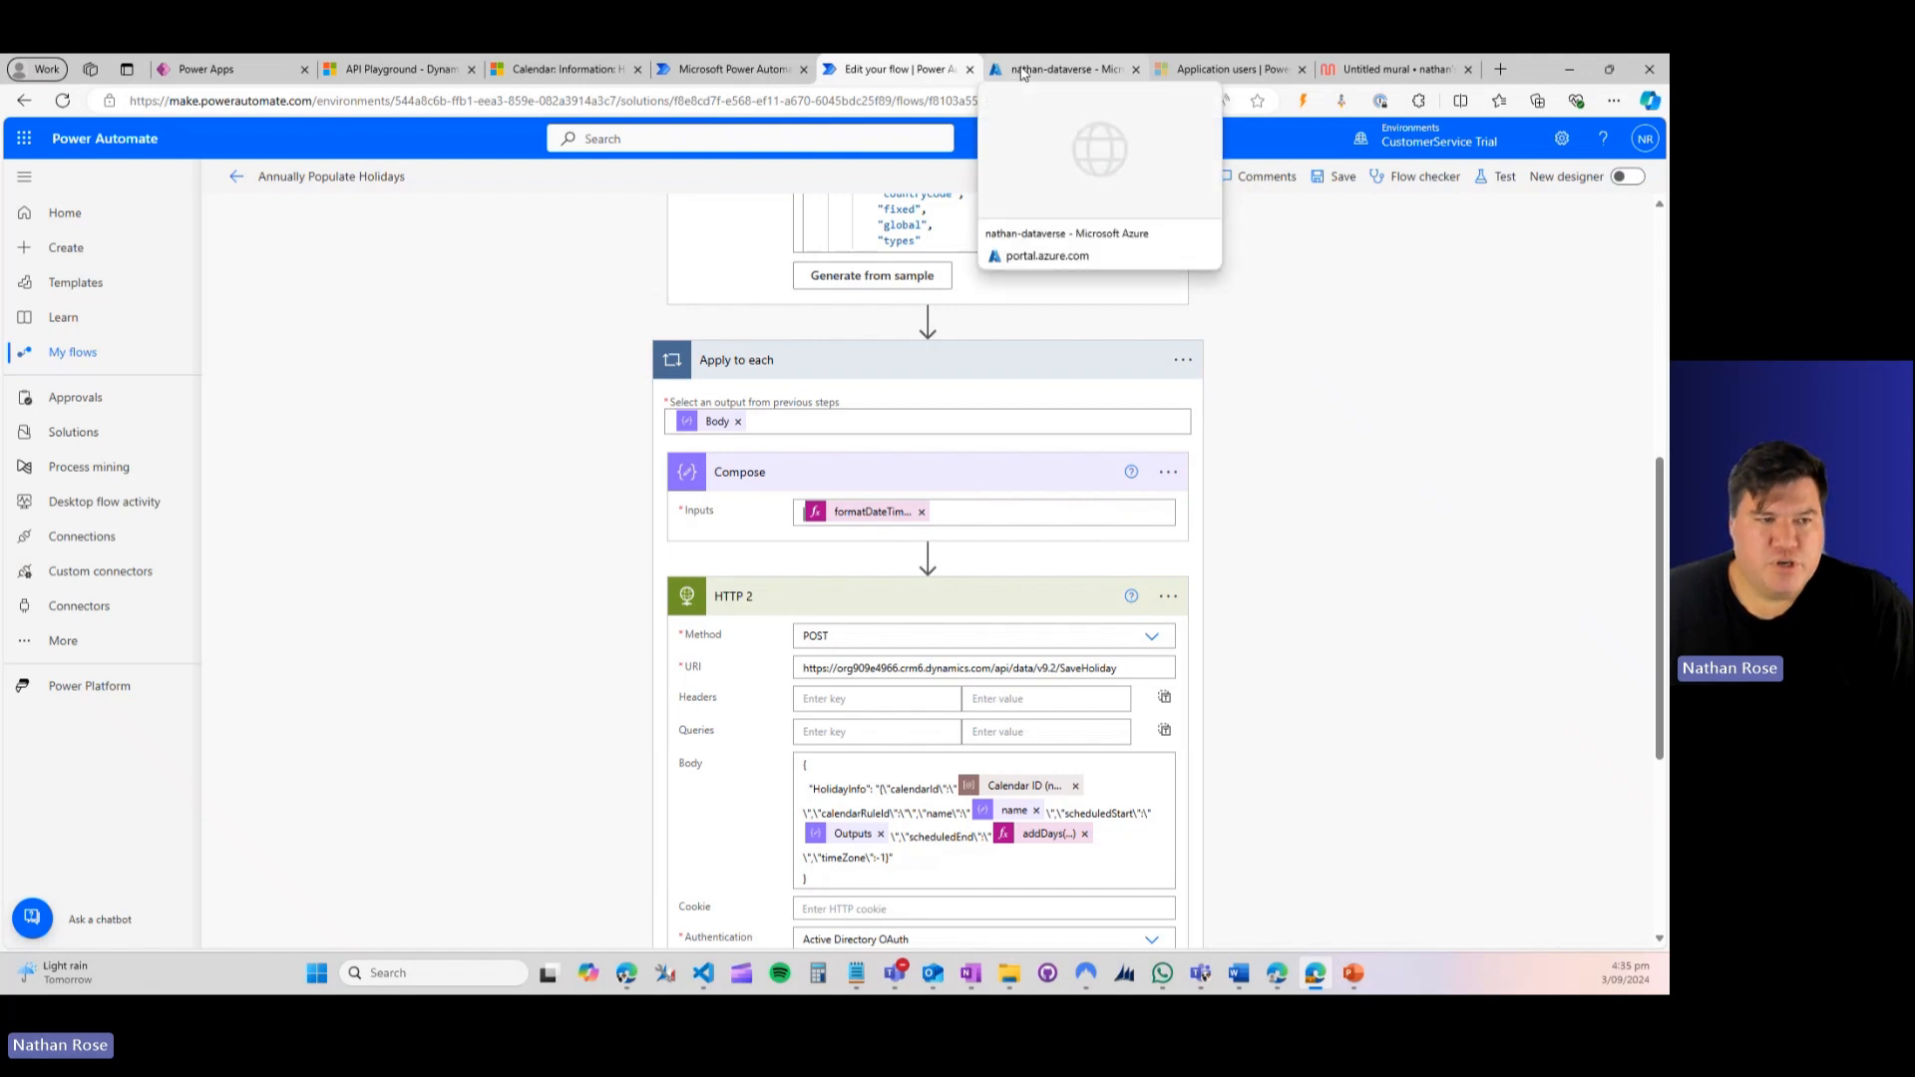
left_click(1064, 67)
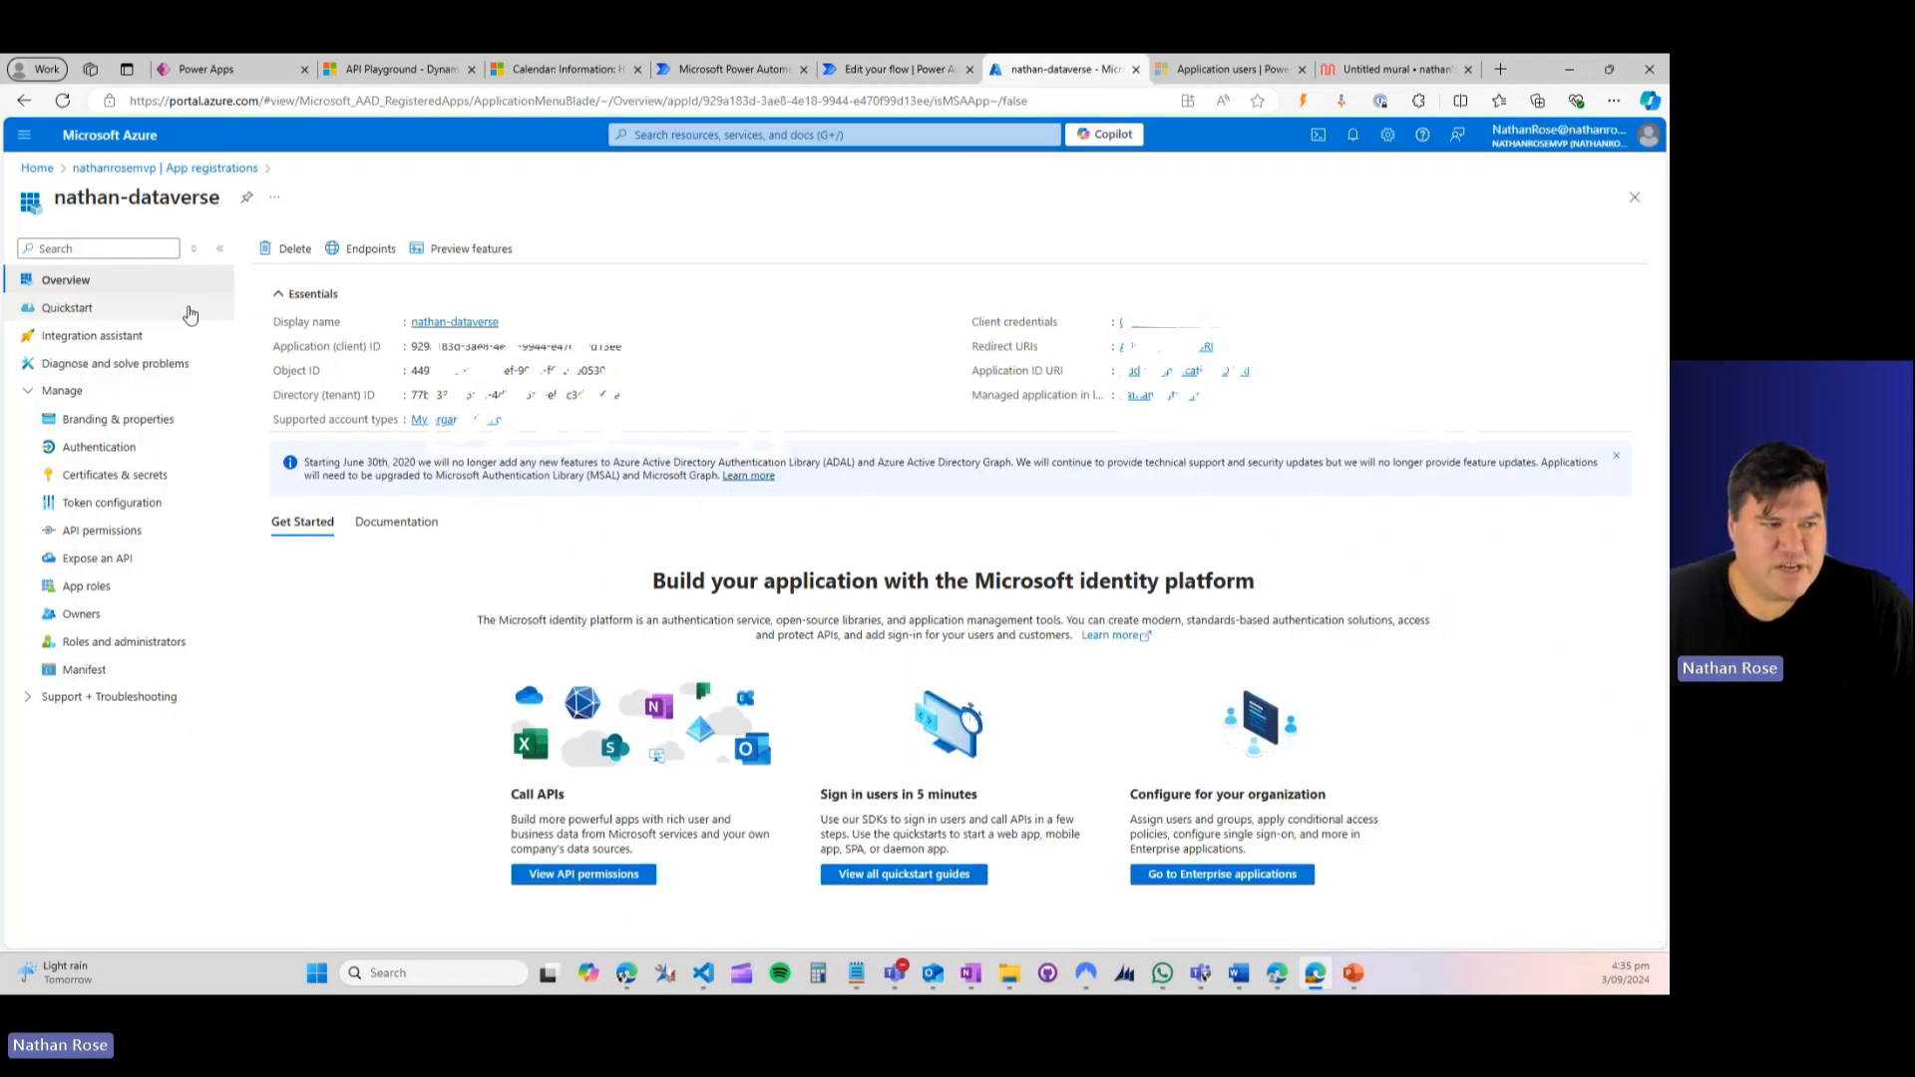
mouse_move(677, 285)
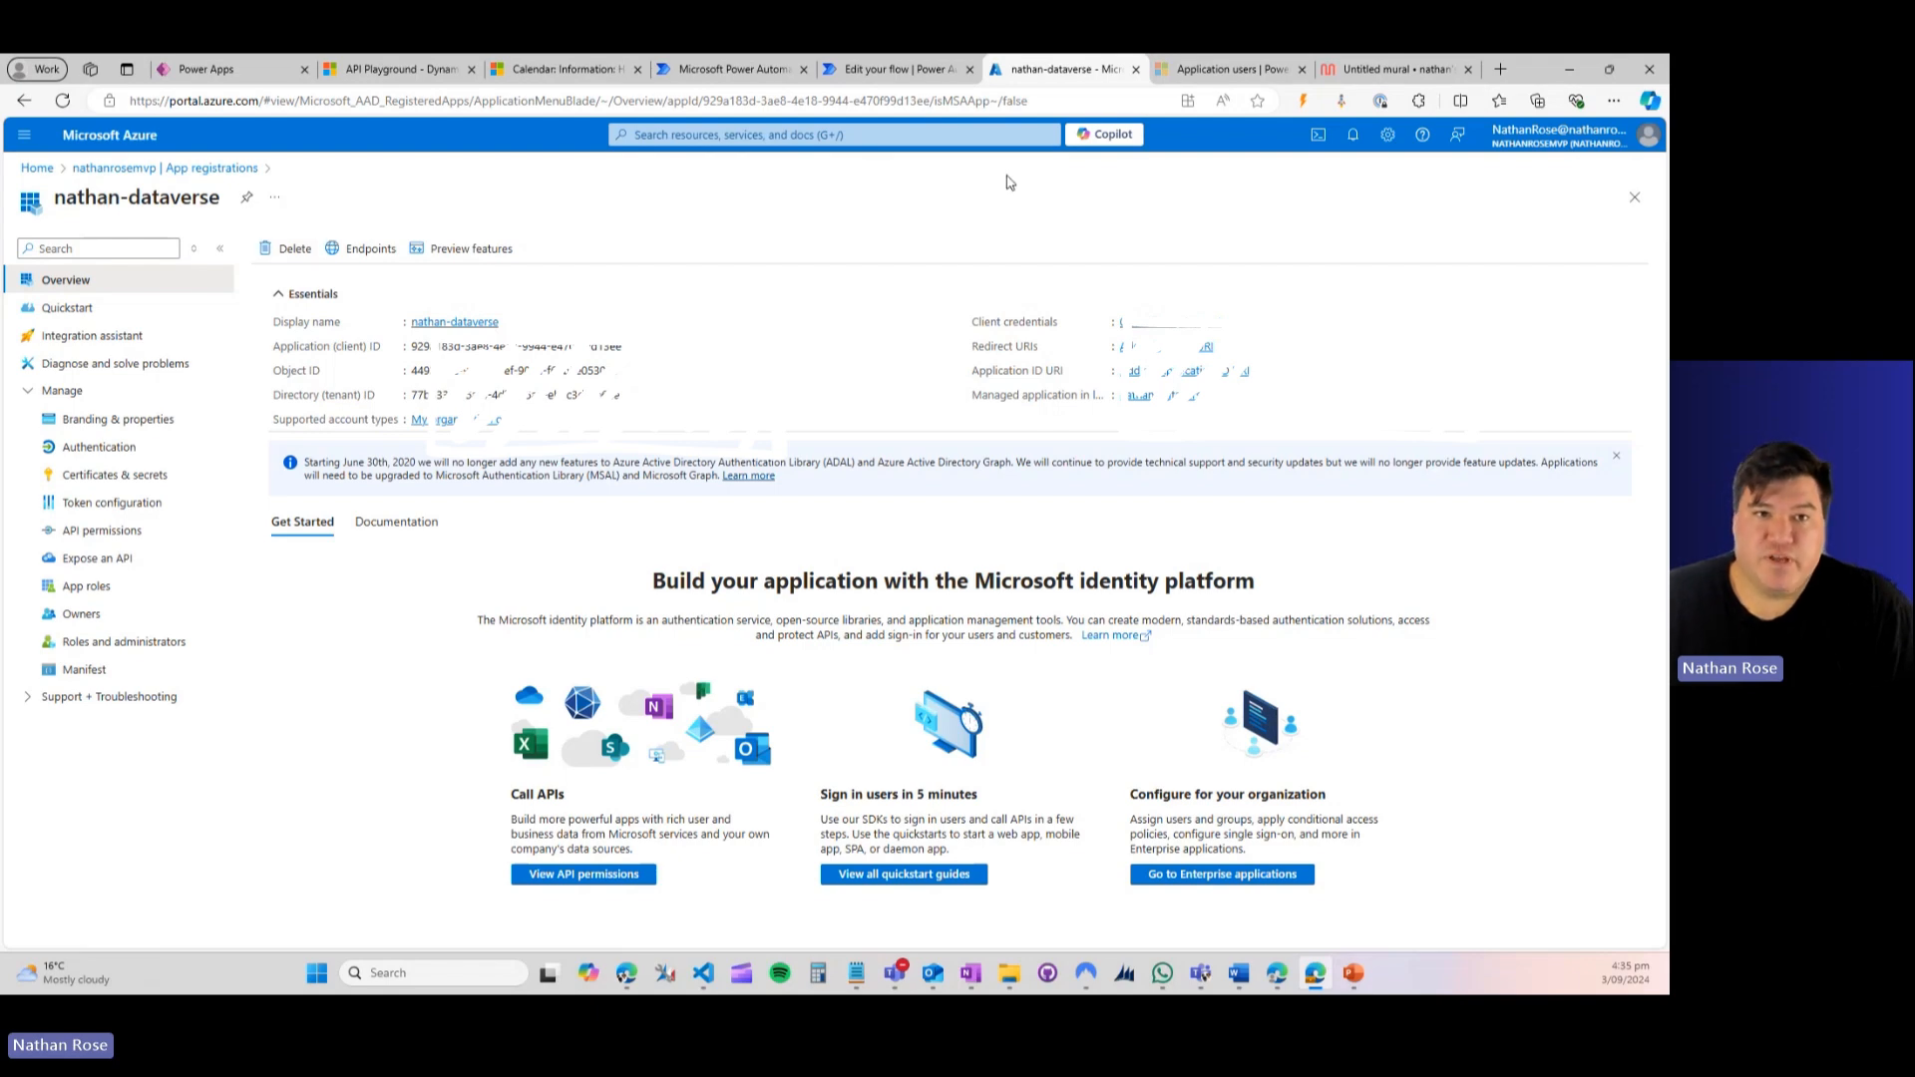
left_click(1231, 68)
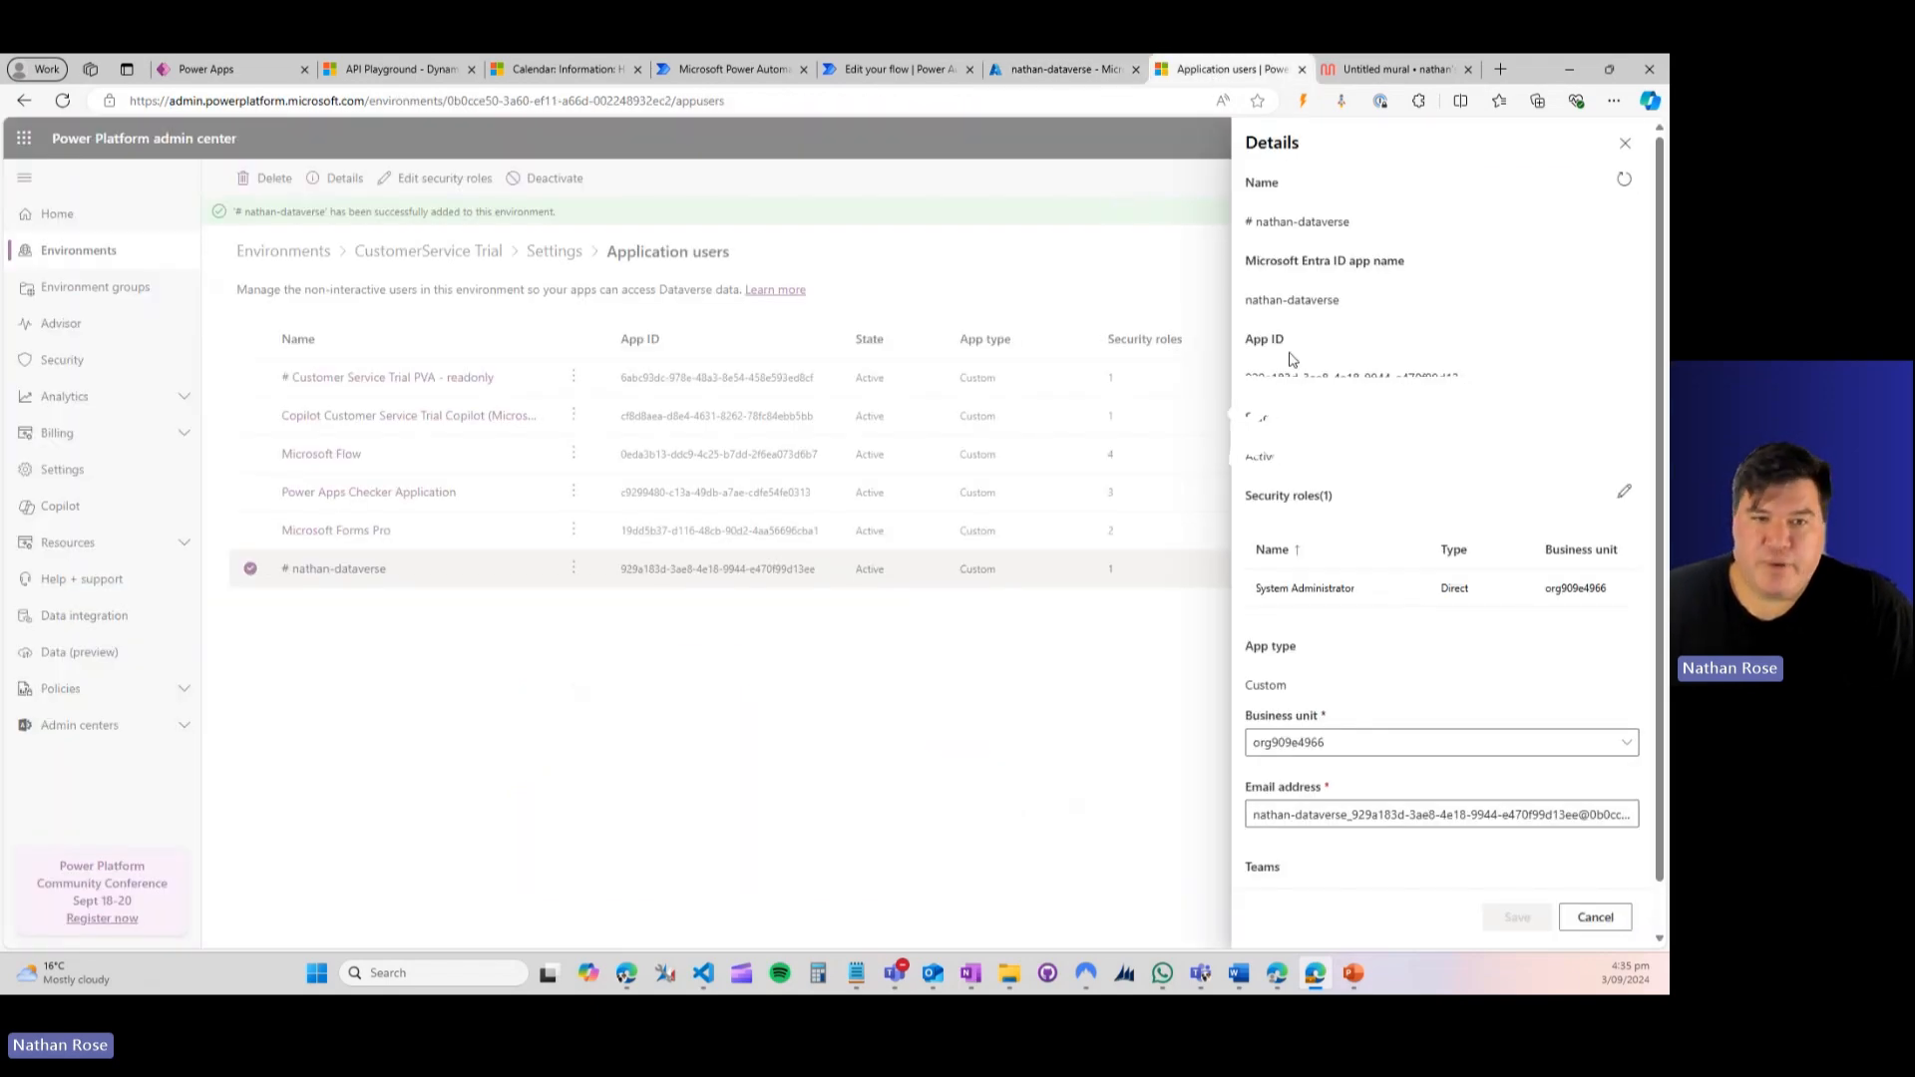
mouse_move(1243, 437)
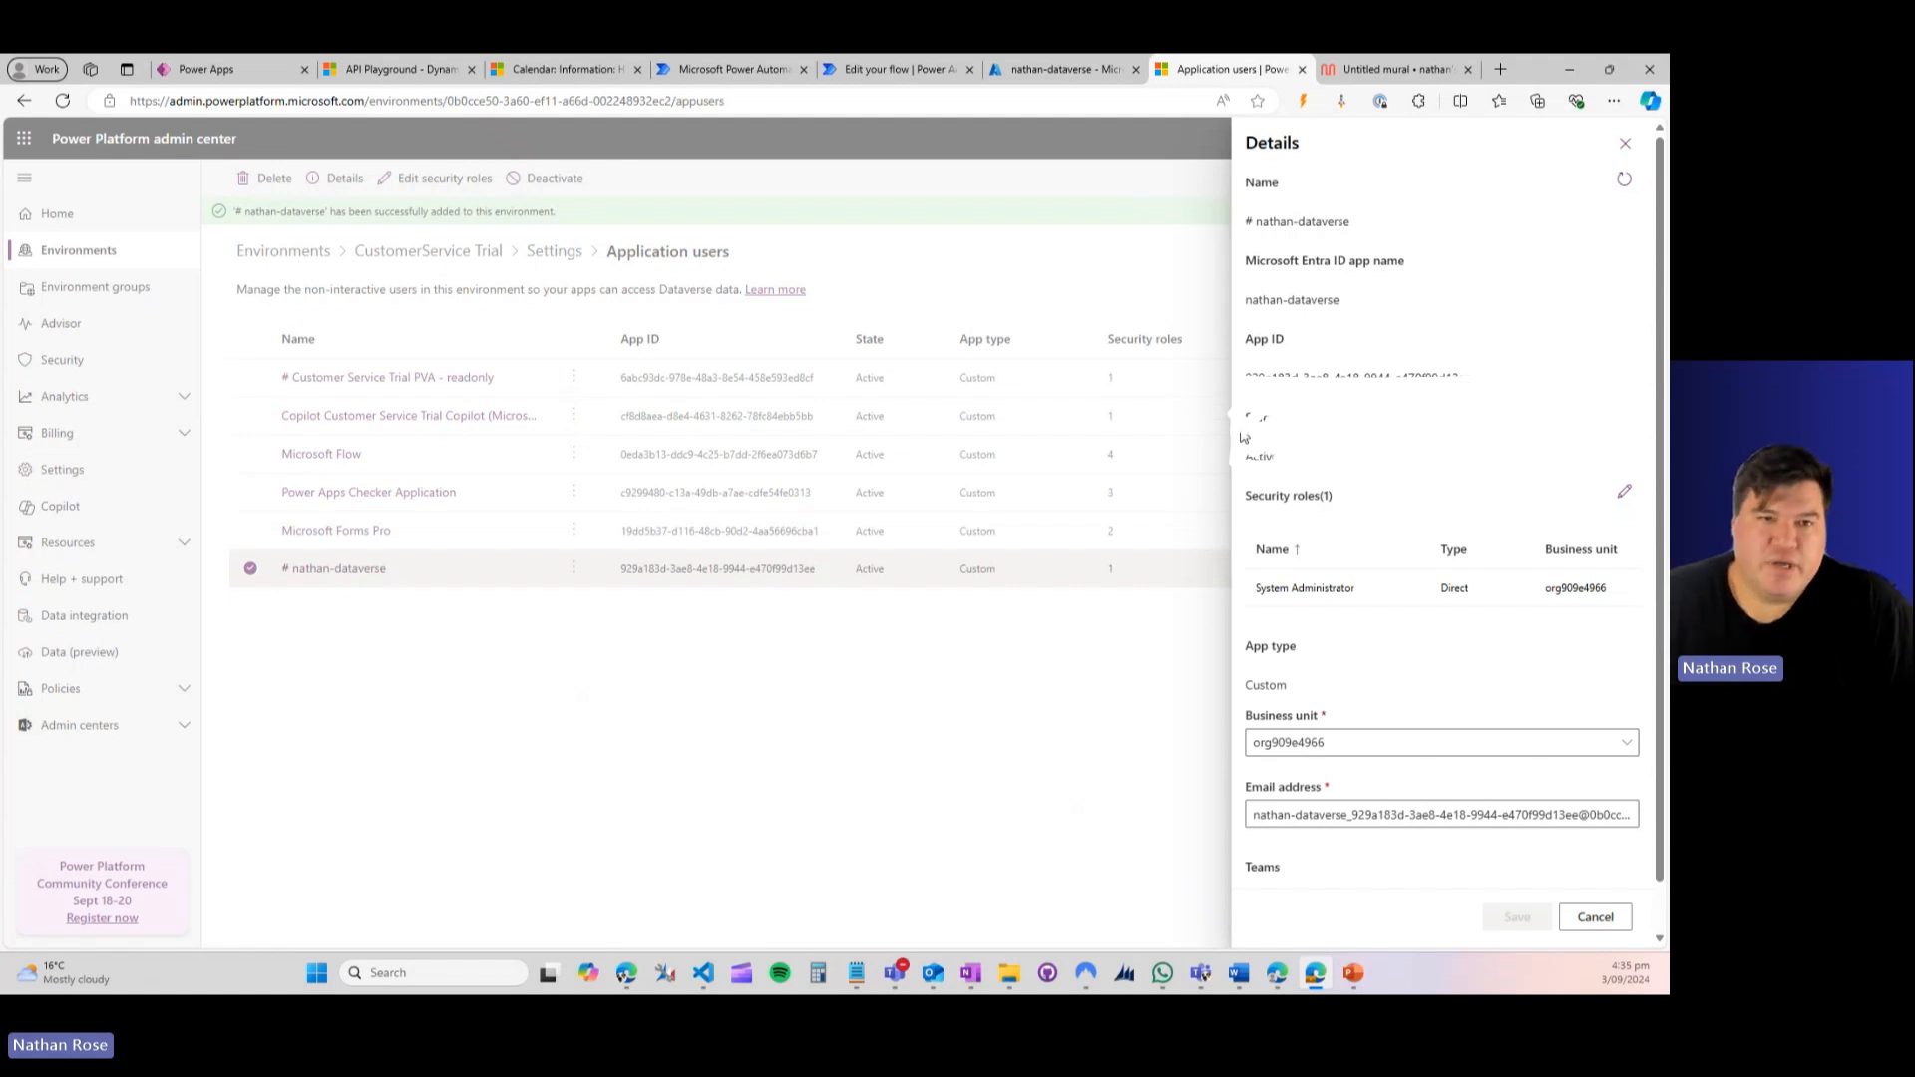
mouse_move(1253, 282)
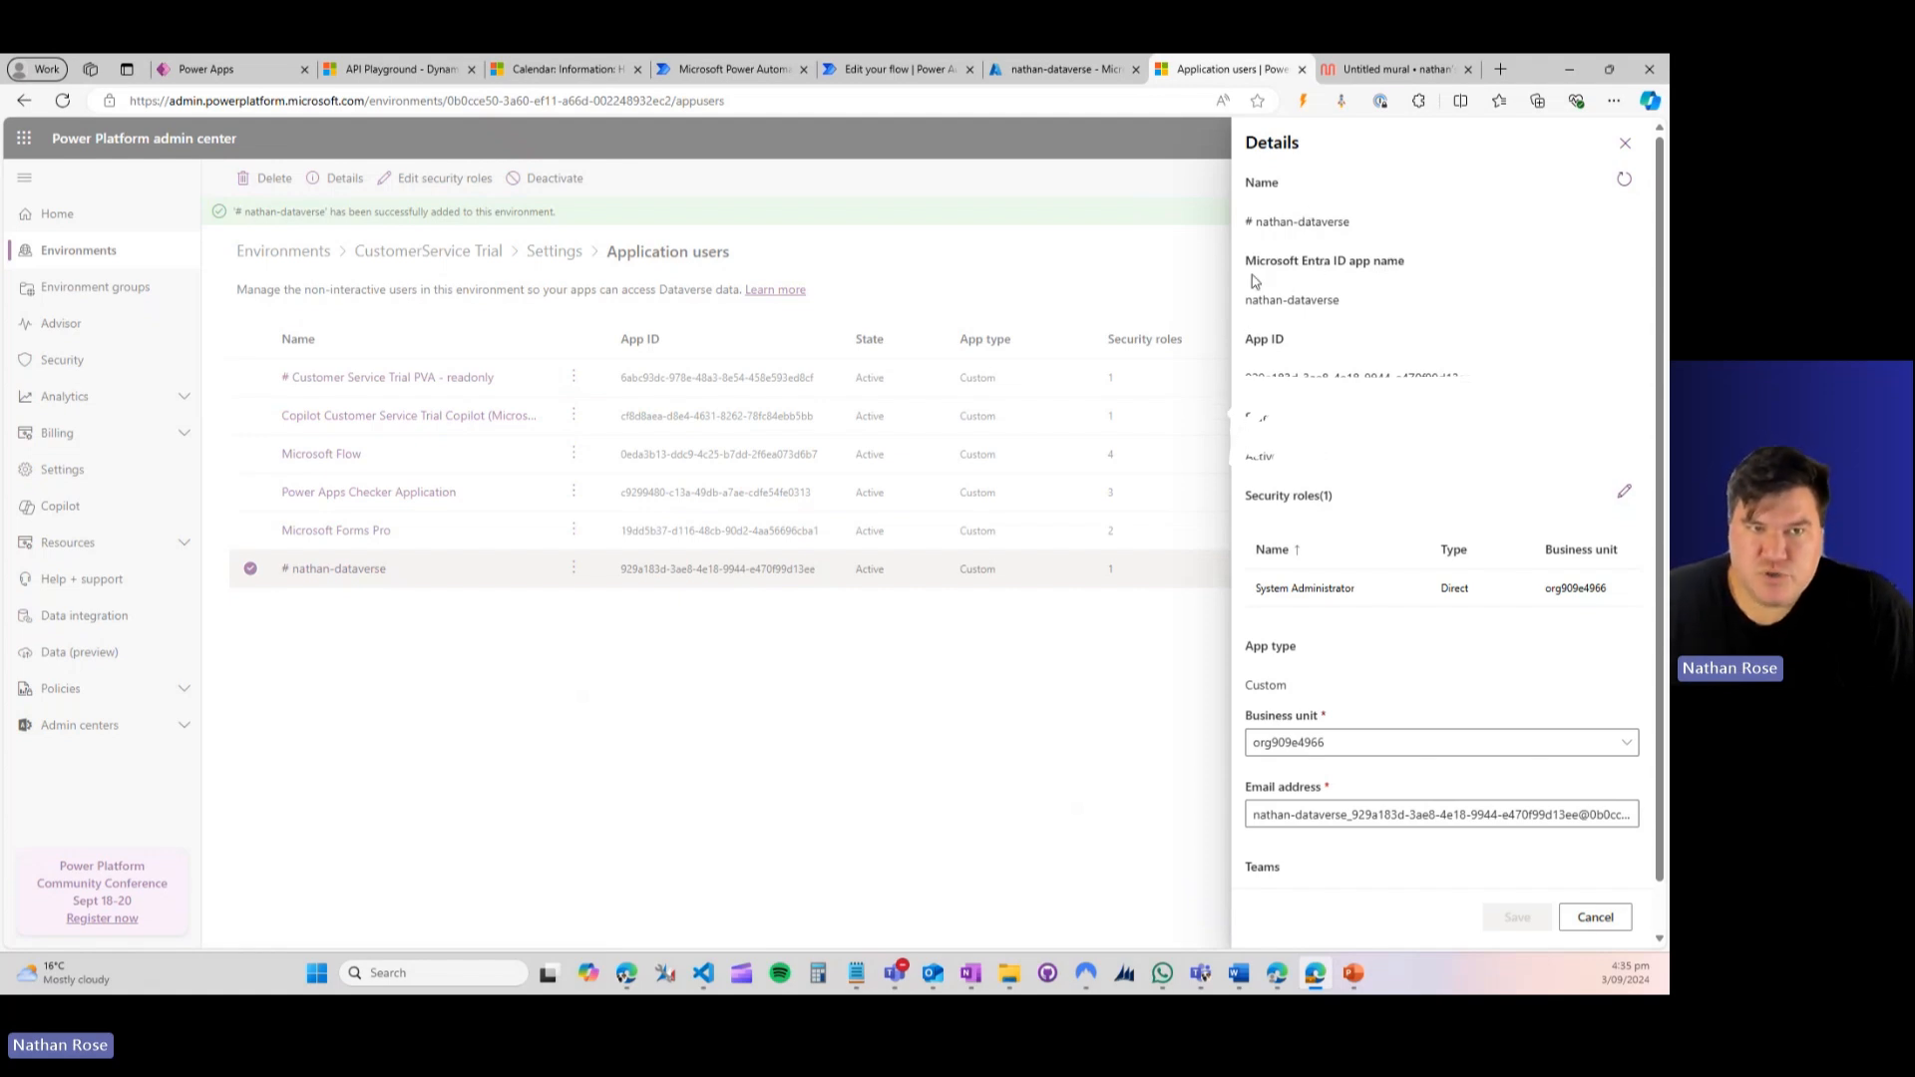
Step: Return to the Annually Populate Holidays flow showing its HTTP 2 SaveHoliday step
left_click(898, 68)
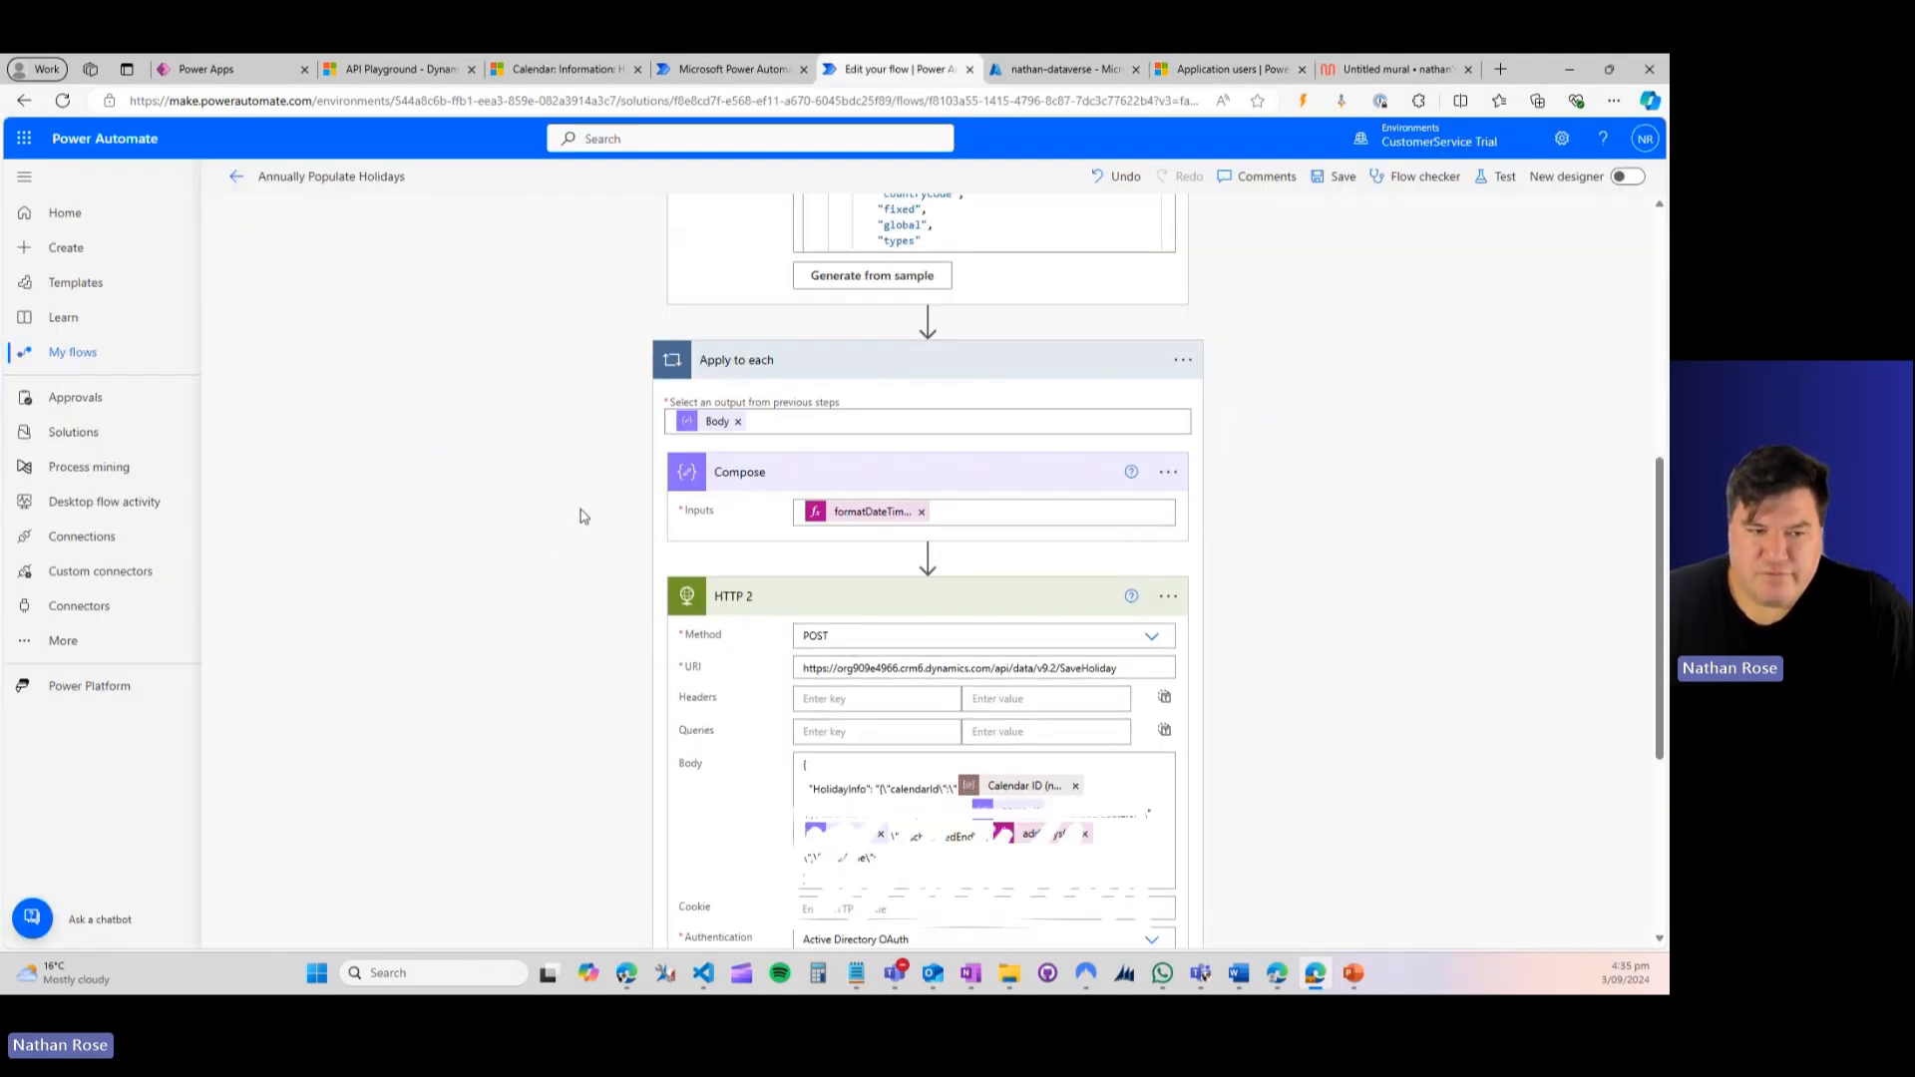
Step: Review HTTP 2's OAuth authentication fields, check the 2025 Holiday Calendar, and edit the Compose formatDateTime expression
scroll("down", 3)
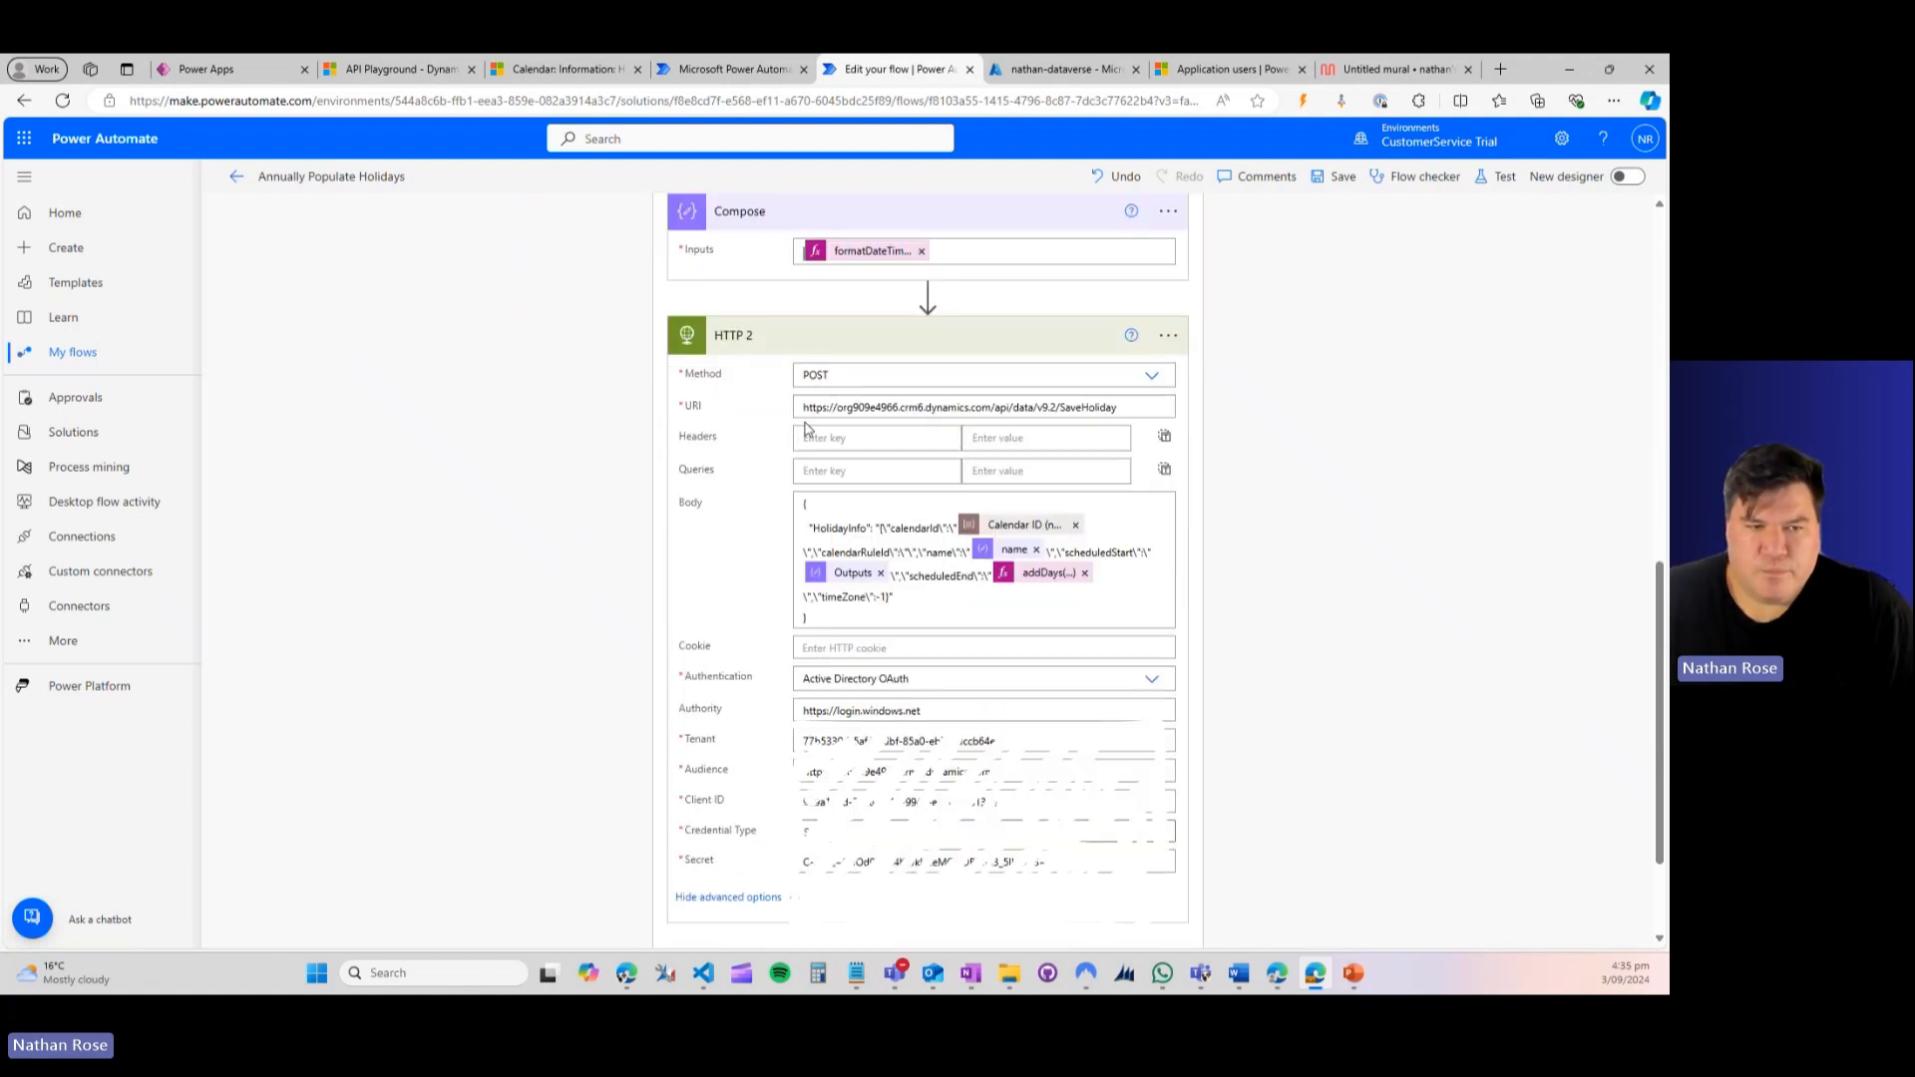
mouse_move(1064, 407)
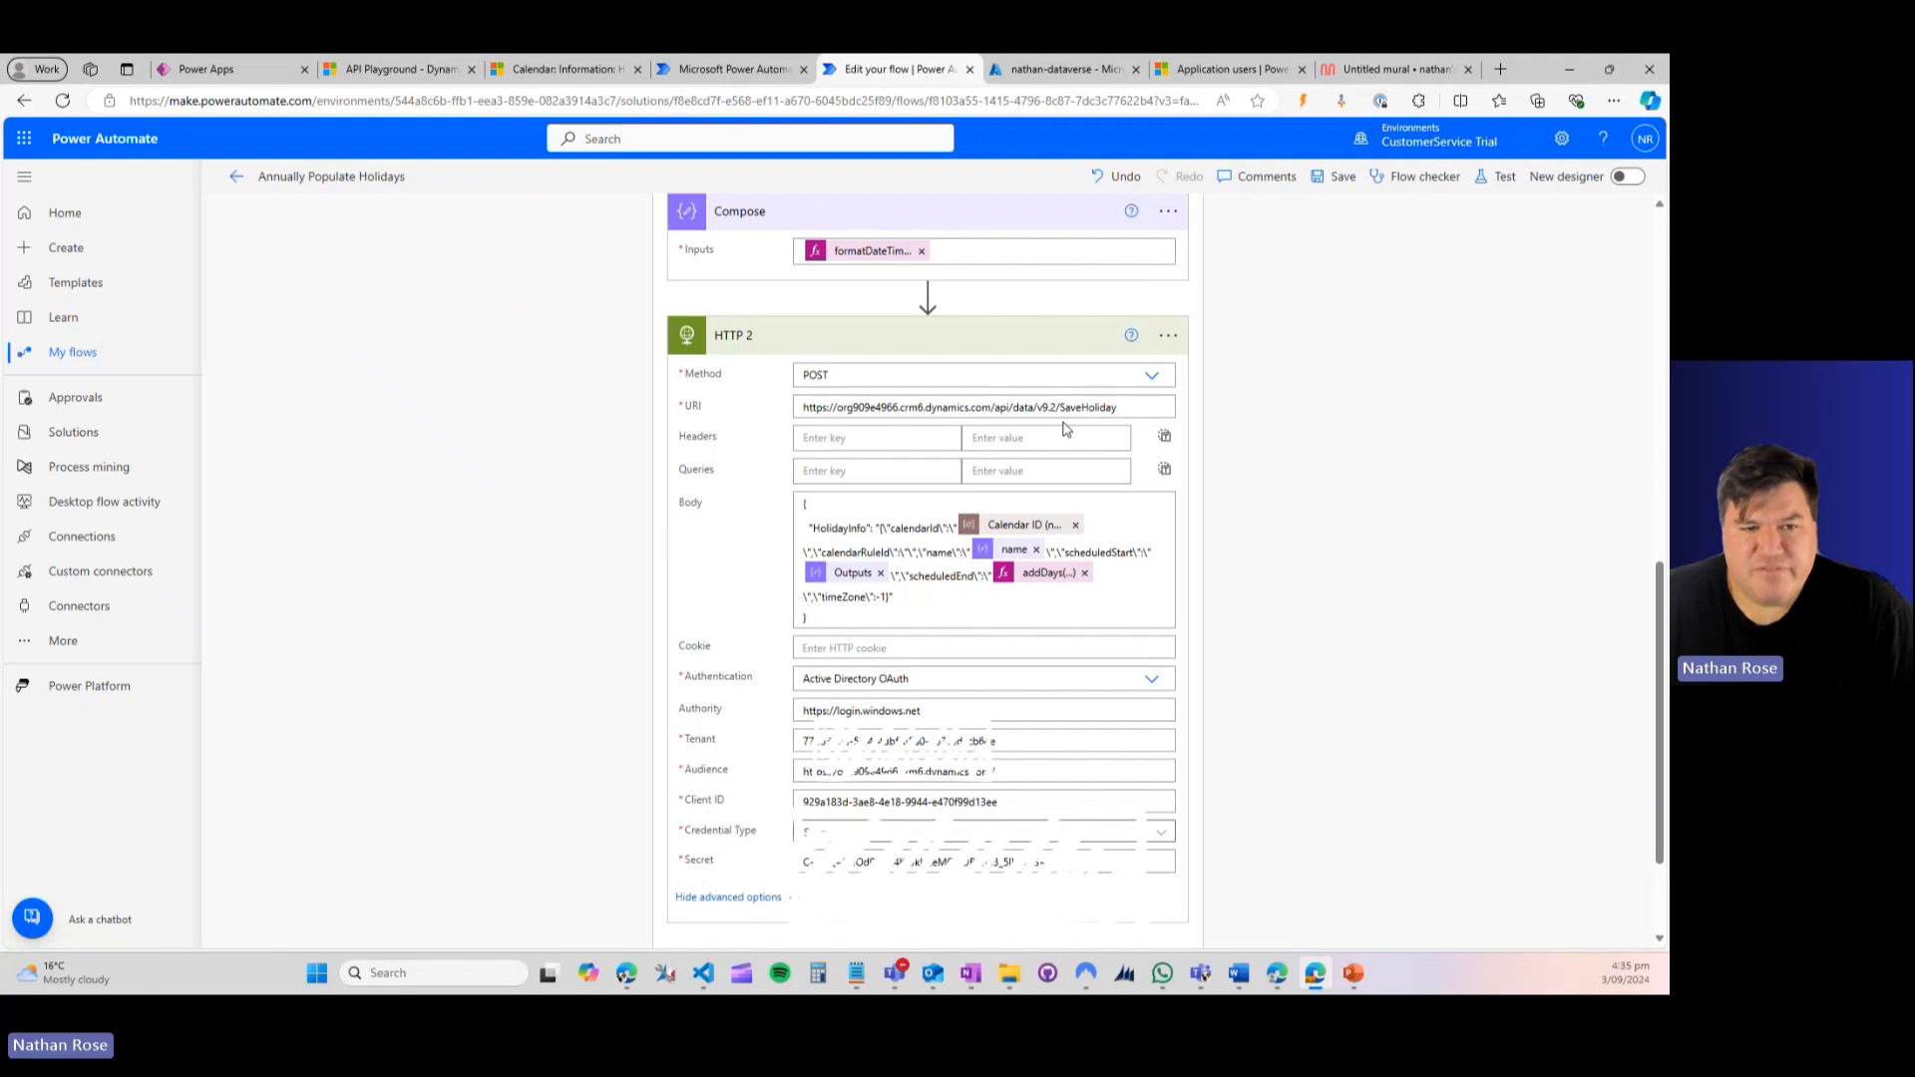
left_click(1115, 407)
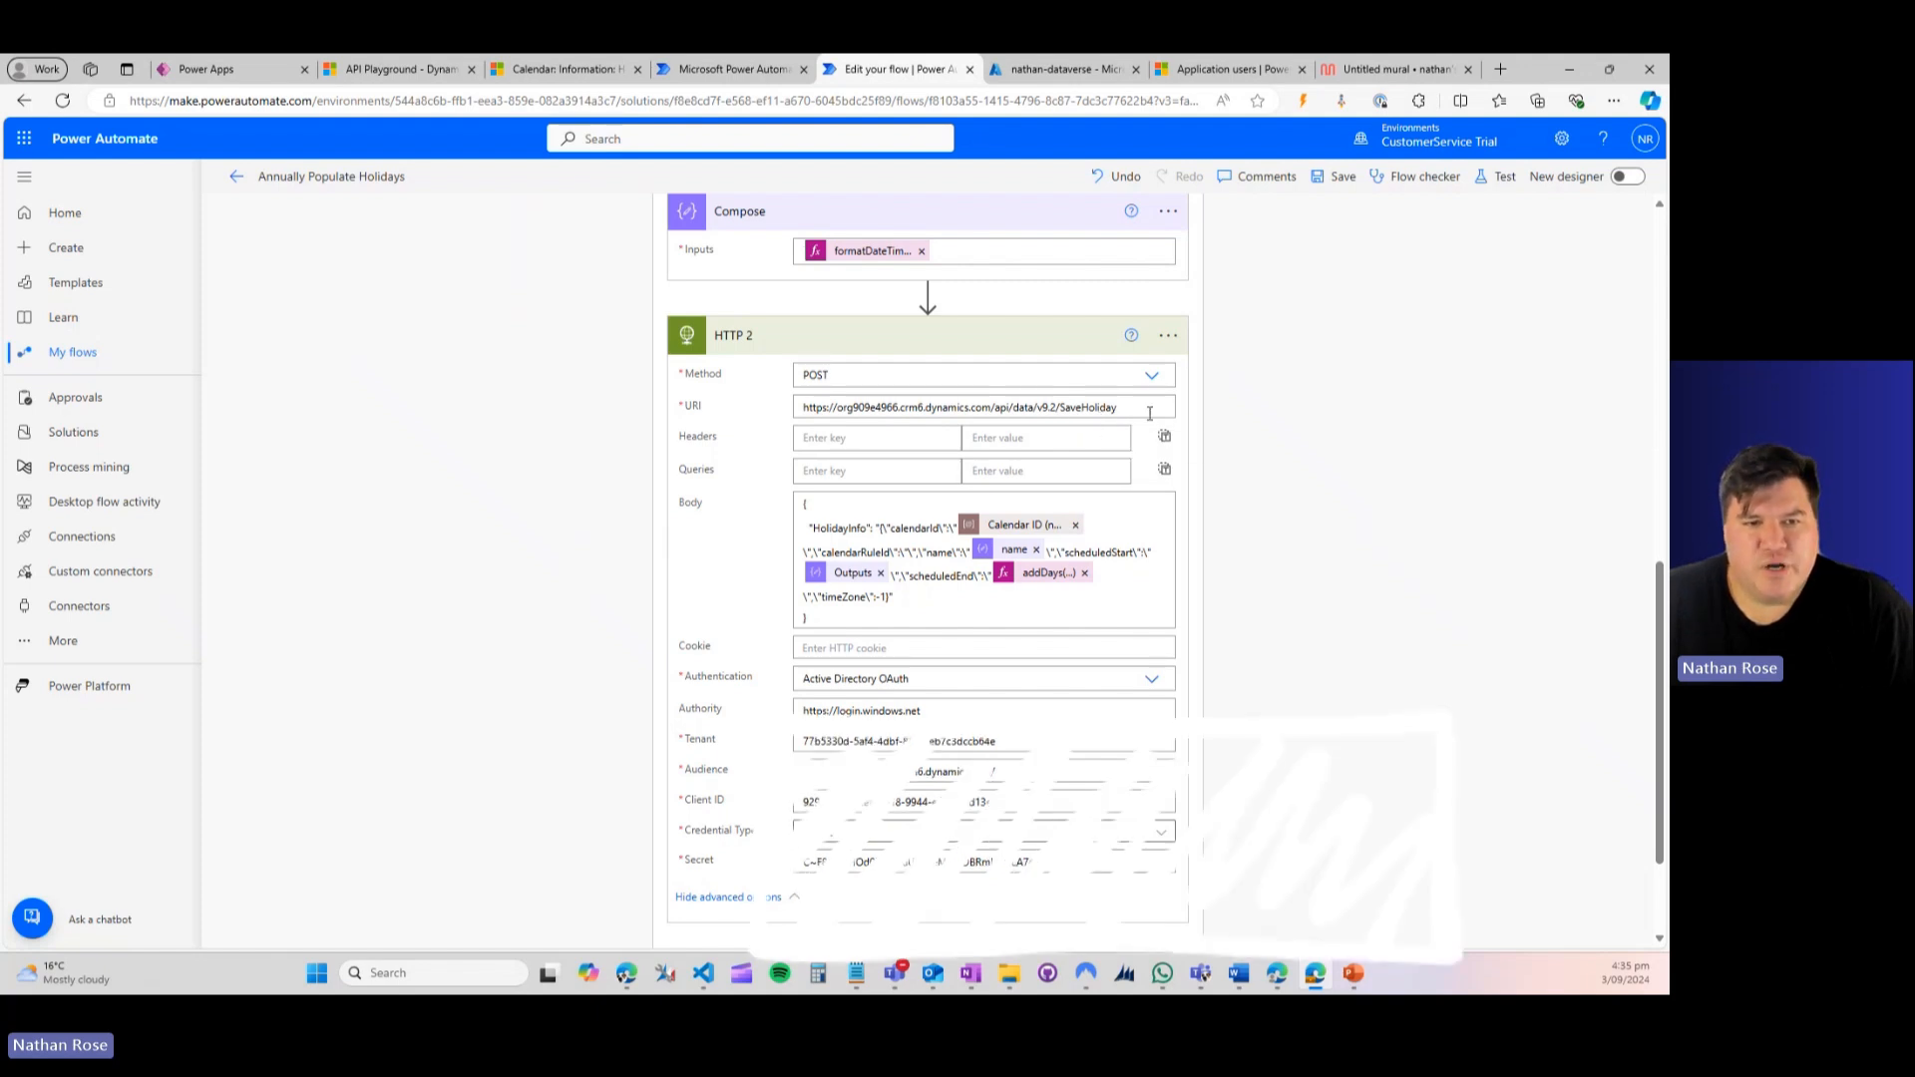
mouse_move(1044, 459)
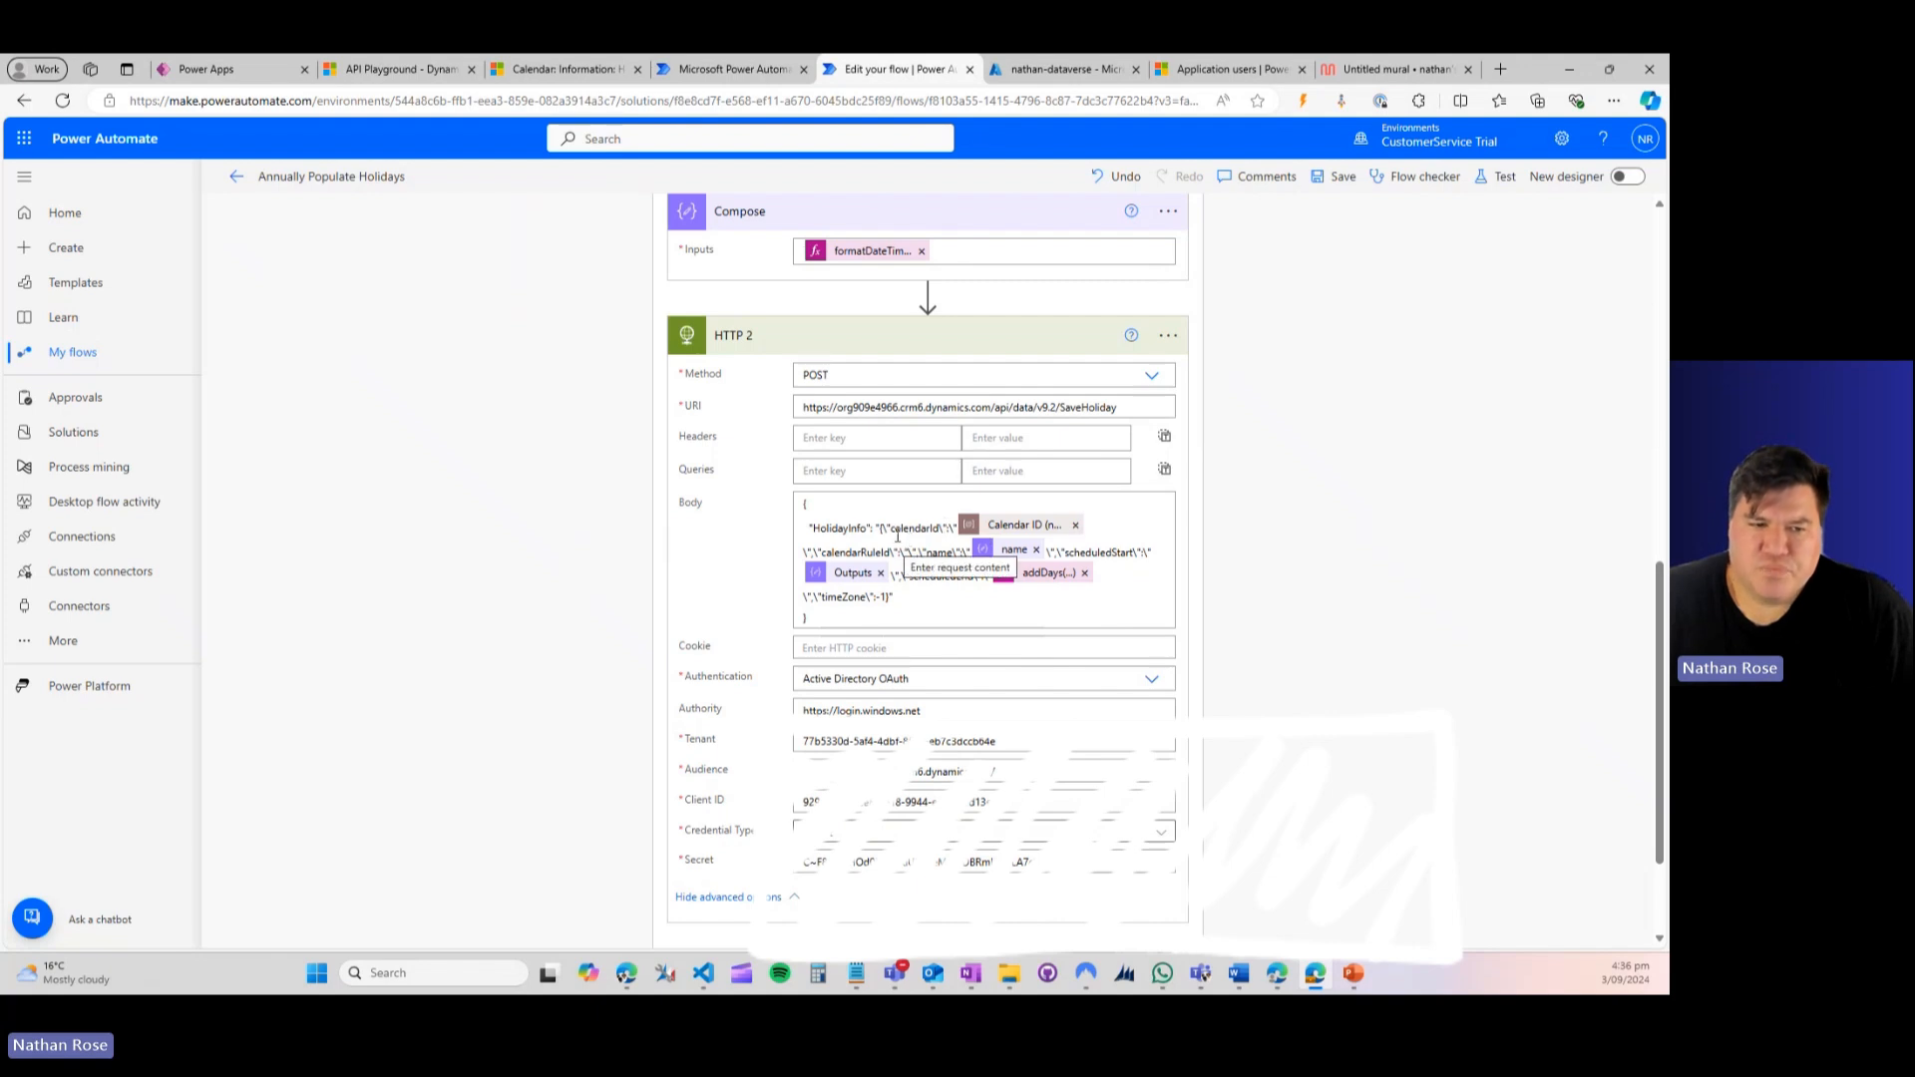
left_click(564, 68)
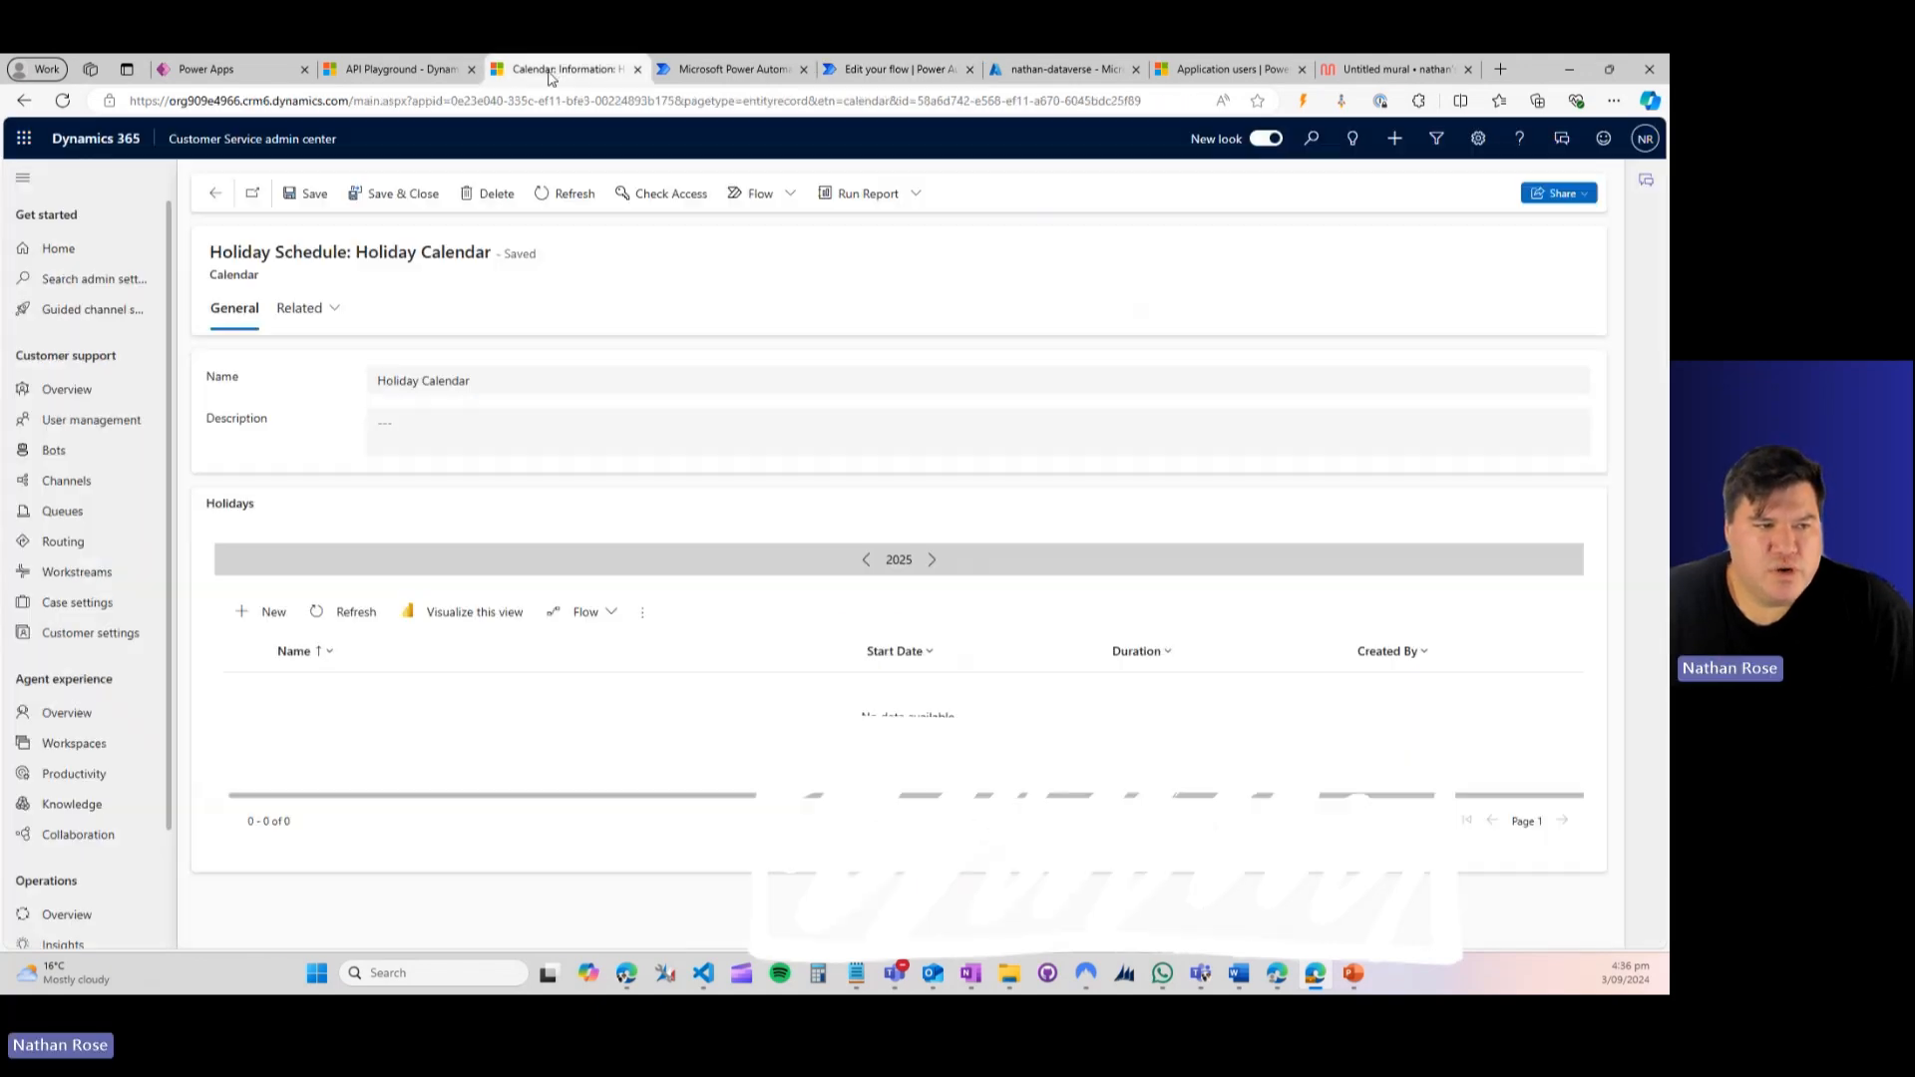
left_click(897, 68)
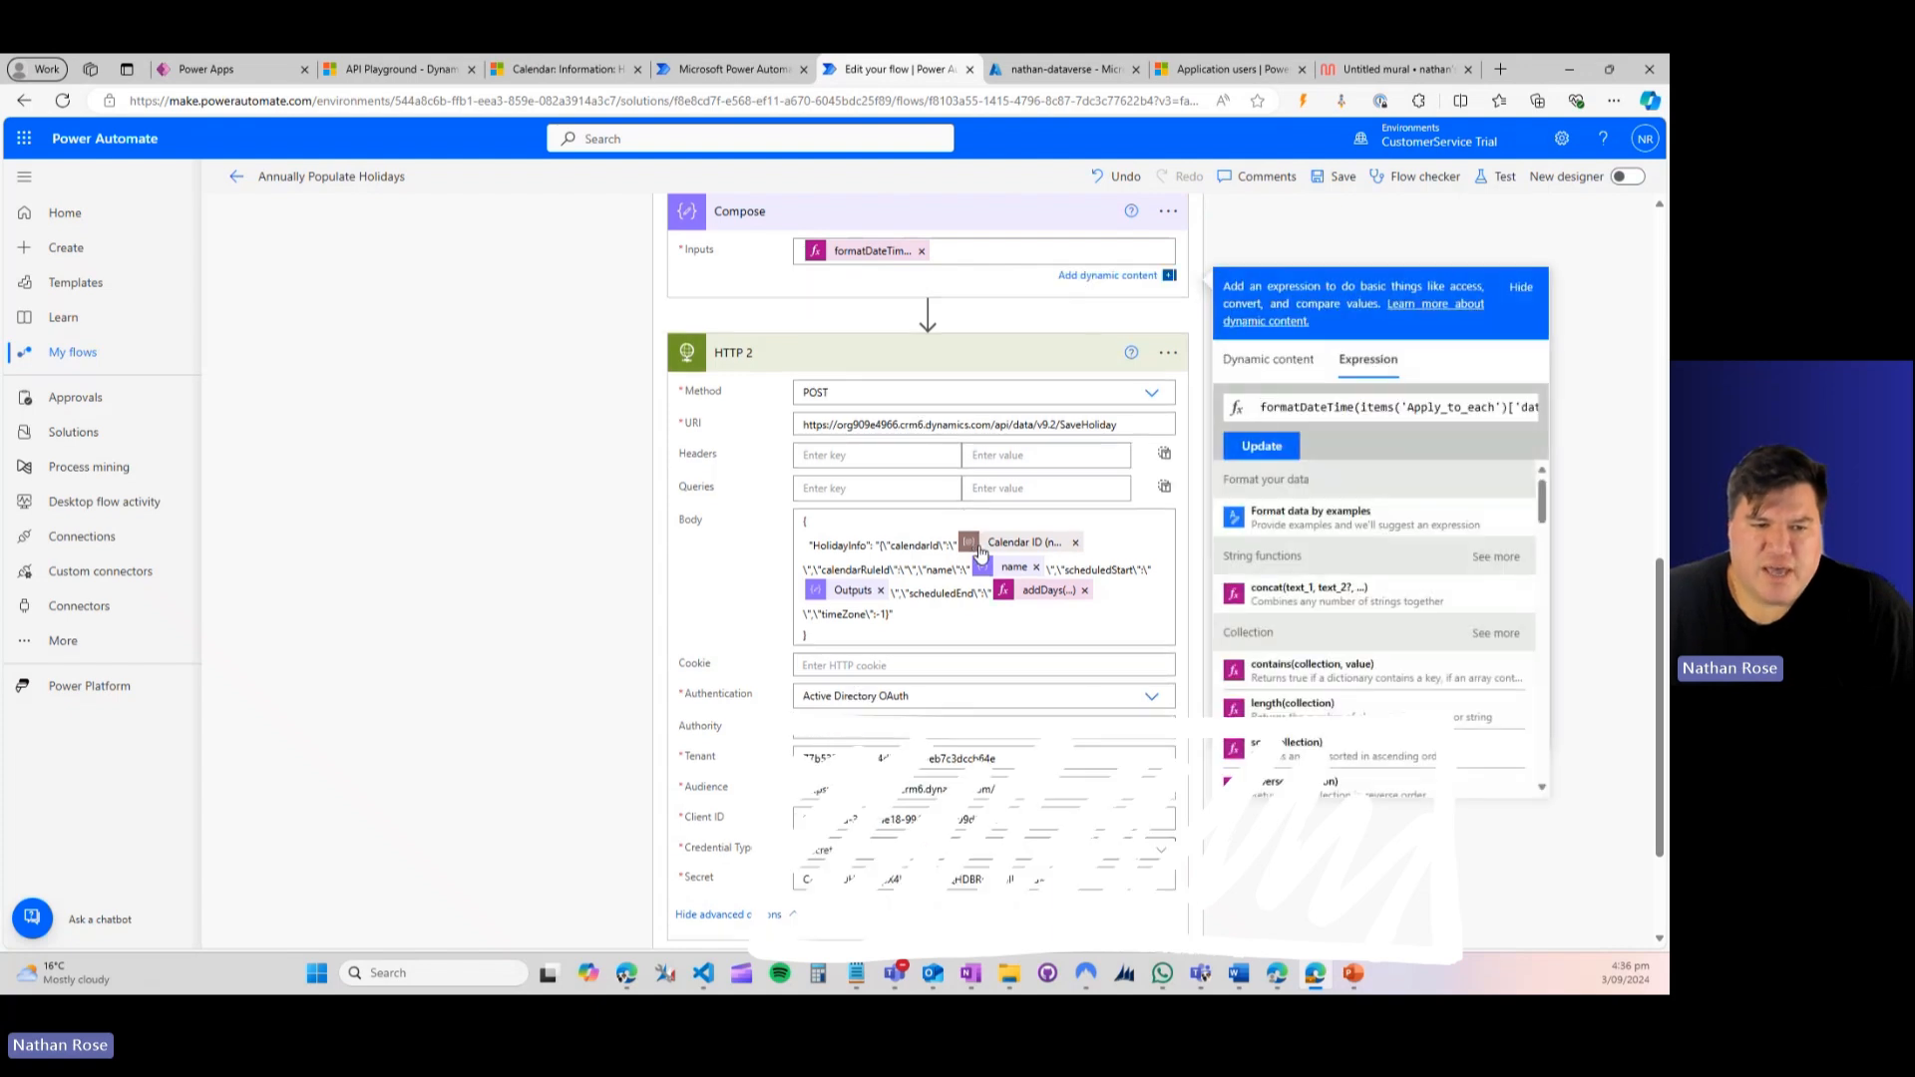
mouse_move(1023, 543)
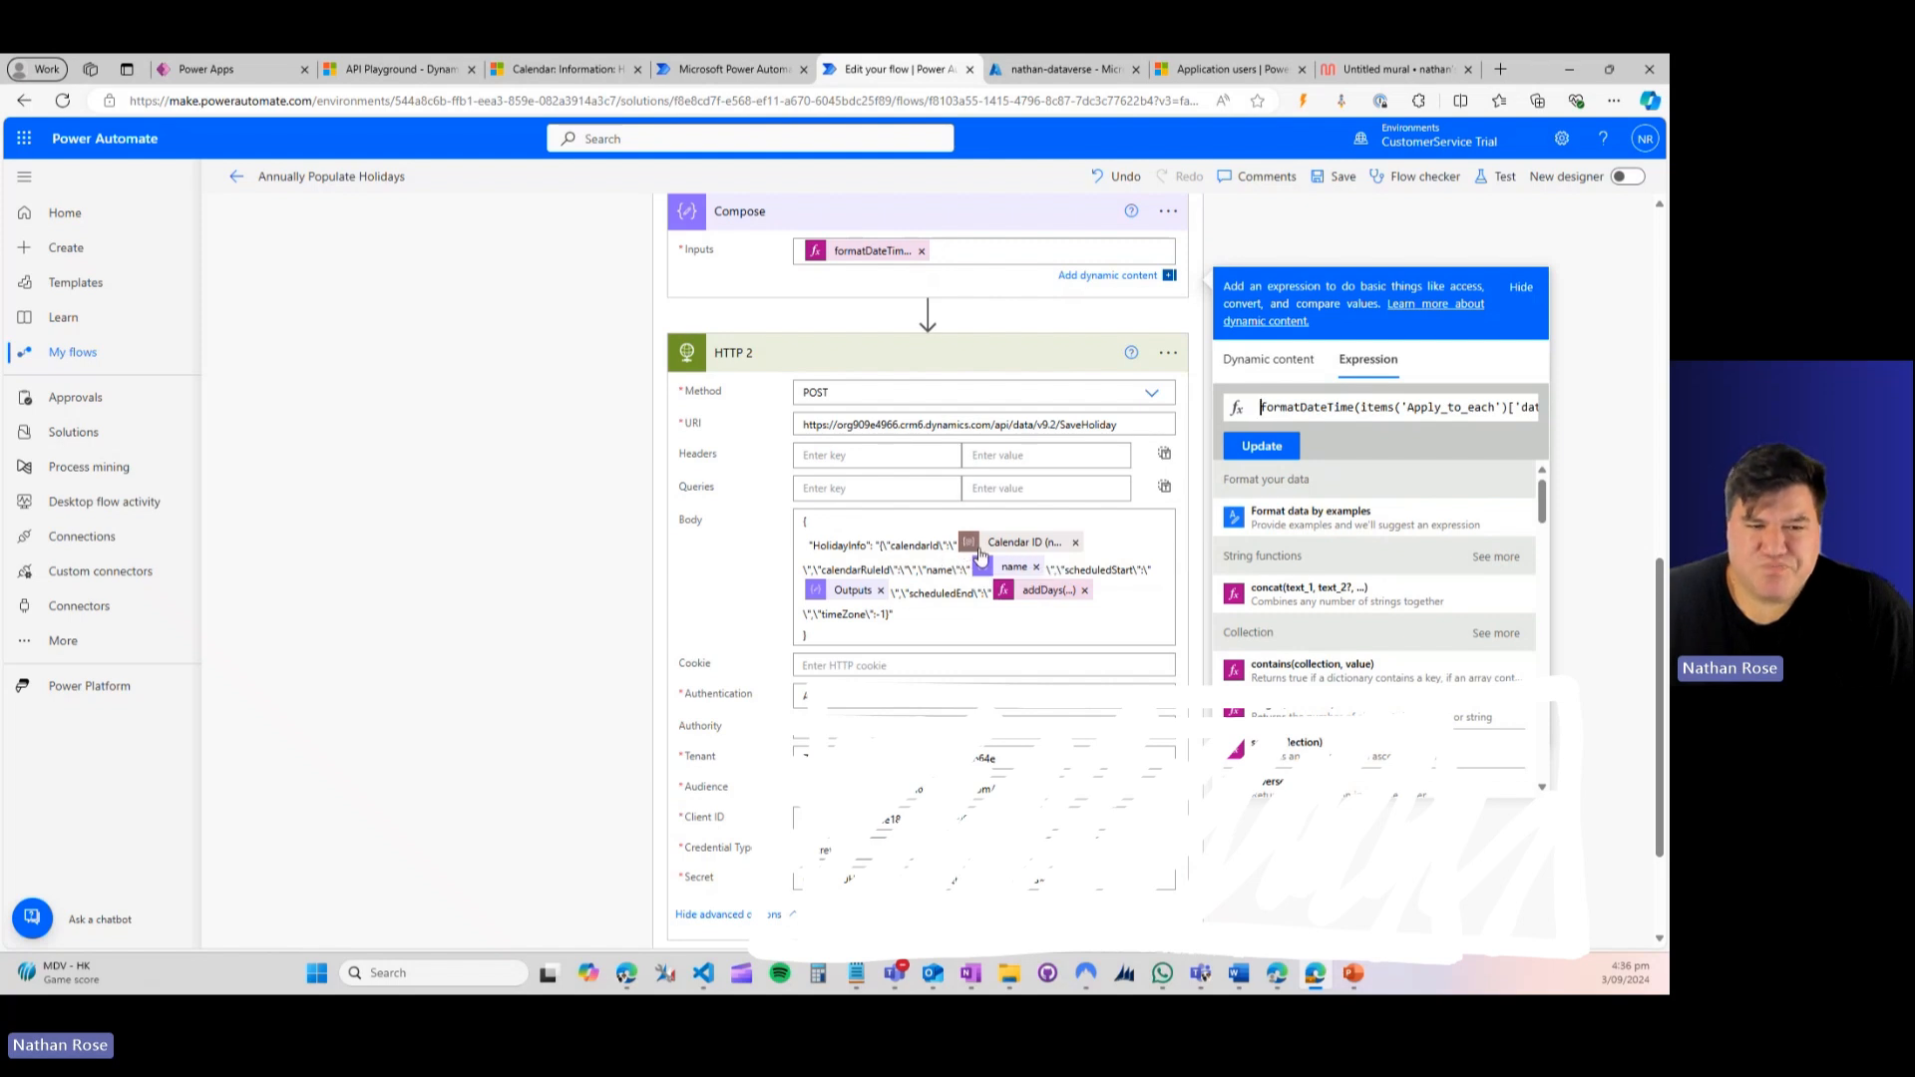
mouse_move(668, 559)
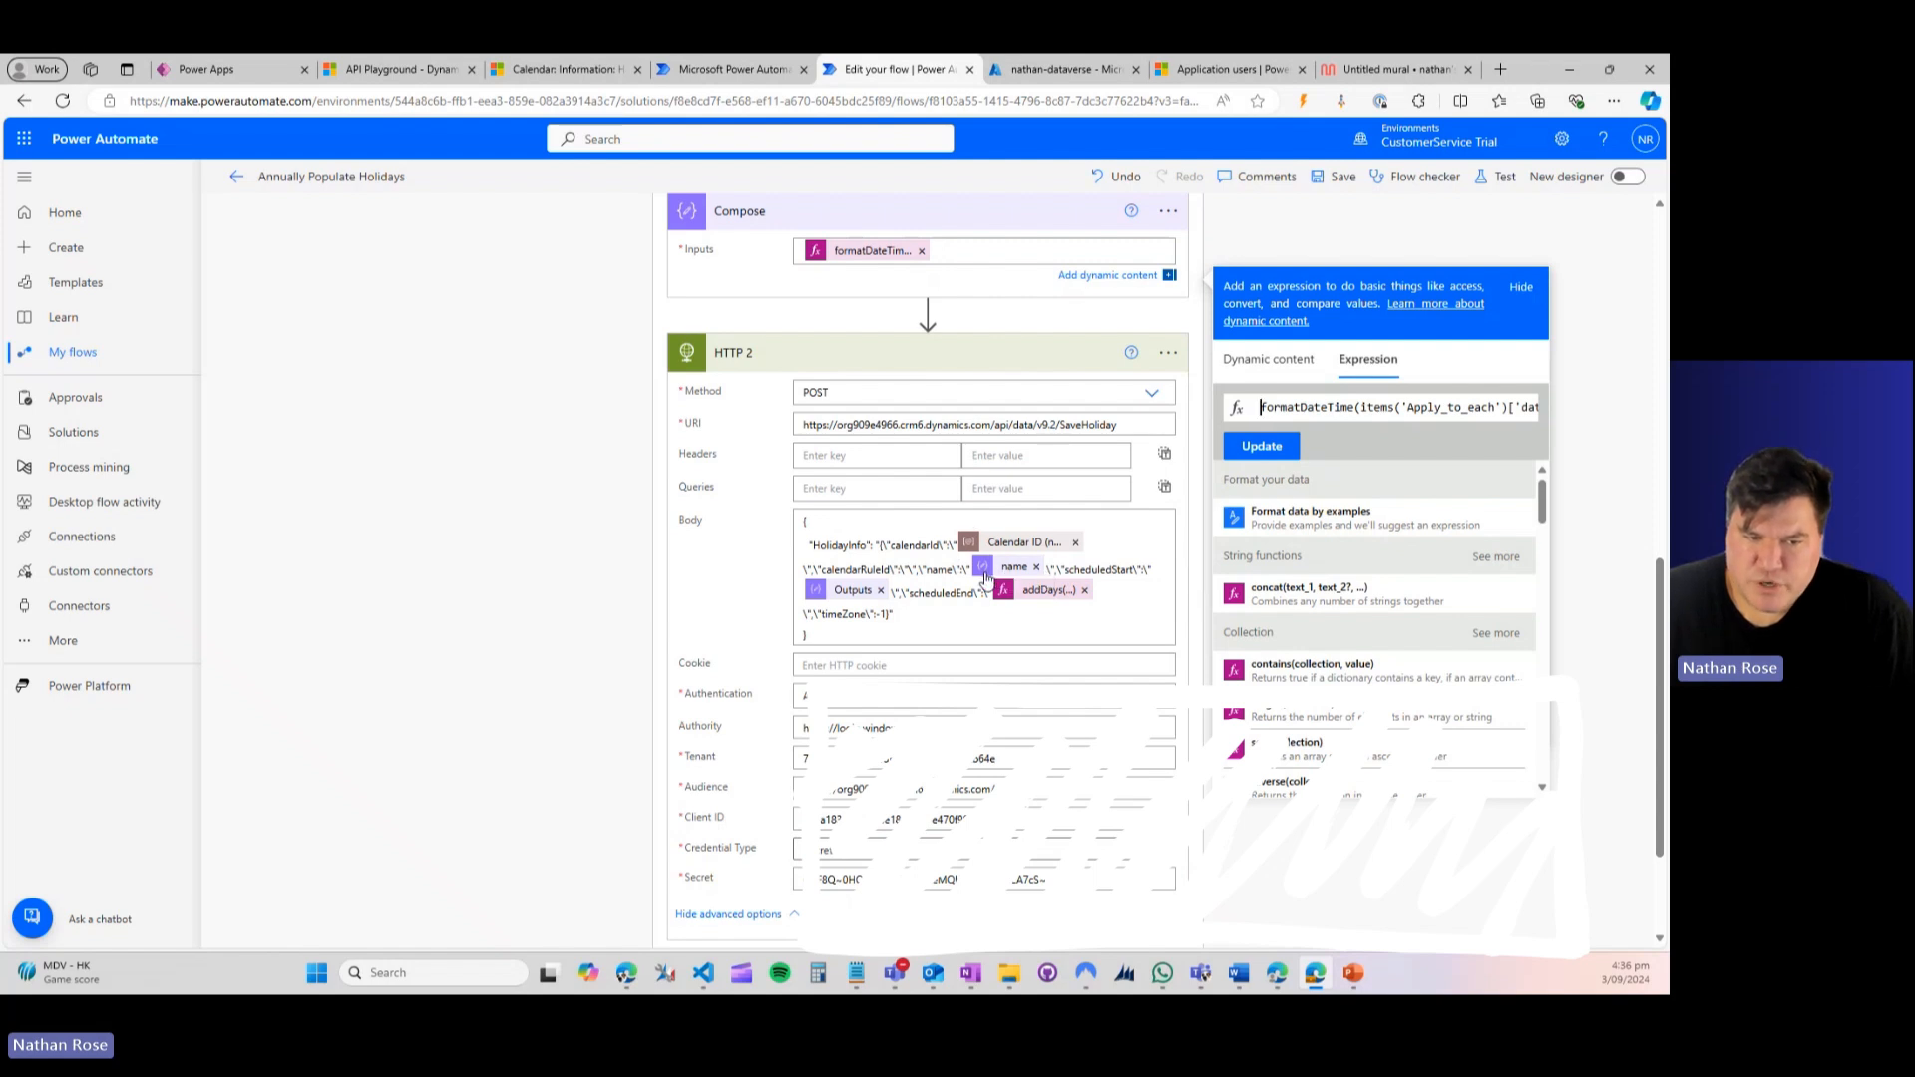
mouse_move(1014, 569)
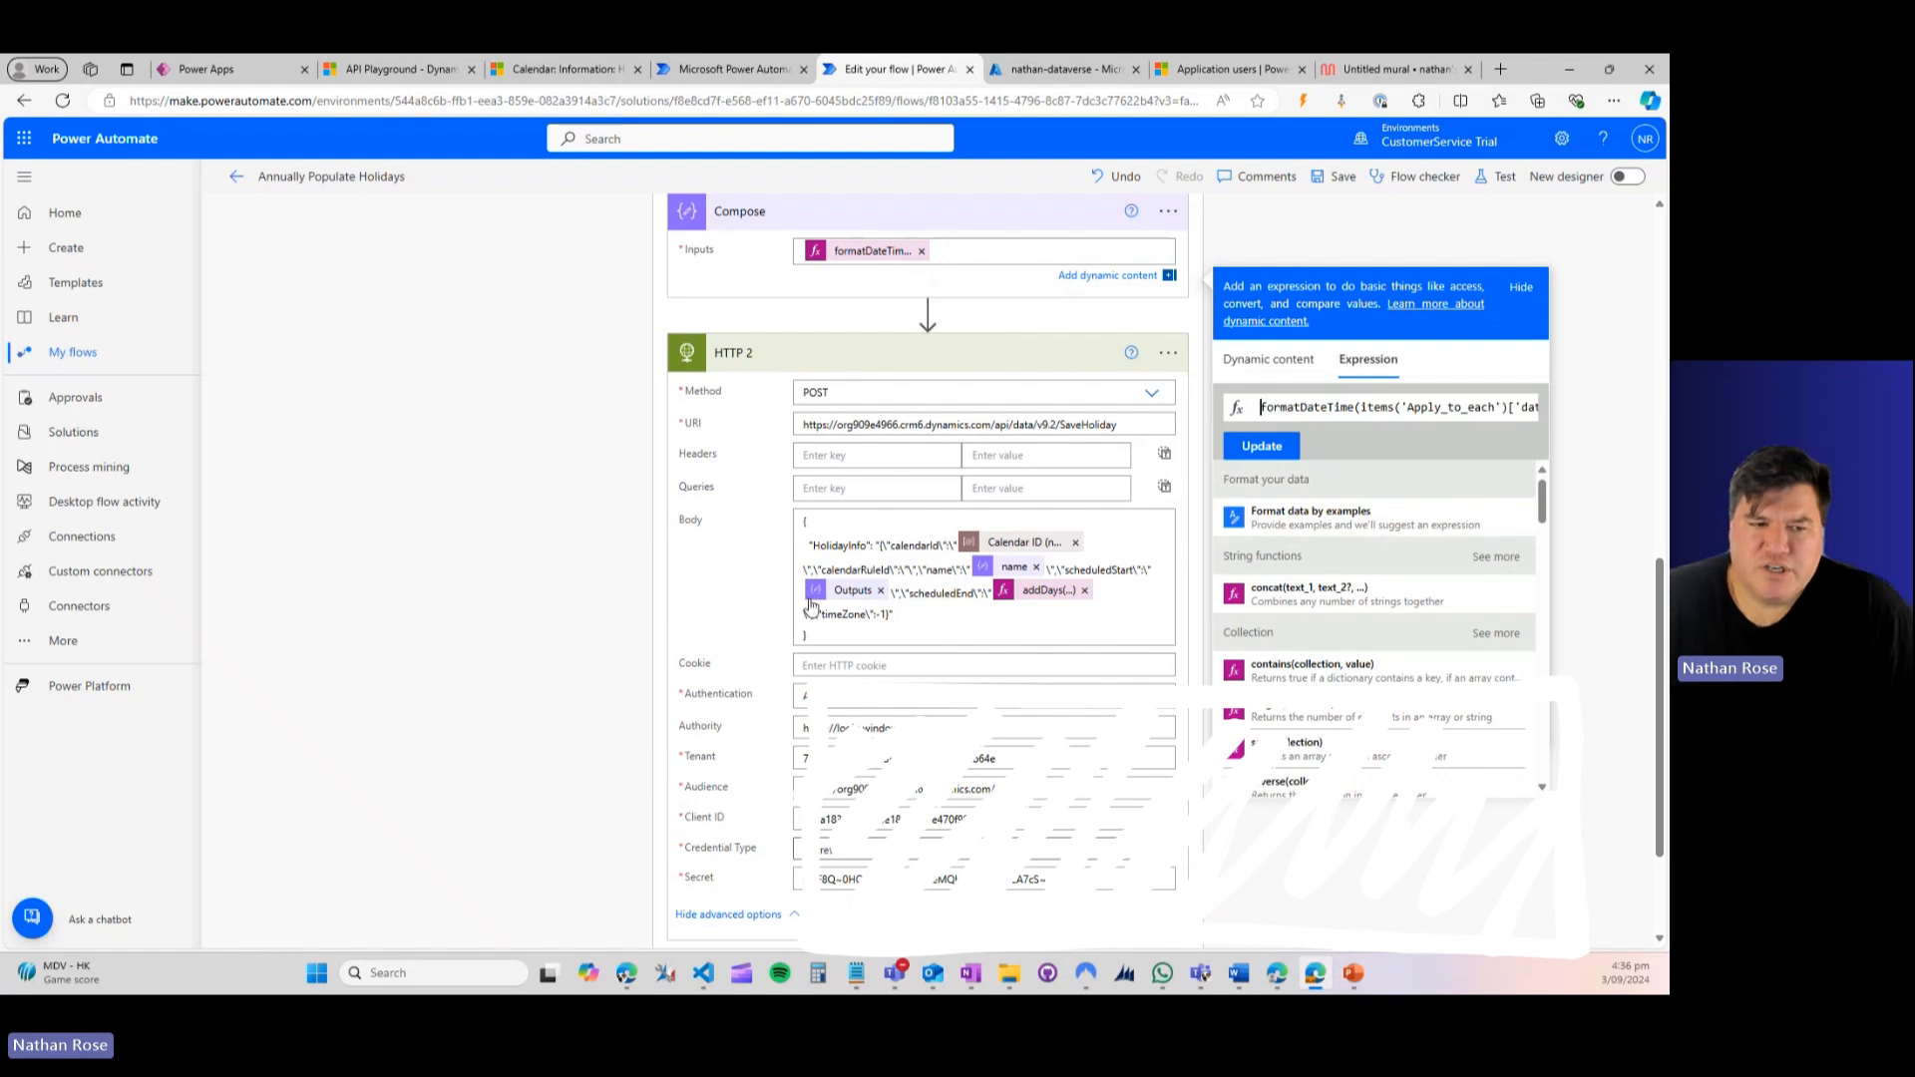
mouse_move(862, 279)
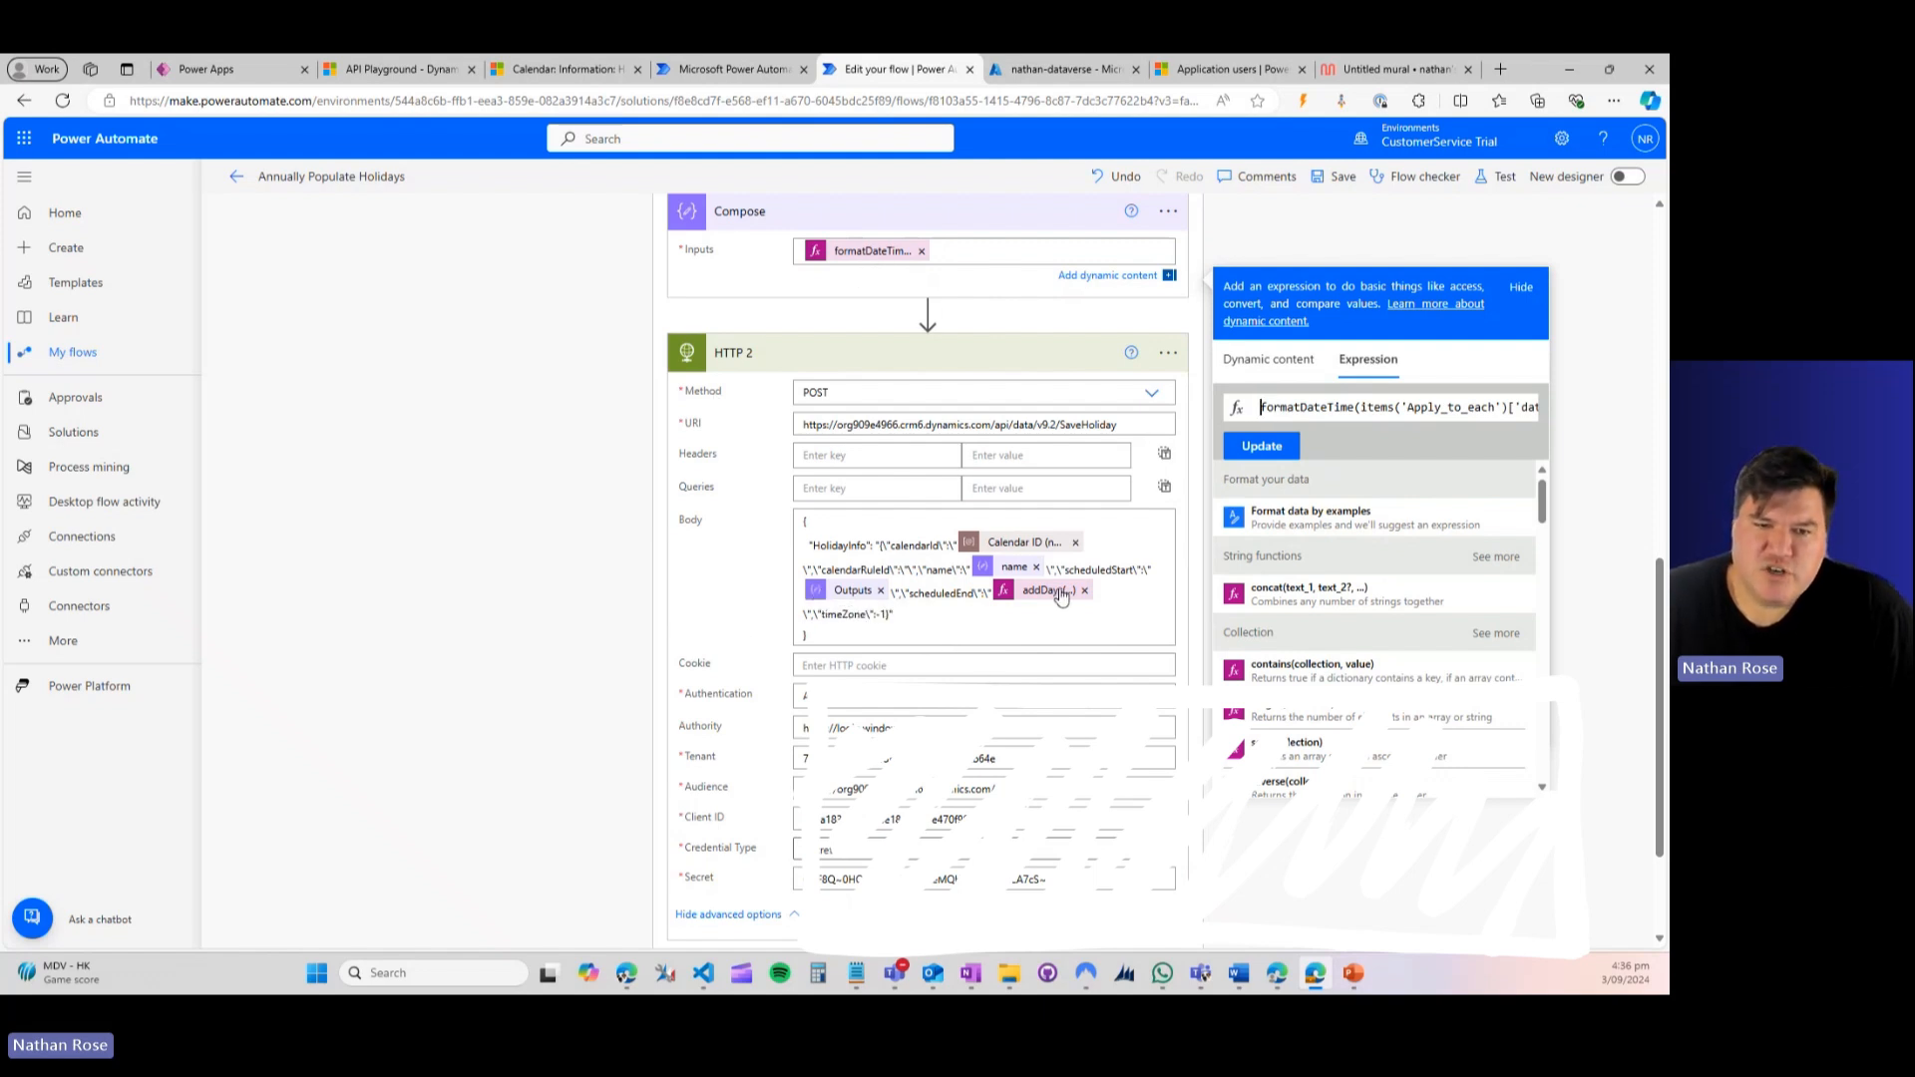
mouse_move(1044, 593)
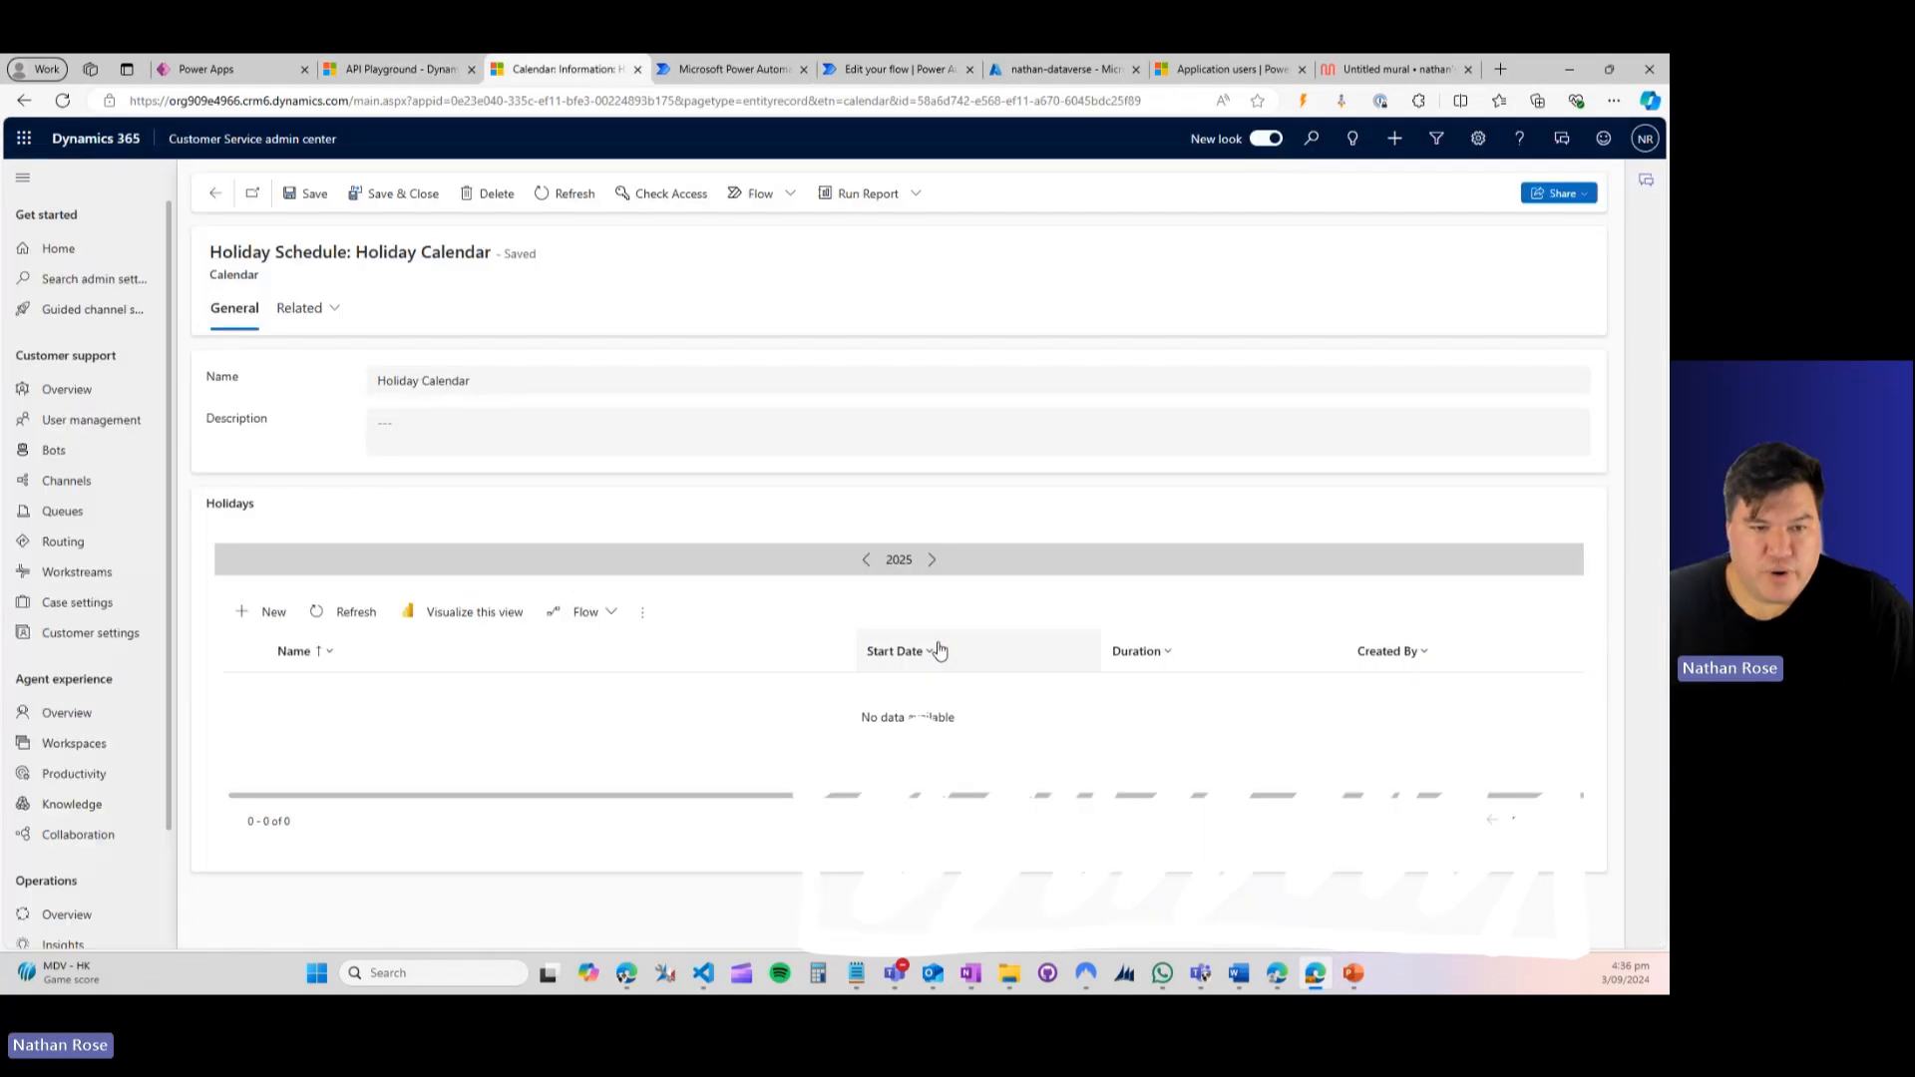
mouse_move(898, 301)
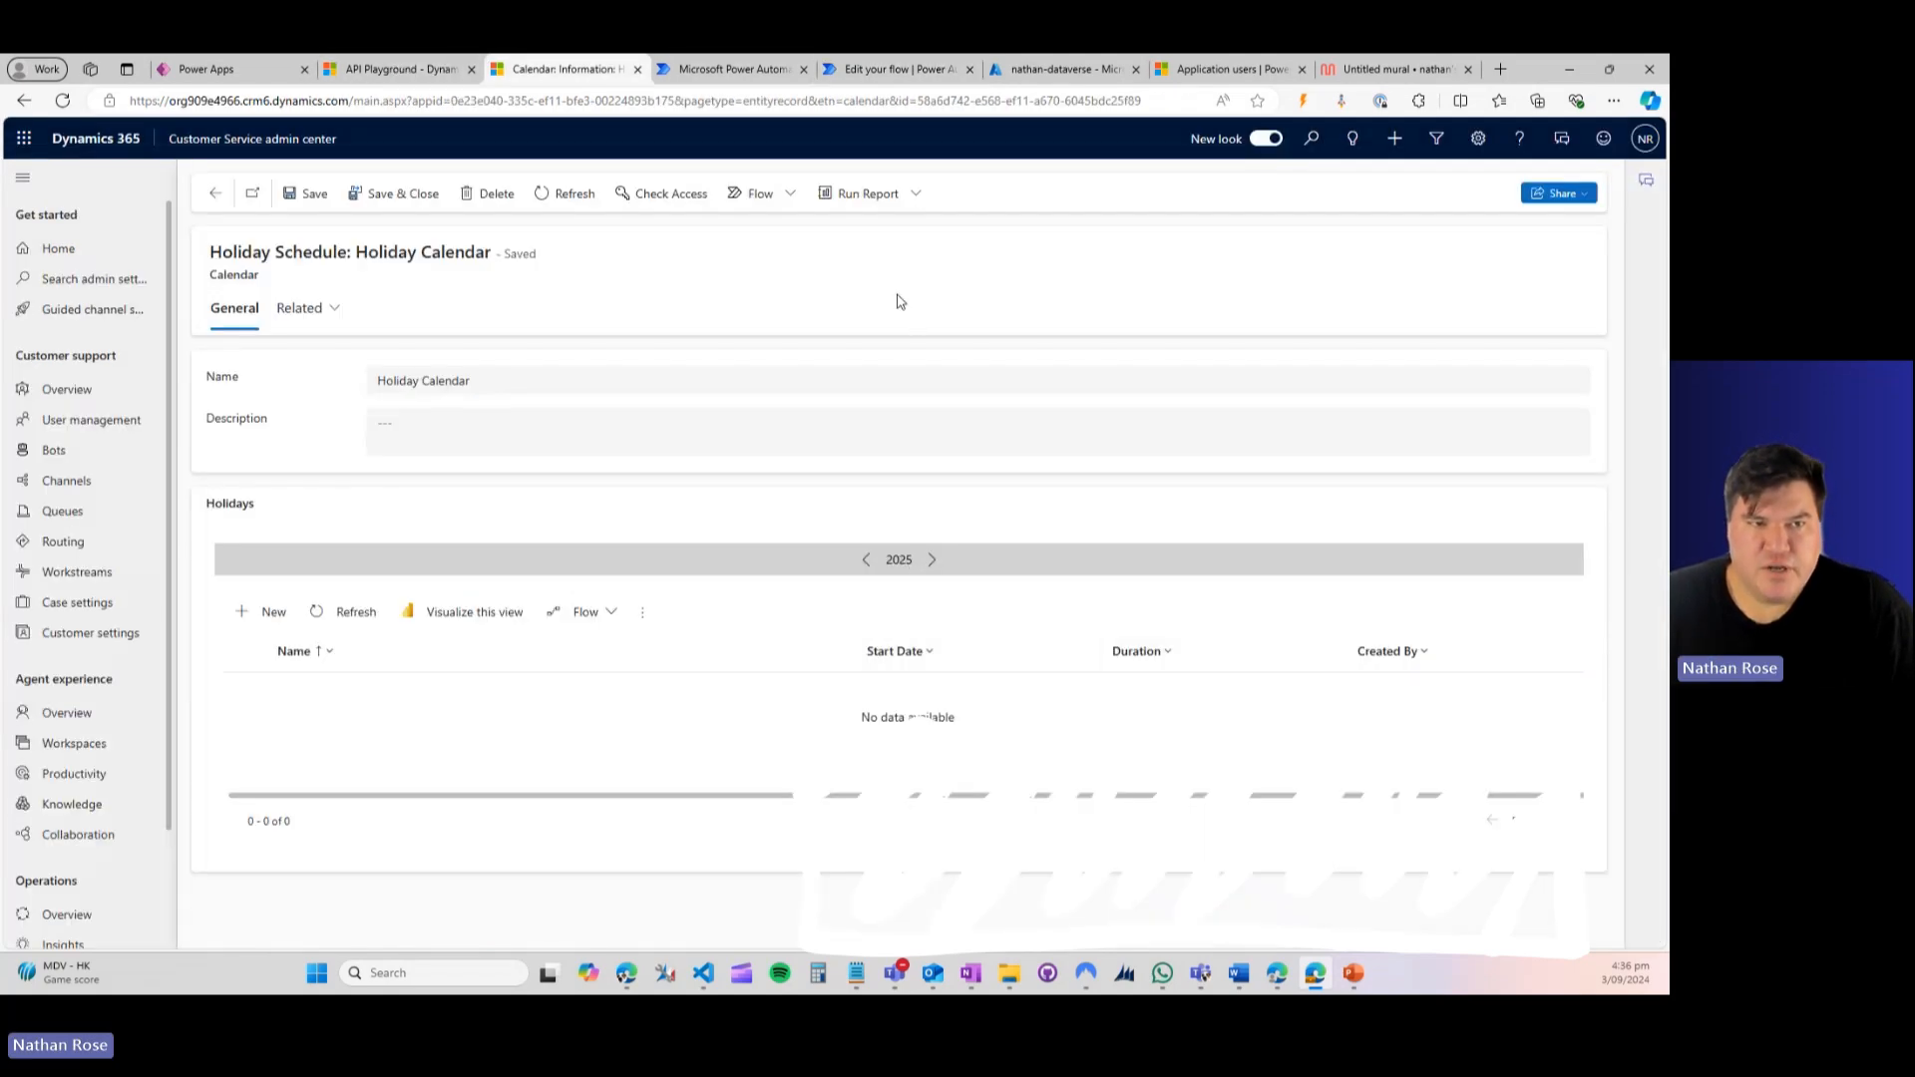
Step: Switch from the empty holiday calendar back to the flow's HTTP 2 SaveHoliday request body
left_click(898, 68)
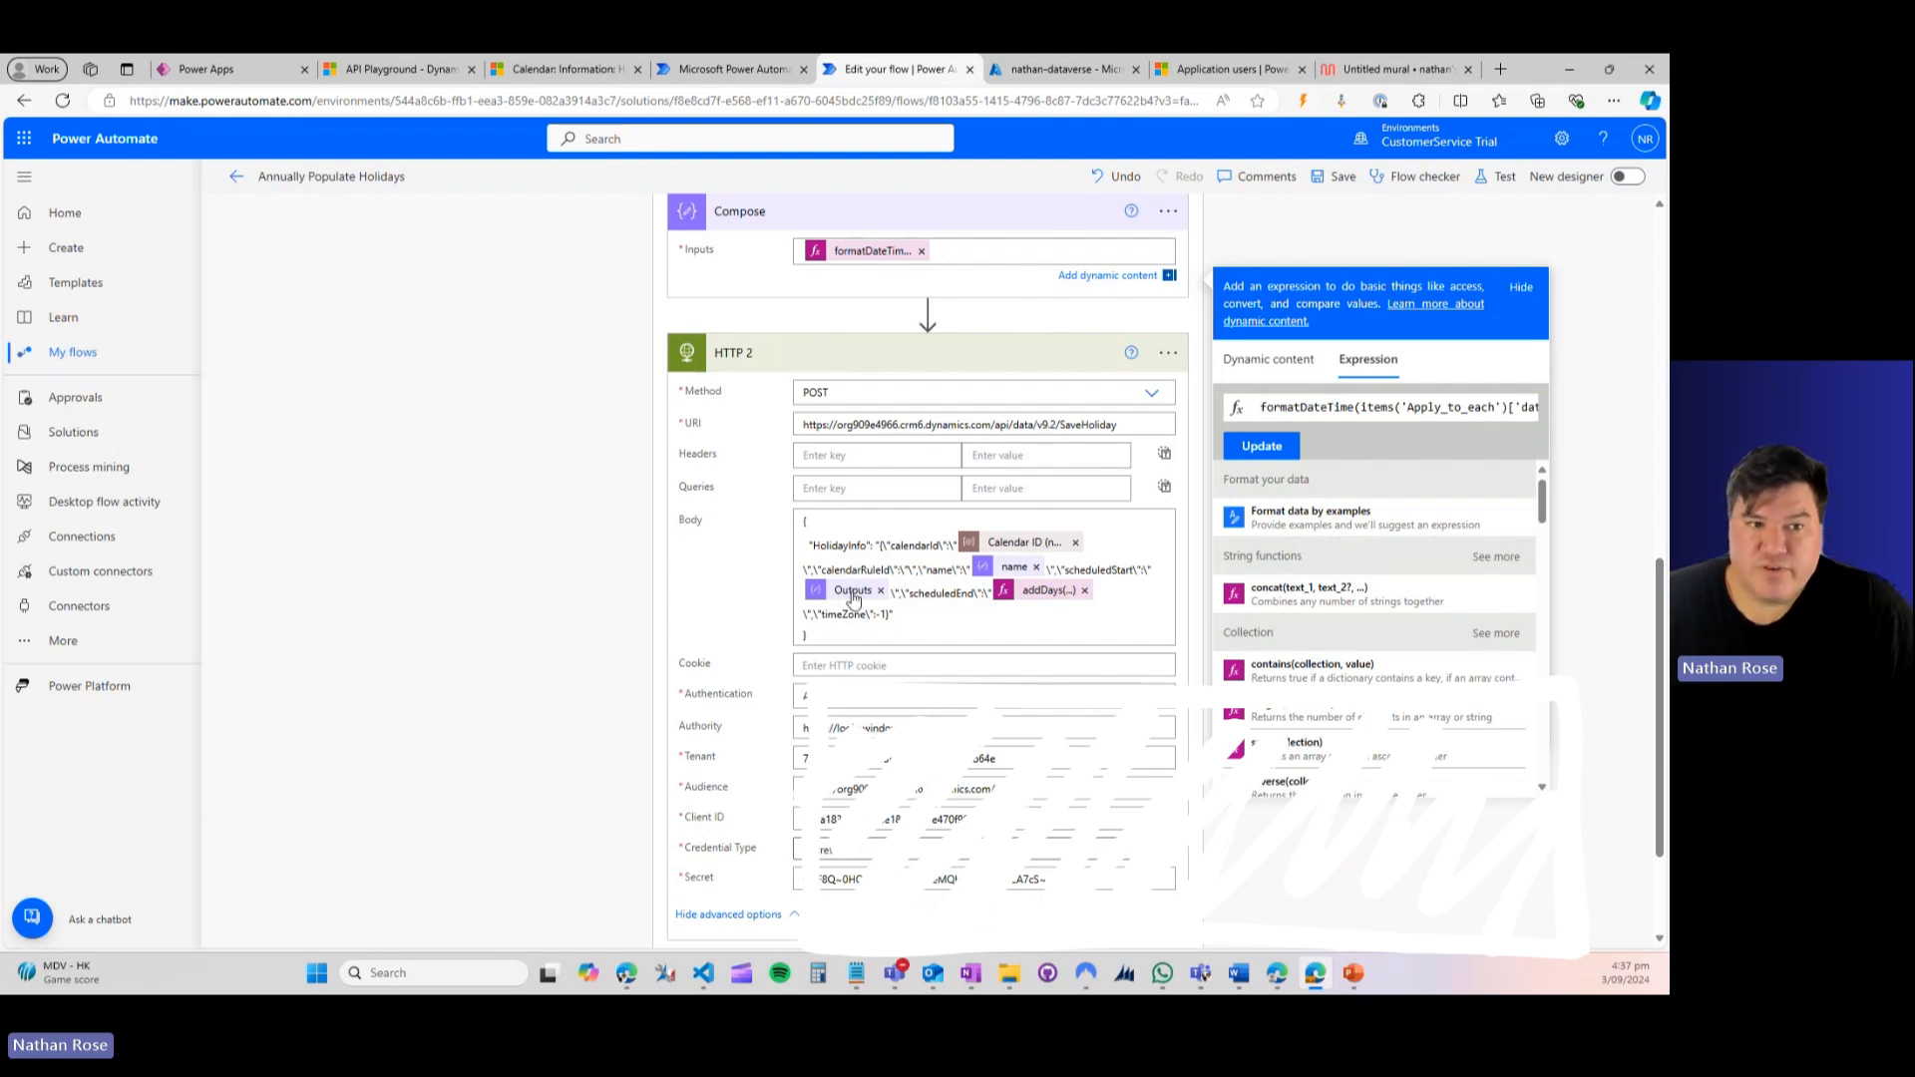
mouse_move(1057, 602)
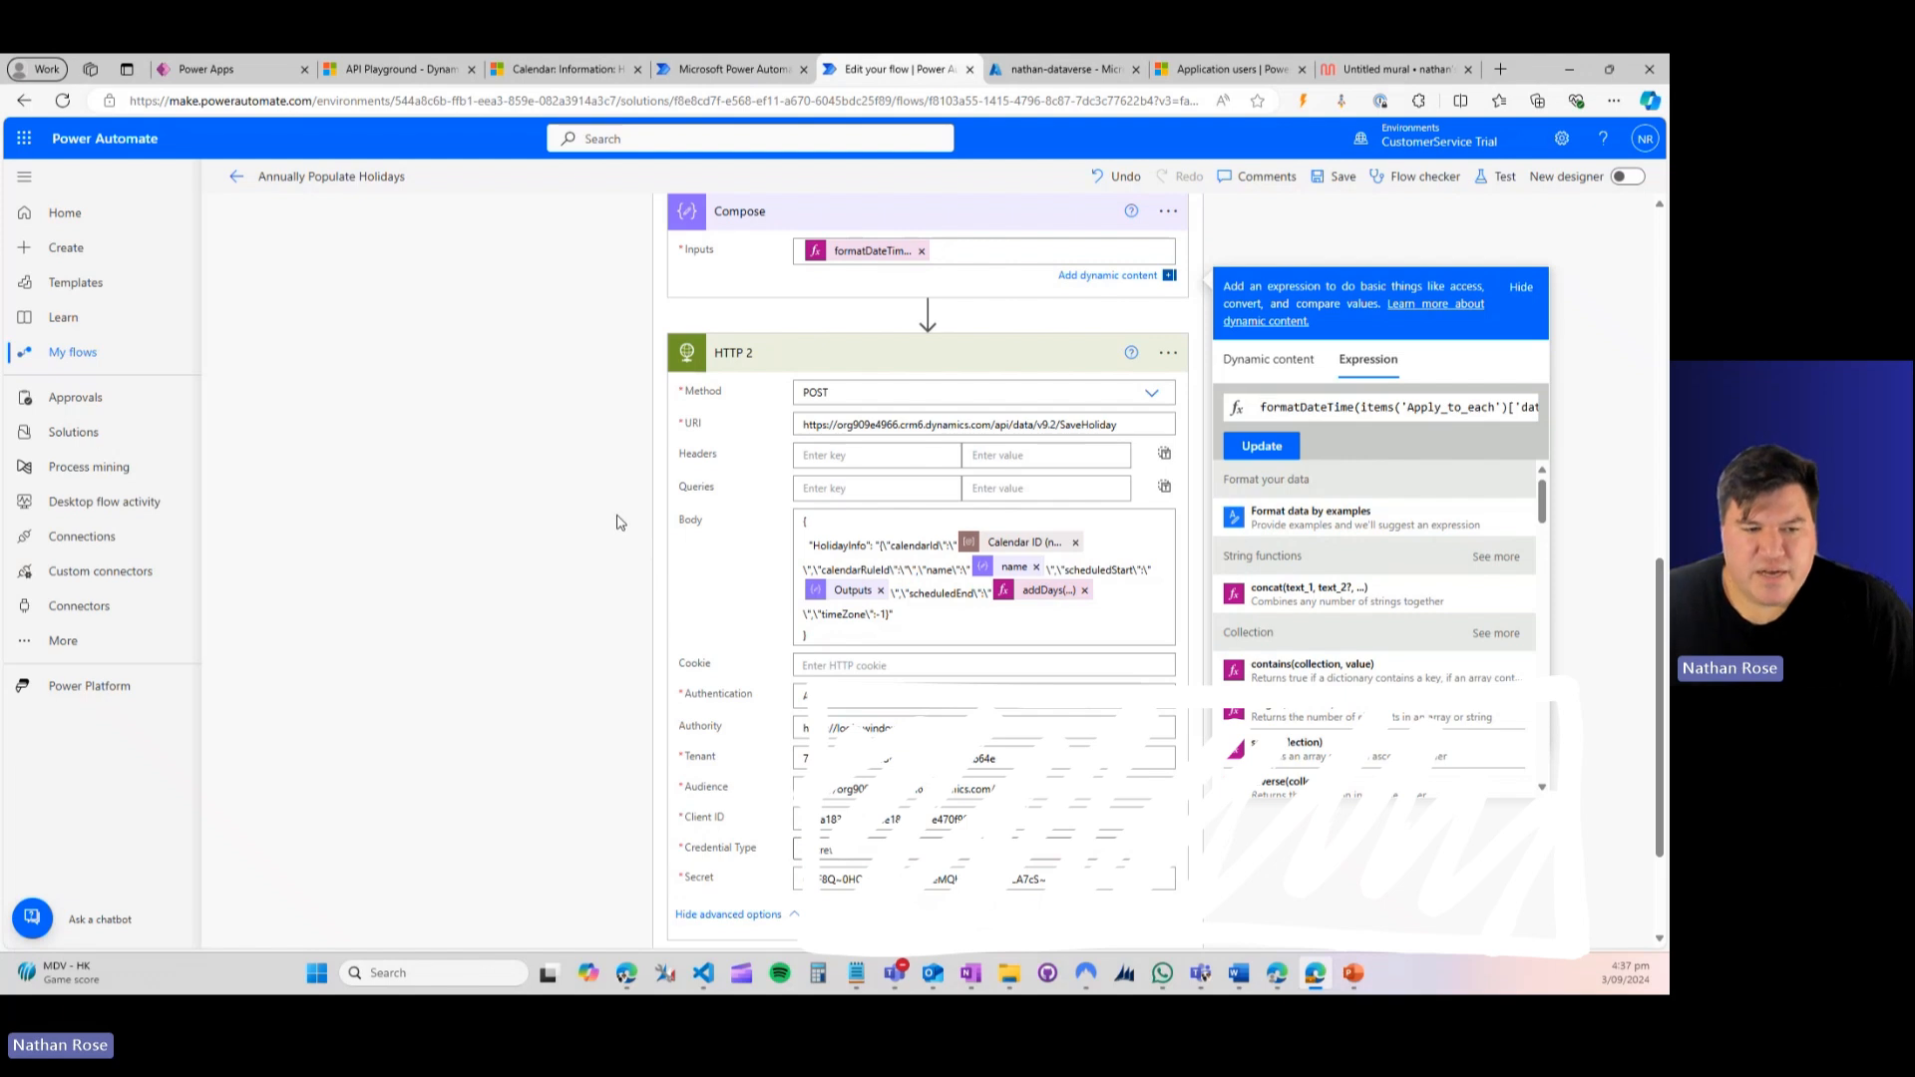
mouse_move(654, 501)
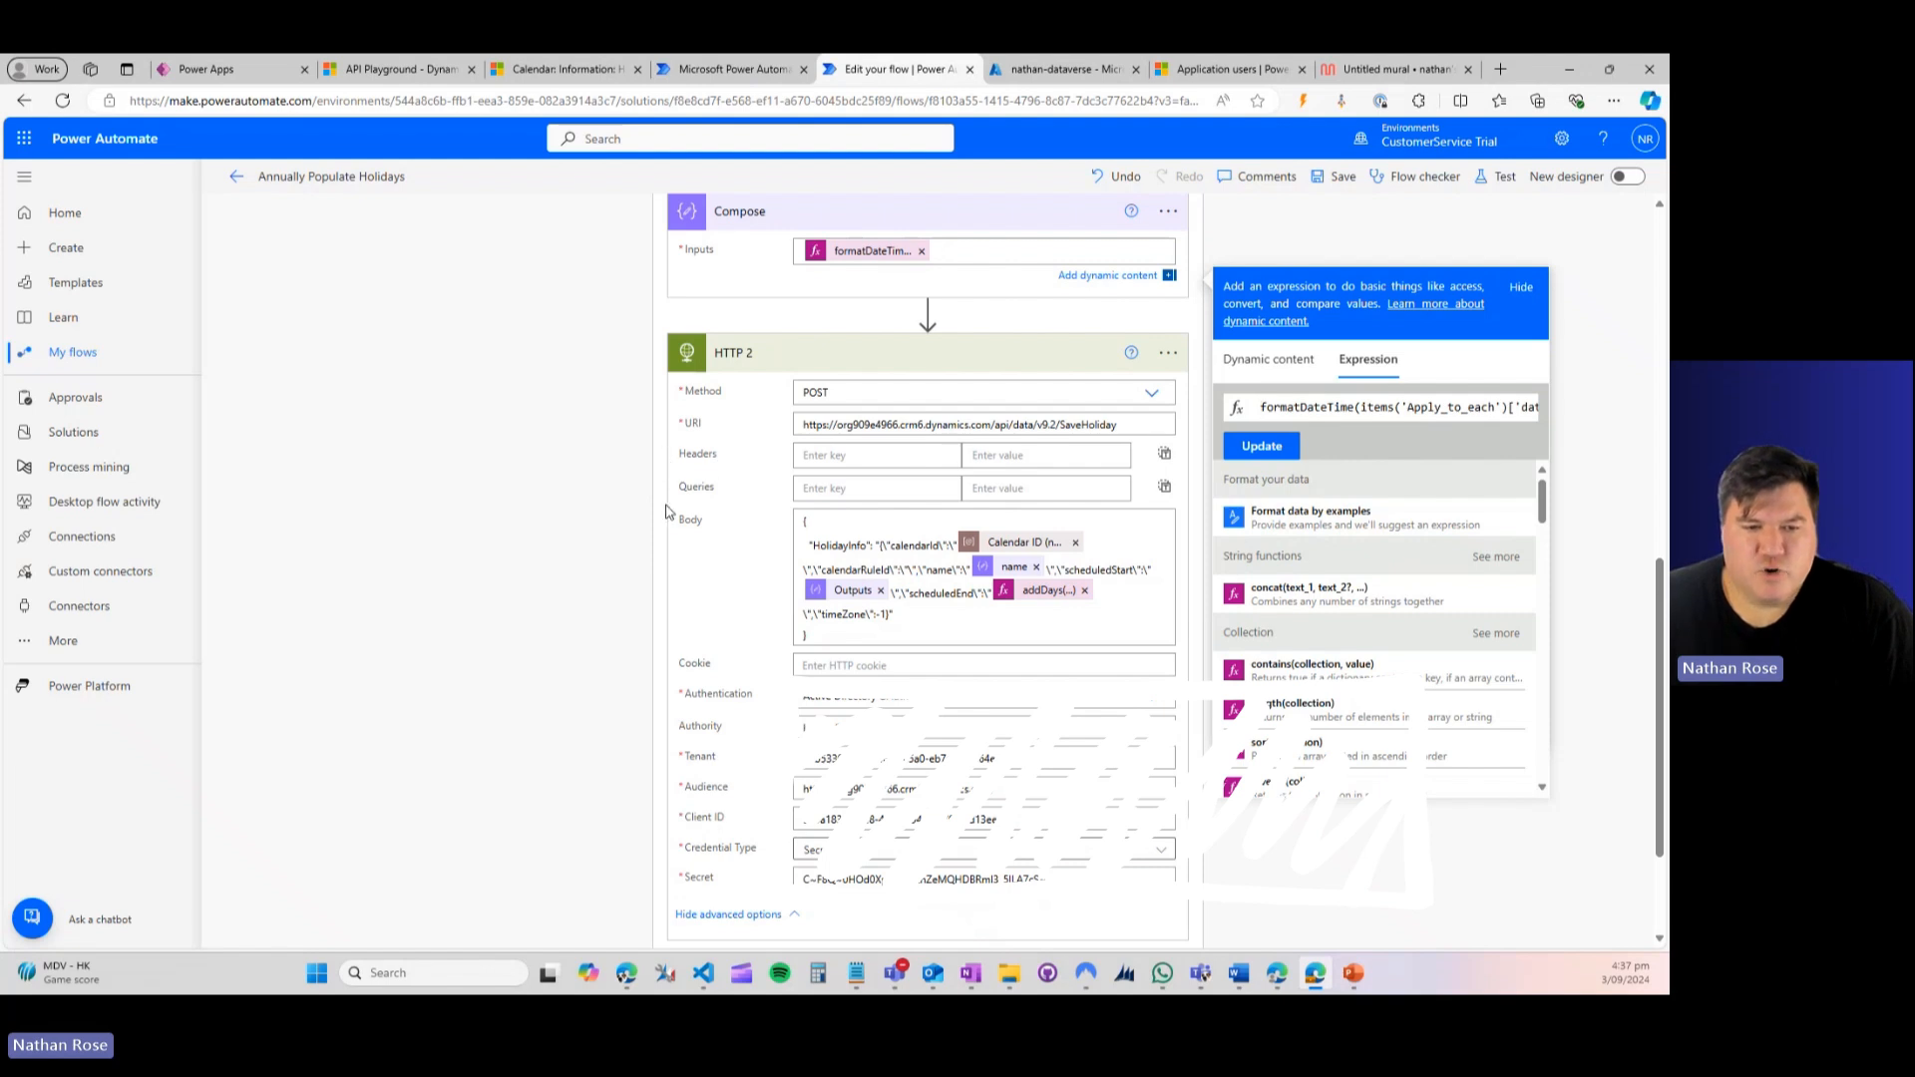
scroll("down", 3)
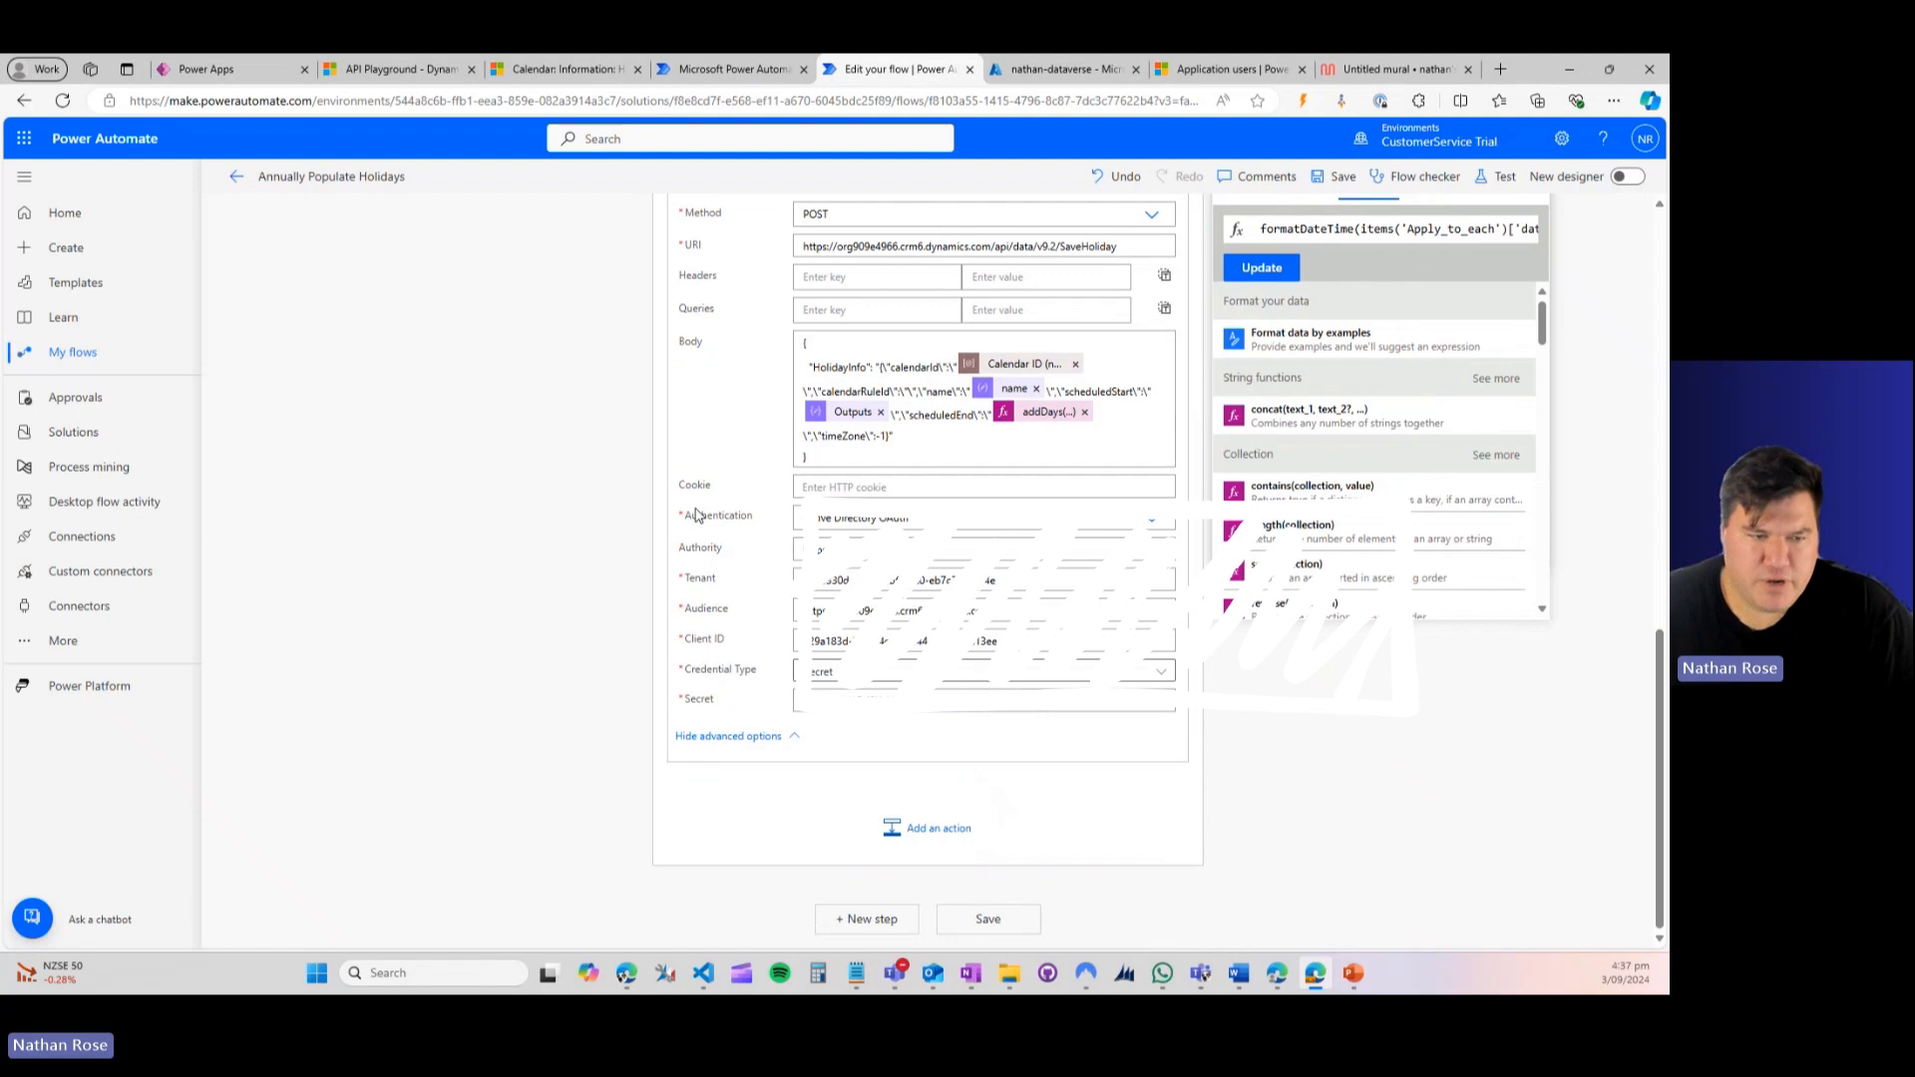
mouse_move(796, 541)
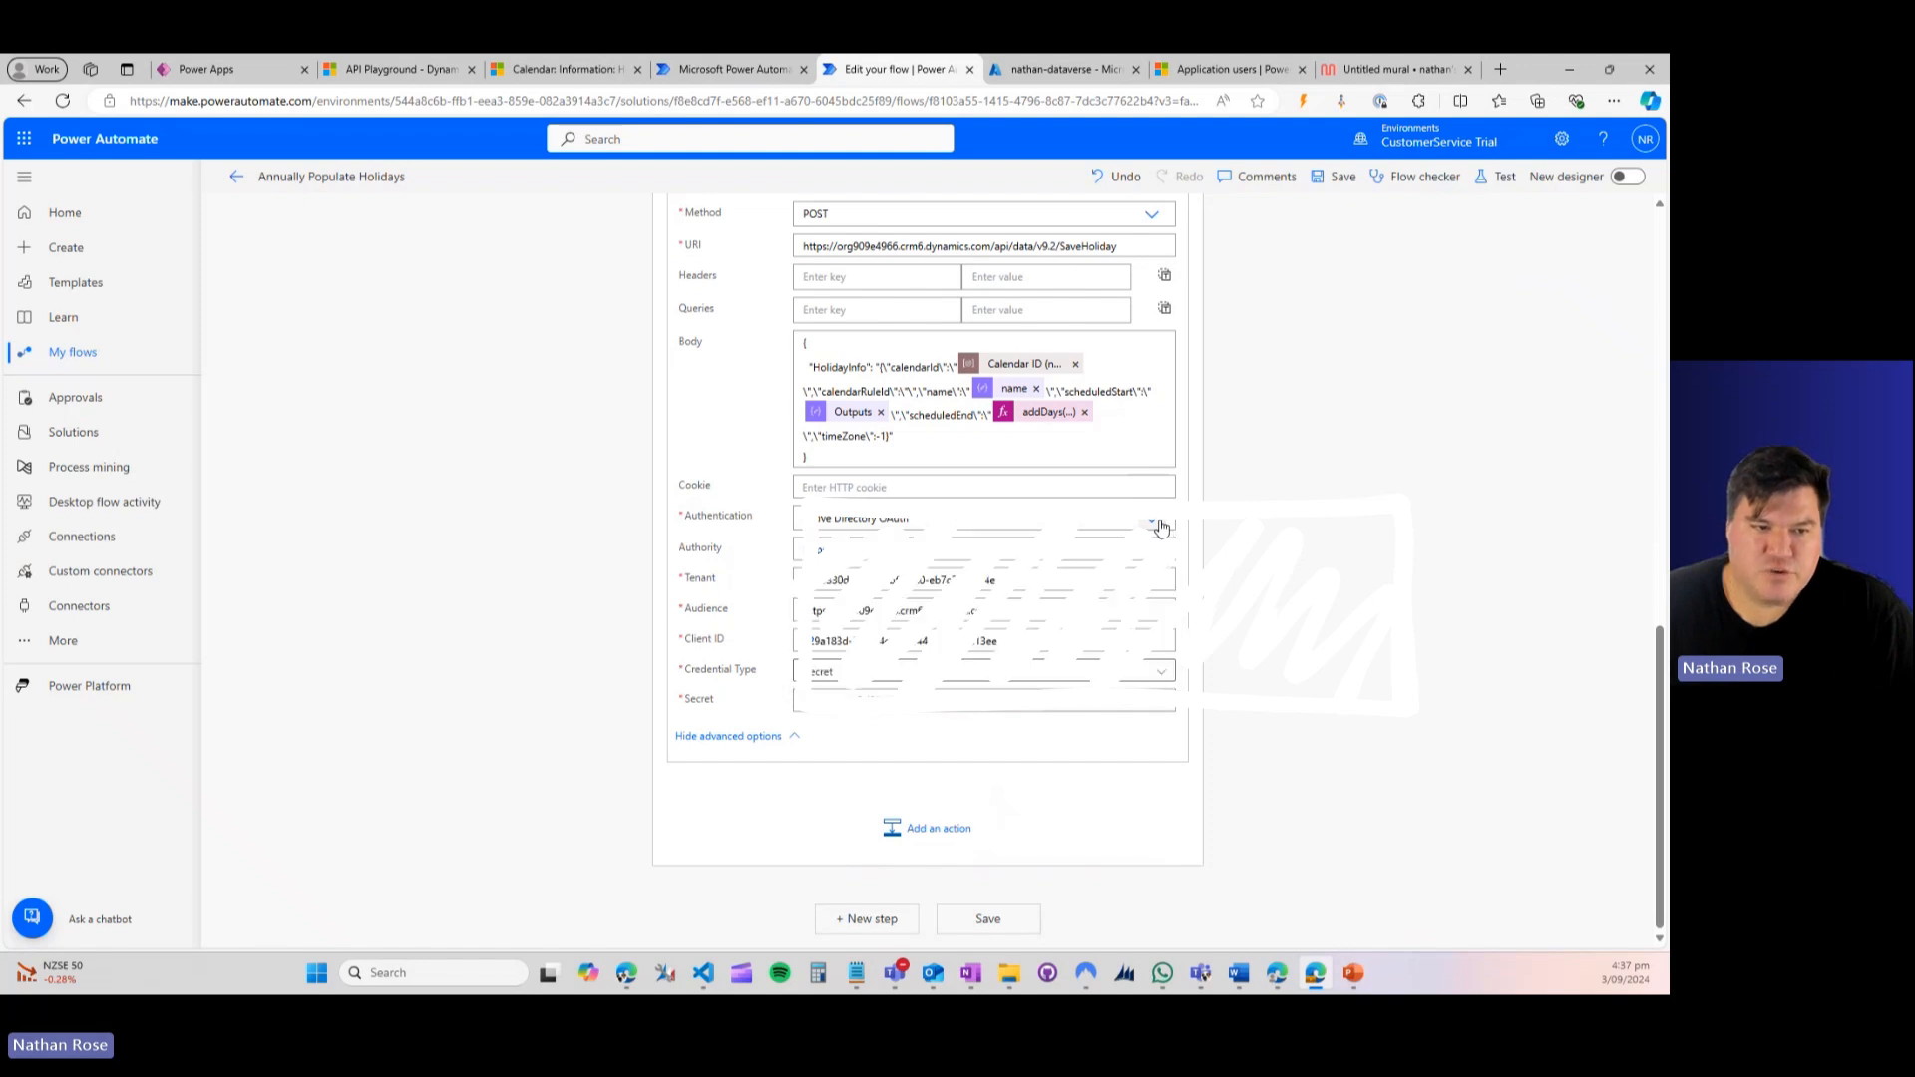
mouse_move(780, 567)
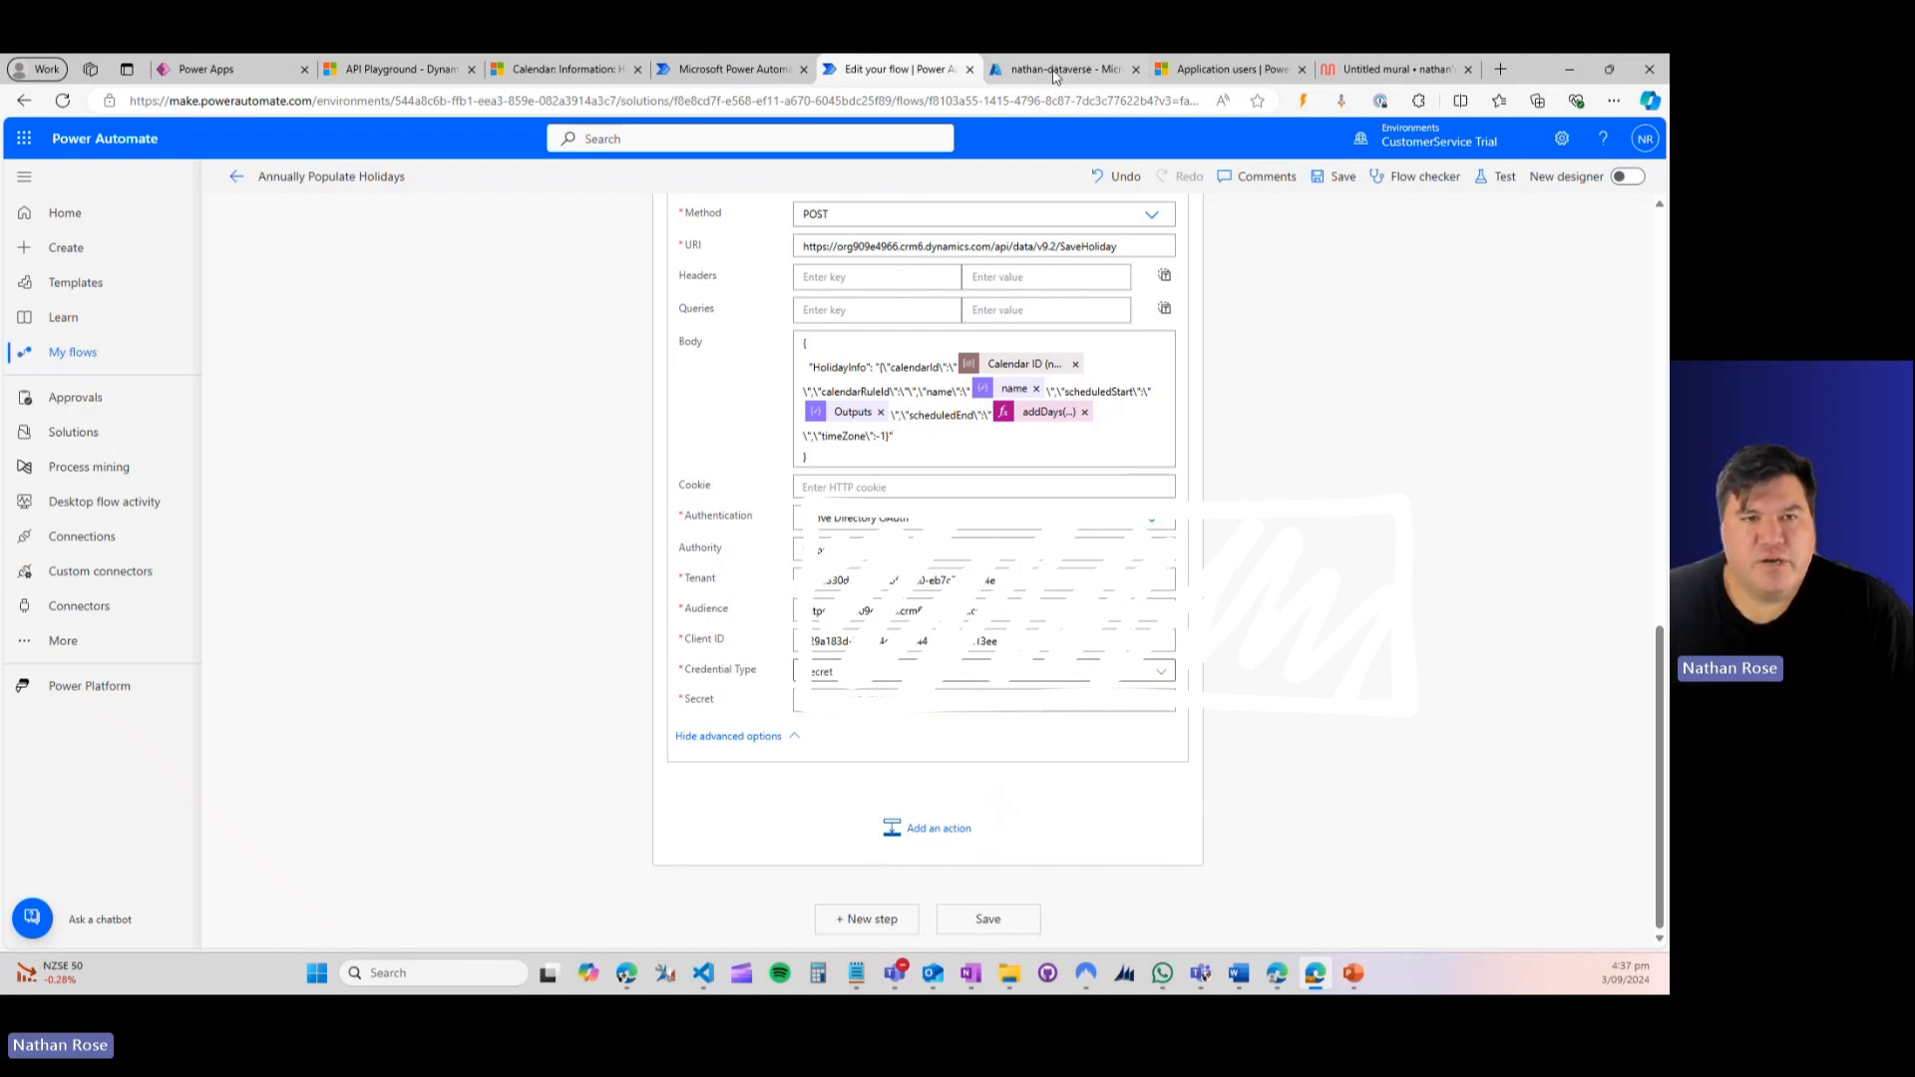
left_click(1064, 68)
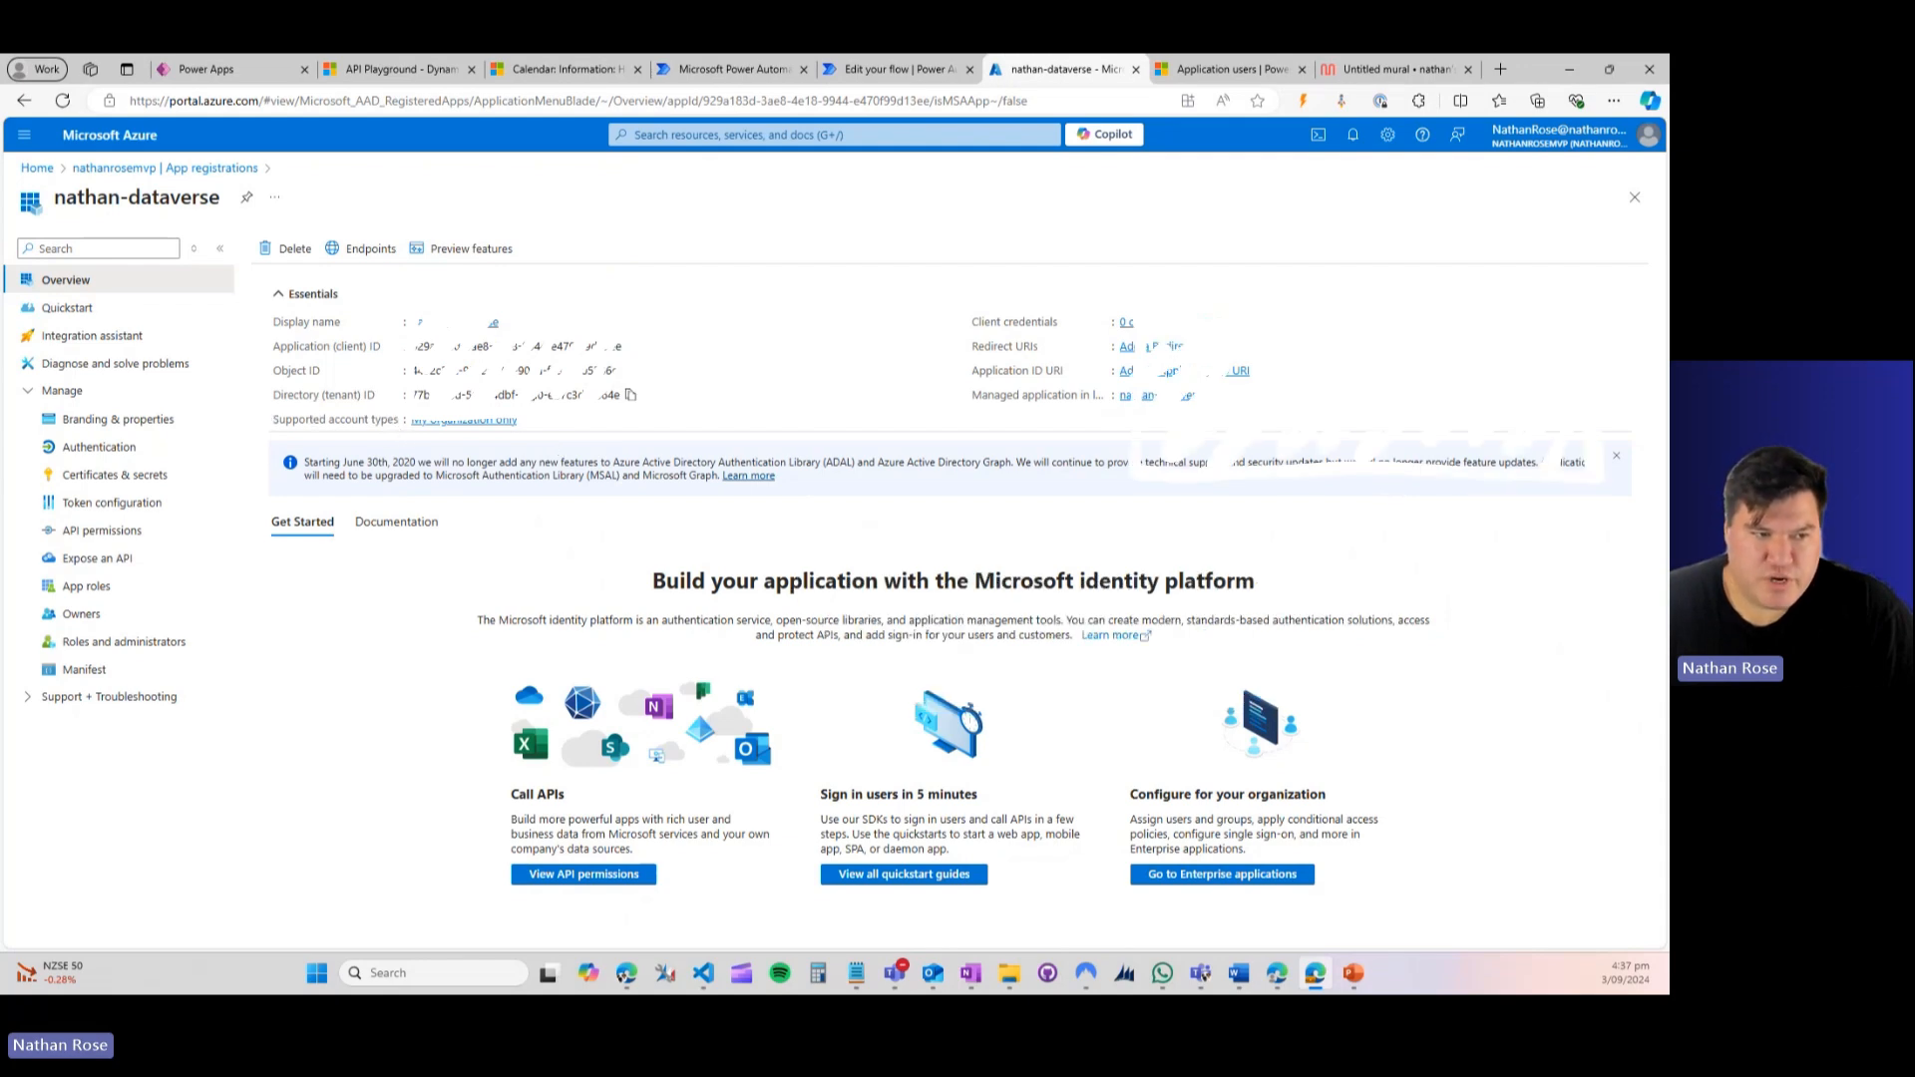
left_click(898, 68)
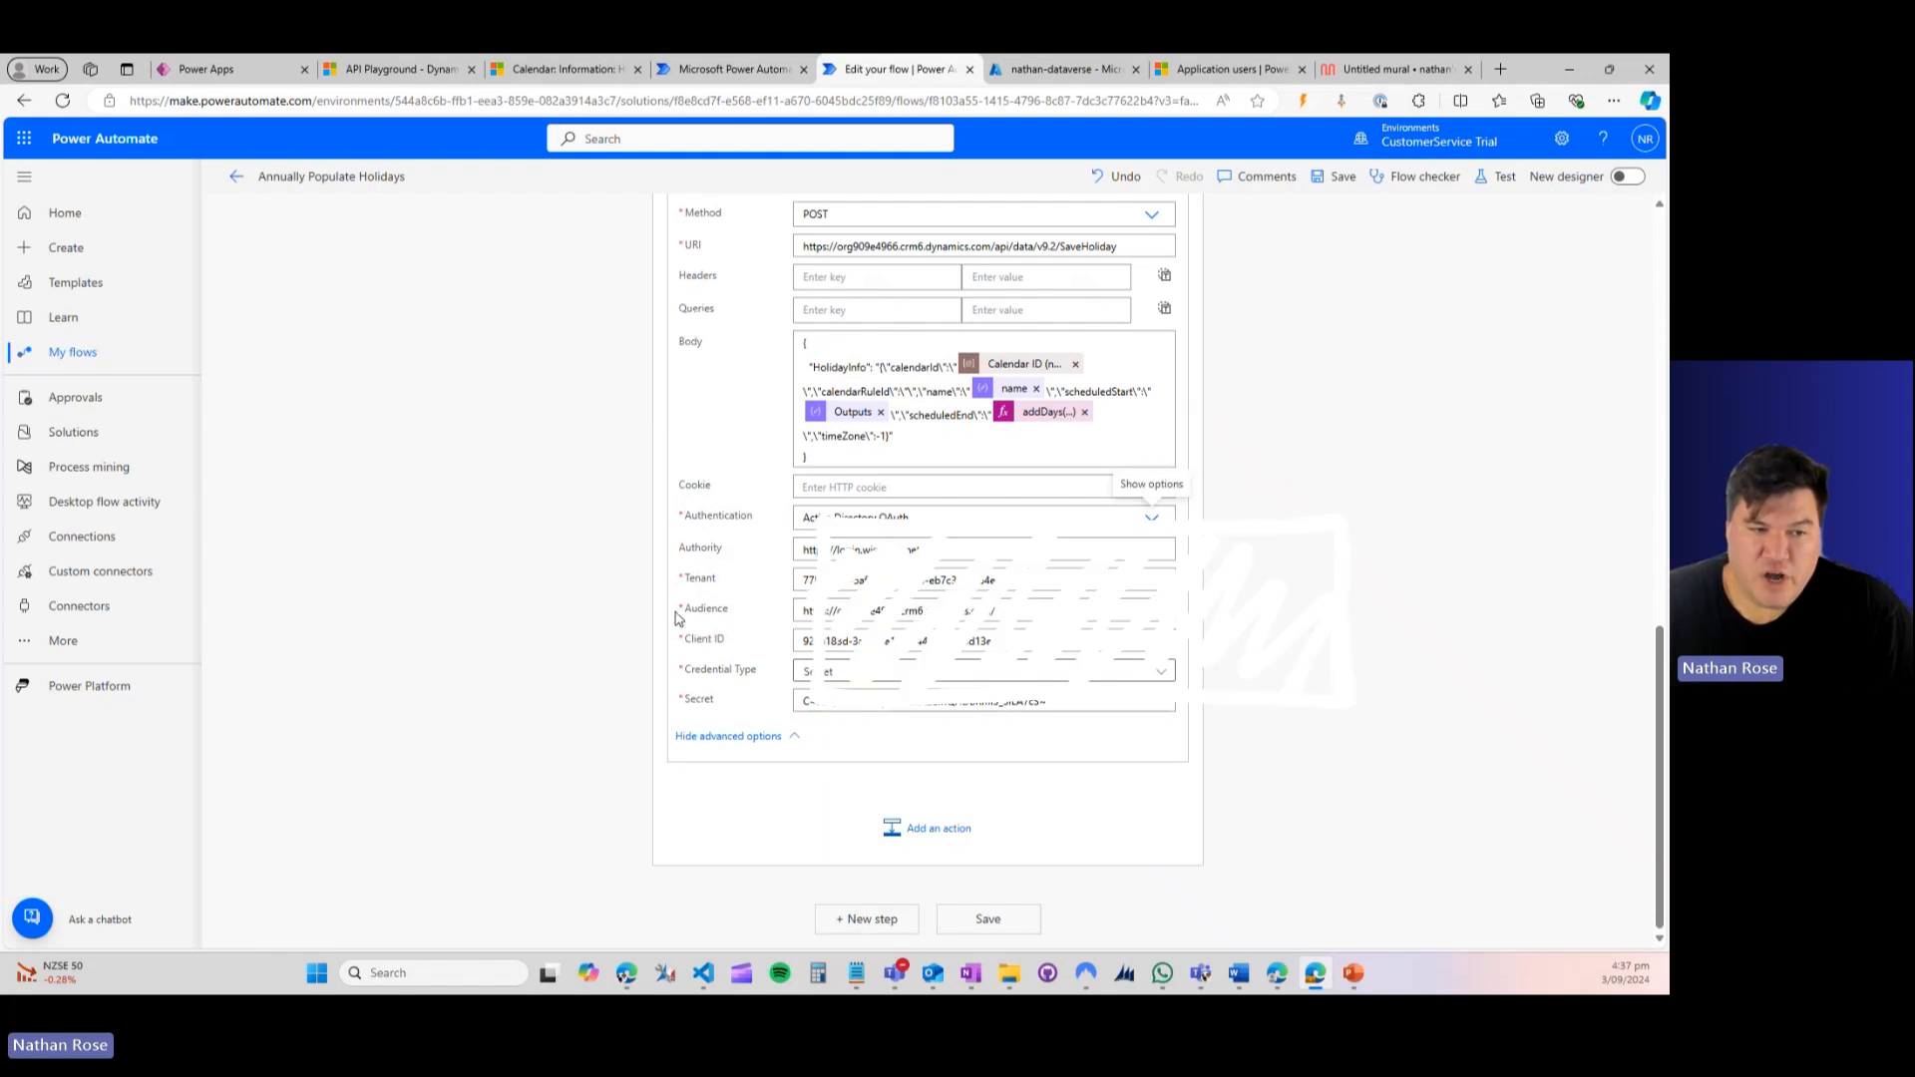
mouse_move(788, 625)
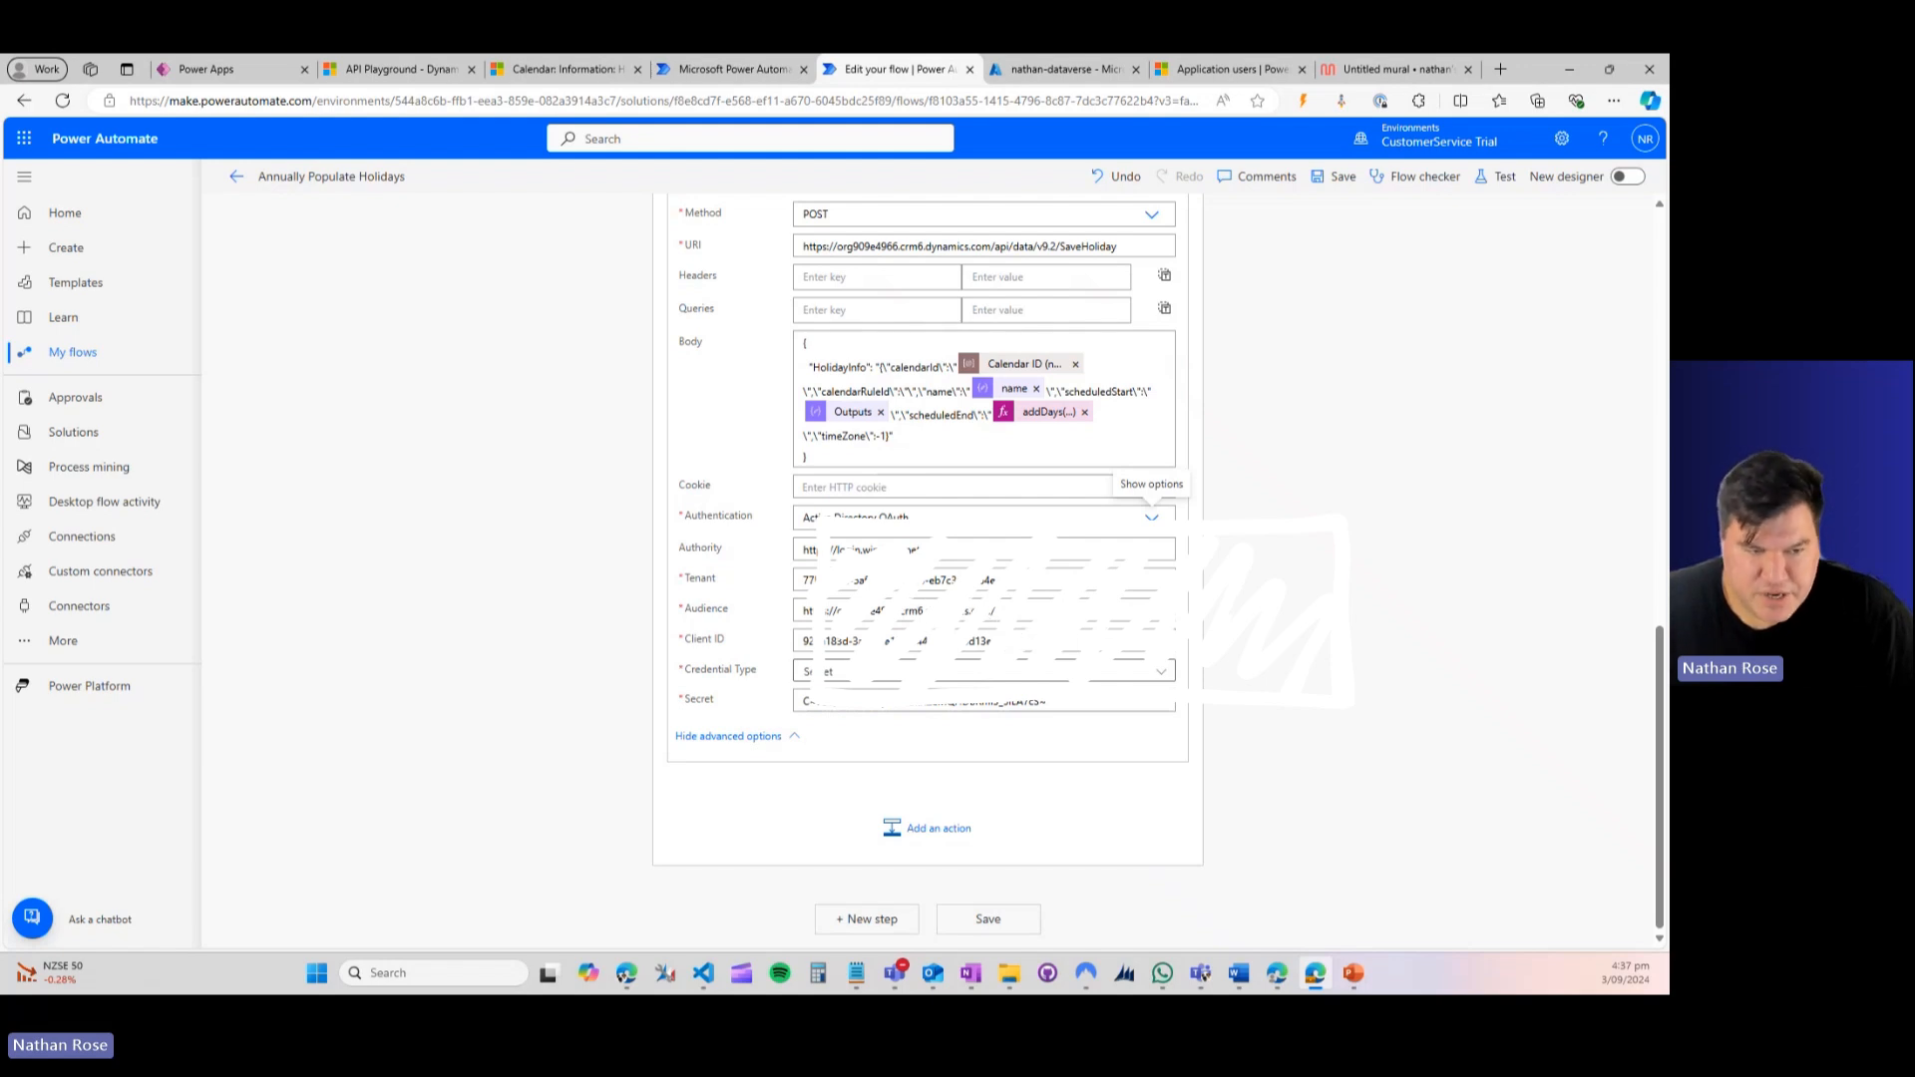
mouse_move(788, 238)
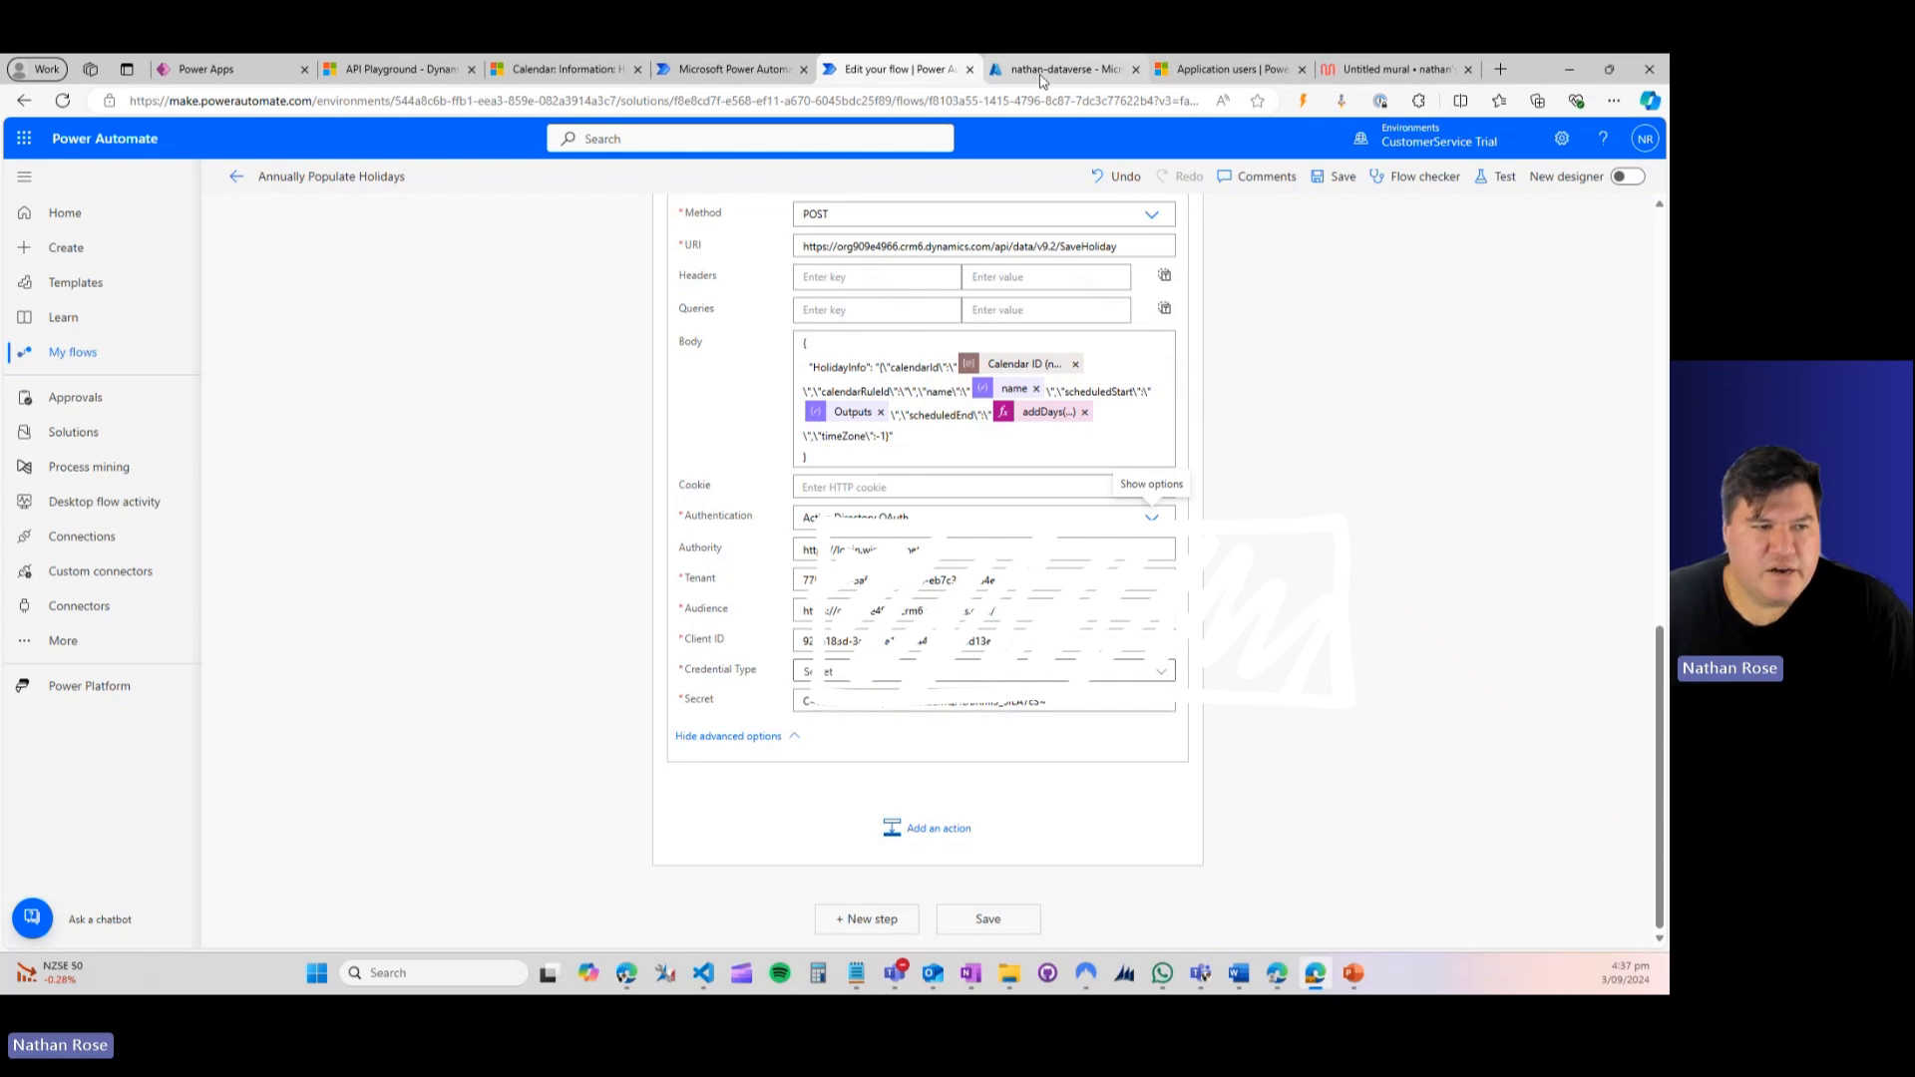
left_click(1064, 68)
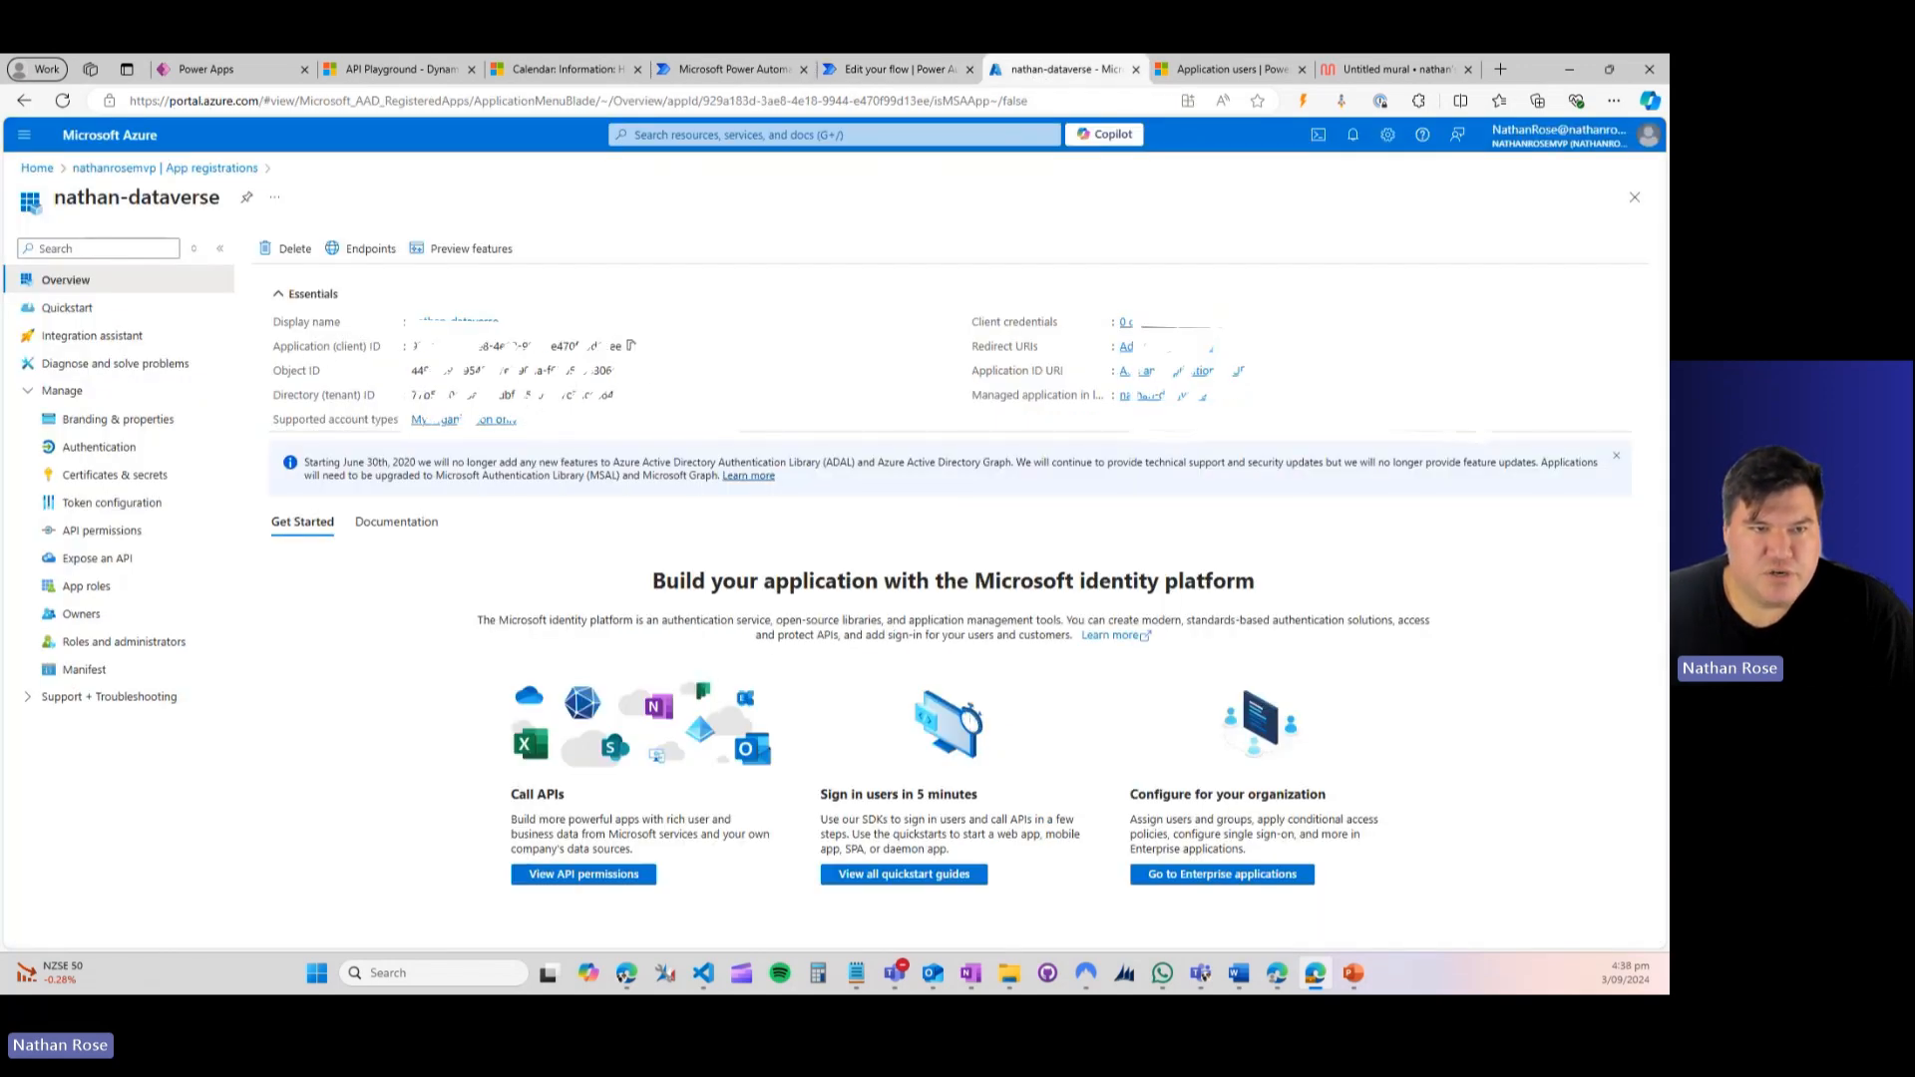
left_click(898, 68)
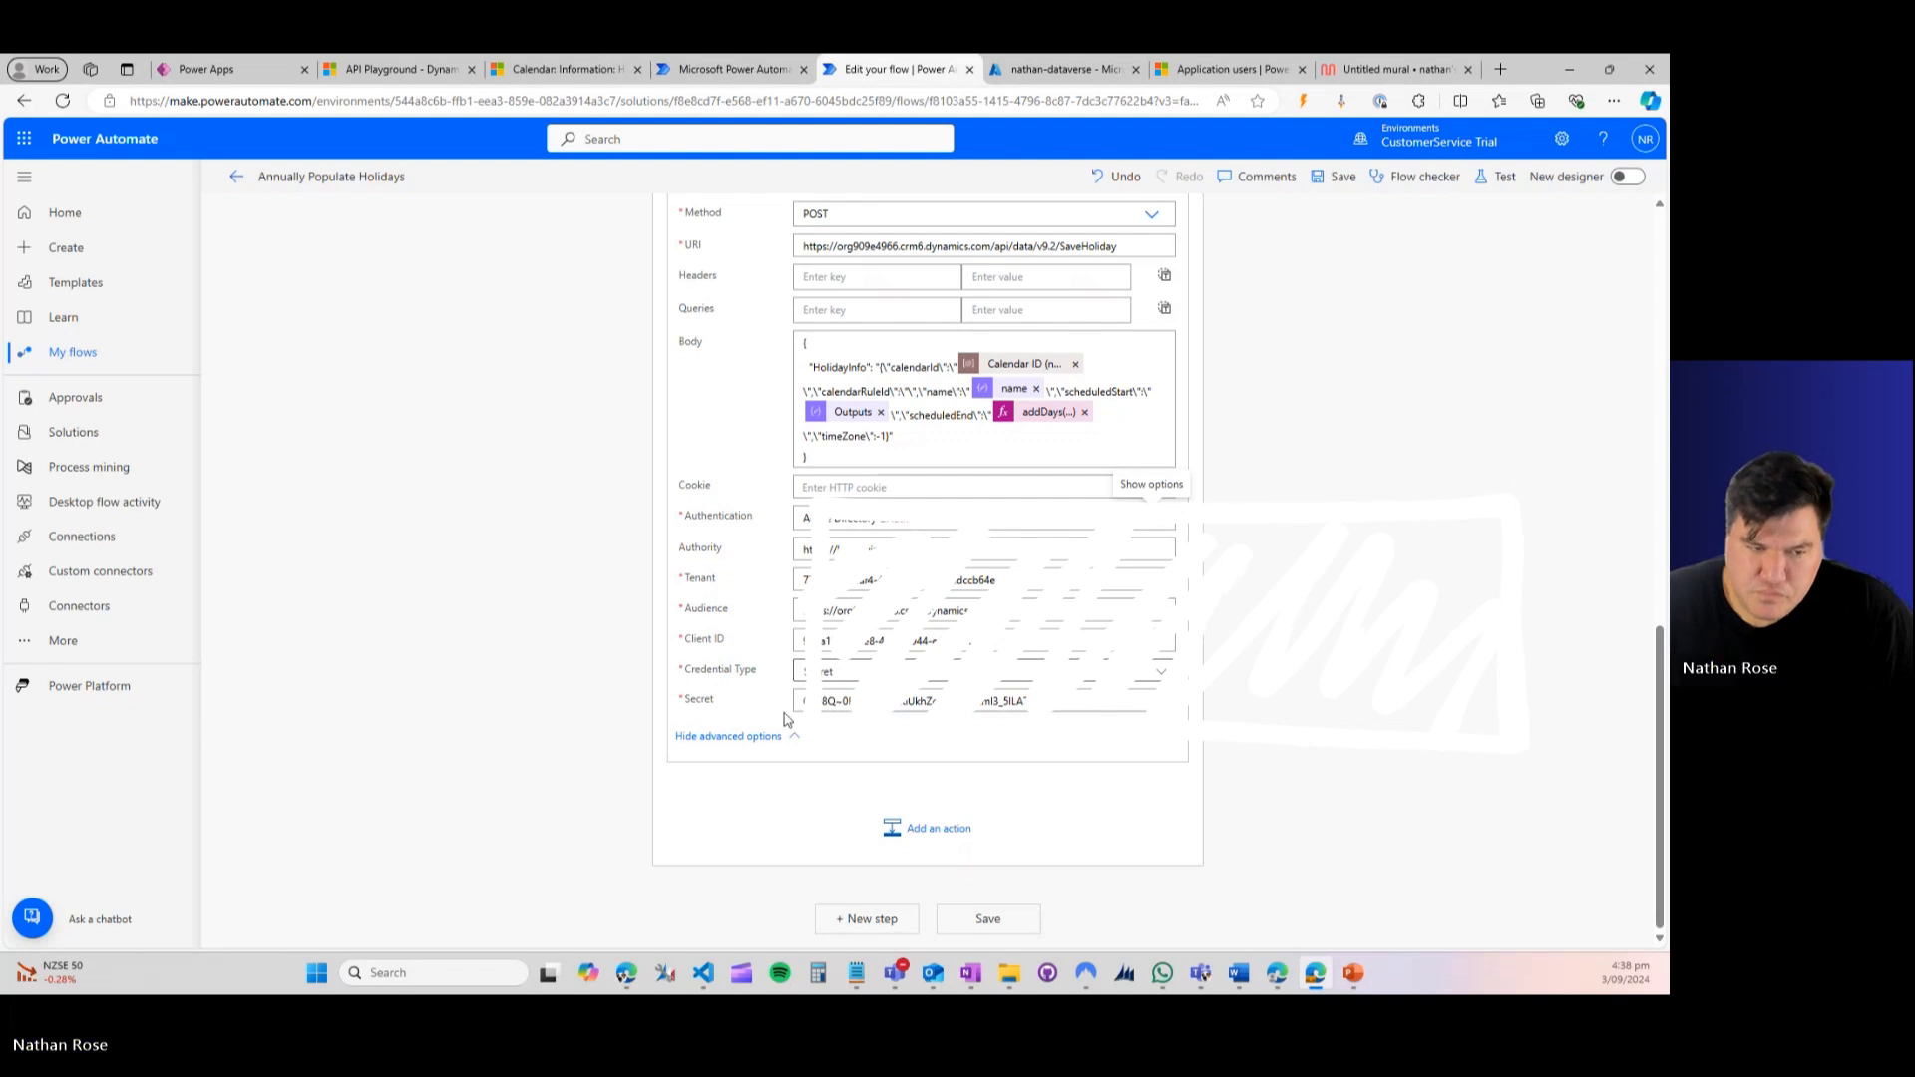
mouse_move(960, 786)
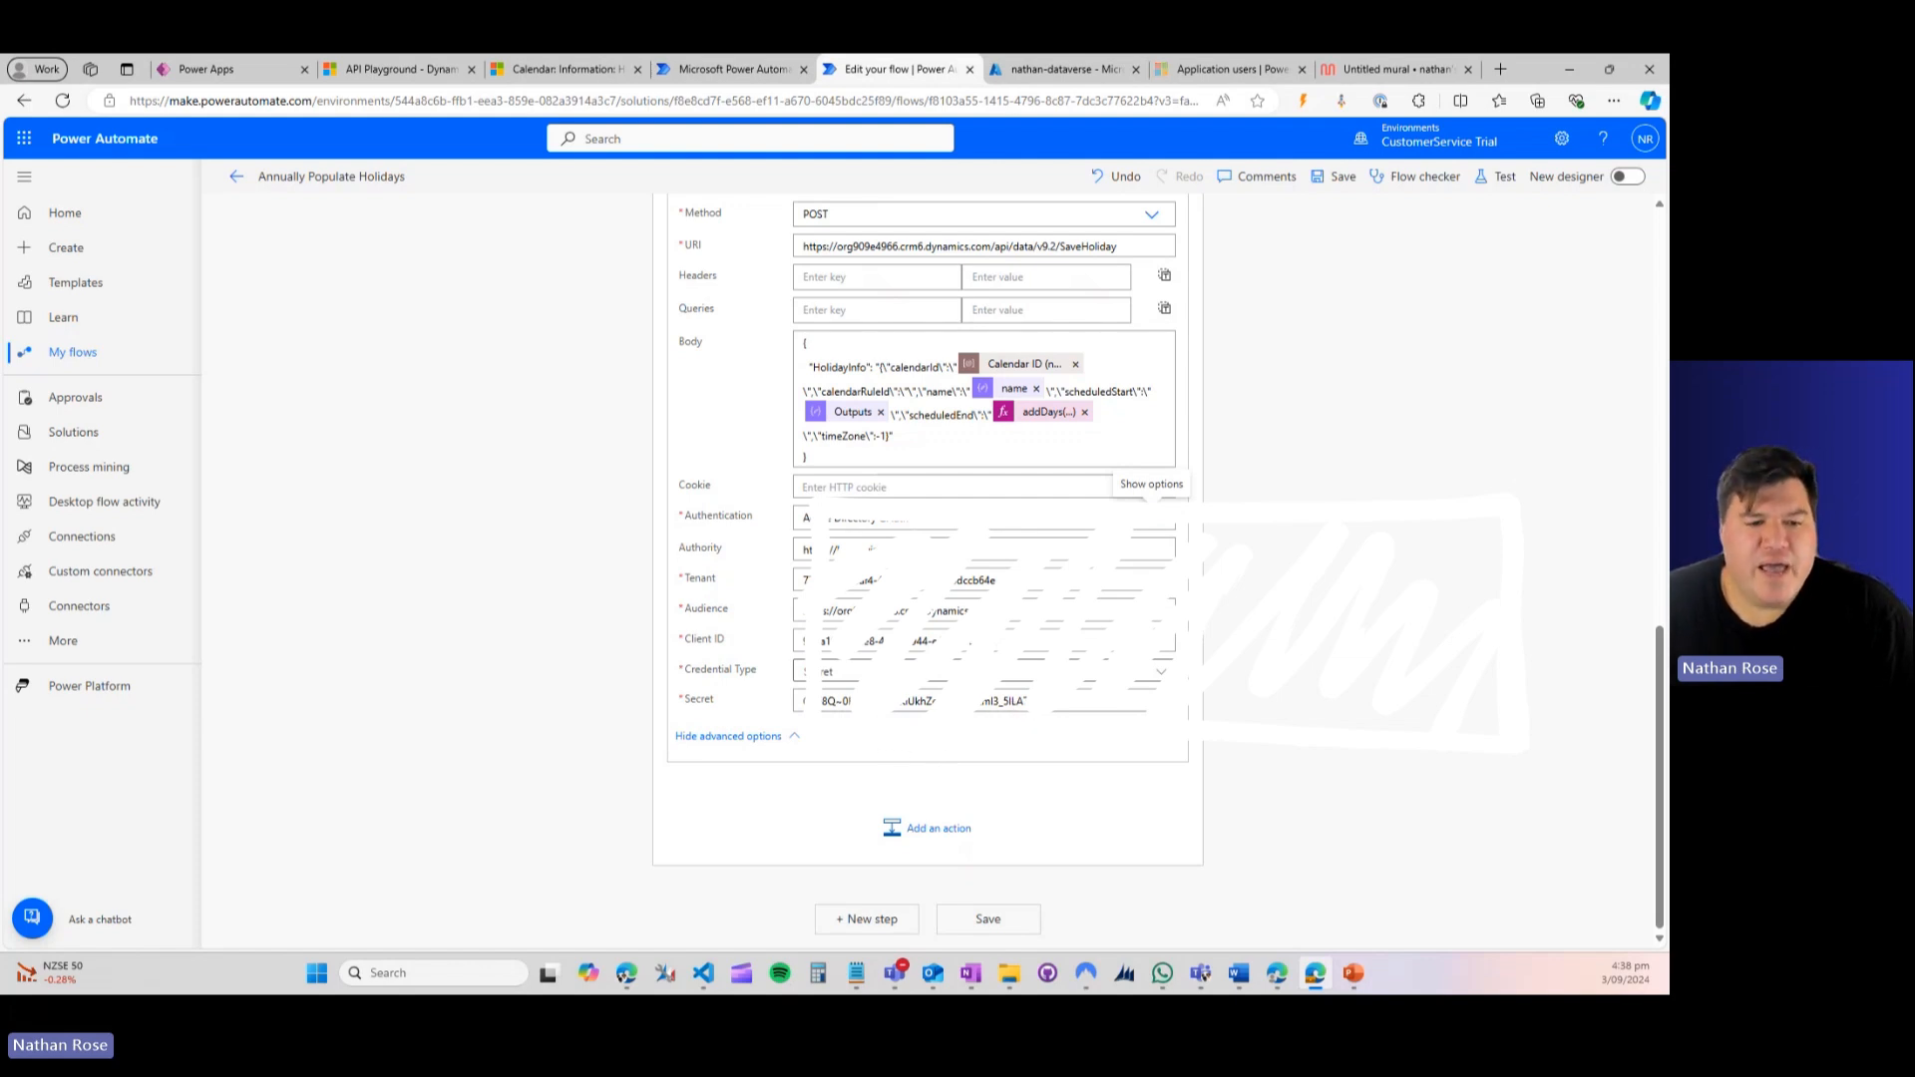
scroll("up", 3)
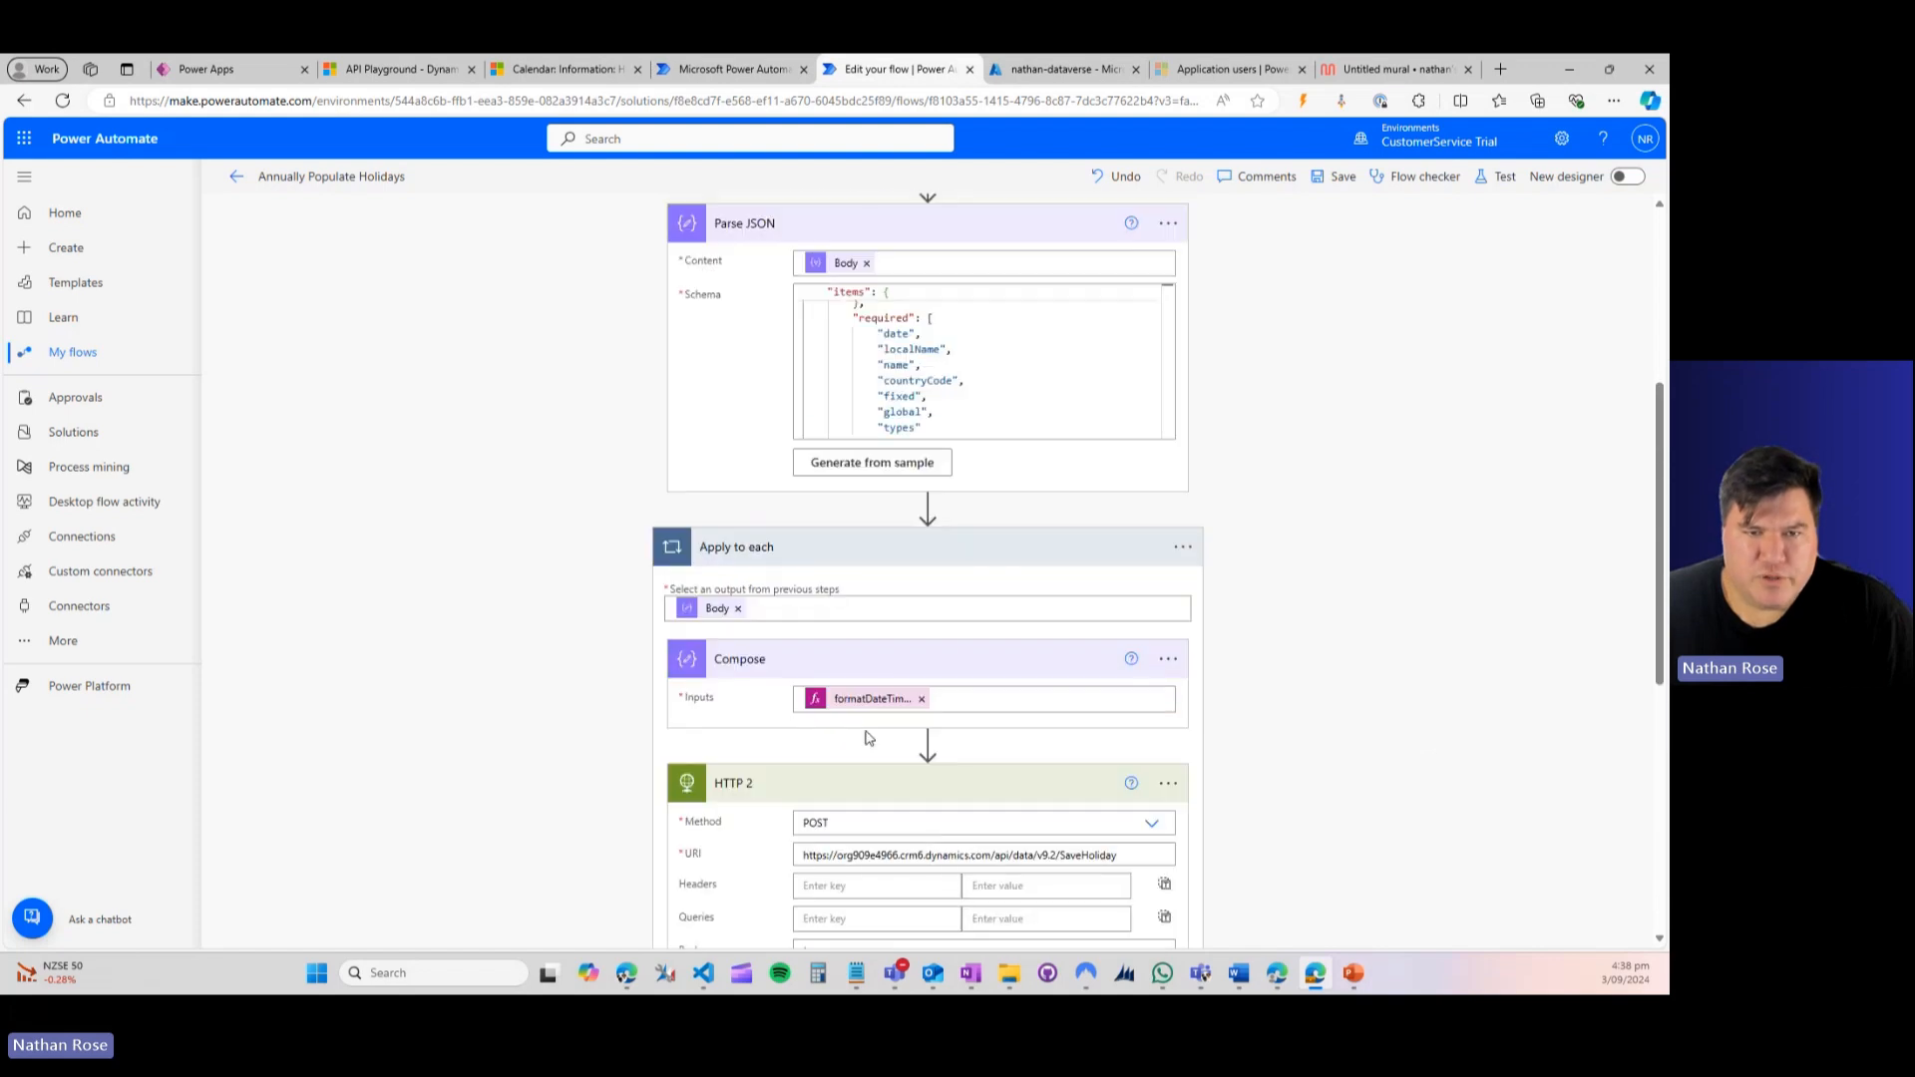
scroll("up", 3)
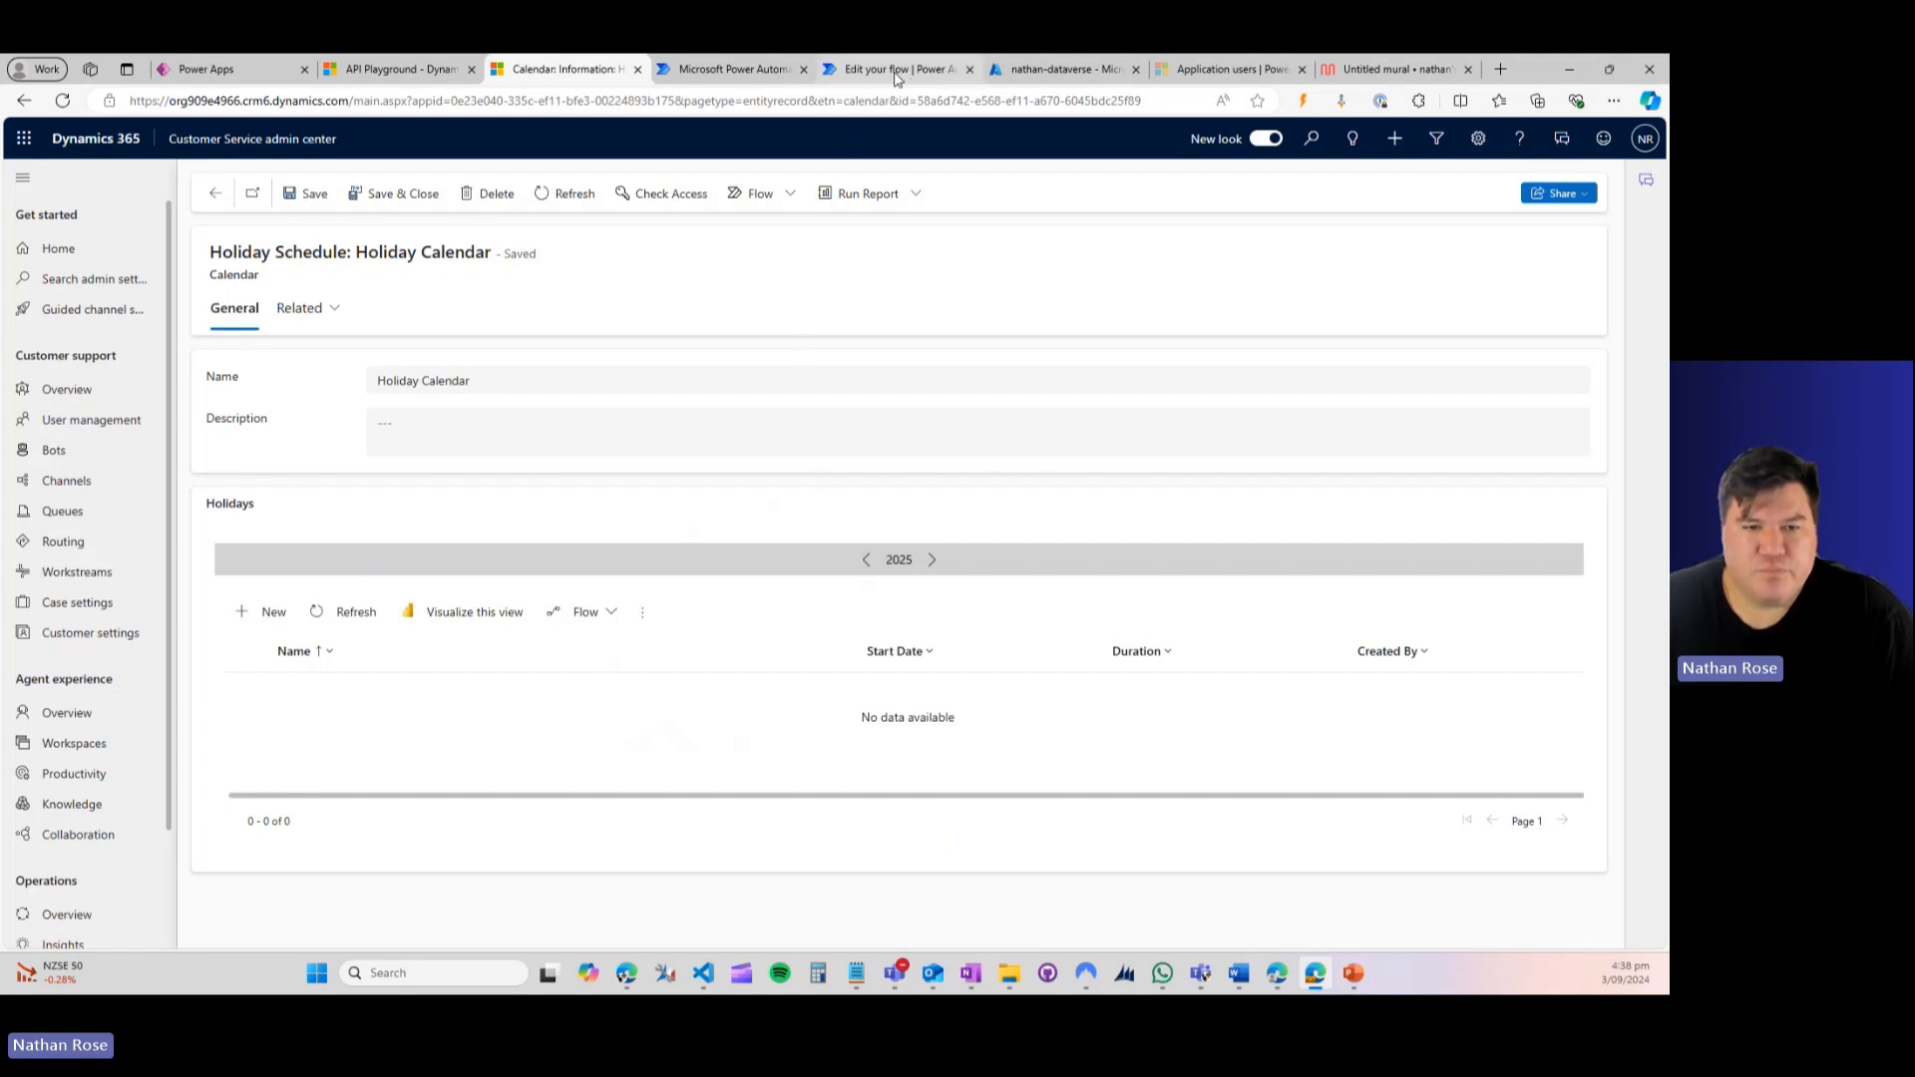
left_click(902, 68)
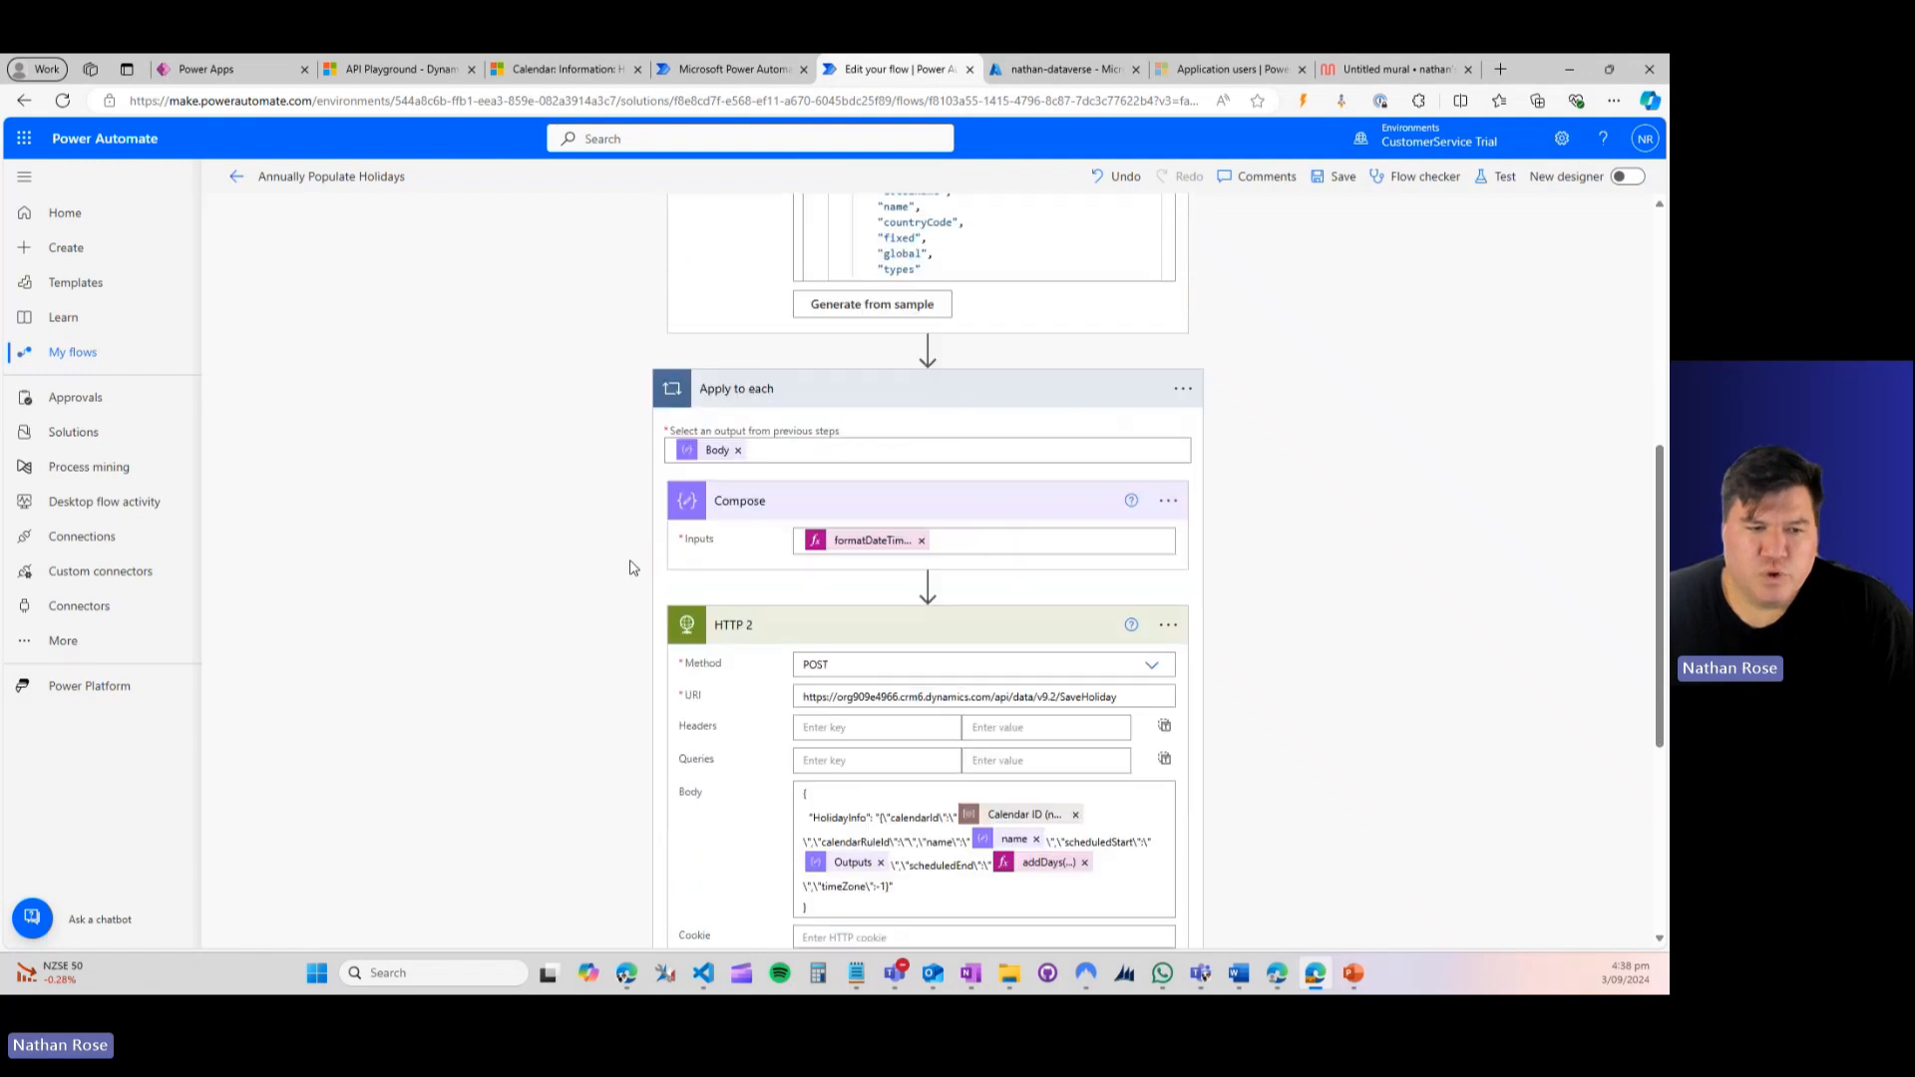
scroll("down", 3)
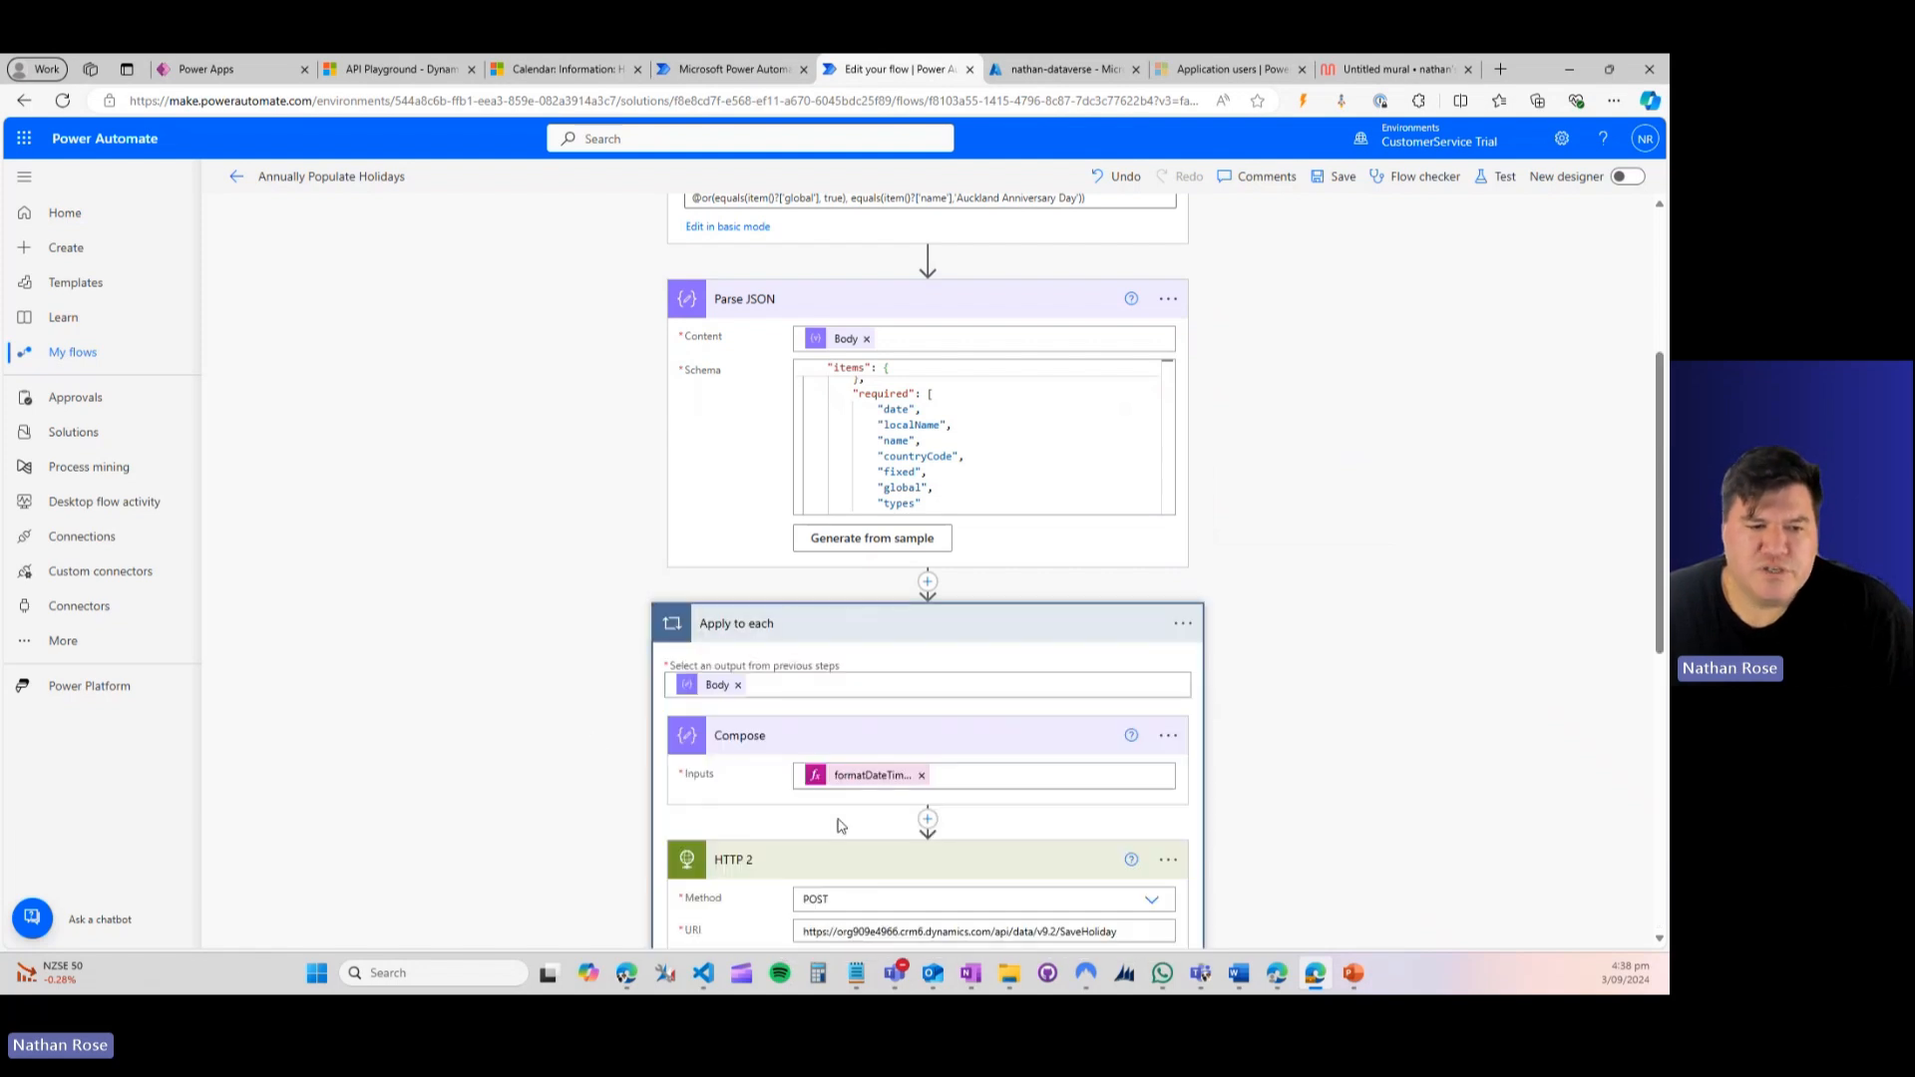
scroll("down", 3)
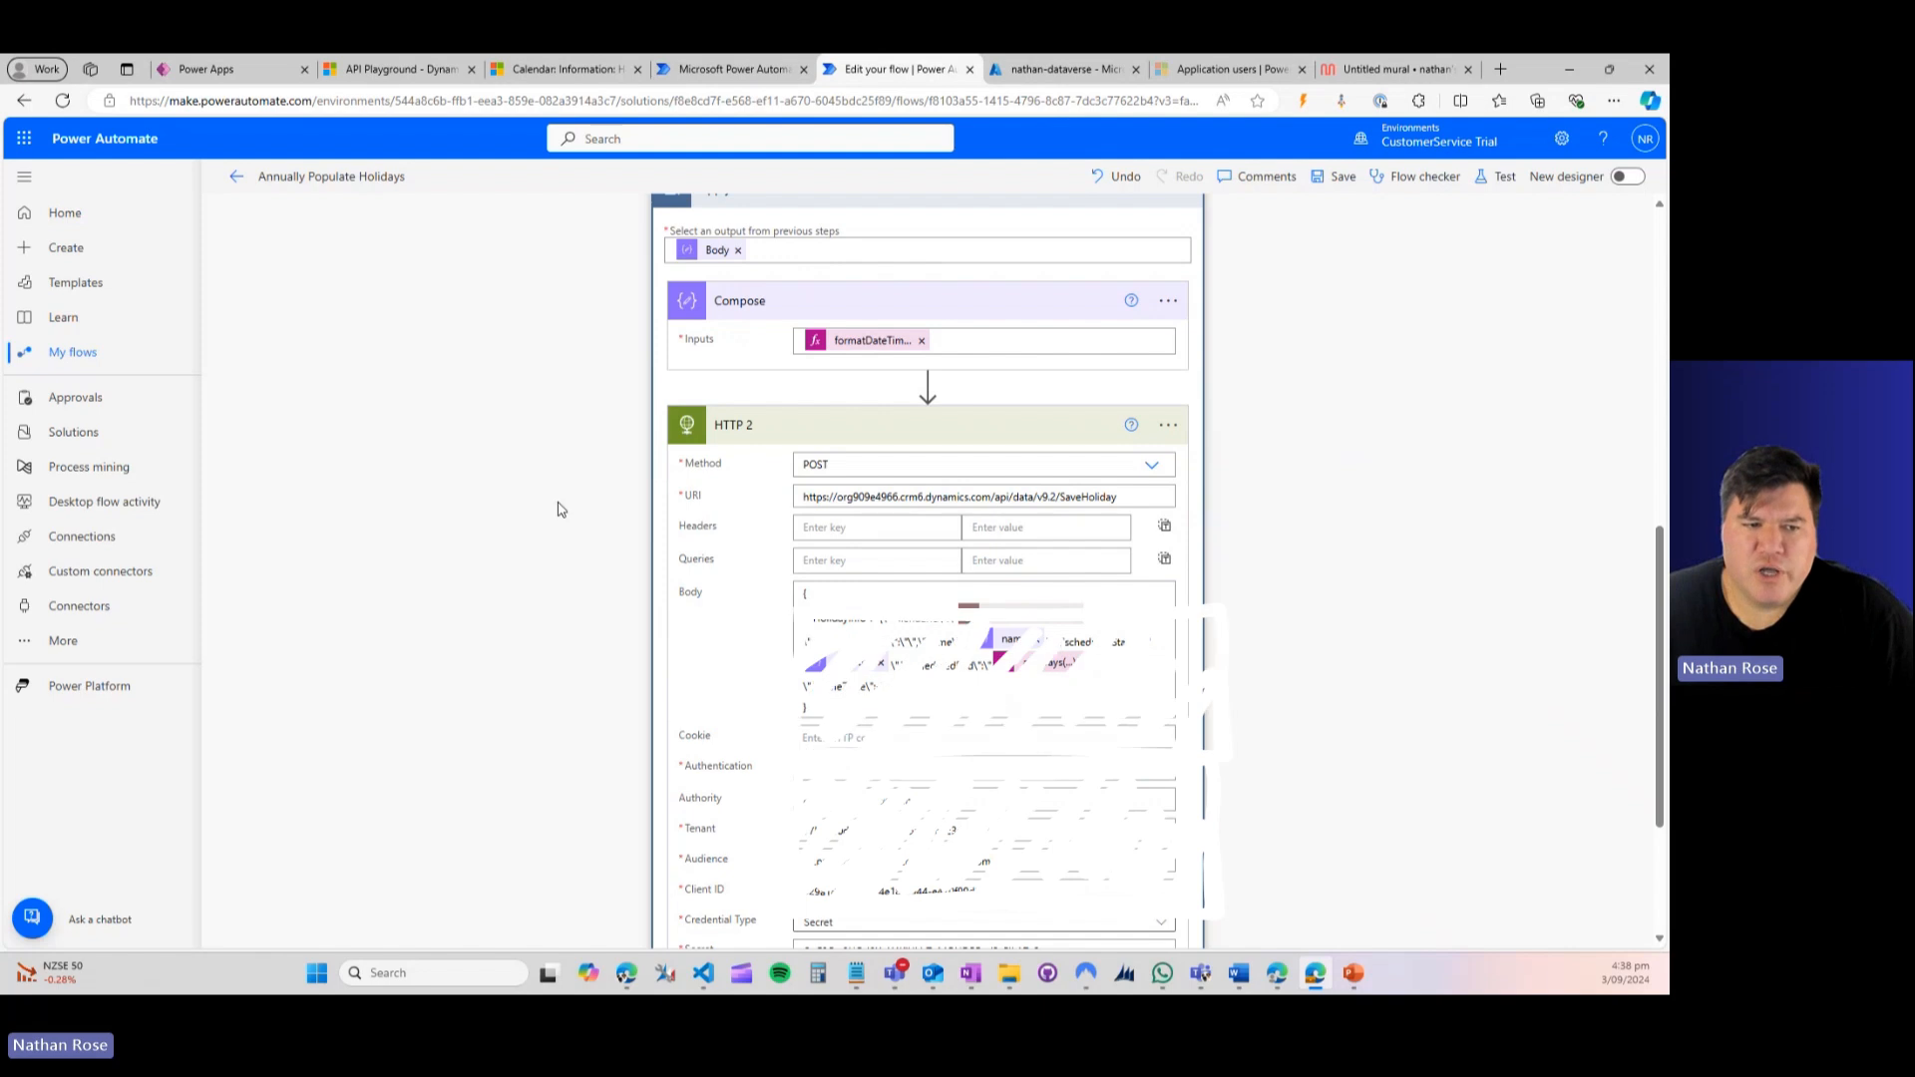
scroll("down", 3)
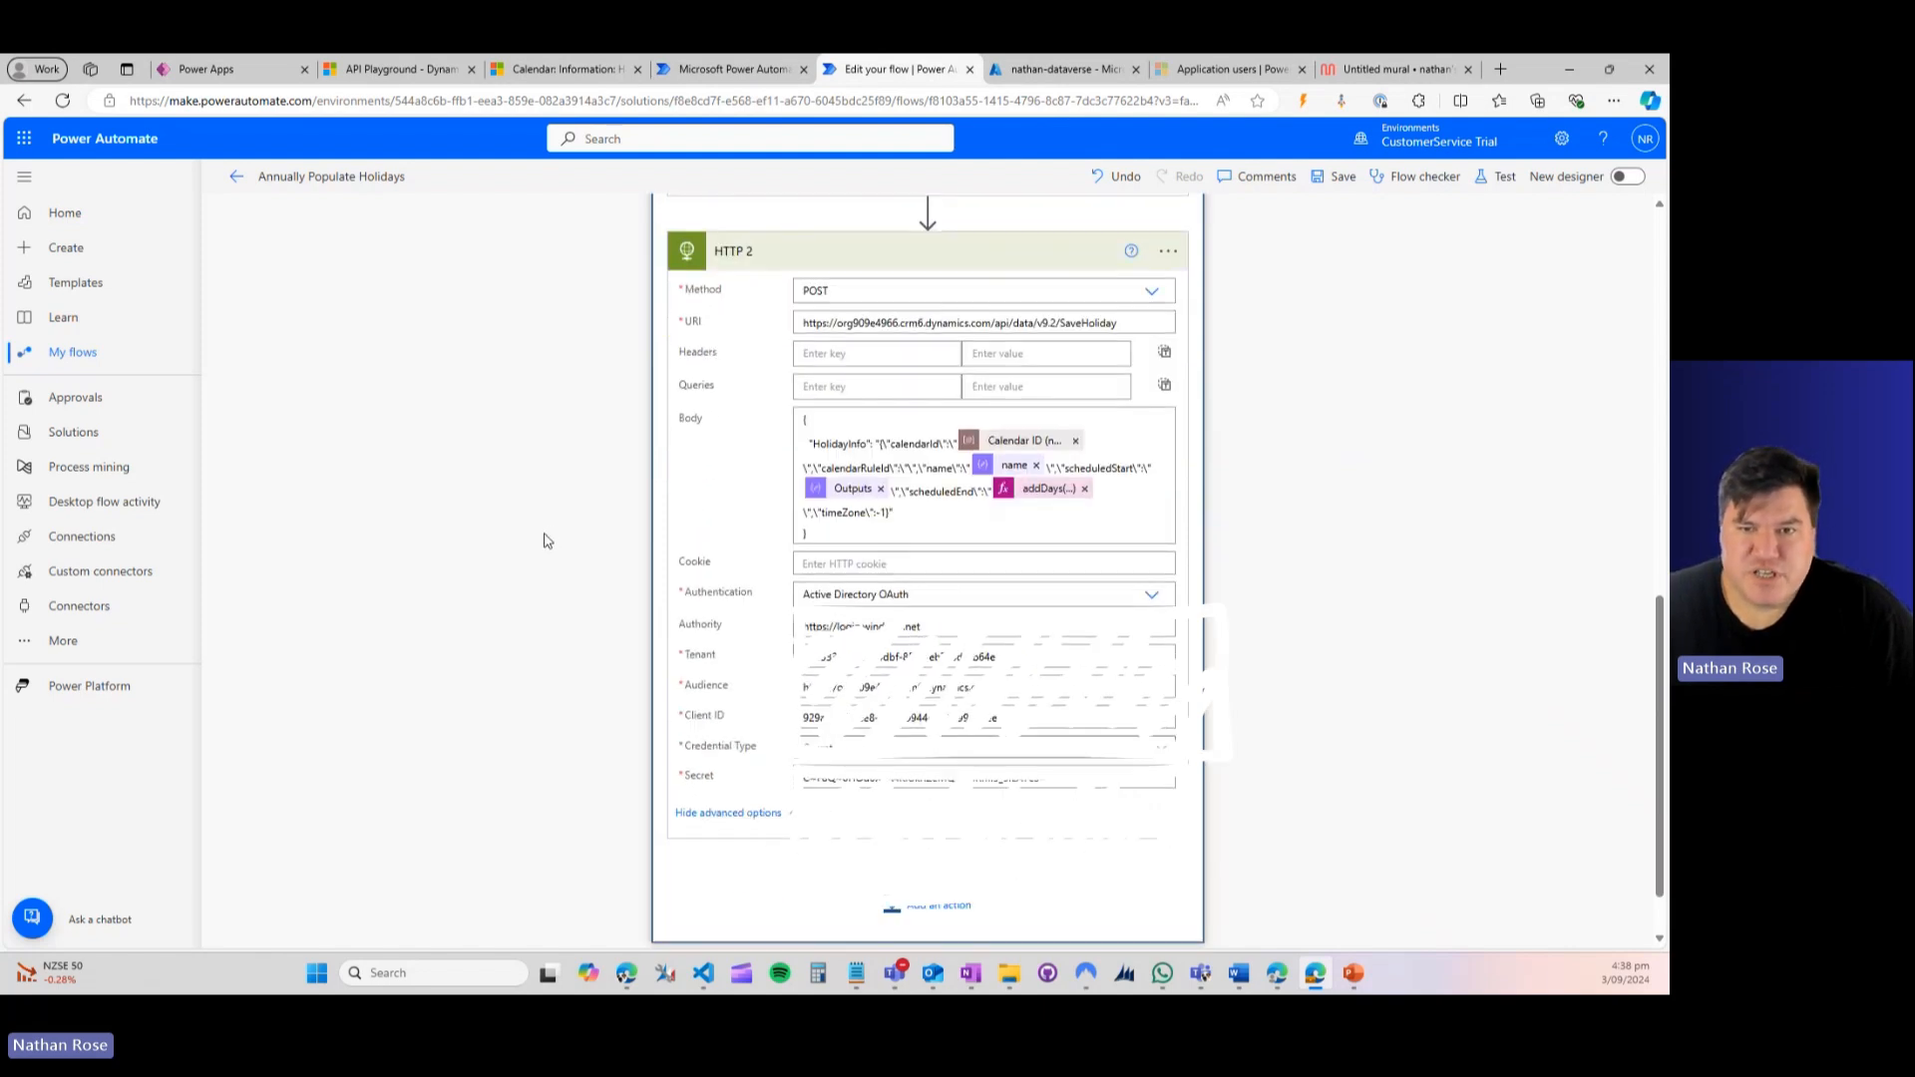
mouse_move(513, 491)
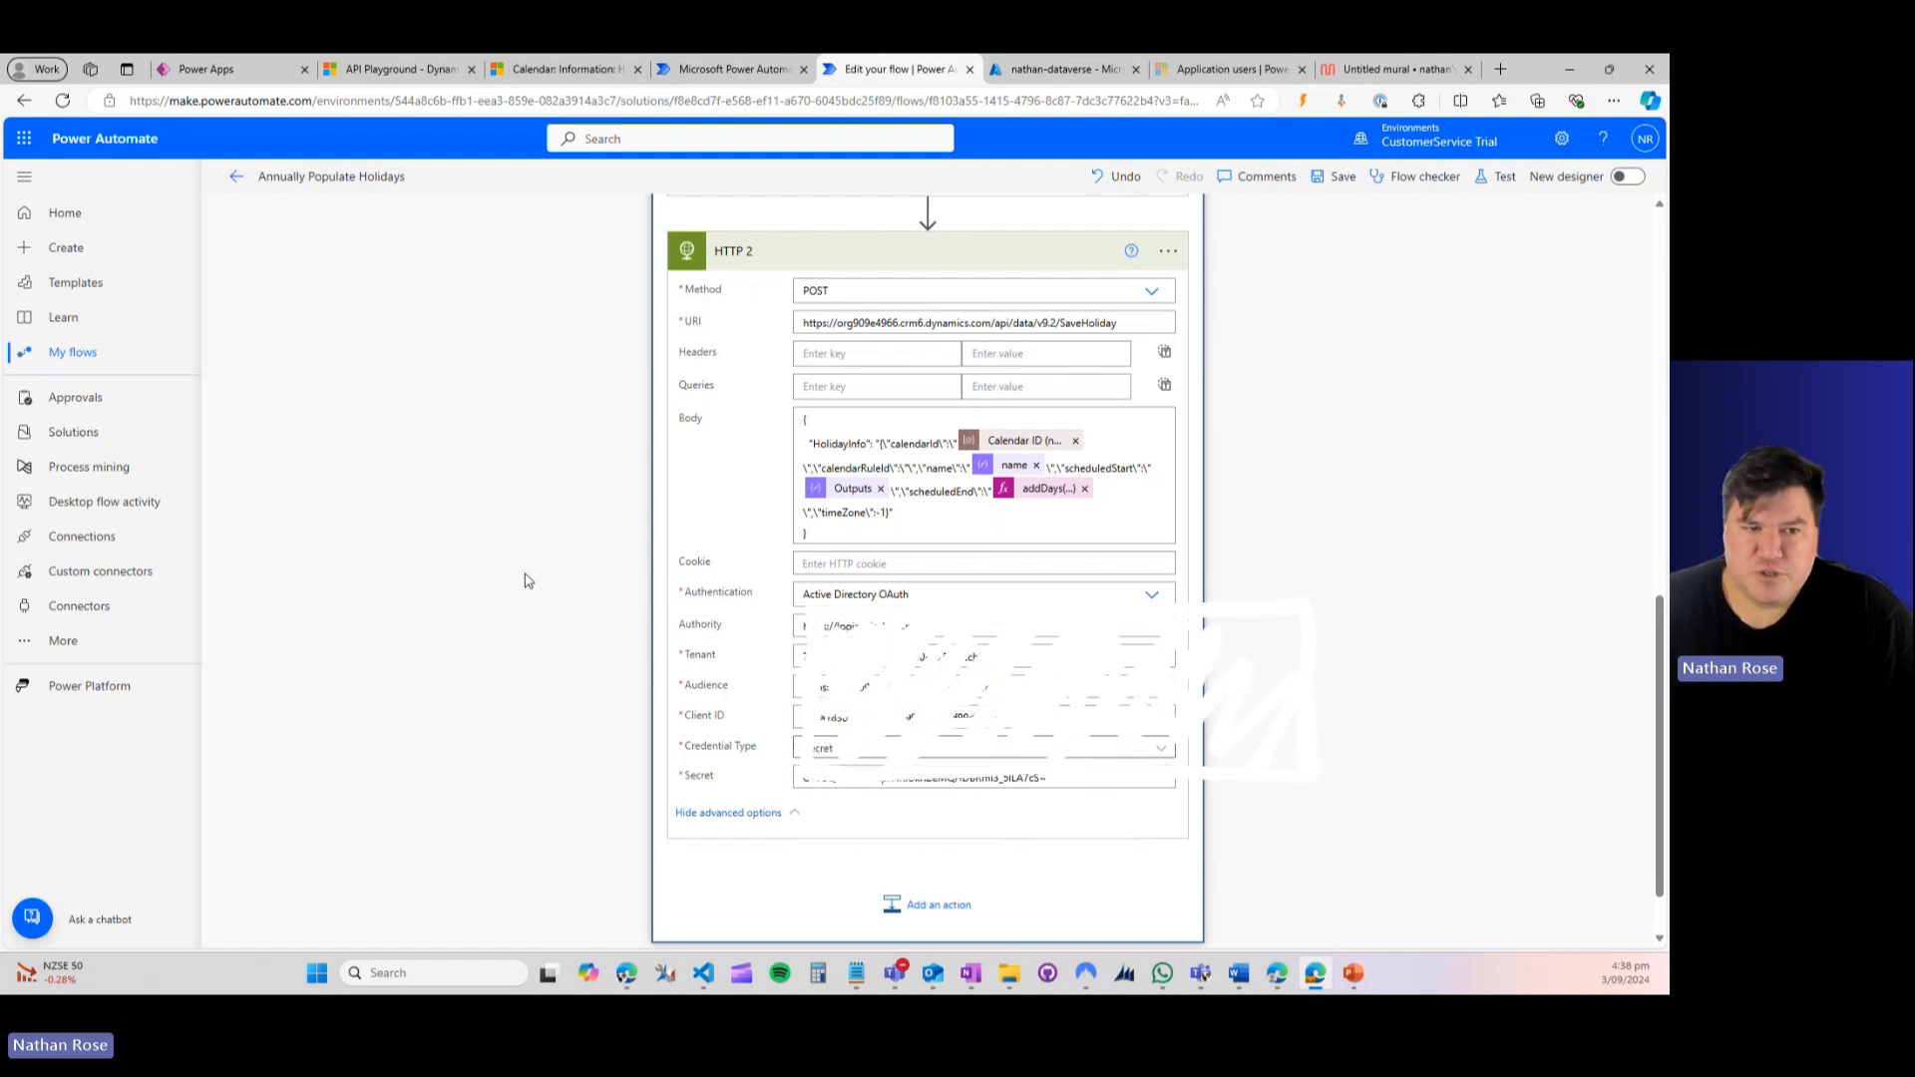
mouse_move(1521, 437)
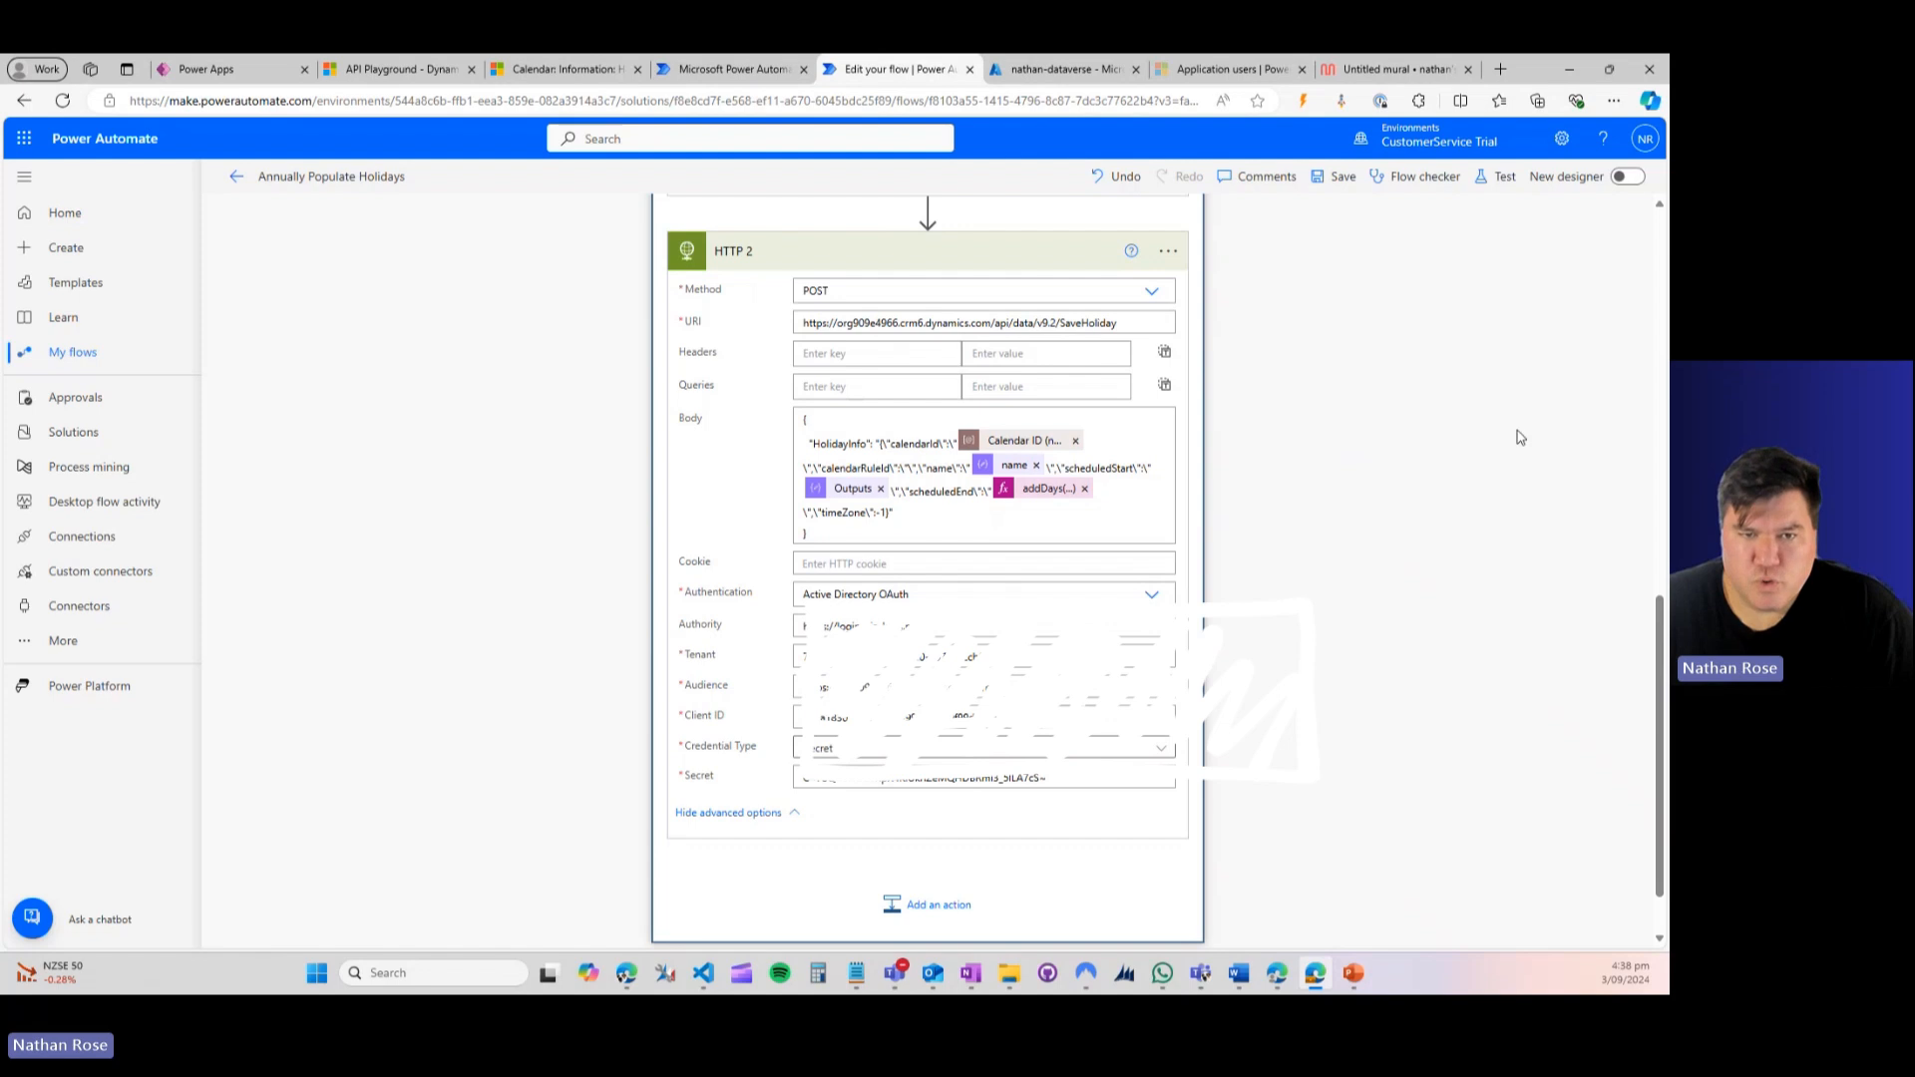
scroll("up", 3)
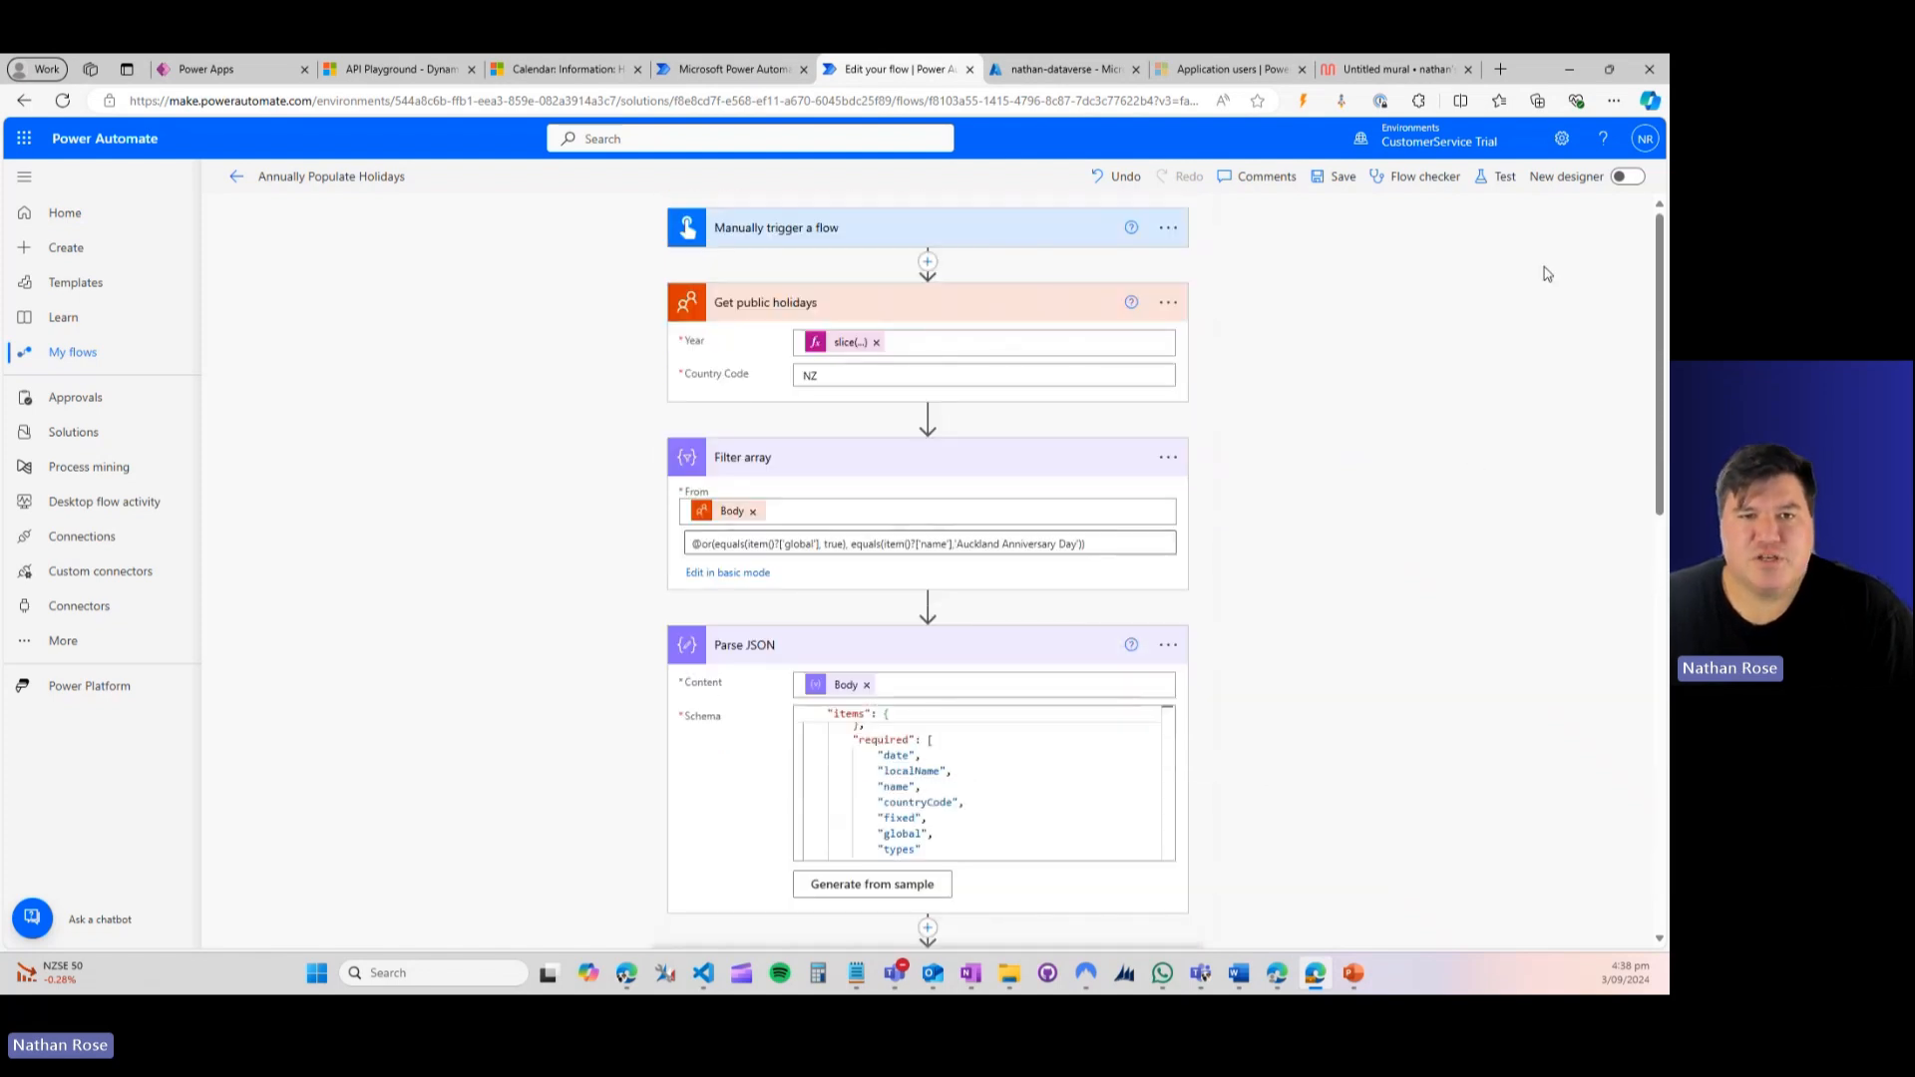
mouse_move(1504, 175)
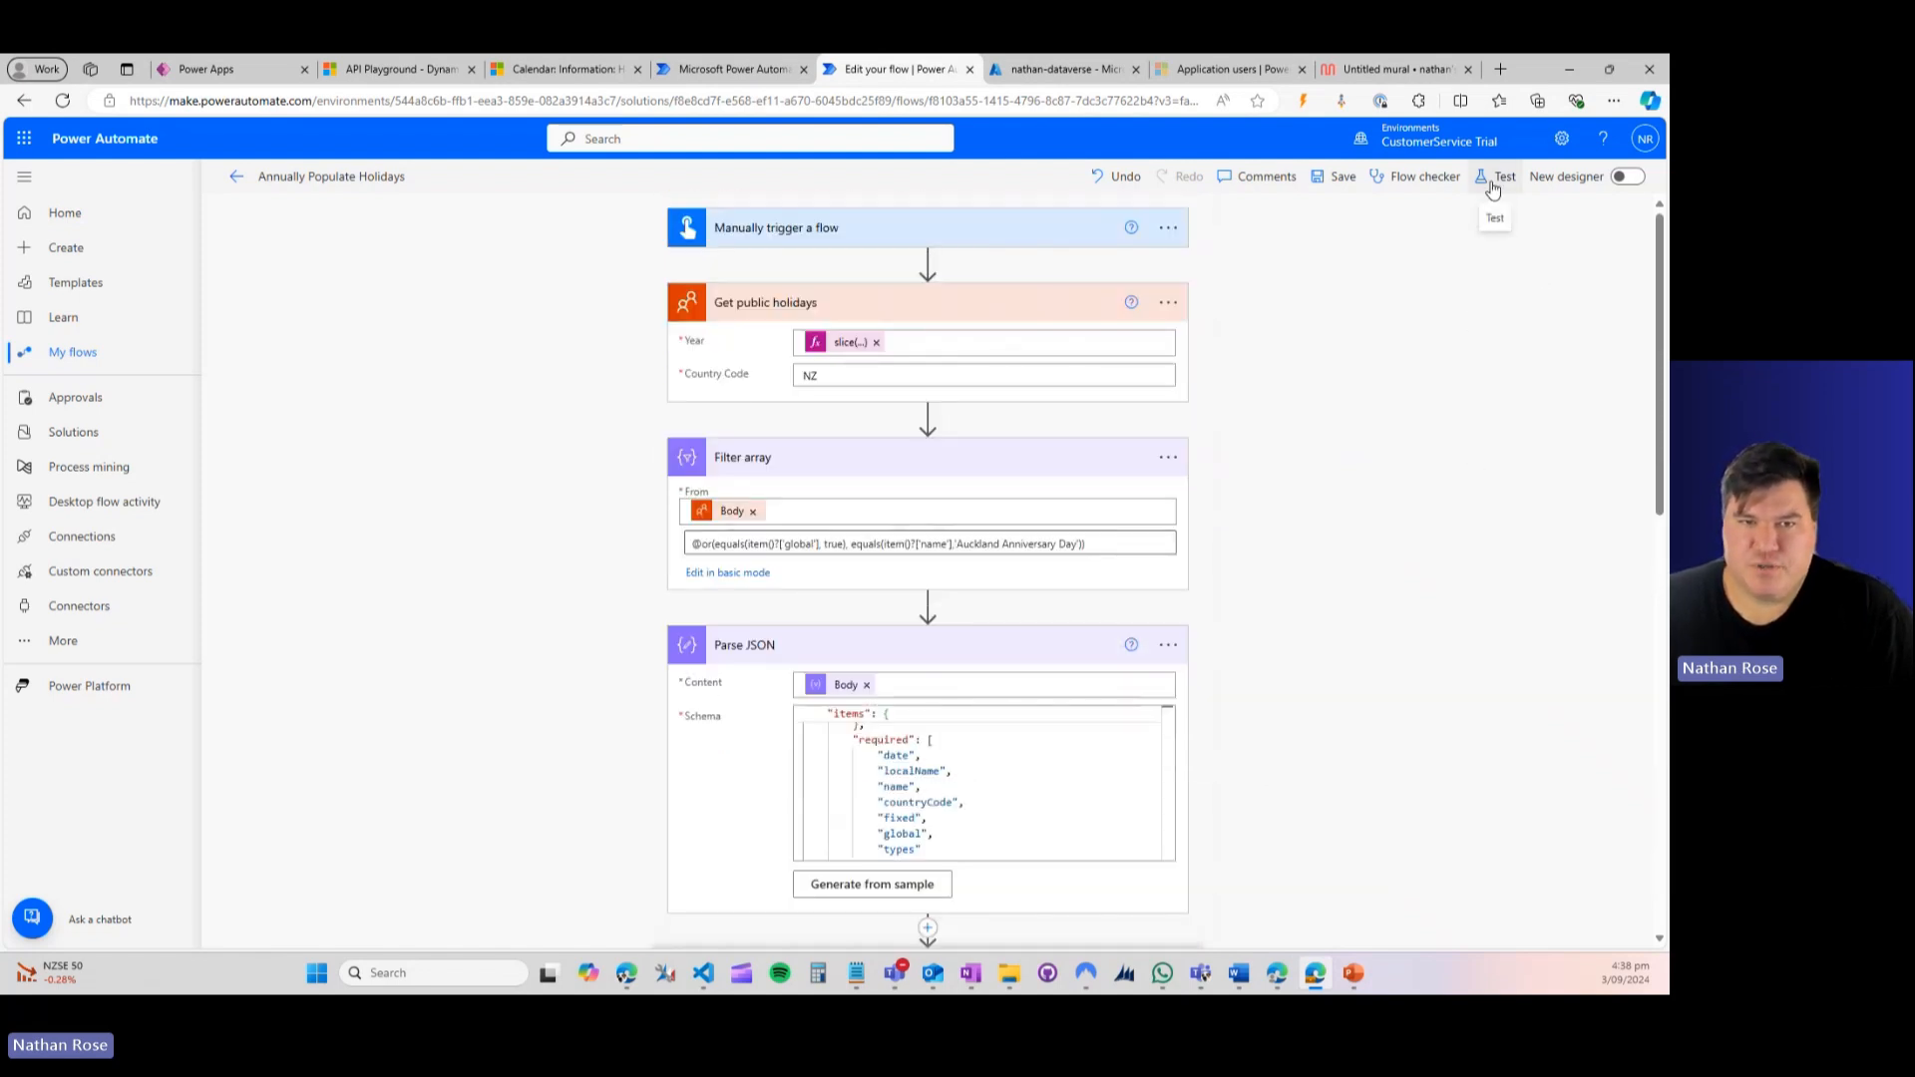
Step: Test the Annually Populate Holidays flow with a manual trigger and follow its run as the steps succeed
left_click(1504, 176)
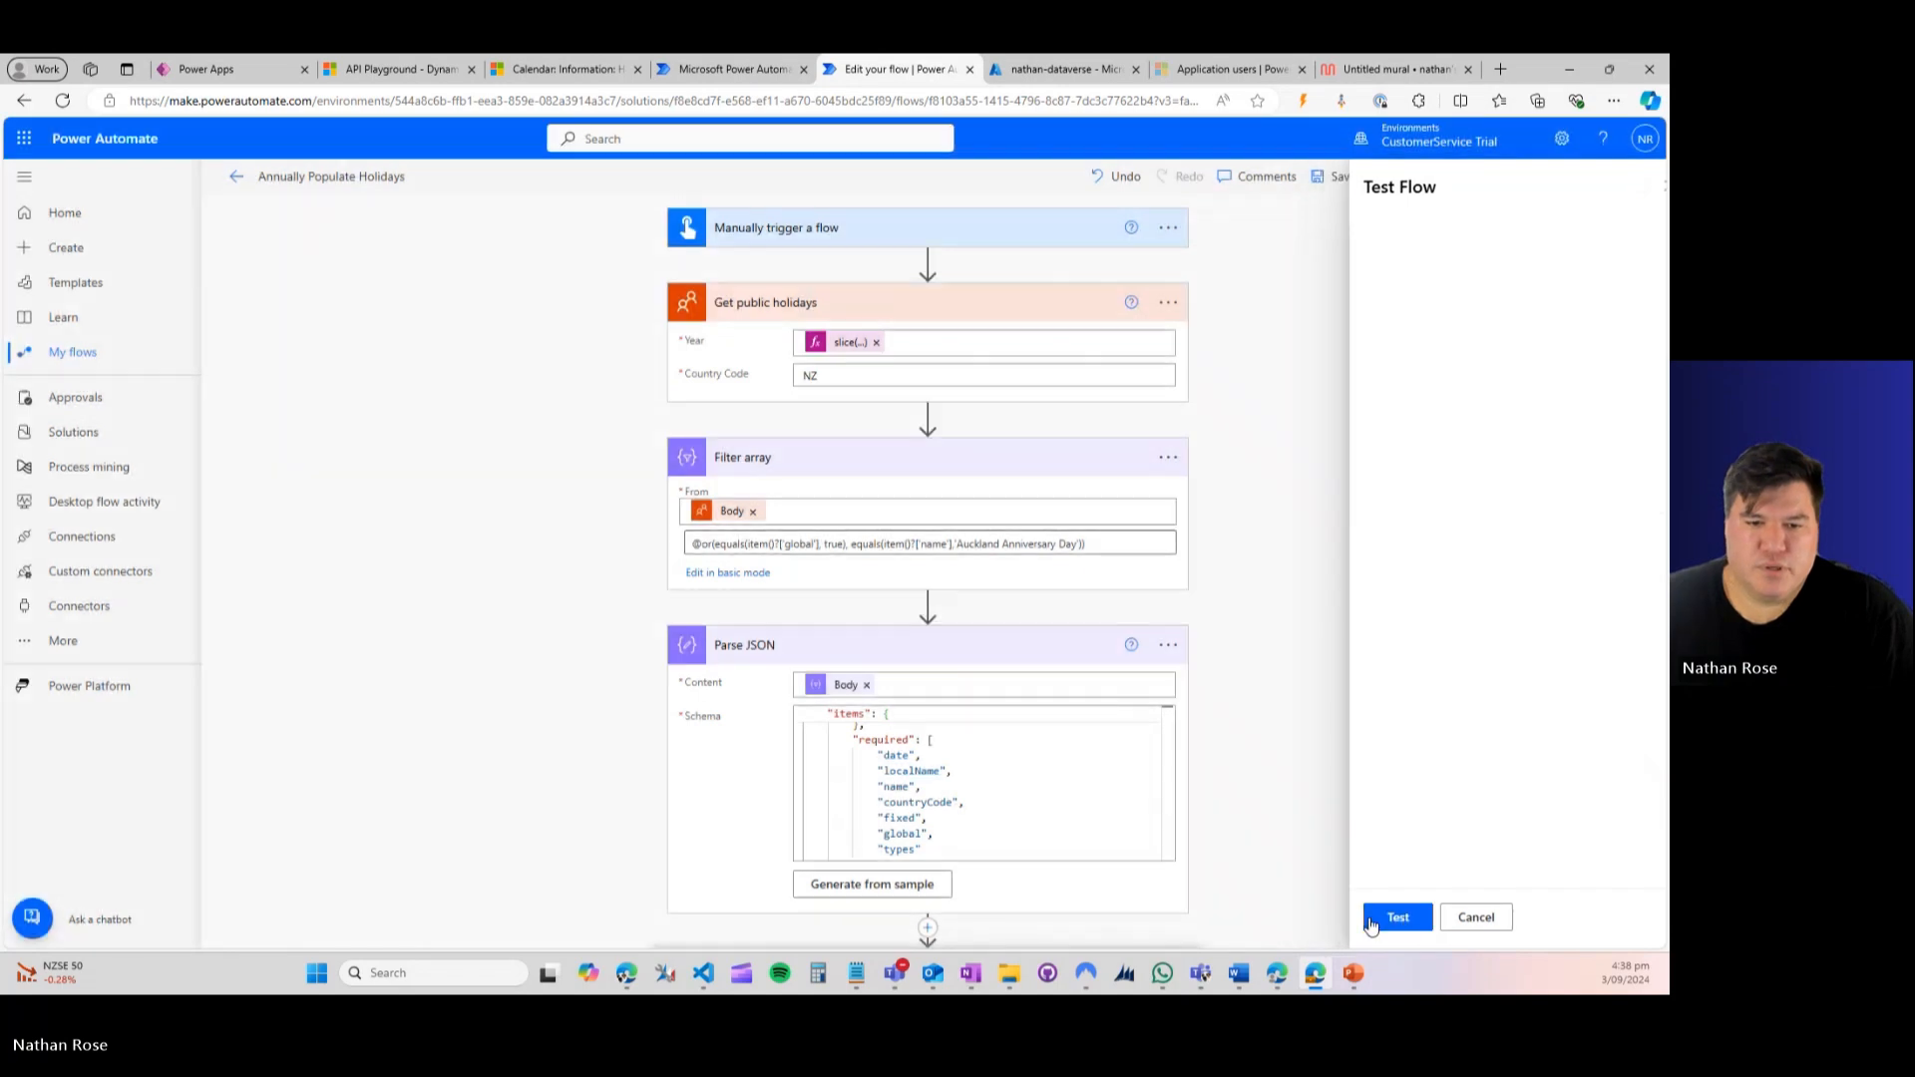
left_click(1396, 918)
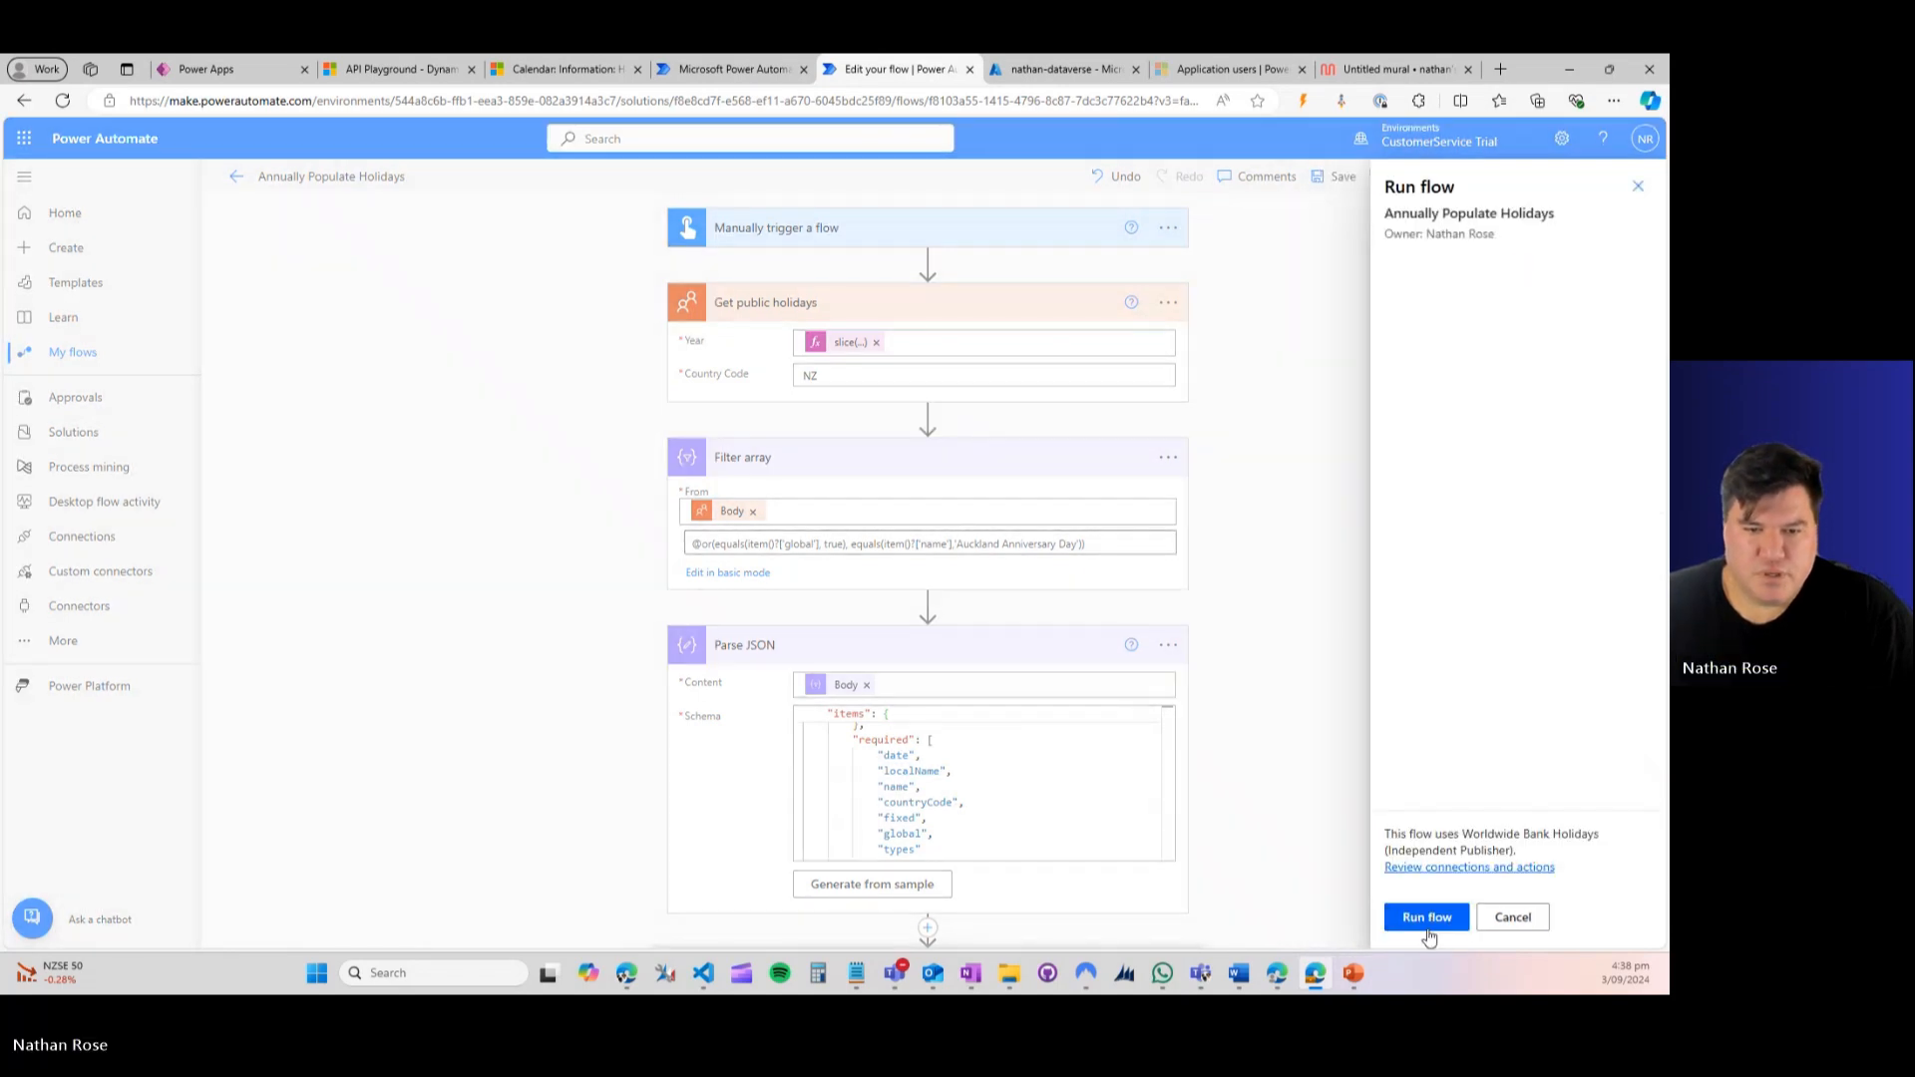
left_click(1425, 918)
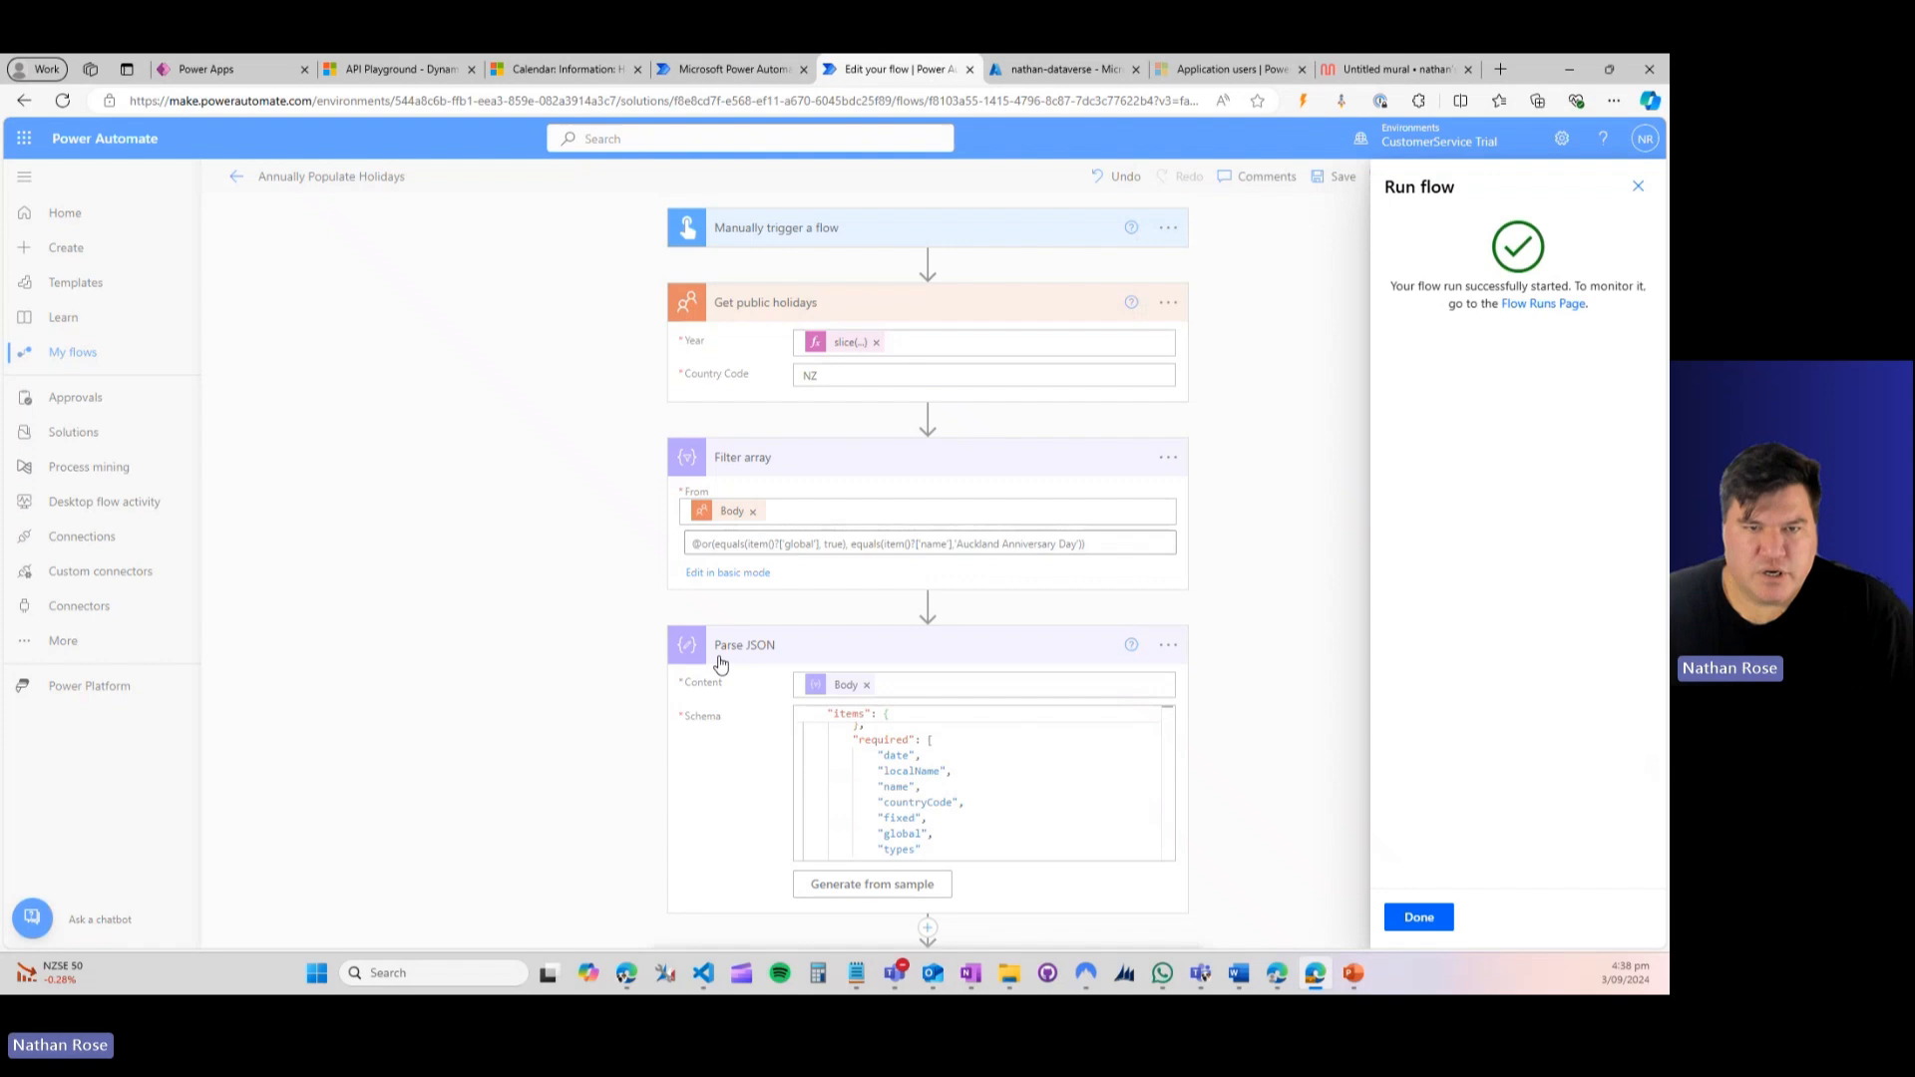
left_click(1419, 918)
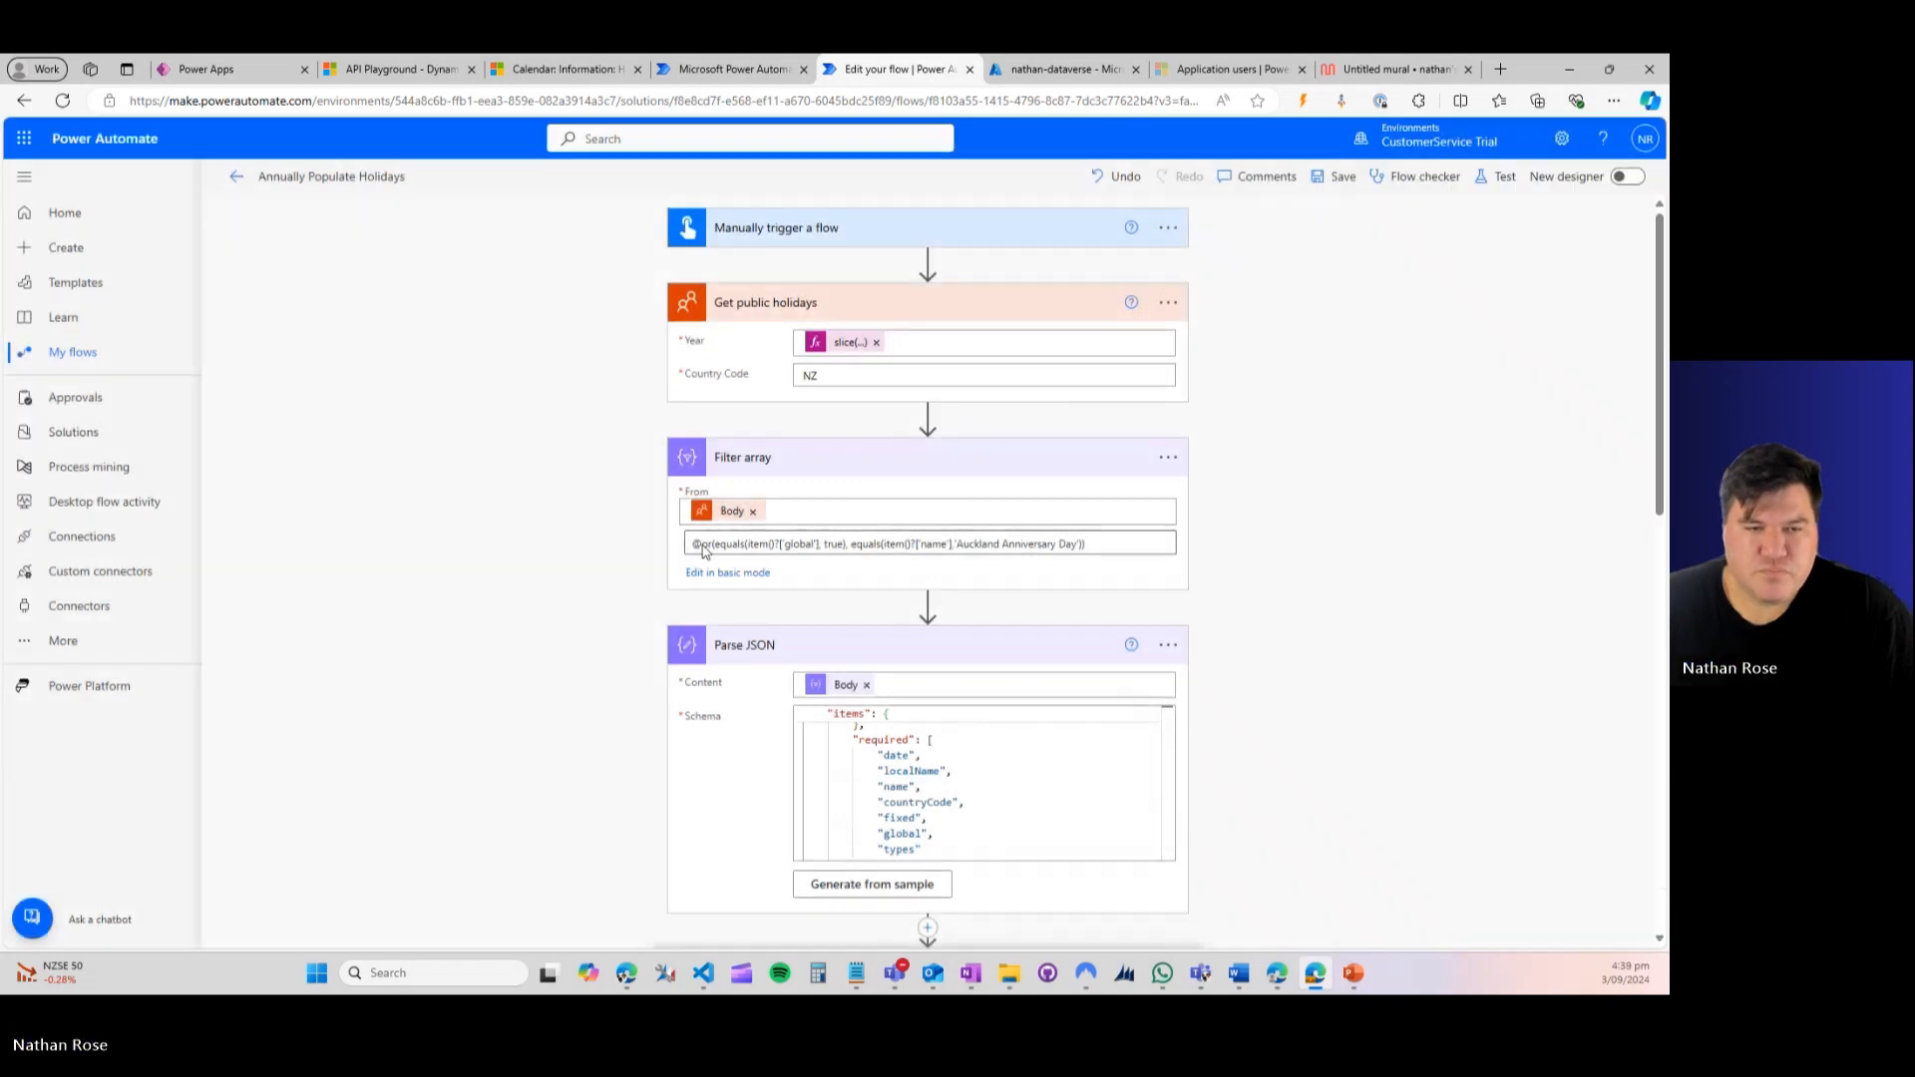
left_click(1502, 176)
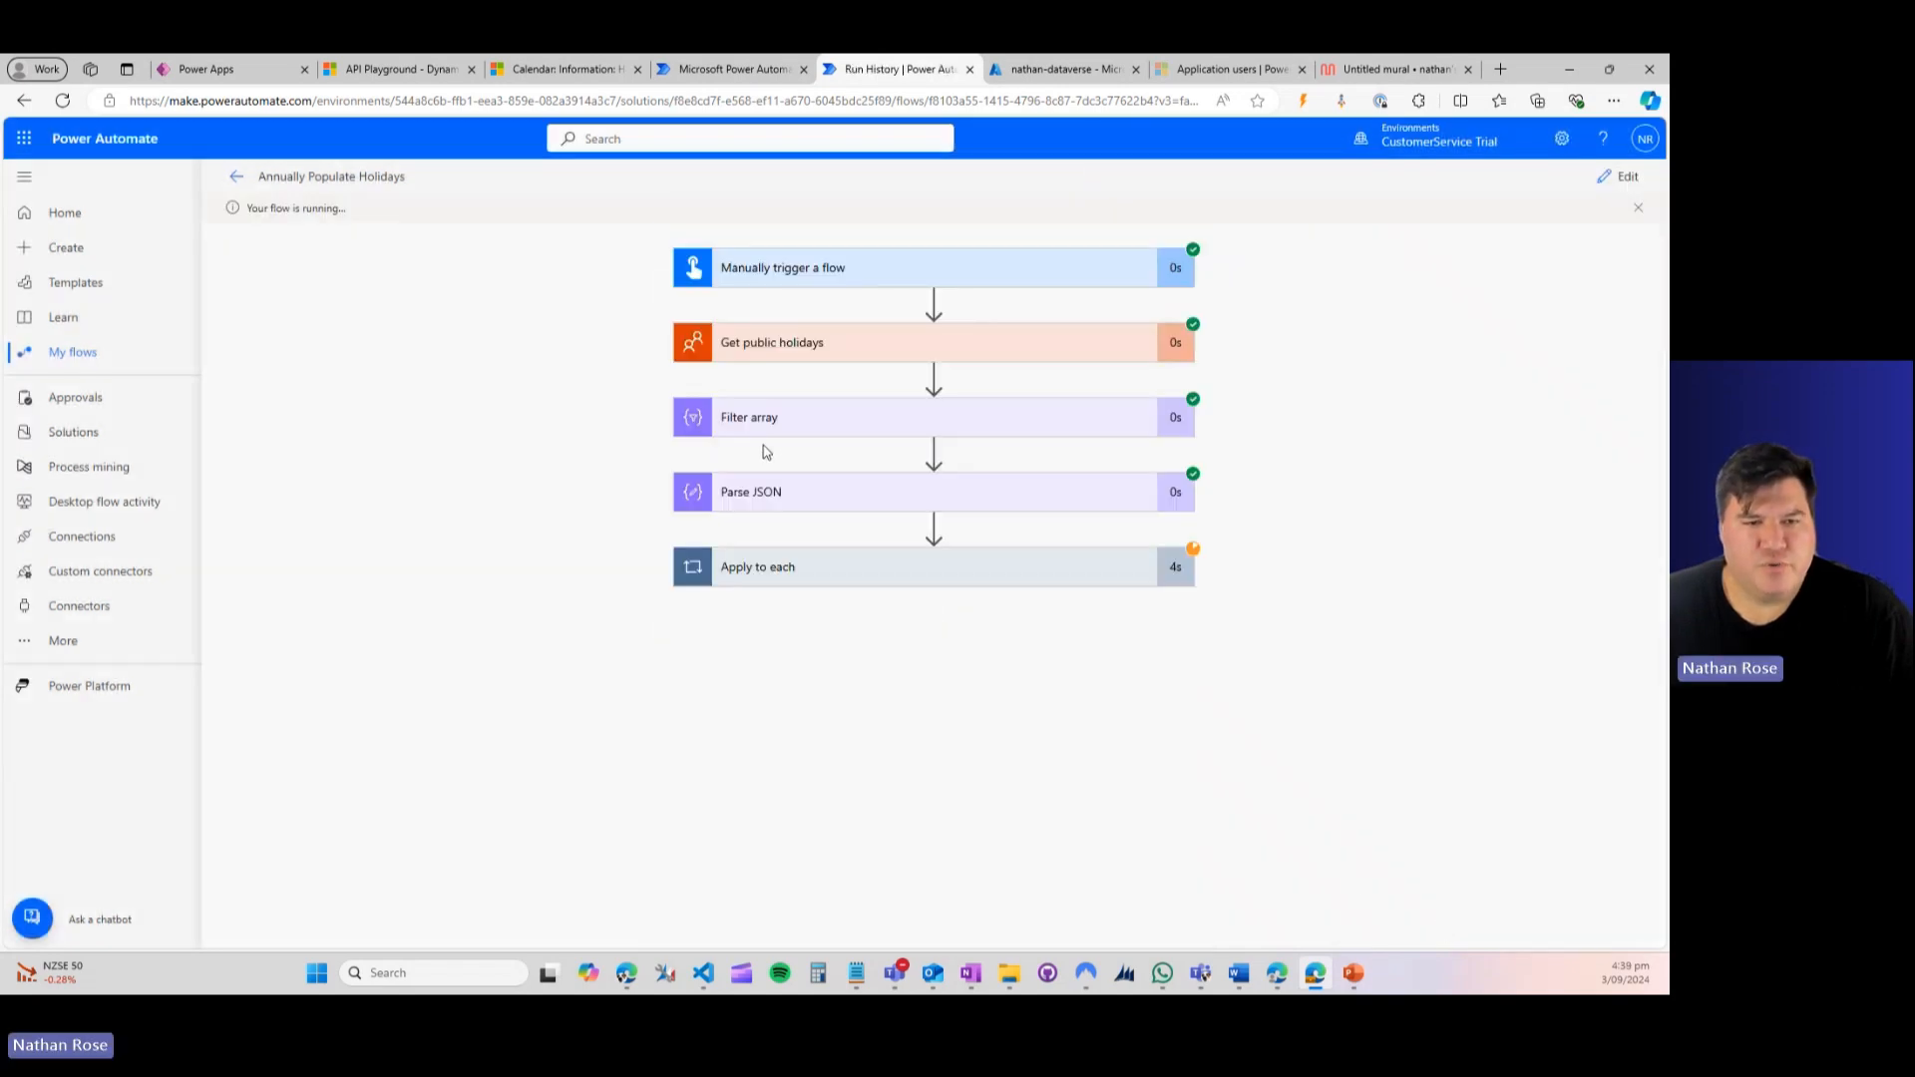
mouse_move(820, 391)
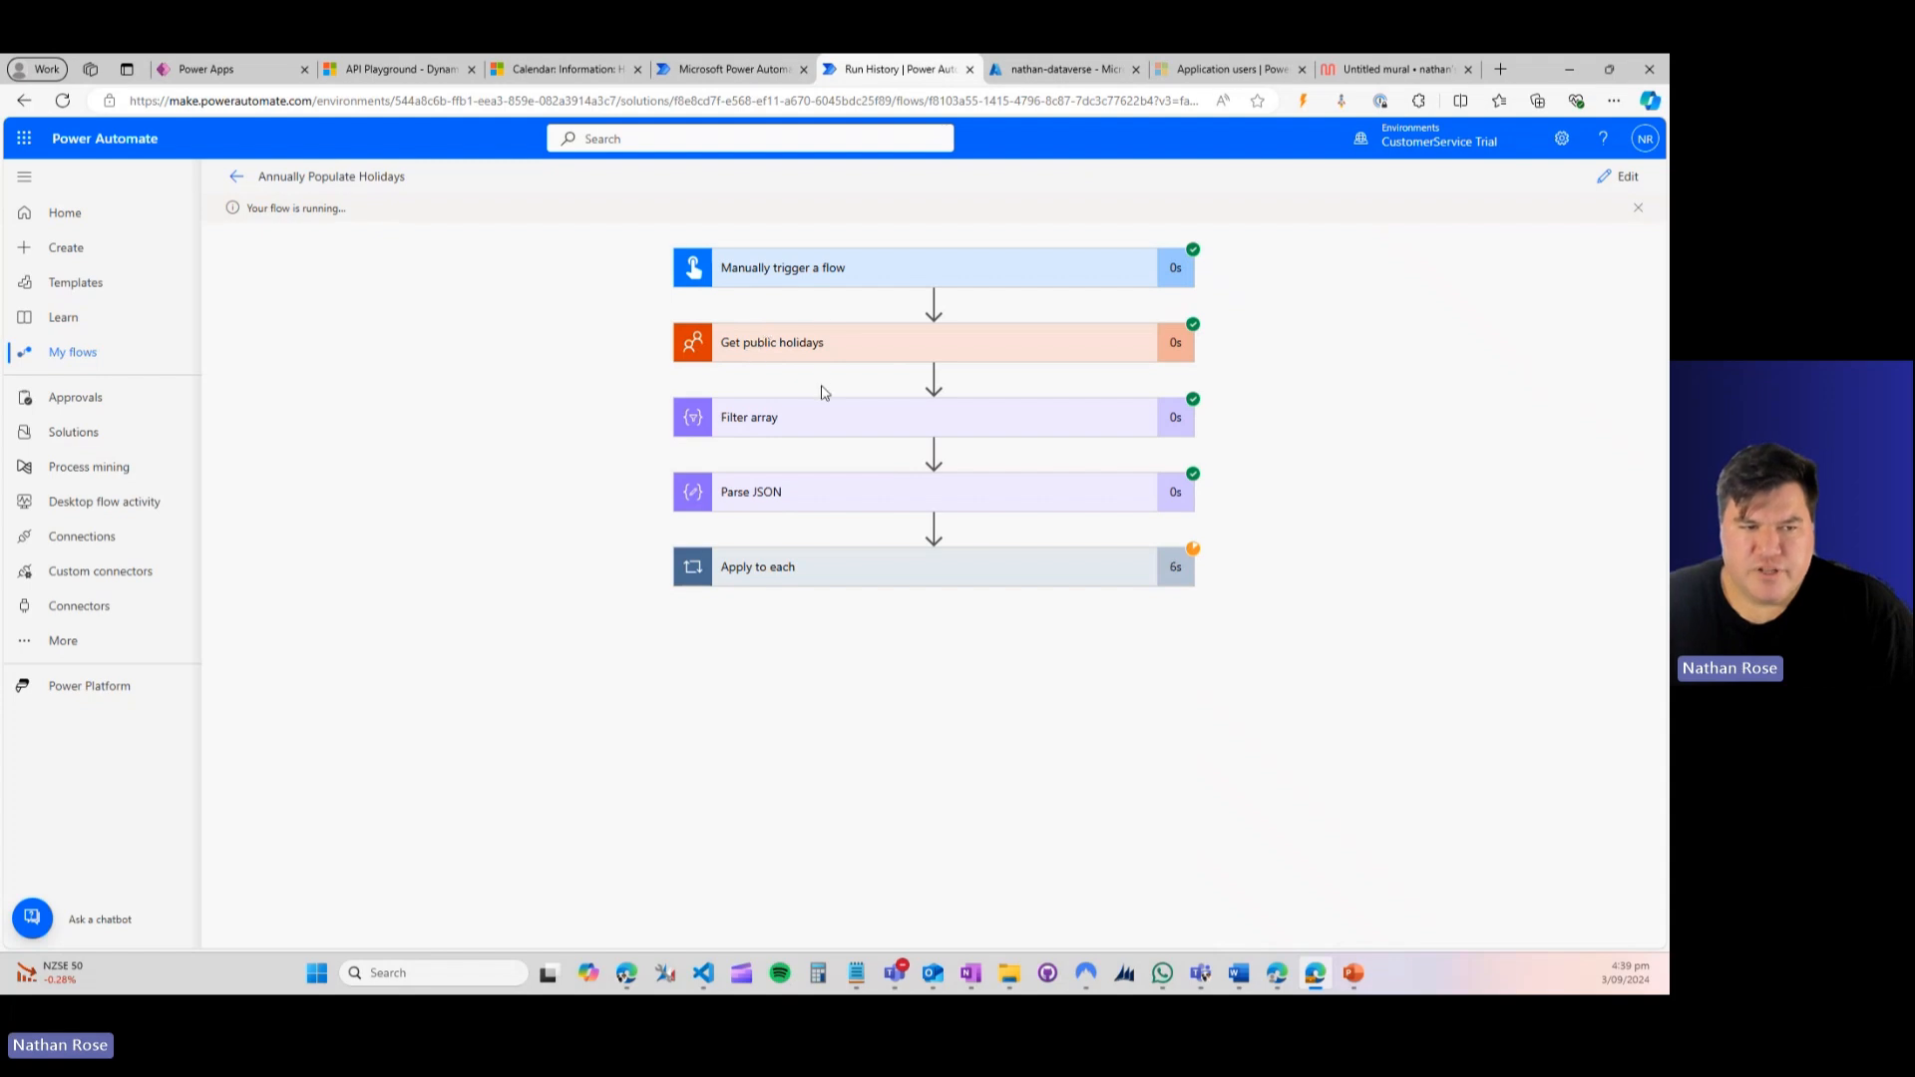
mouse_move(717, 602)
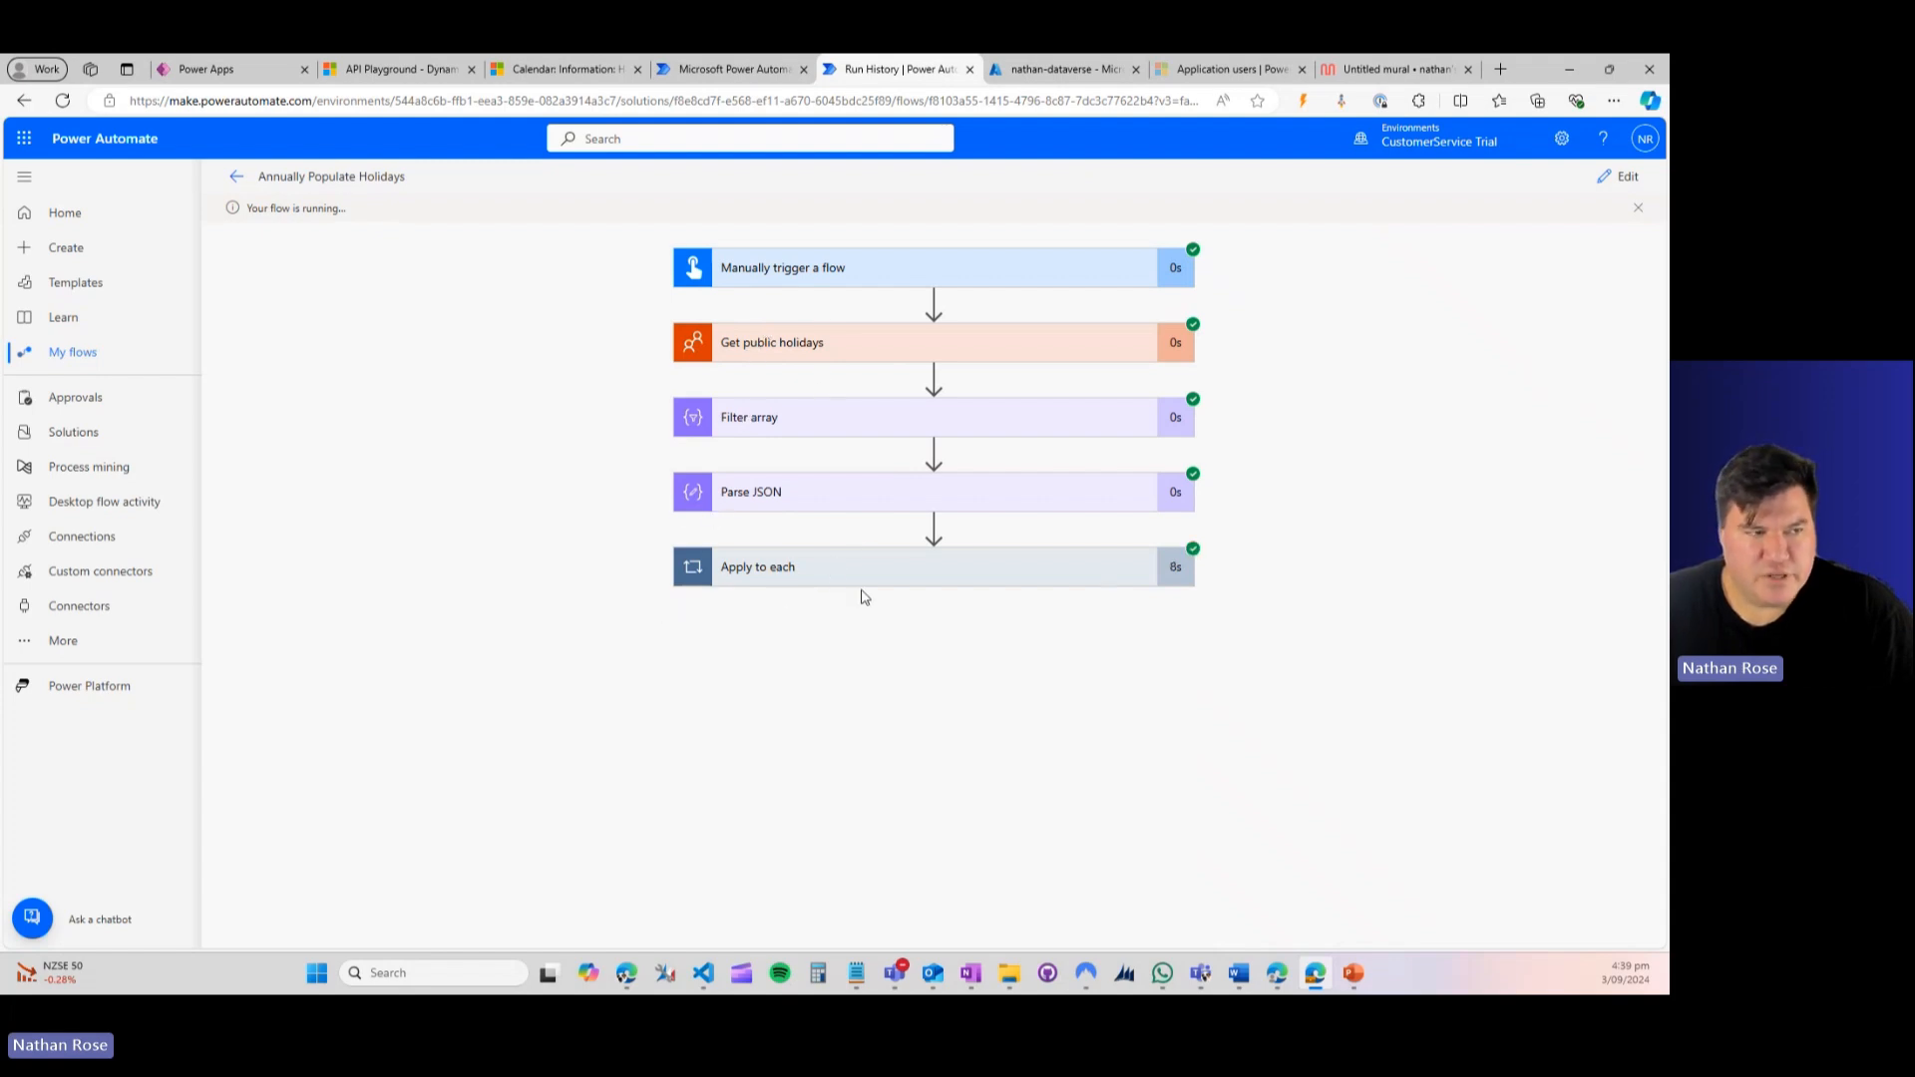
mouse_move(872, 579)
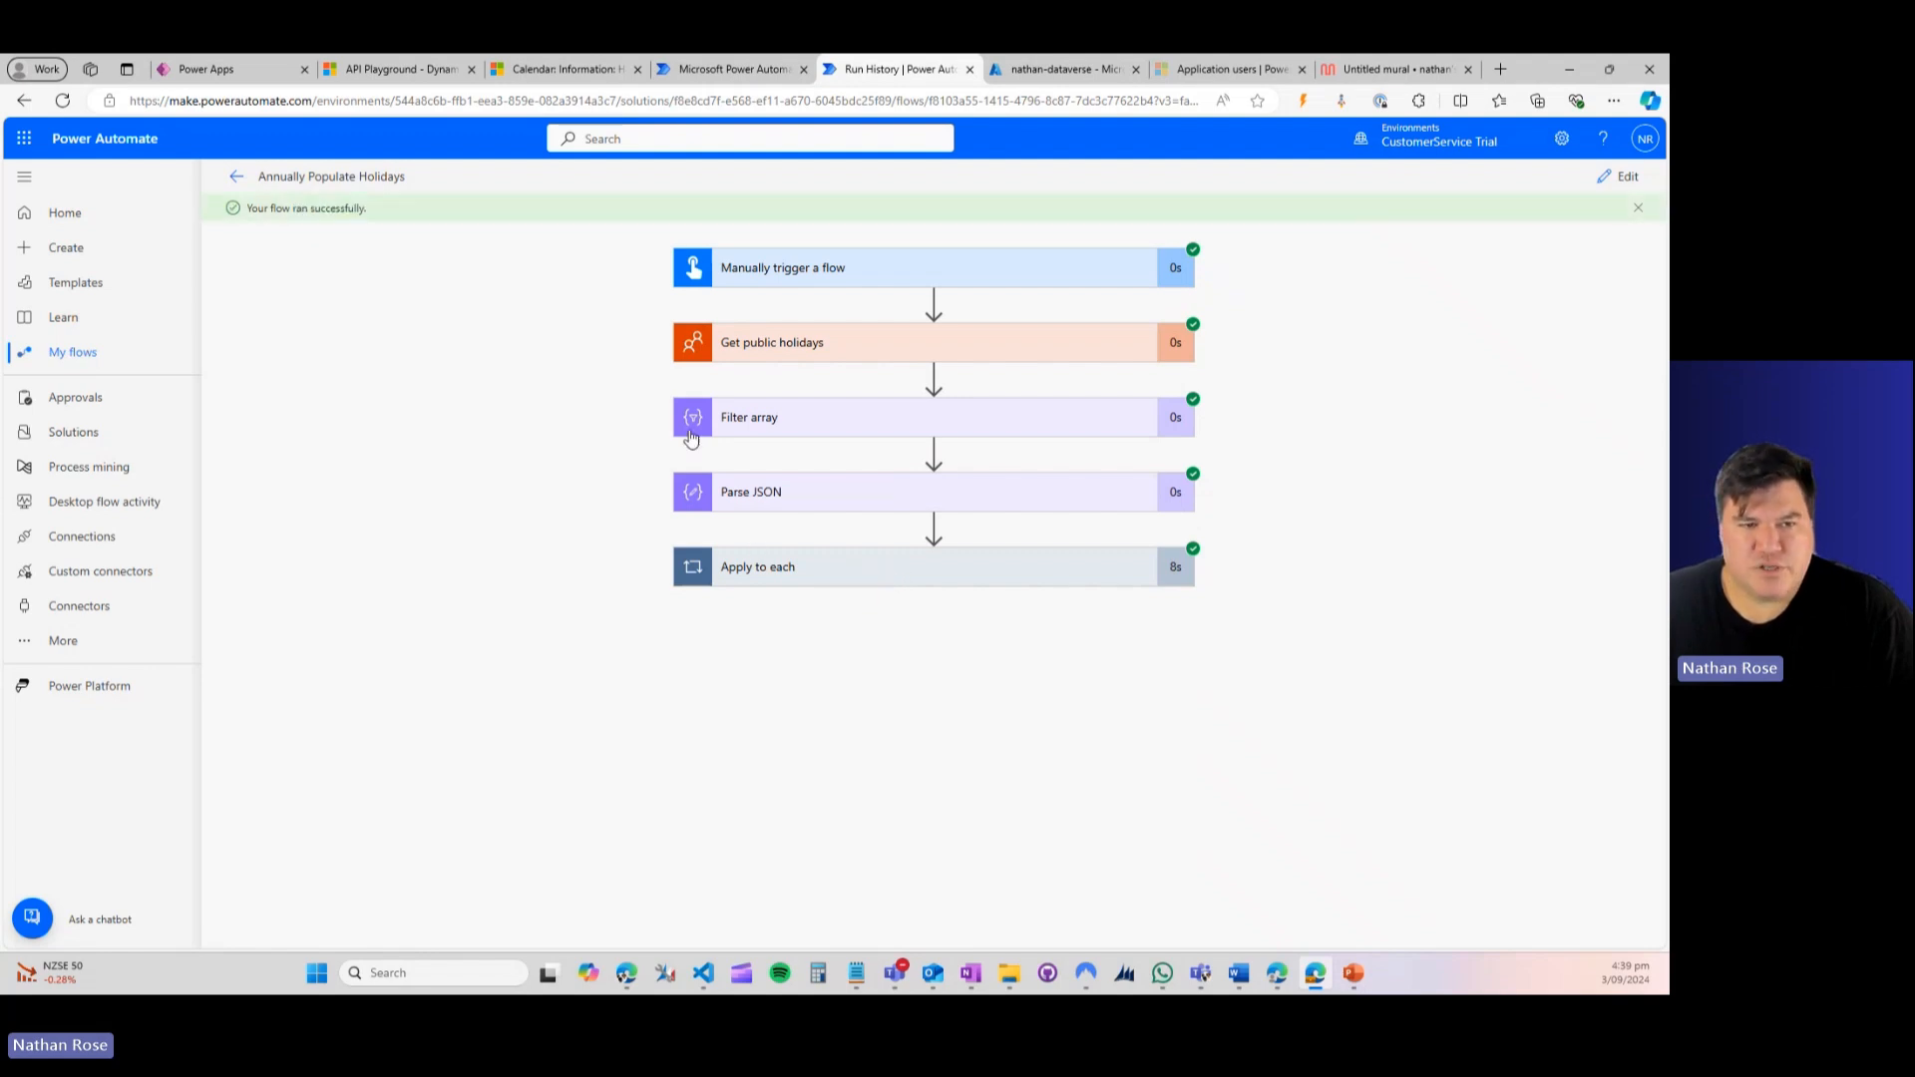
mouse_move(802, 561)
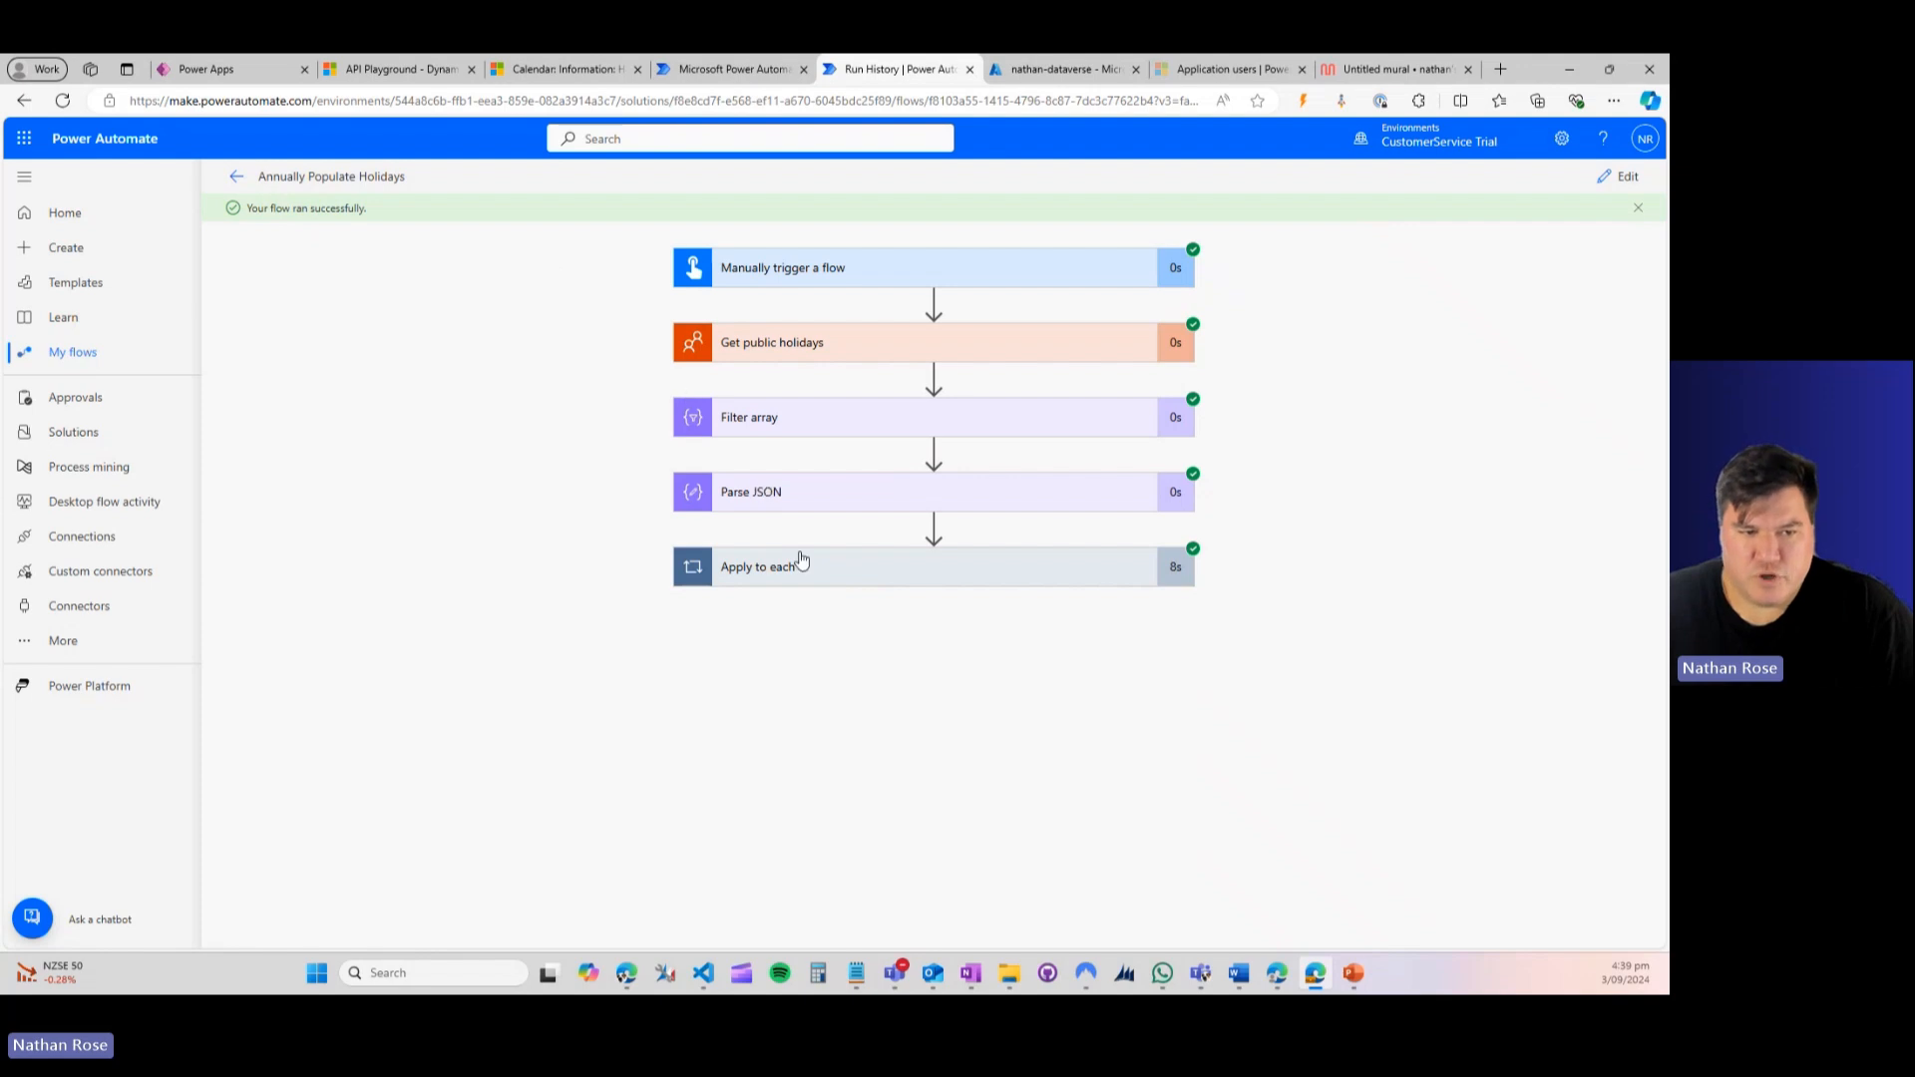
mouse_move(557, 96)
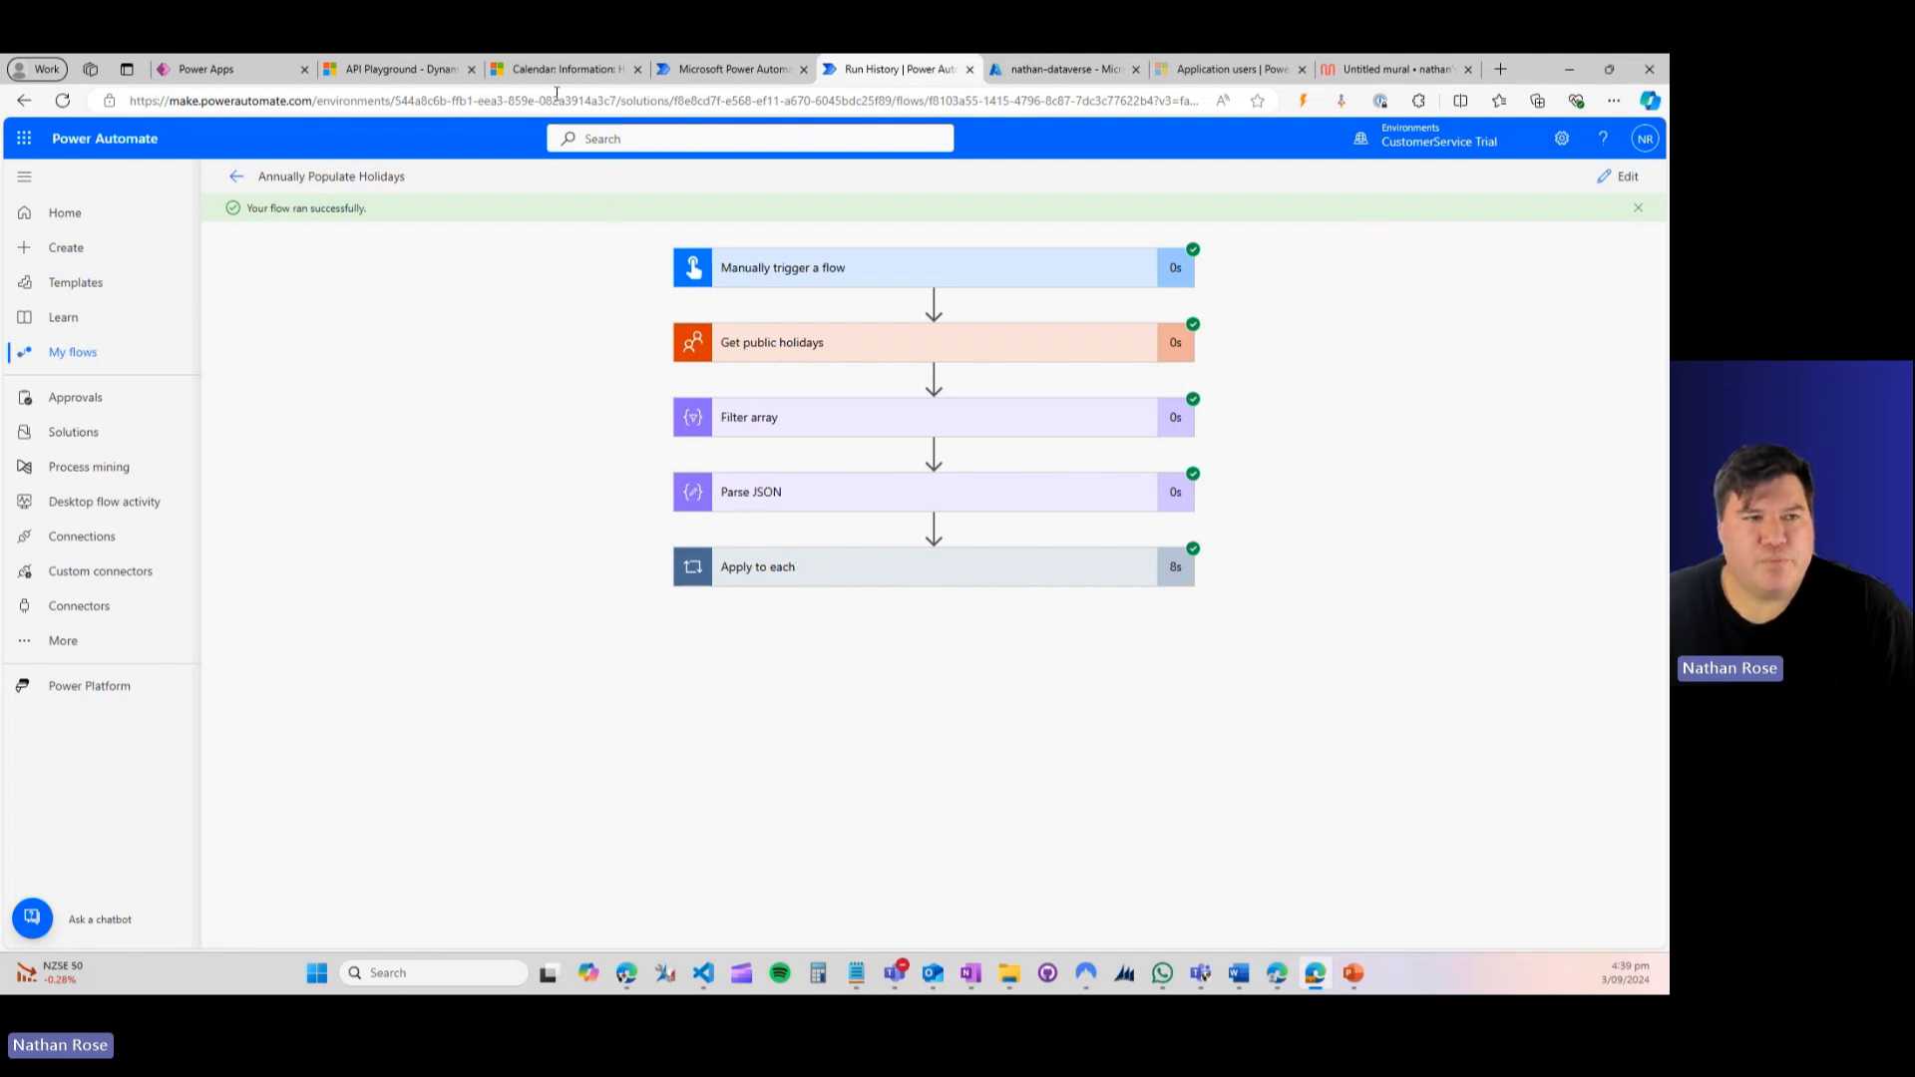
Step: Refresh the Holiday Calendar's 2025 list to see 12 holidays created by nathan-dataverse, then return to run history
left_click(563, 68)
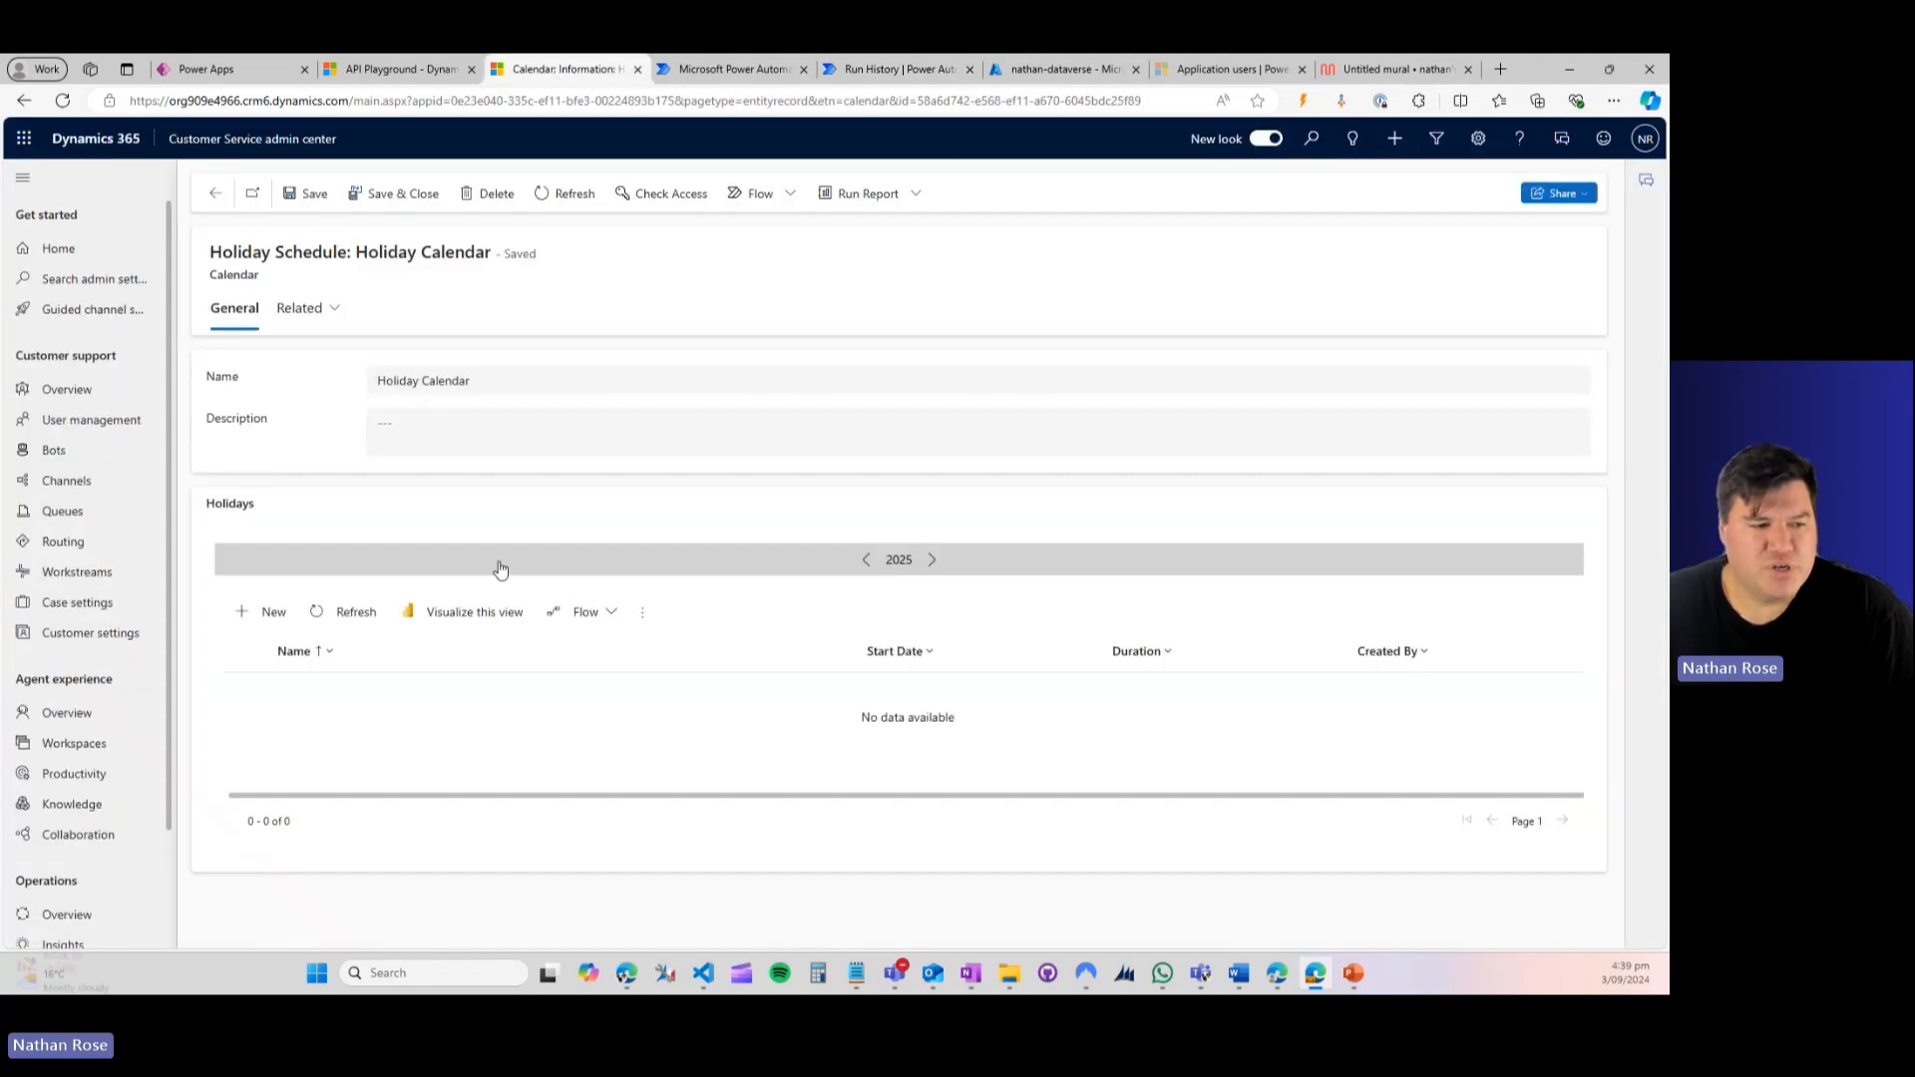
left_click(355, 613)
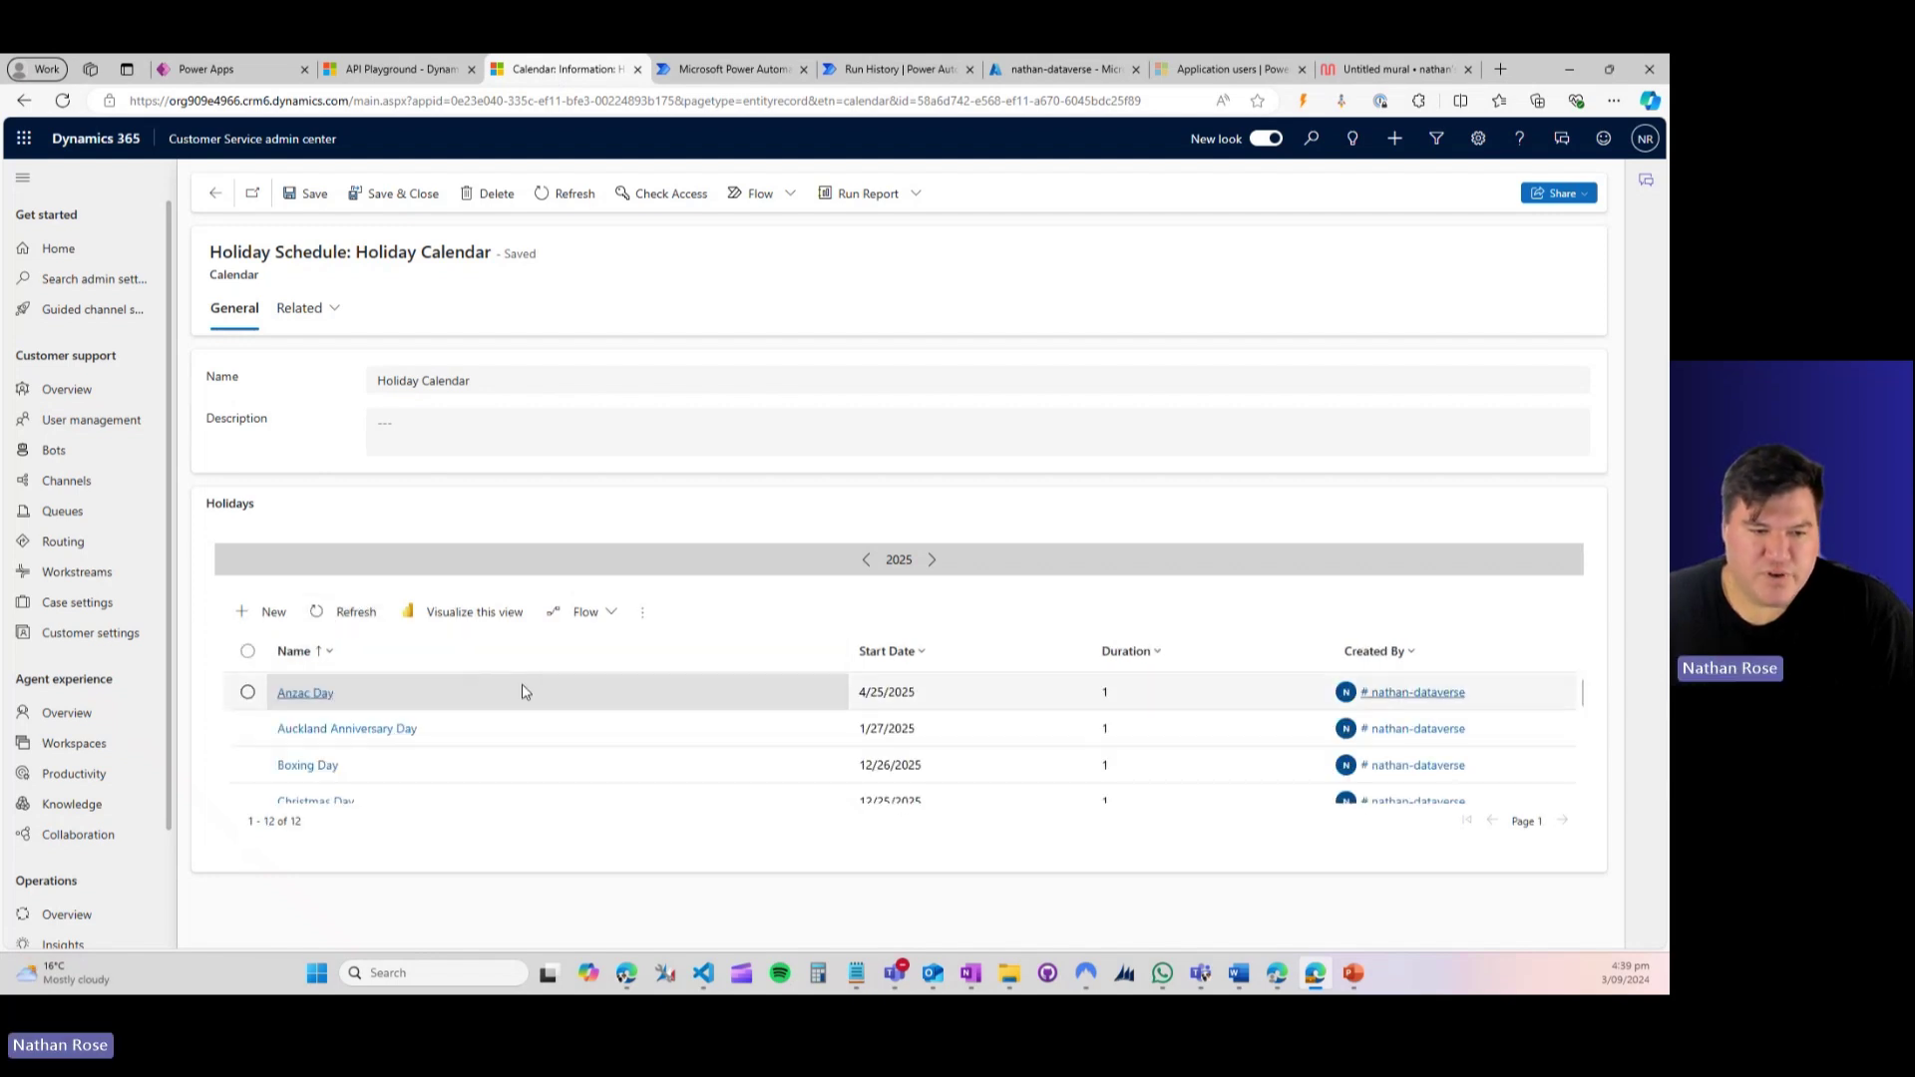
scroll("down", 3)
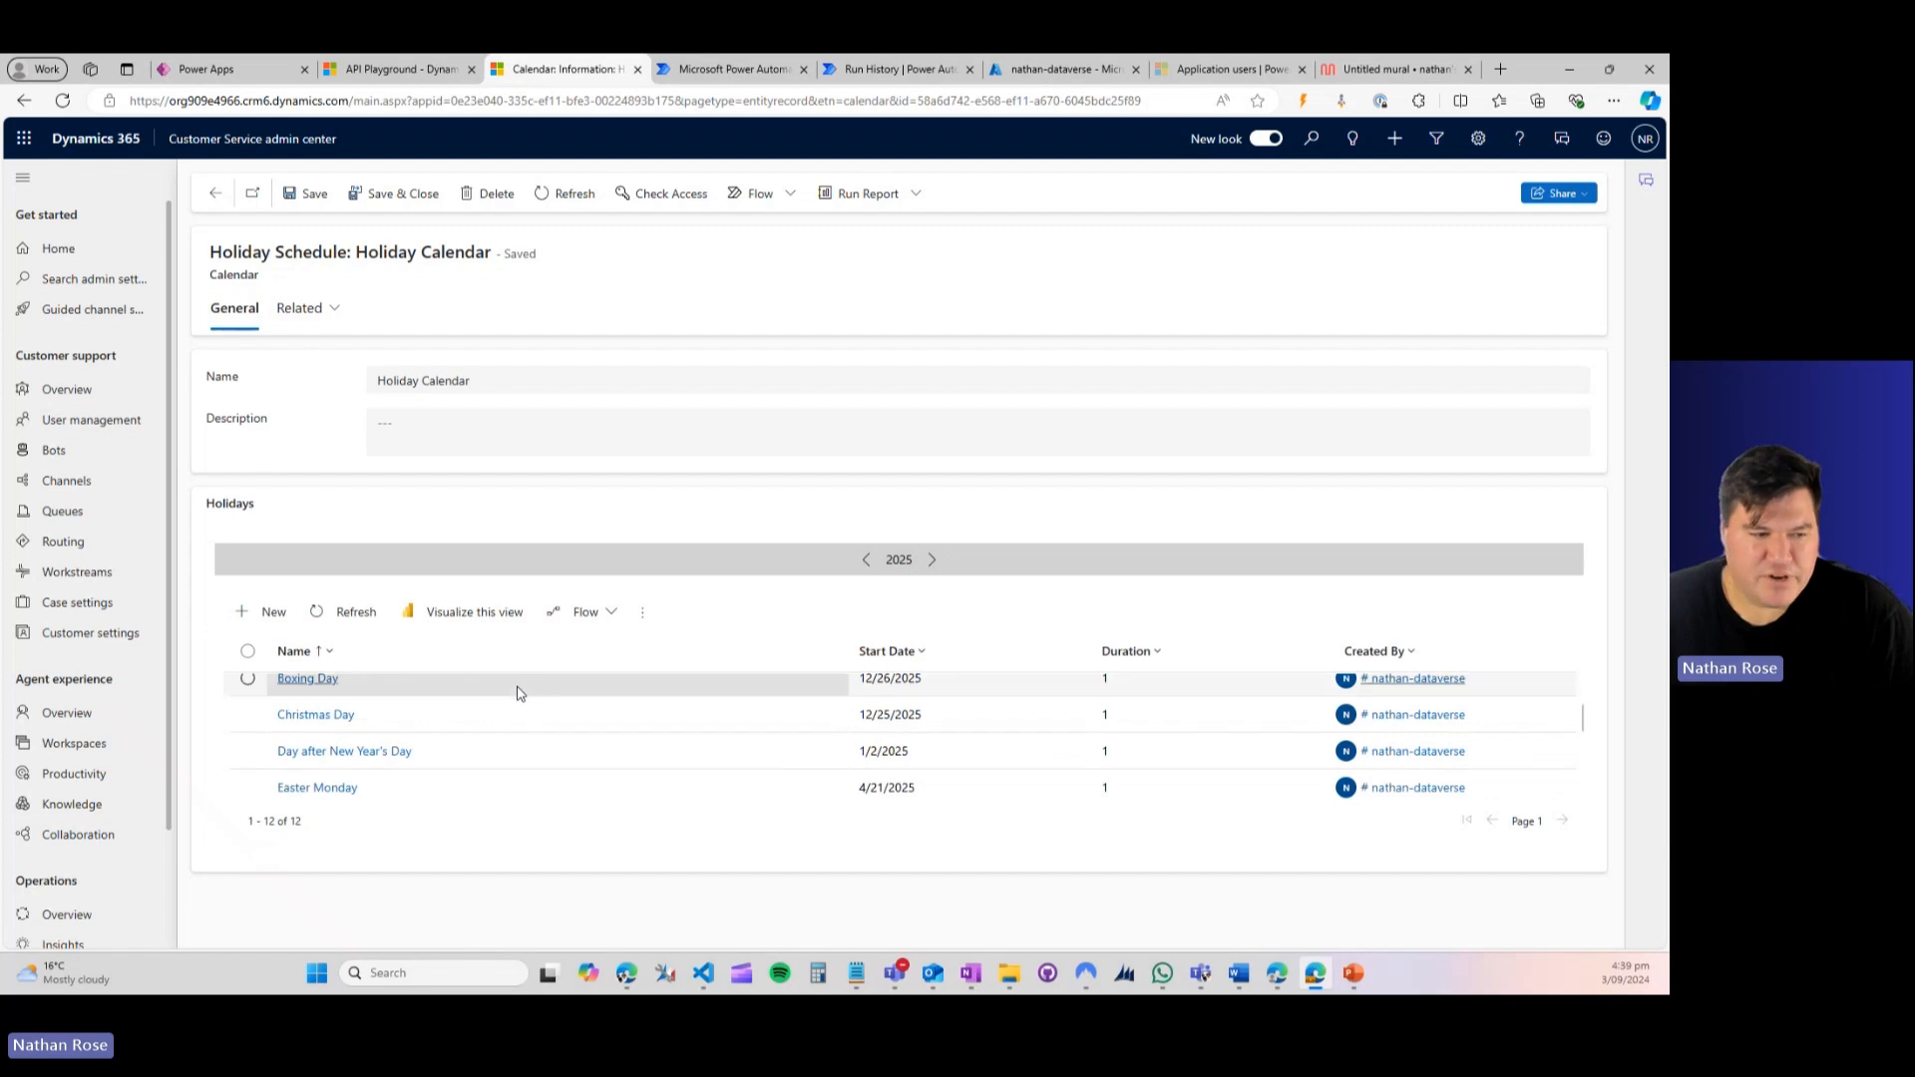
scroll("down", 3)
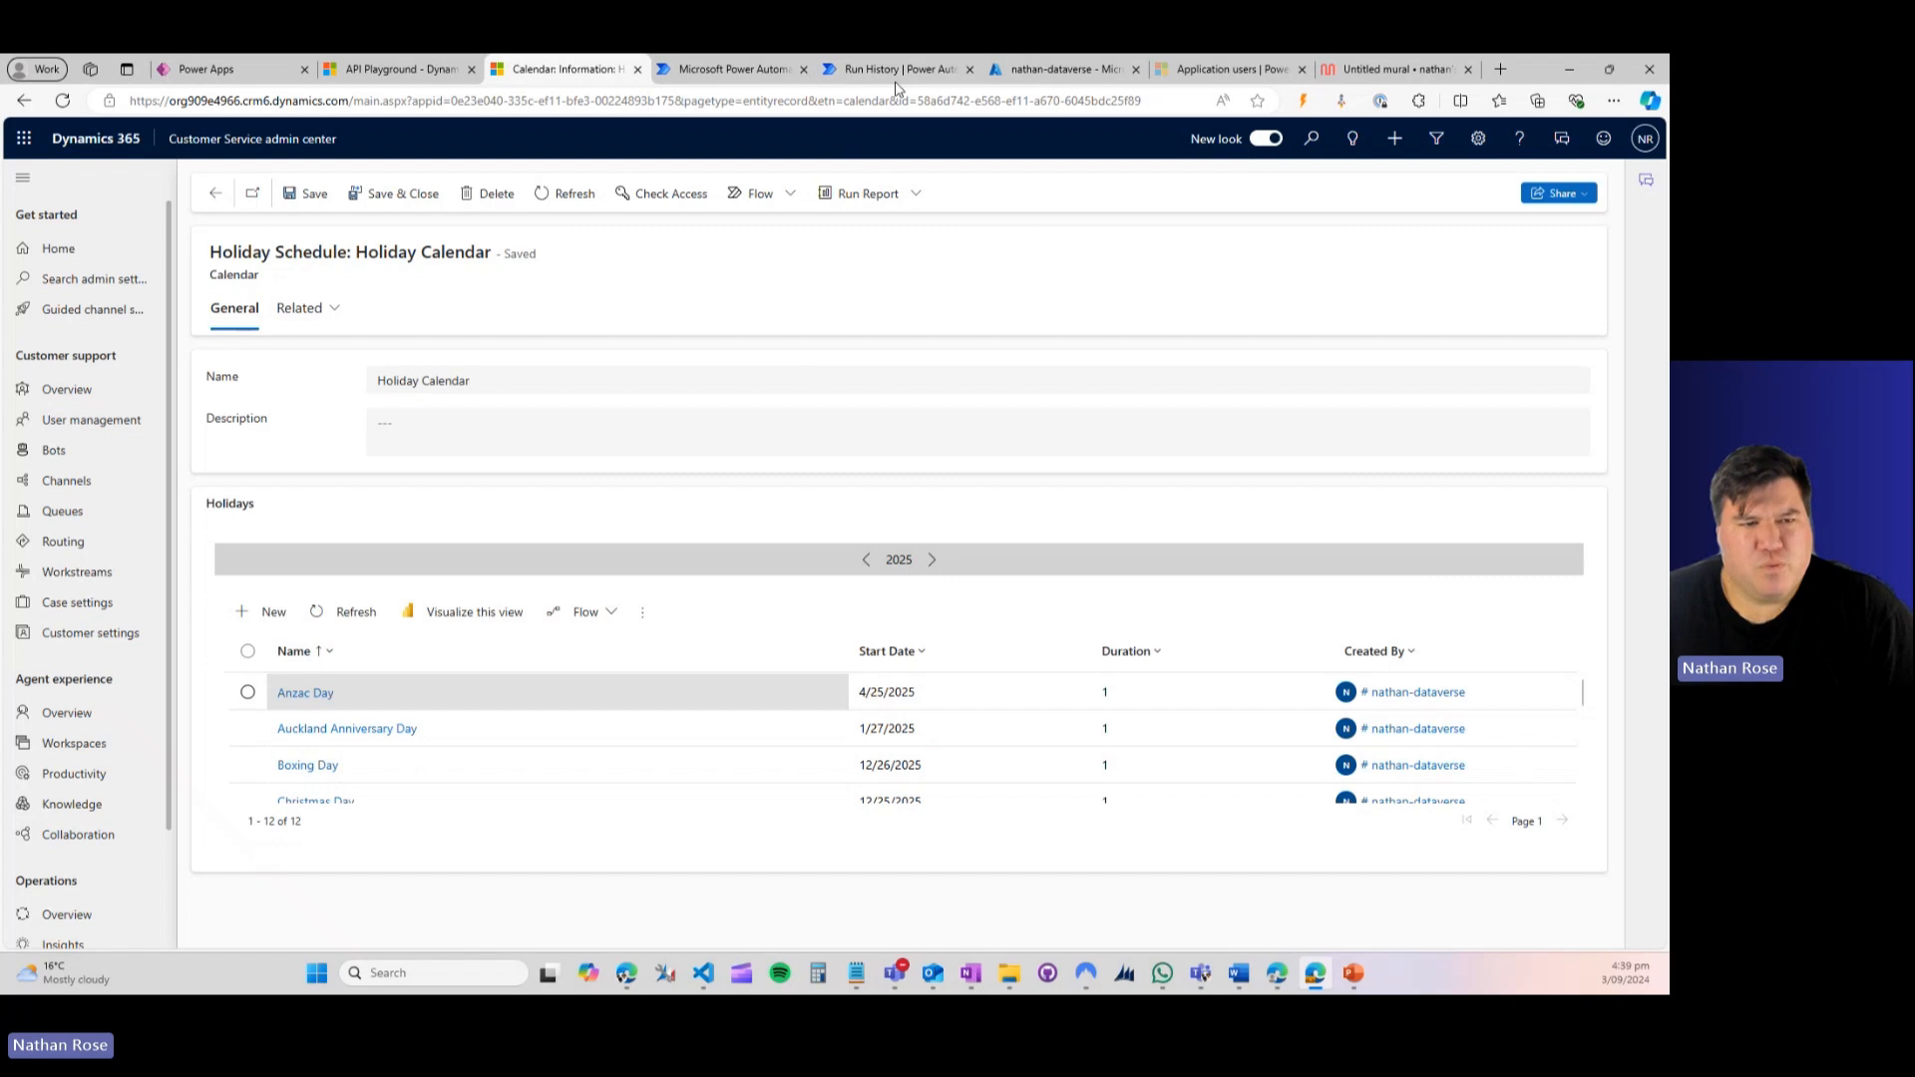
mouse_move(898, 68)
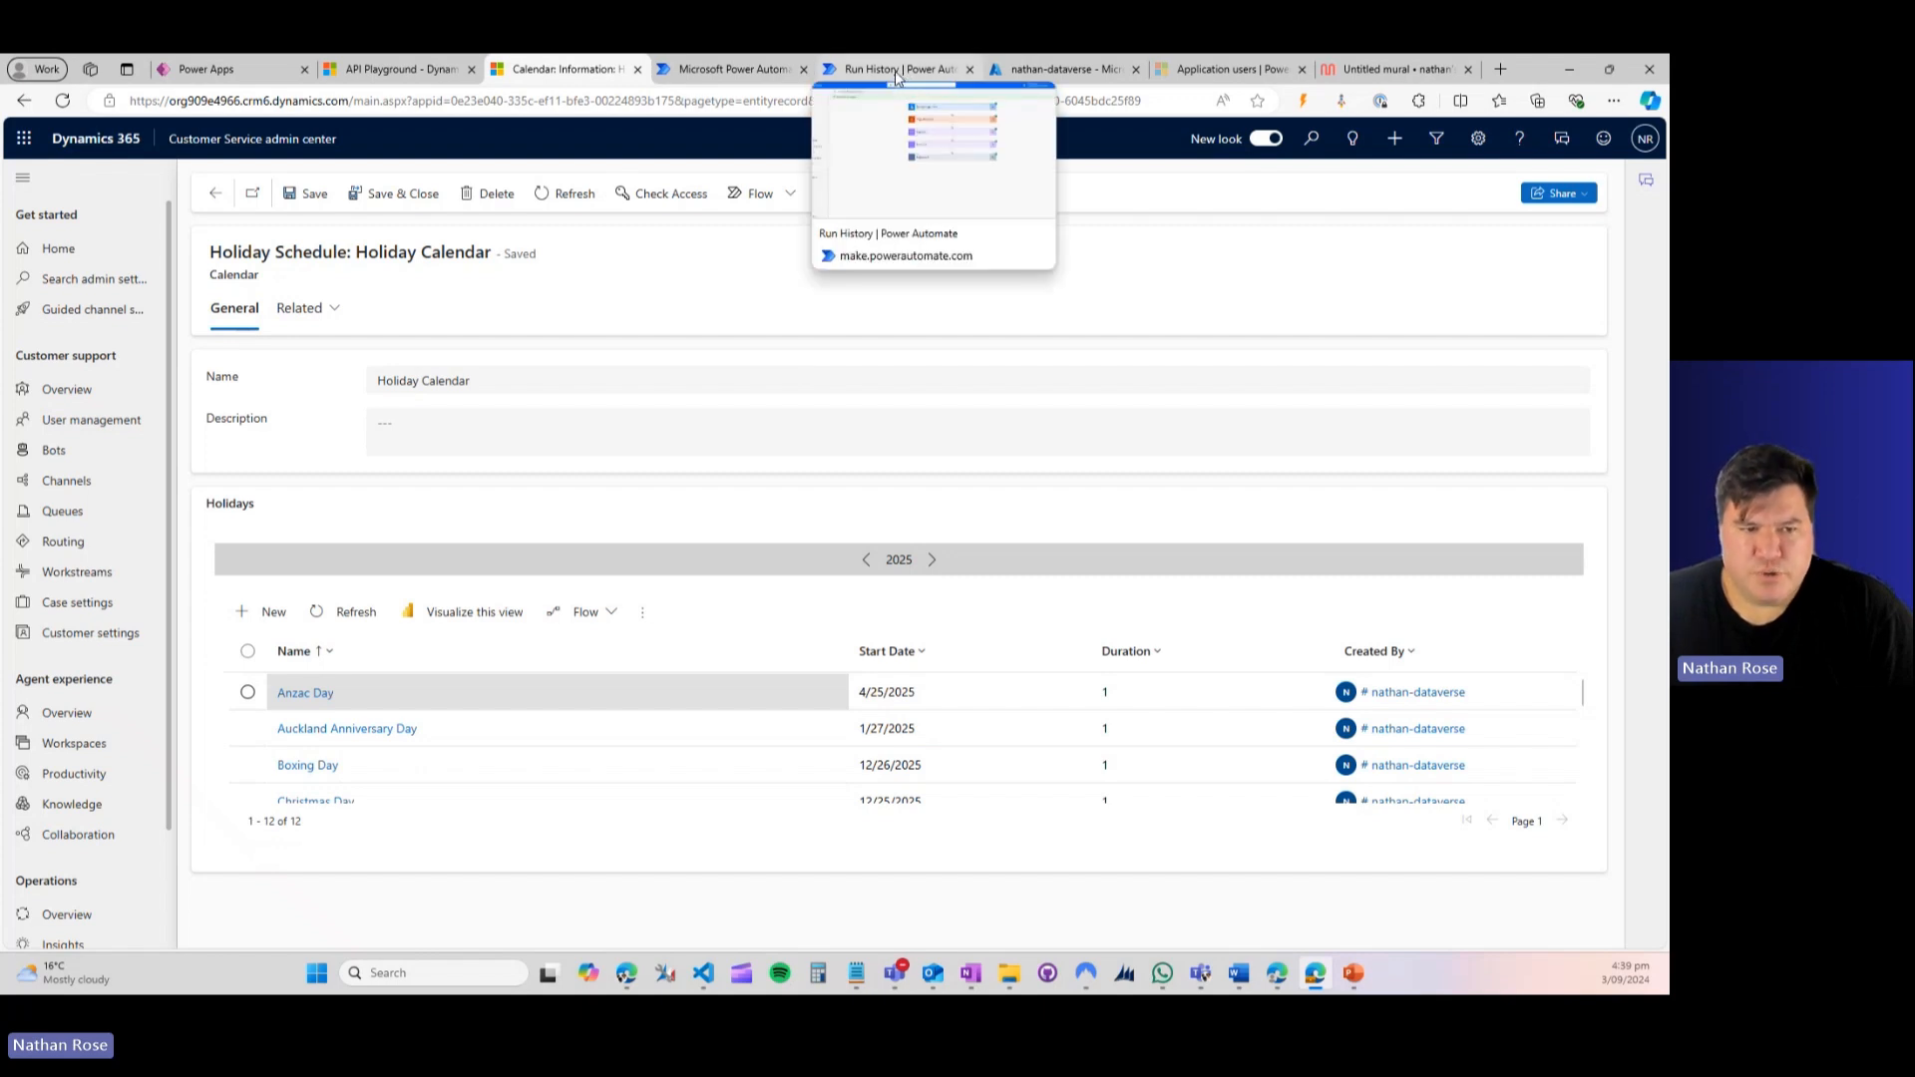
left_click(898, 68)
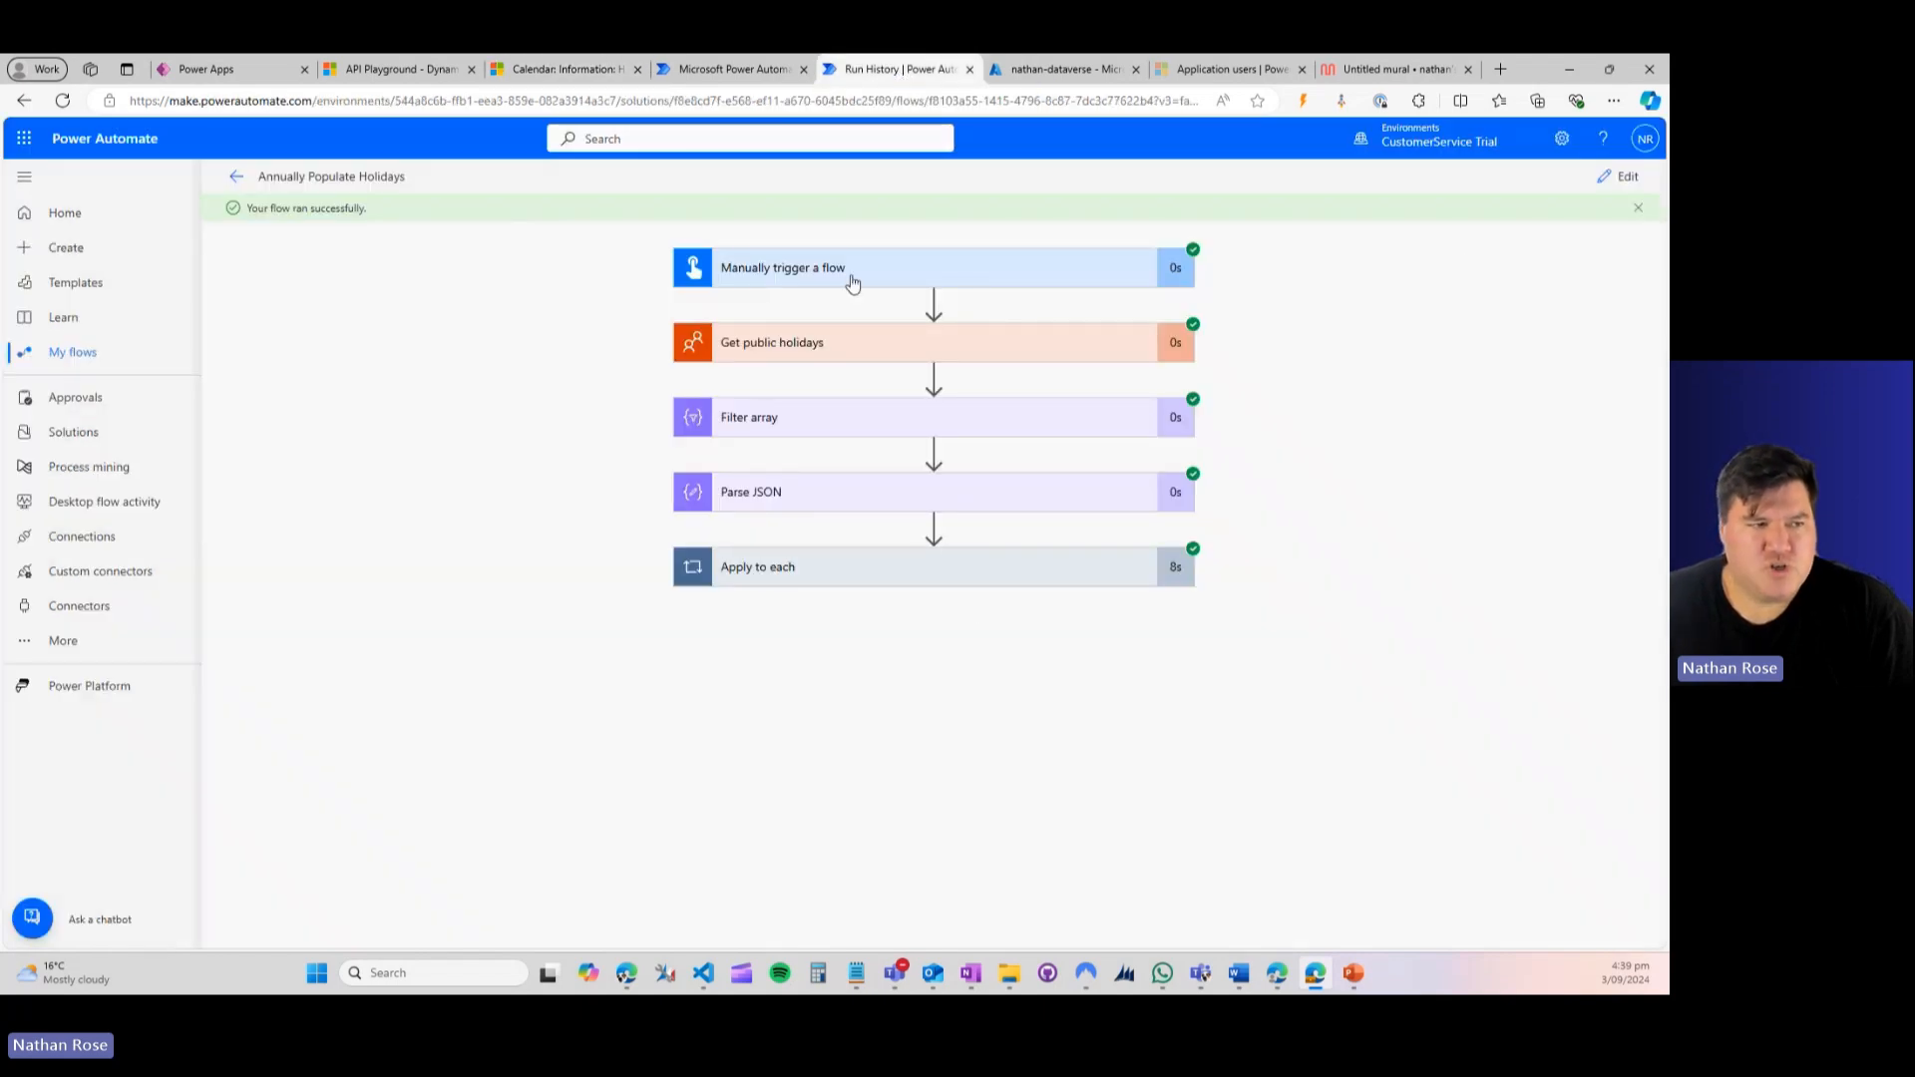
Step: Run a second manual test of the holiday flow to success, then switch to the Holiday Calendar record
left_click(1626, 175)
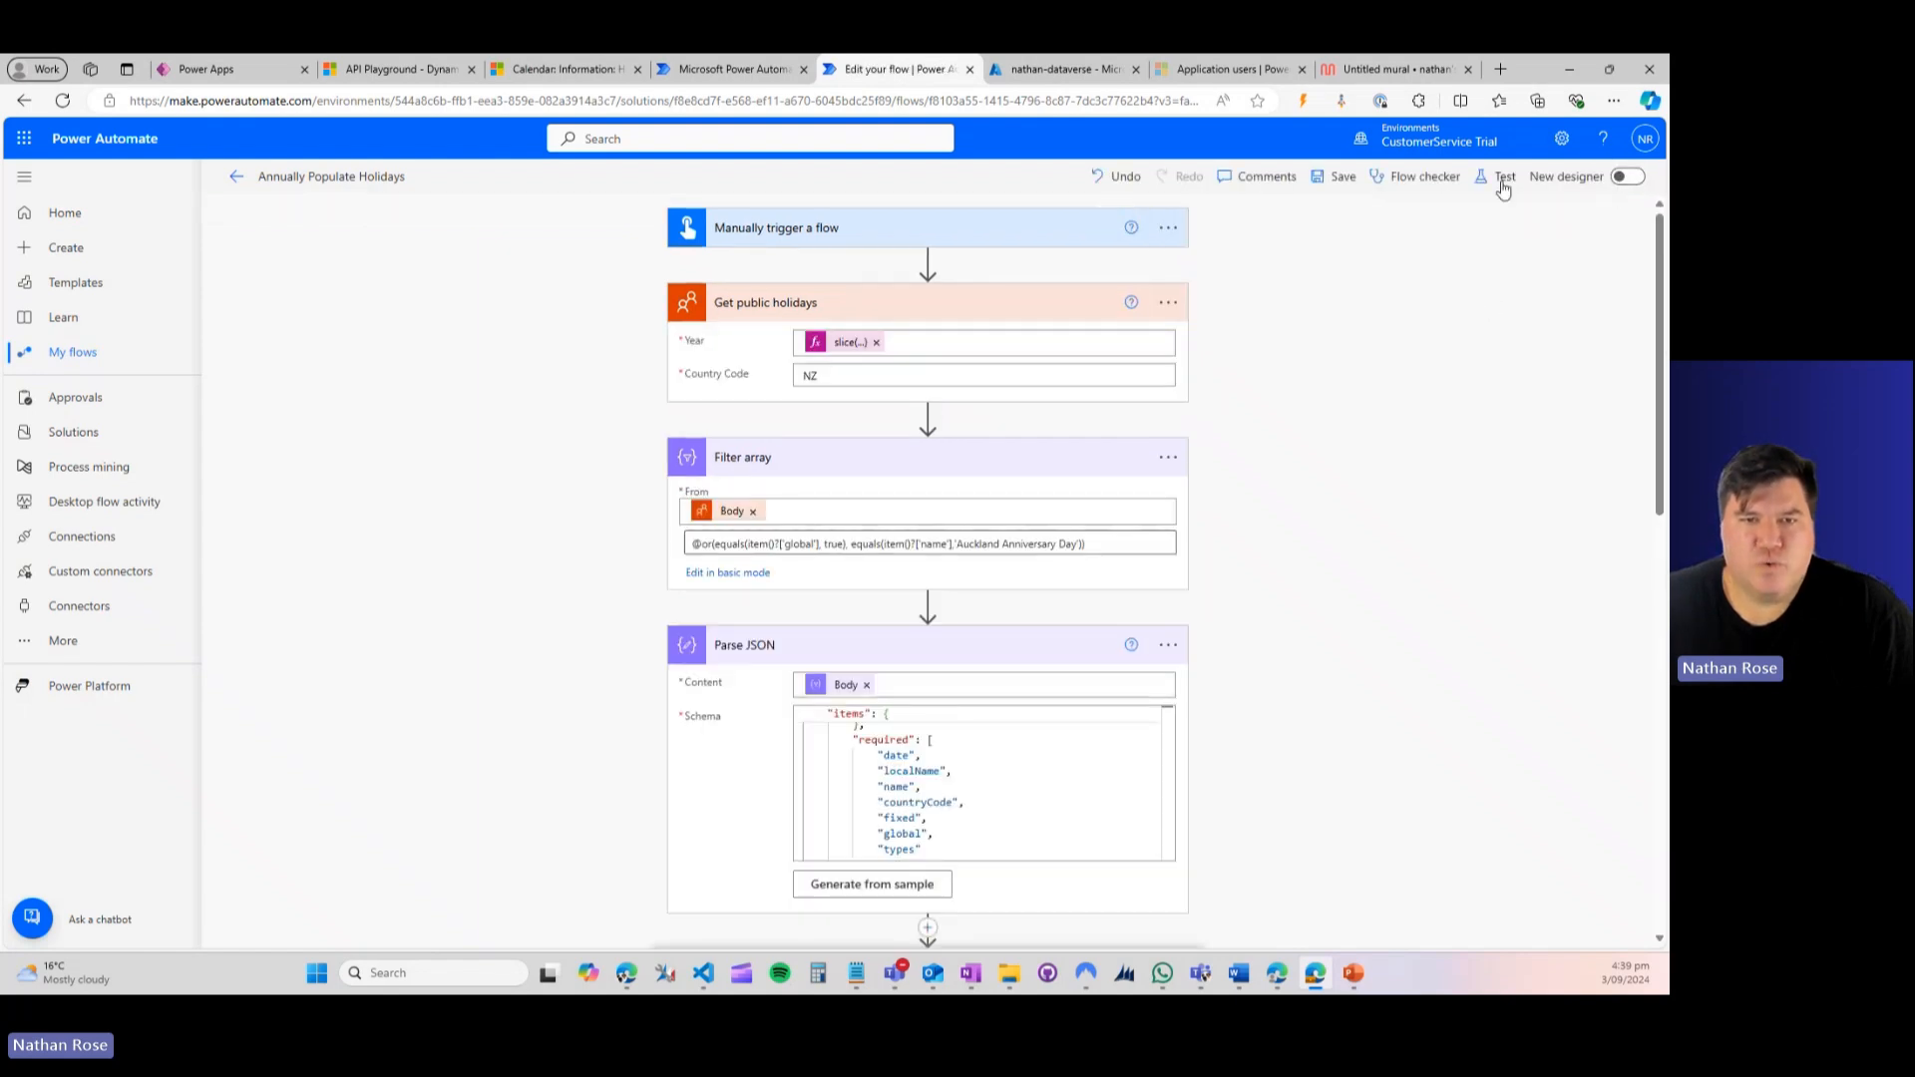
left_click(1504, 176)
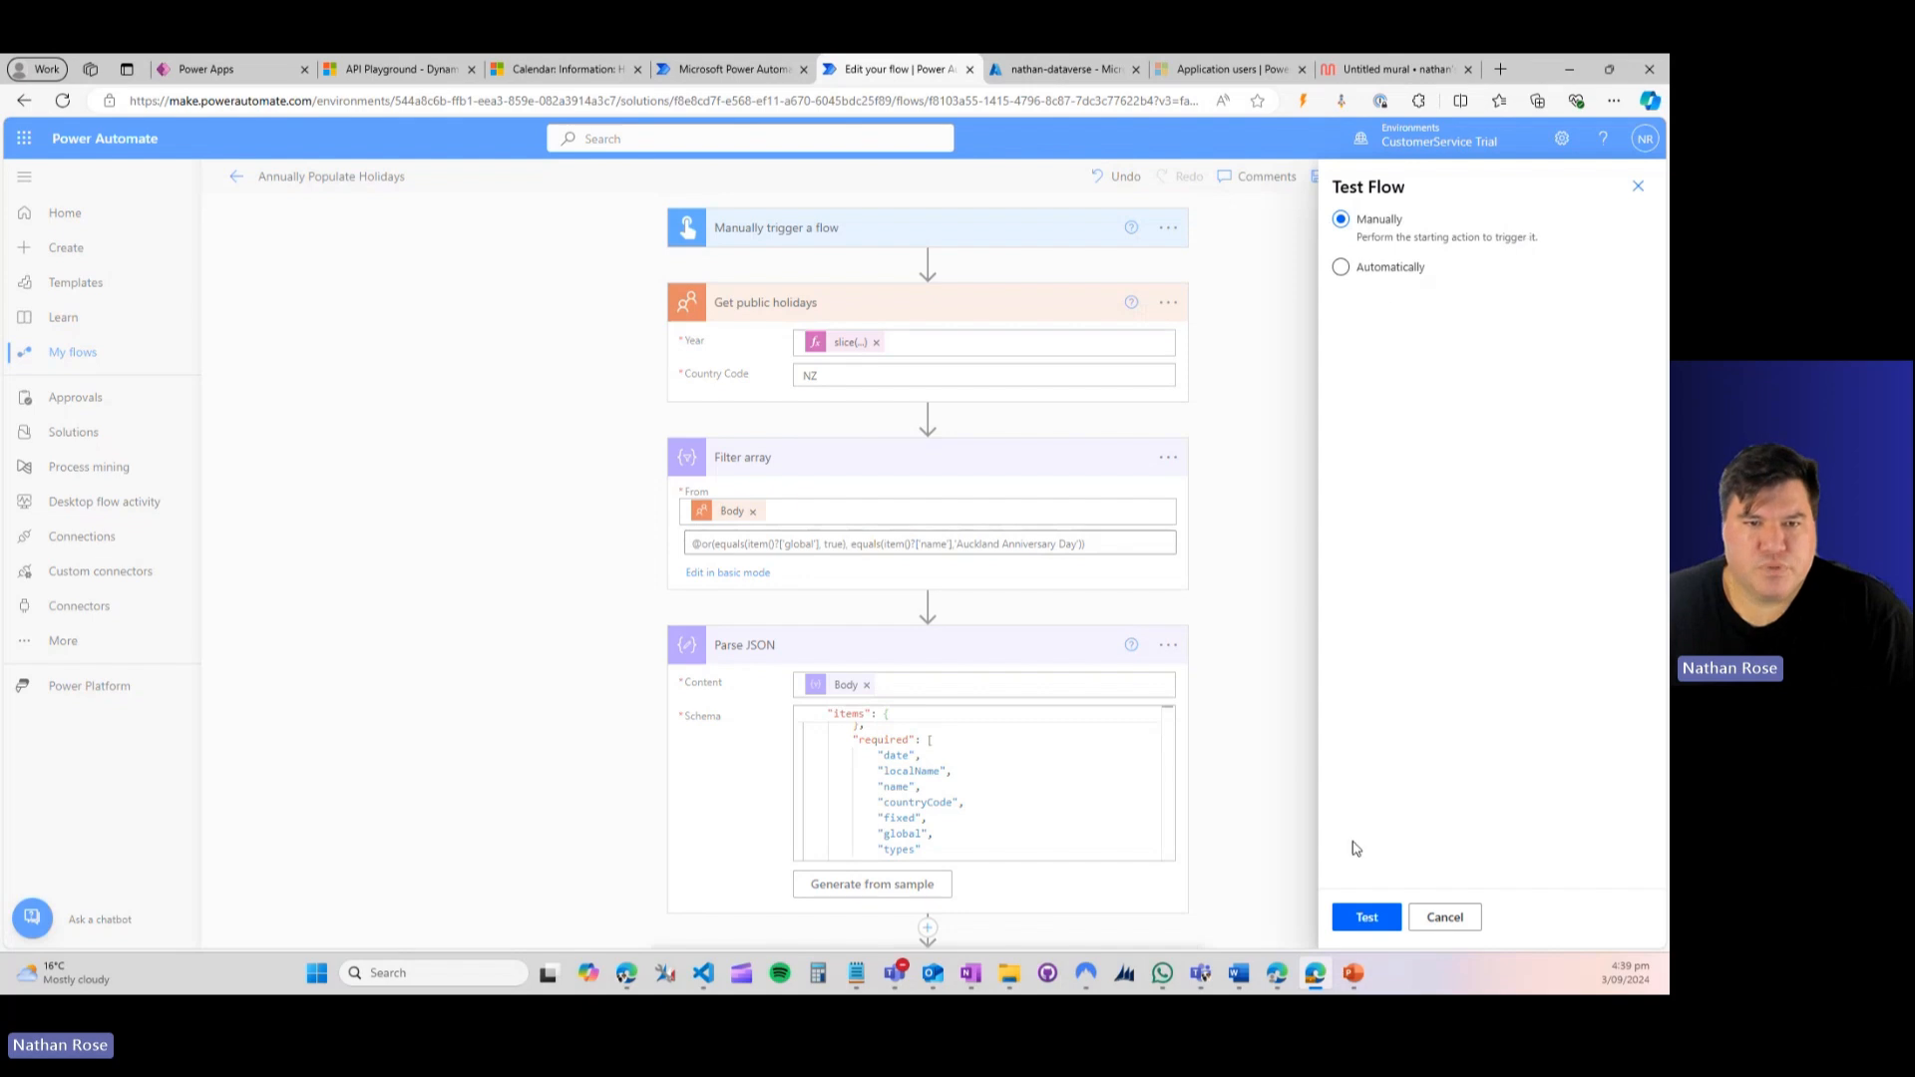
left_click(1364, 917)
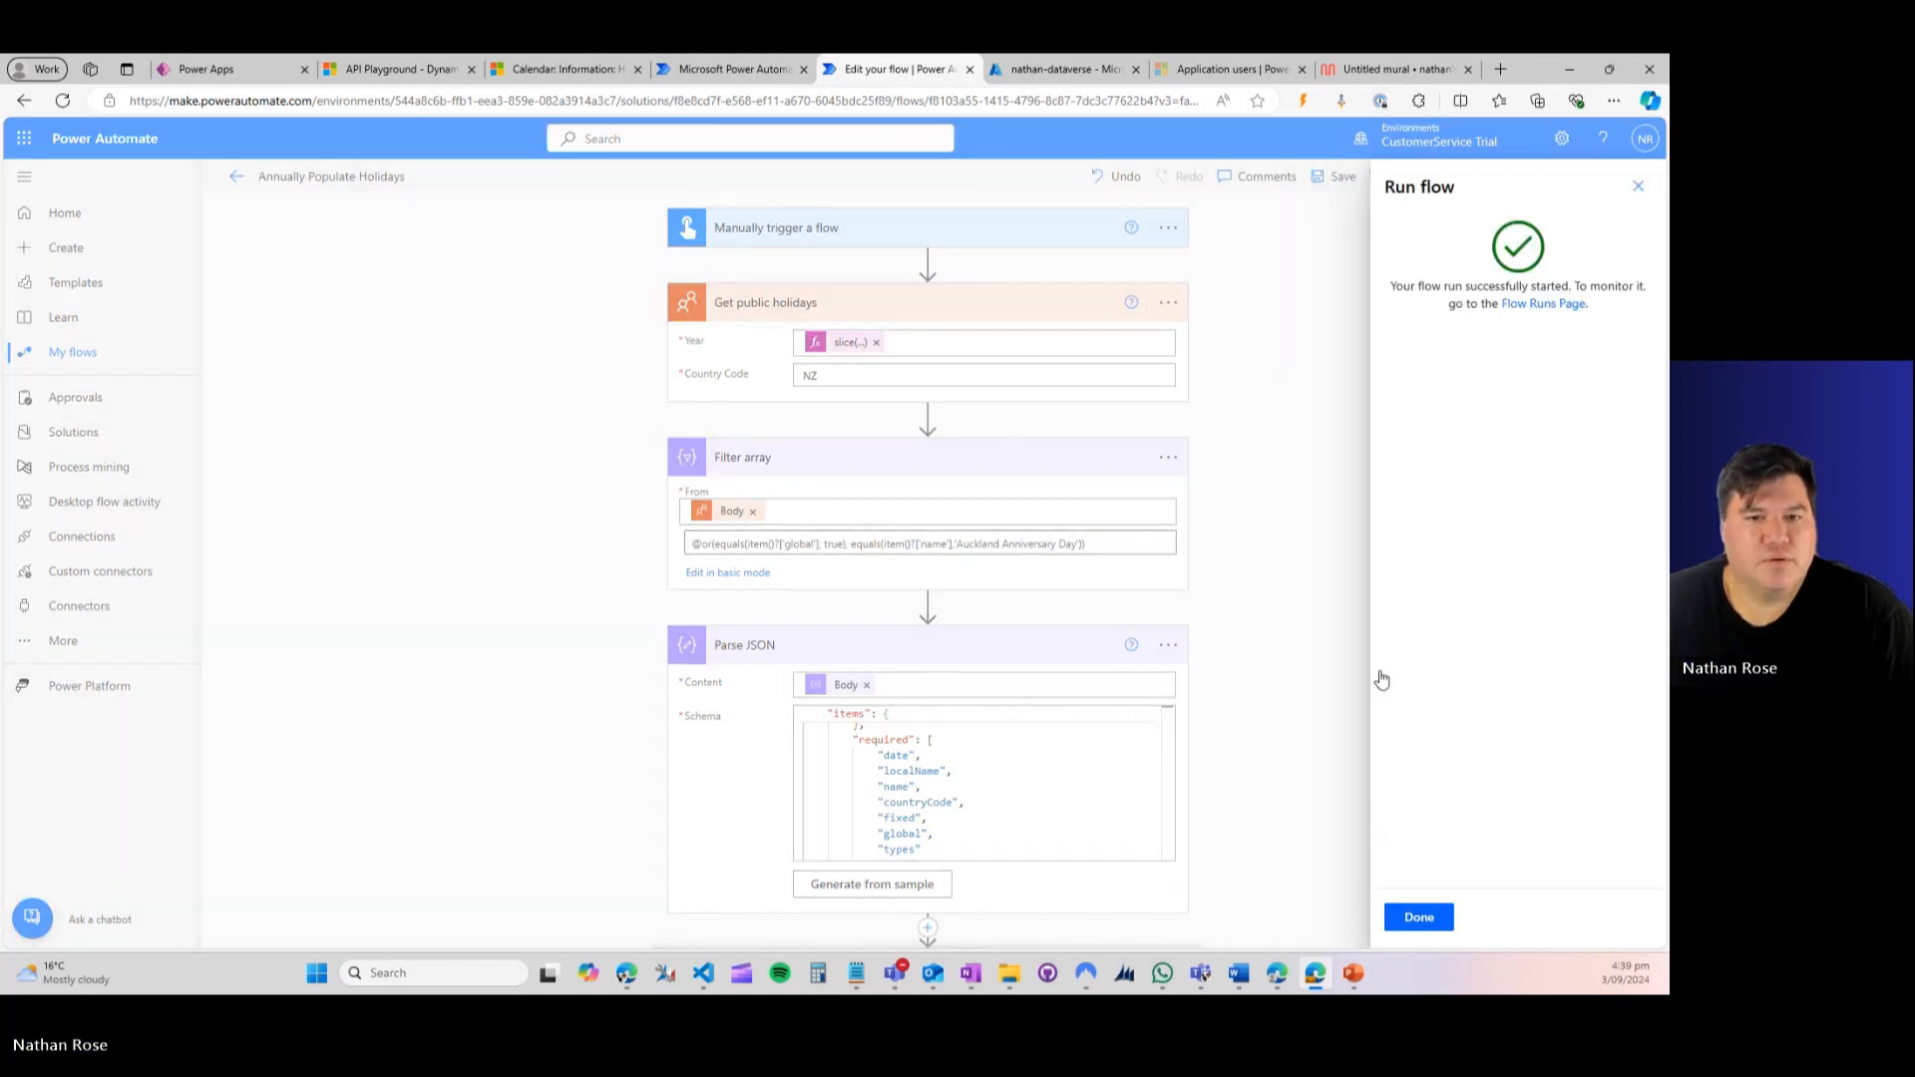
left_click(1419, 918)
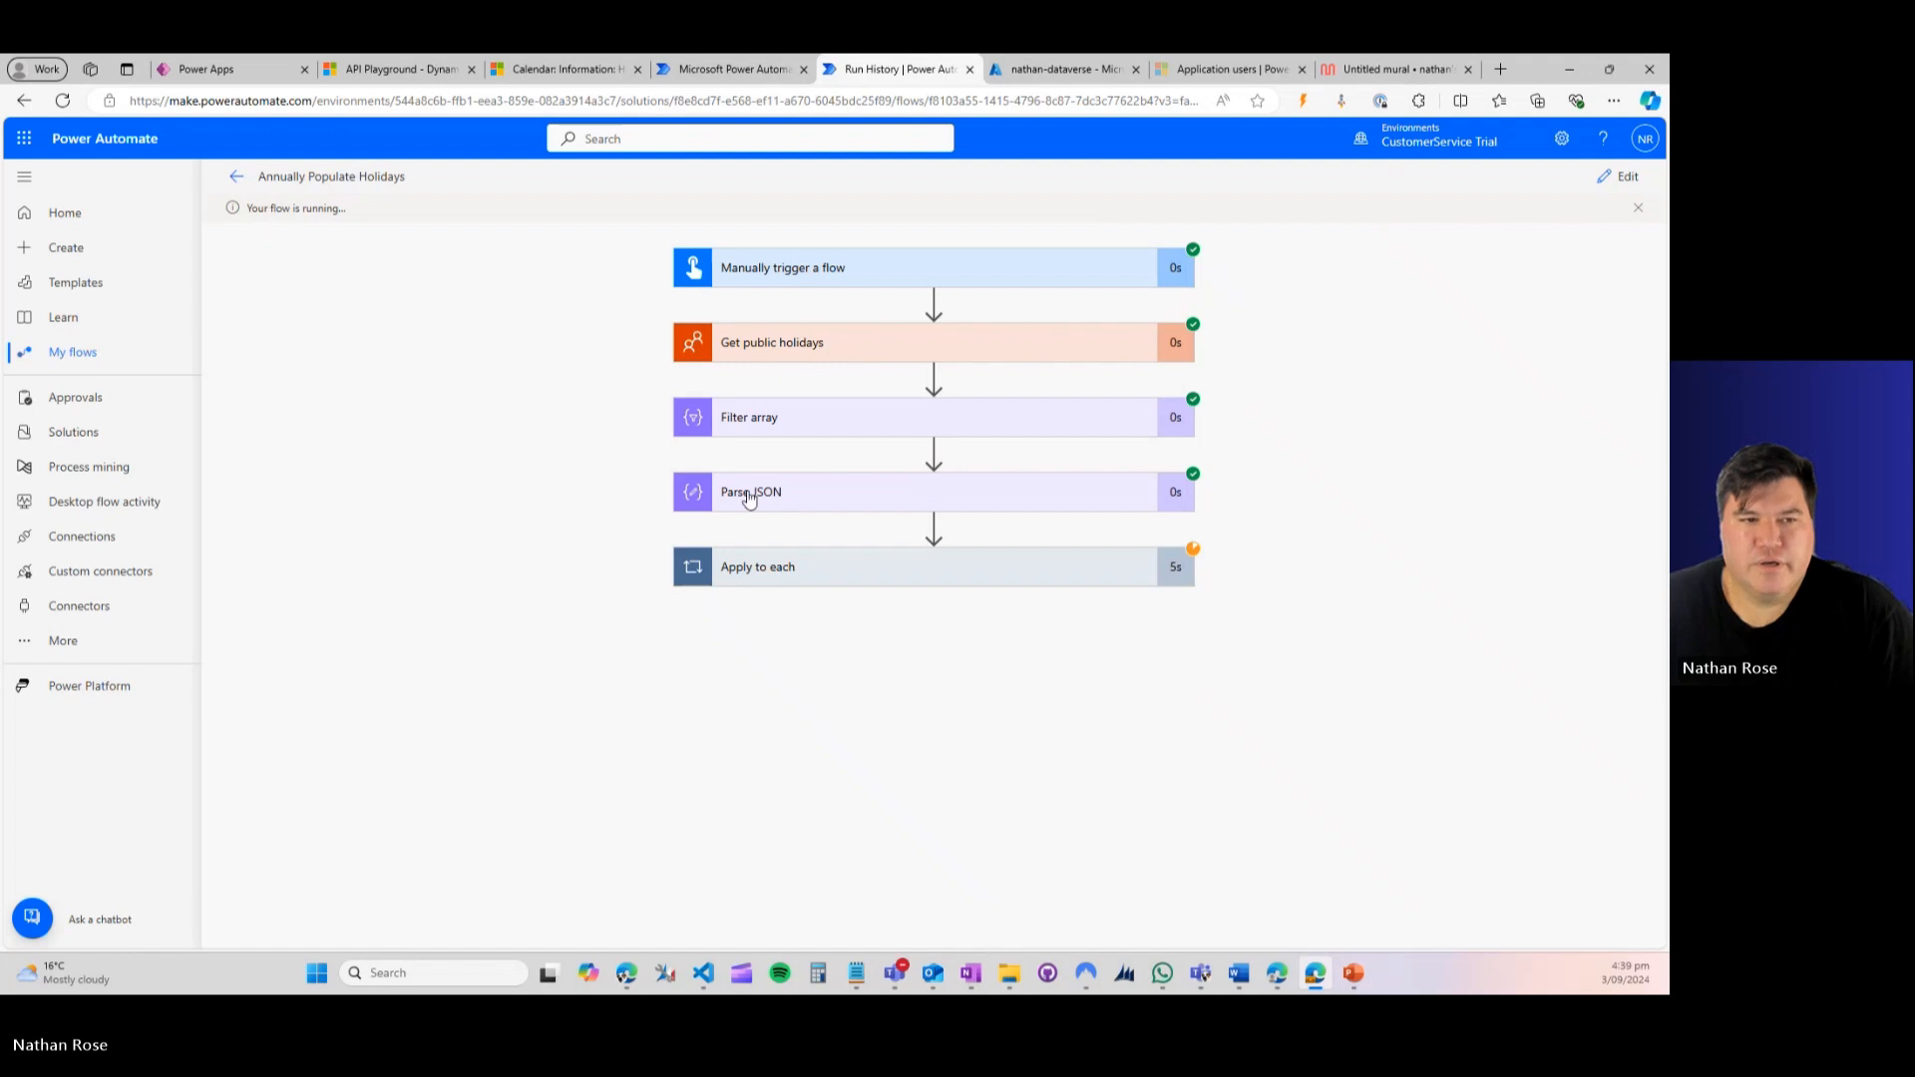
mouse_move(633, 285)
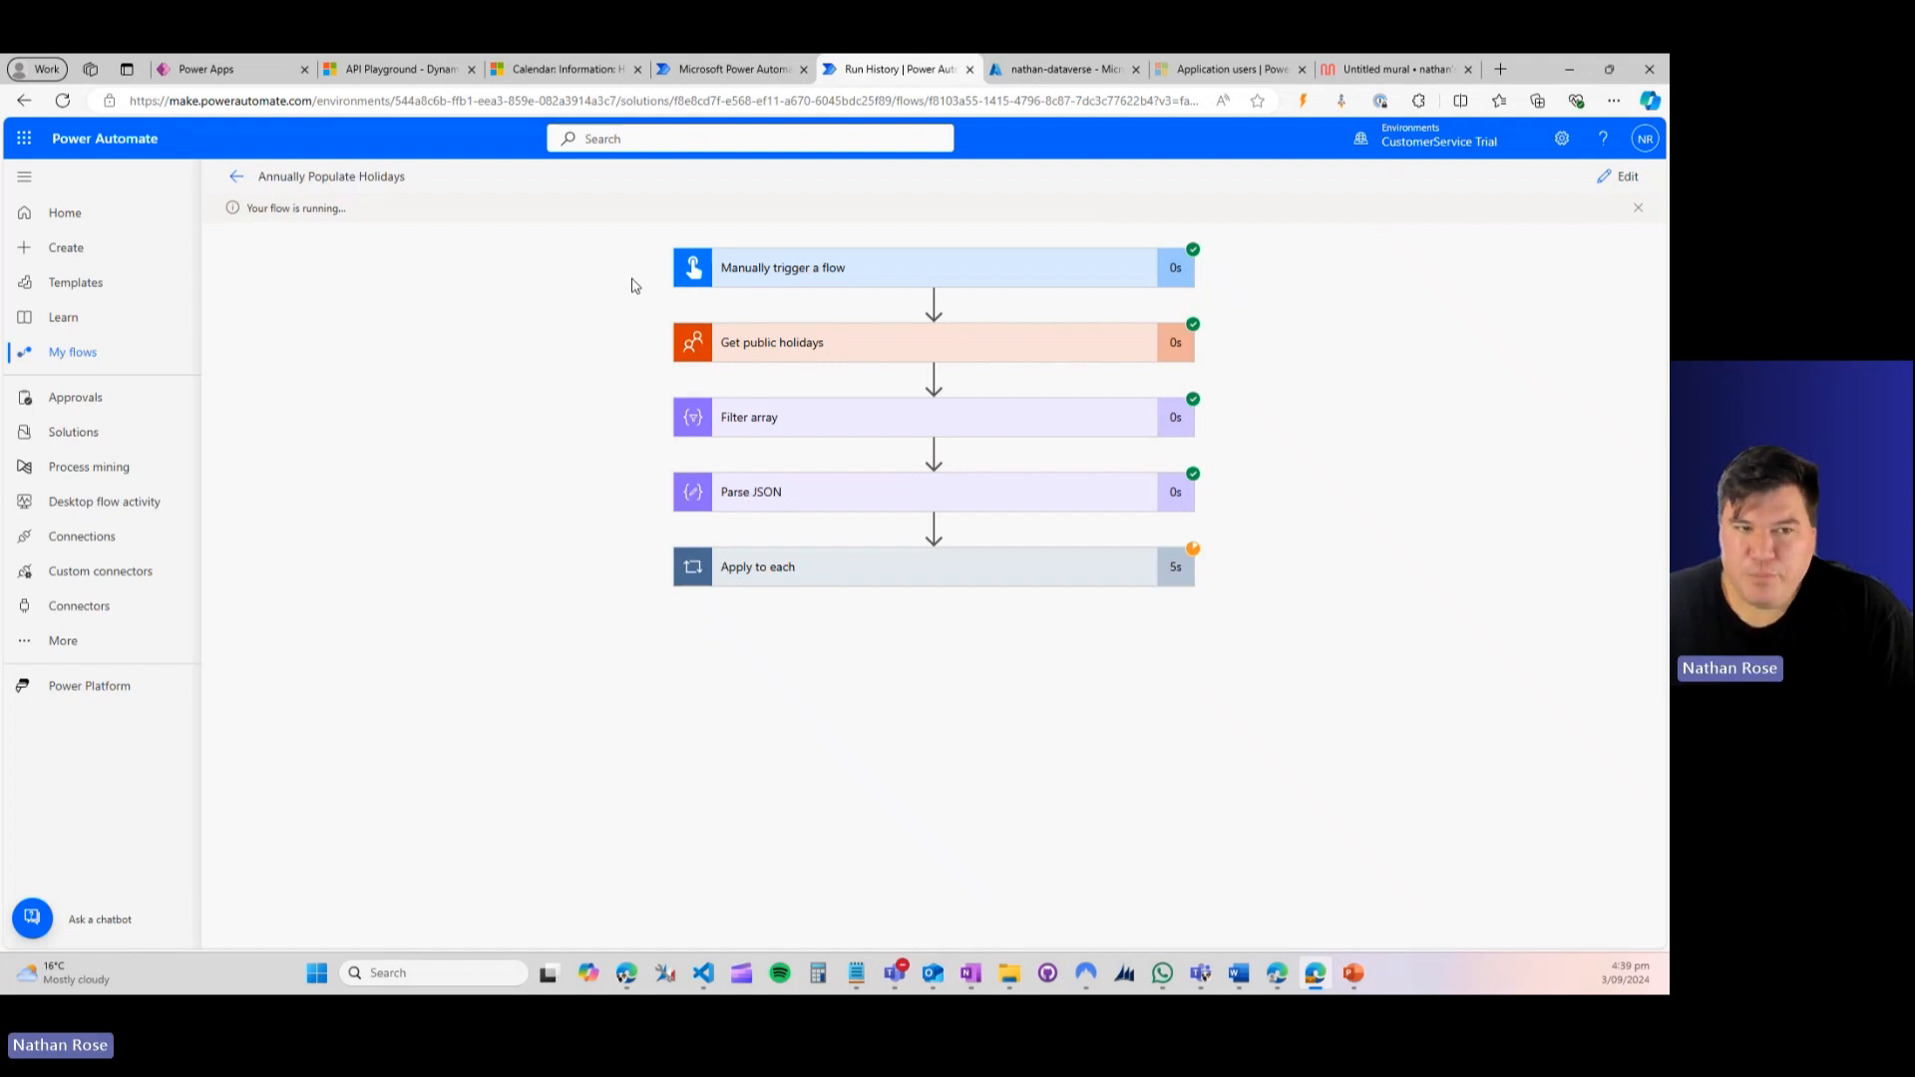
mouse_move(796, 425)
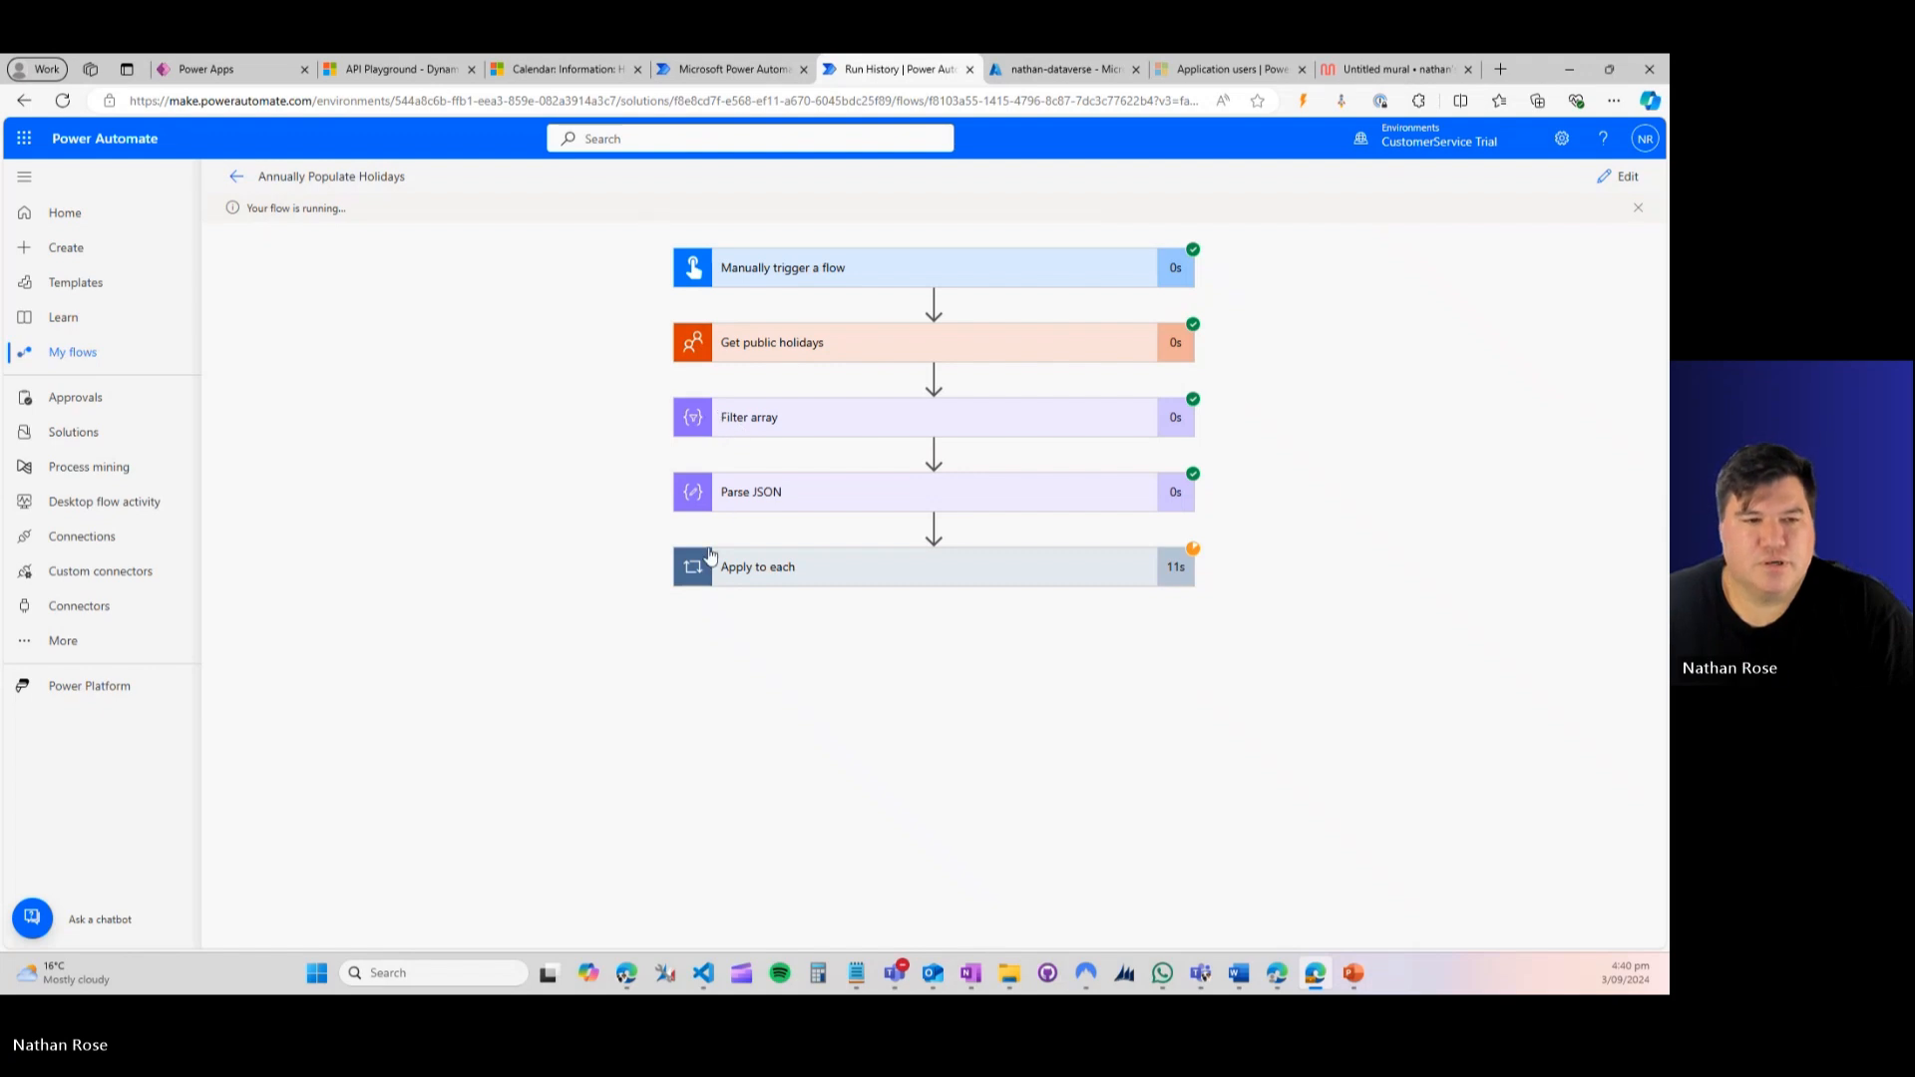
mouse_move(814, 568)
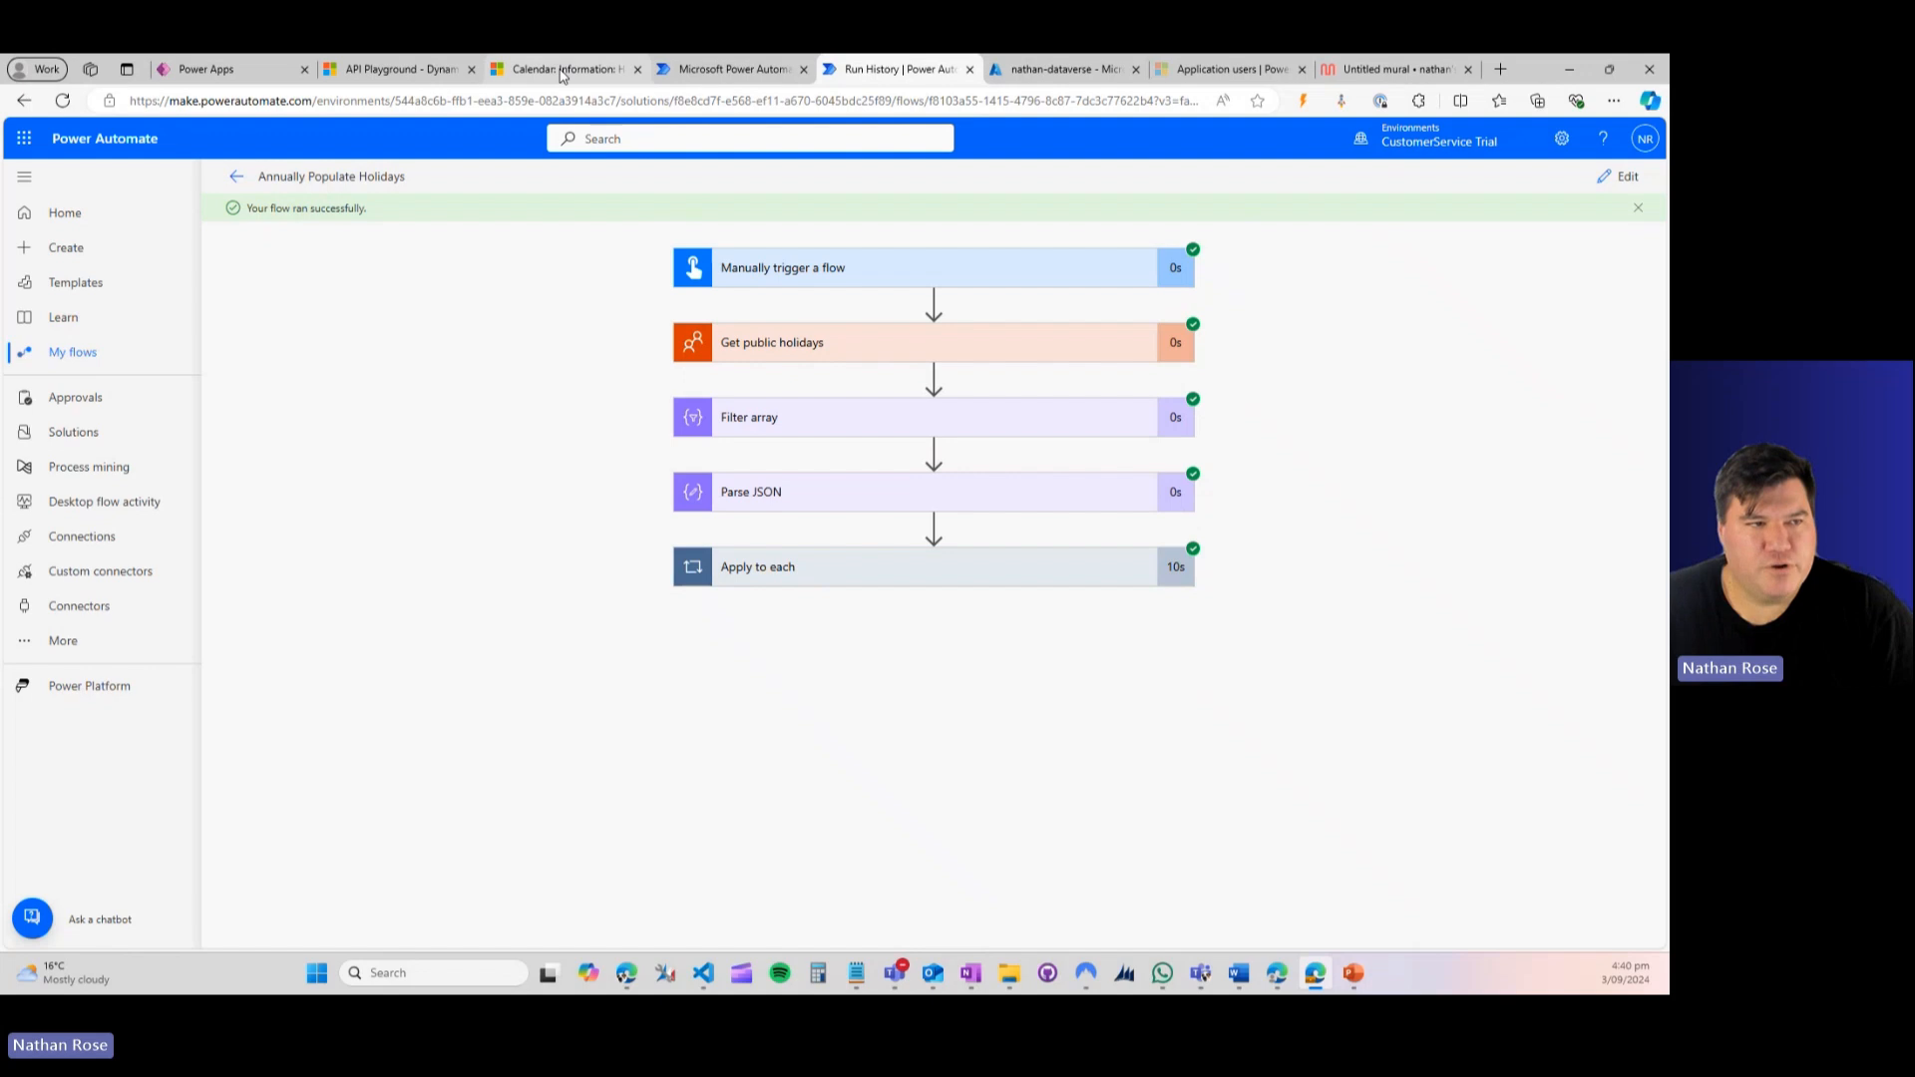
left_click(565, 68)
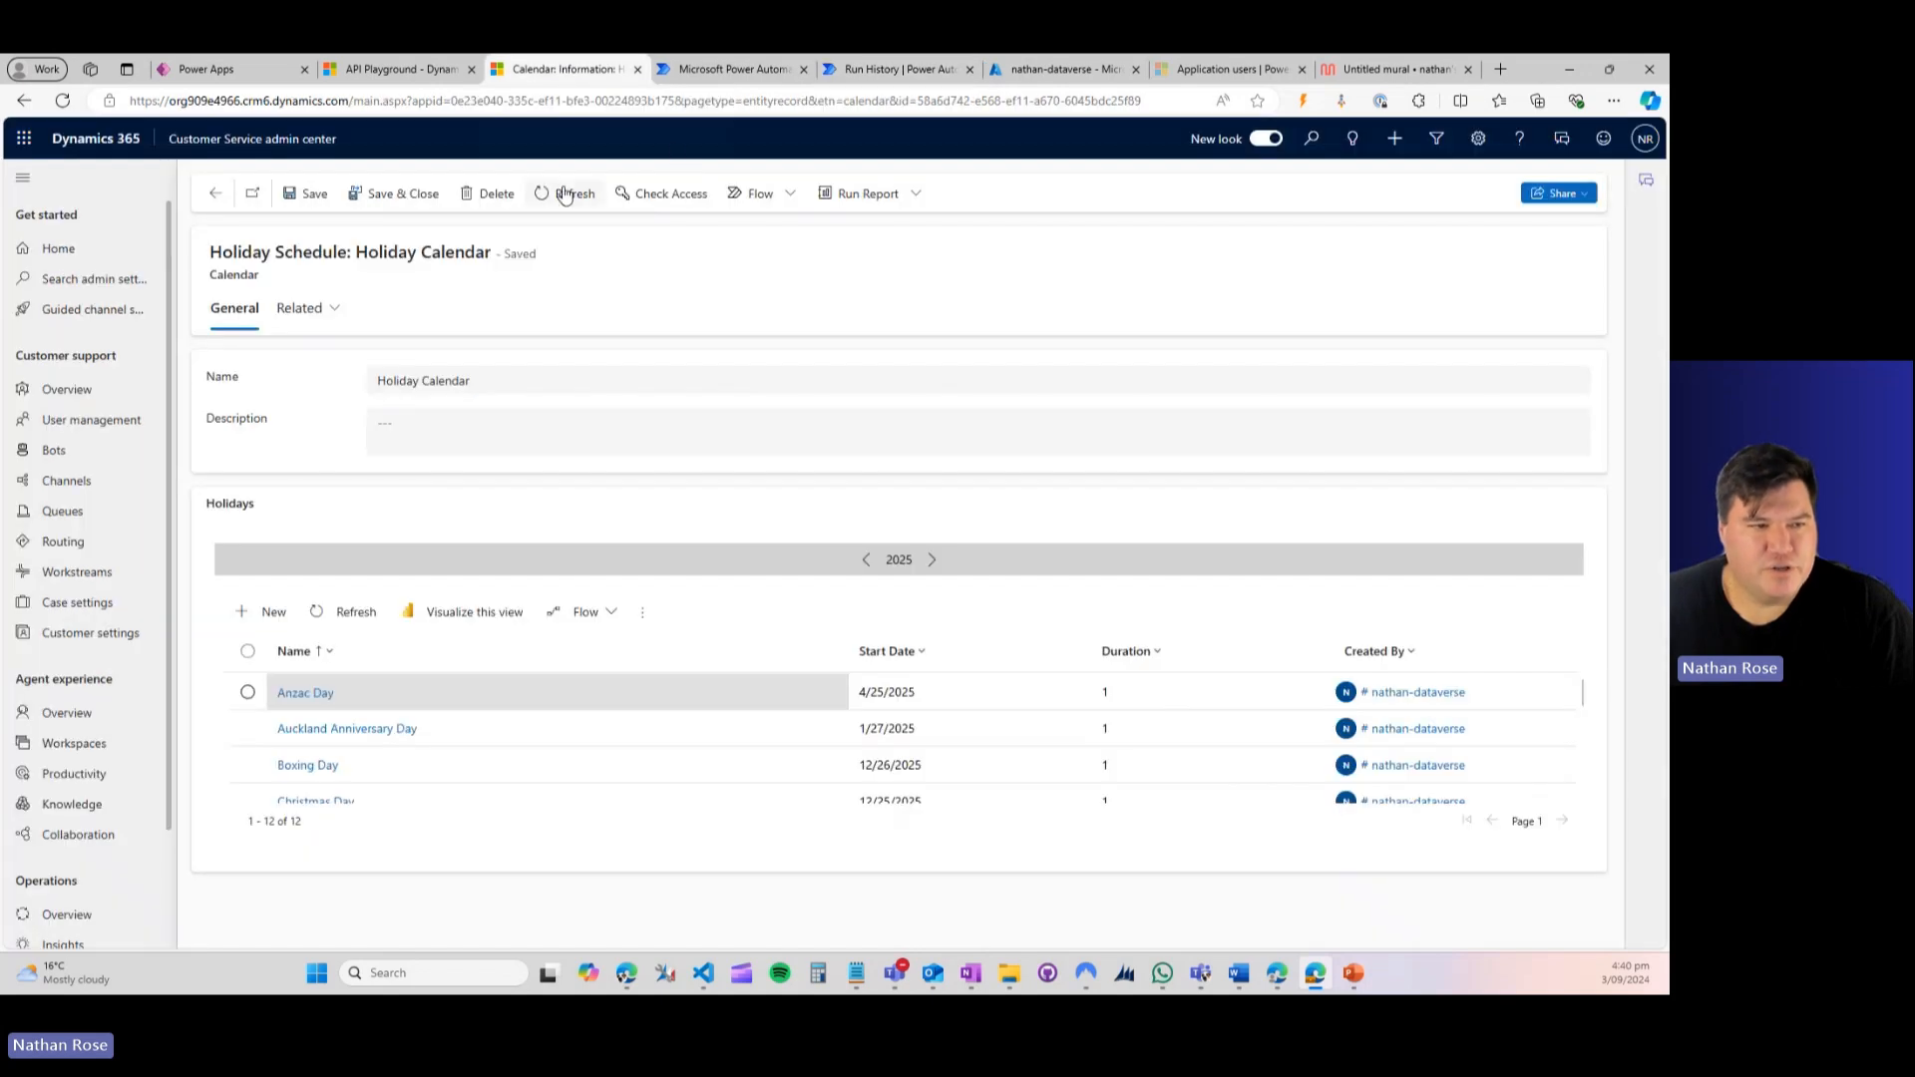
Step: Refresh the Holiday Calendar record and scroll the 24 holidays, each 2025 holiday now duplicated
left_click(562, 194)
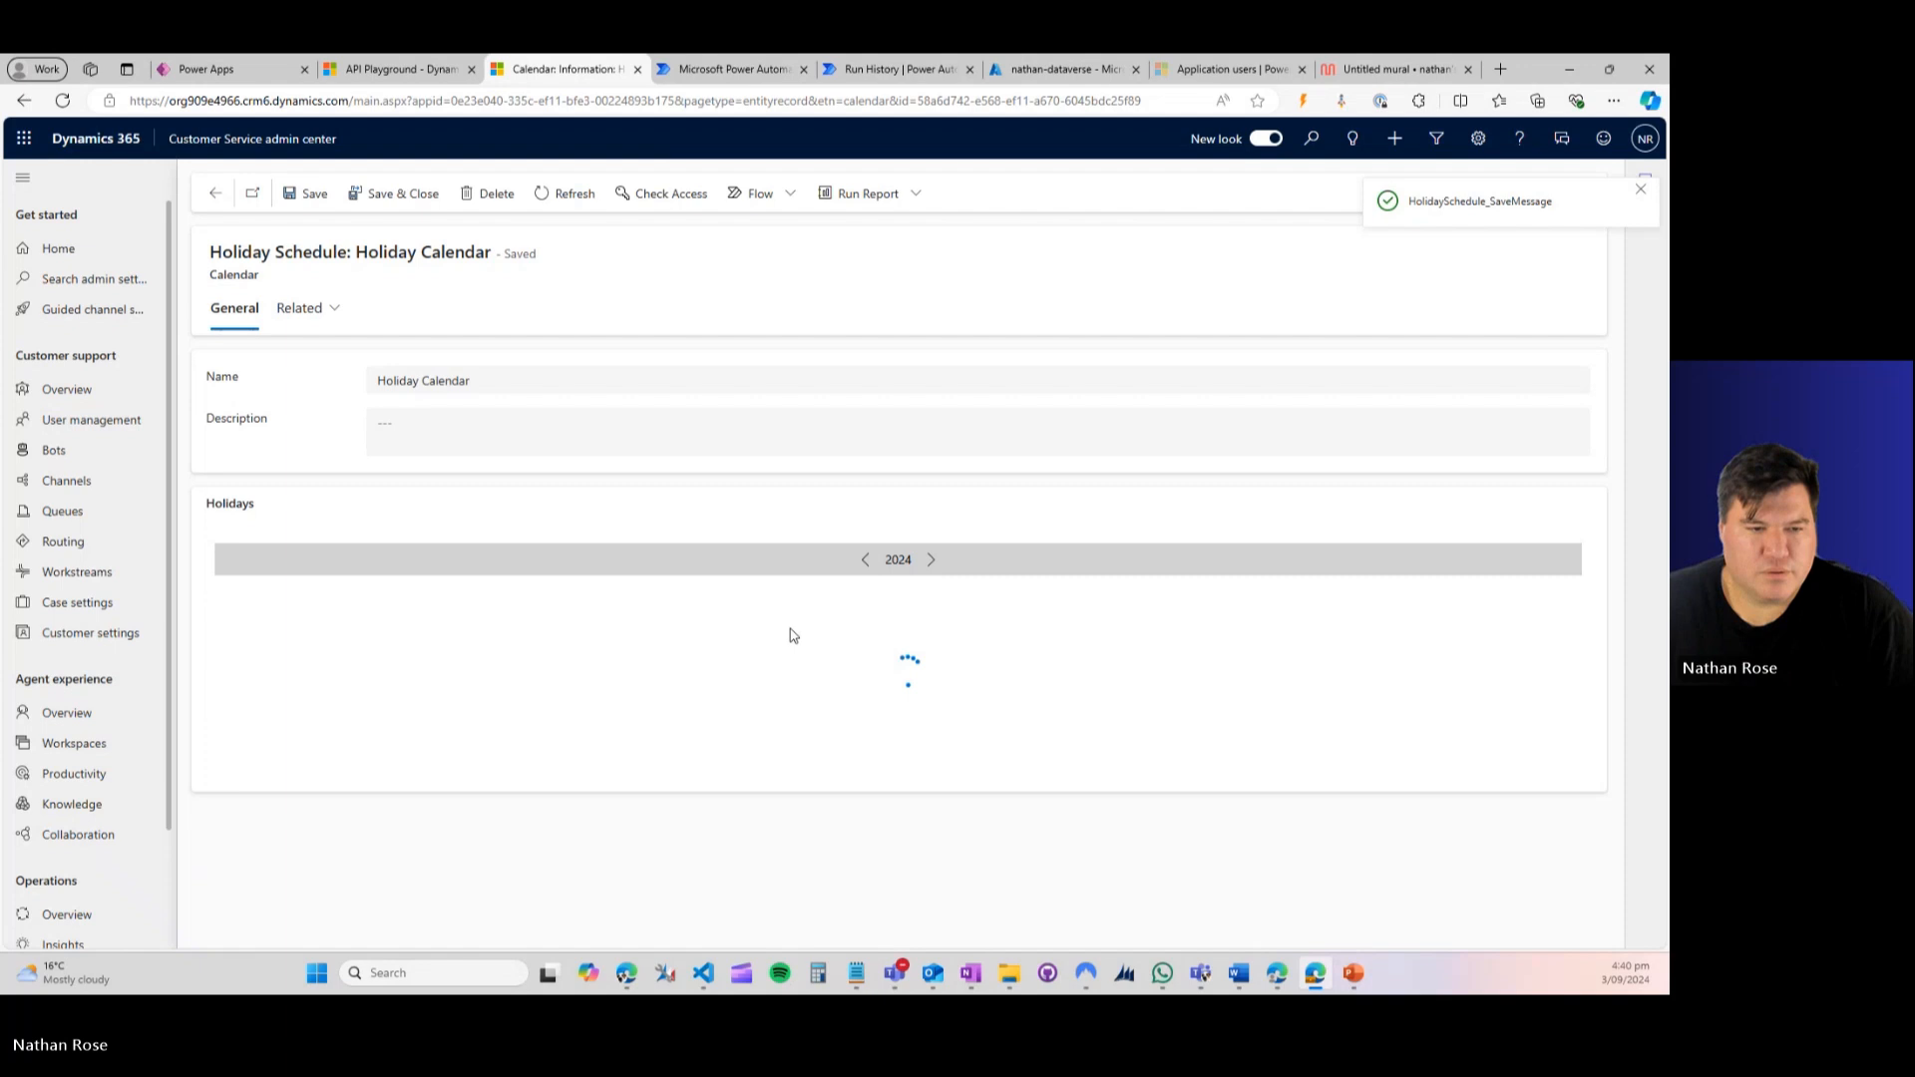
left_click(932, 559)
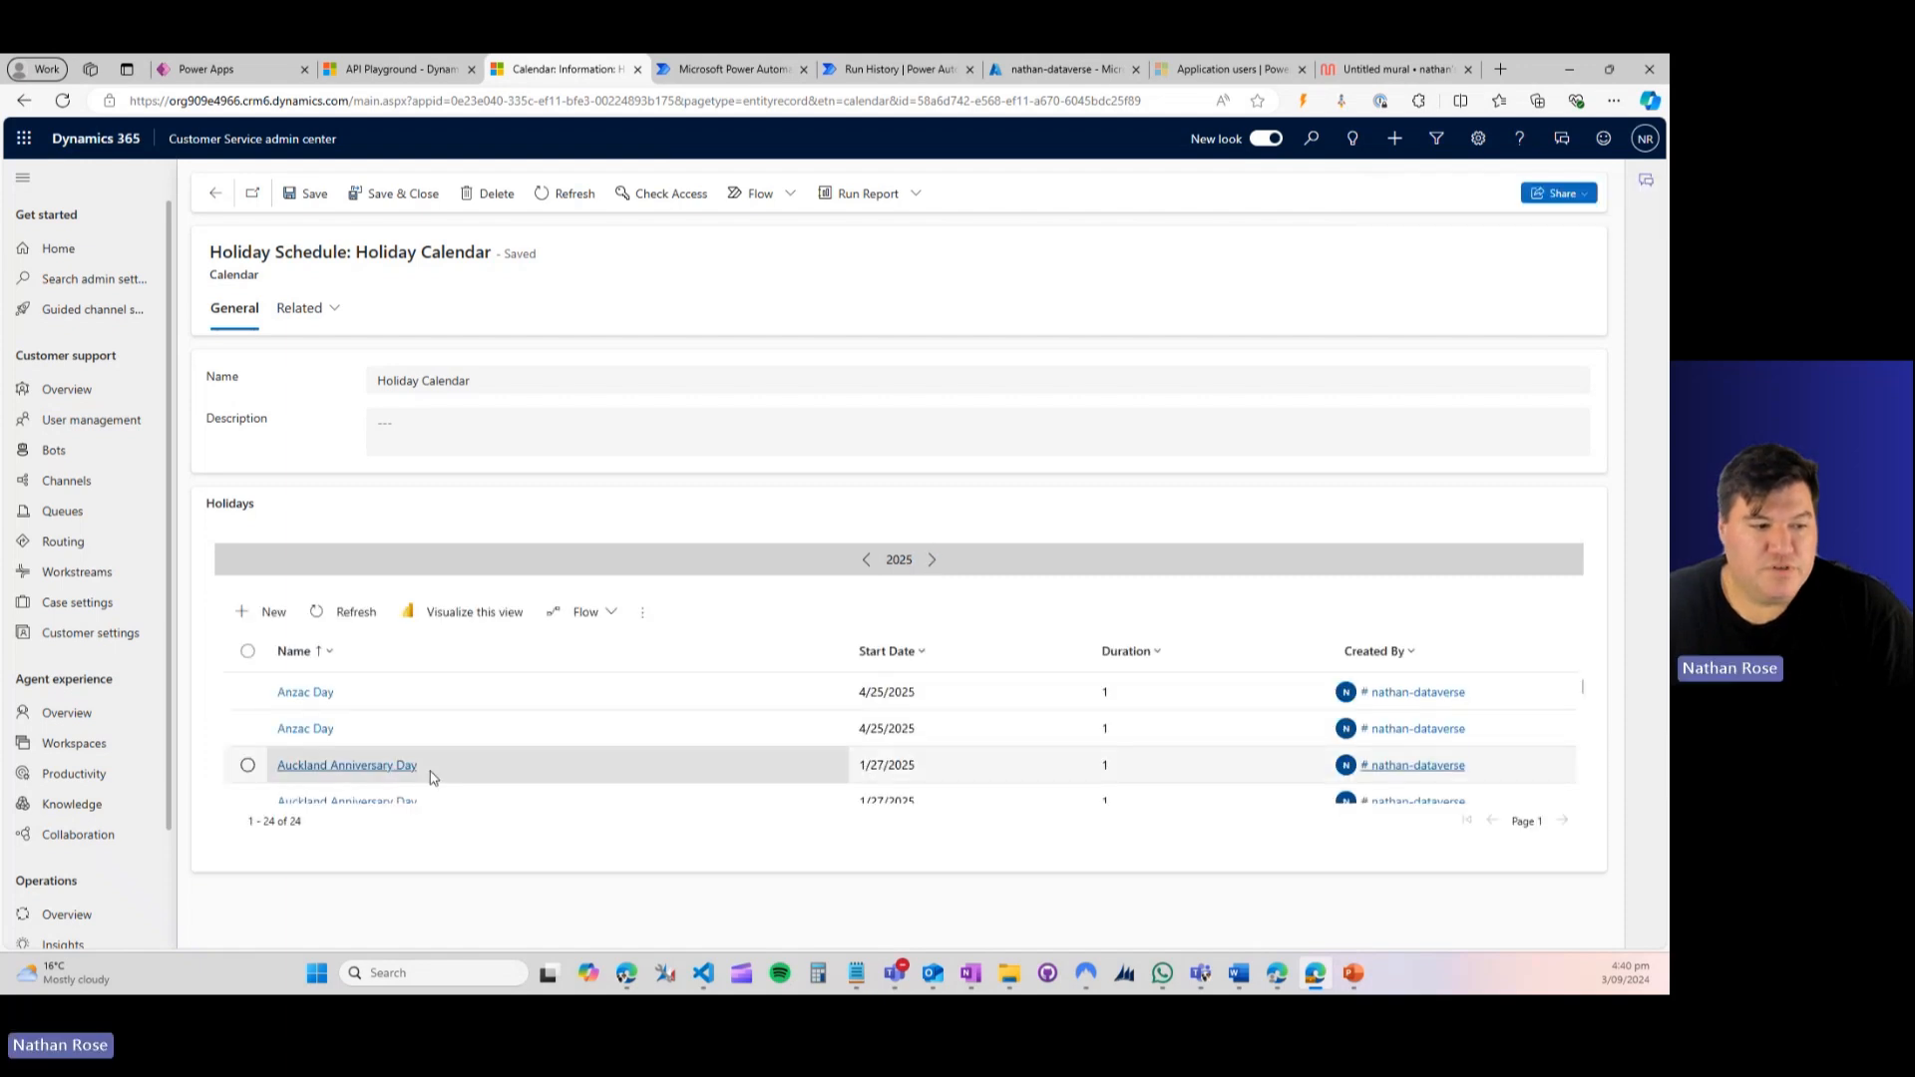
scroll("down", 3)
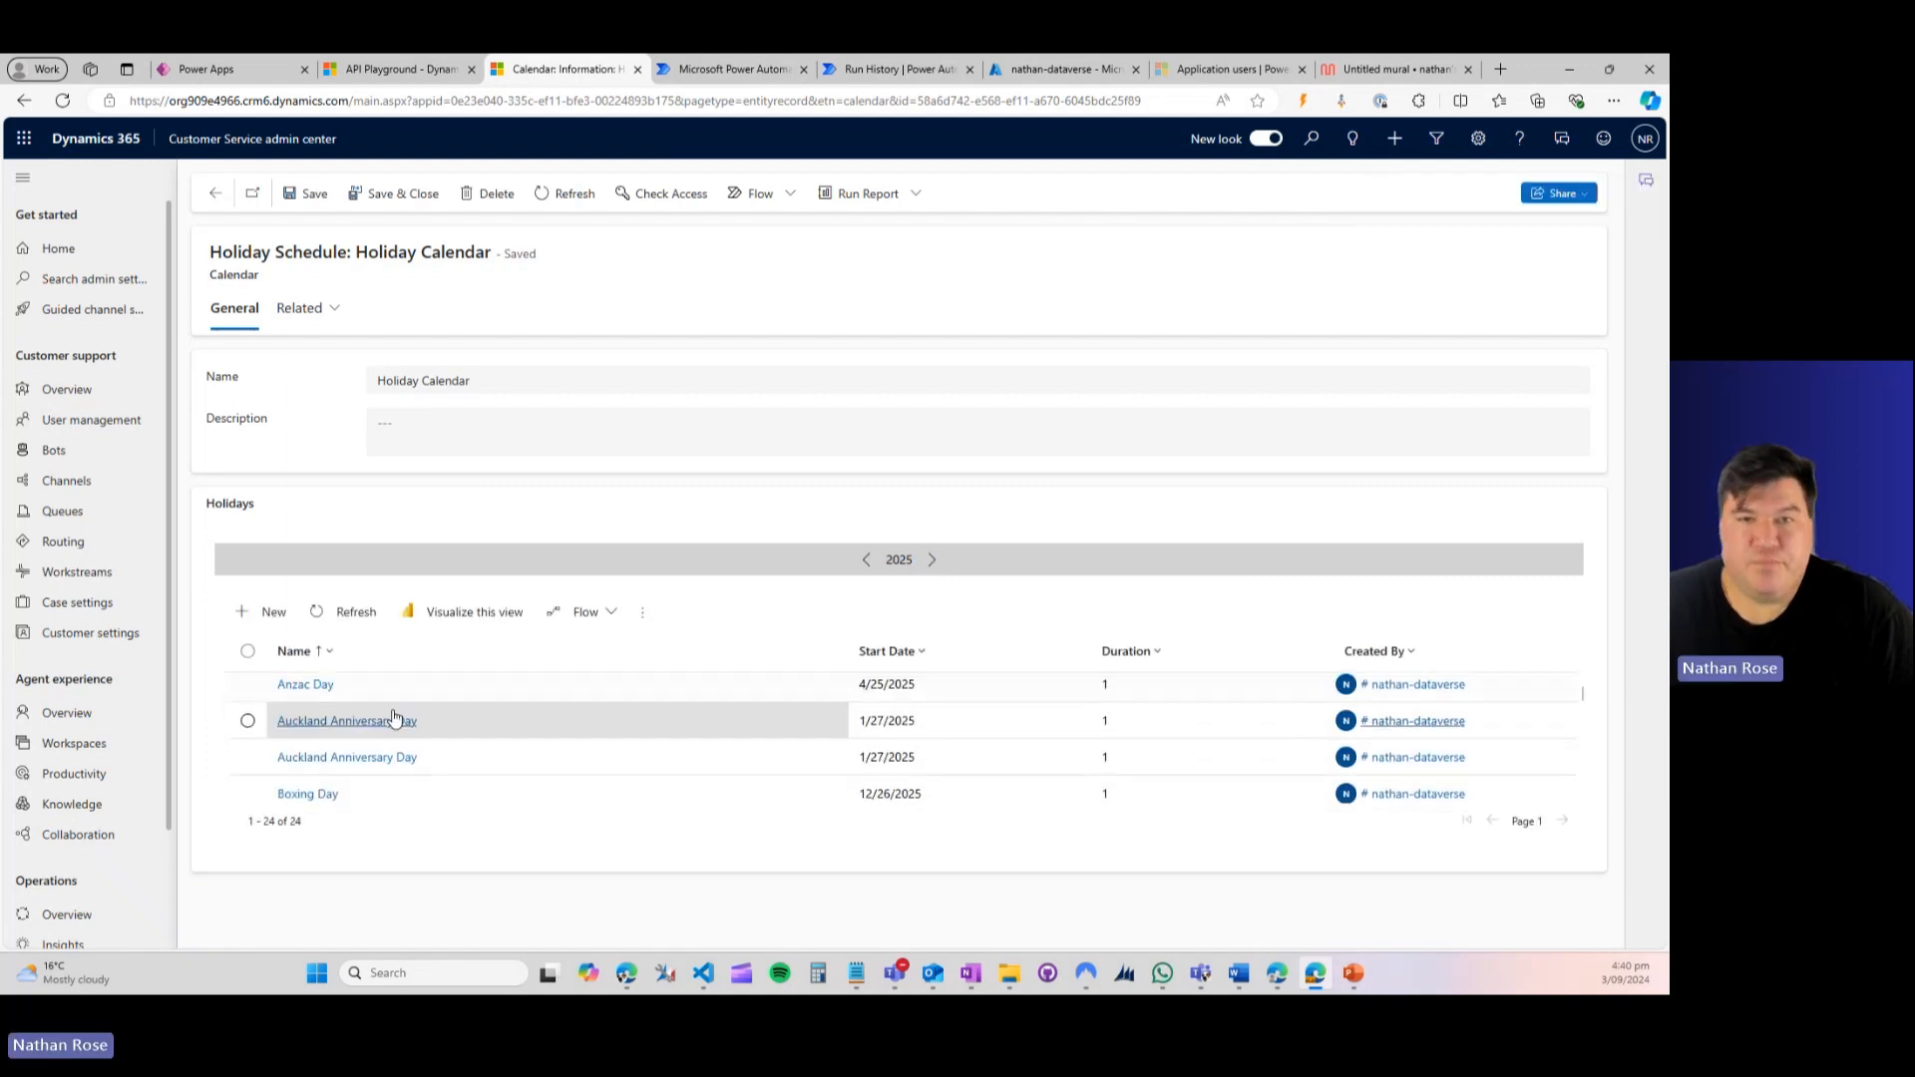
scroll("down", 3)
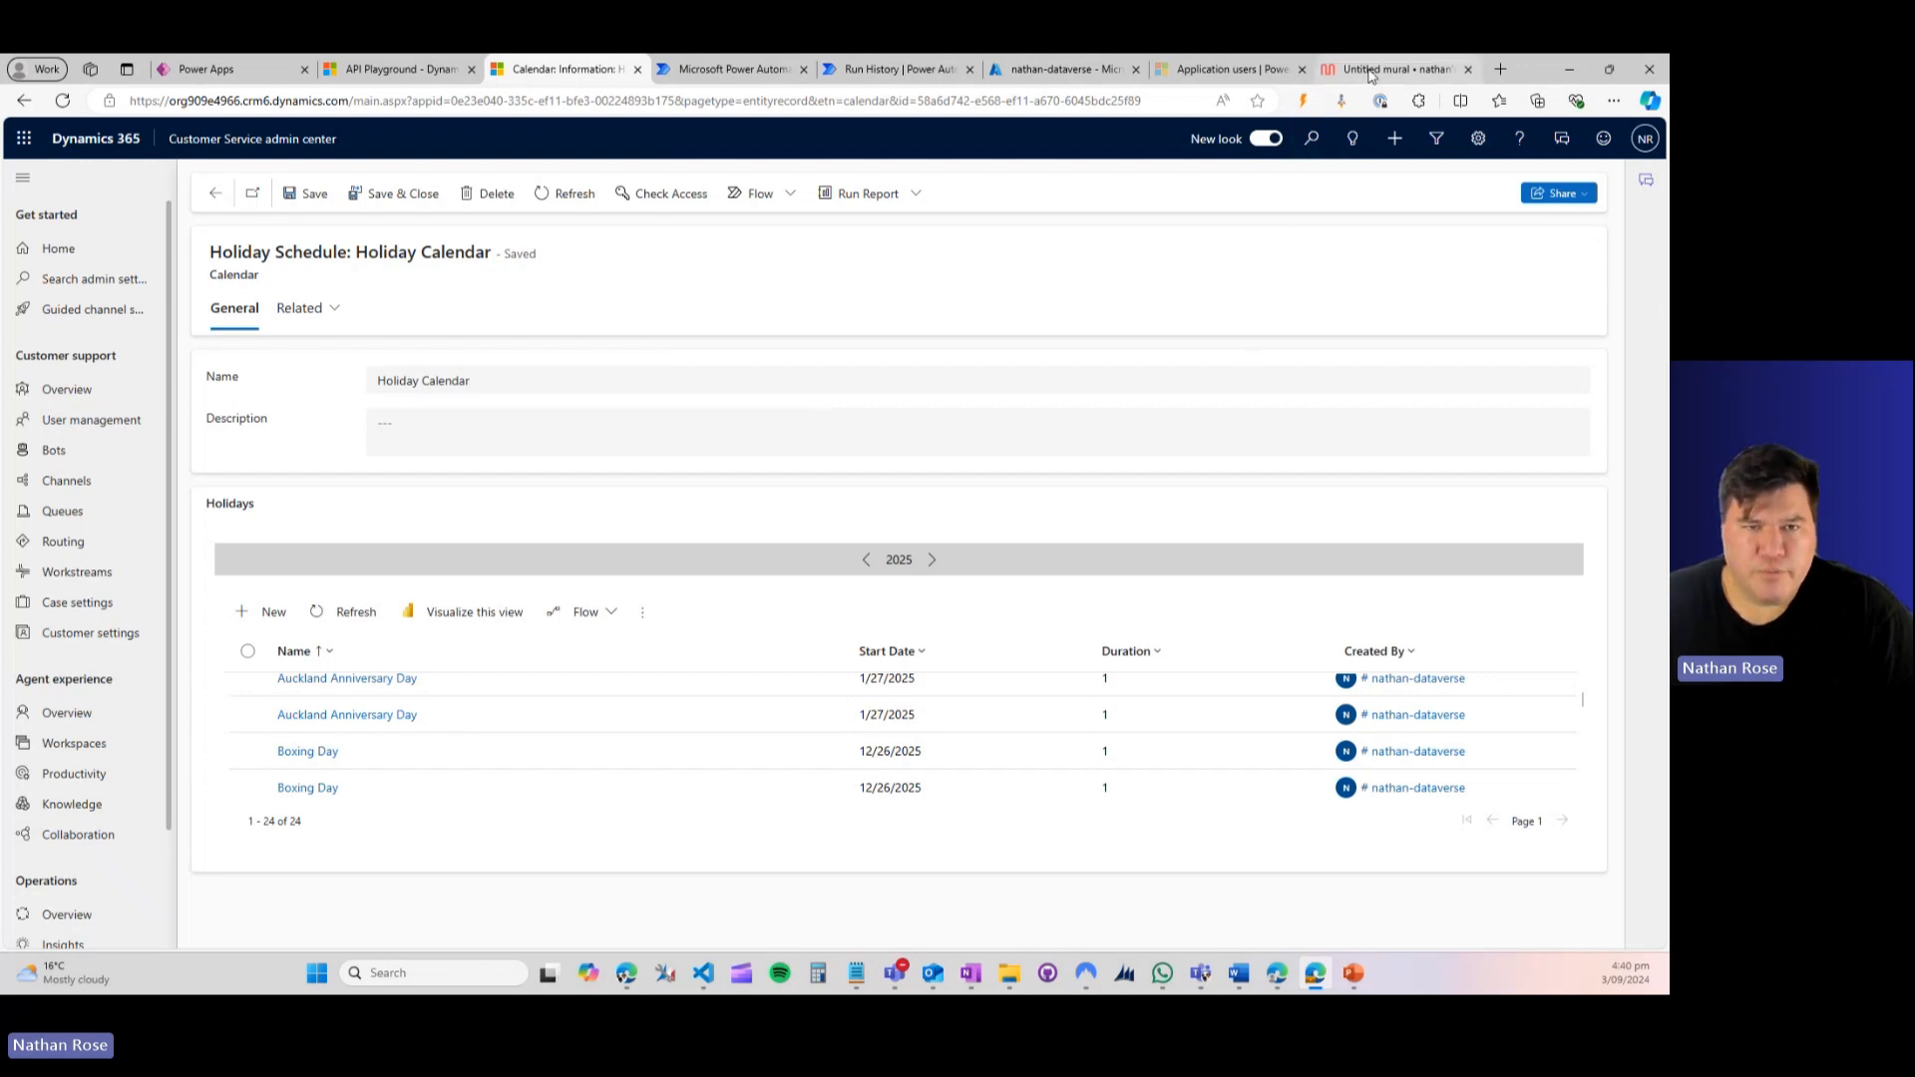
mouse_move(1393, 67)
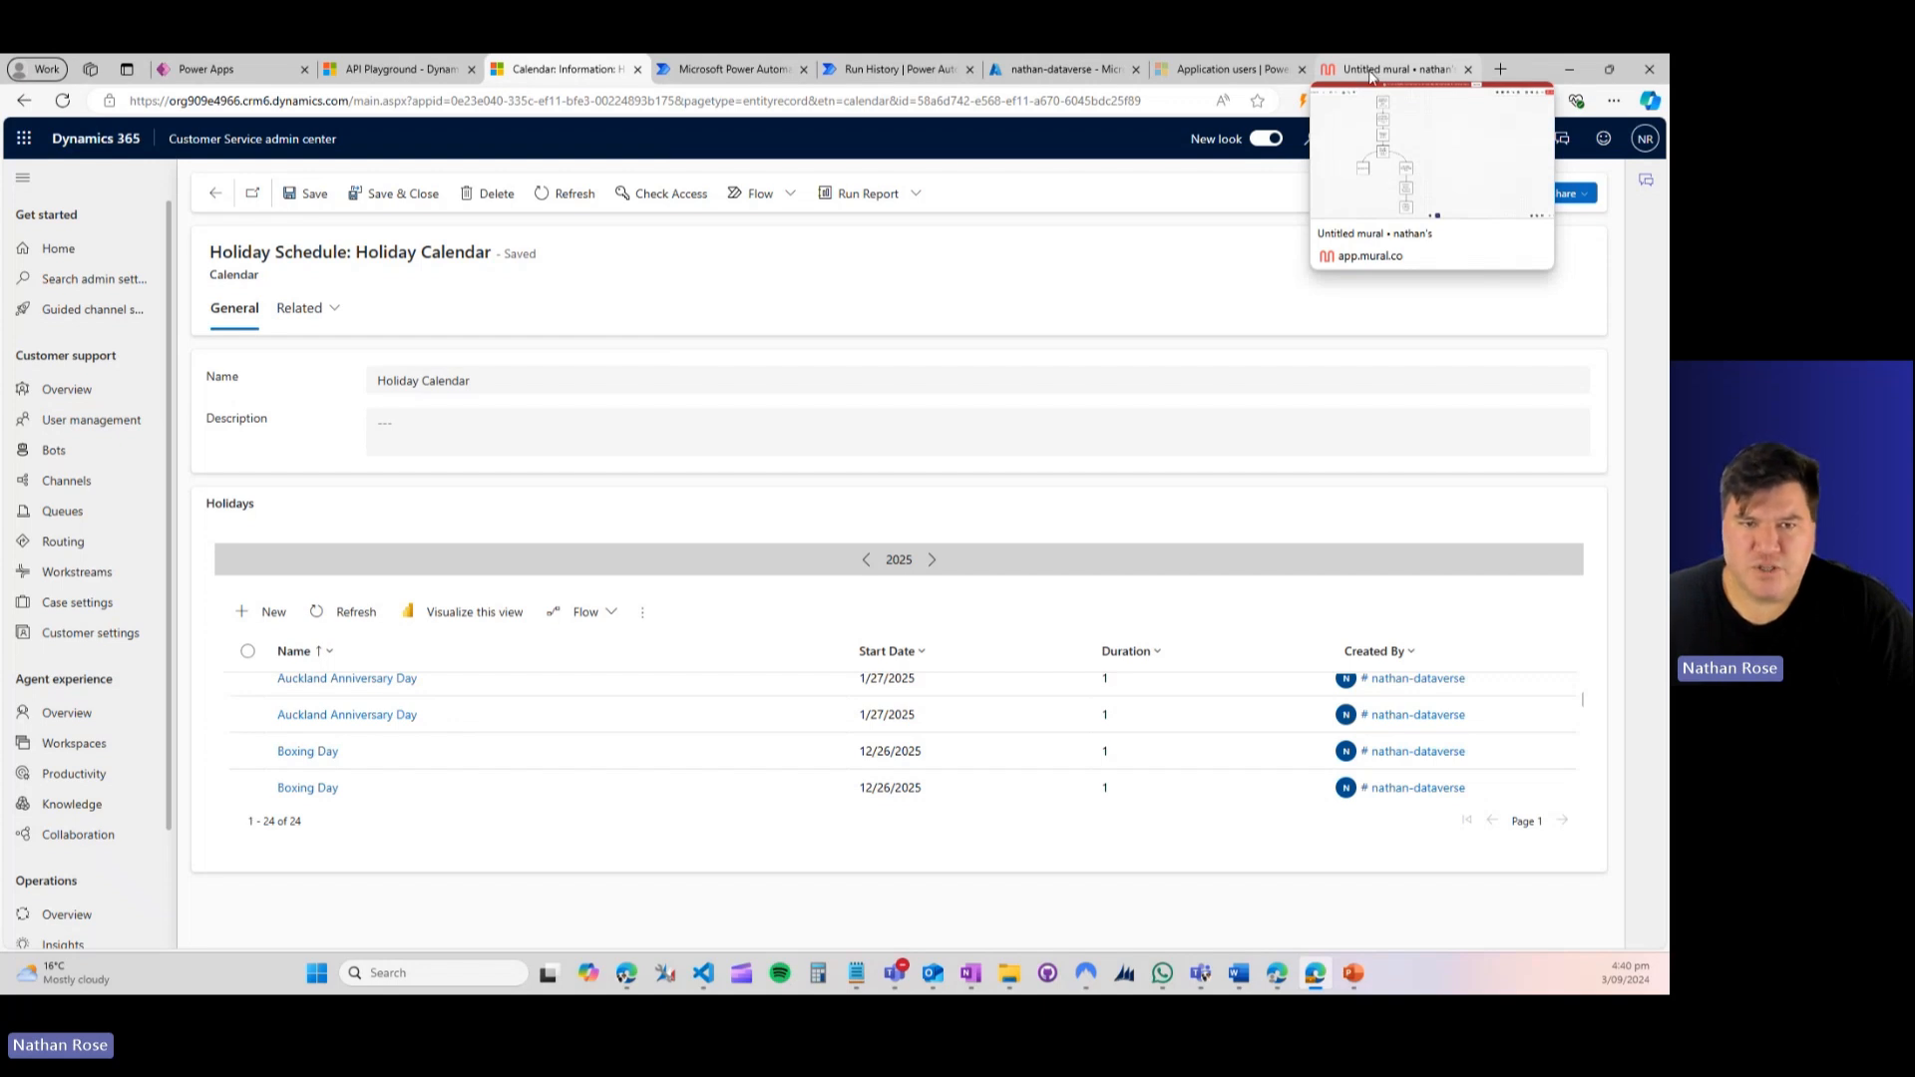
Step: Pan the Mural flowchart from the row-count check past If Length to For Each Holiday, then return to run history
left_click(1393, 68)
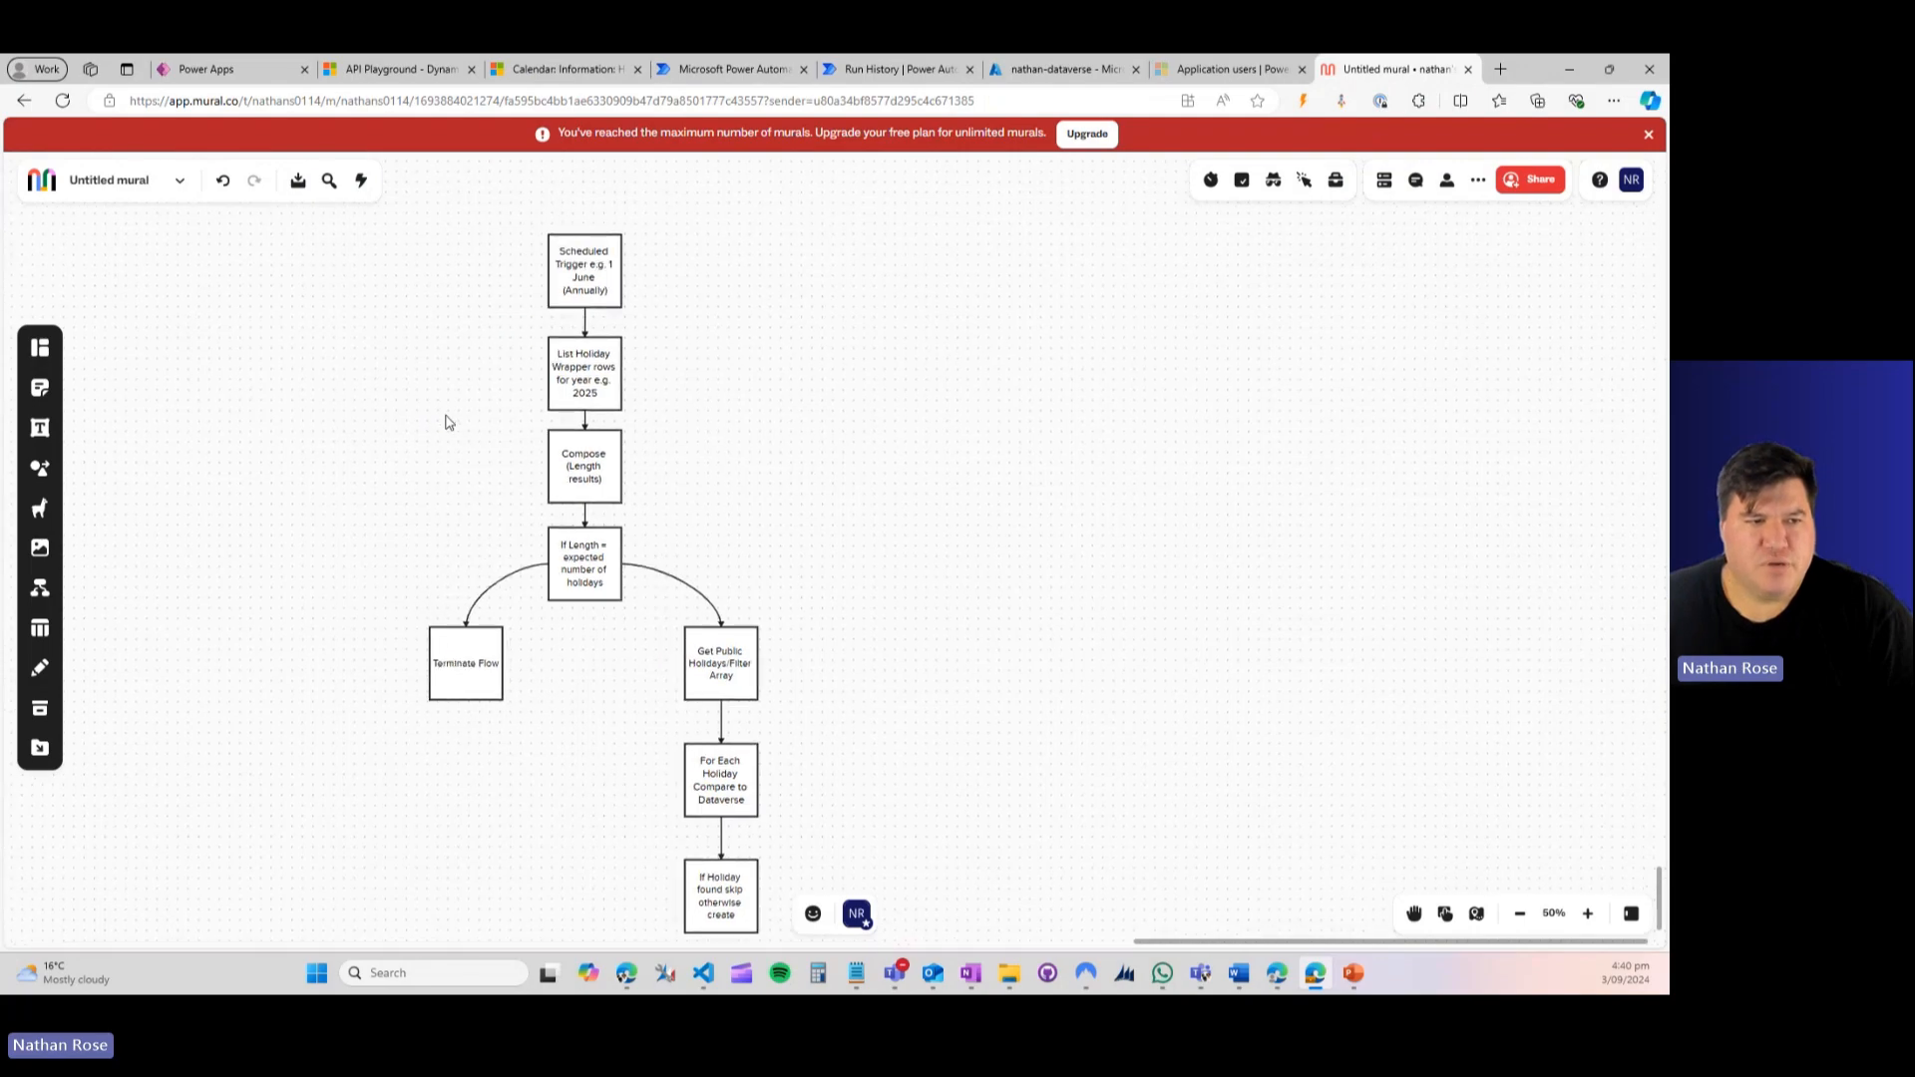
left_click(1586, 912)
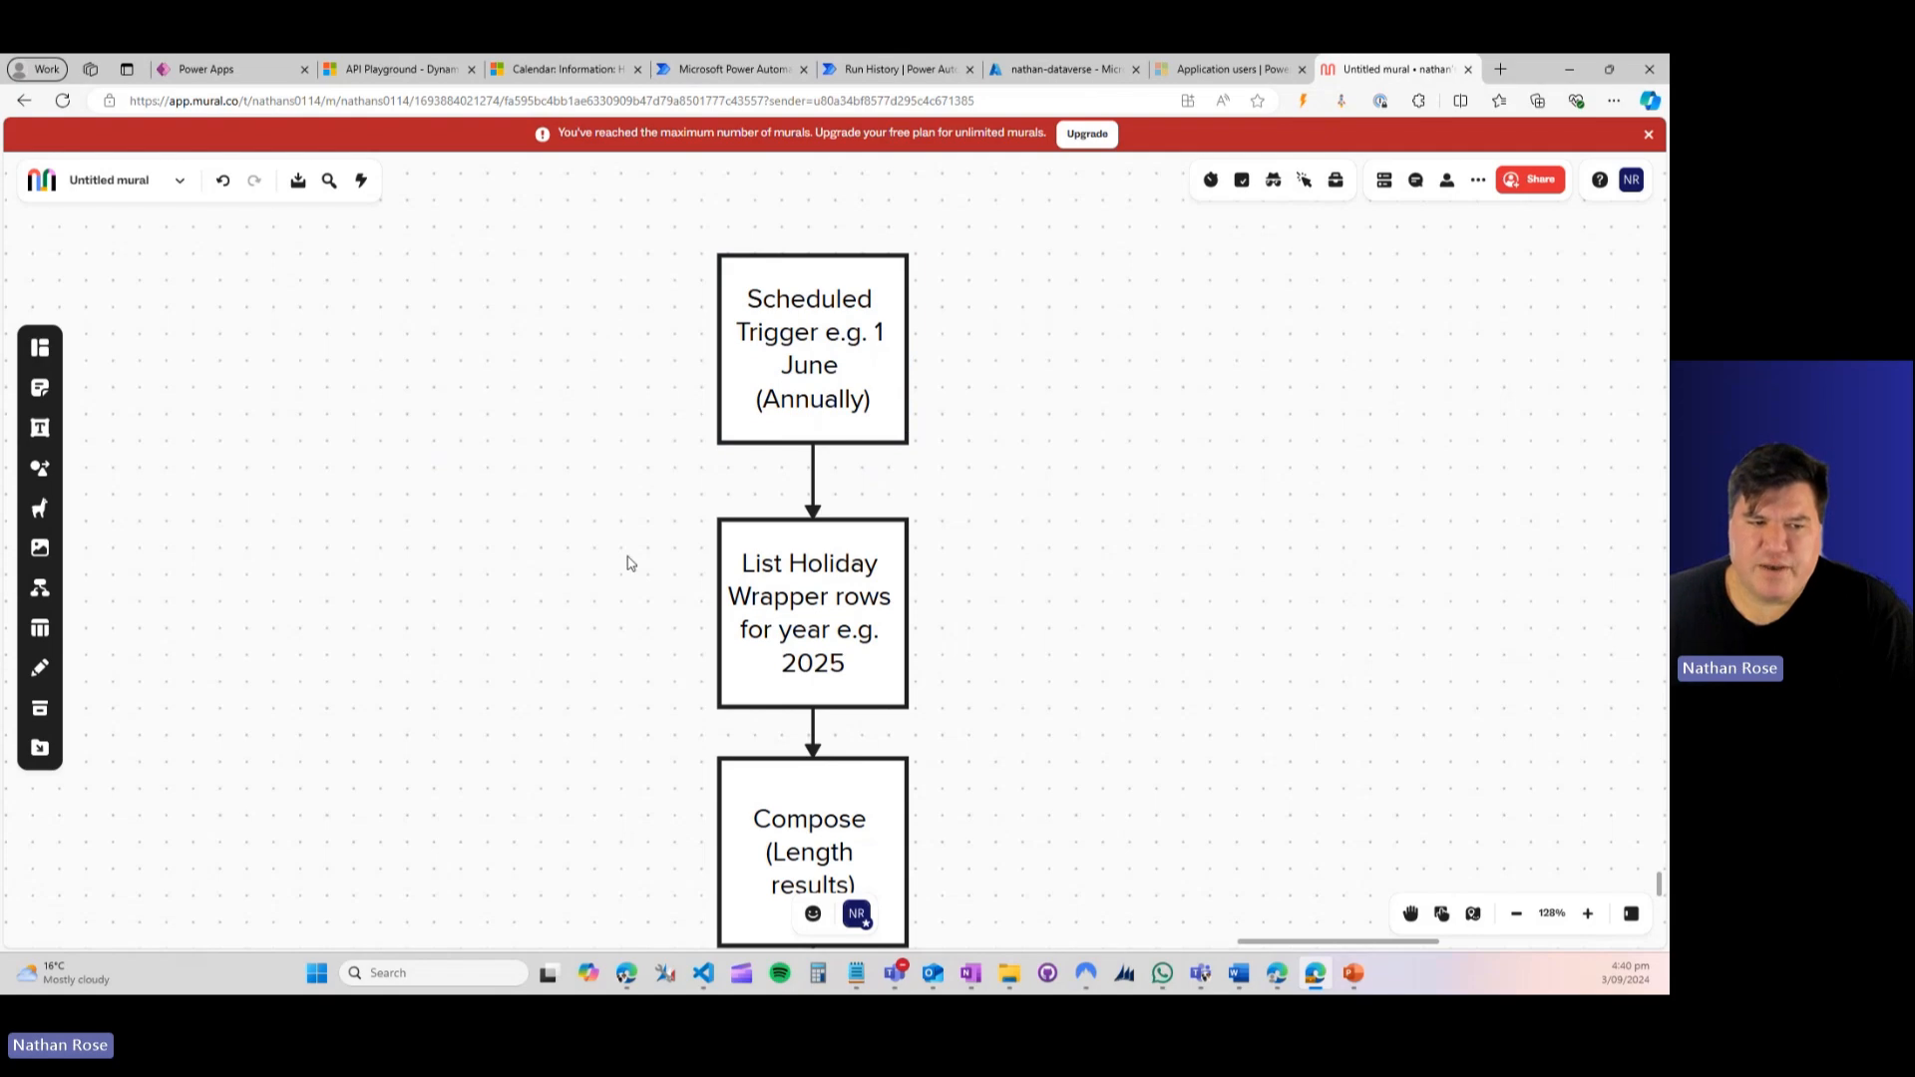
scroll("down", 3)
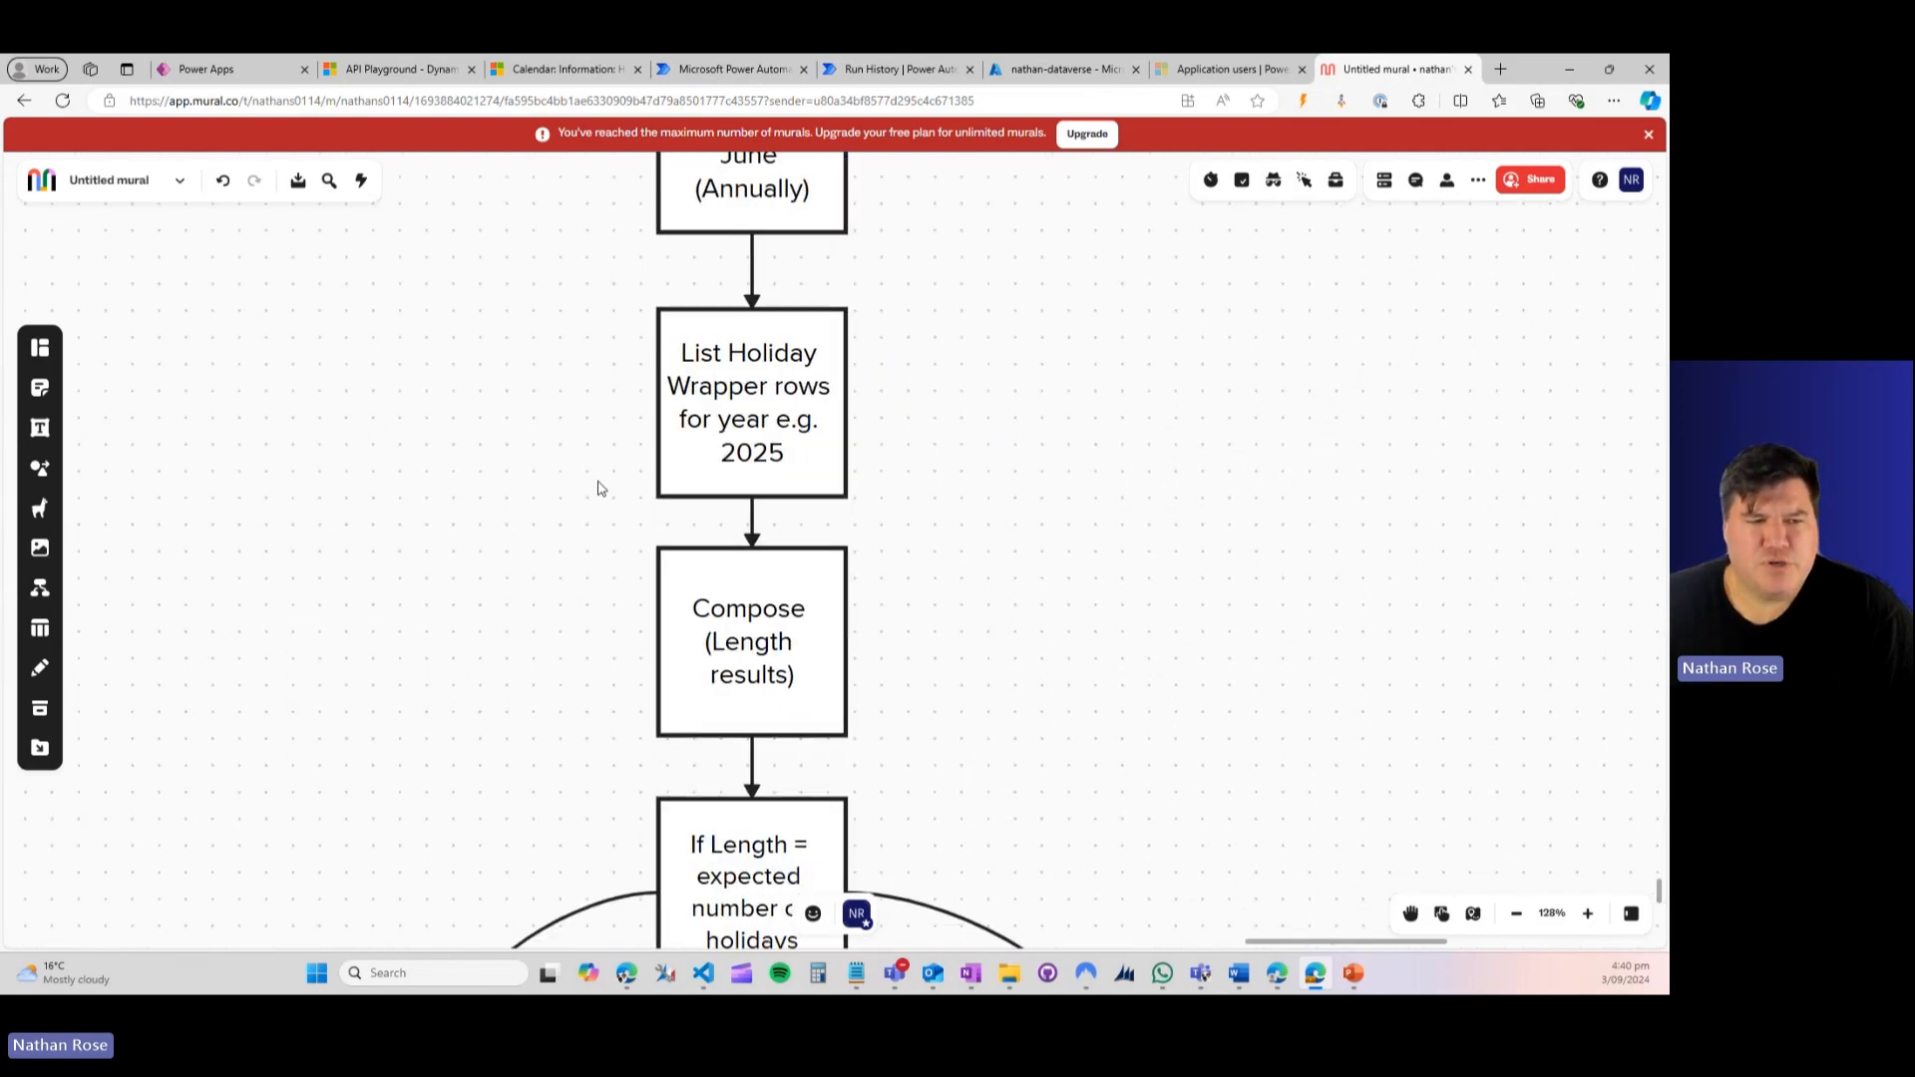
scroll("up", 3)
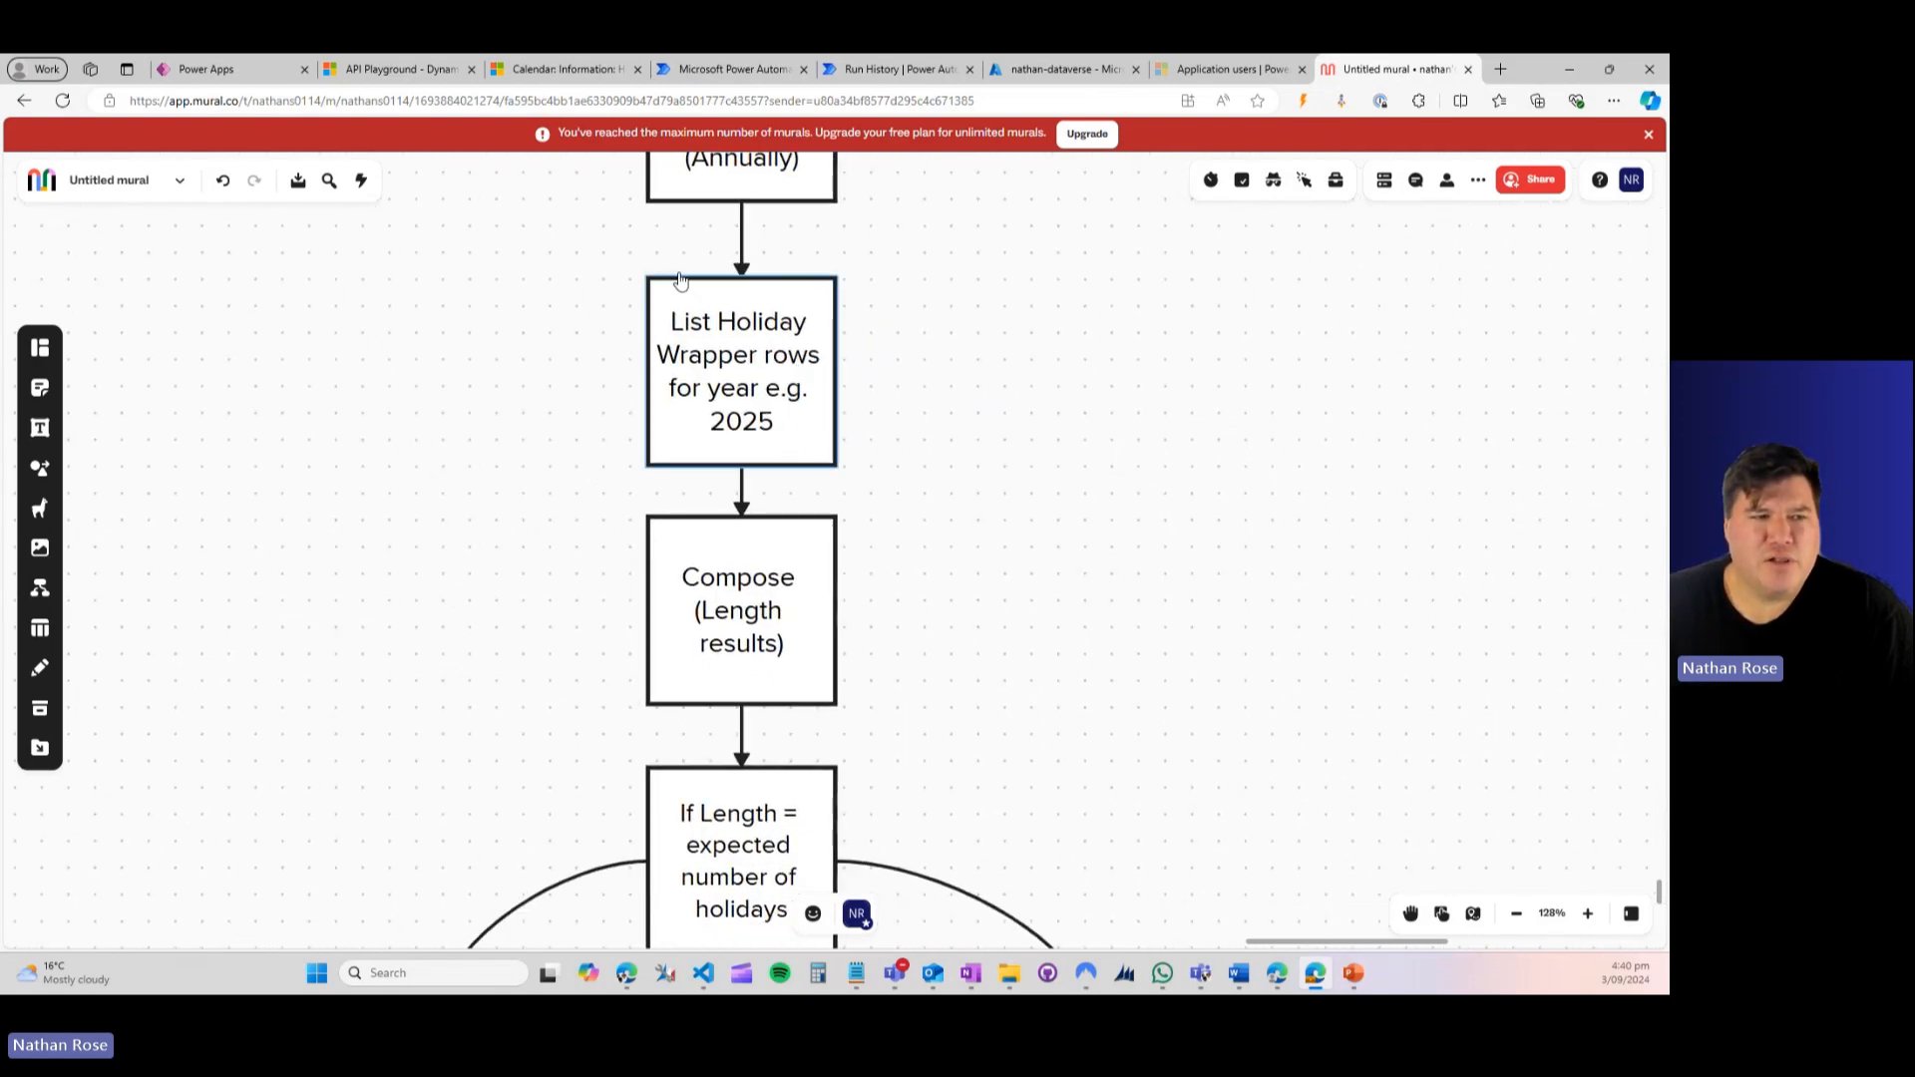
mouse_move(651, 417)
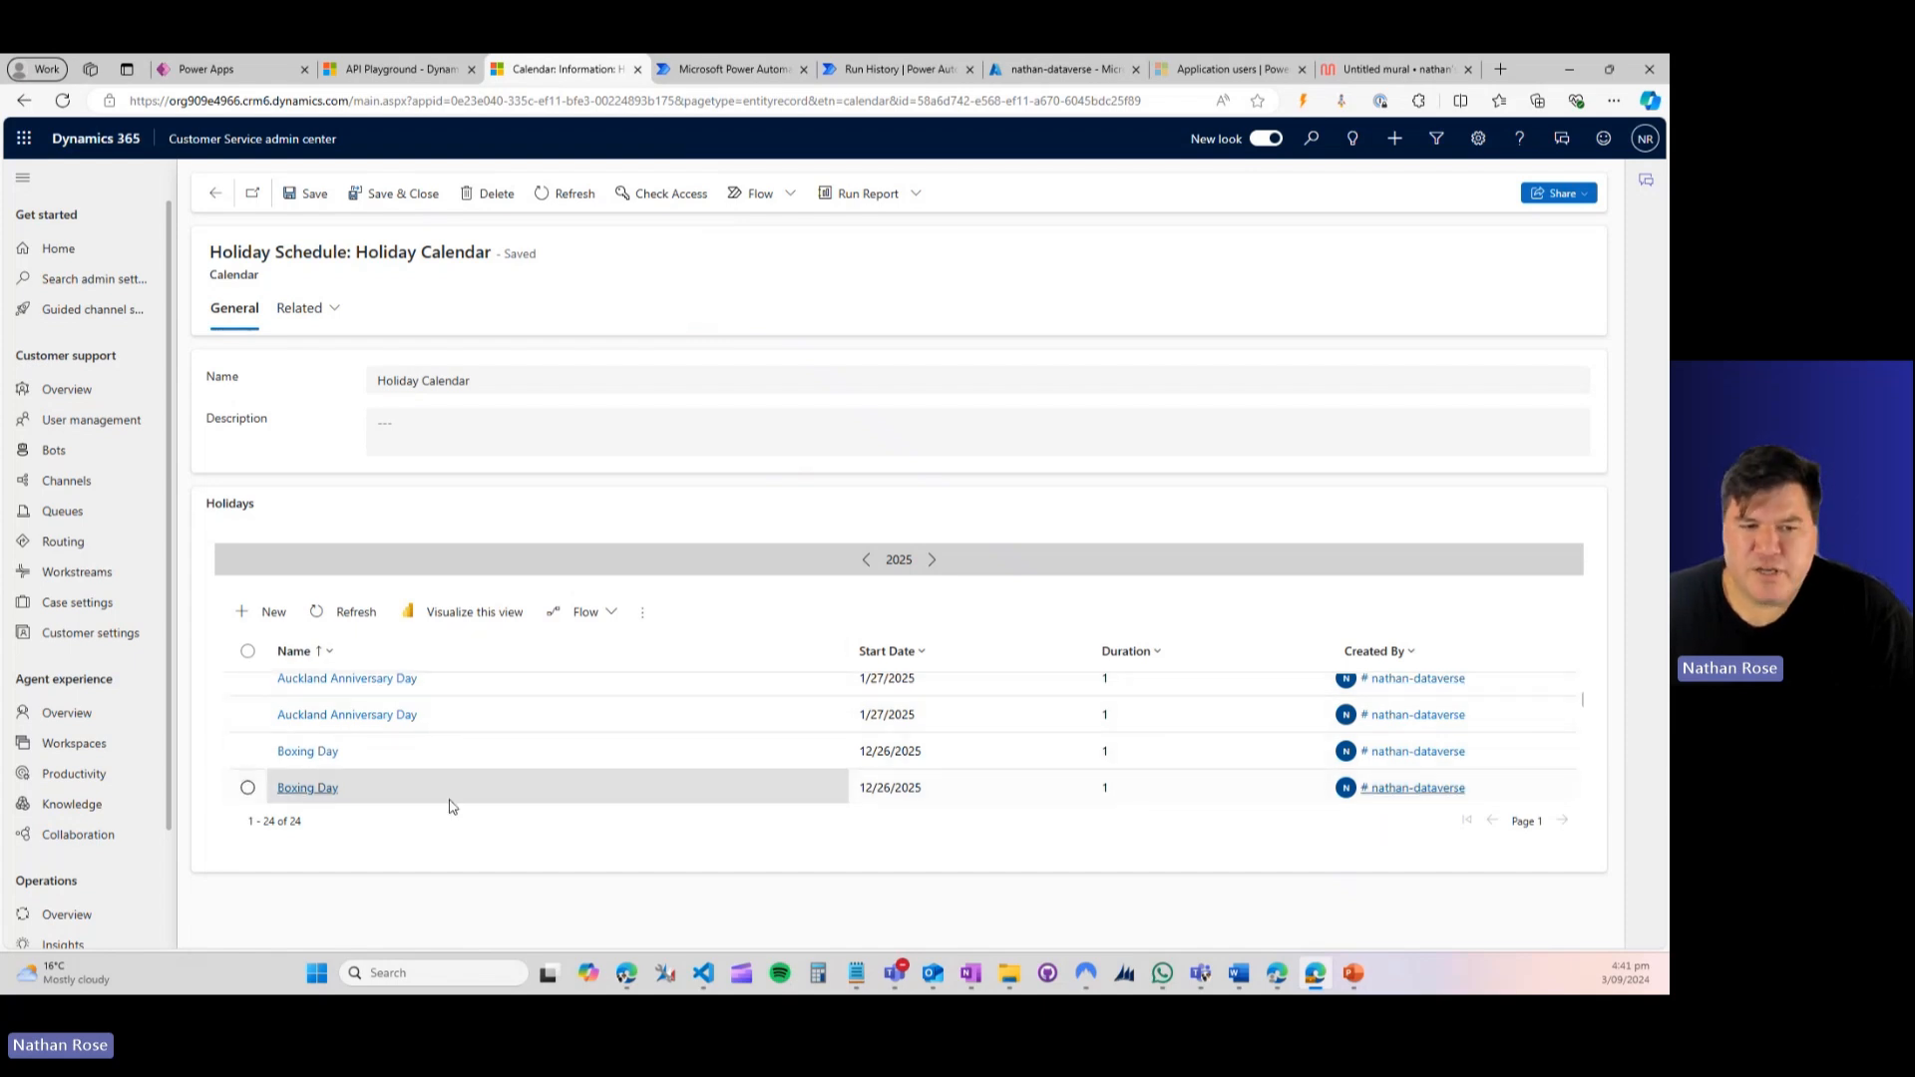
mouse_move(1370, 67)
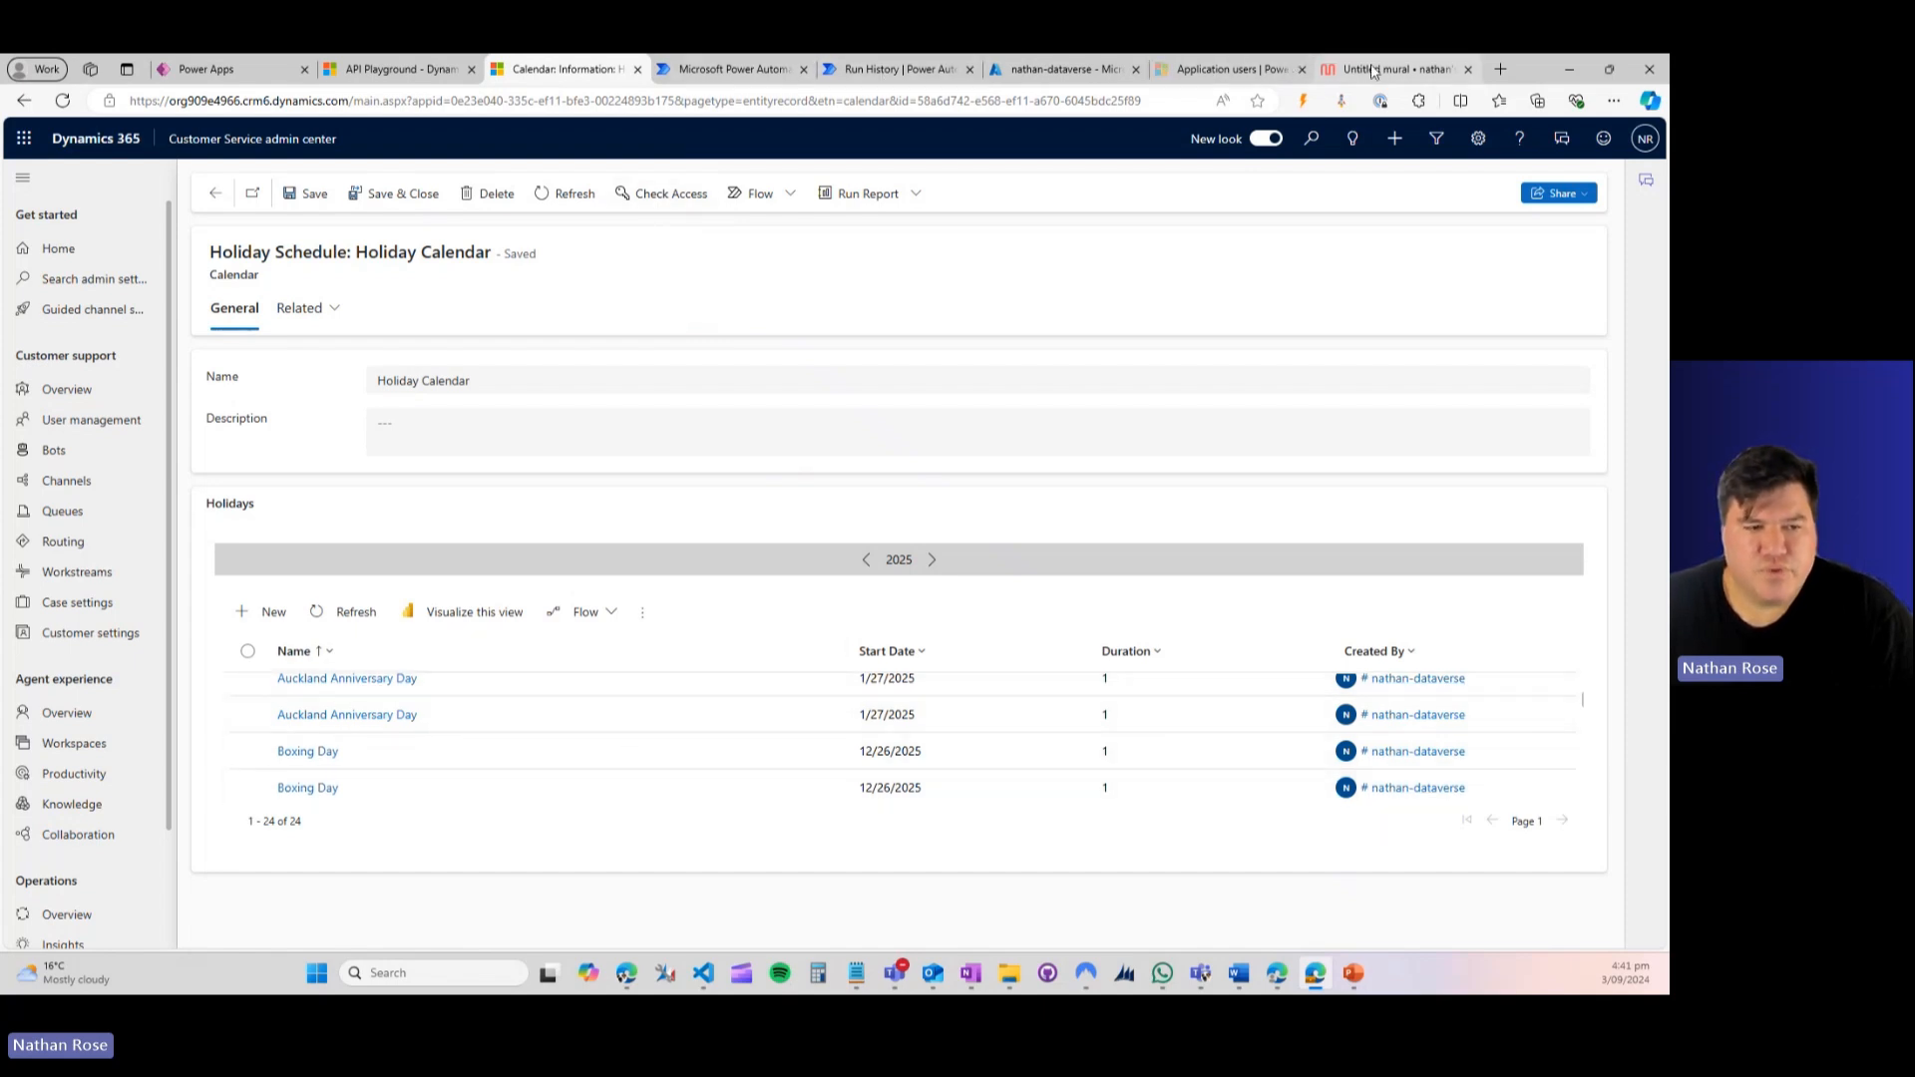
left_click(1392, 68)
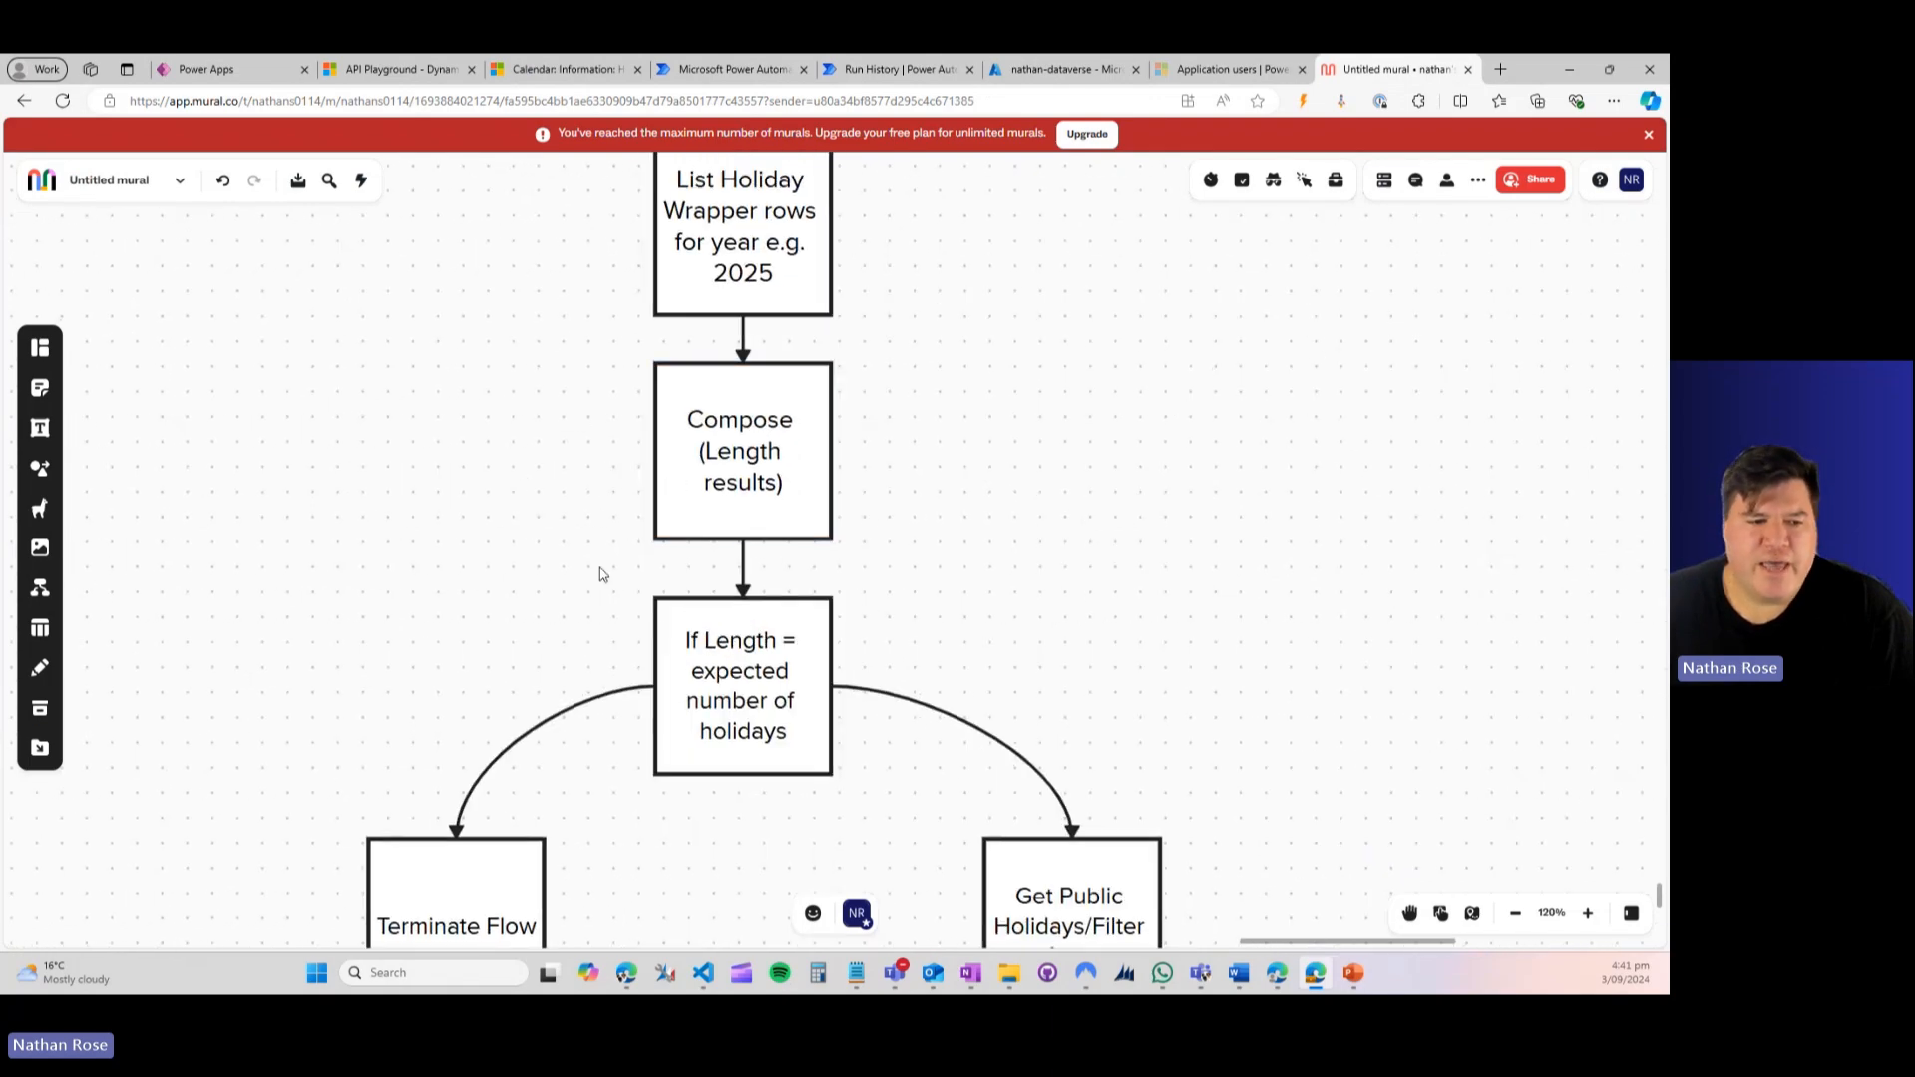
scroll("down", 3)
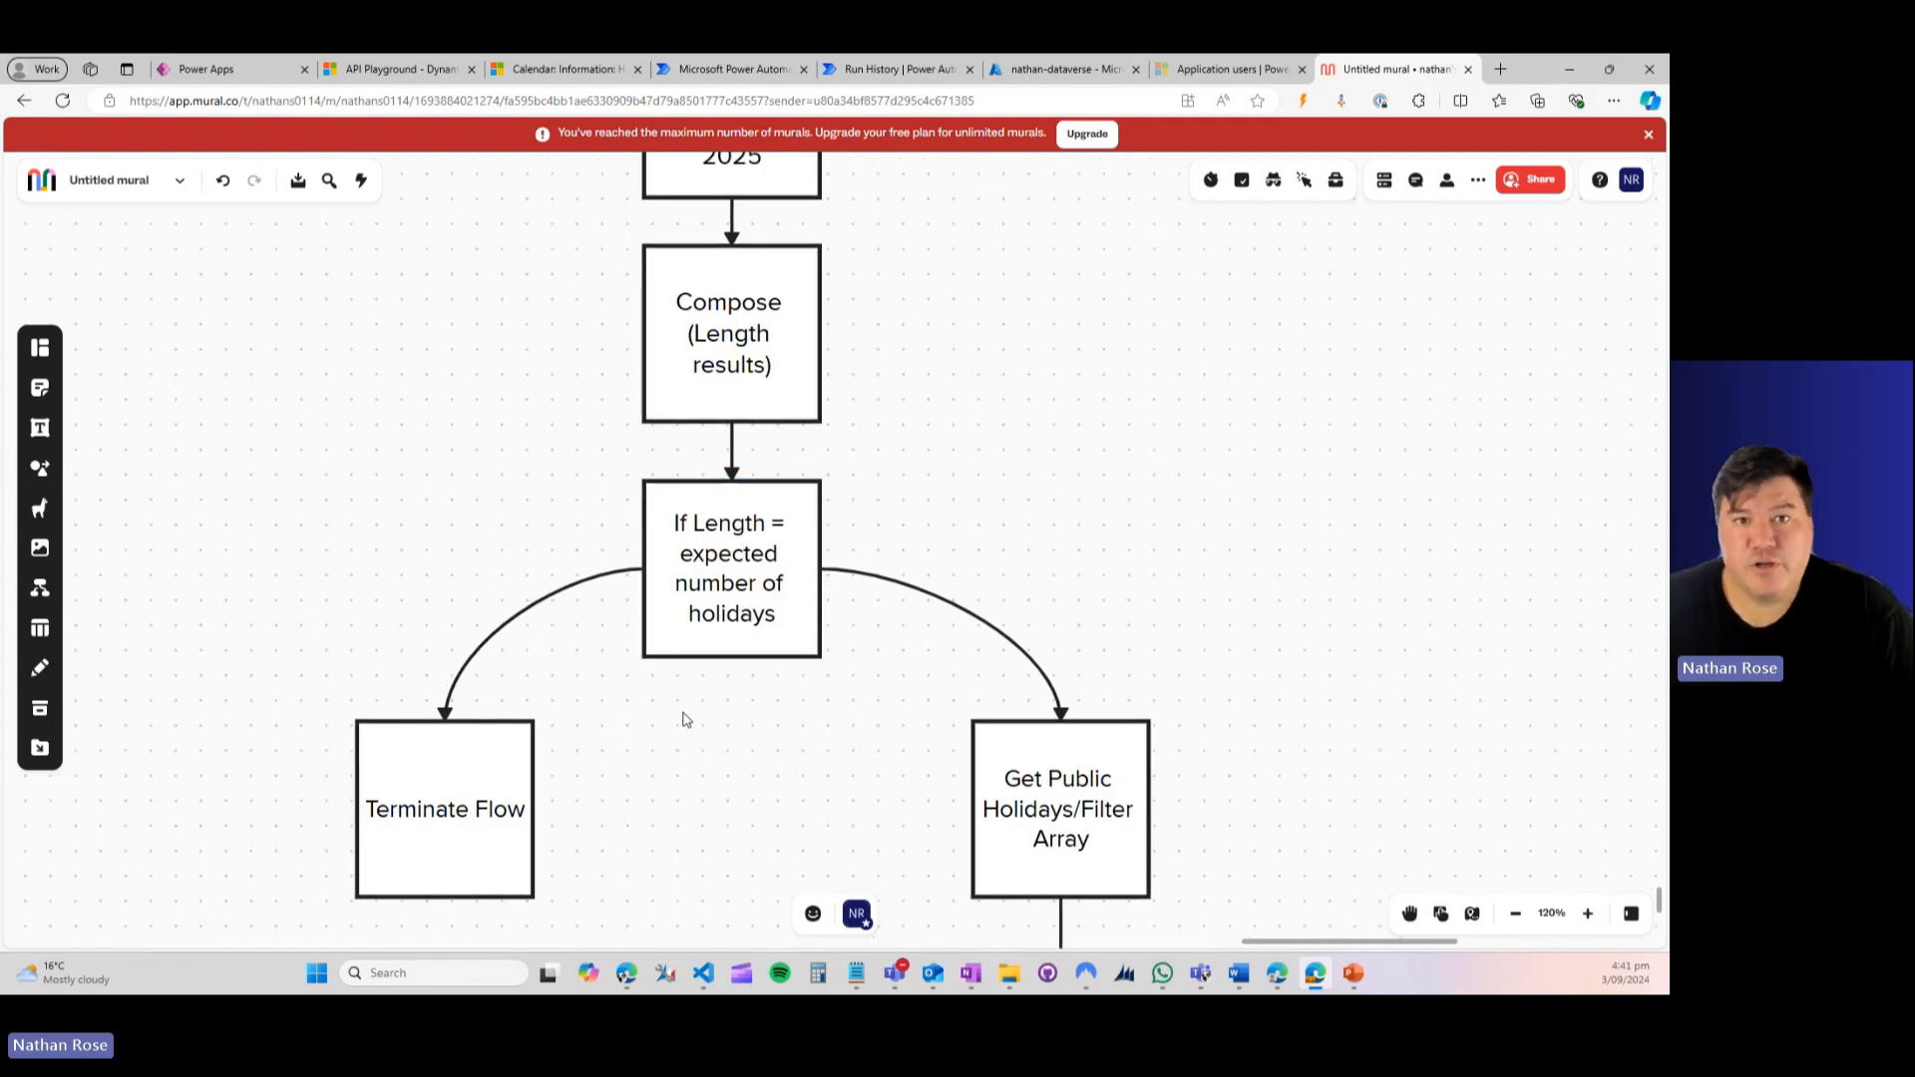
mouse_move(536, 501)
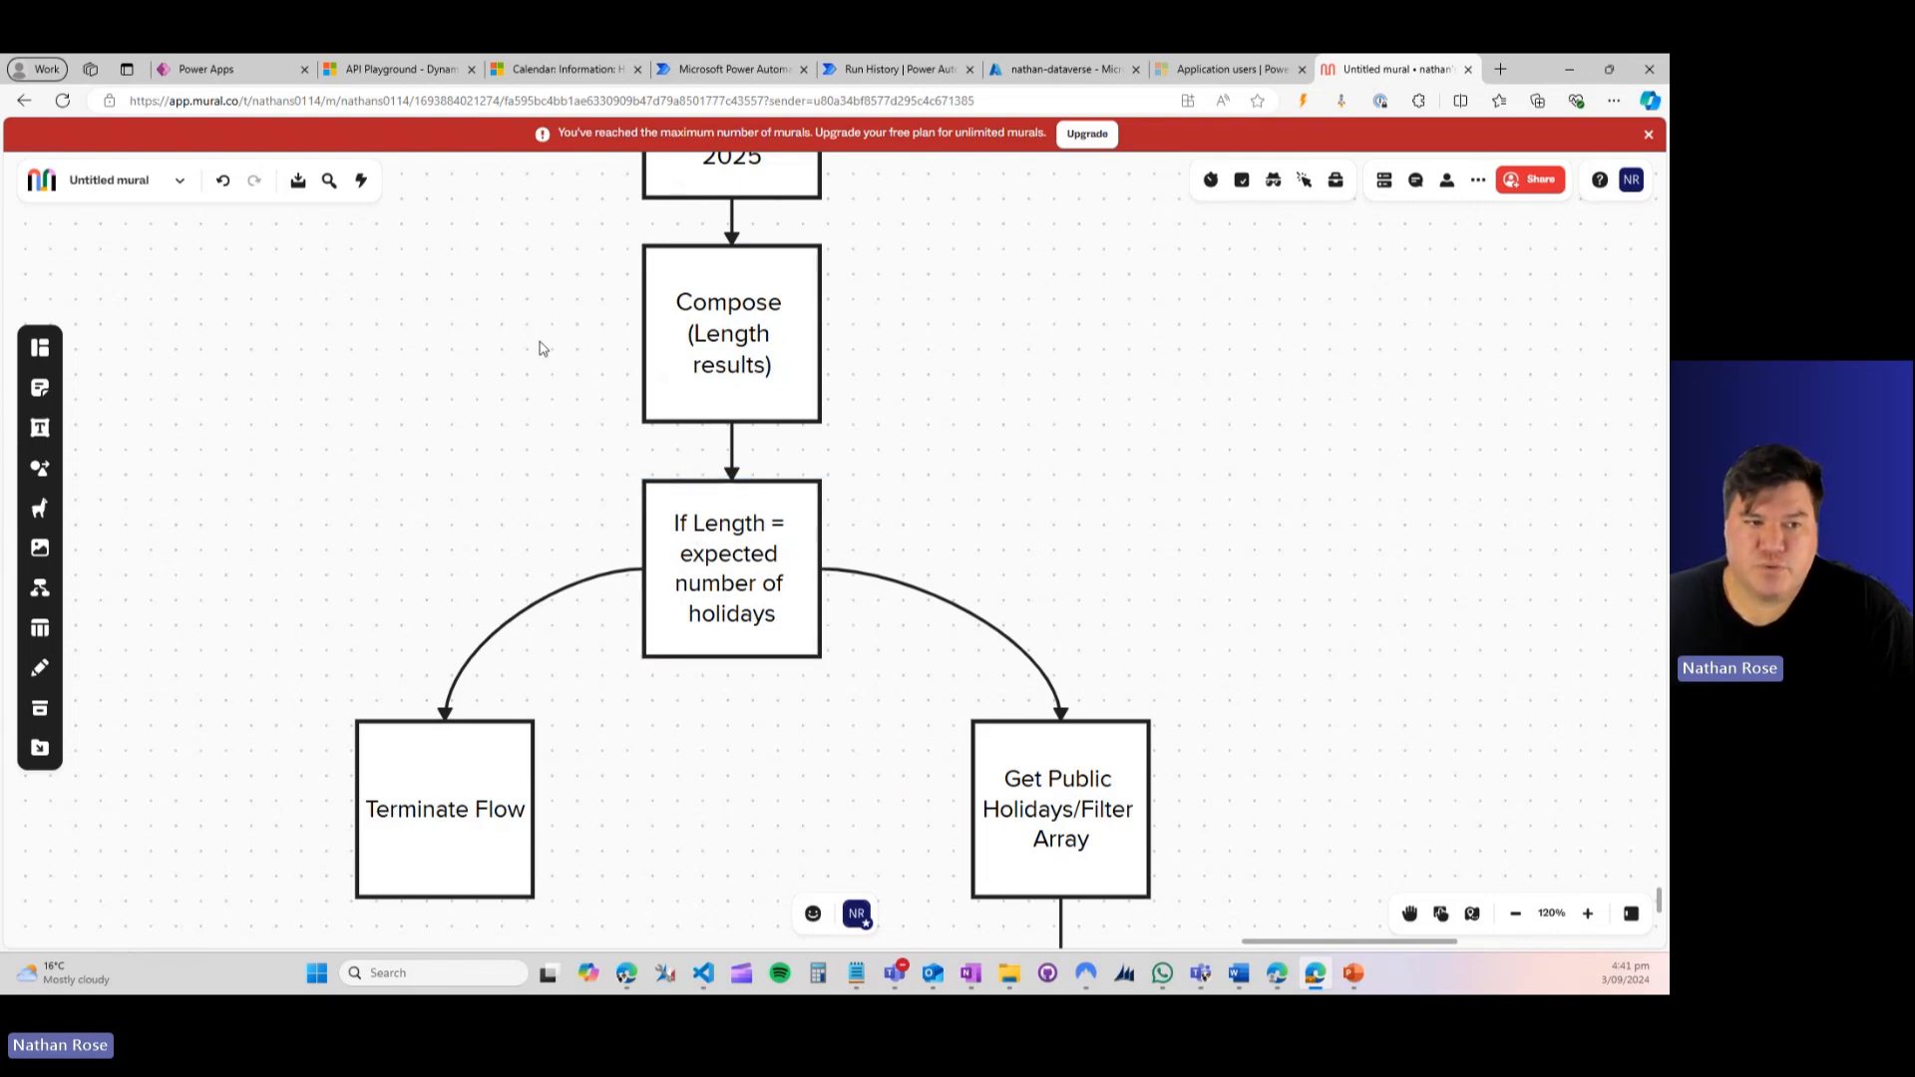
mouse_move(190, 761)
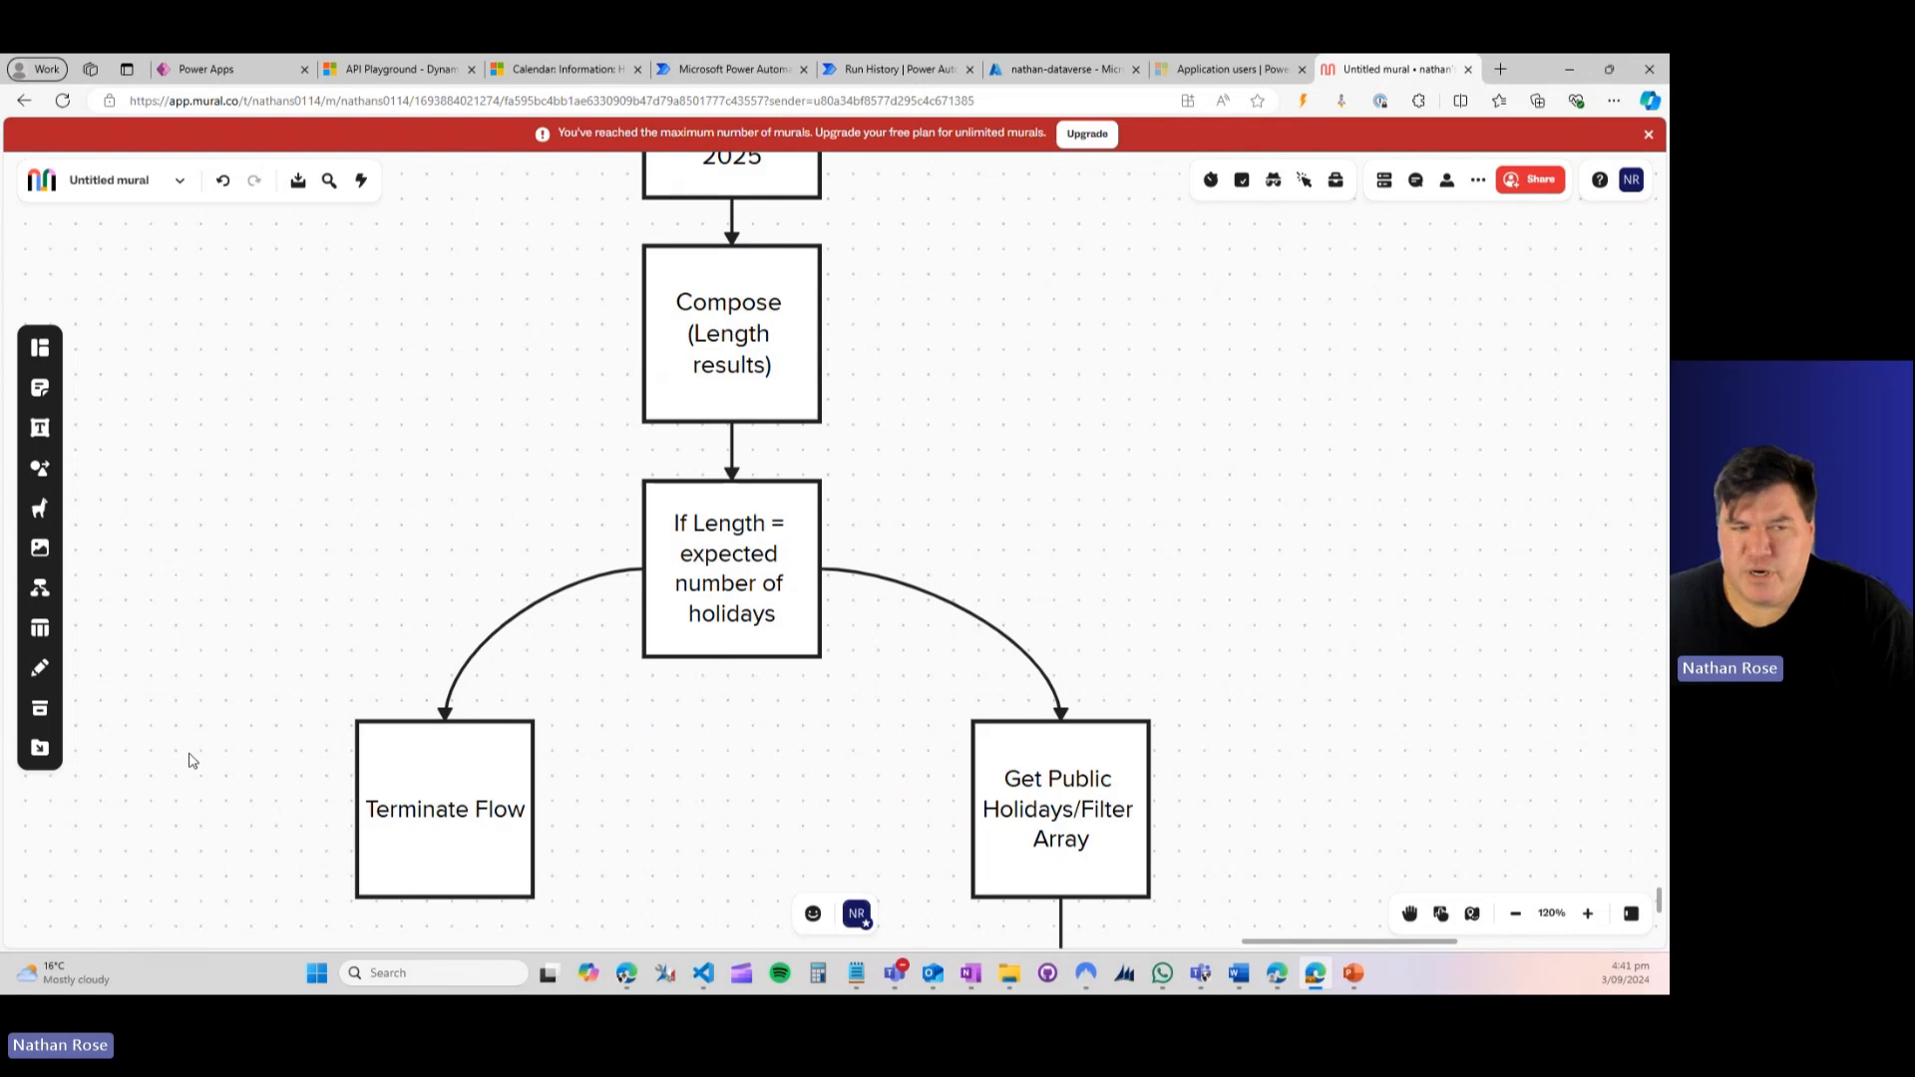
mouse_move(563, 563)
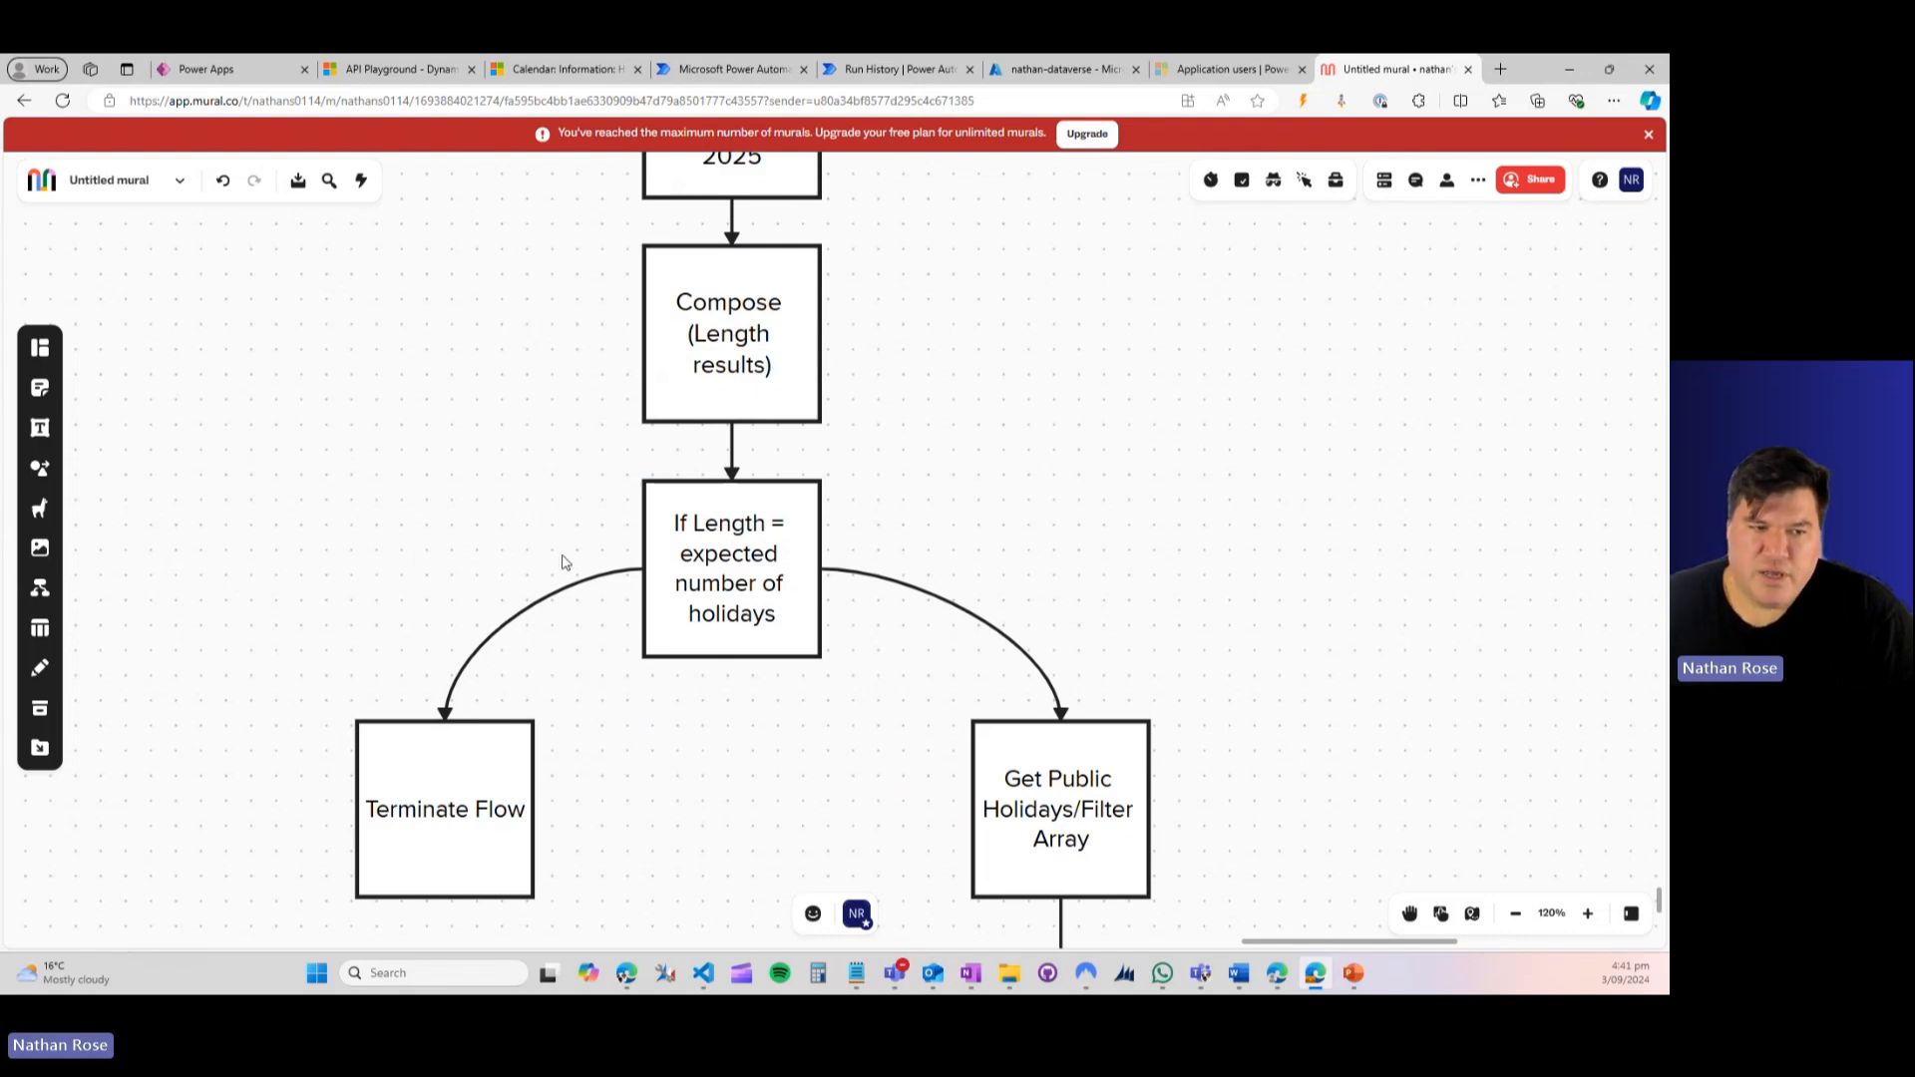
mouse_move(765, 784)
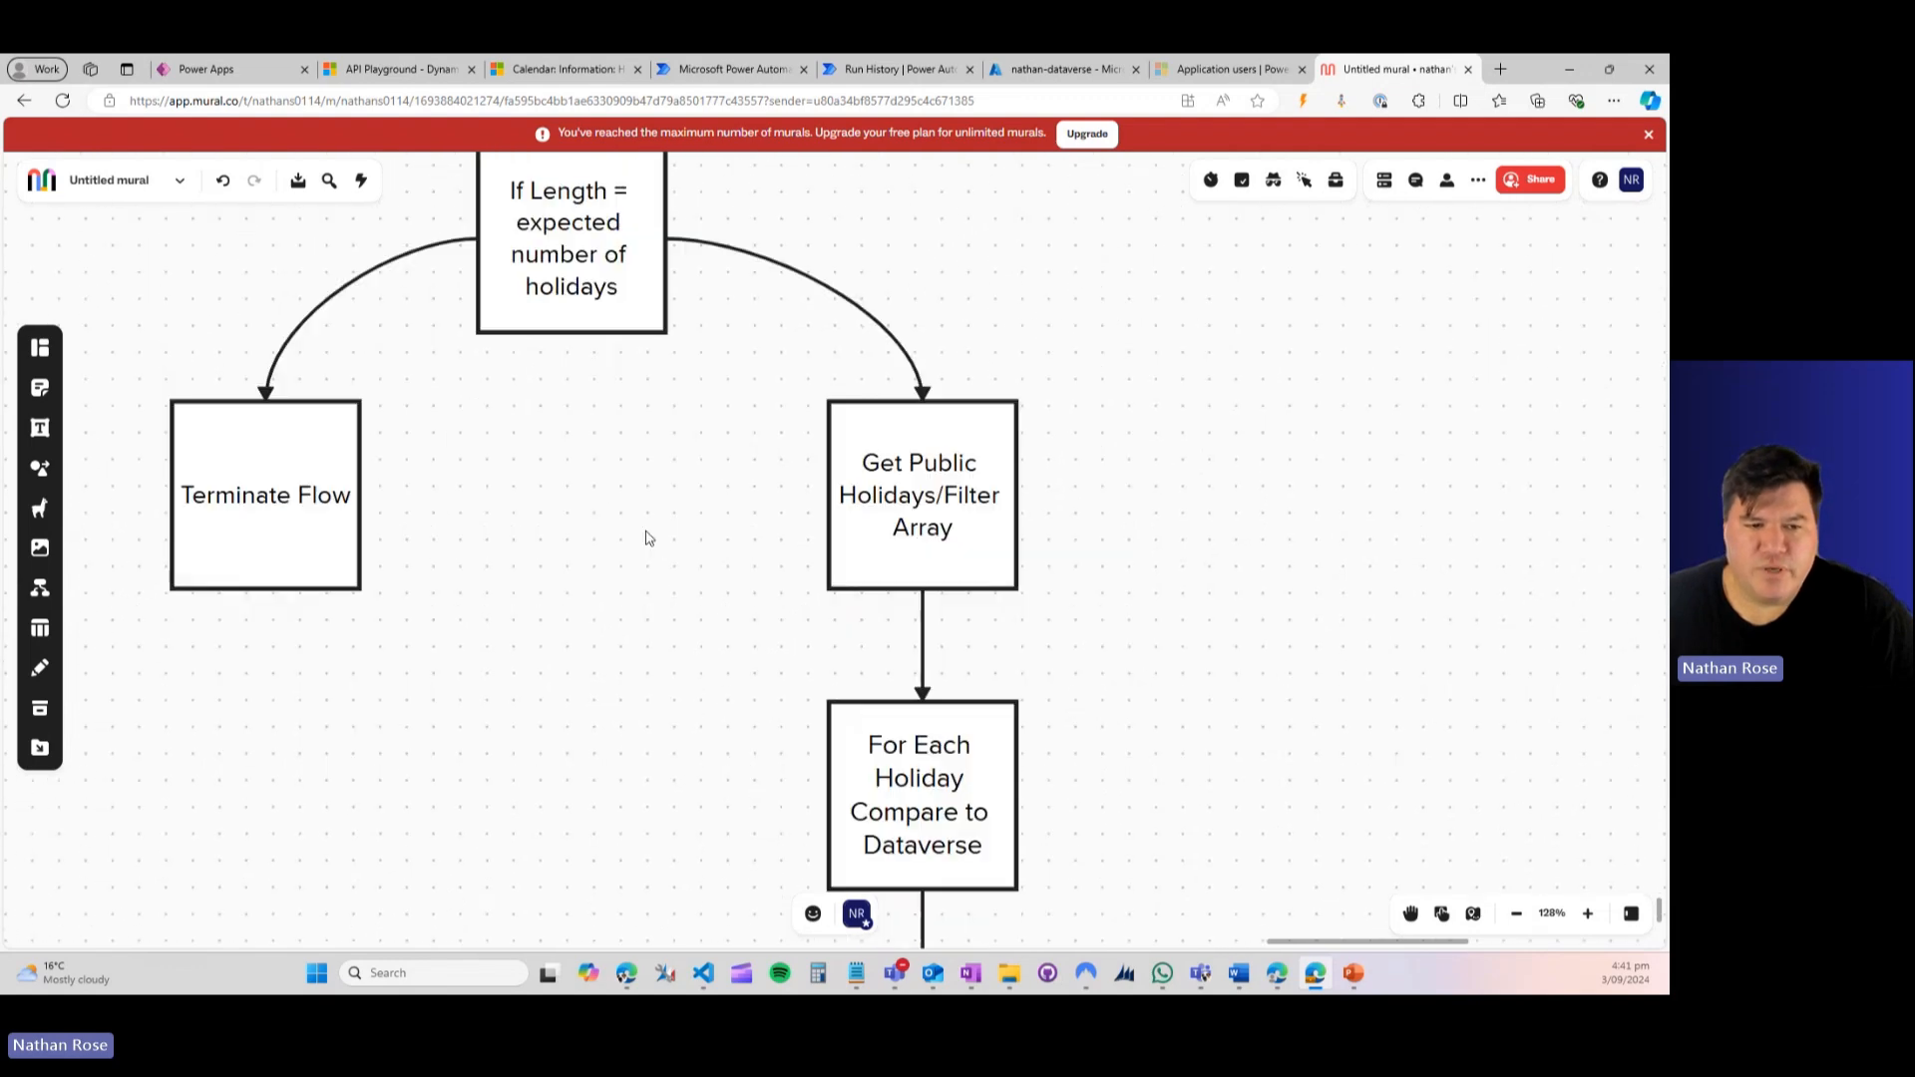
left_click(898, 68)
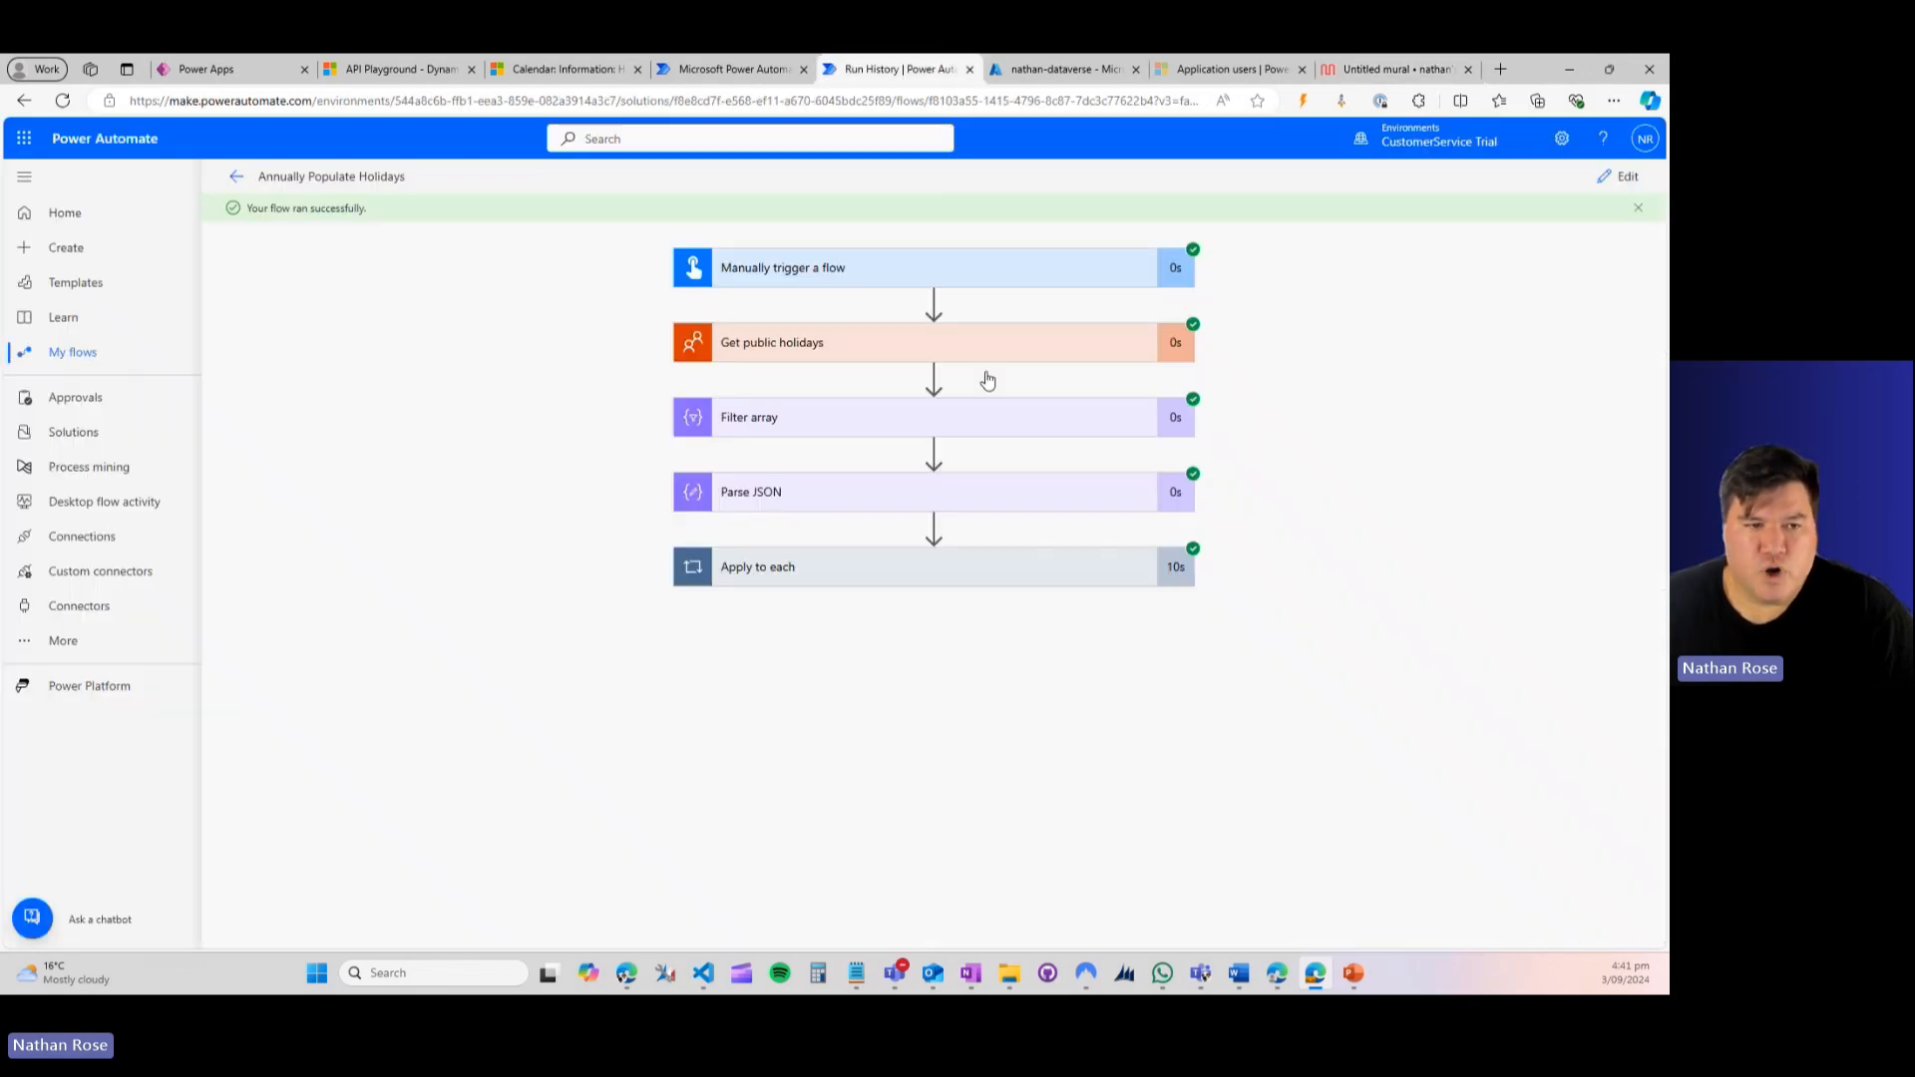
mouse_move(830, 477)
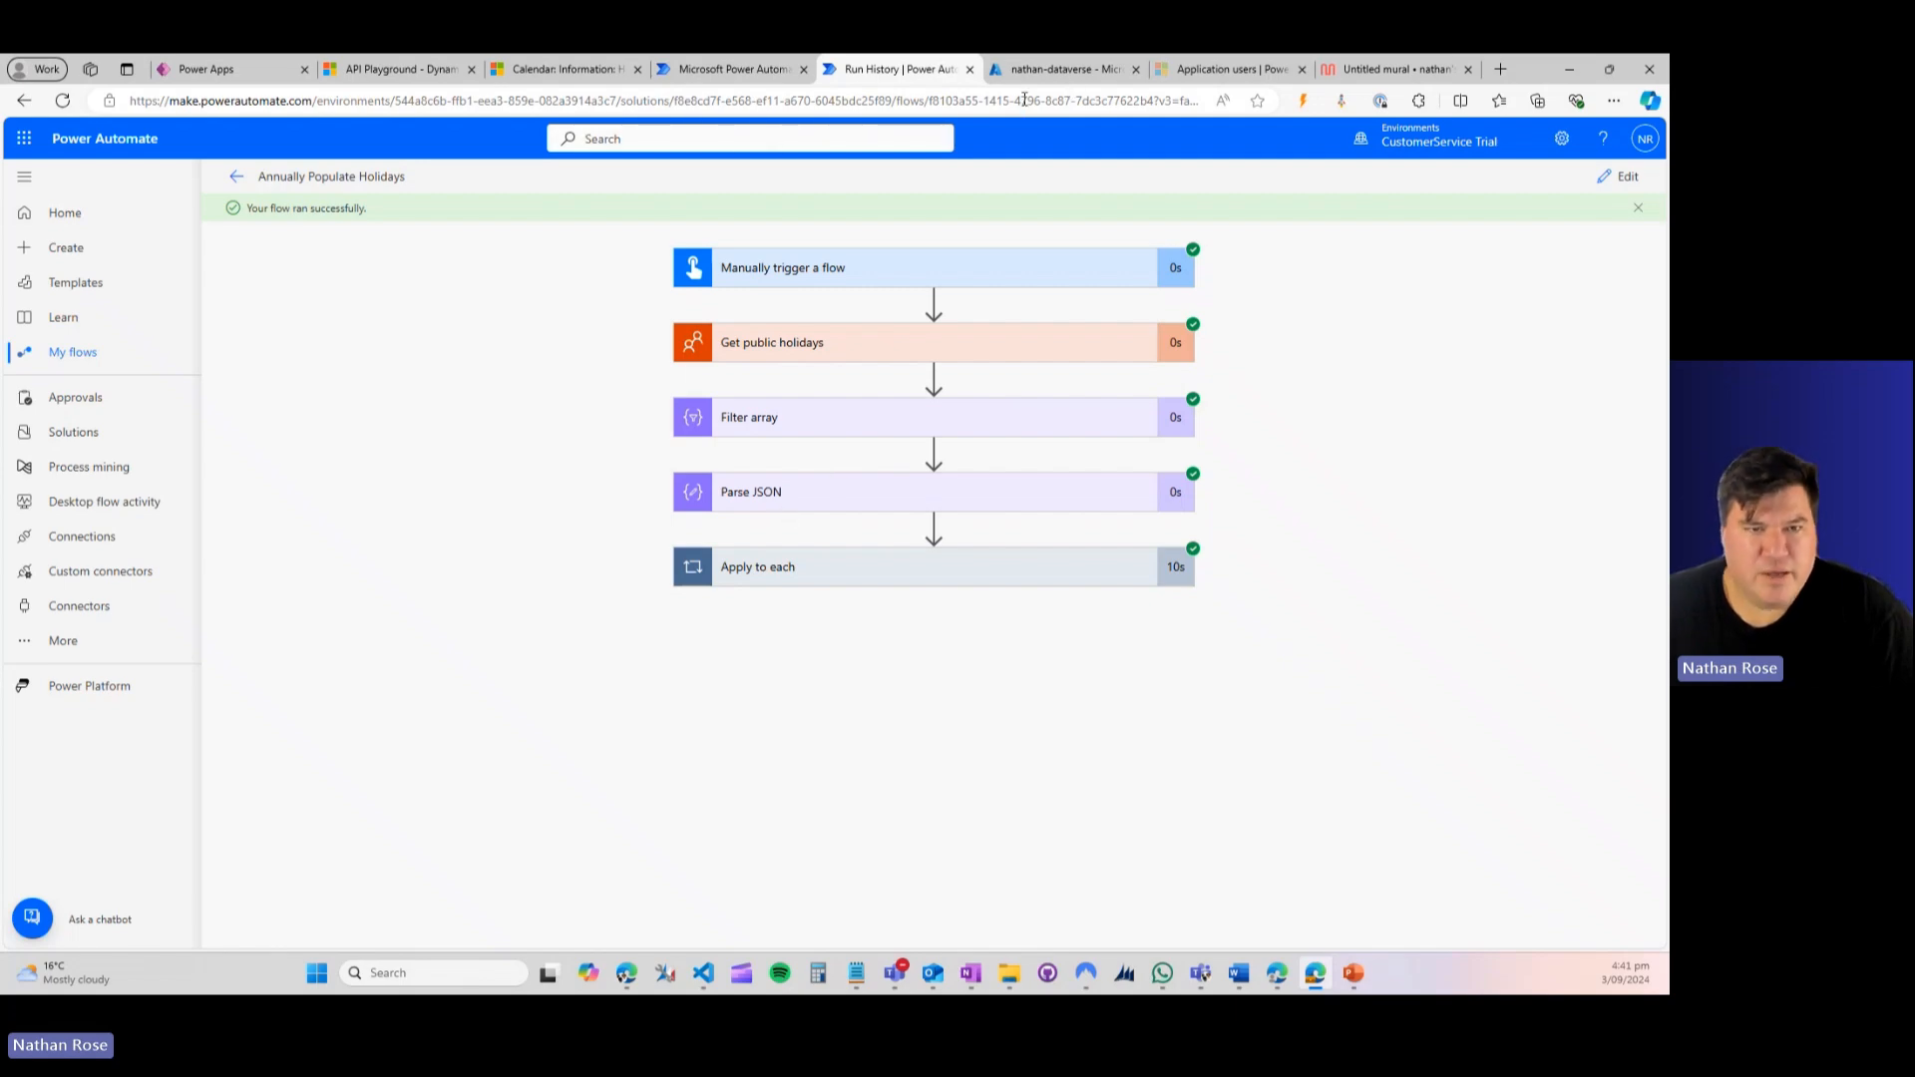
left_click(1392, 68)
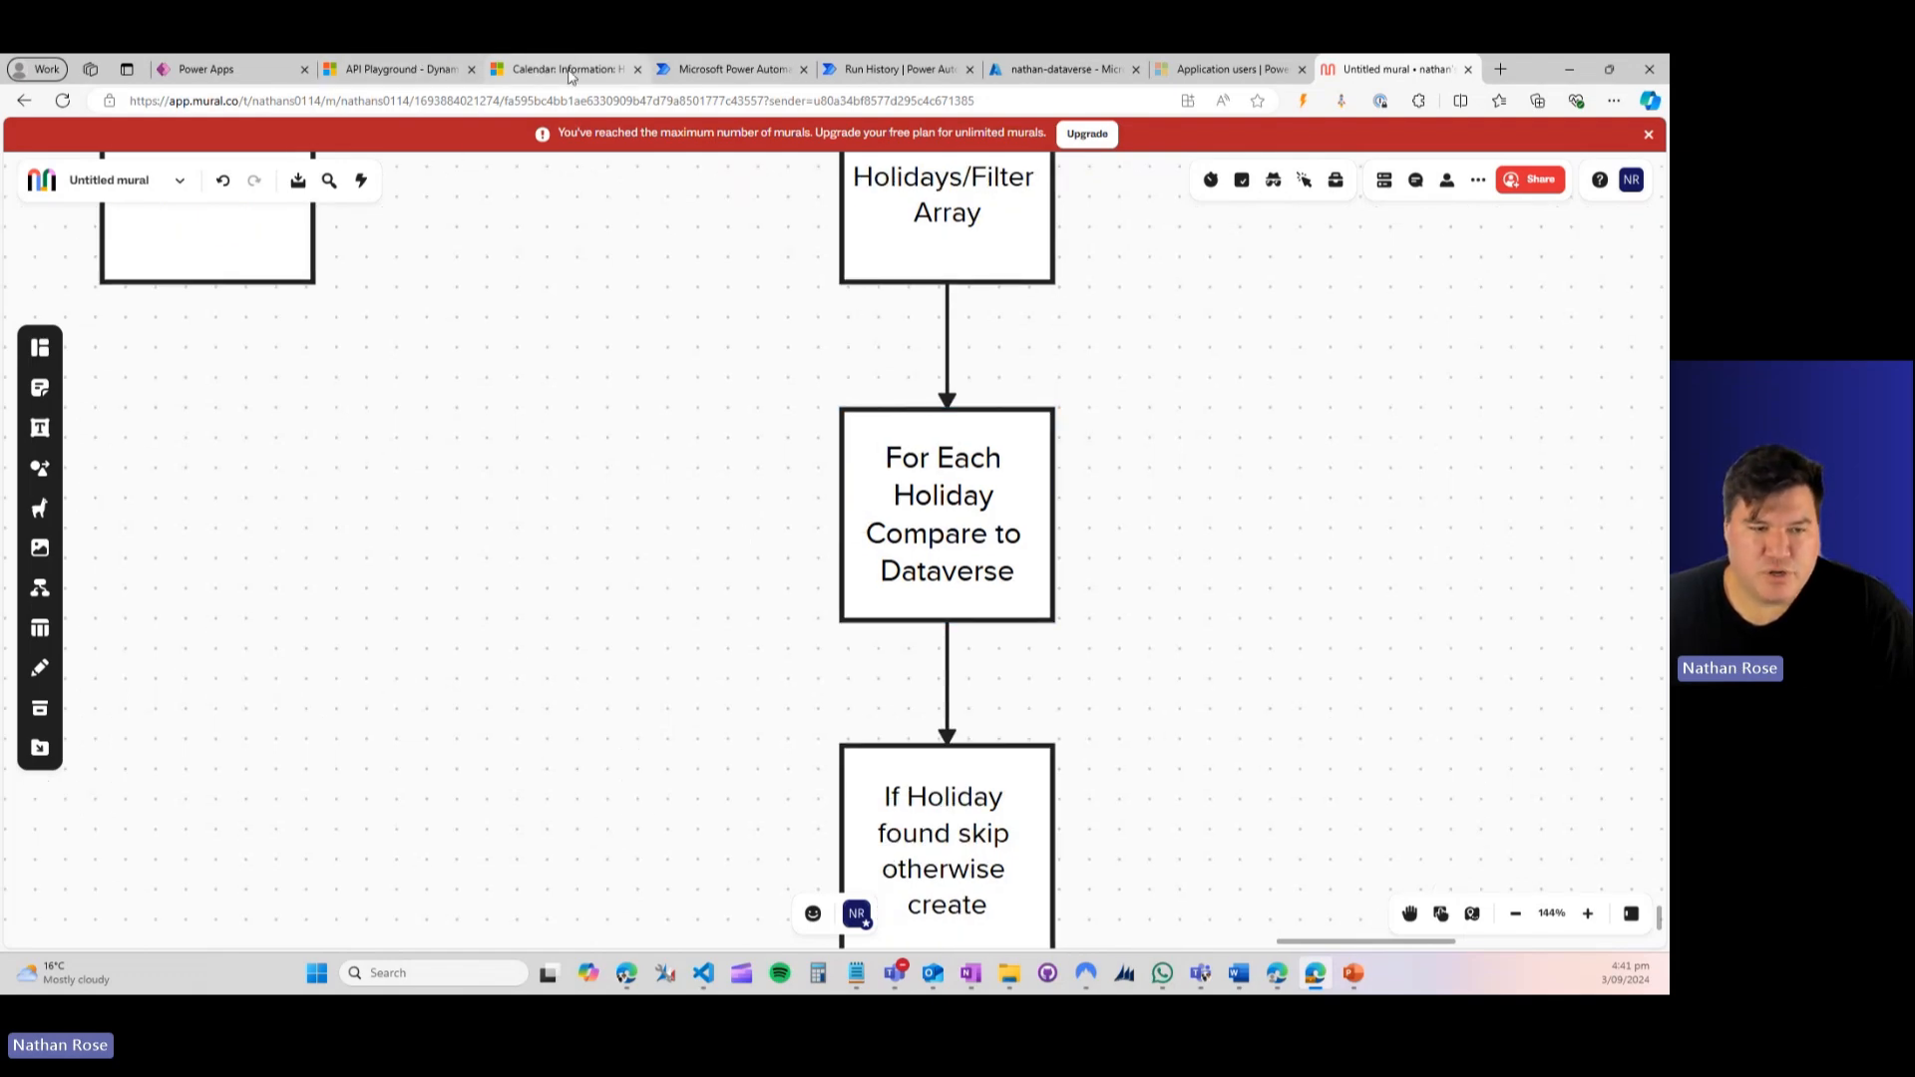
left_click(565, 68)
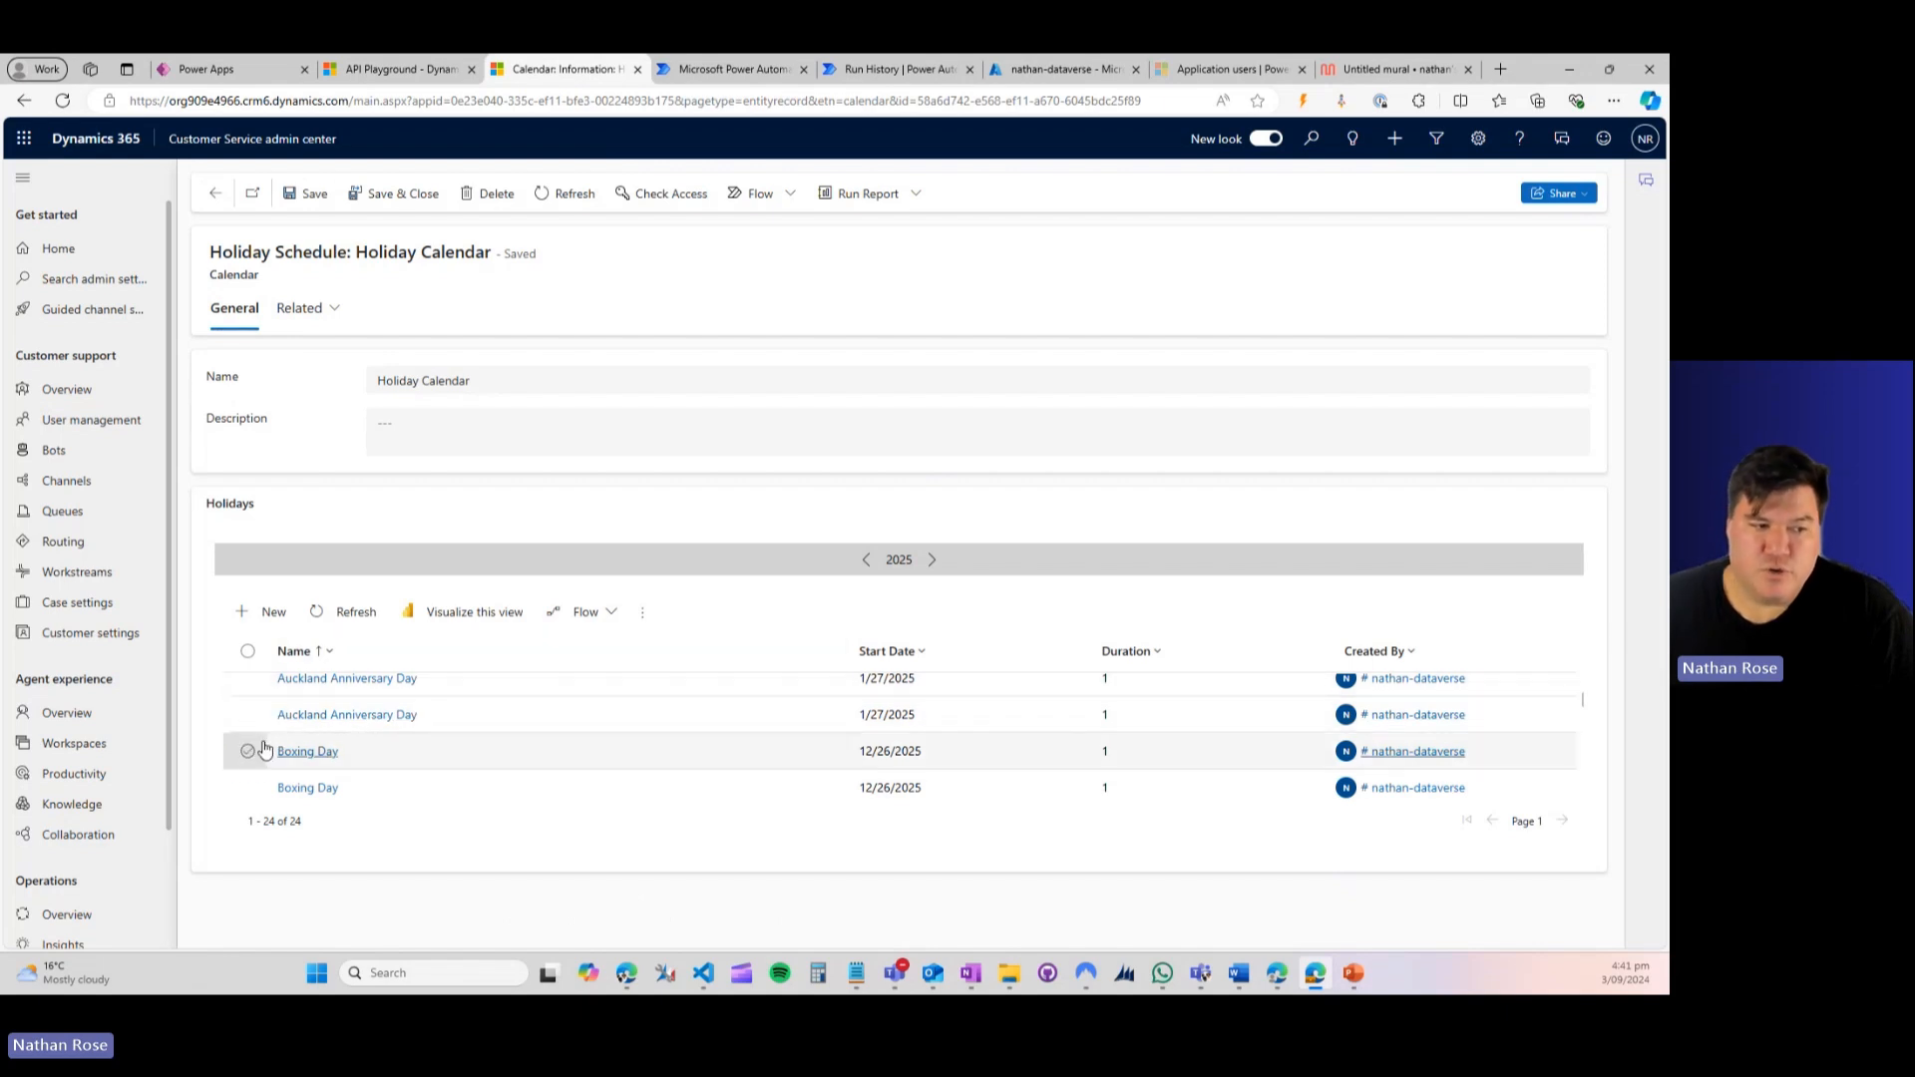
scroll("down", 3)
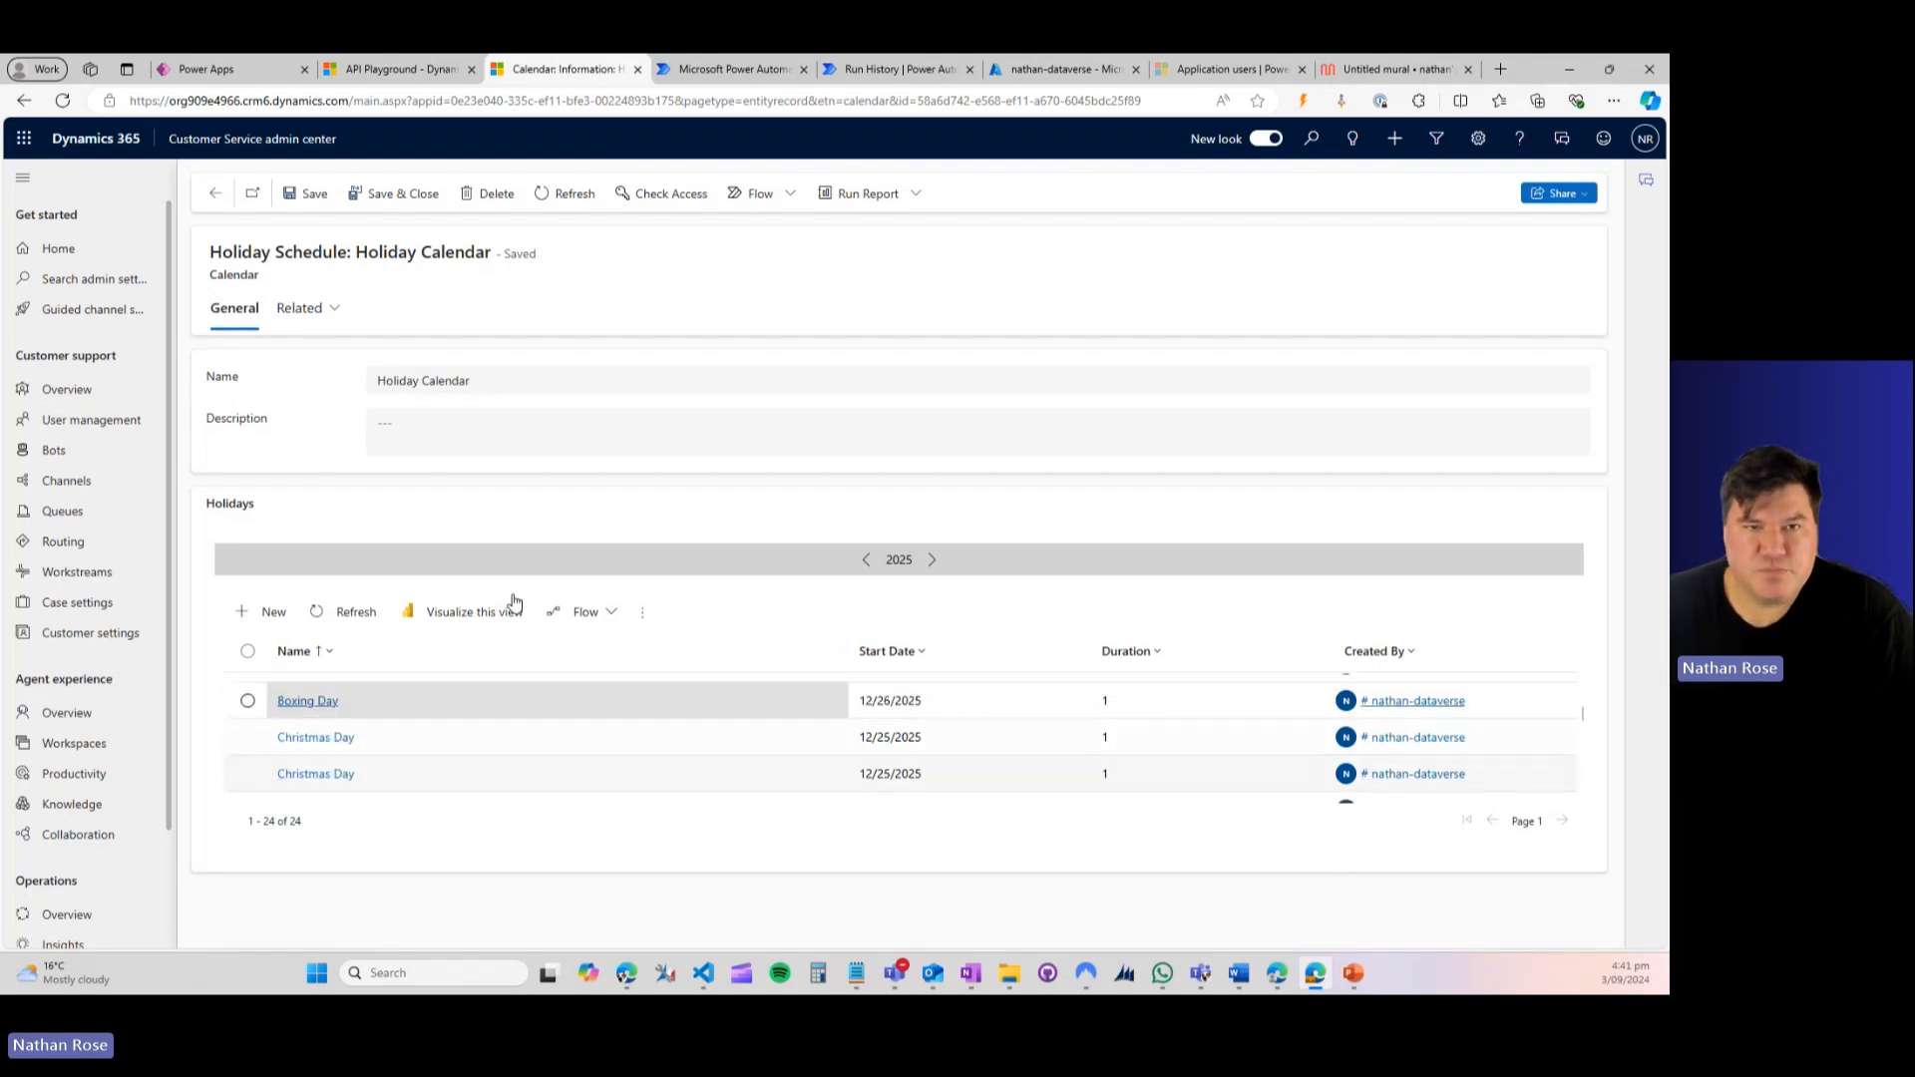
left_click(1395, 68)
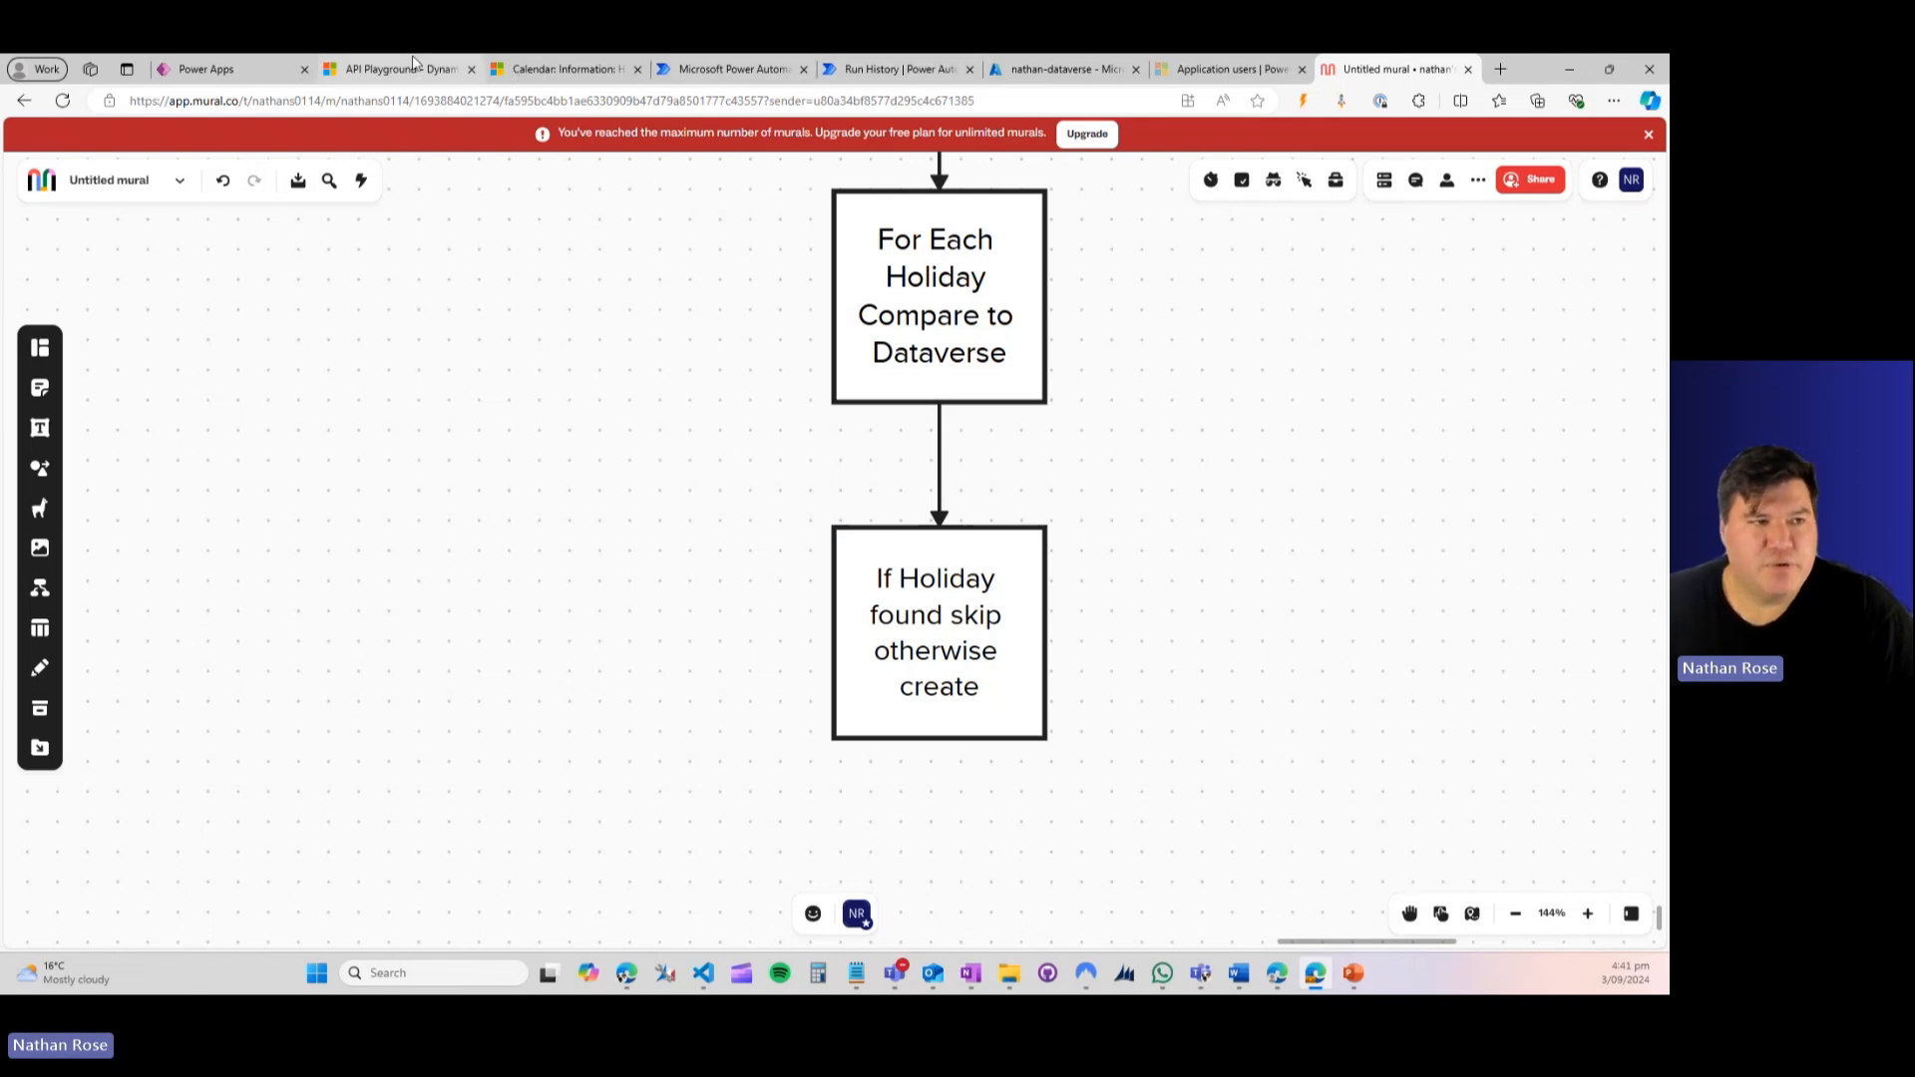
left_click(563, 68)
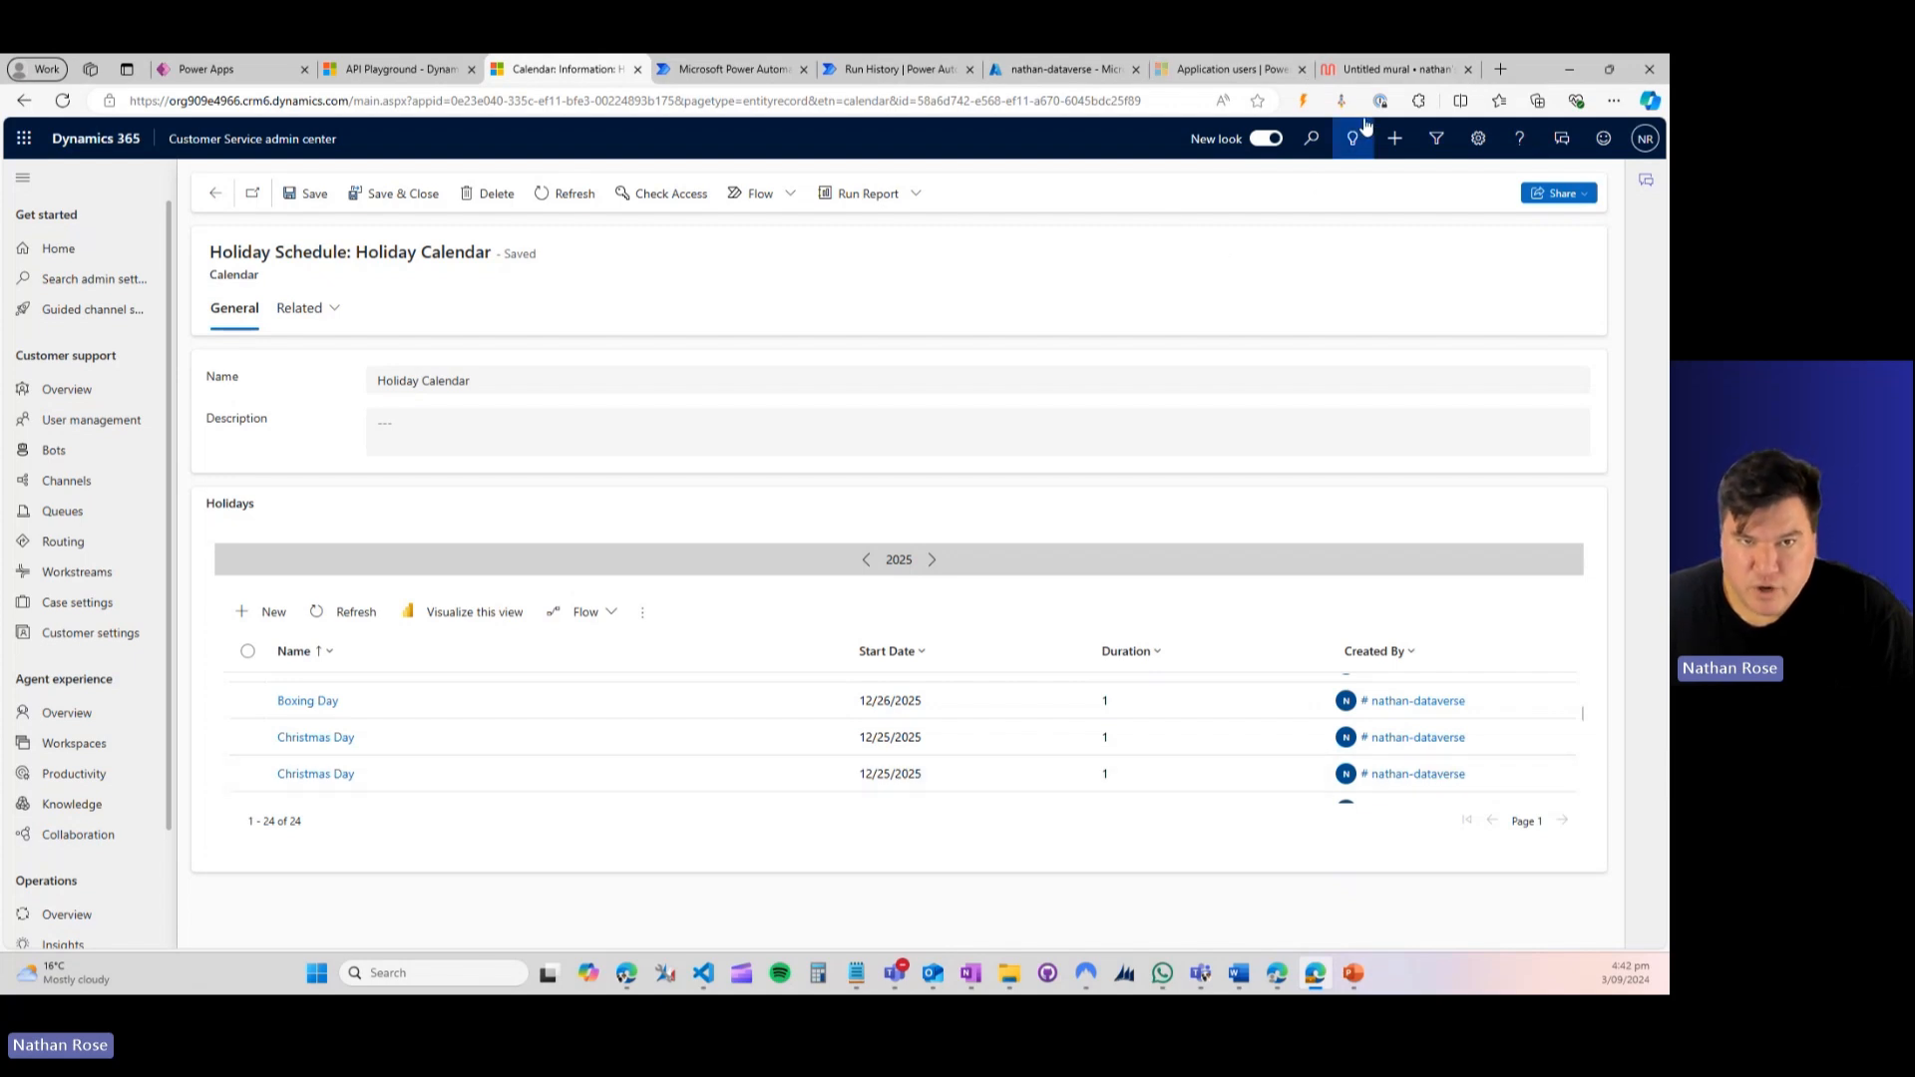
left_click(1392, 68)
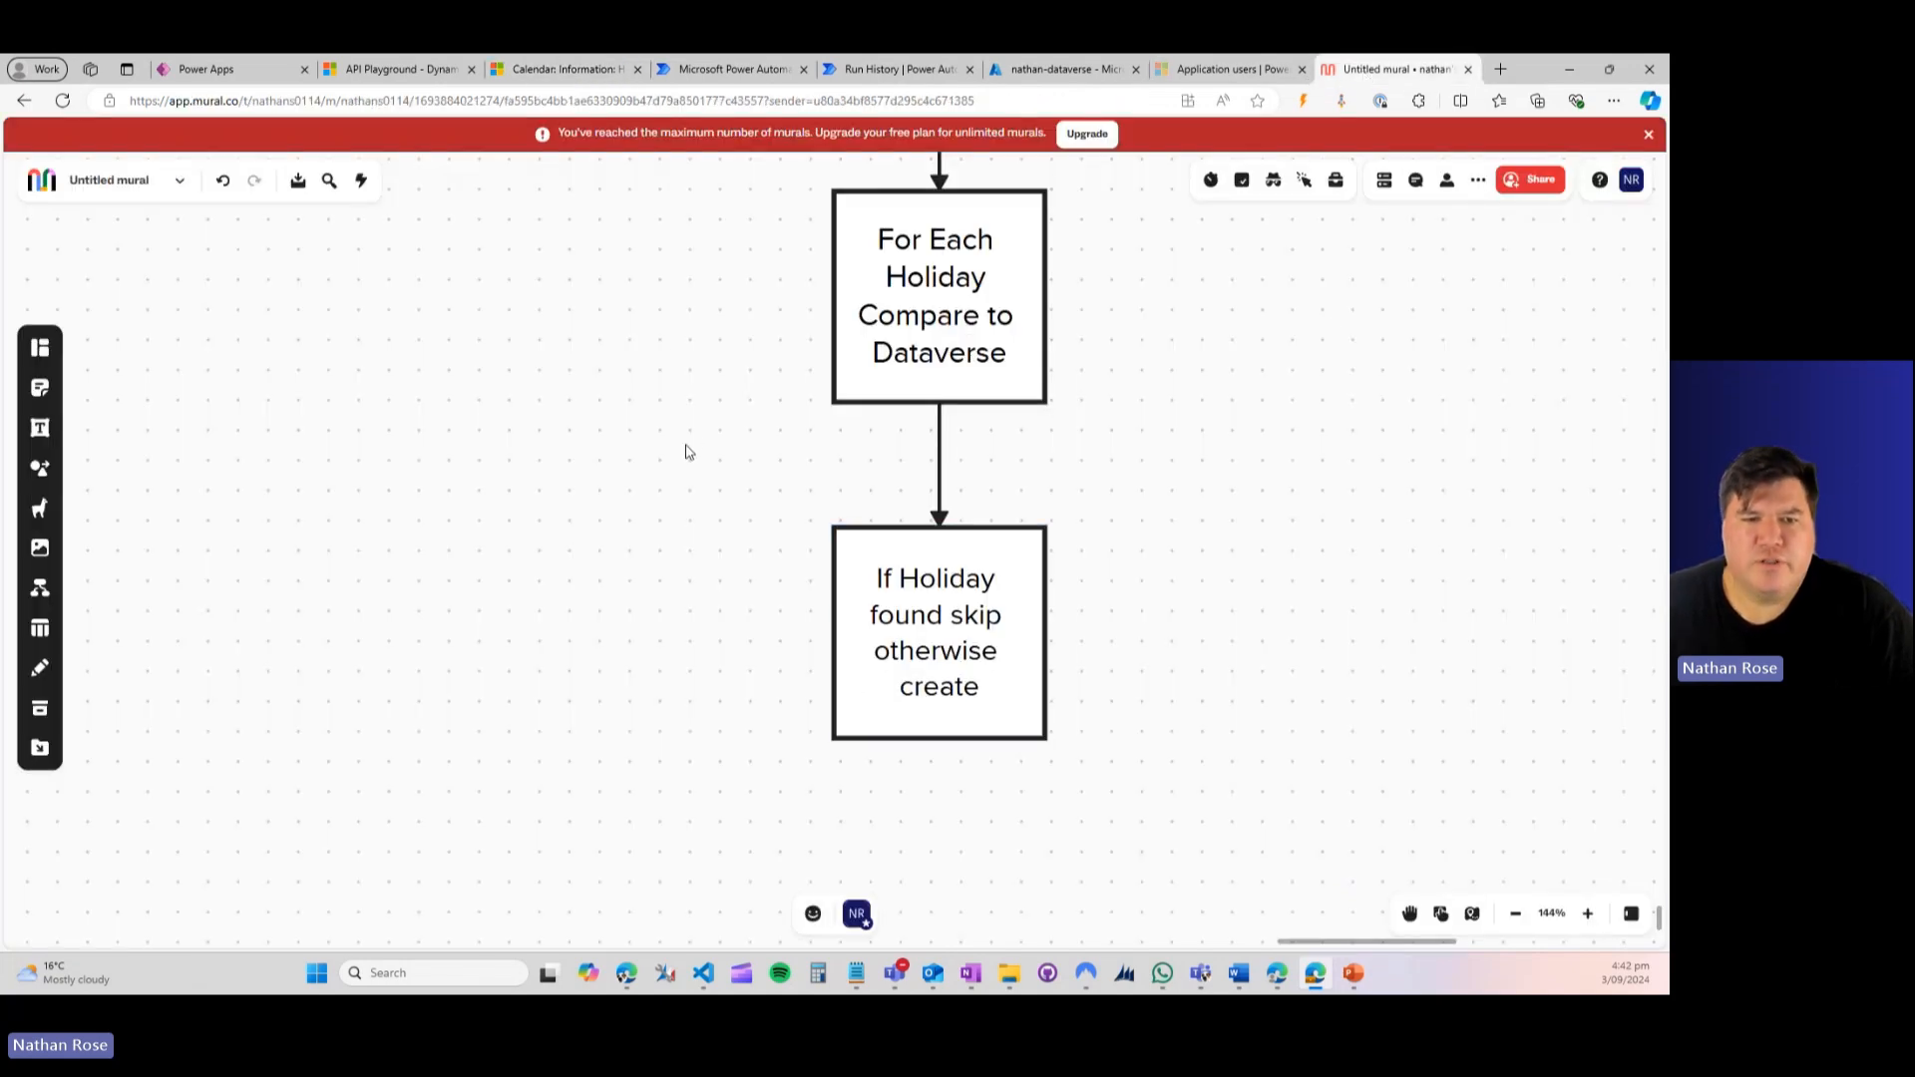
mouse_move(786, 389)
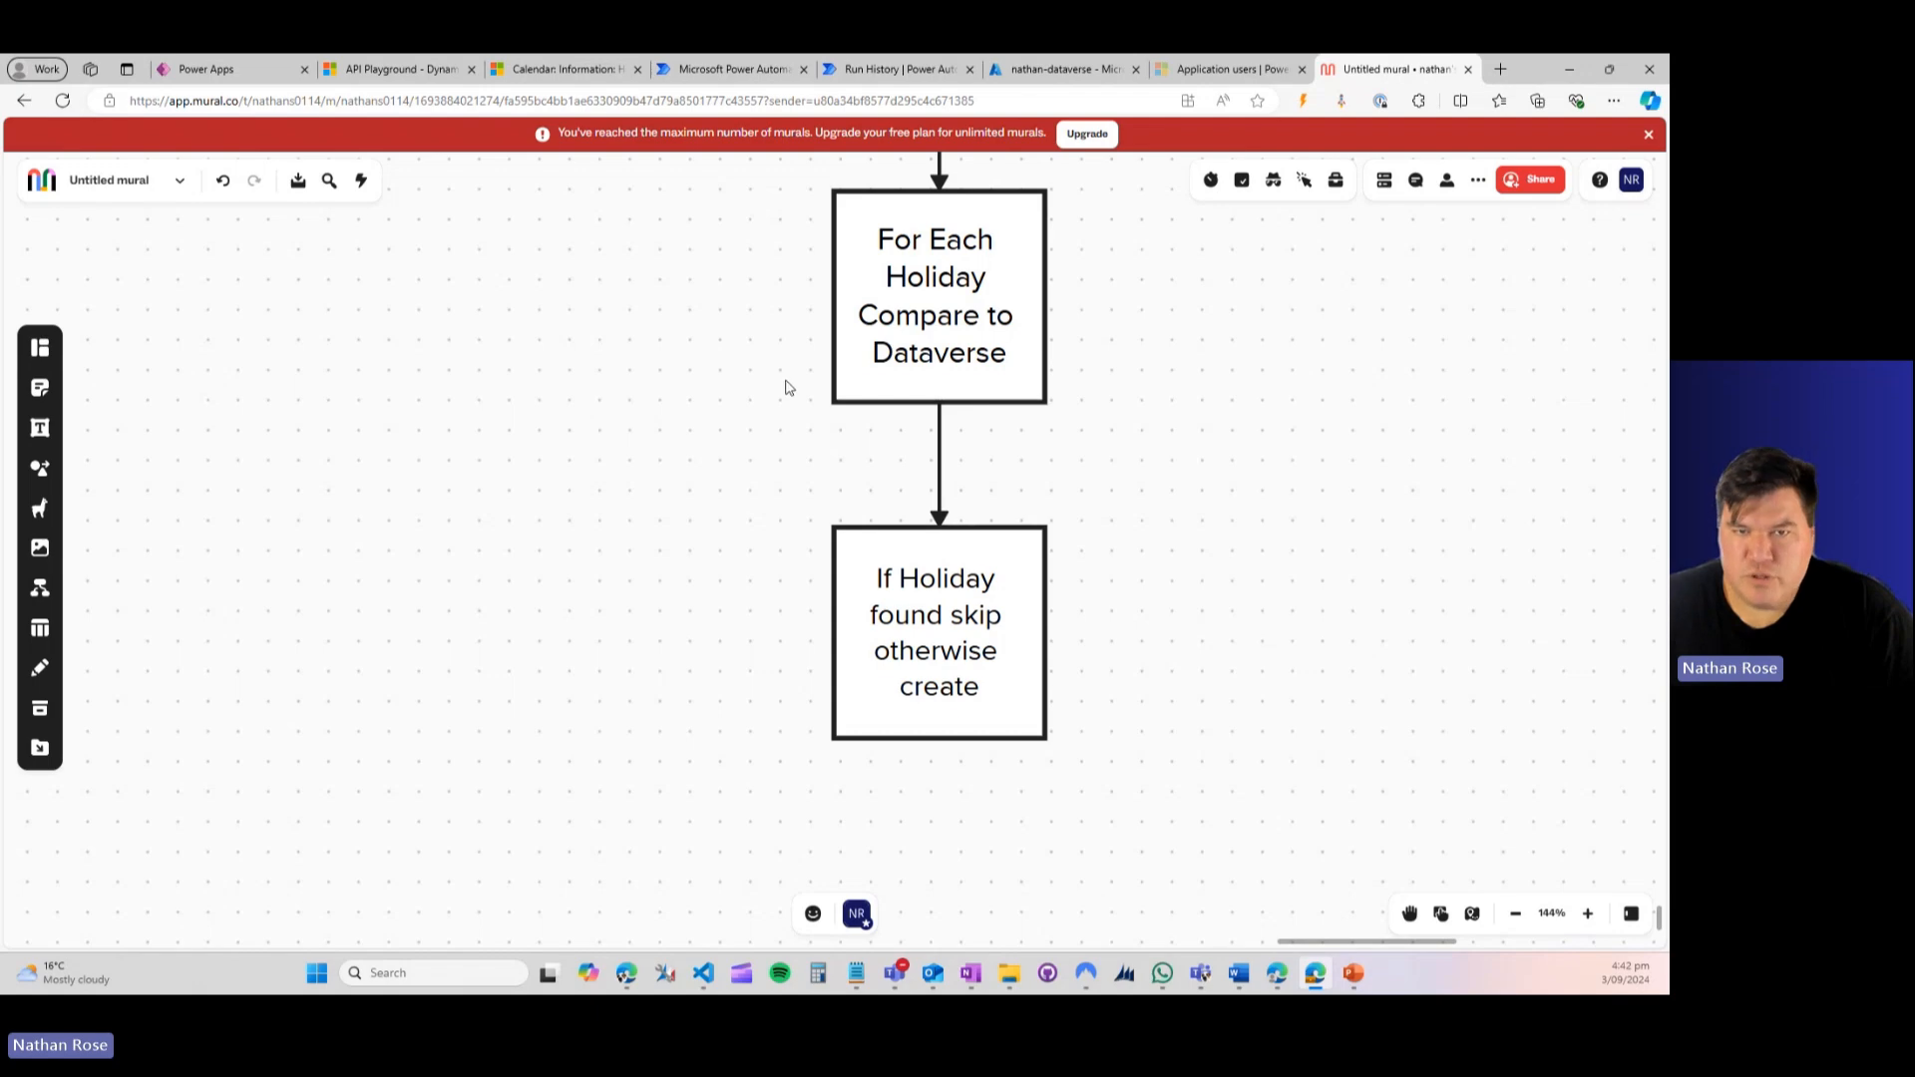
mouse_move(804, 326)
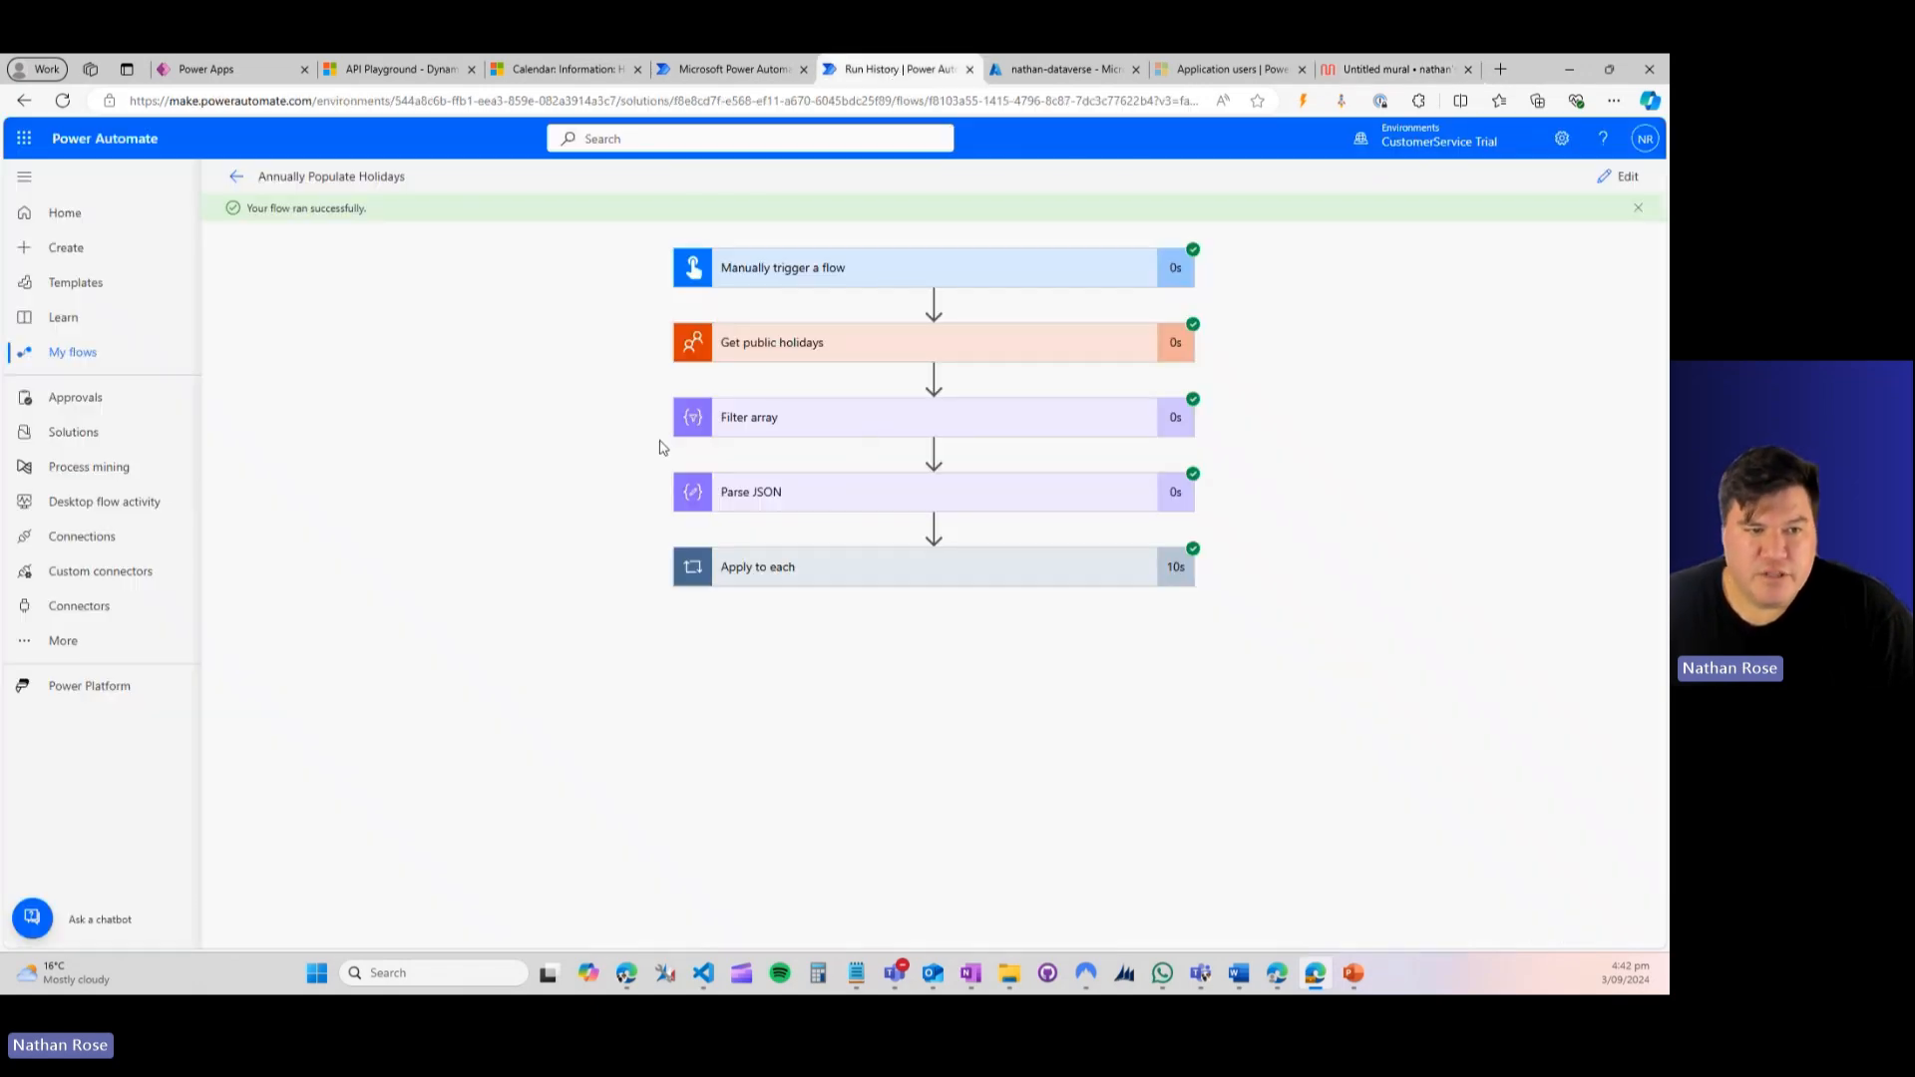
mouse_move(532, 661)
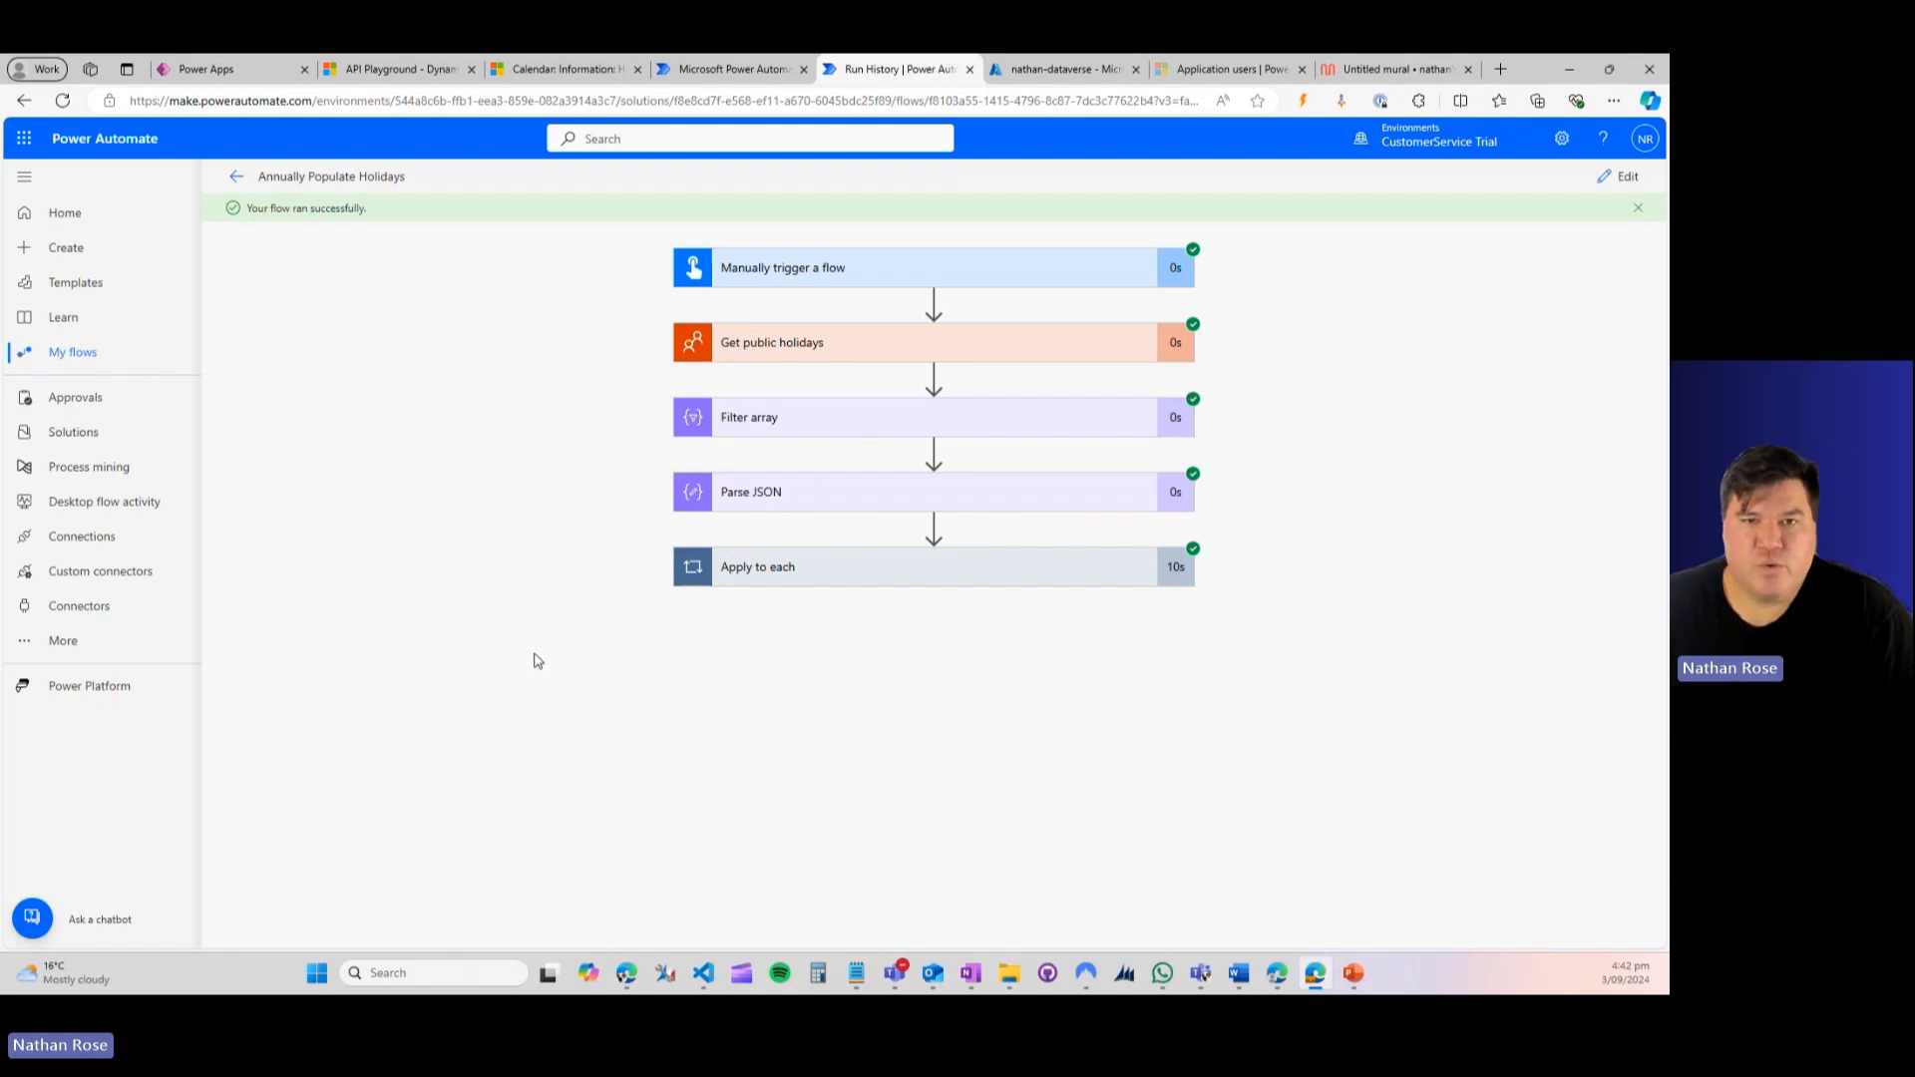
mouse_move(670, 371)
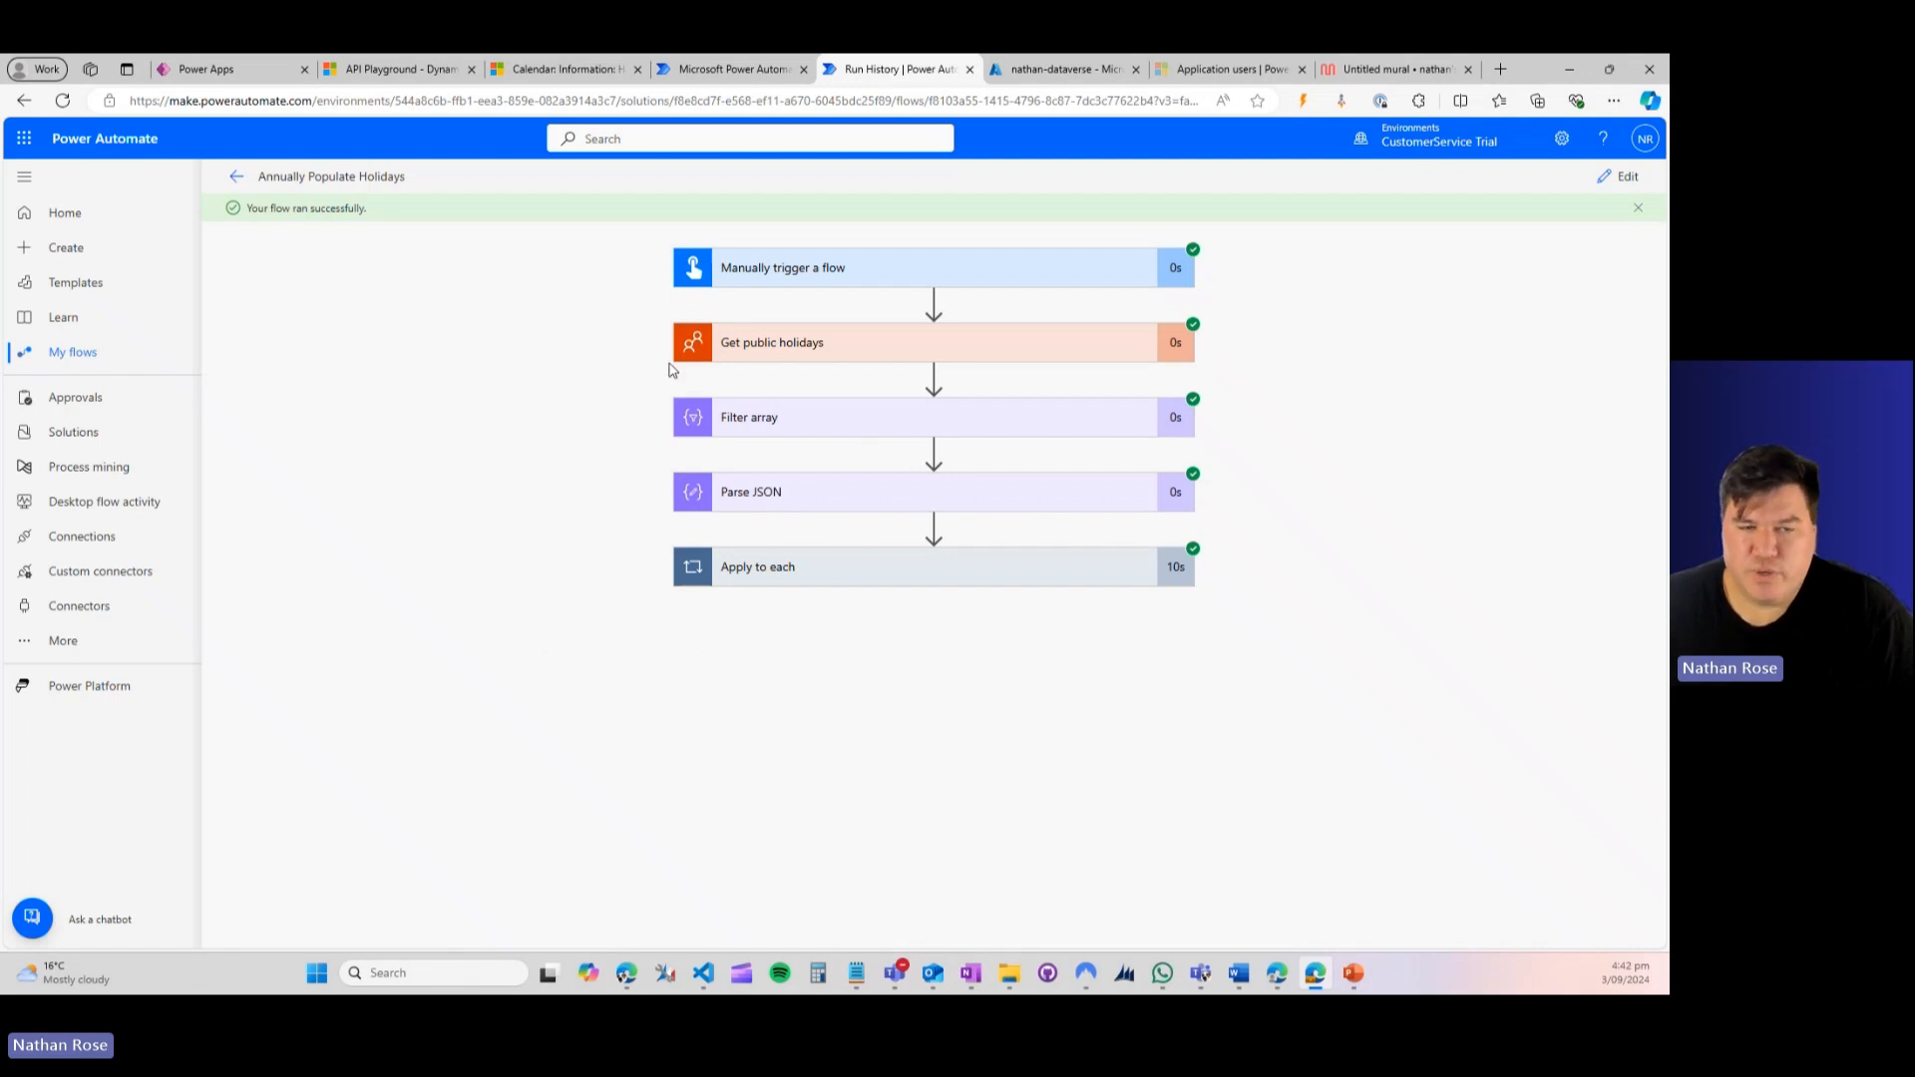
mouse_move(599, 273)
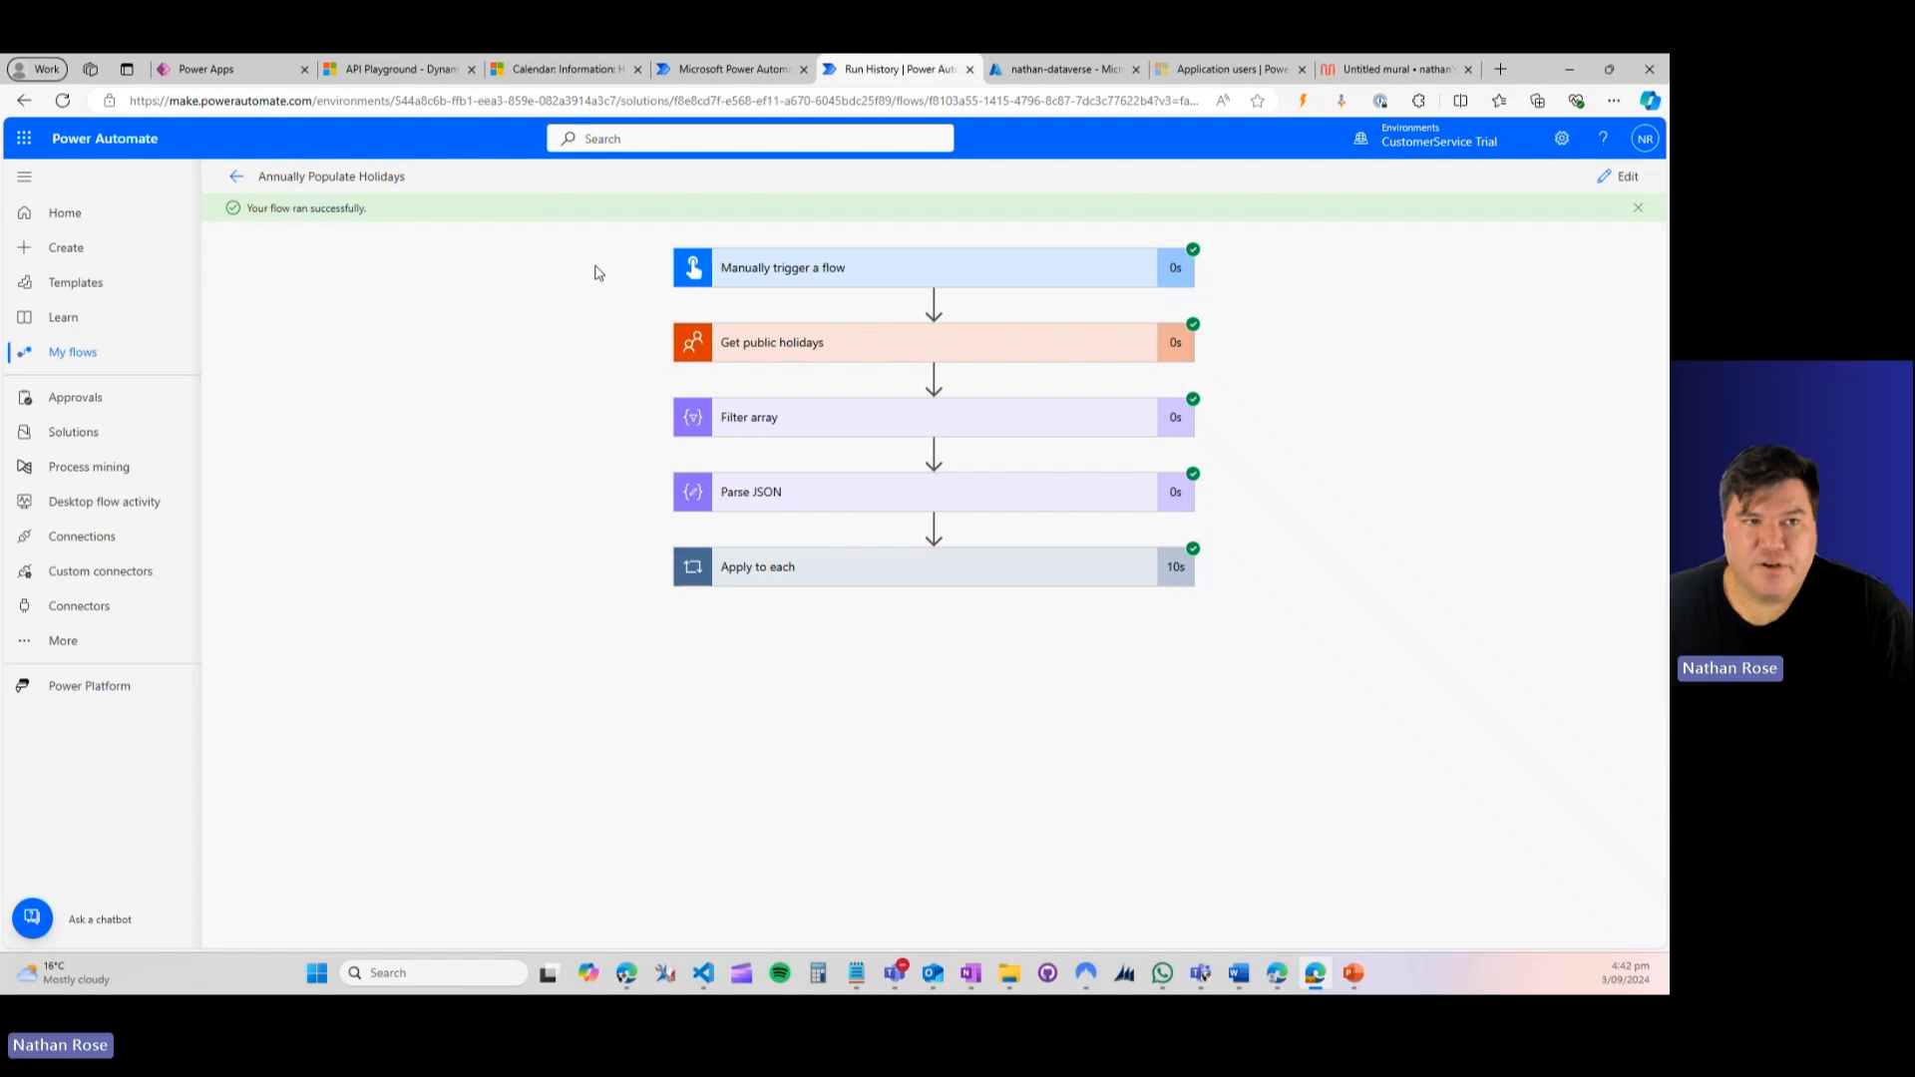
mouse_move(696, 356)
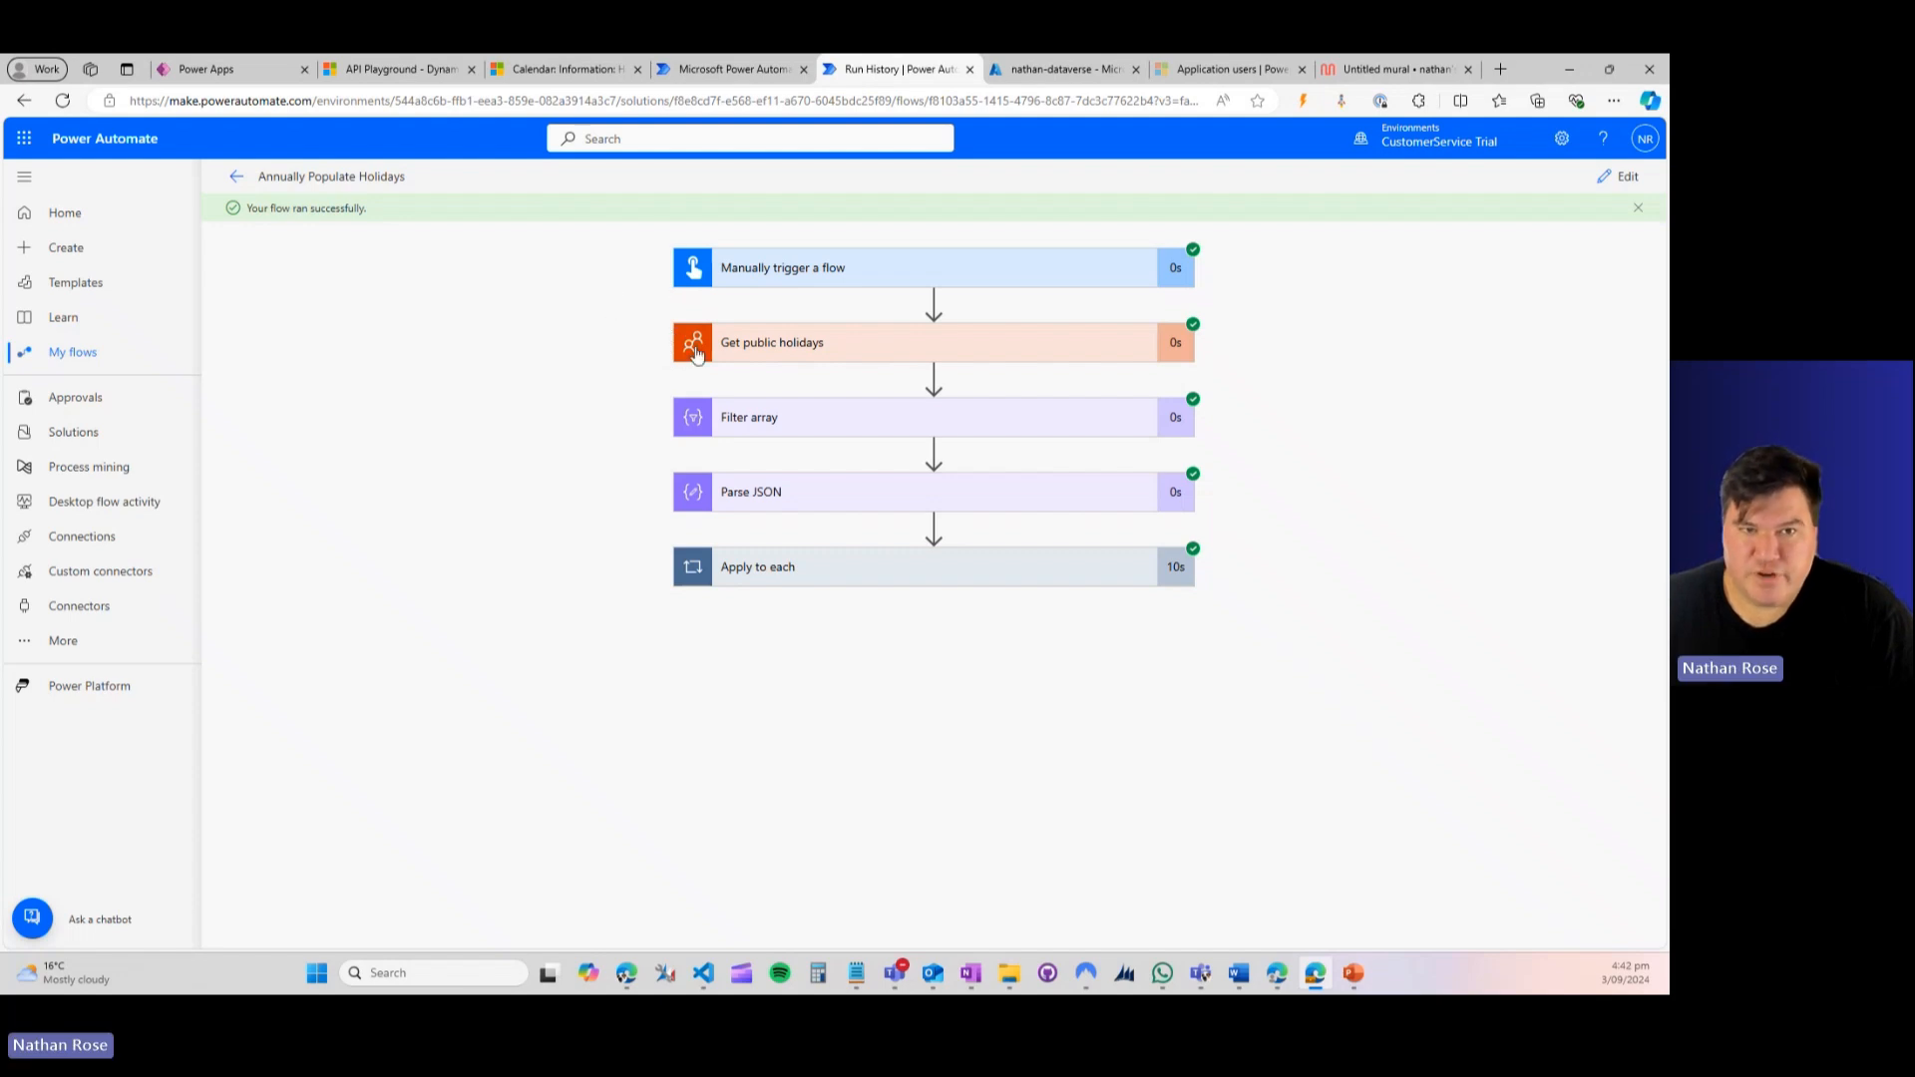
mouse_move(769, 552)
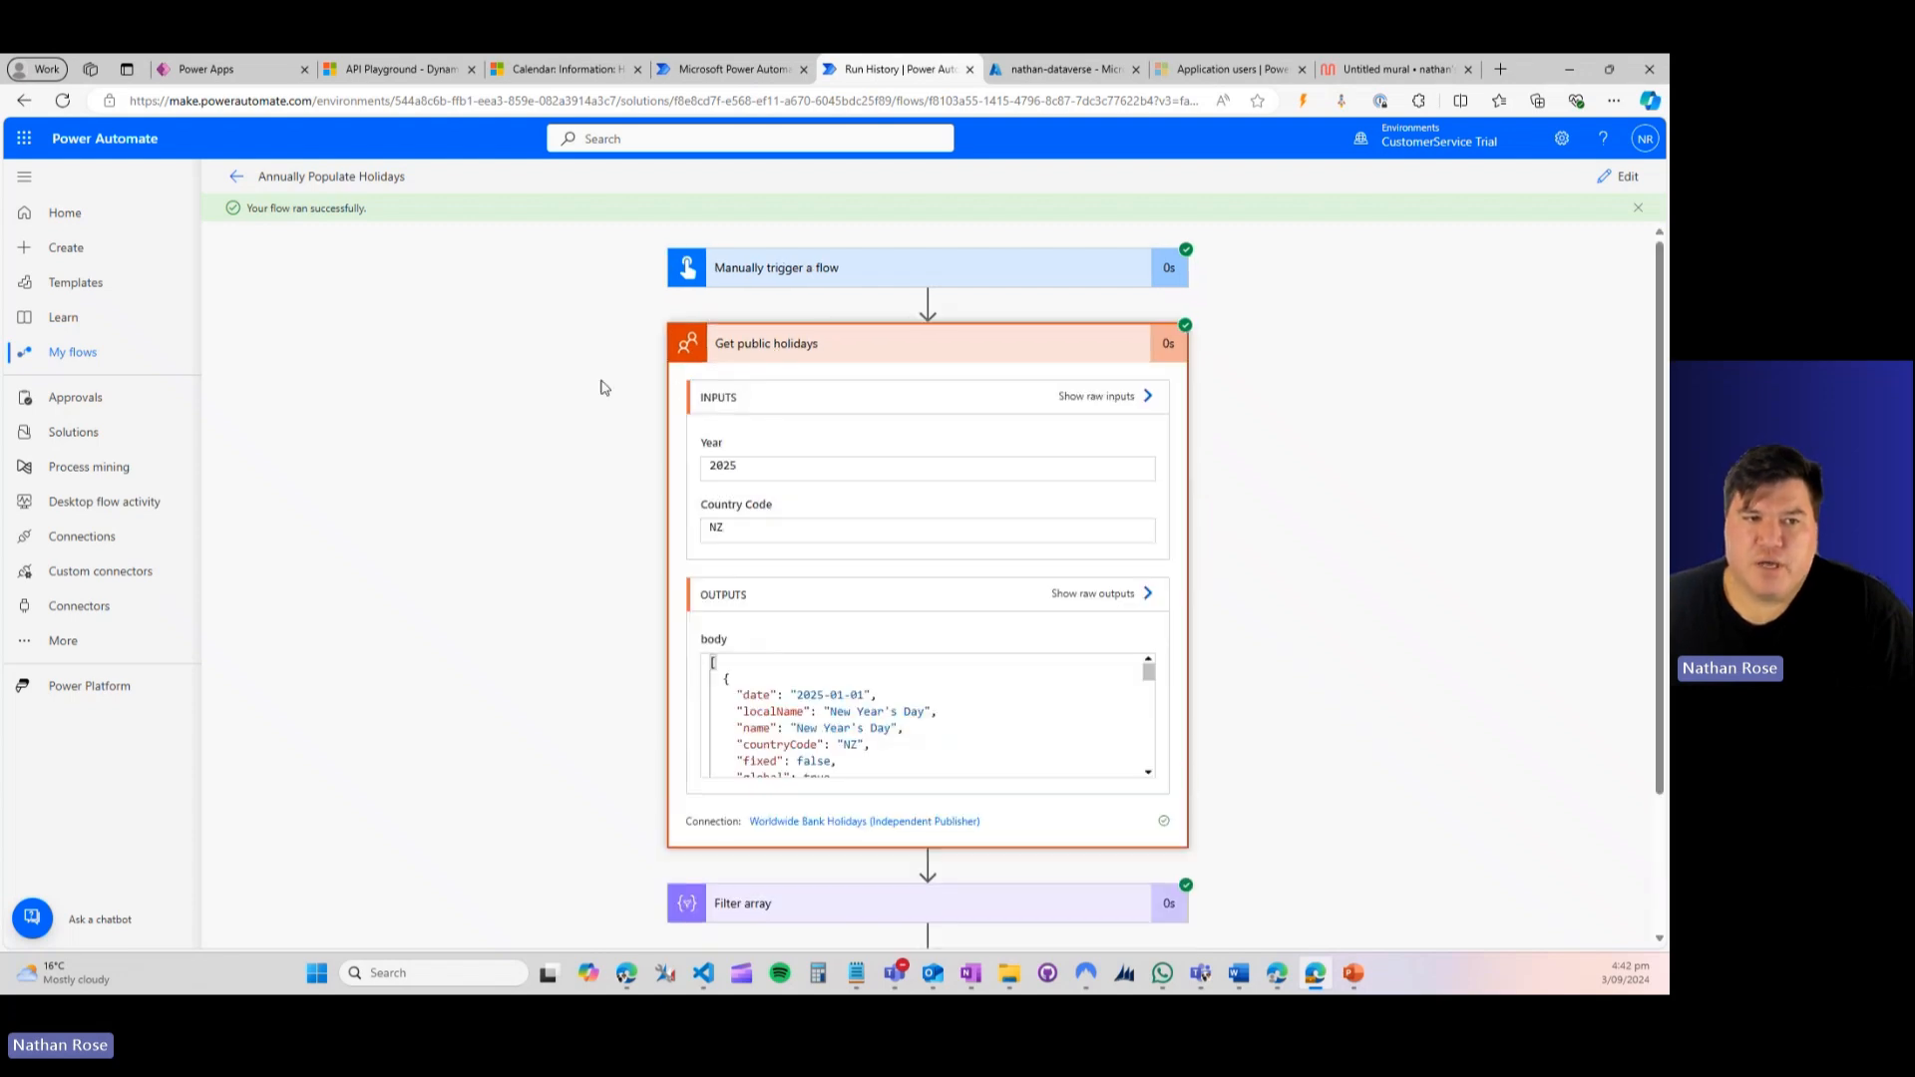
mouse_move(654, 421)
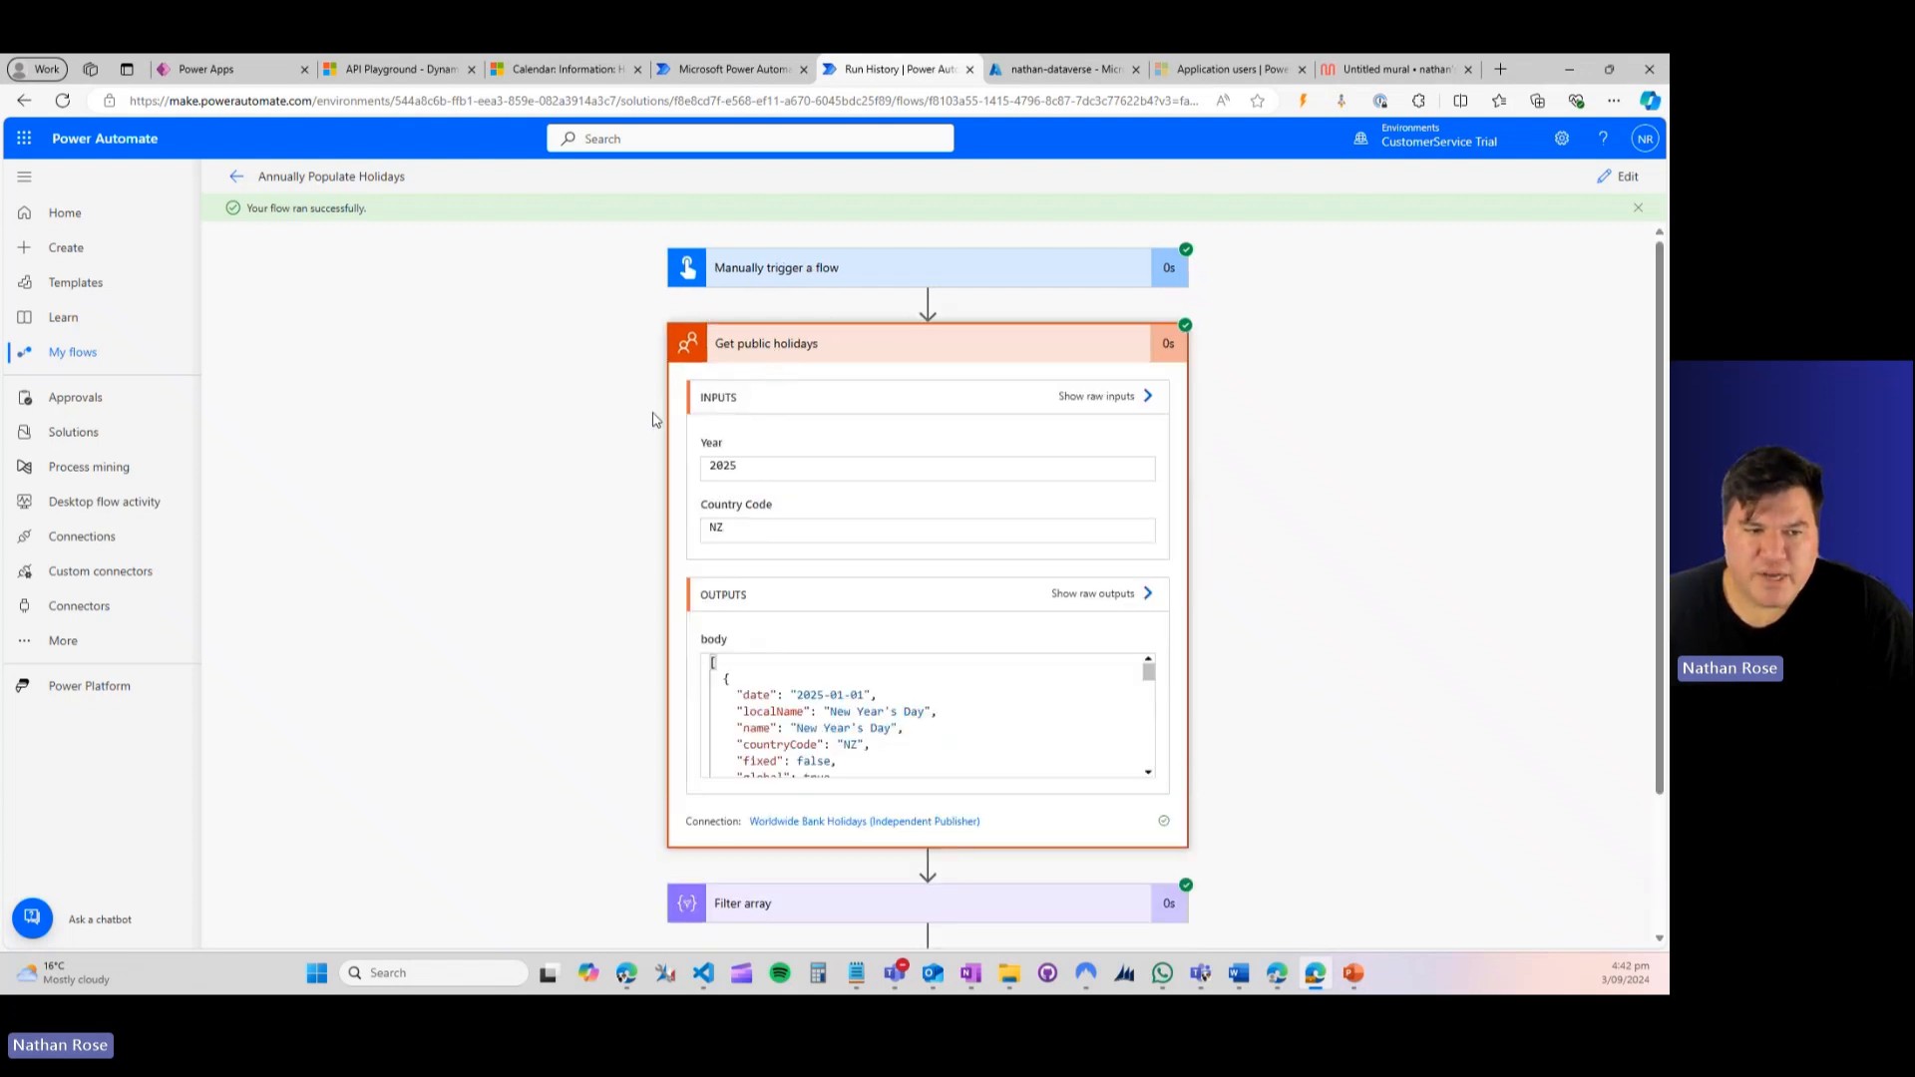
Step: Expand the Apply to each loop in the run history and scroll its 2025 NZ inputs and SaveHoliday request
scroll("down", 3)
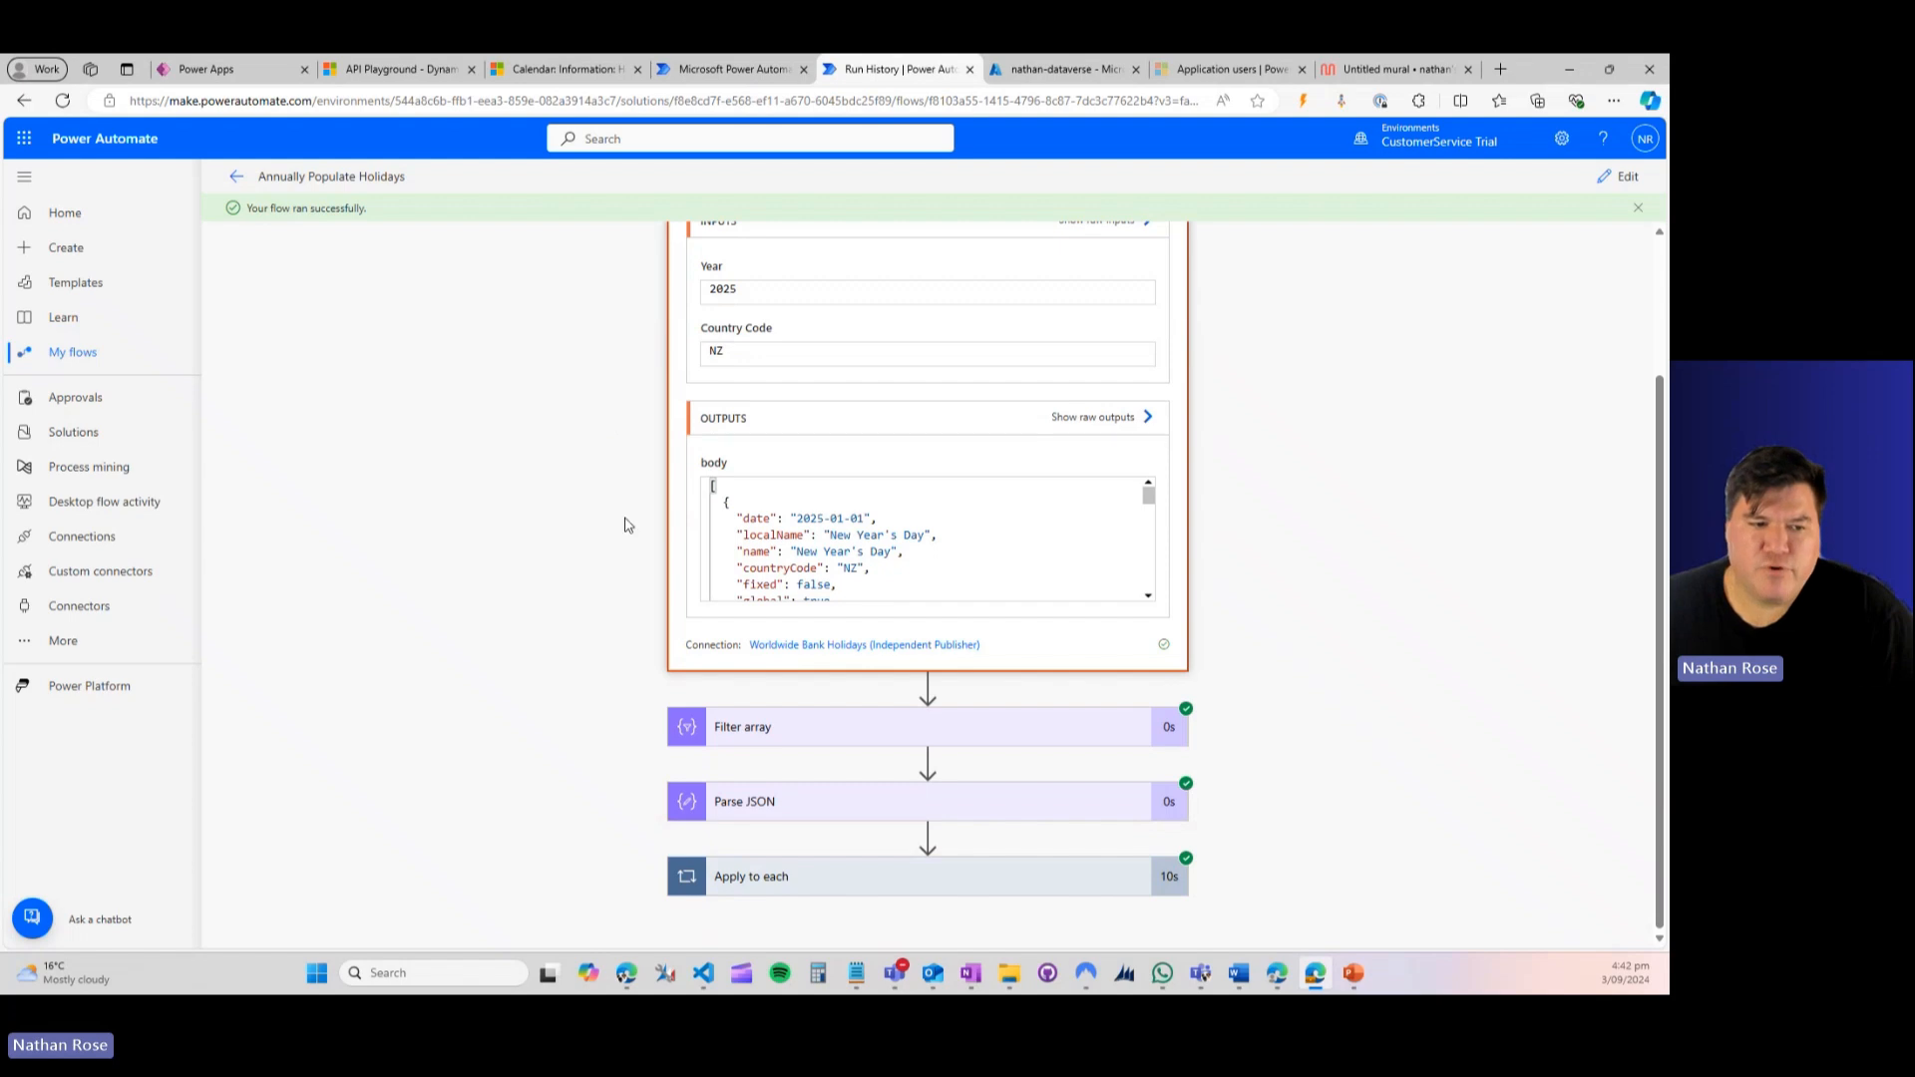
left_click(750, 876)
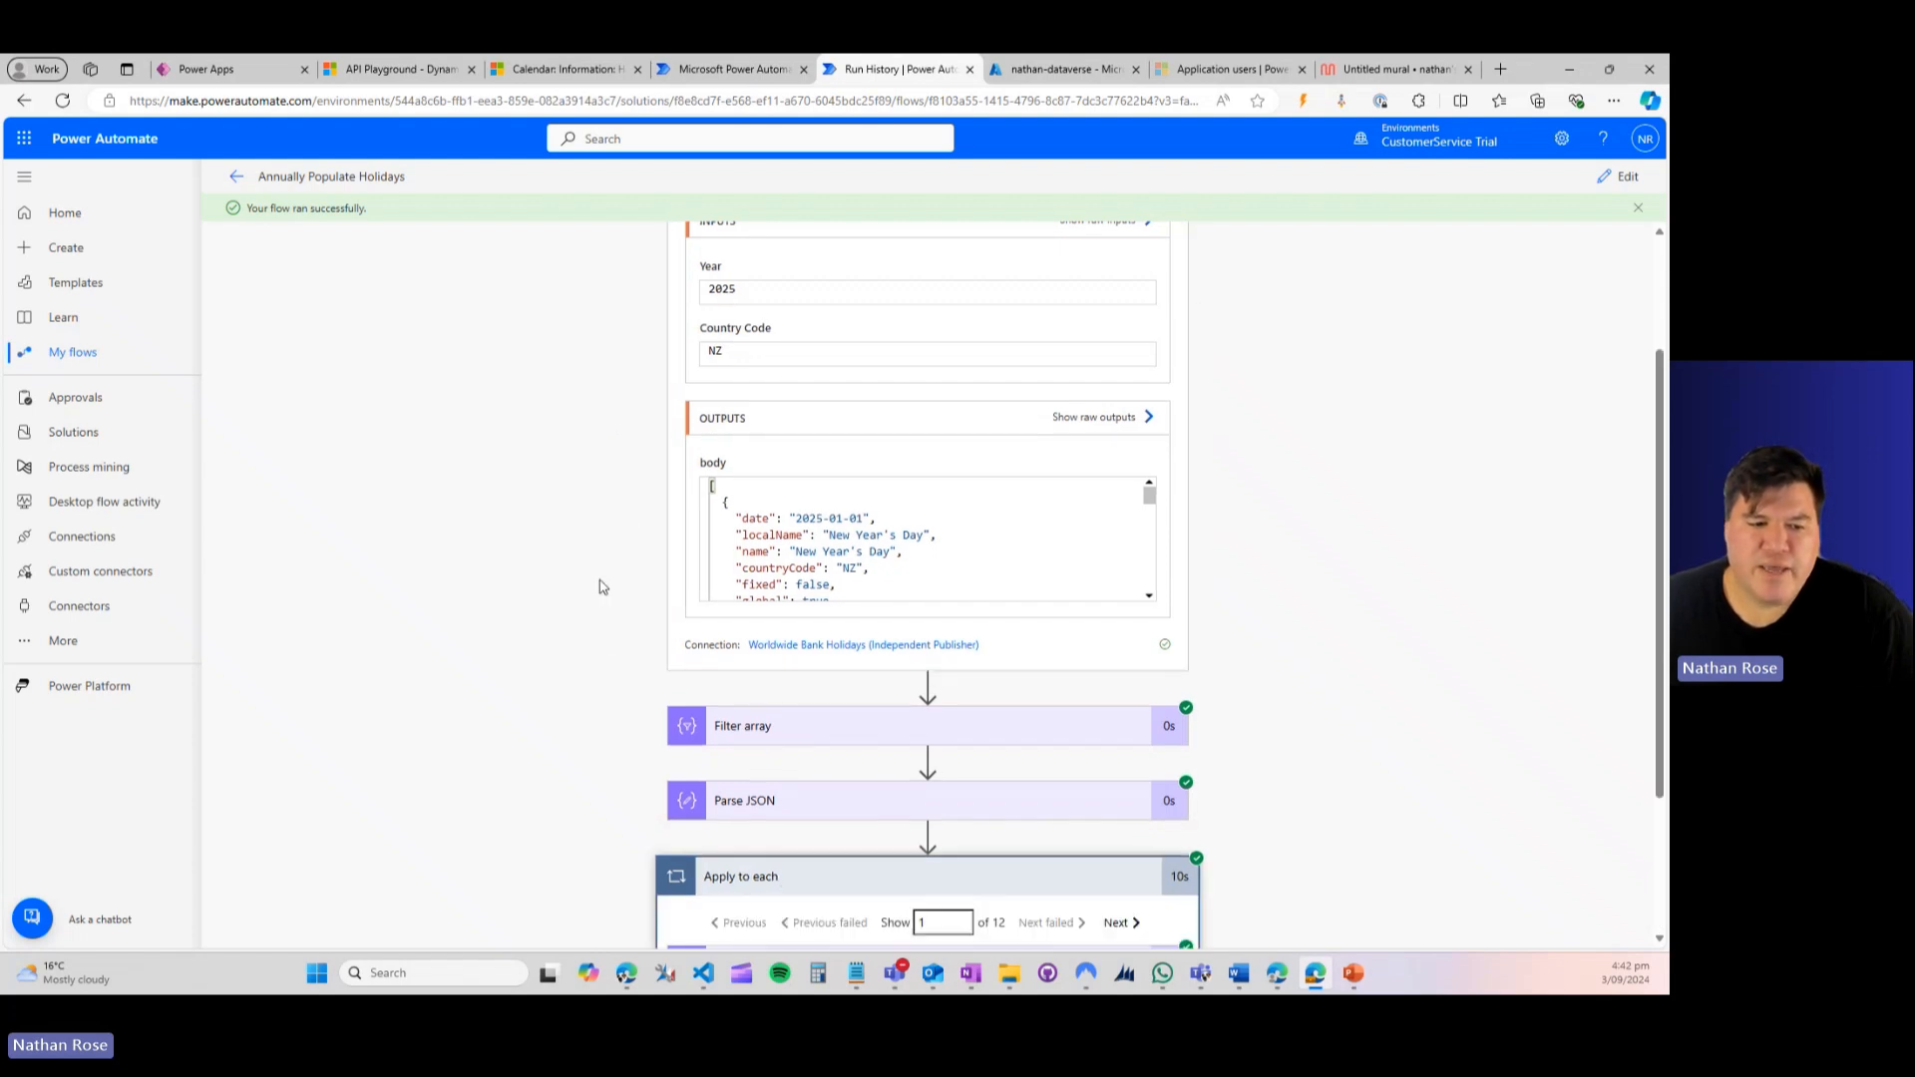
scroll("down", 3)
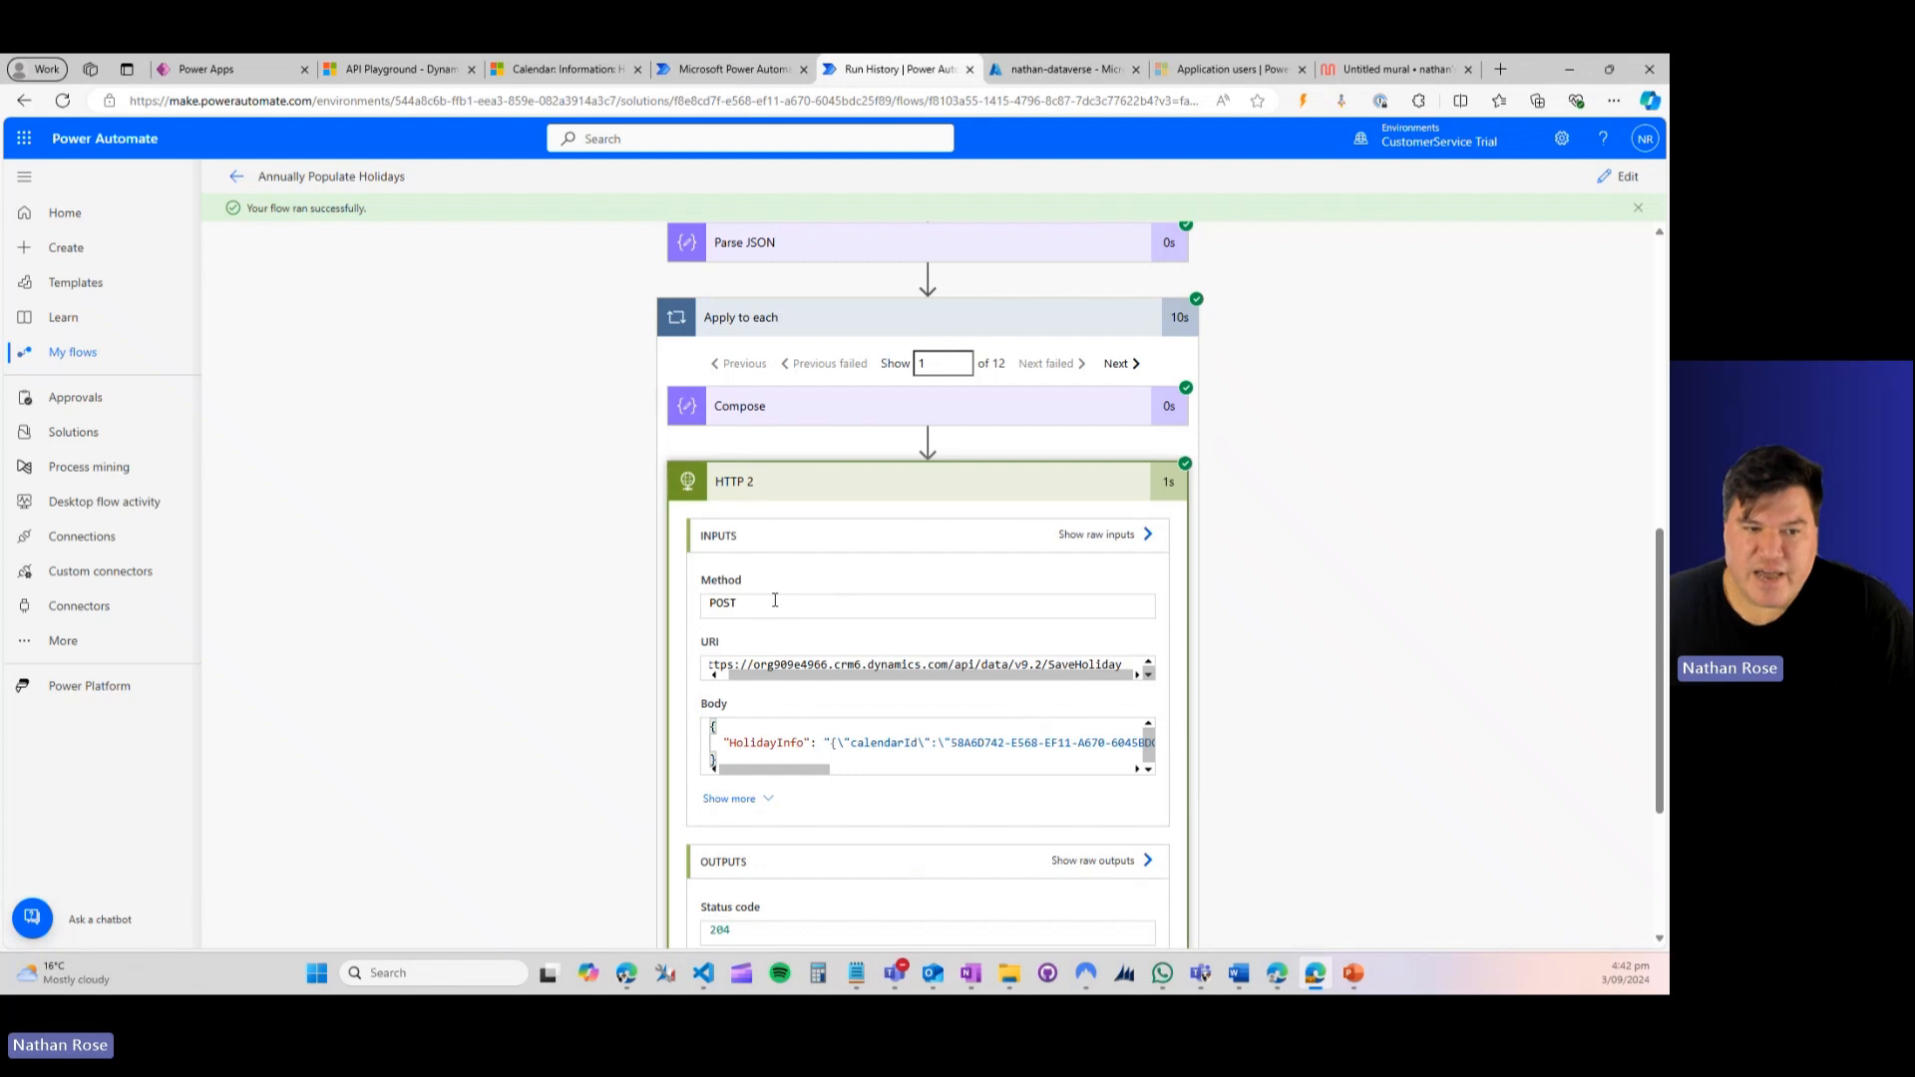
scroll("up", 3)
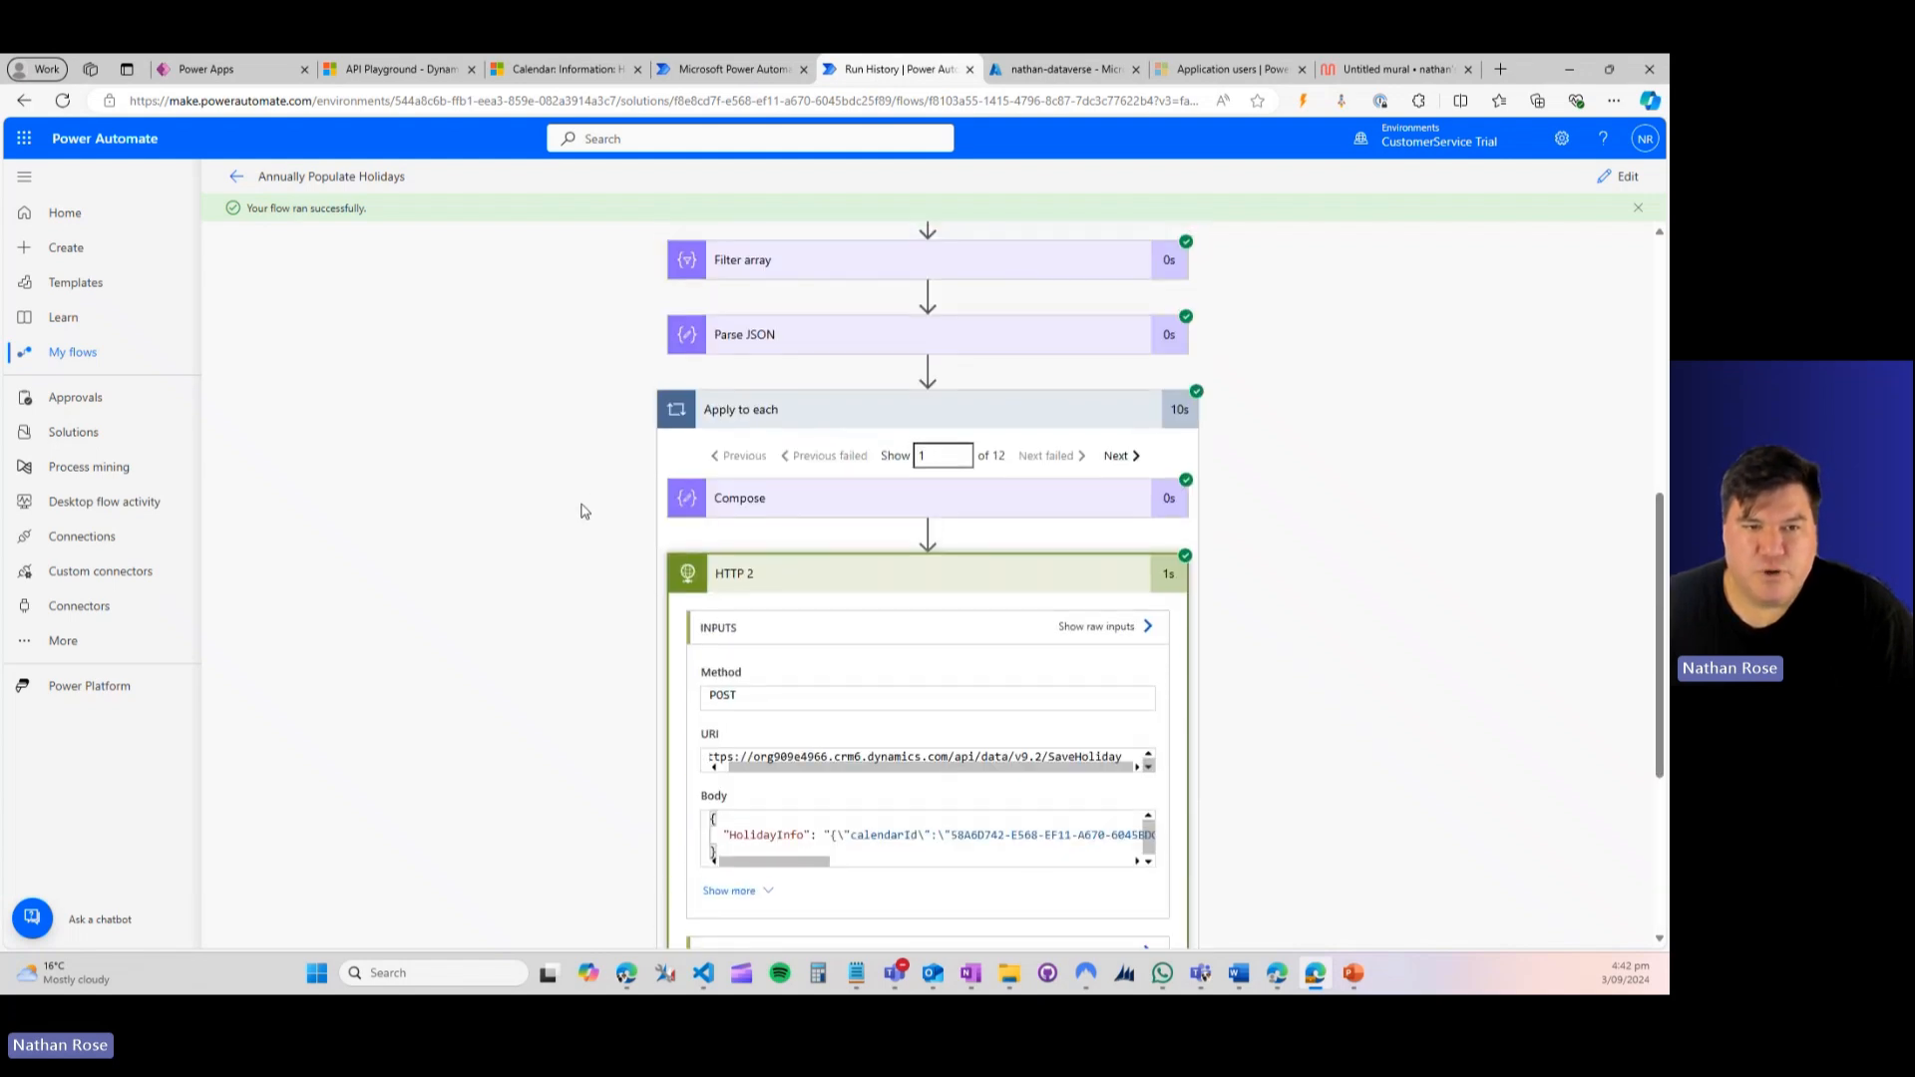
scroll("up", 3)
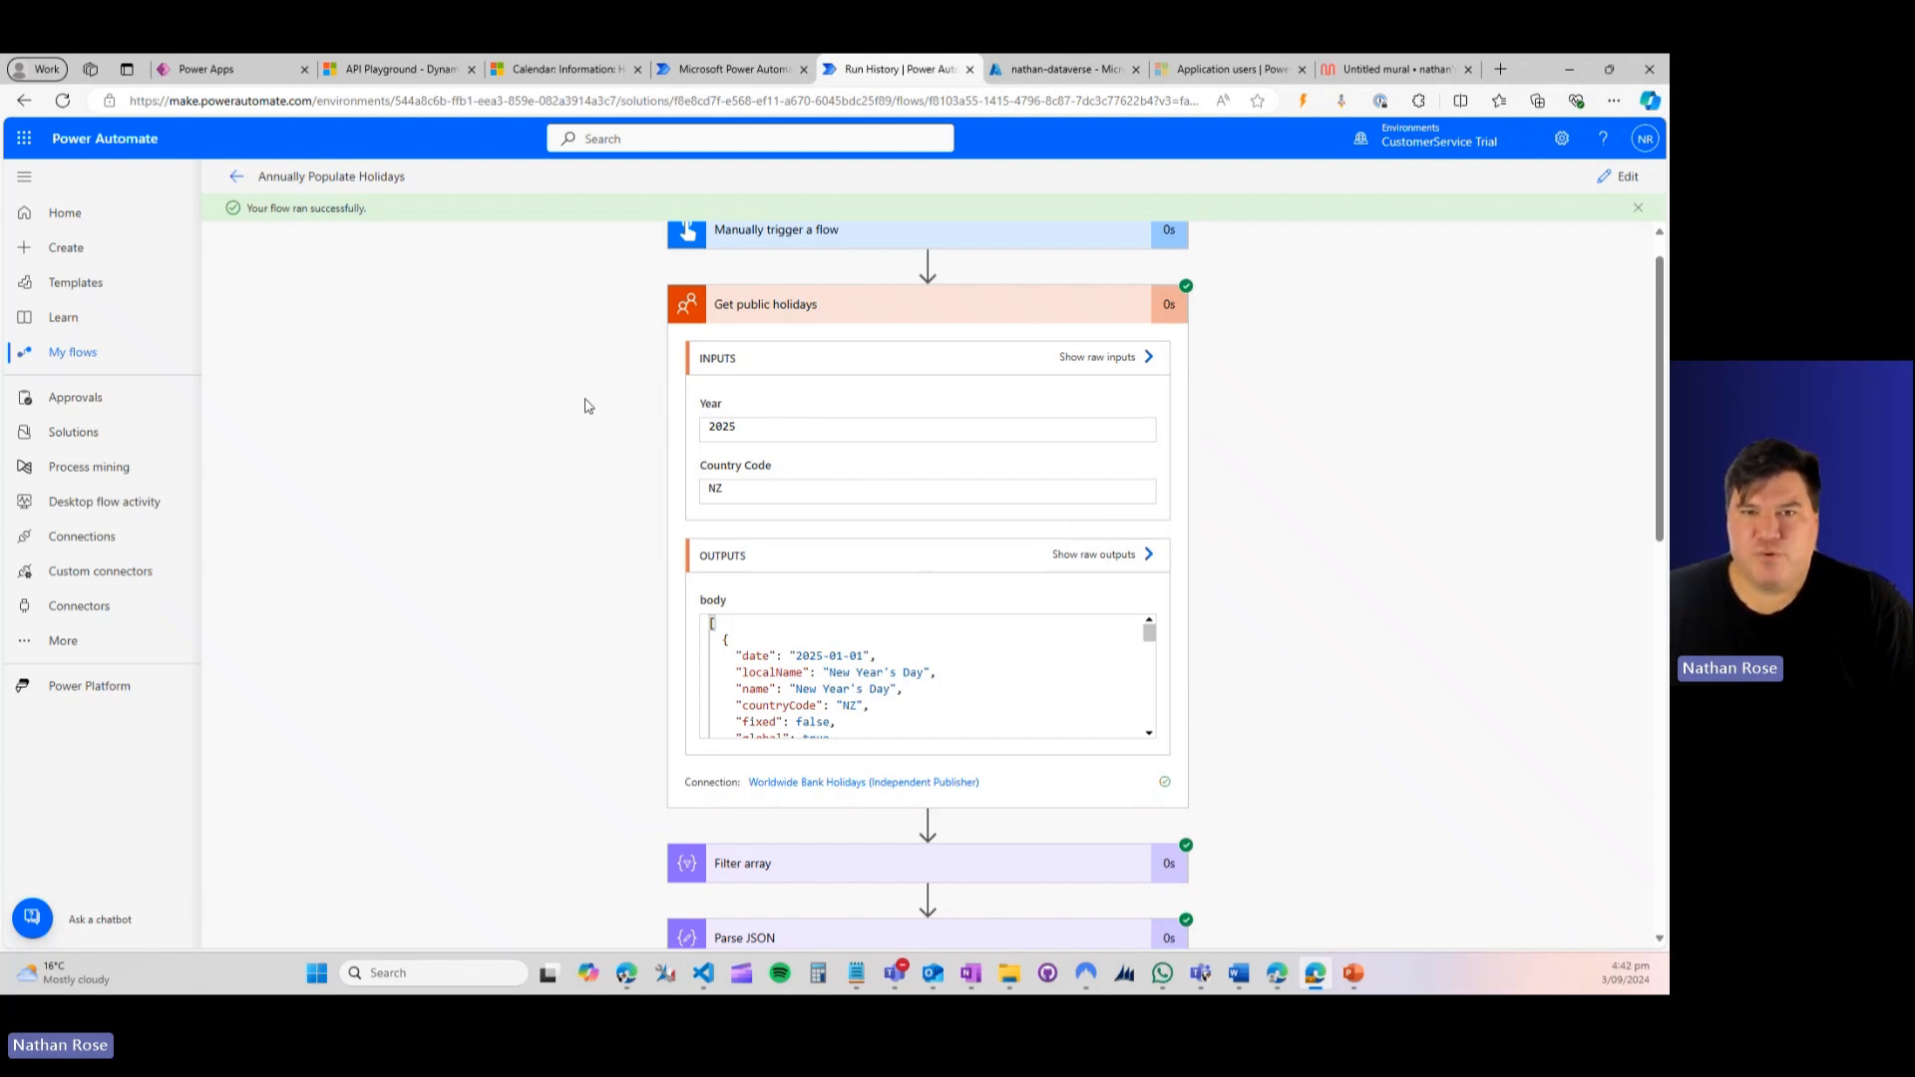
mouse_move(579, 385)
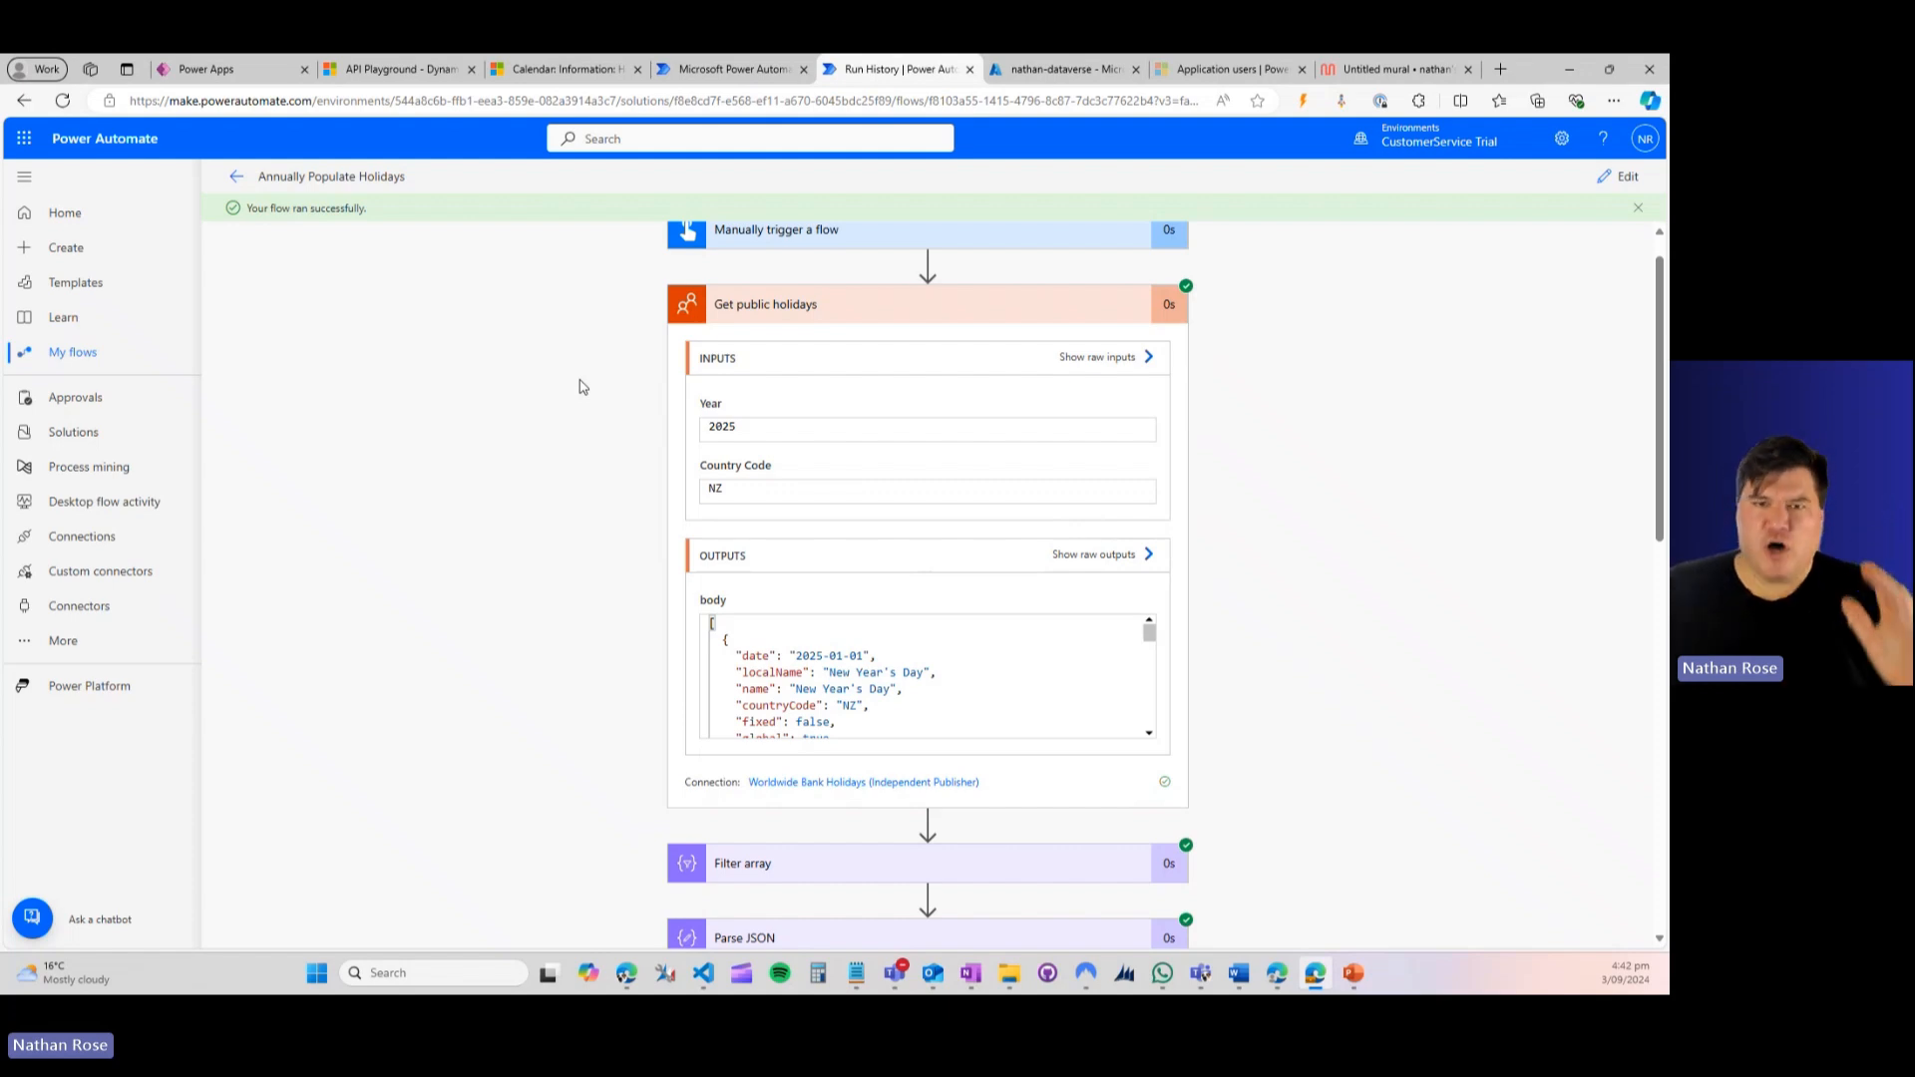